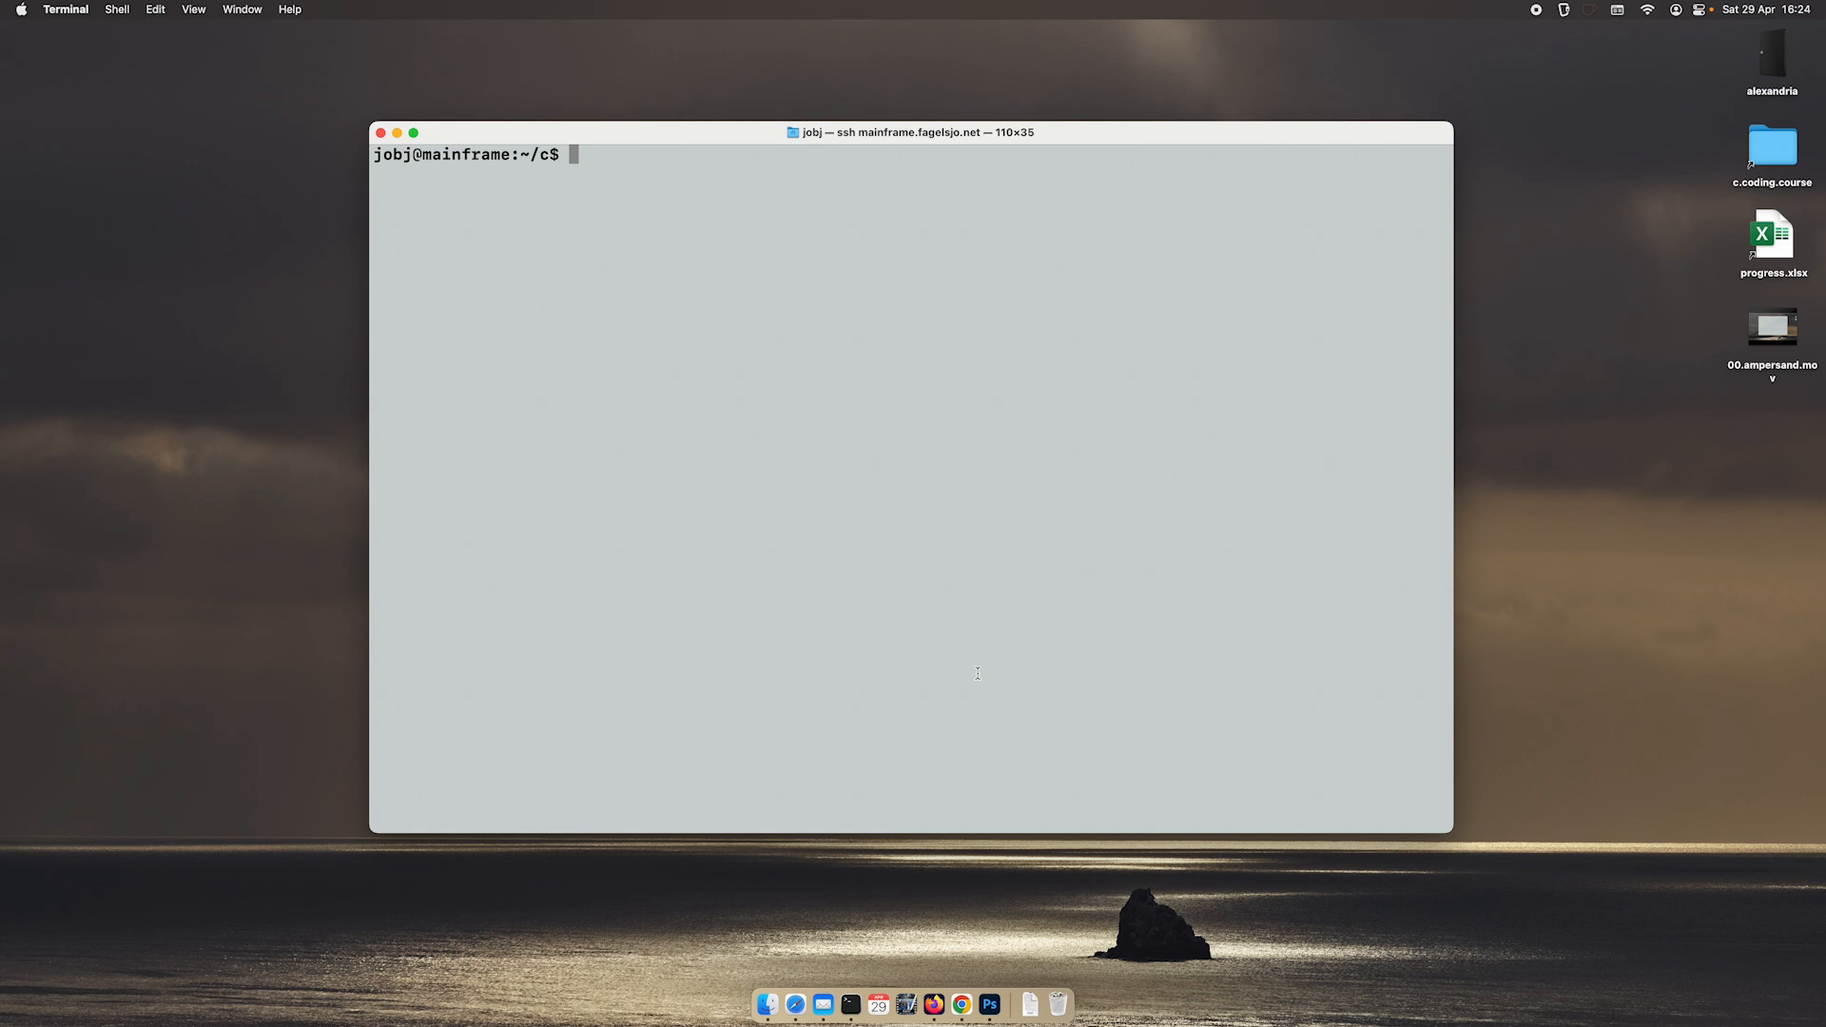
Step: Jot 'function pointers' at the shell prompt, then clear it again
{"action": "type", "text": "function"}
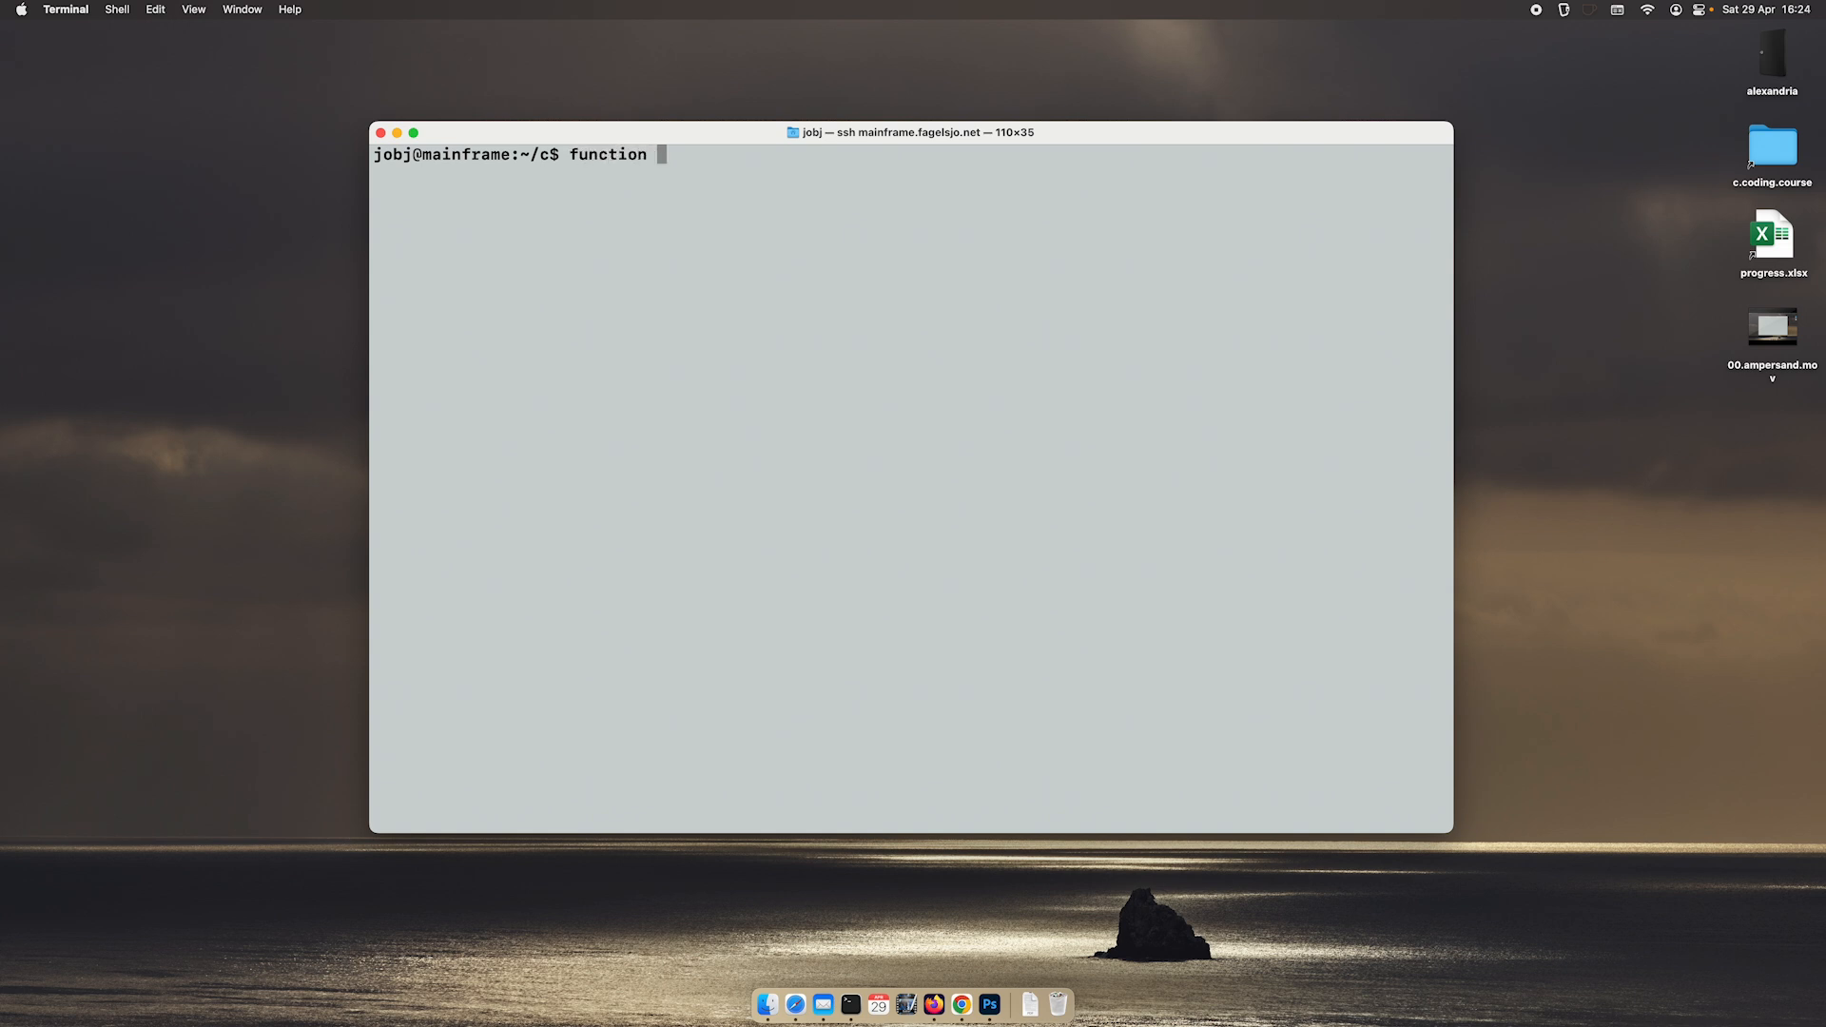
{"action": "type", "text": "poi"}
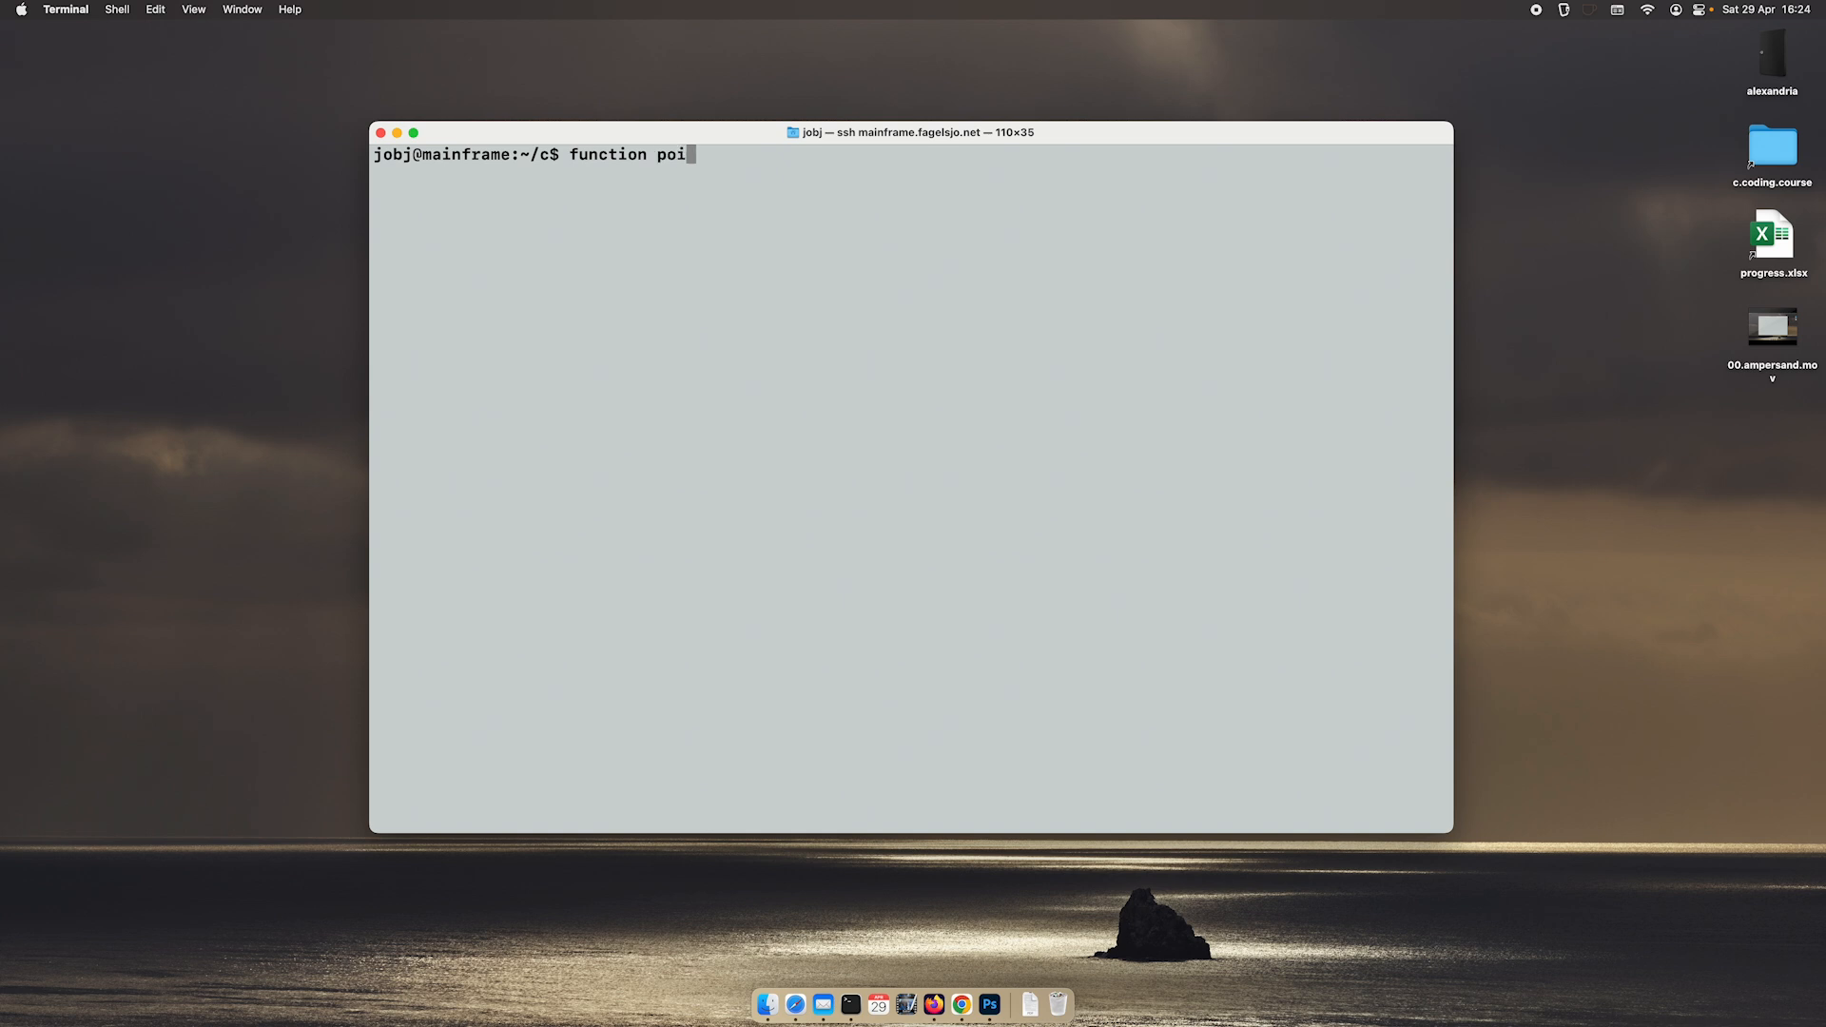
{"action": "type", "text": "nters"}
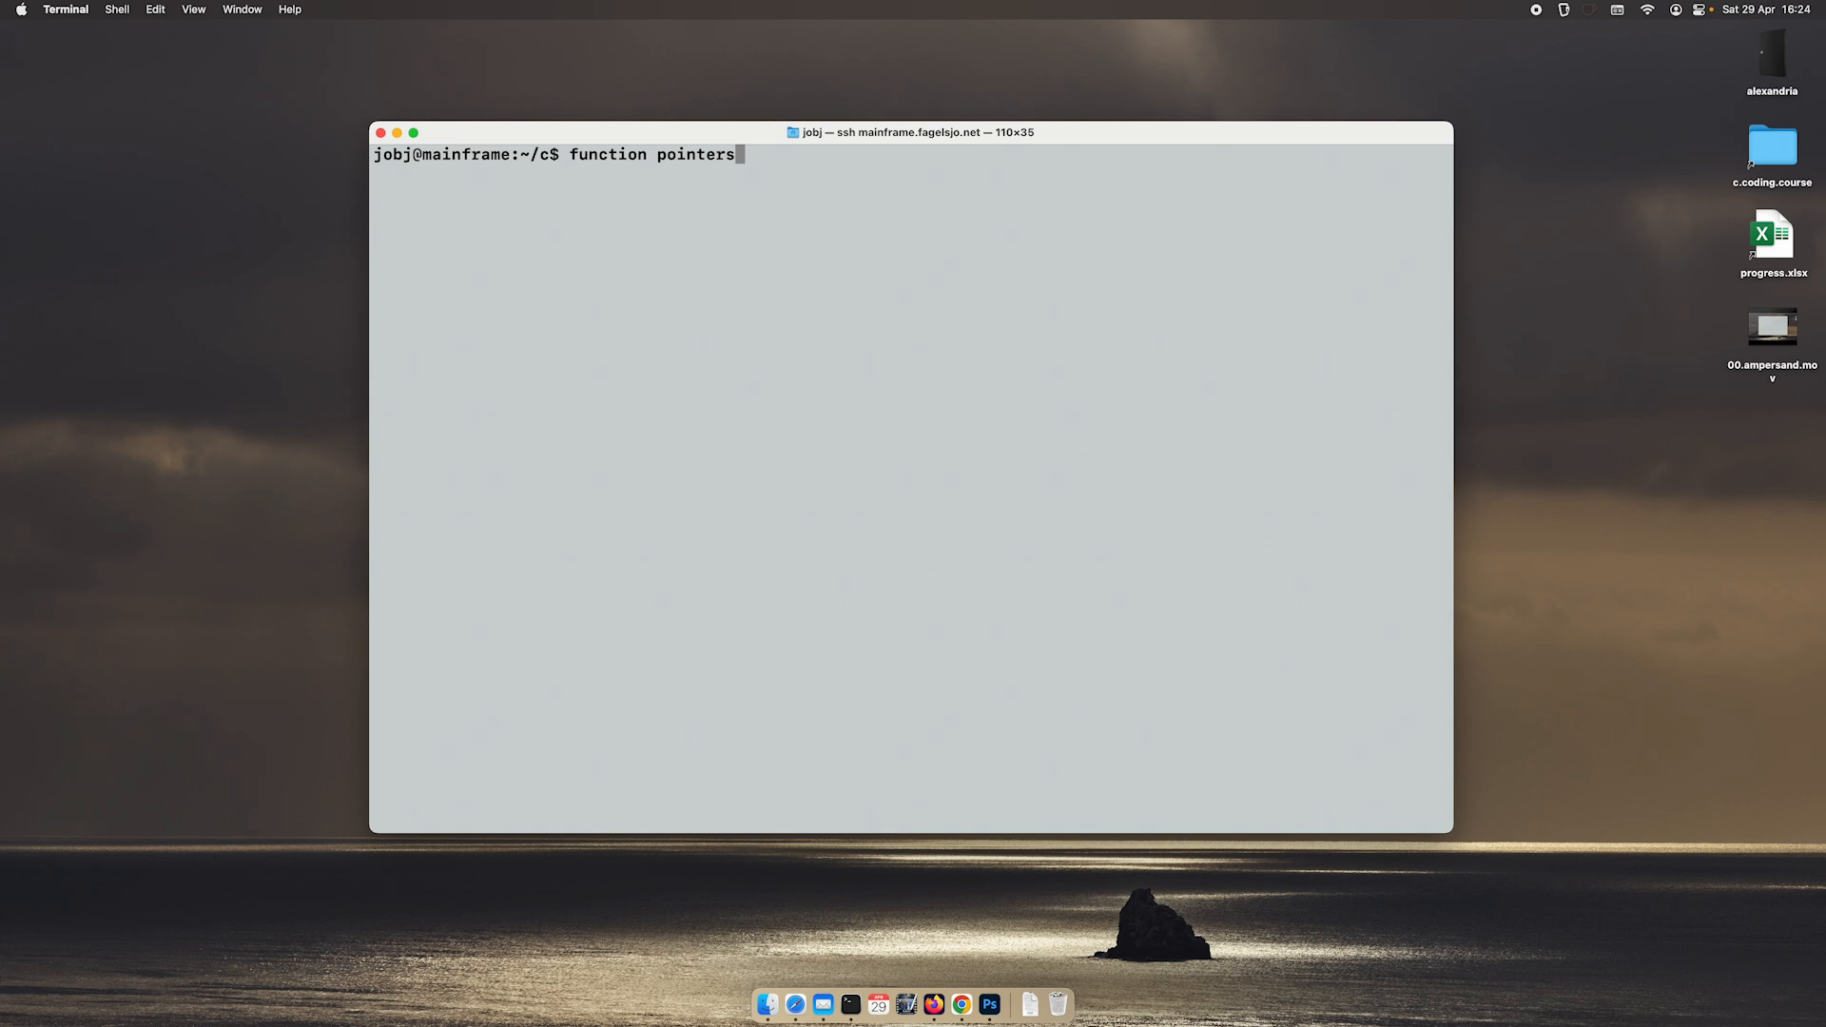
{"action": "key", "text": "backspace"}
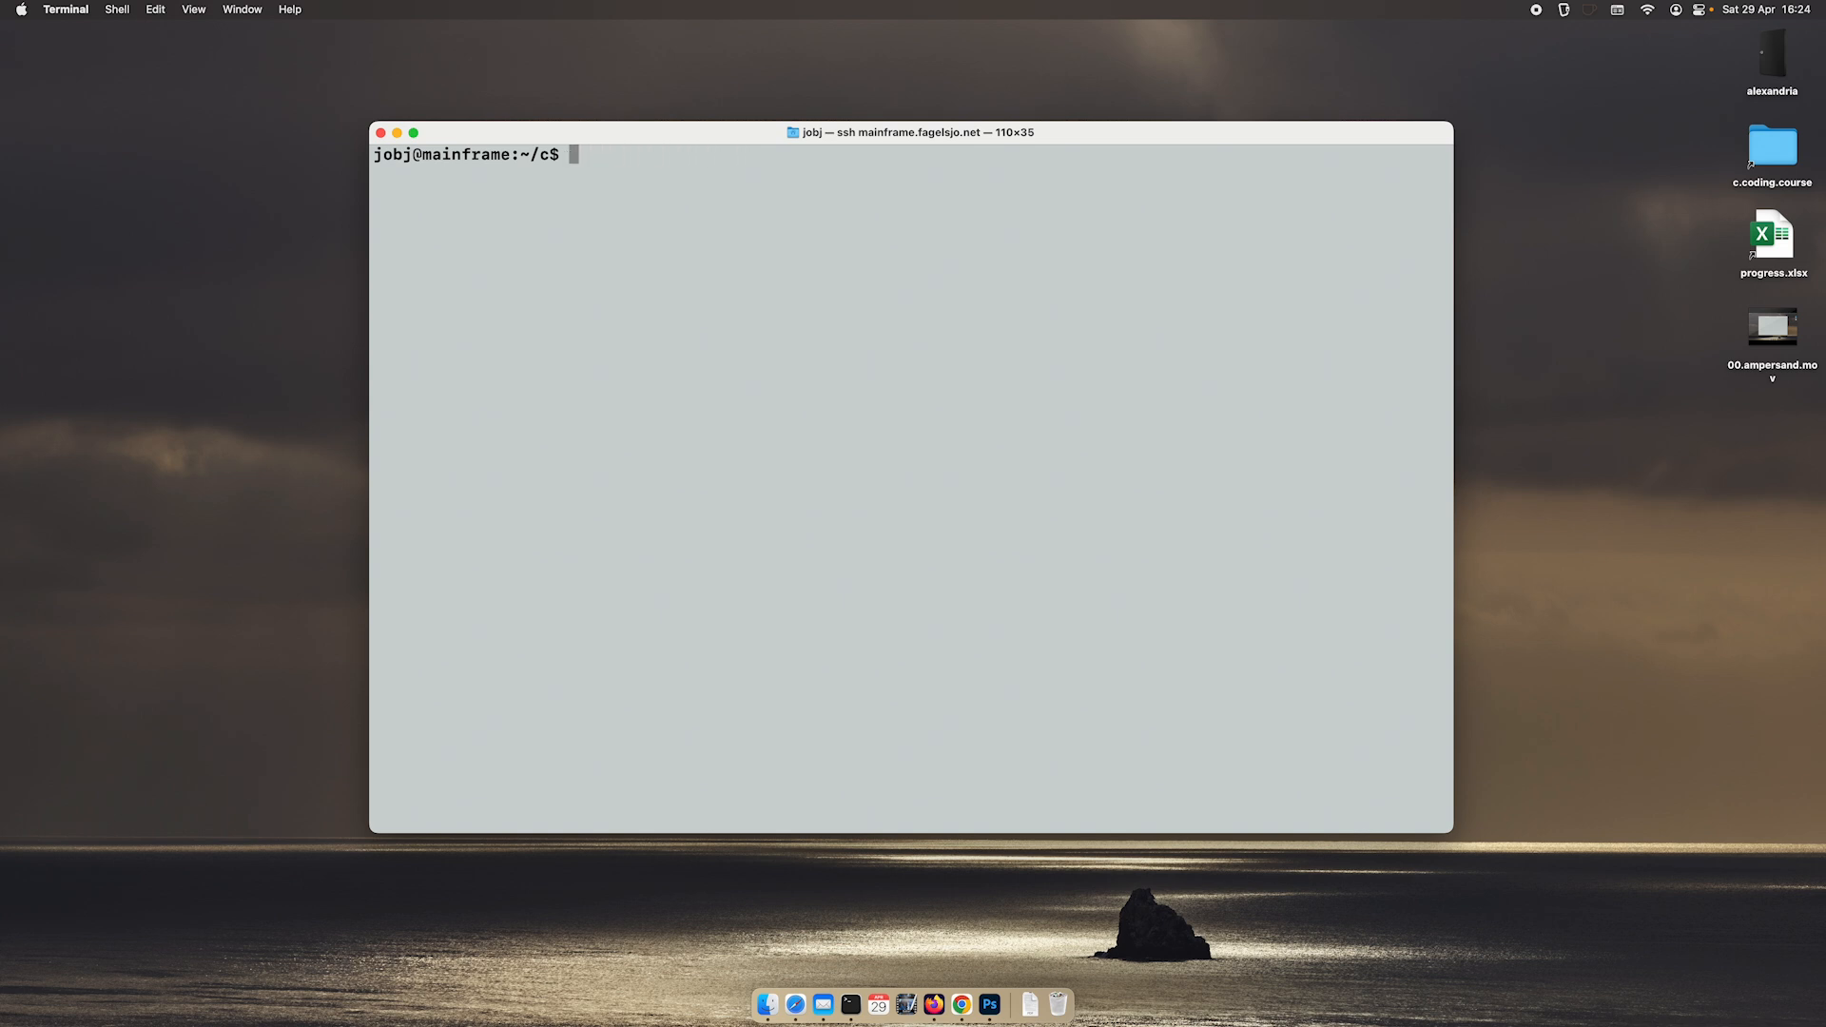
Step: Start fp.c in nano with a header comment and #include <stdio.h>
{"action": "type", "text": "nano"}
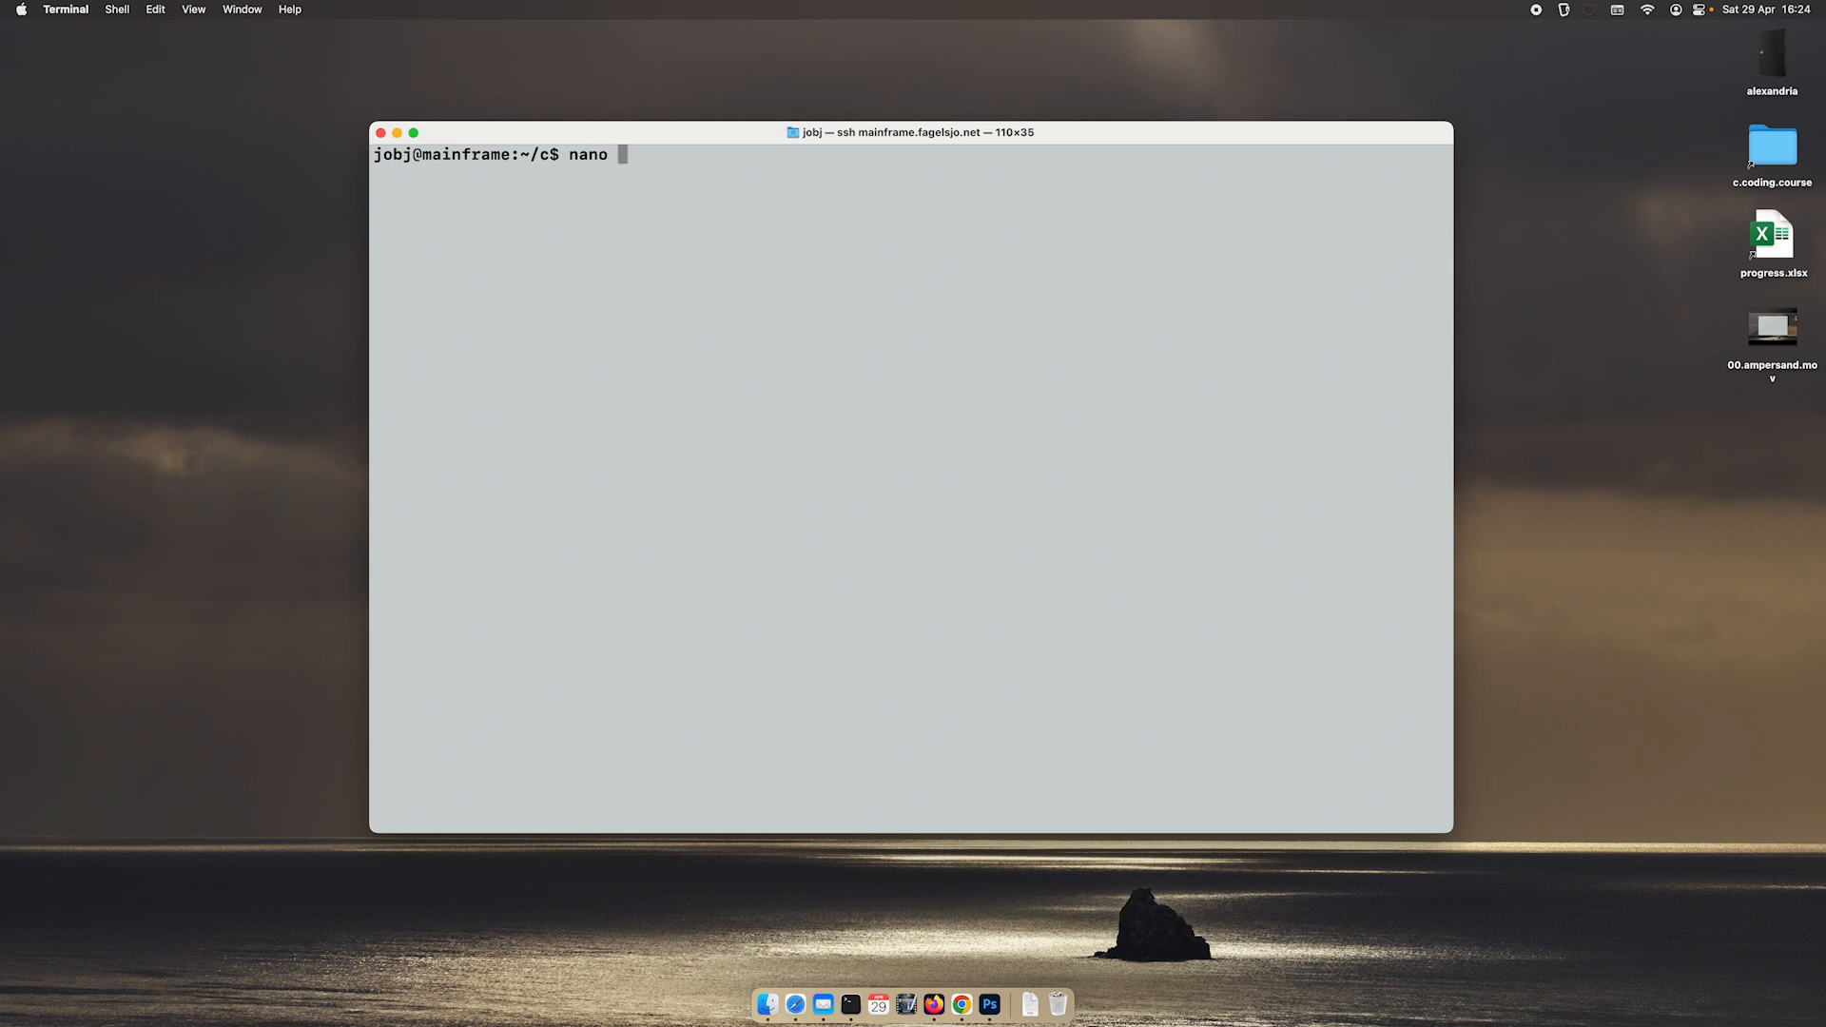
{"action": "type", "text": "fp"}
{"action": "type", "text": "#include"}
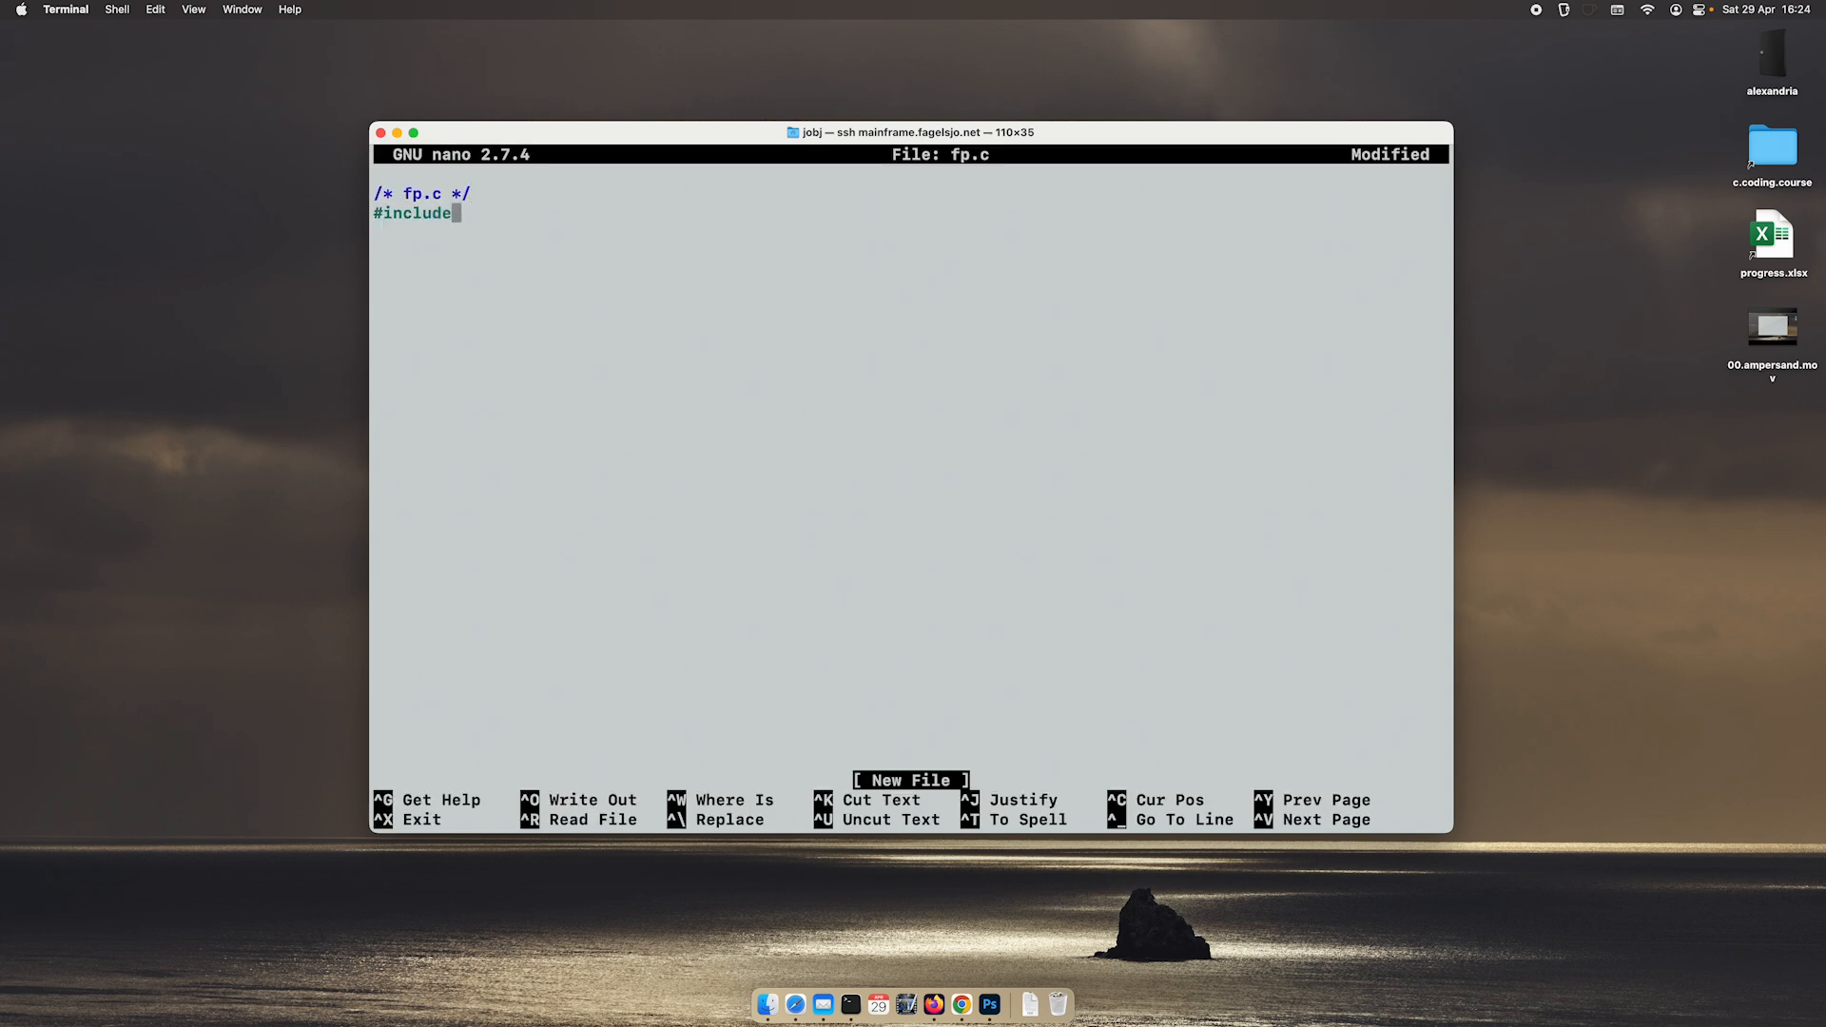
{"action": "type", "text": "<stdioh."}
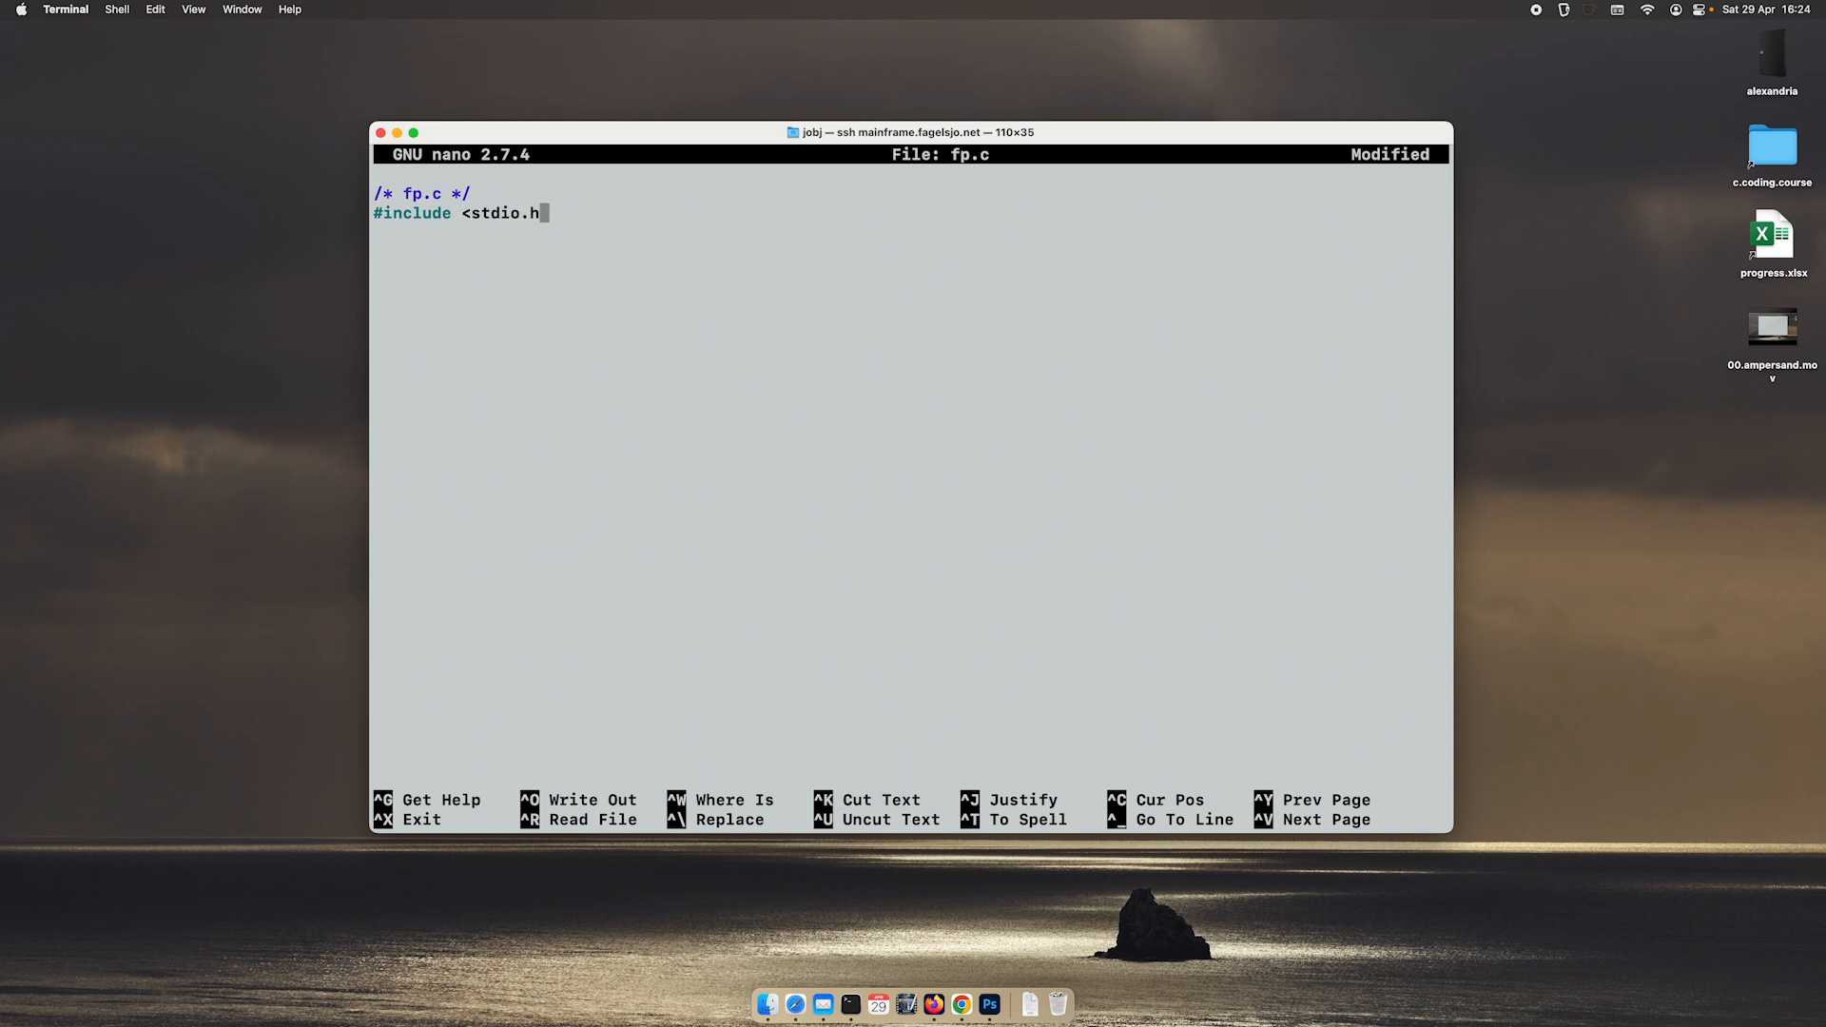
{"action": "type", "text": ">"}
{"action": "key", "text": "Return"}
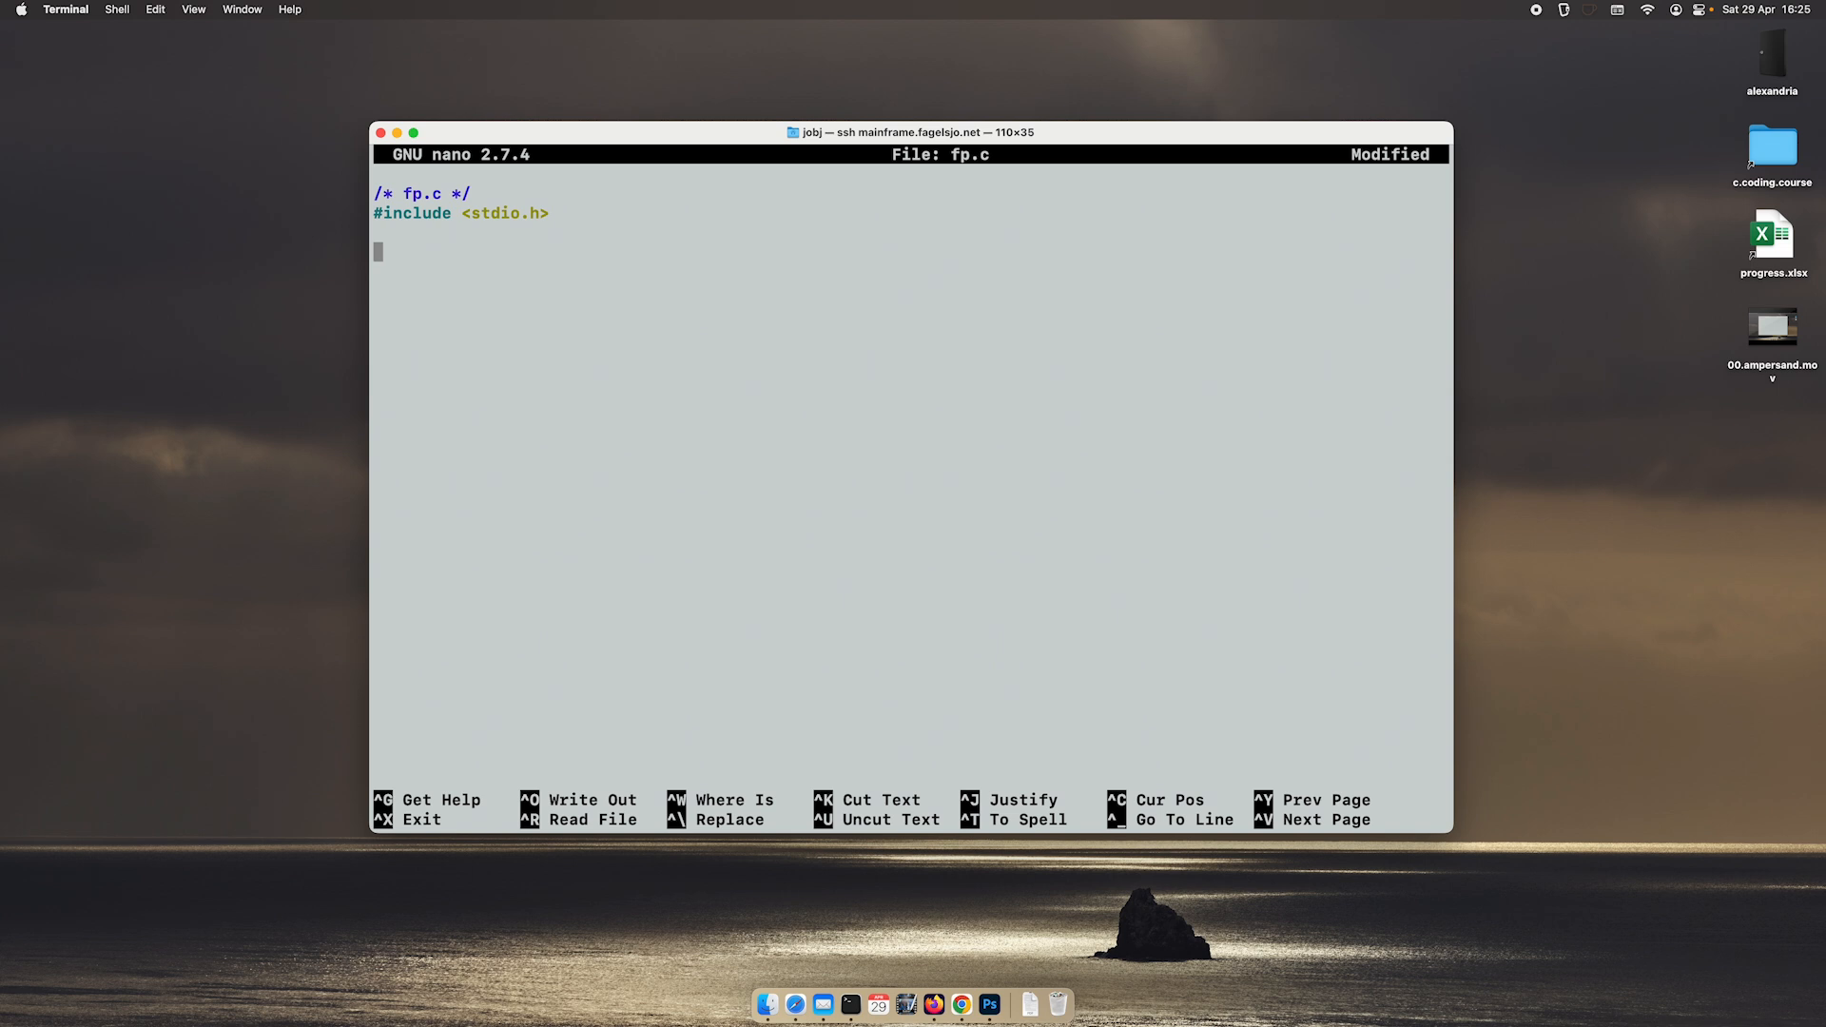
Step: List addition, subtraction, division, multiplication as notes, then delete them
{"action": "type", "text": "addition"}
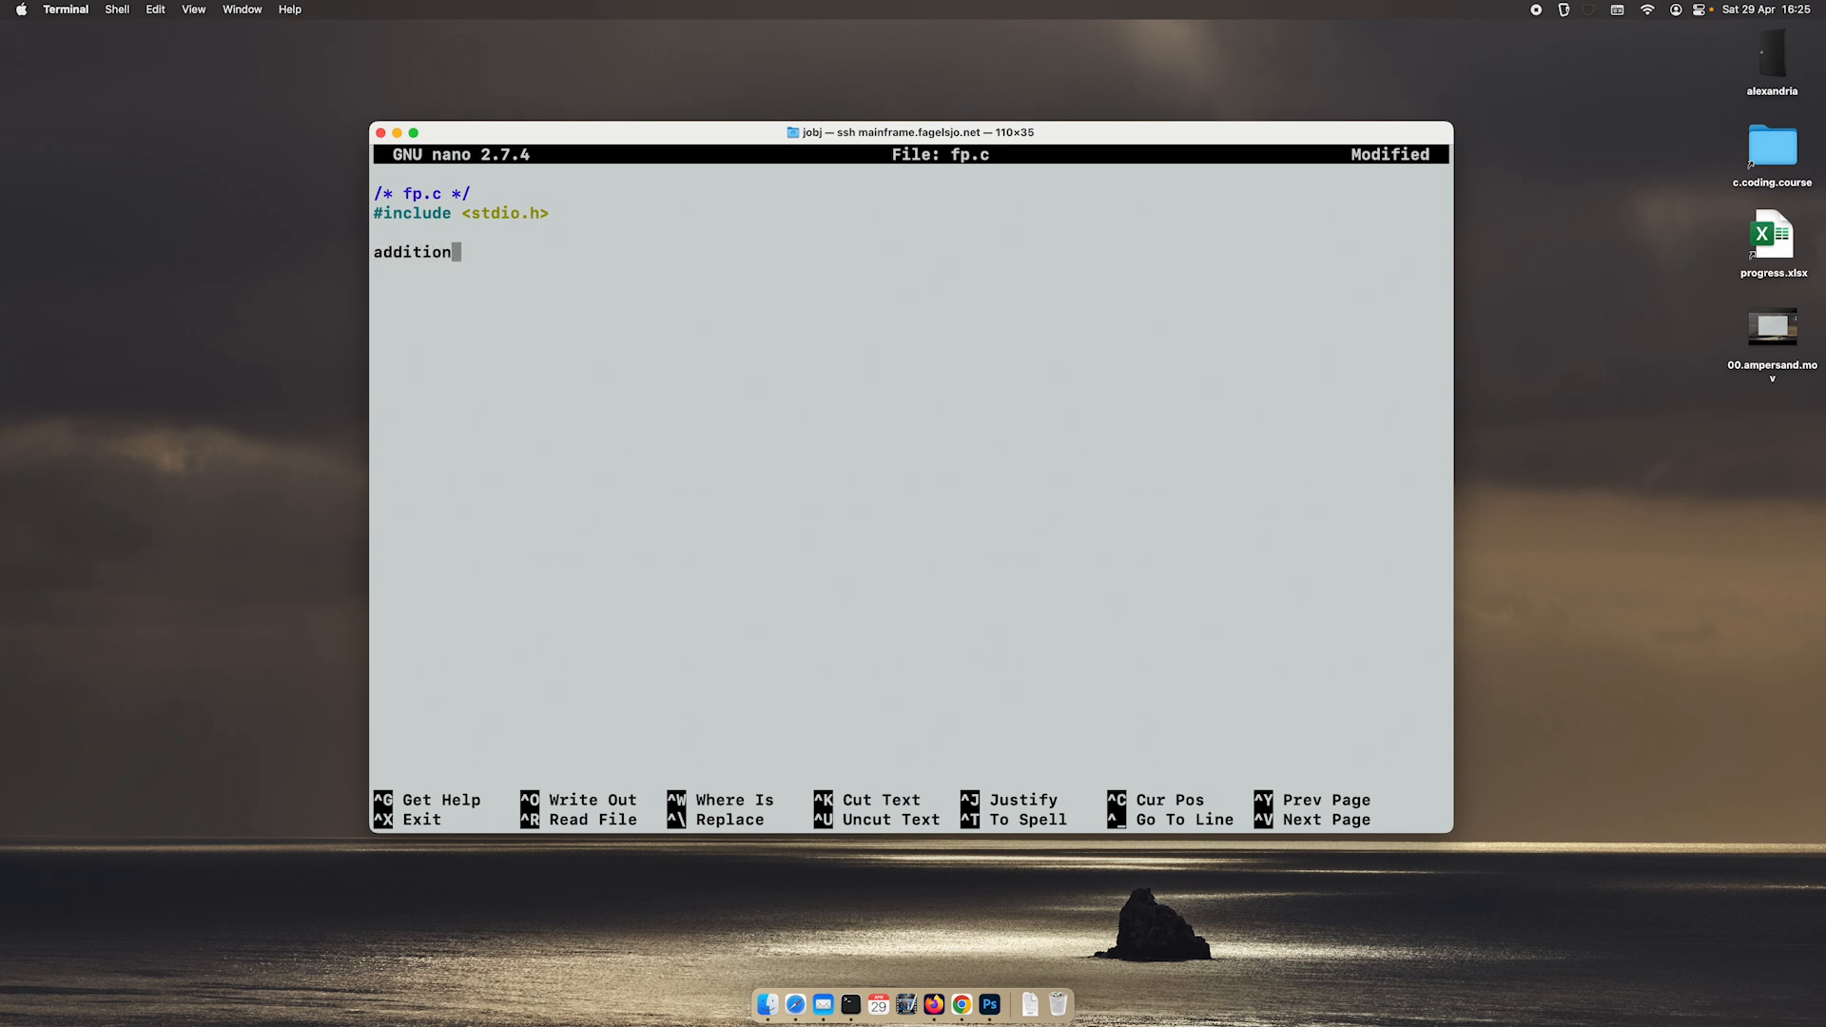
{"action": "key", "text": "enter"}
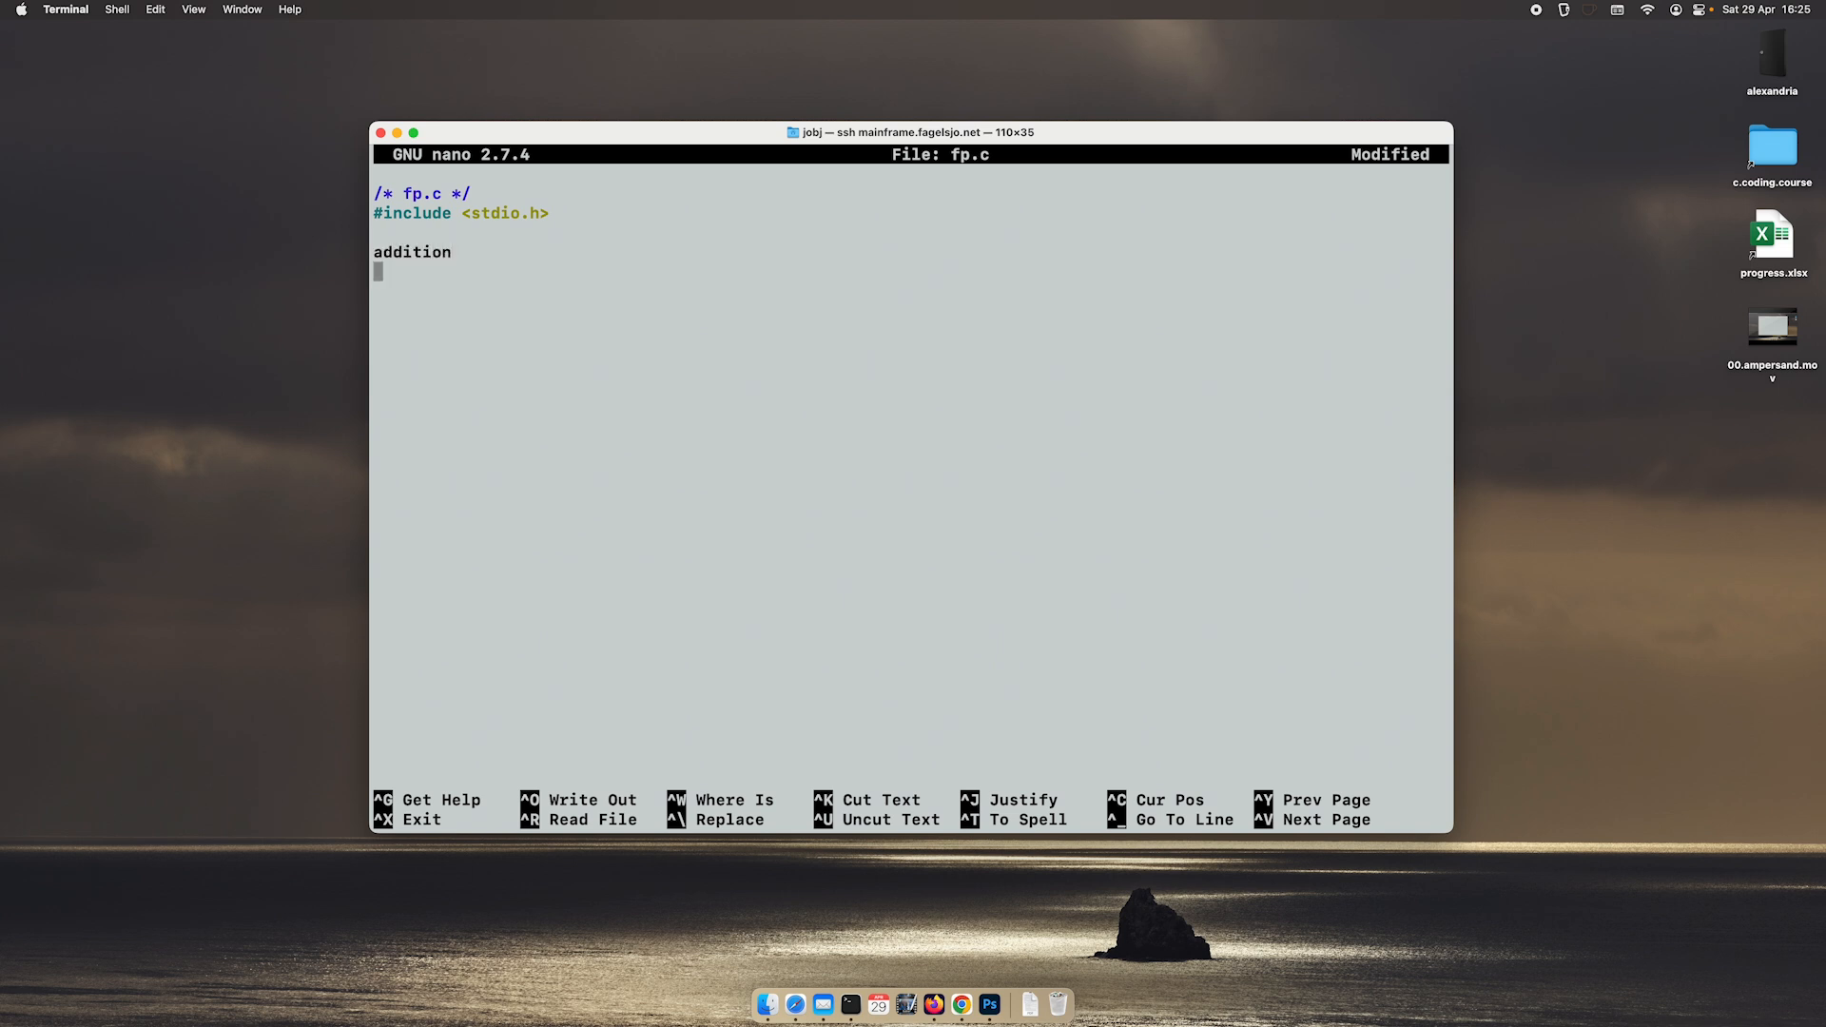
{"action": "type", "text": "subtraction"}
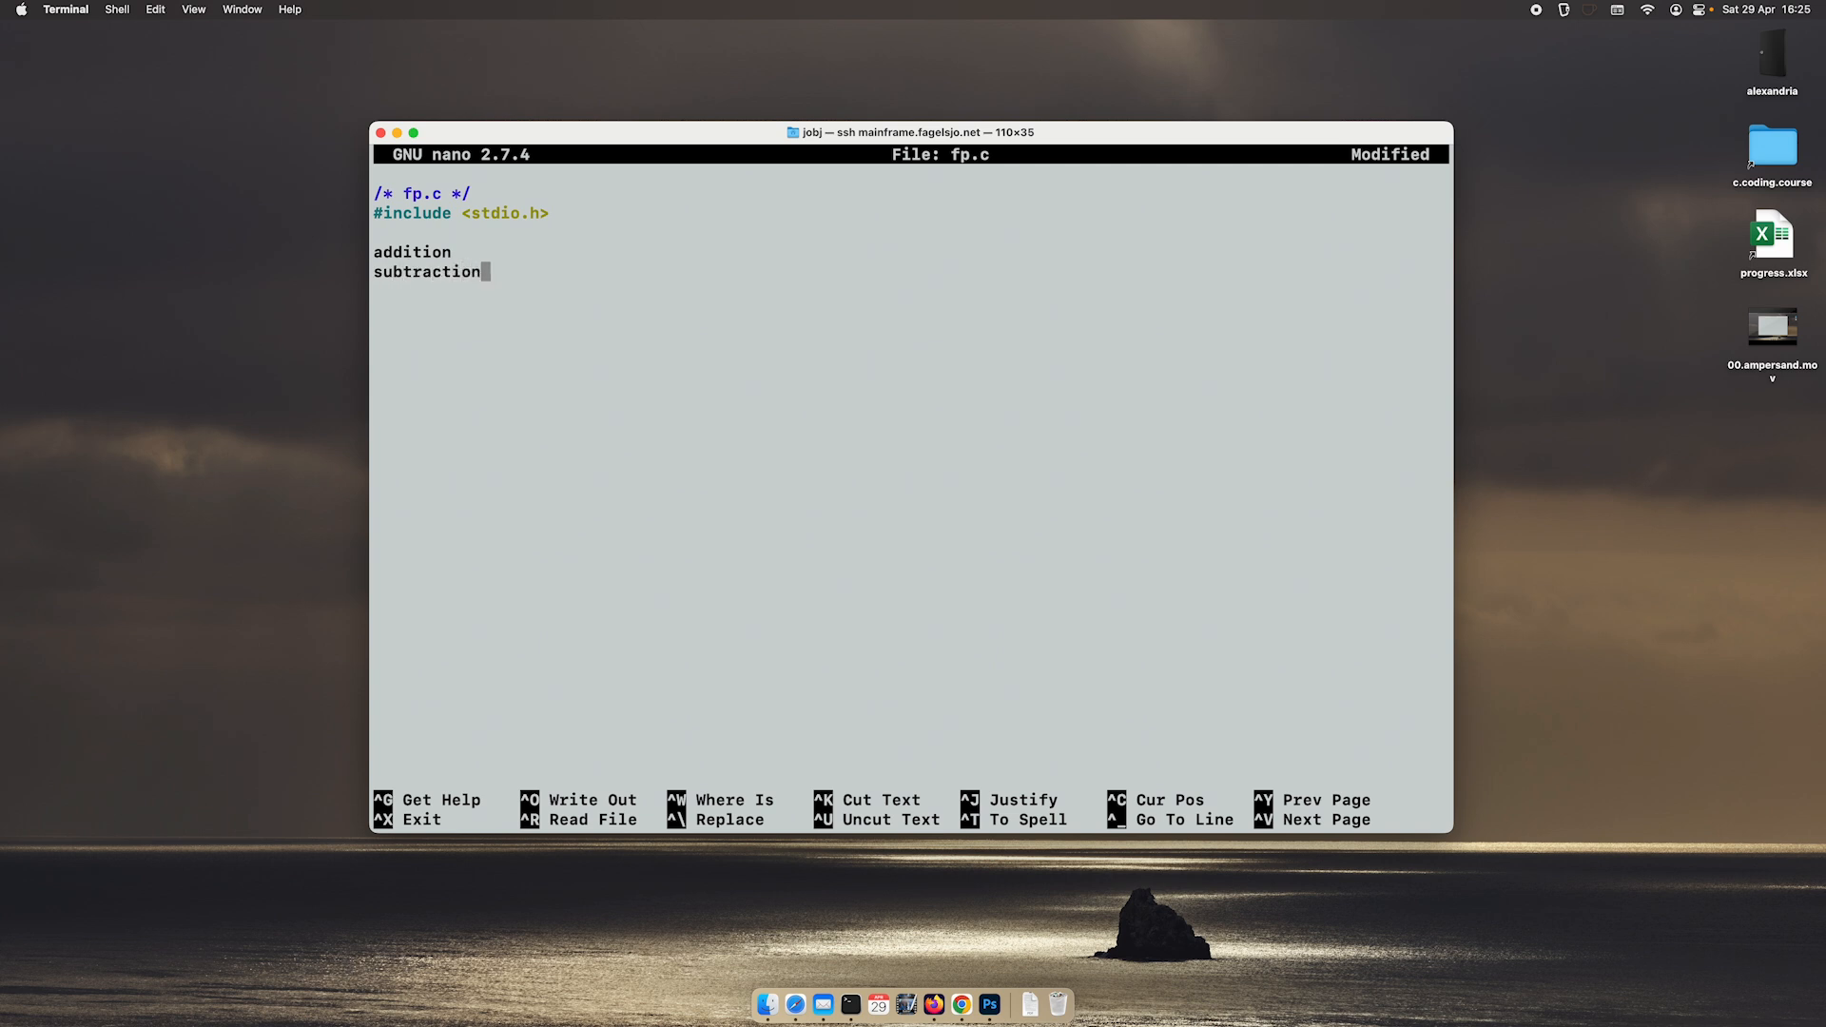
{"action": "type", "text": "di"}
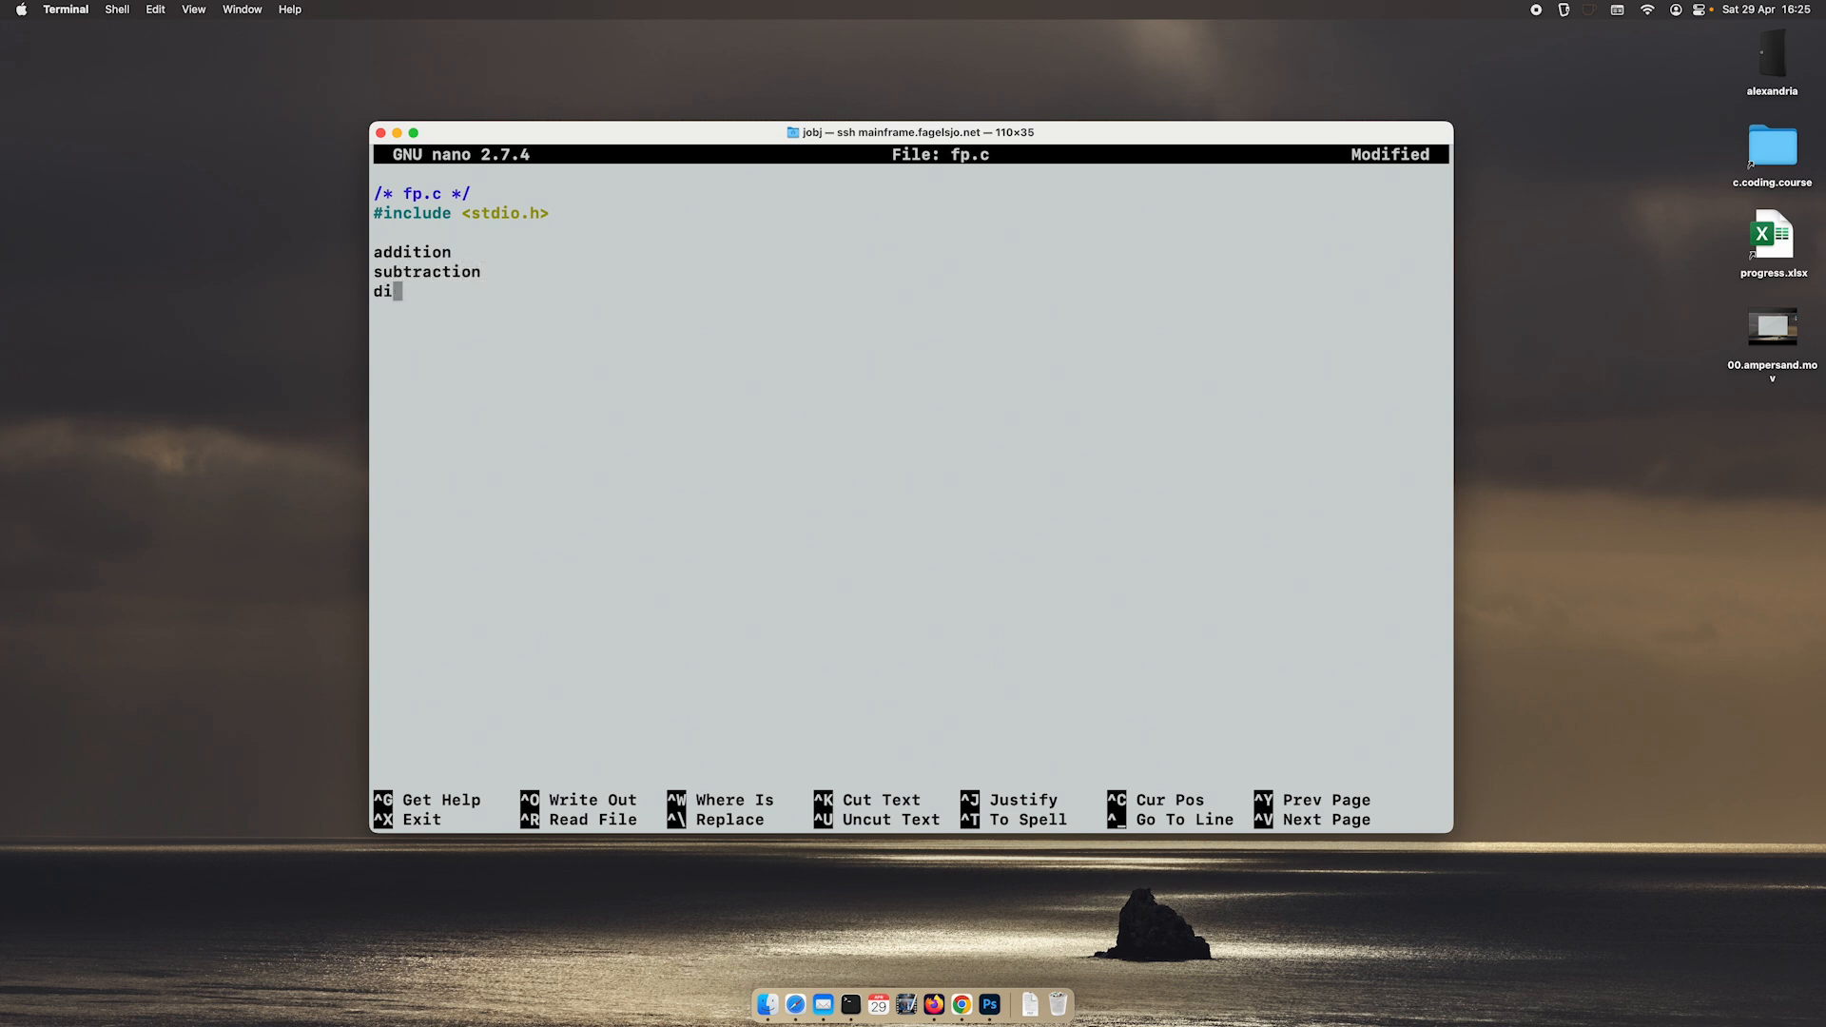
{"action": "type", "text": "vision"}
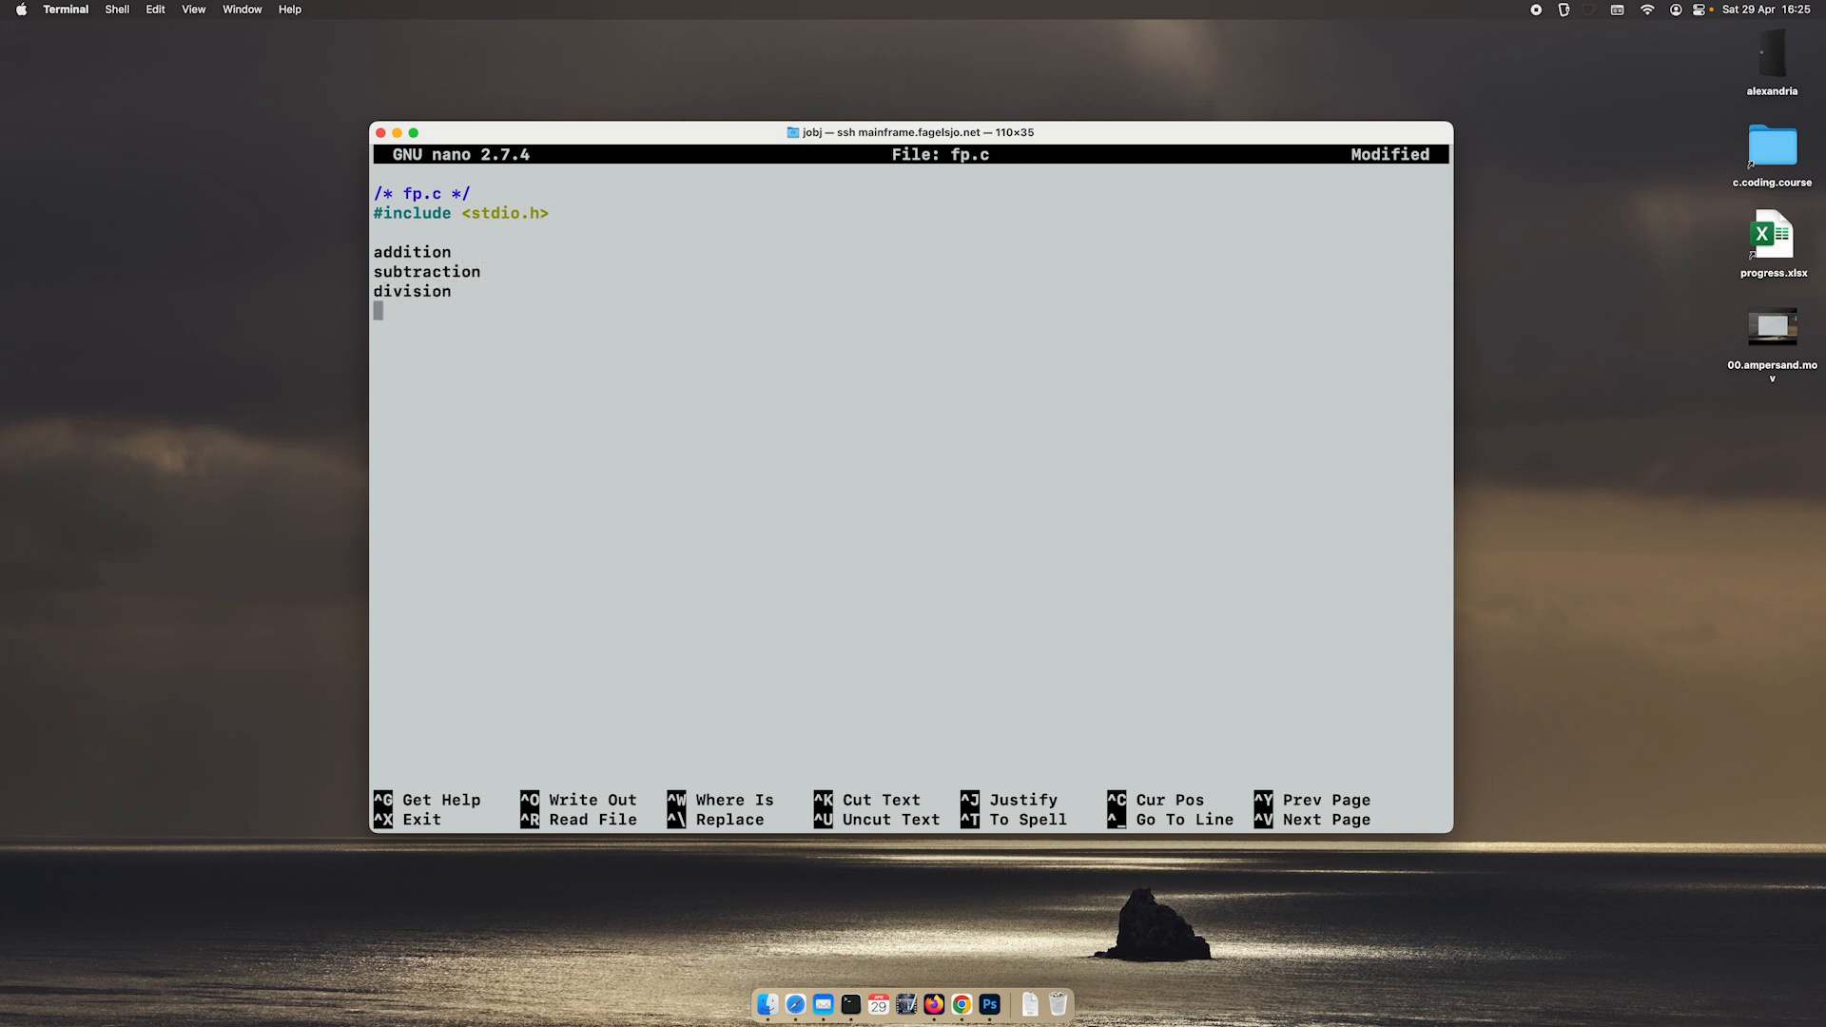
{"action": "type", "text": "multipl"}
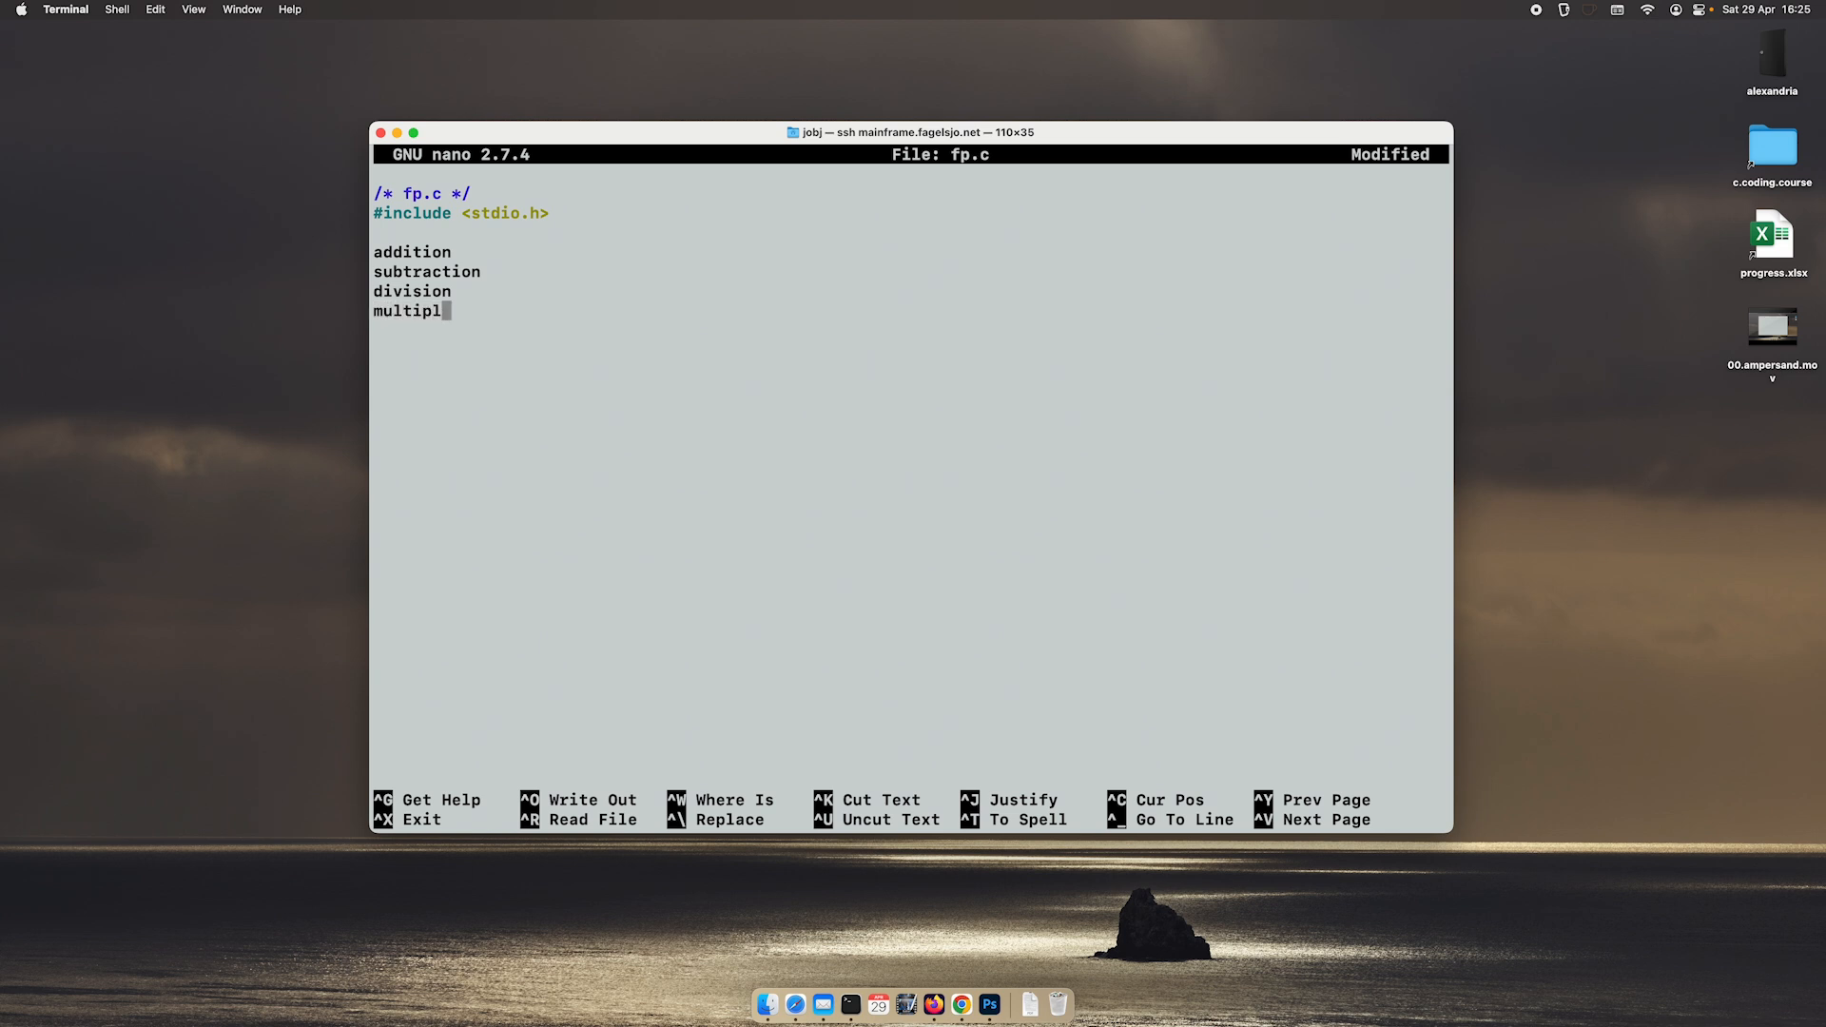
{"action": "type", "text": "ication"}
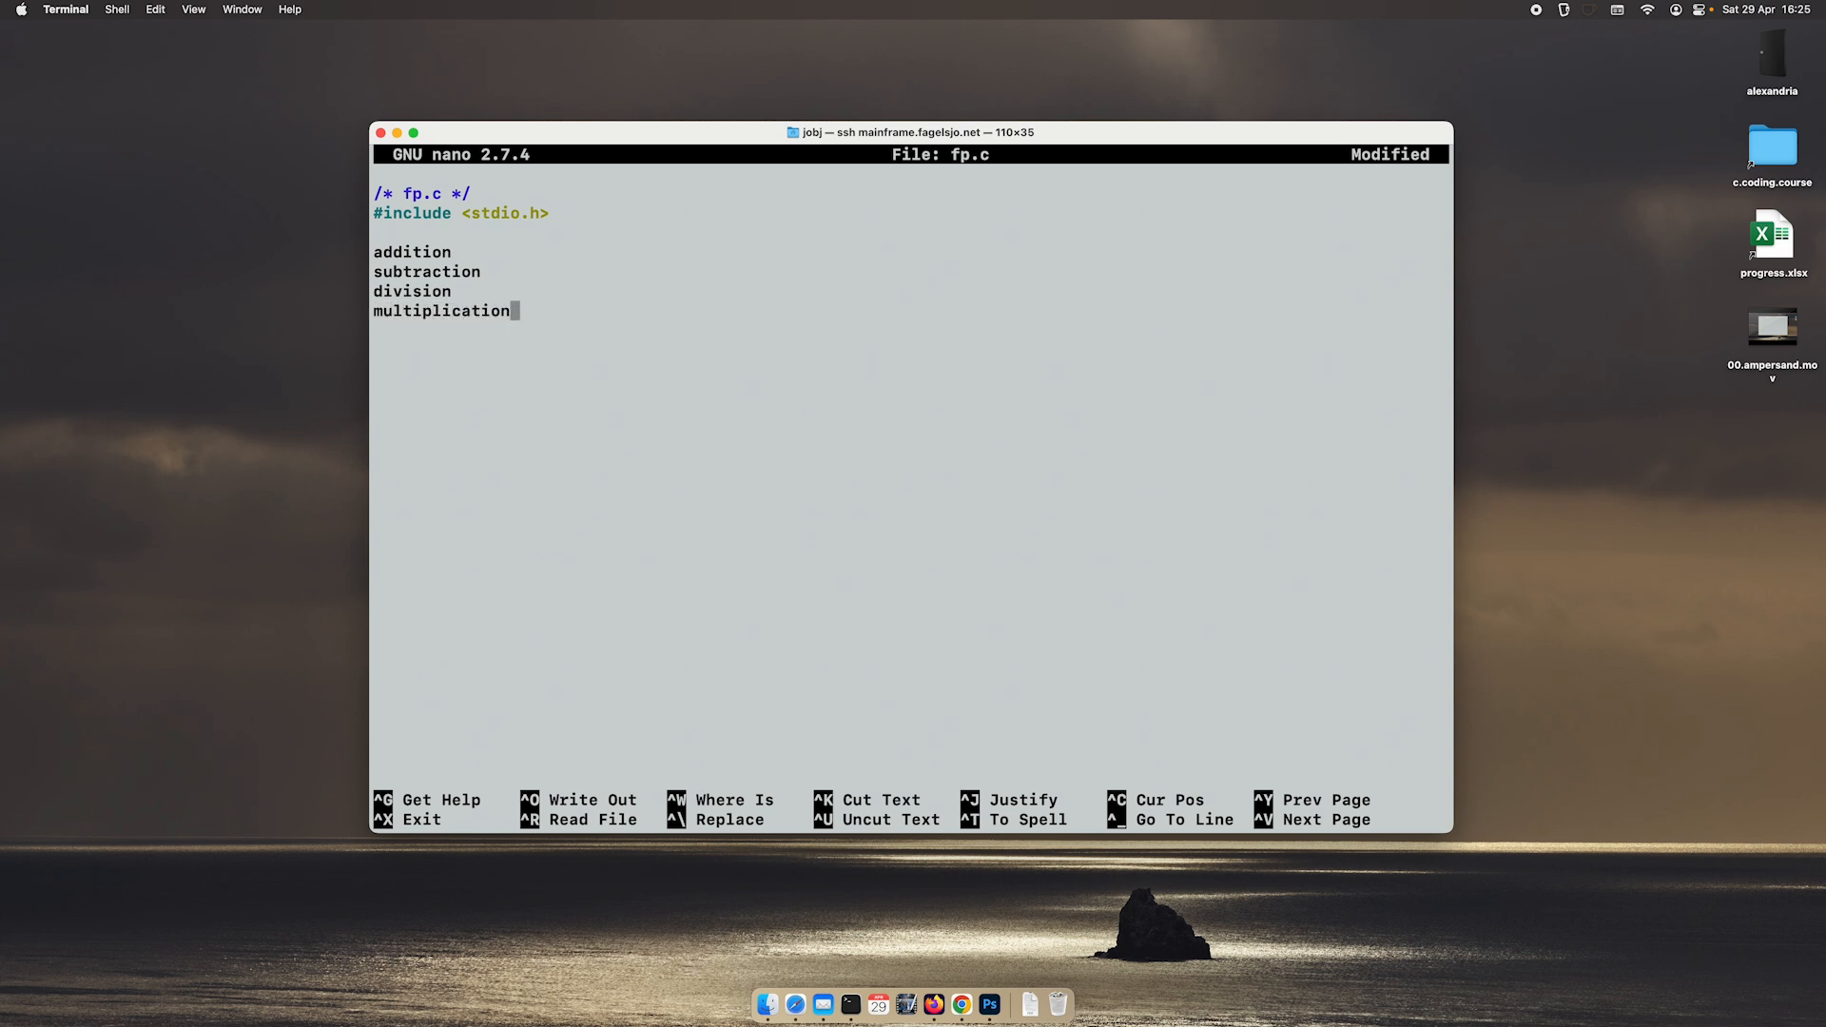
{"action": "key", "text": "backspace"}
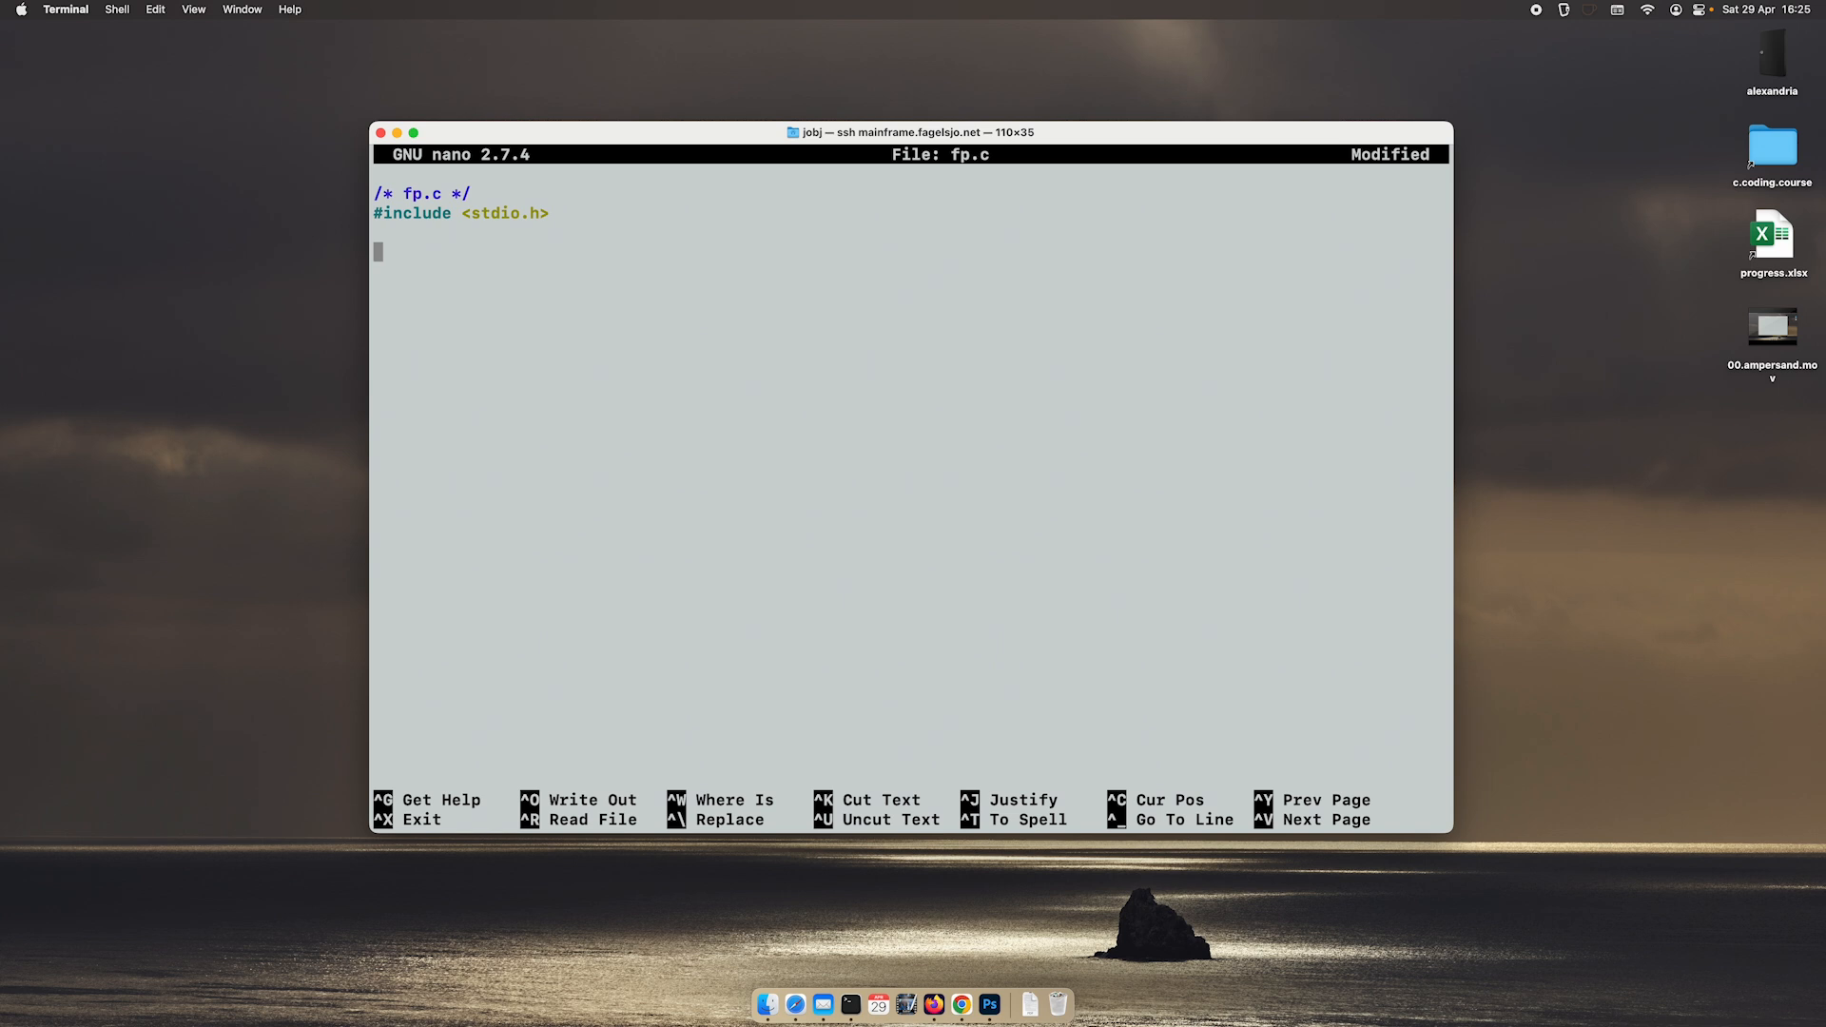
Step: Write the header 'void x(int *target, int a, int b)' with its opening brace
{"action": "type", "text": "void"}
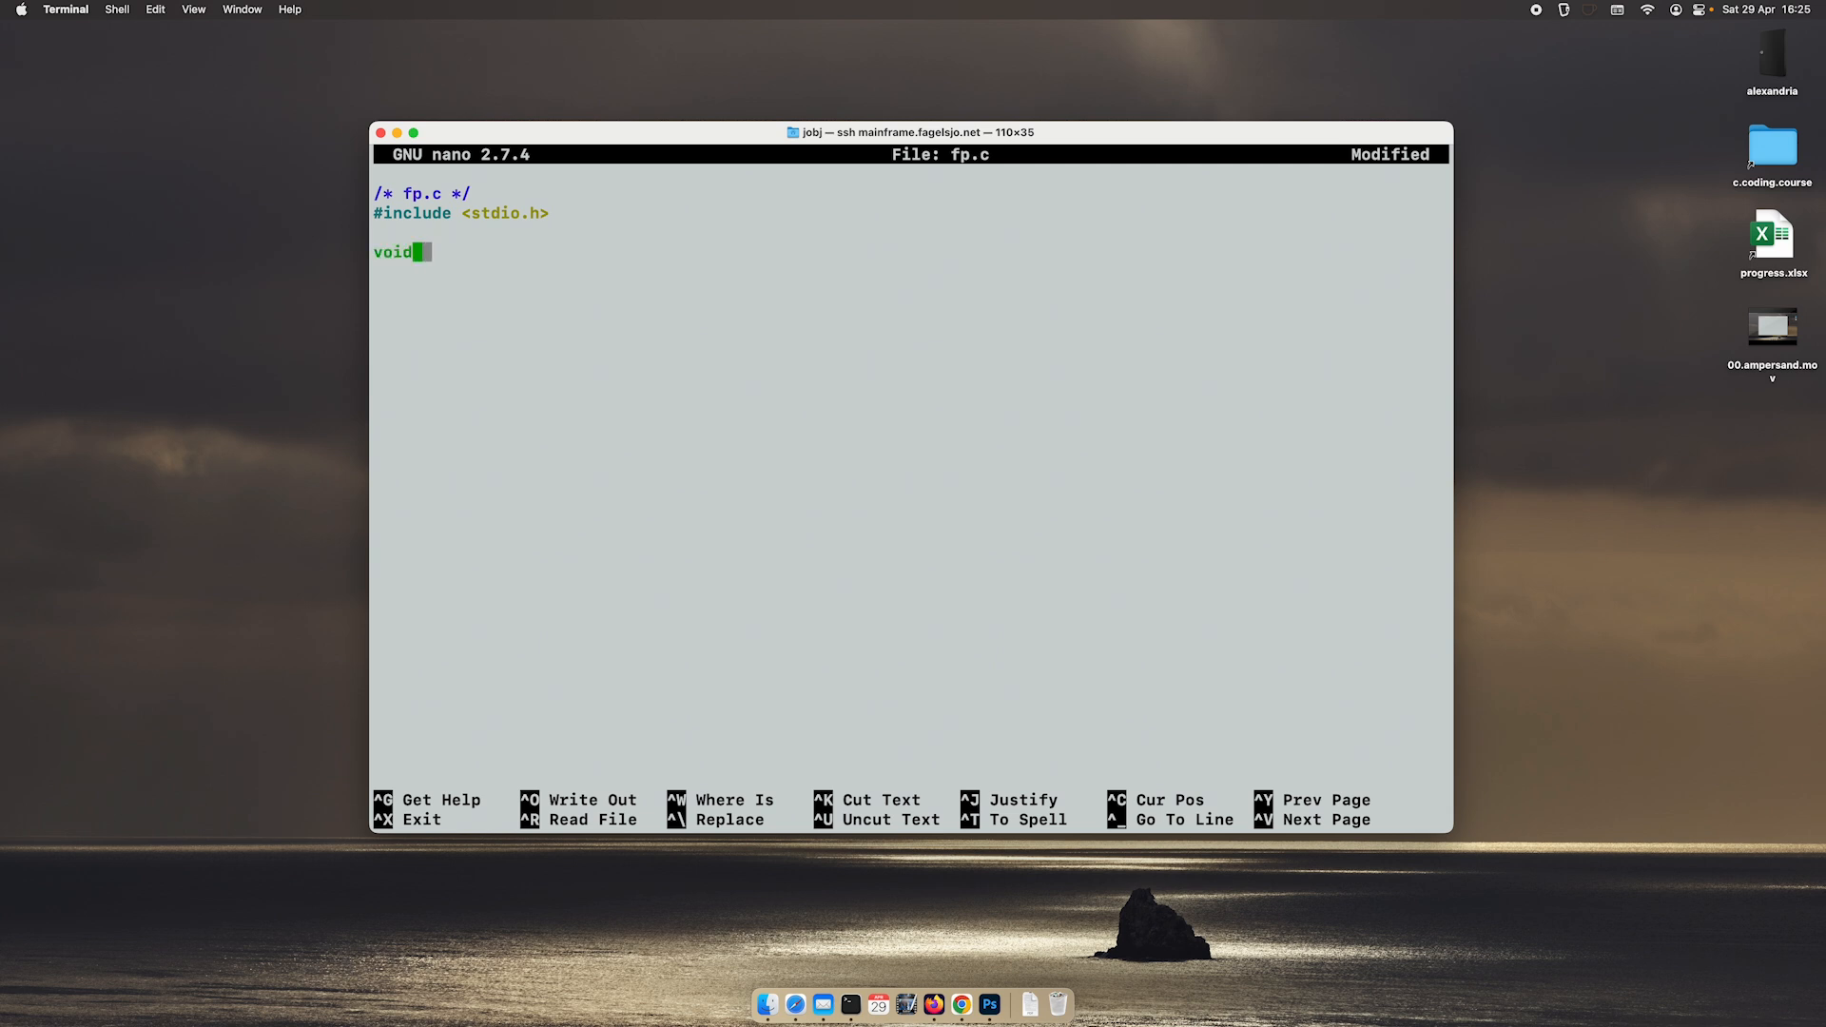
{"action": "type", "text": "x("}
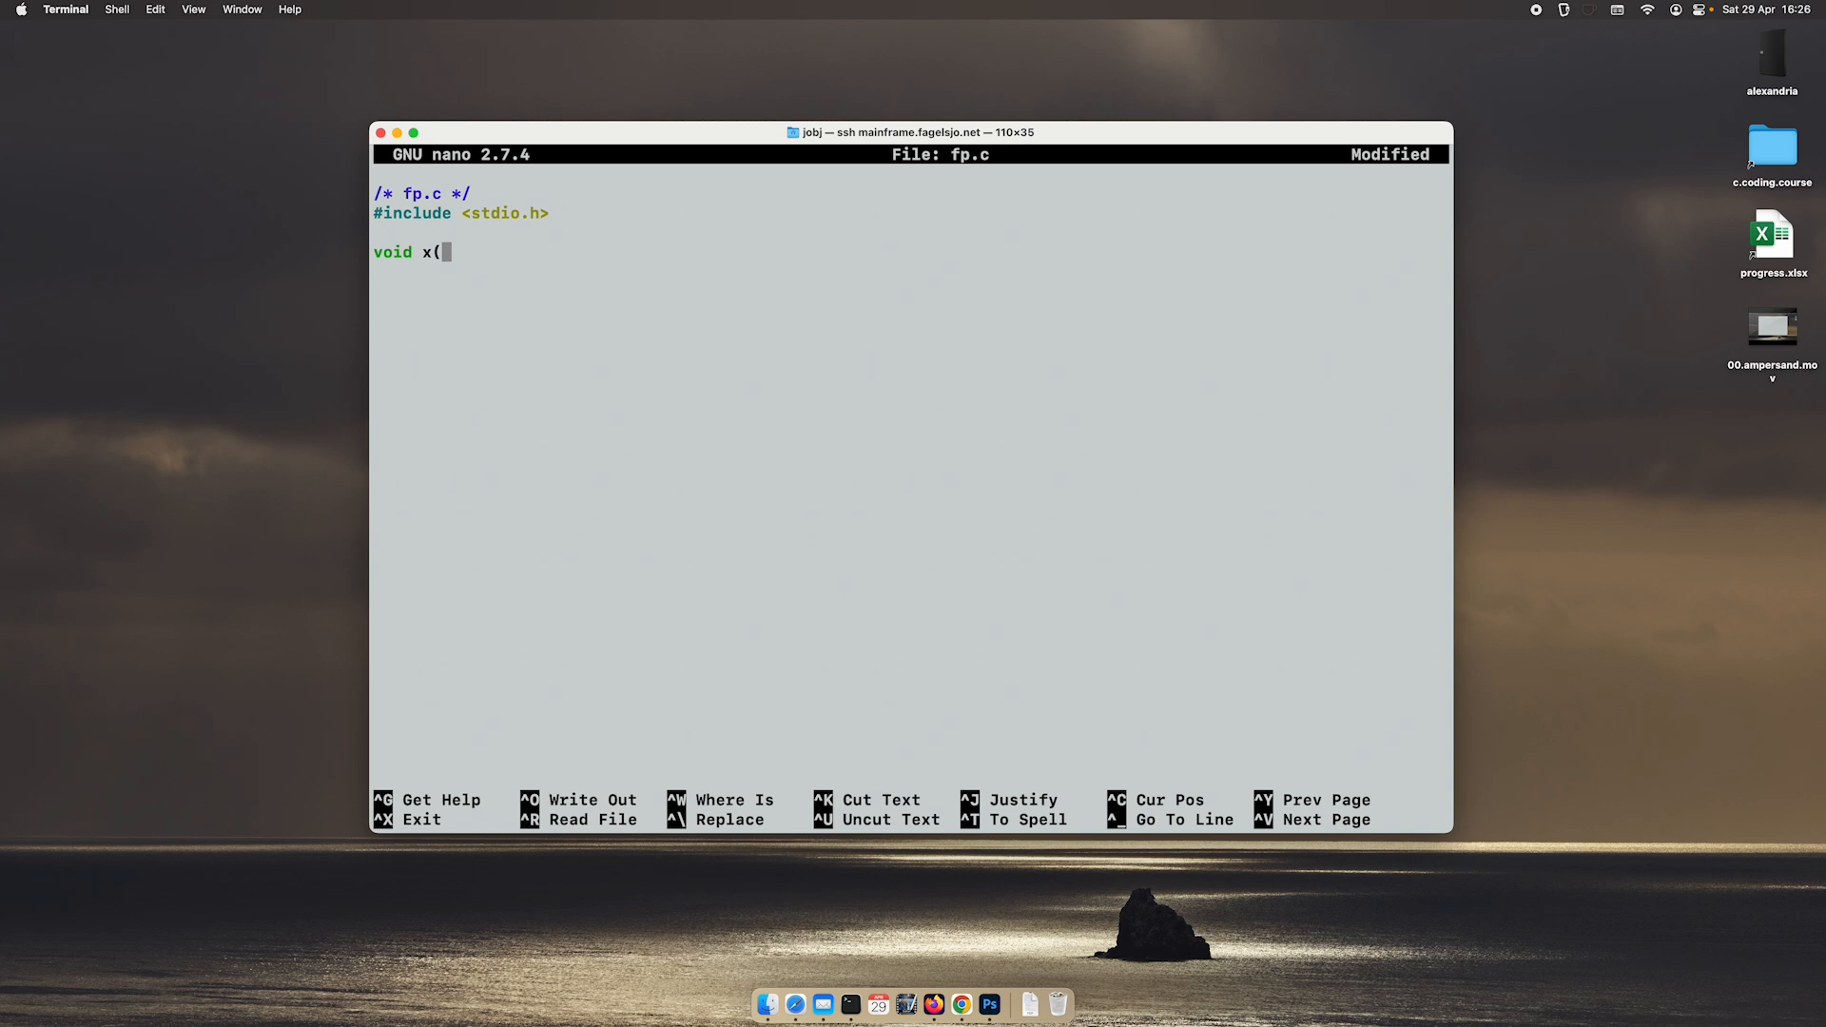
{"action": "type", "text": "int *"}
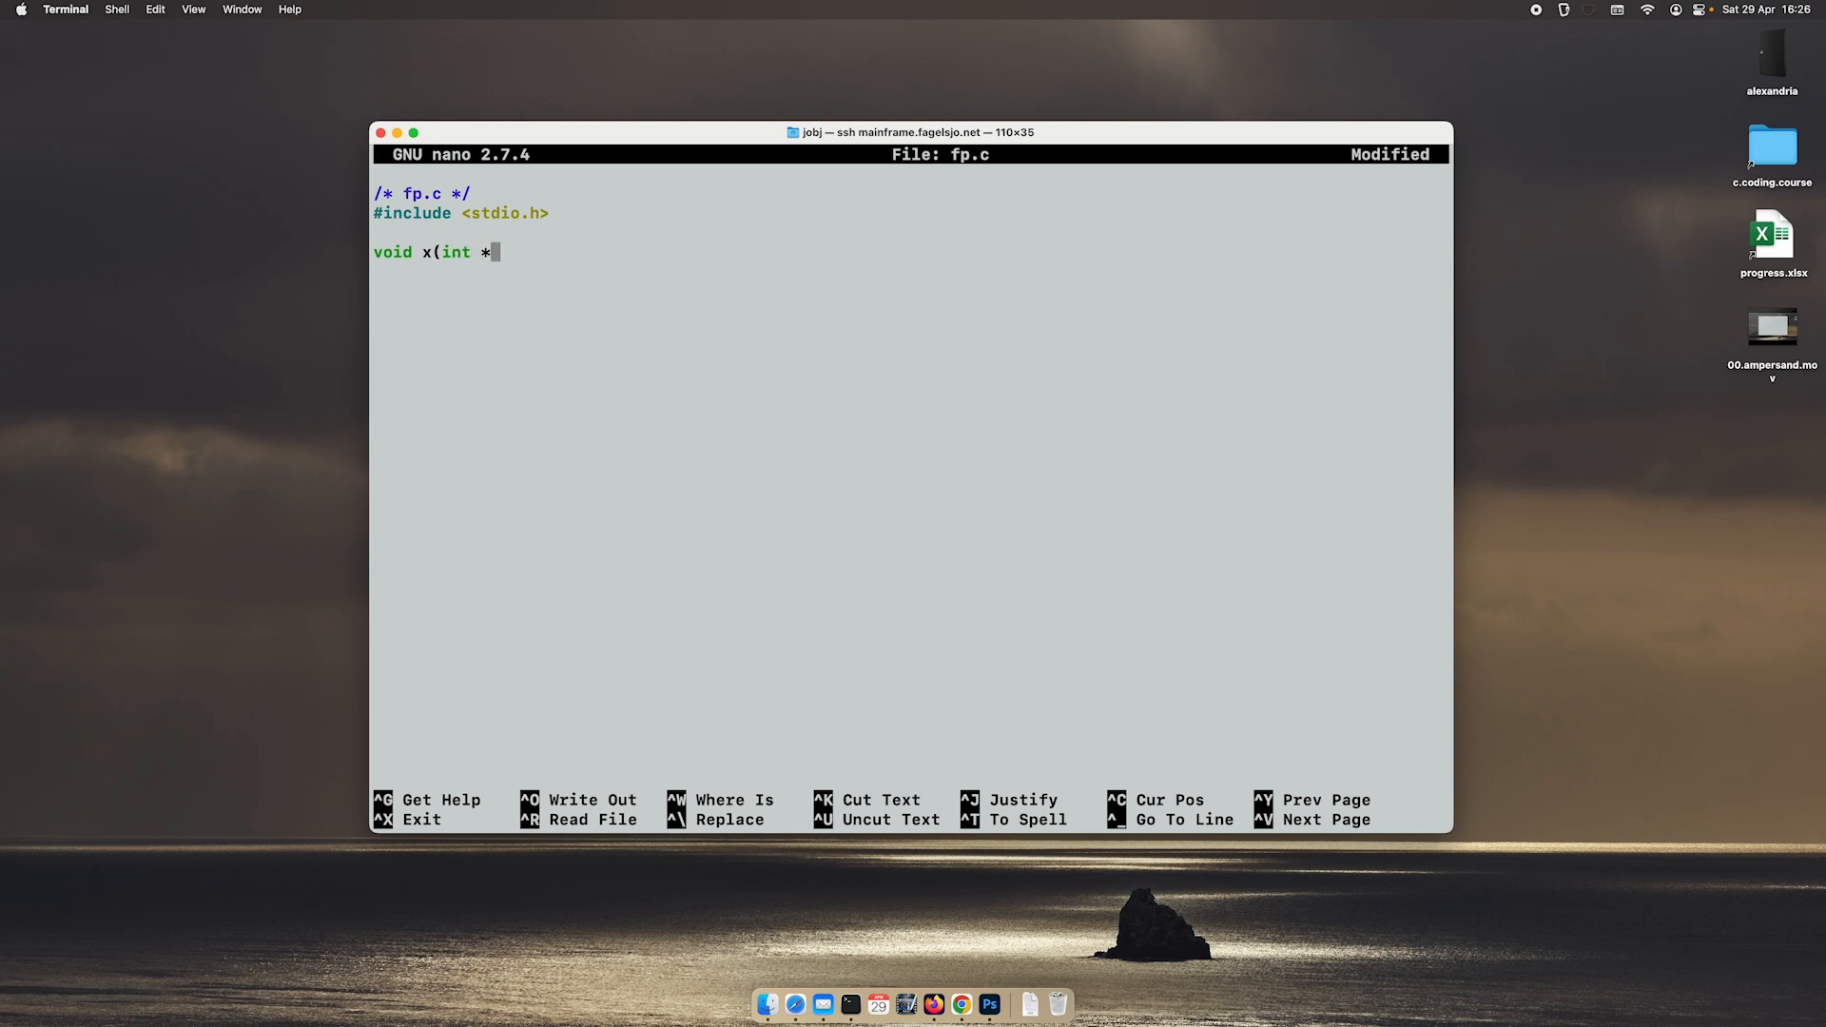
{"action": "type", "text": "tr"}
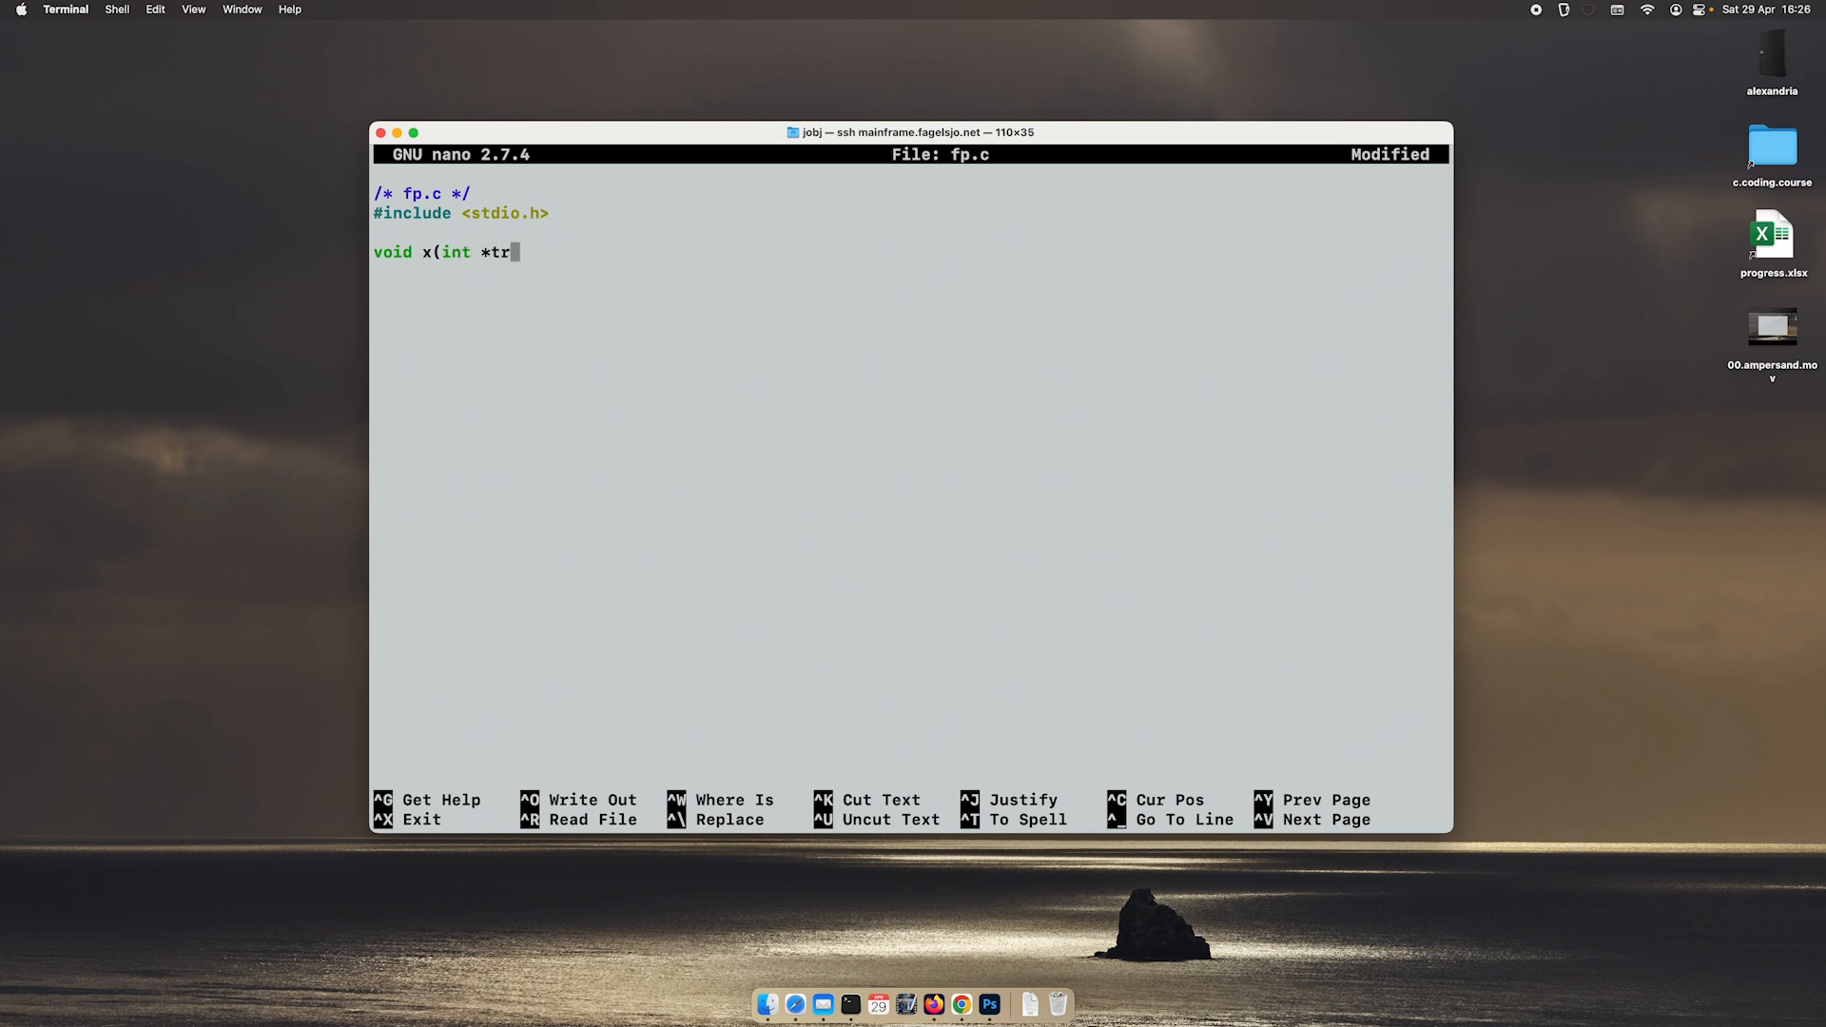
{"action": "type", "text": "get"}
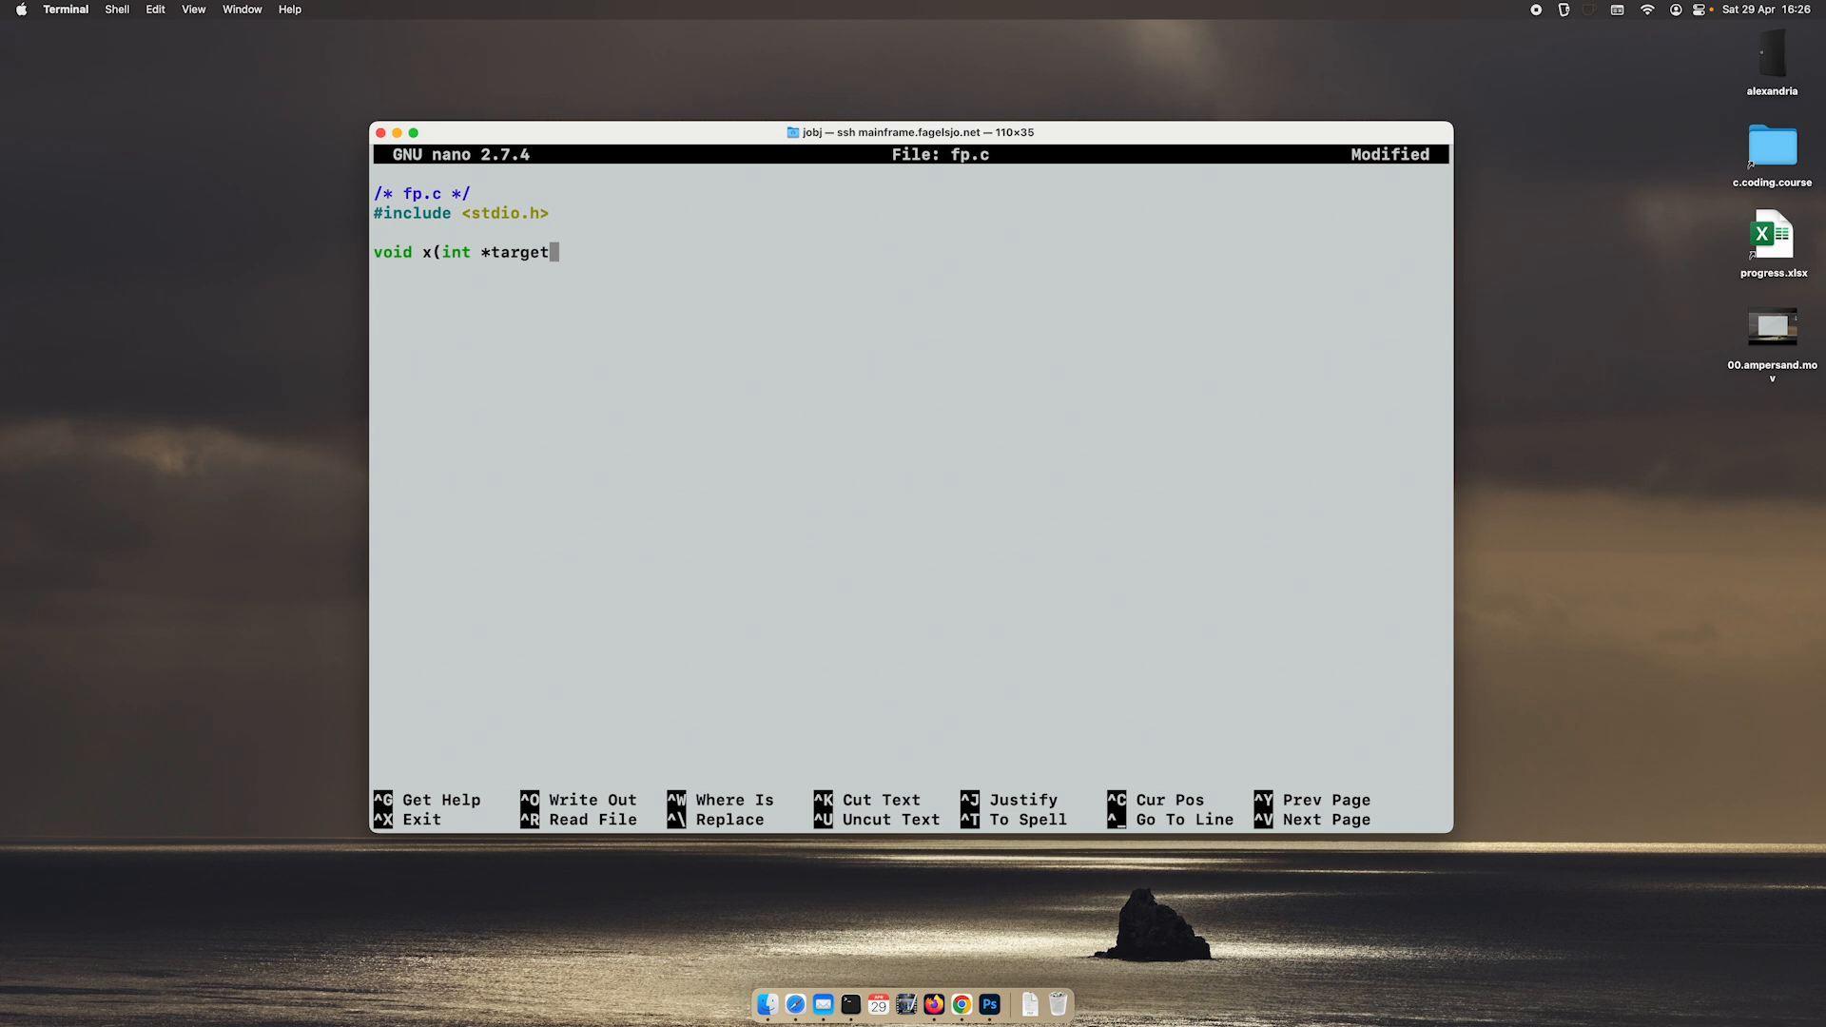
{"action": "type", "text": ","}
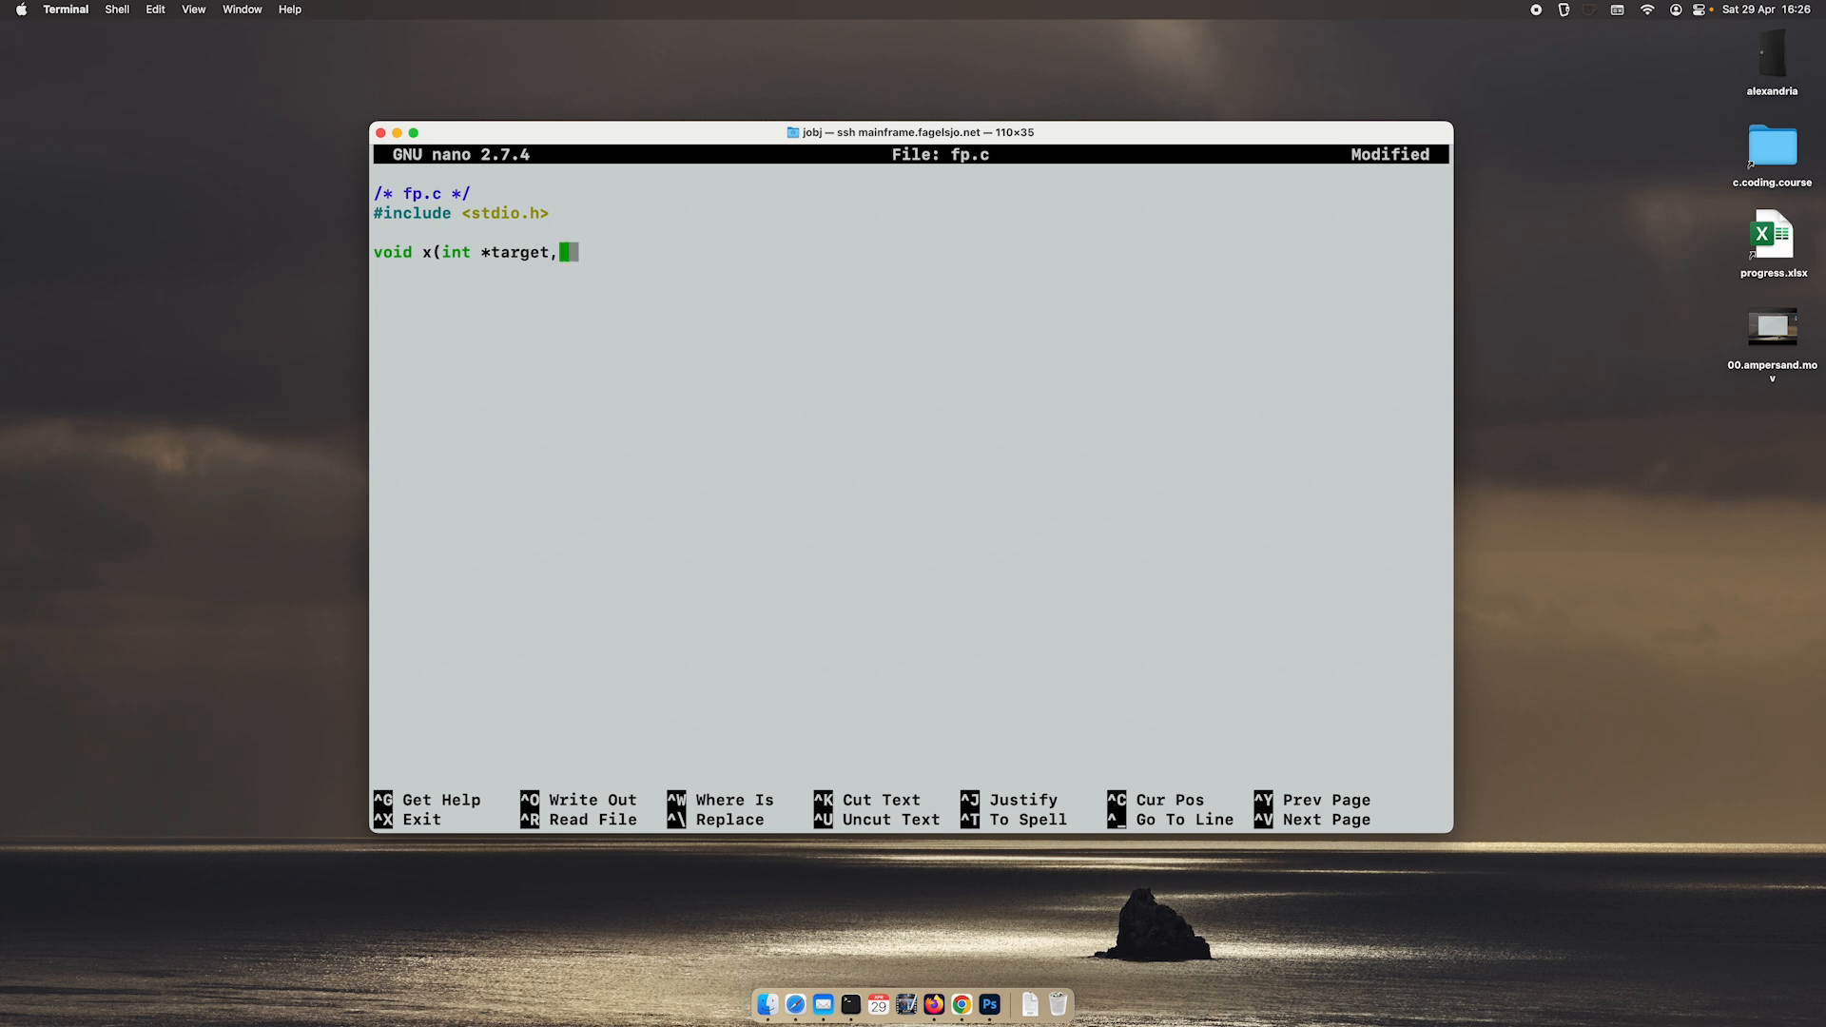
{"action": "type", "text": "int"}
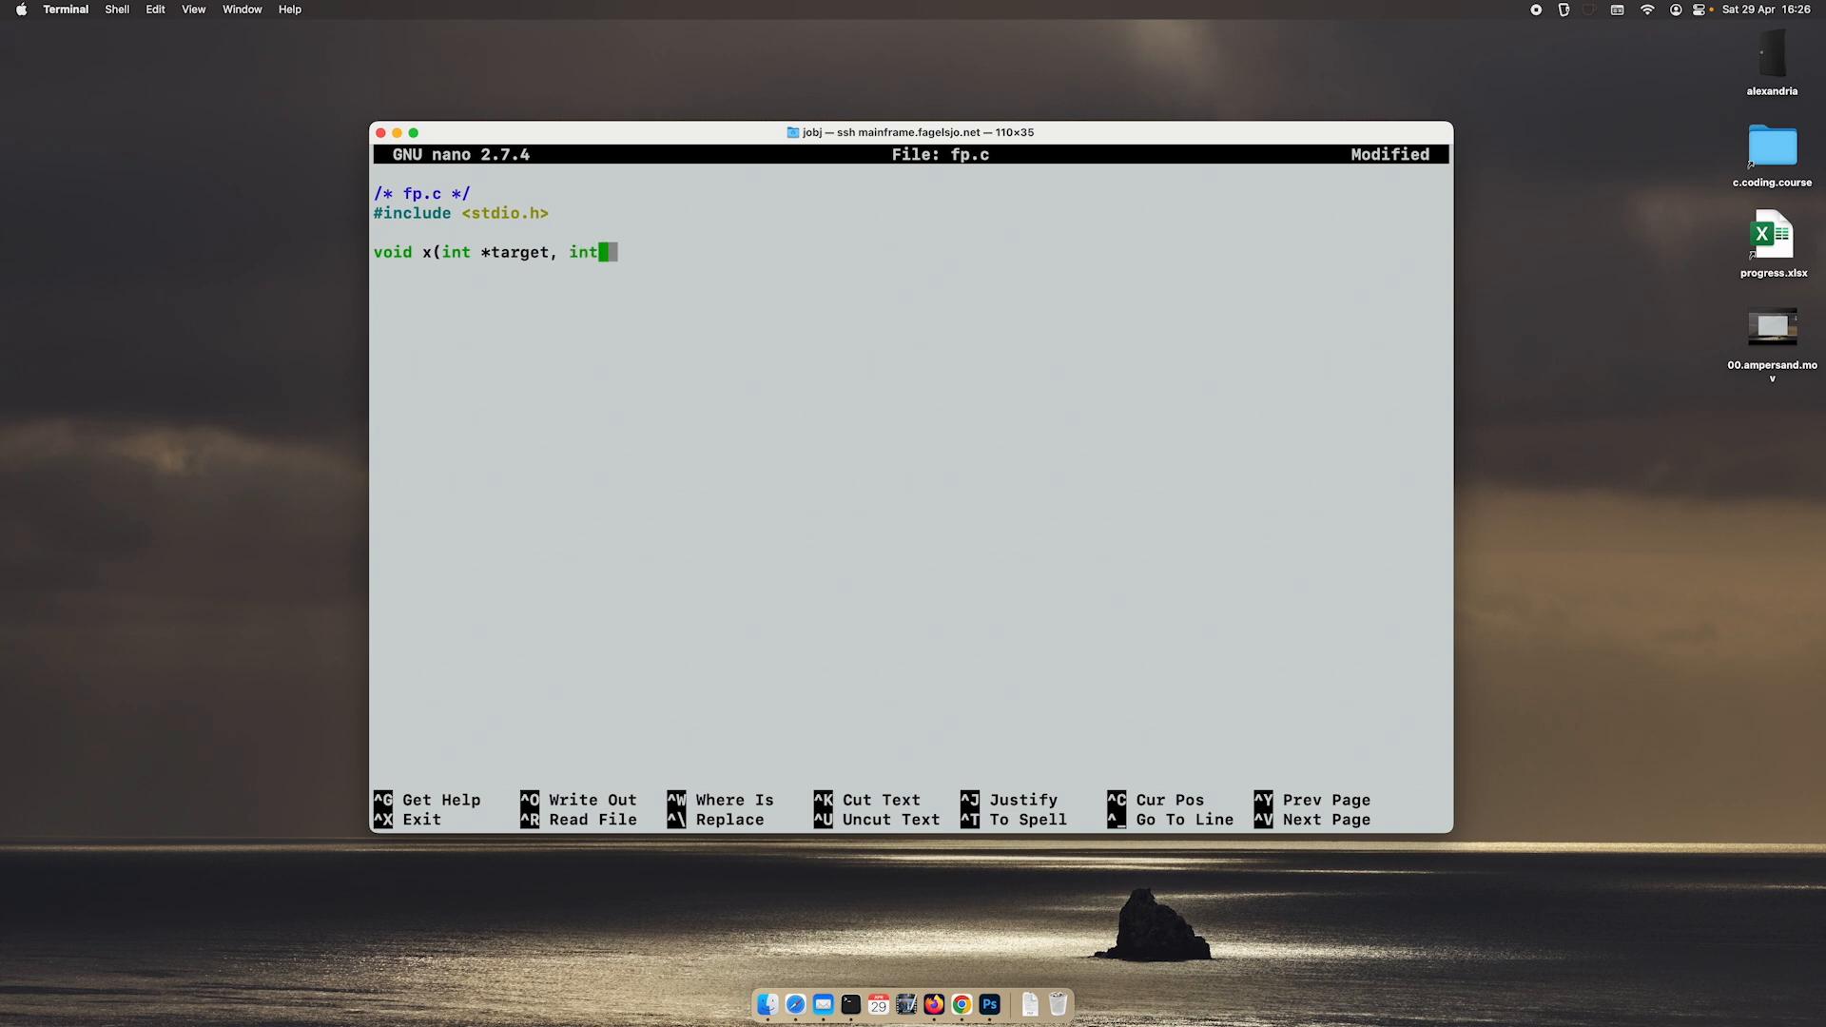
{"action": "type", "text": "a, int b"}
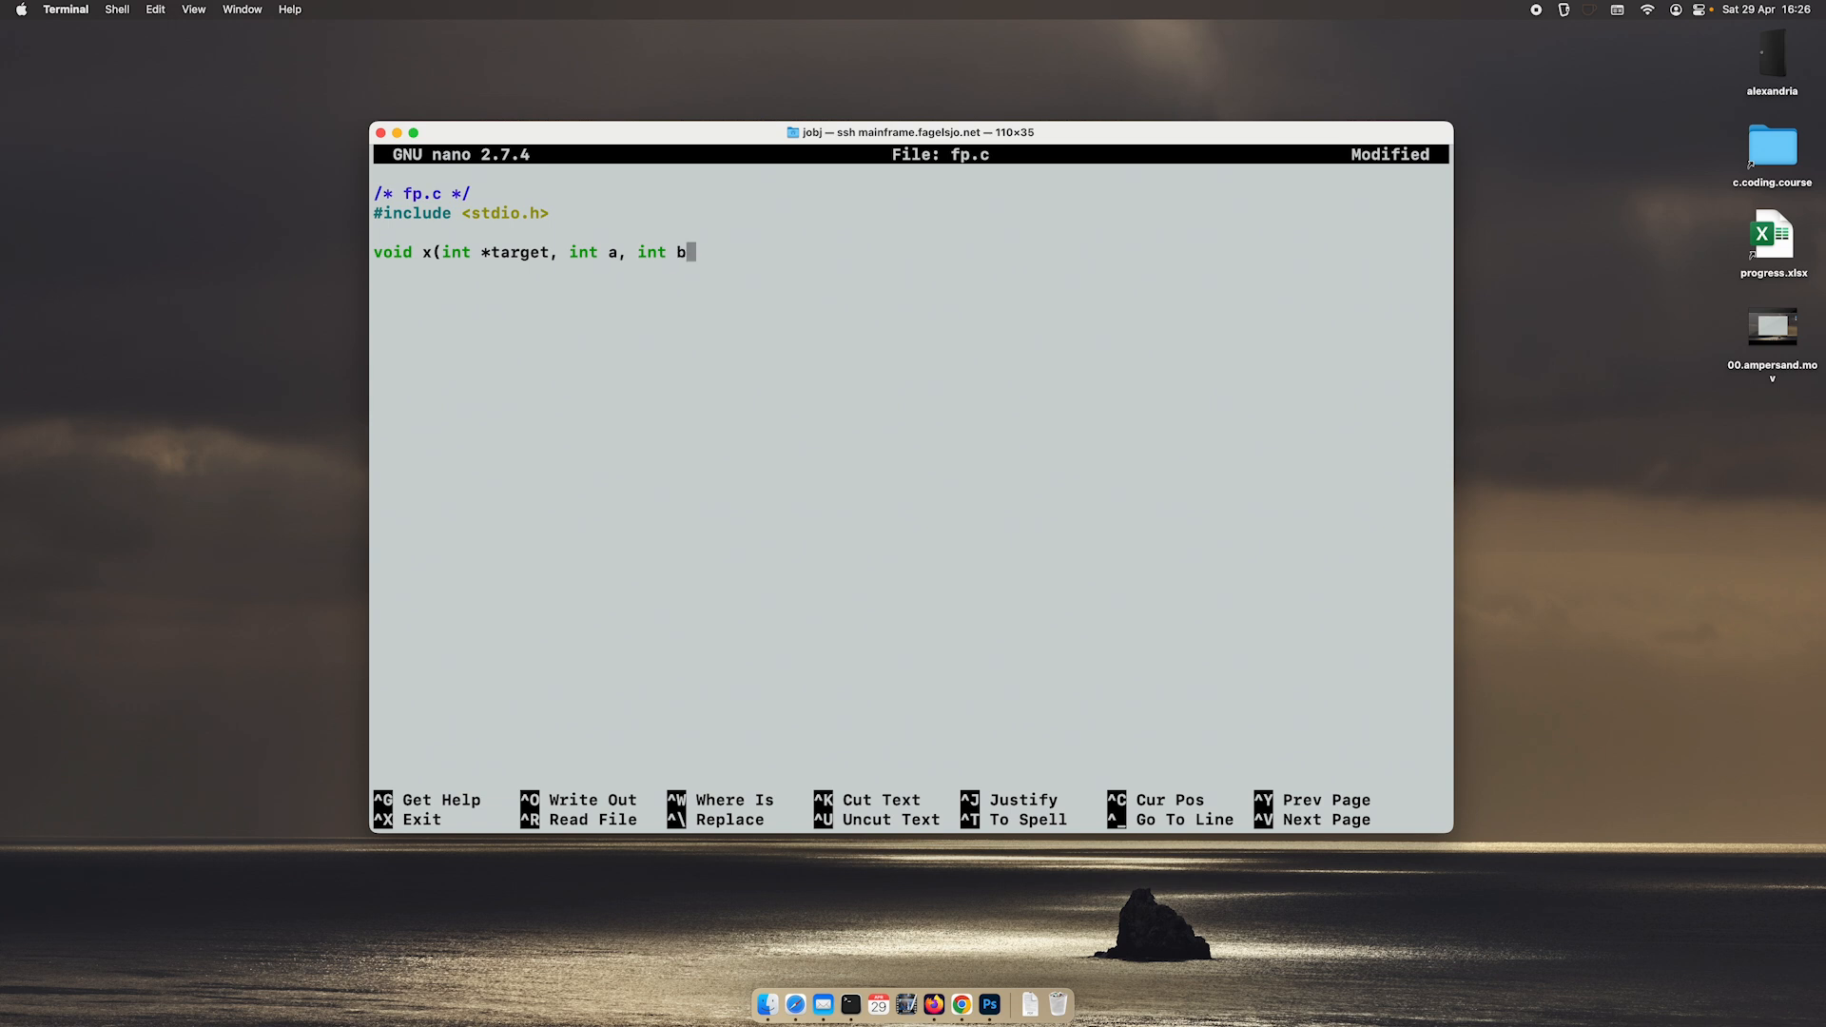
{"action": "type", "text": ")"}
{"action": "type", "text": "{"}
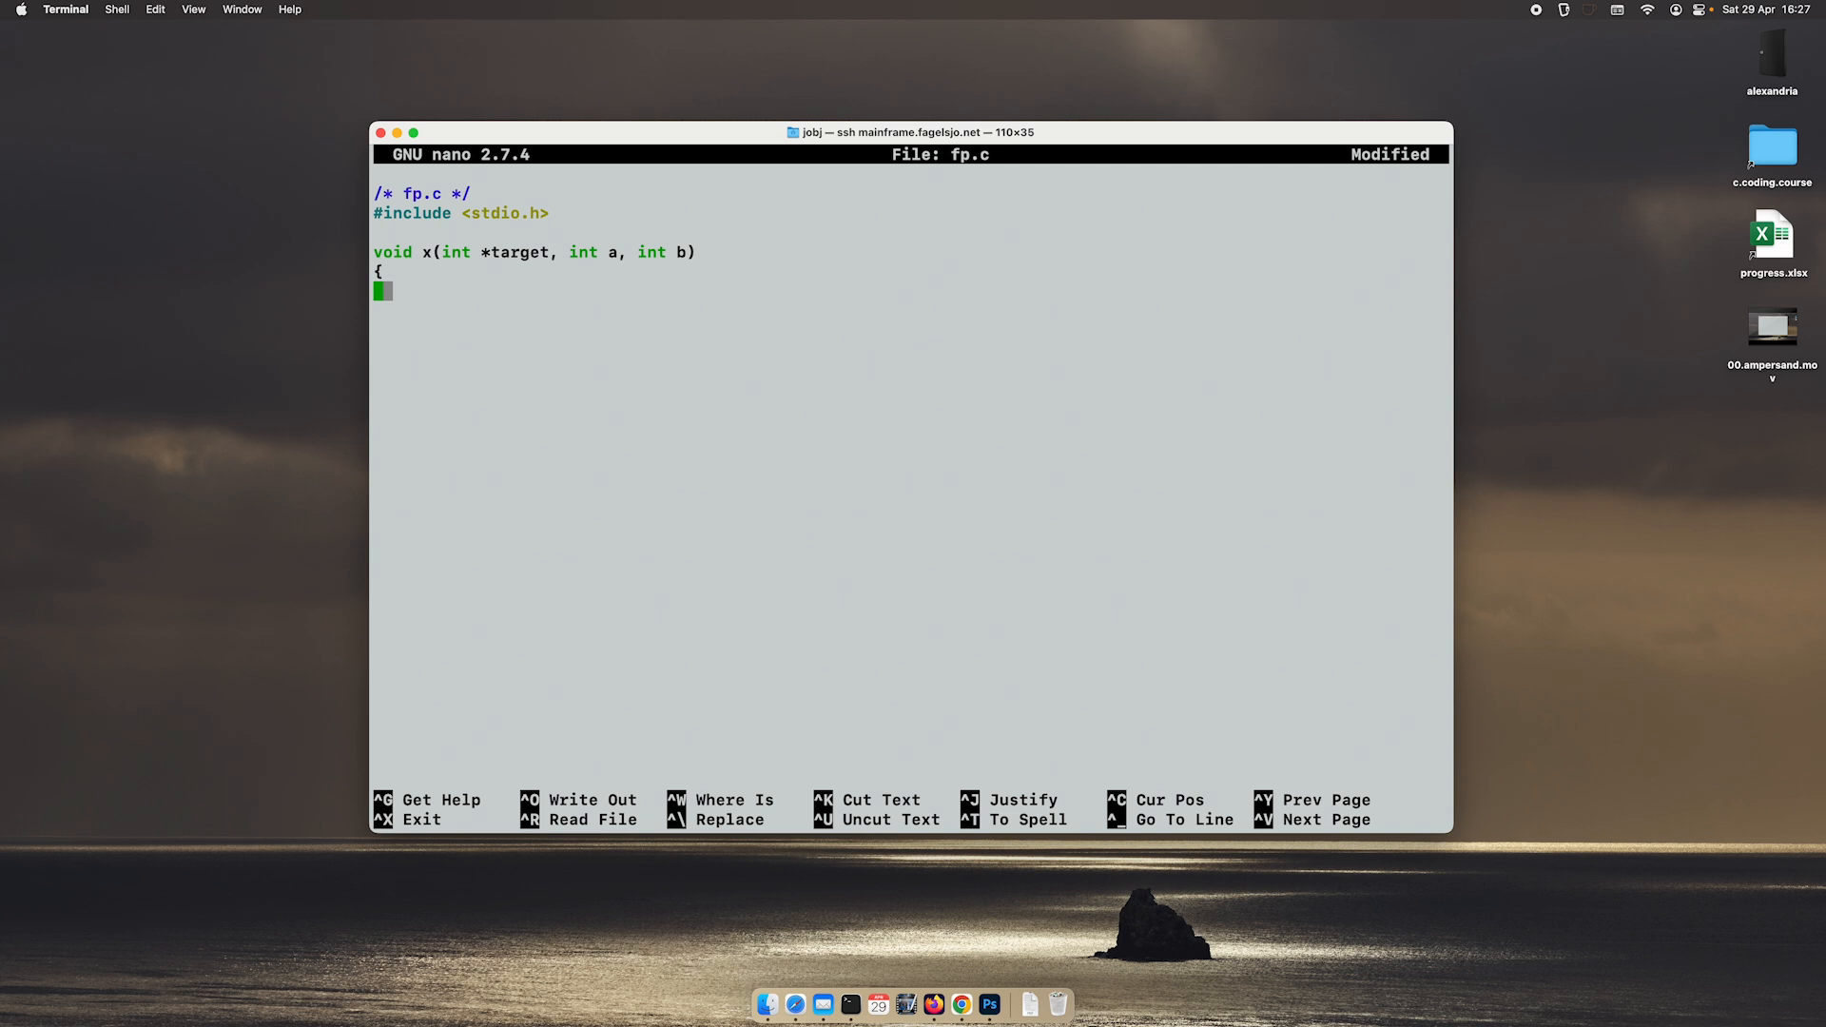
Step: Give x the body '*target = a + b; return;' and close it with a brace
{"action": "type", "text": "return"}
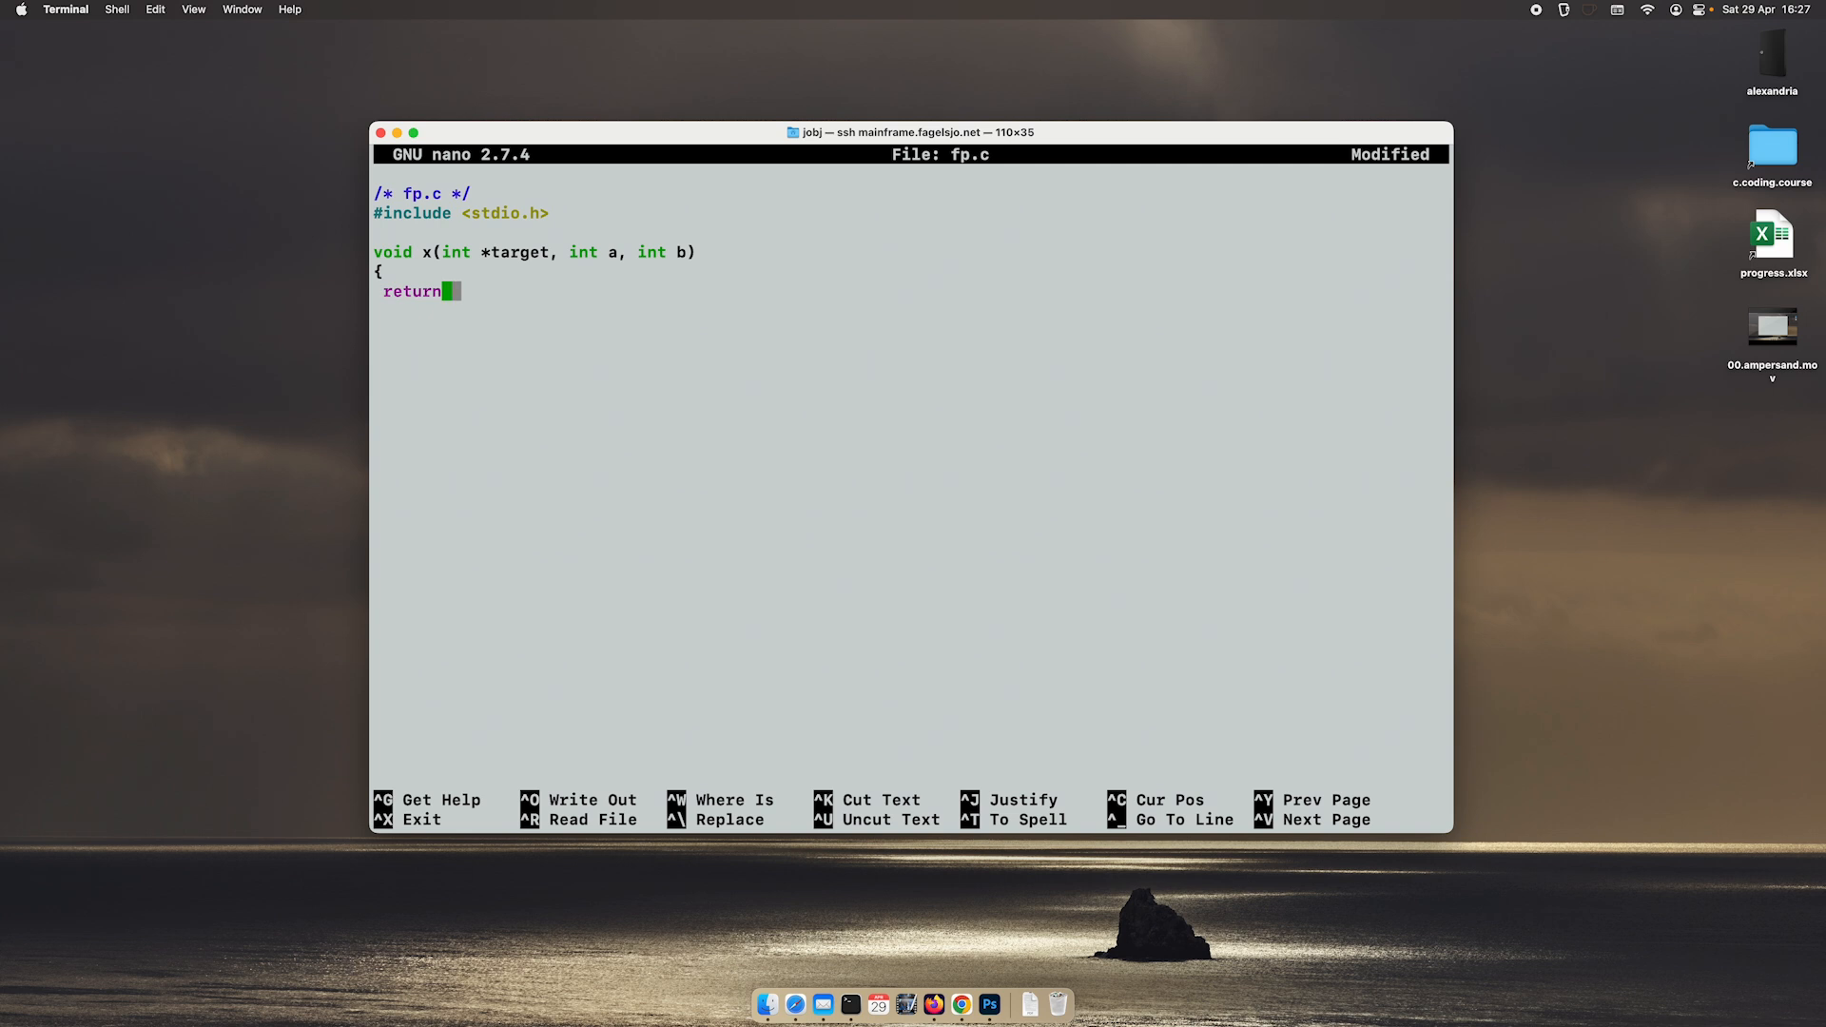
{"action": "key", "text": "Backspace"}
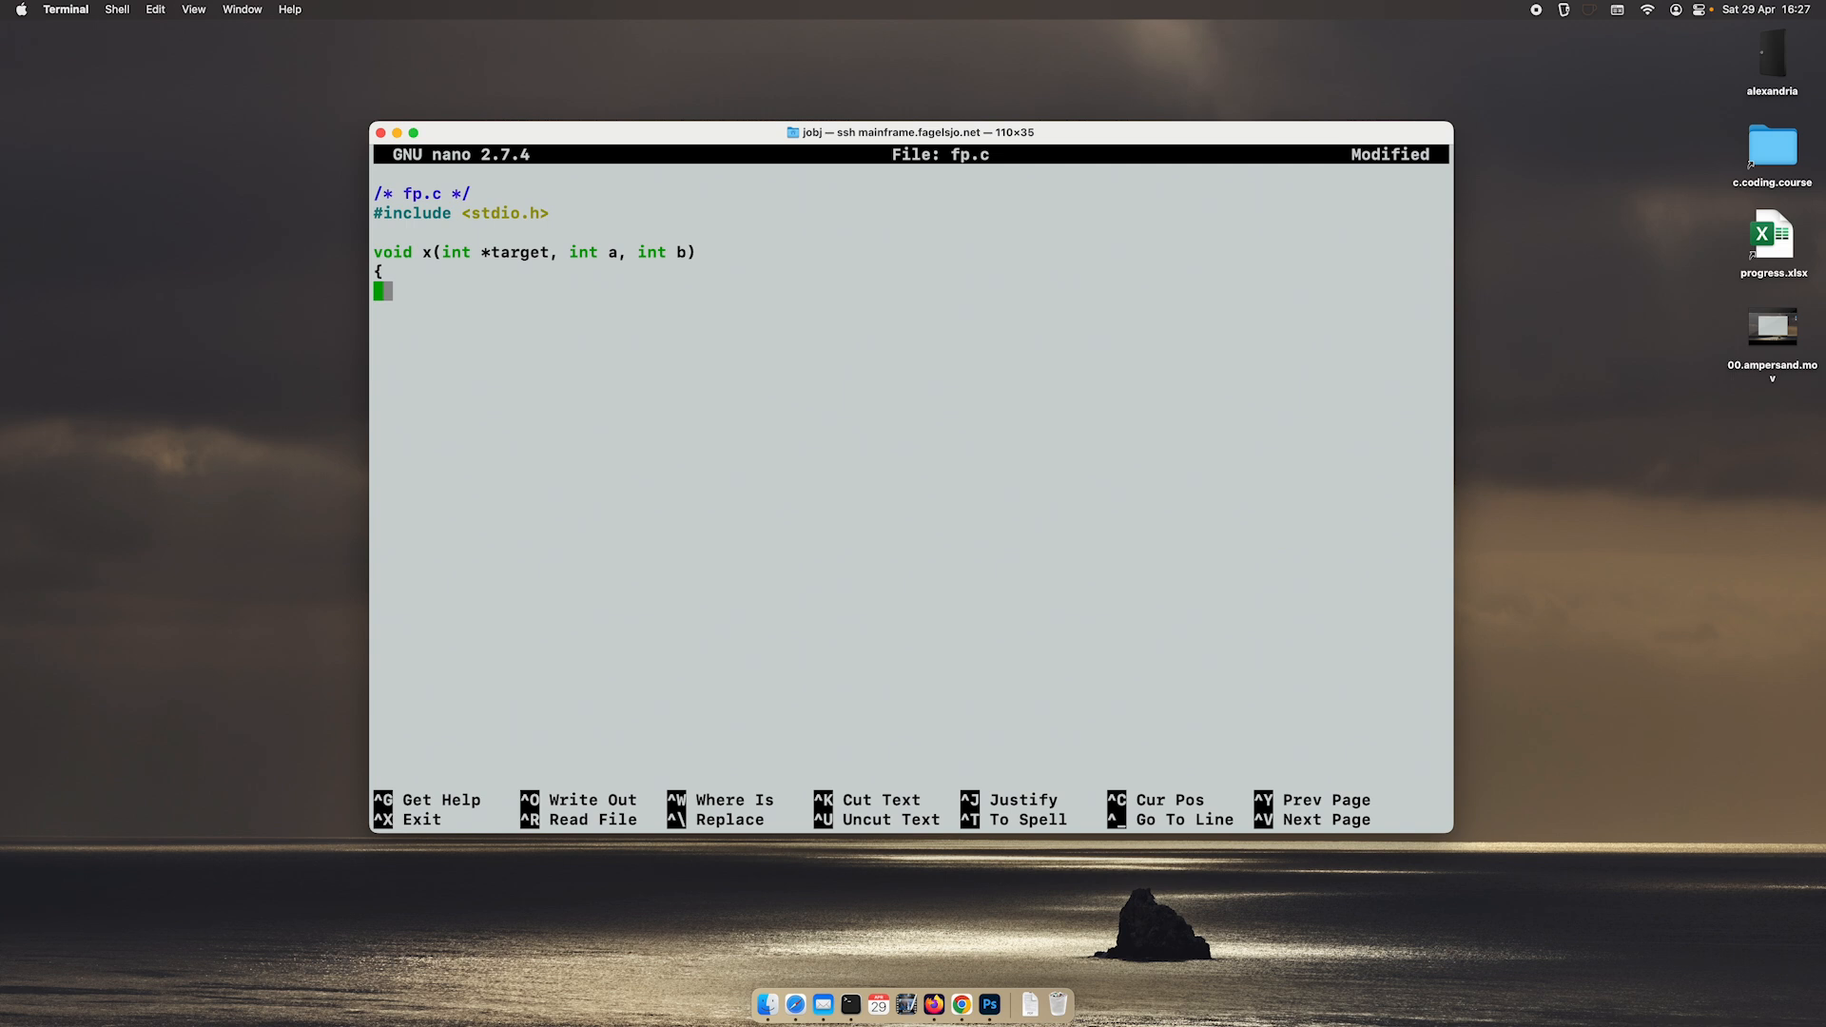
{"action": "type", "text": "*t"}
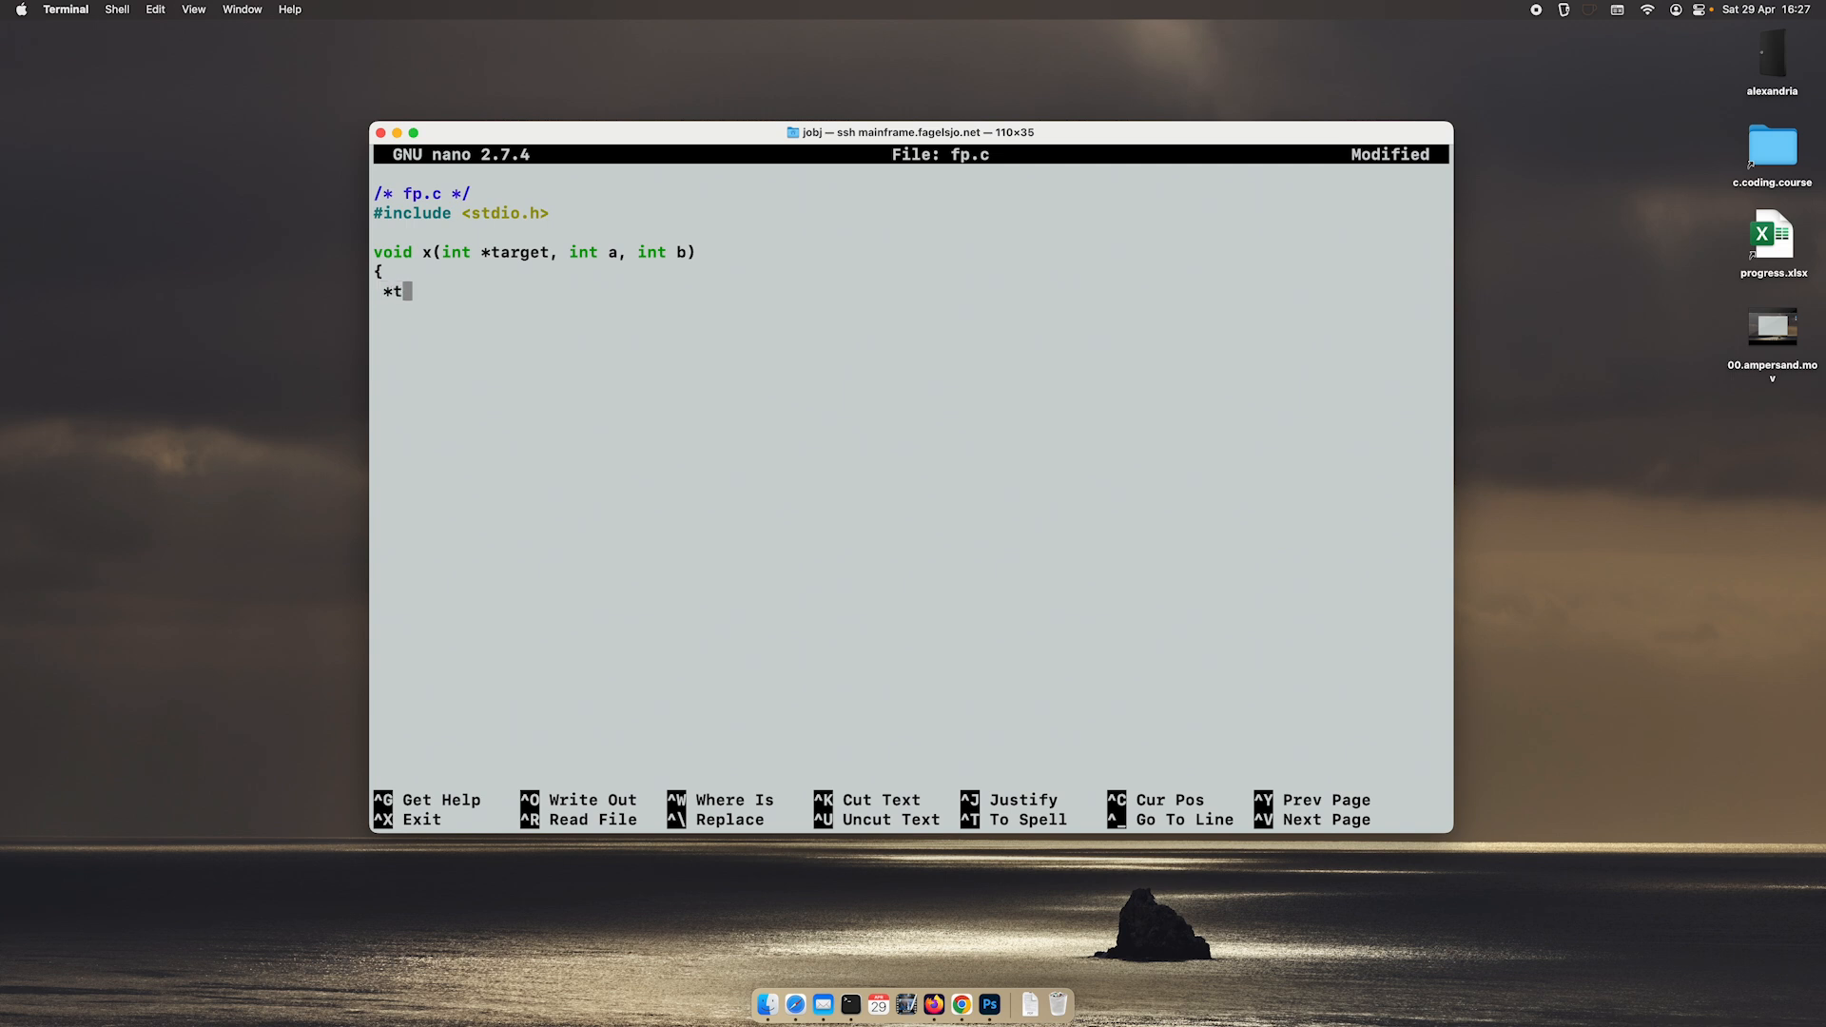
{"action": "type", "text": "arget ="}
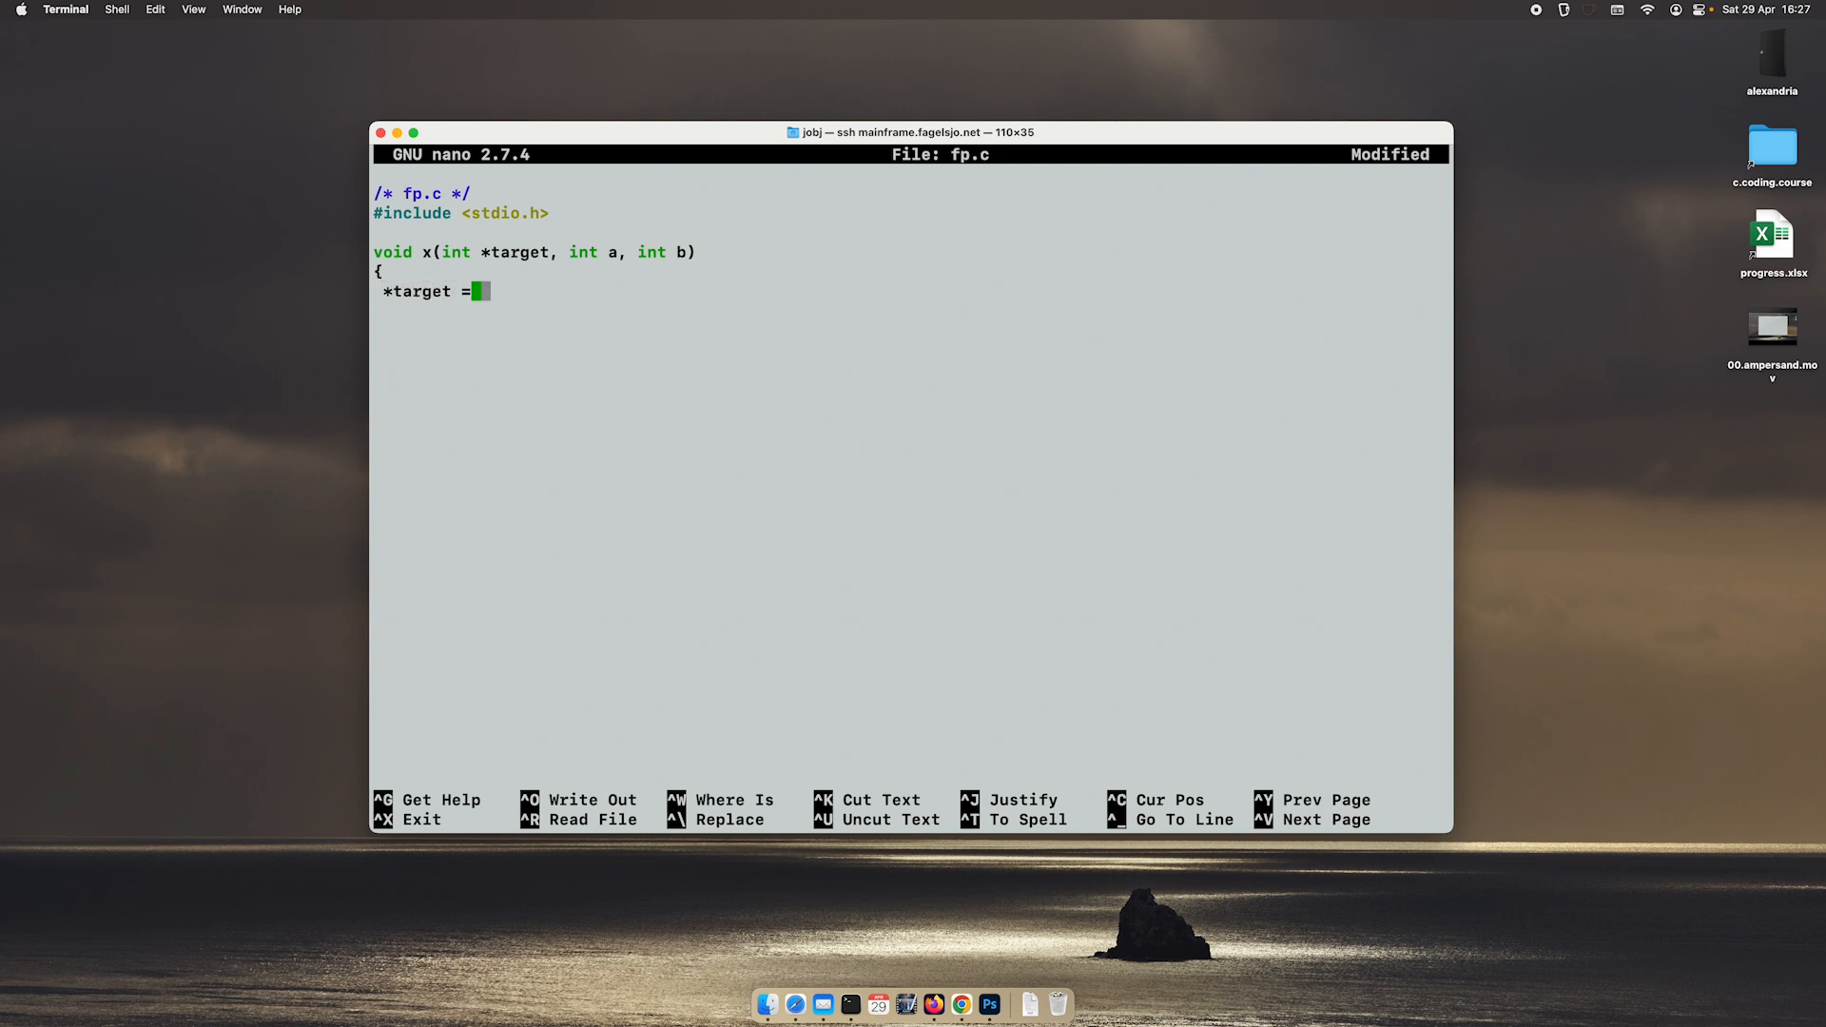
{"action": "type", "text": "a + b"}
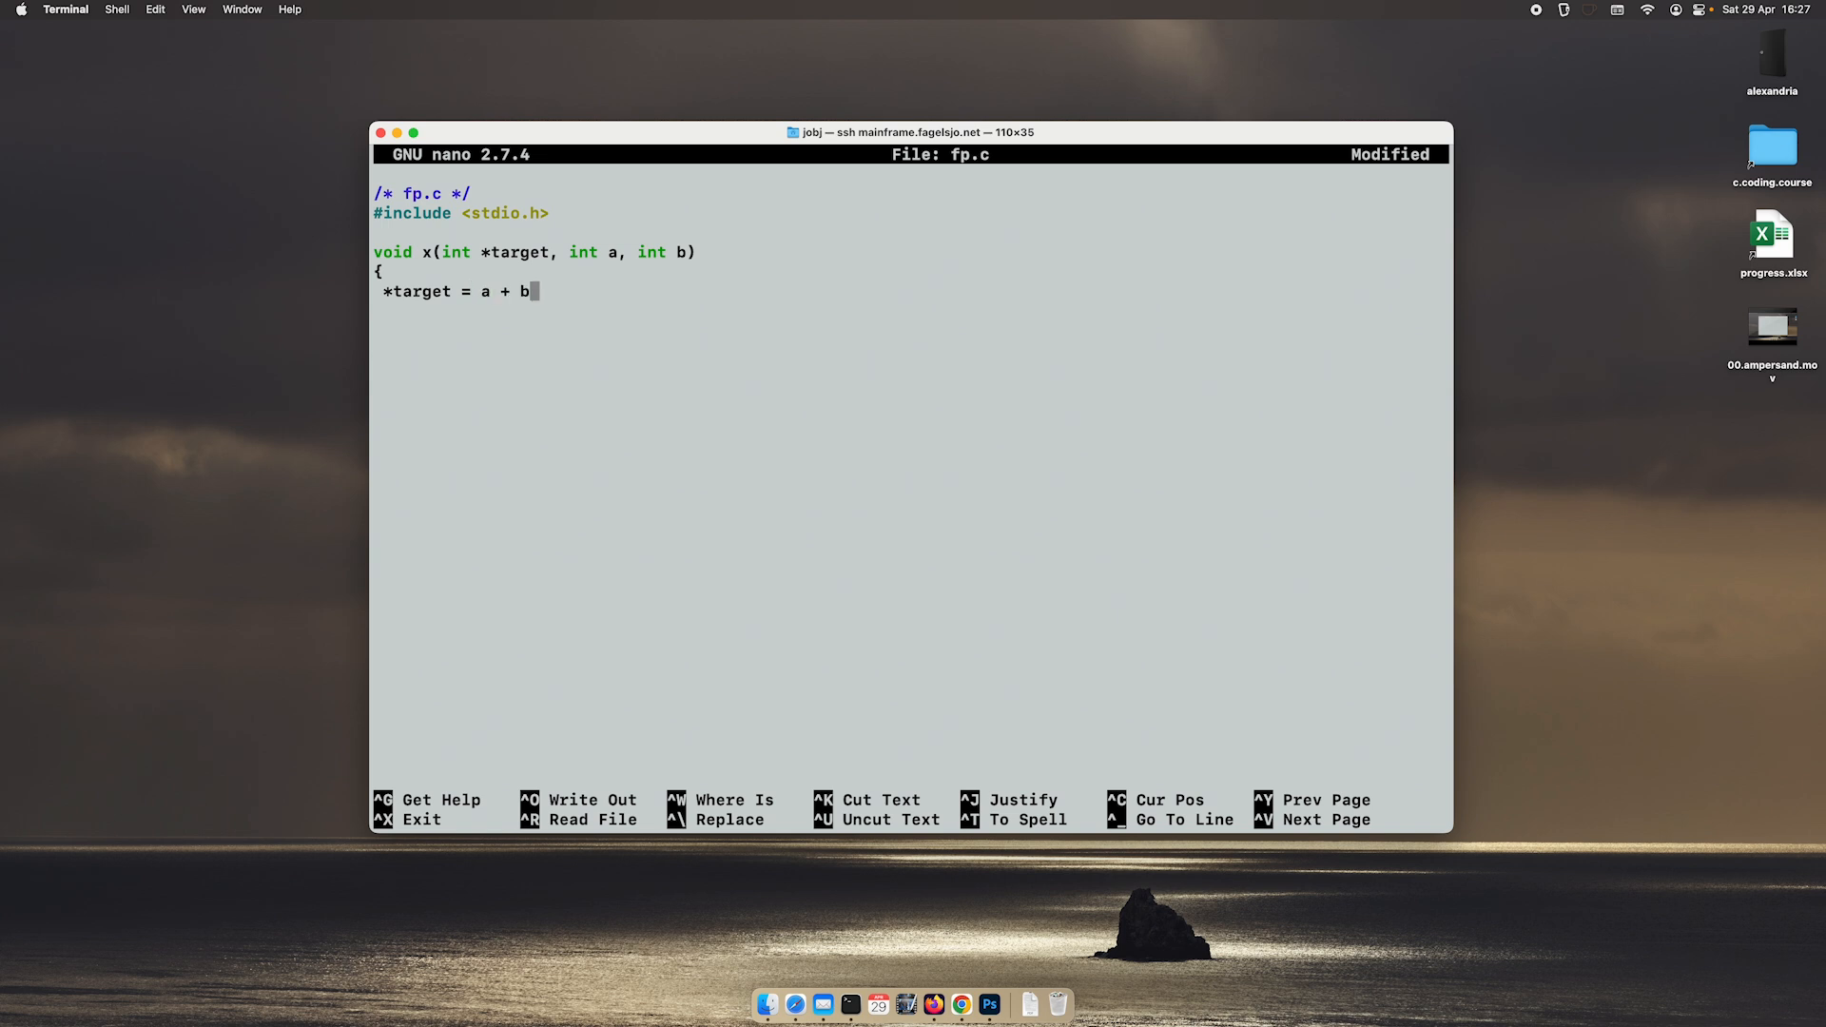
{"action": "type", "text": ";"}
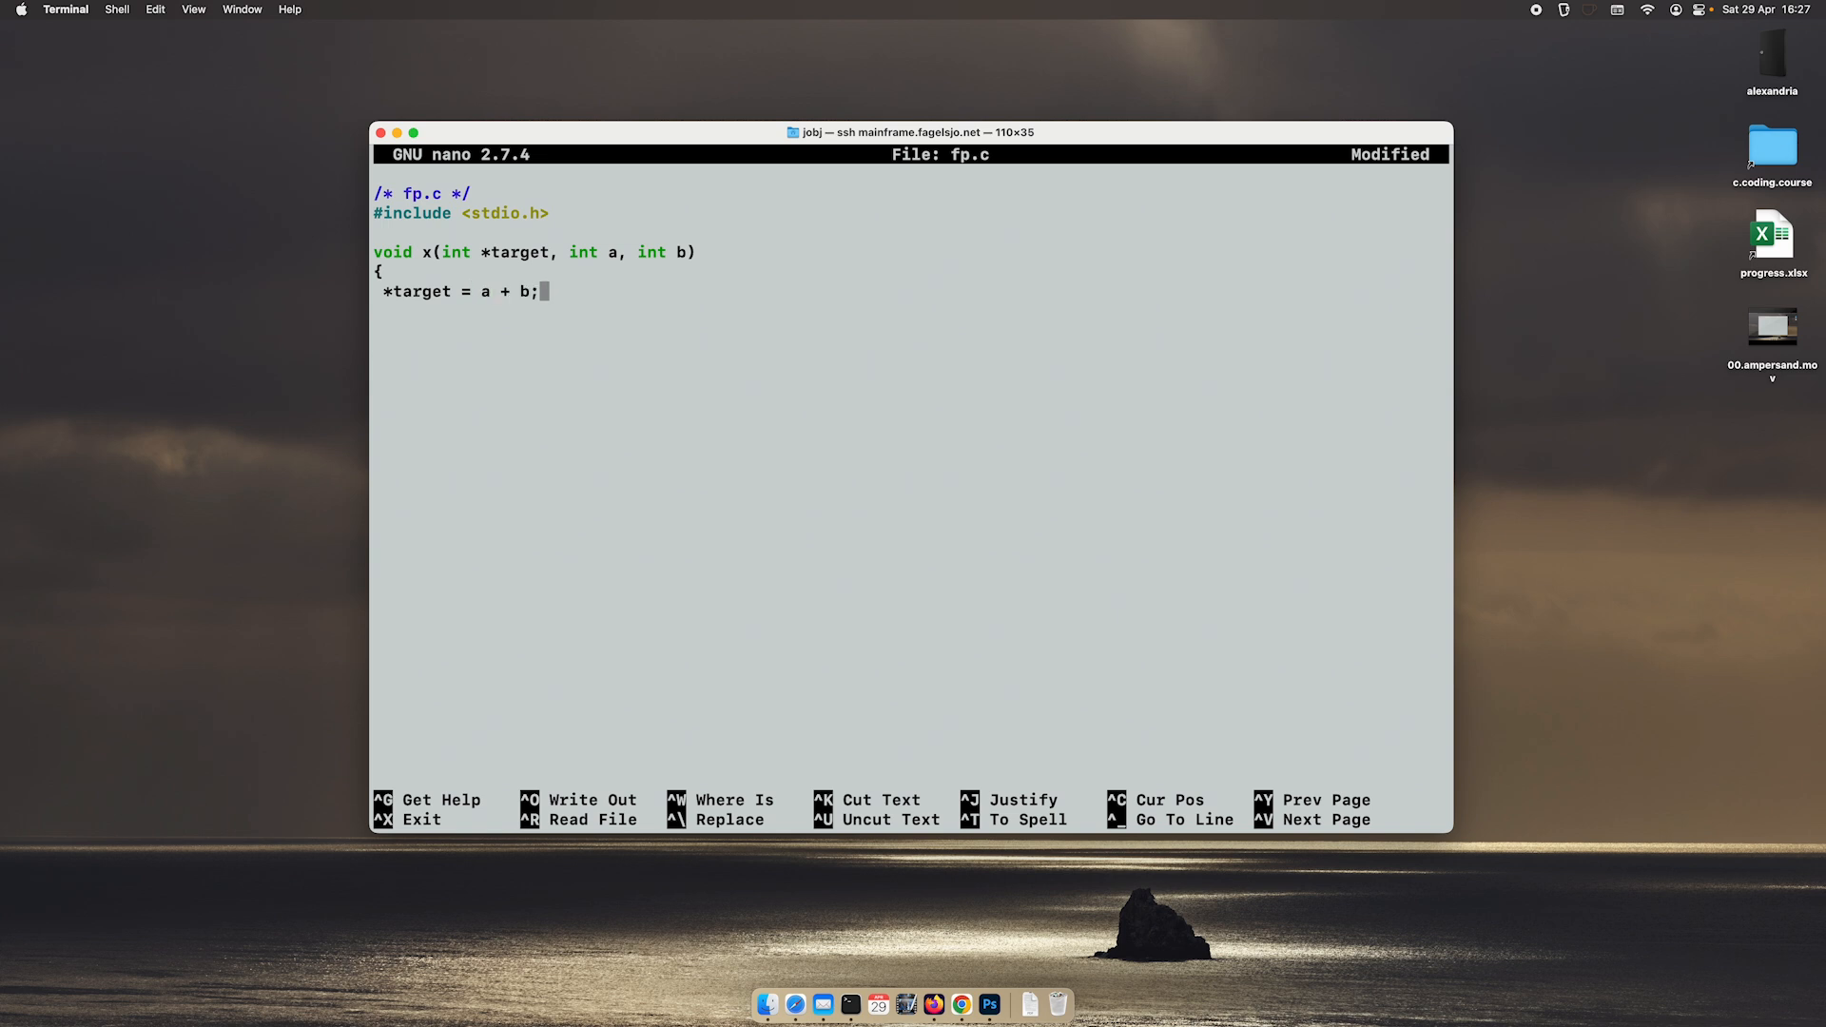
{"action": "type", "text": "ret"}
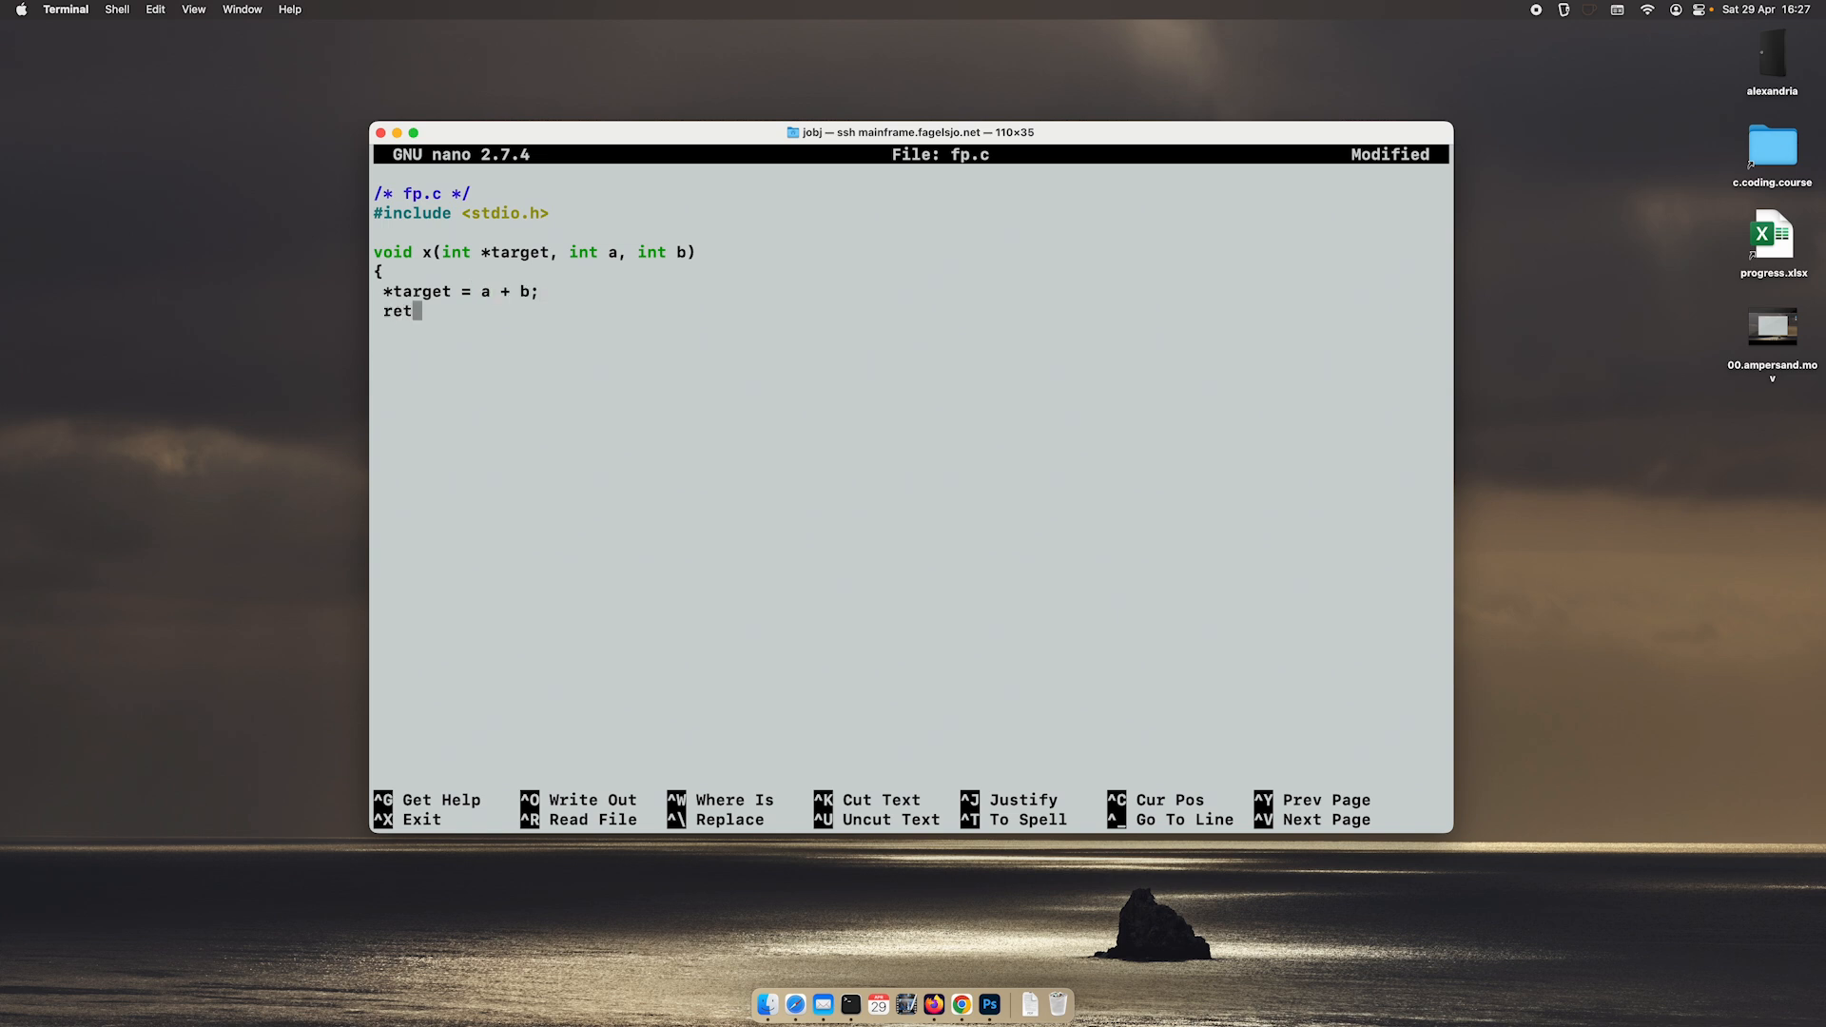
{"action": "type", "text": "urn;"}
{"action": "type", "text": "}"}
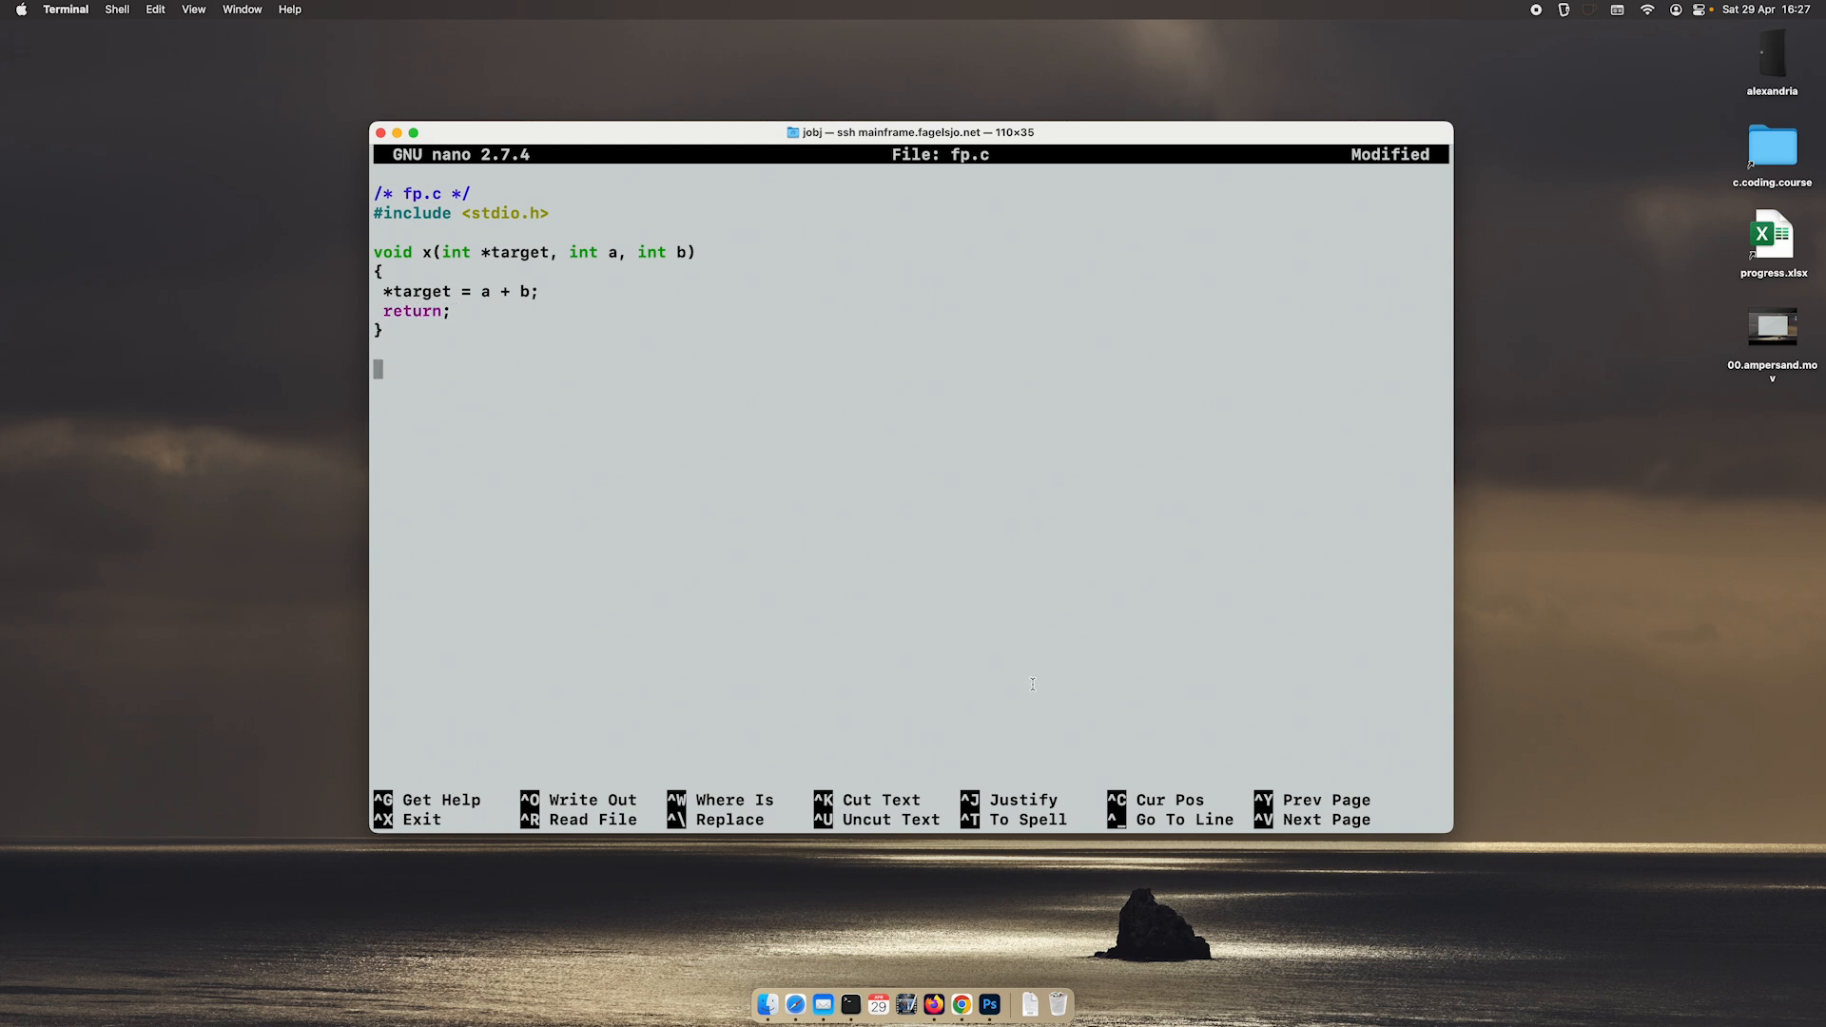
Step: Duplicate x into four copies and name the first two addition and subtraction
{"action": "left_click_drag", "start_coordinate": [375, 251], "coordinate": [457, 337]}
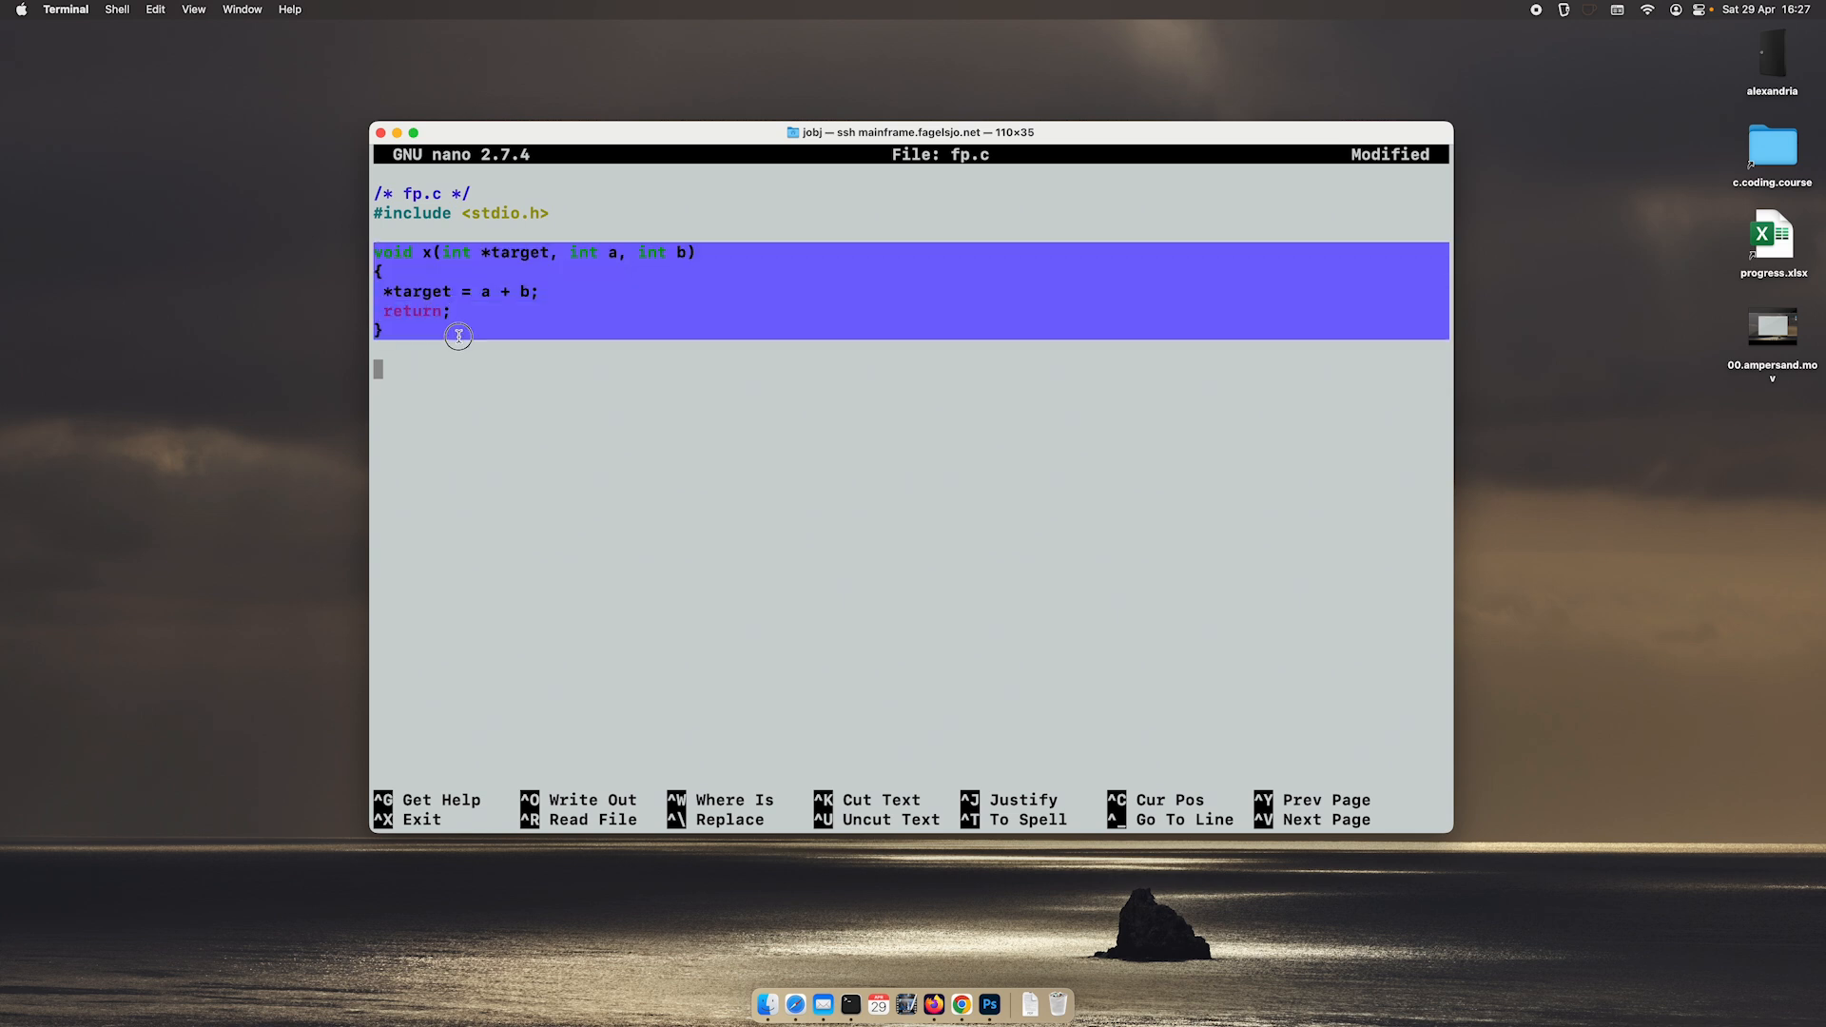
{"action": "mouse_move", "coordinate": [611, 406]}
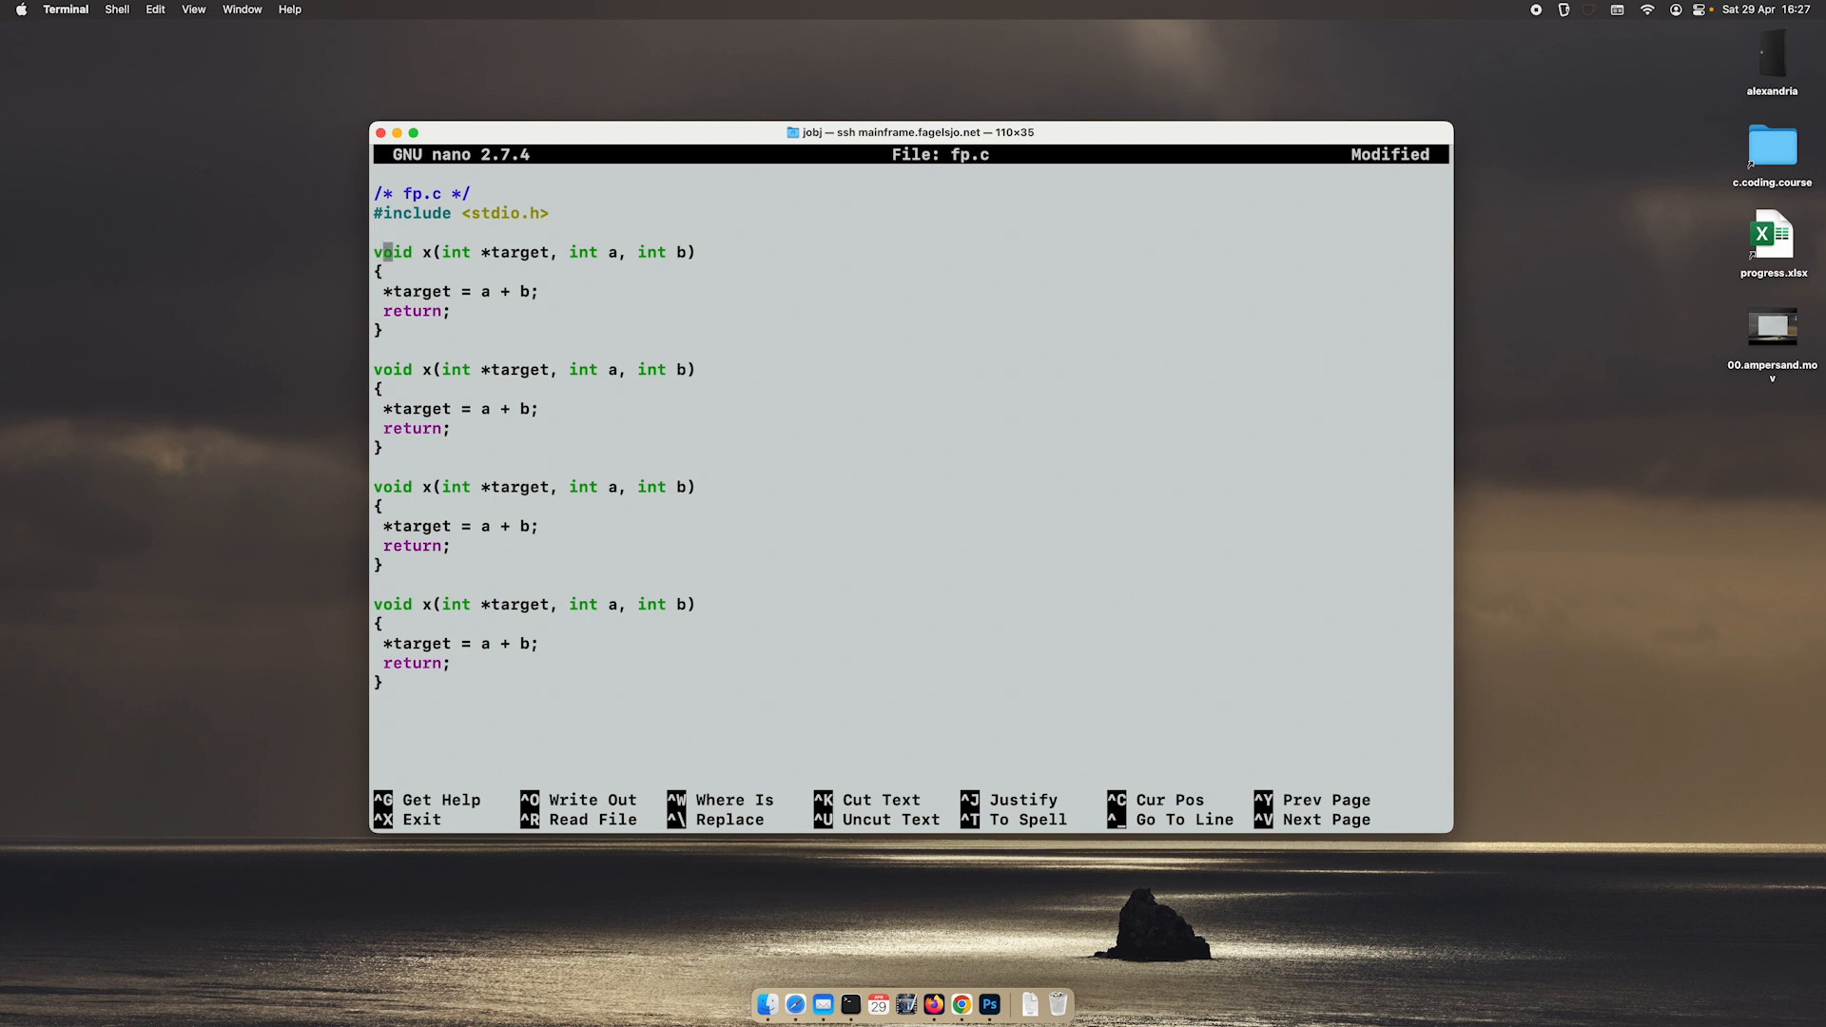
{"action": "type", "text": "addition"}
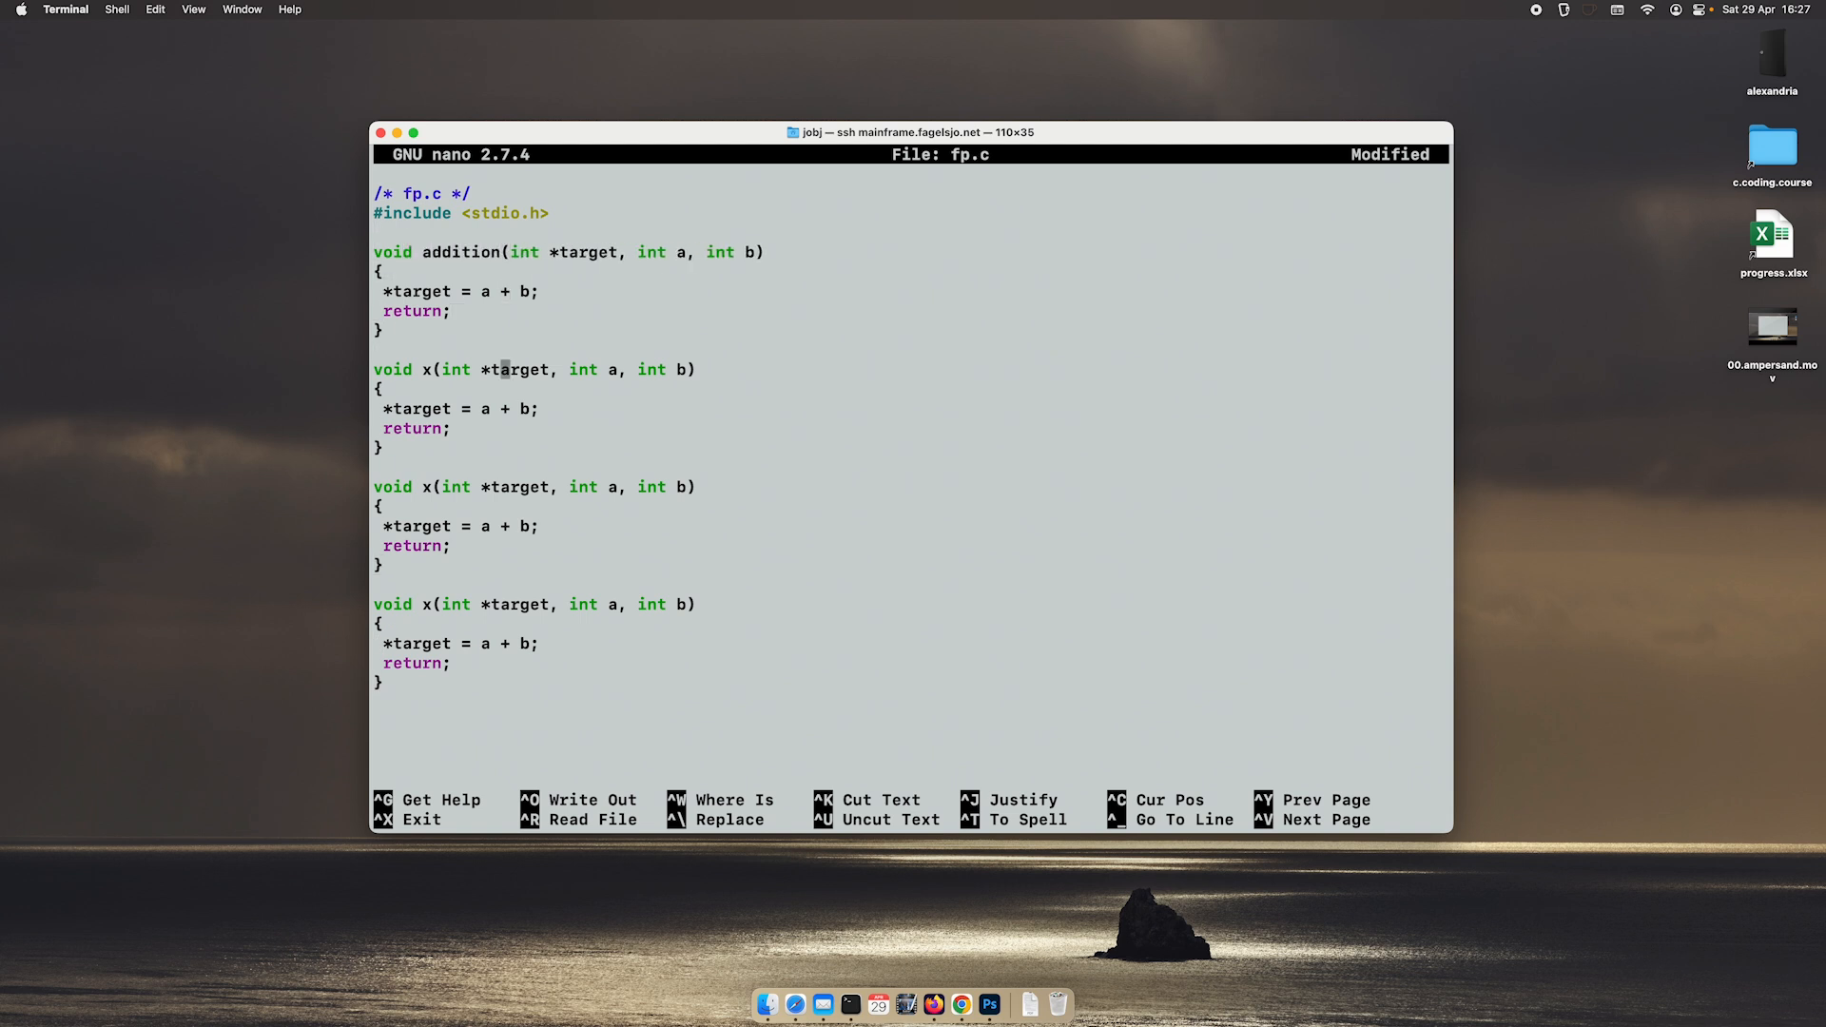
{"action": "key", "text": "backspace"}
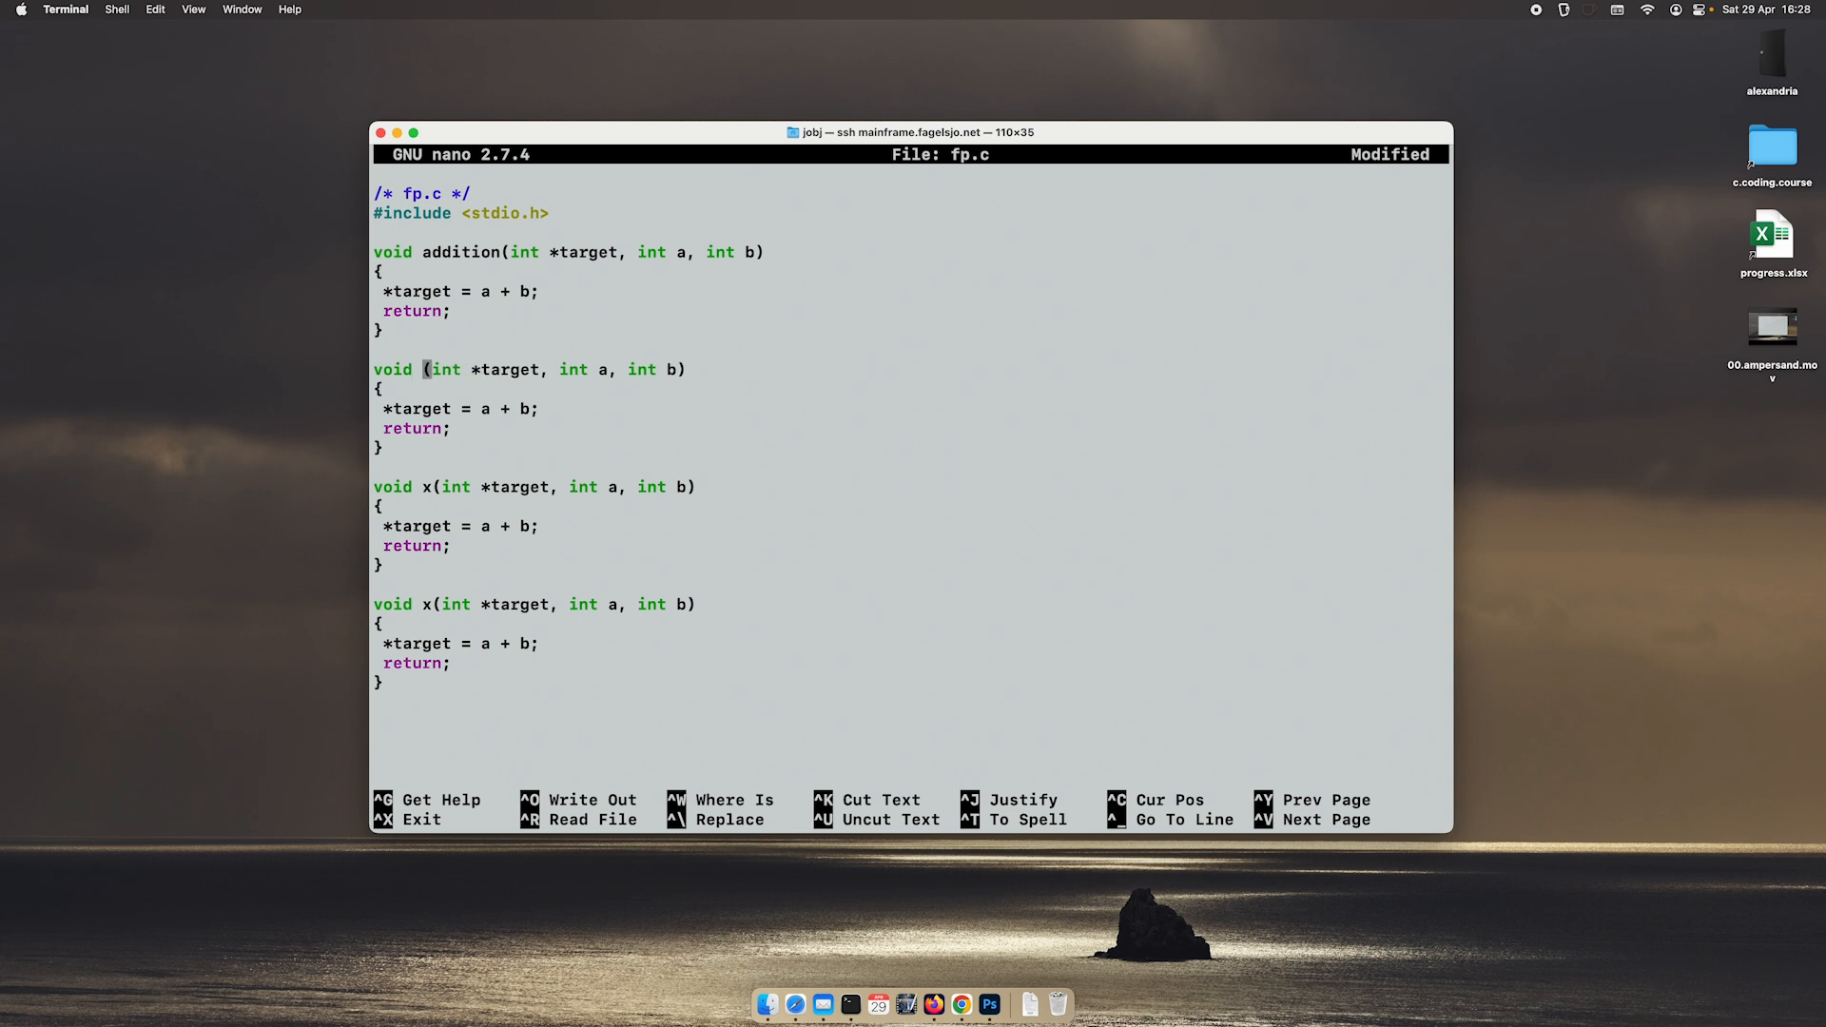
{"action": "type", "text": "subtraction"}
{"action": "left_click", "coordinate": [458, 409]}
{"action": "type", "text": "-"}
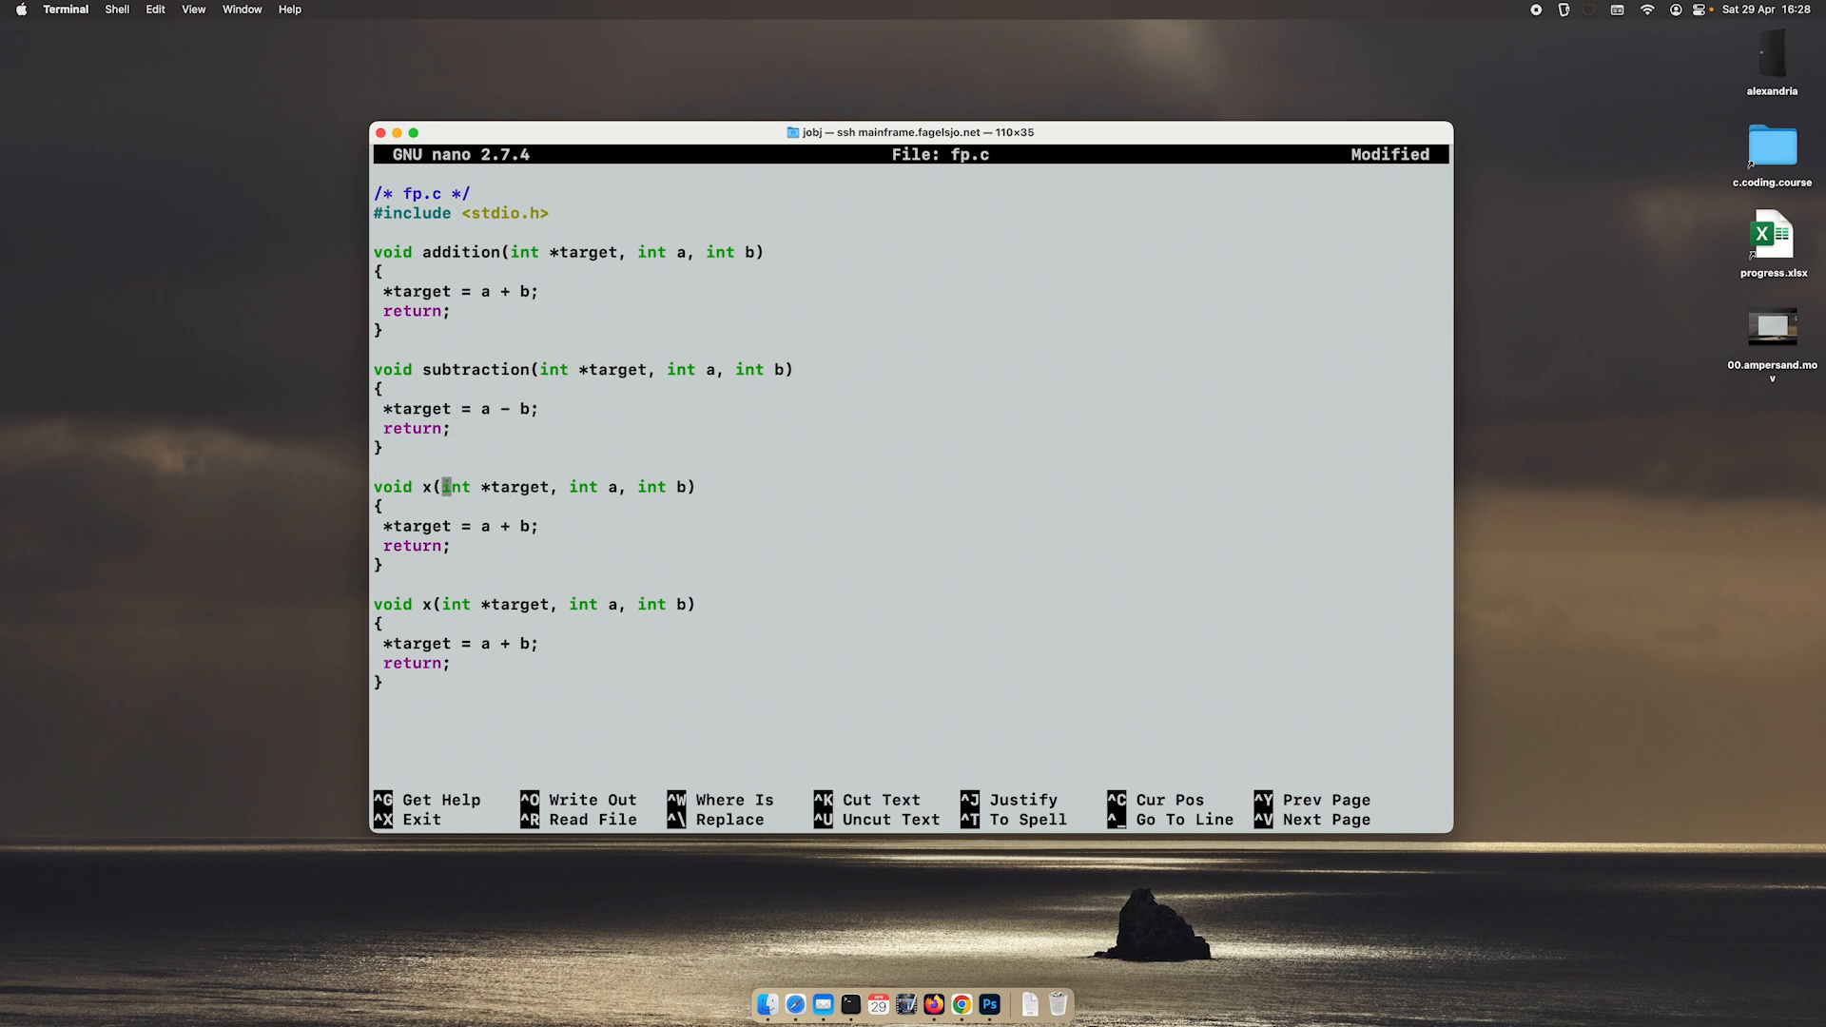
Step: Name the remaining copies division and multiplication, using / and * operators
{"action": "type", "text": "divisio"}
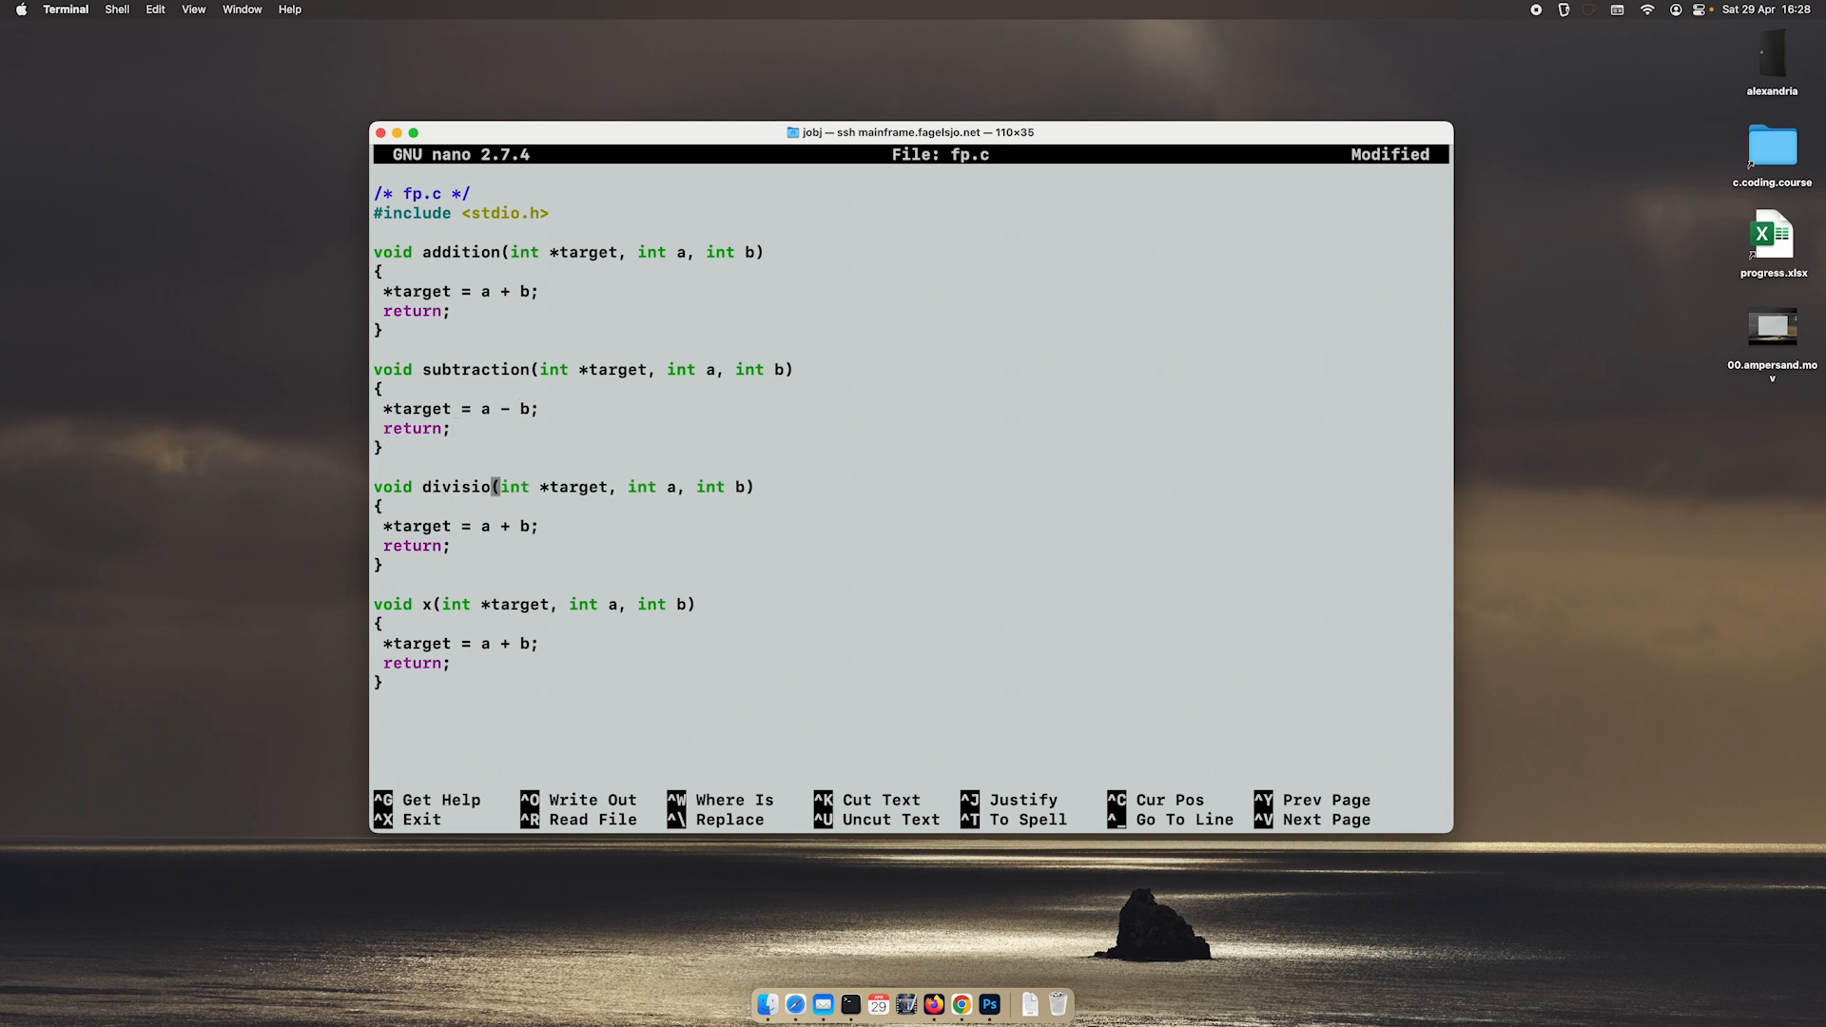
{"action": "type", "text": "n"}
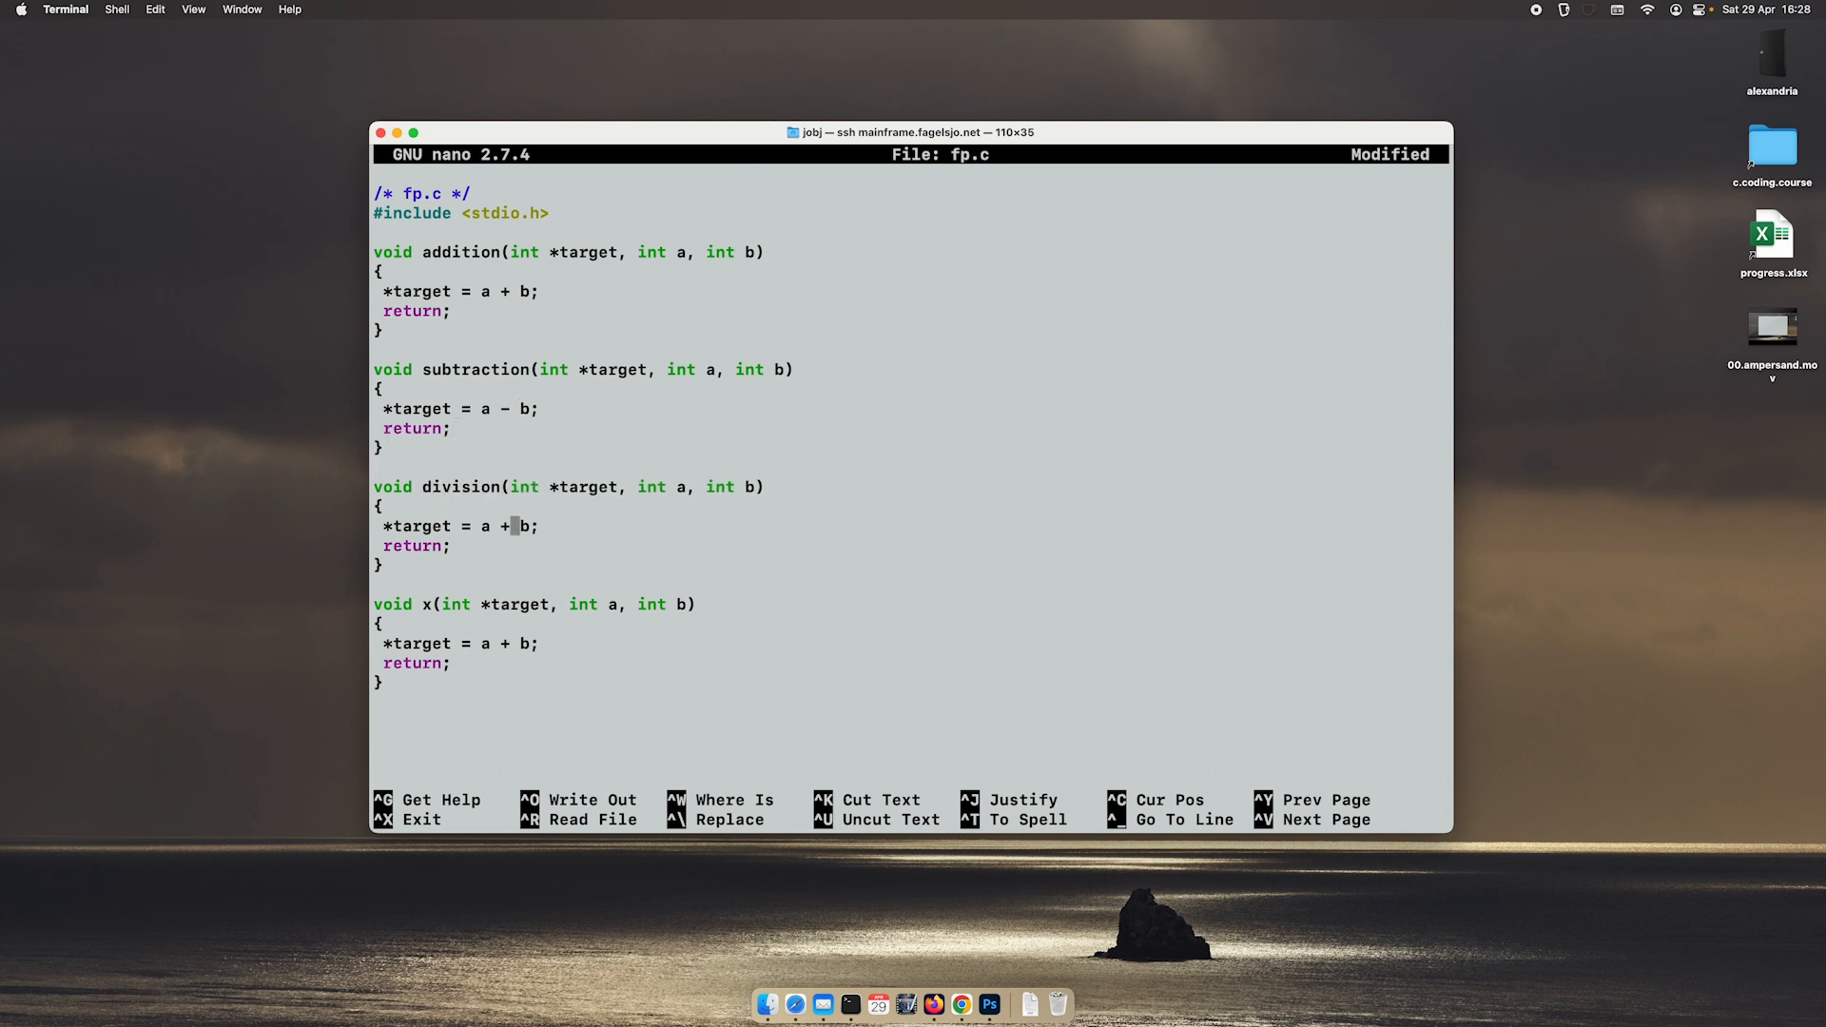
{"action": "type", "text": "/"}
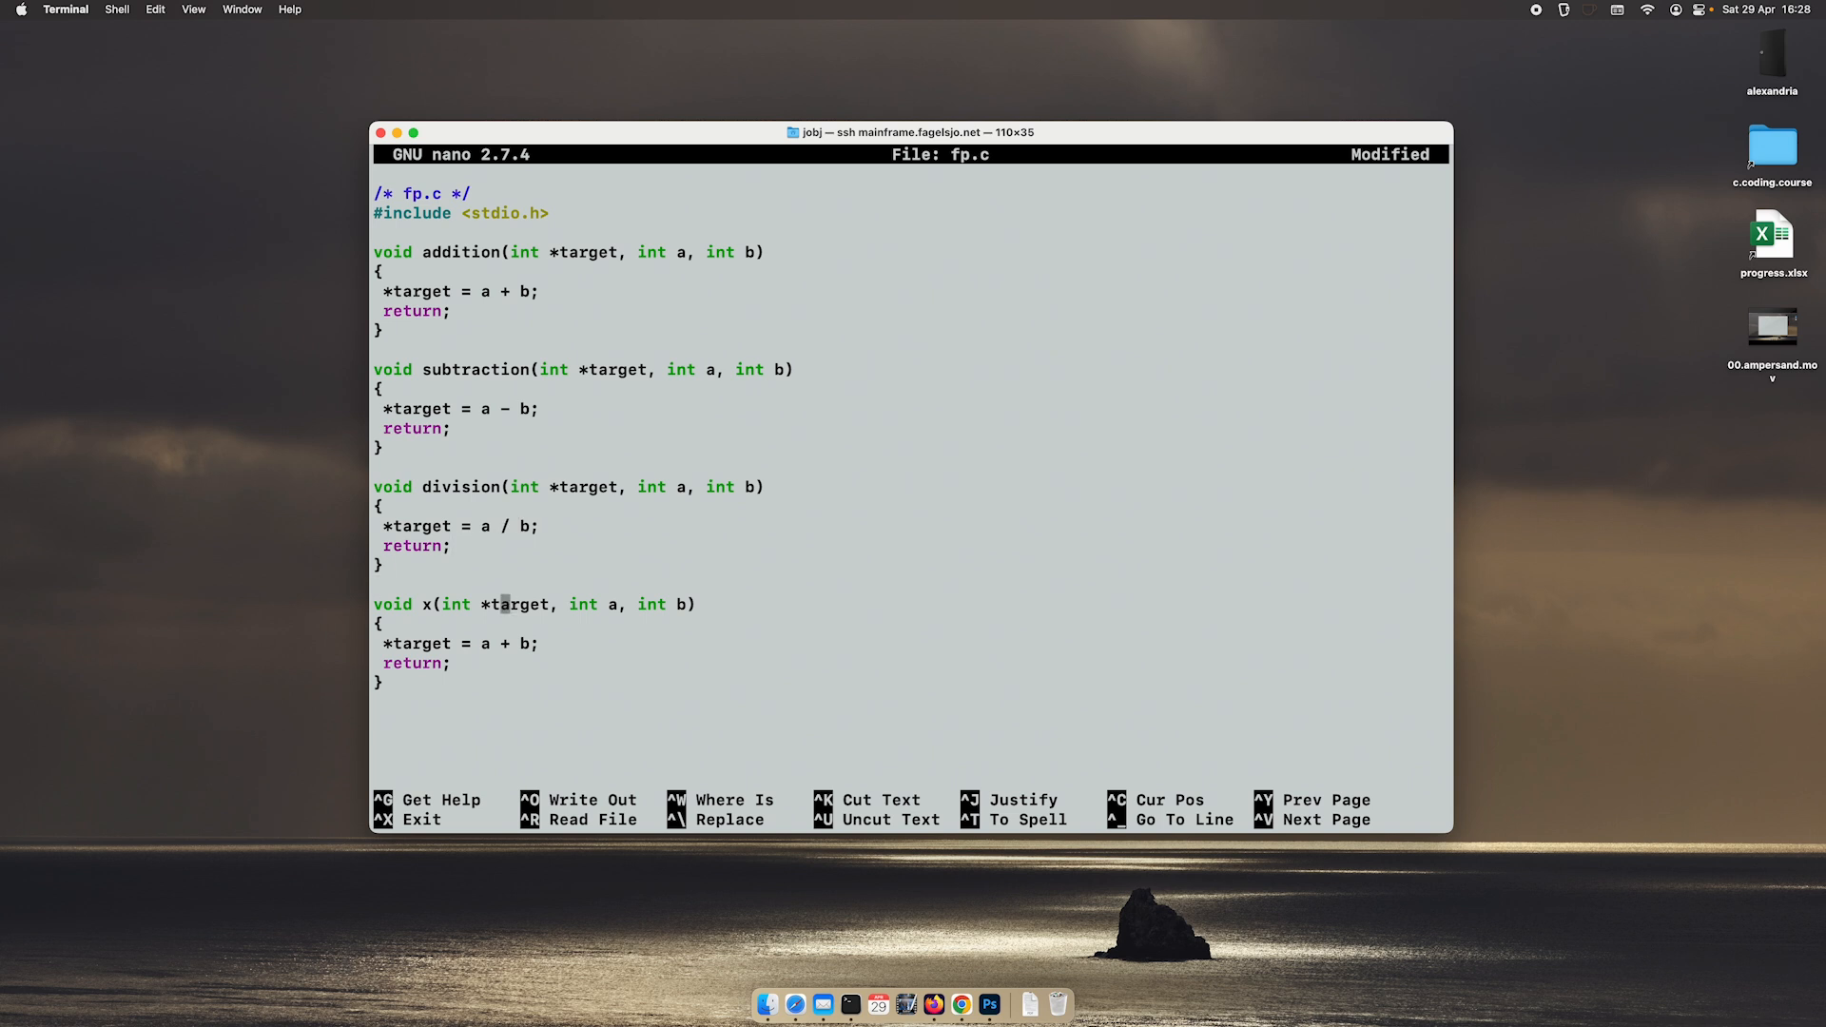
{"action": "key", "text": "Backspace"}
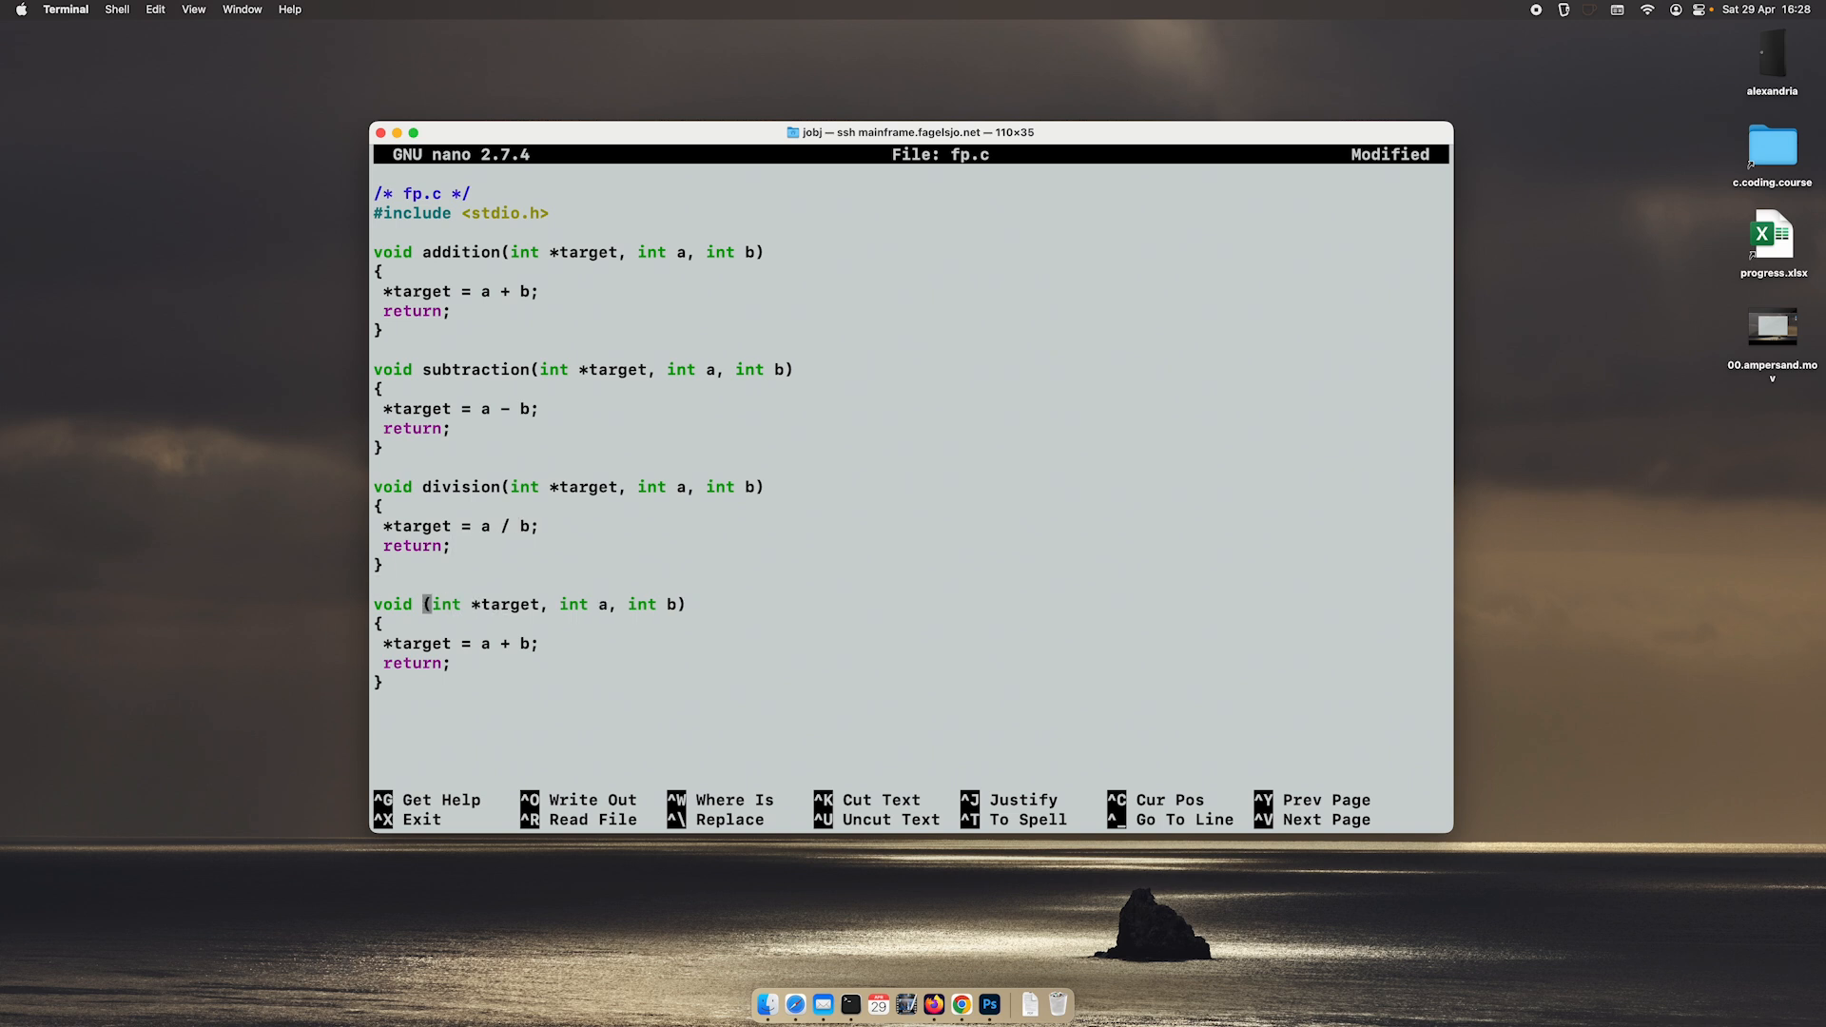
{"action": "type", "text": "multipl"}
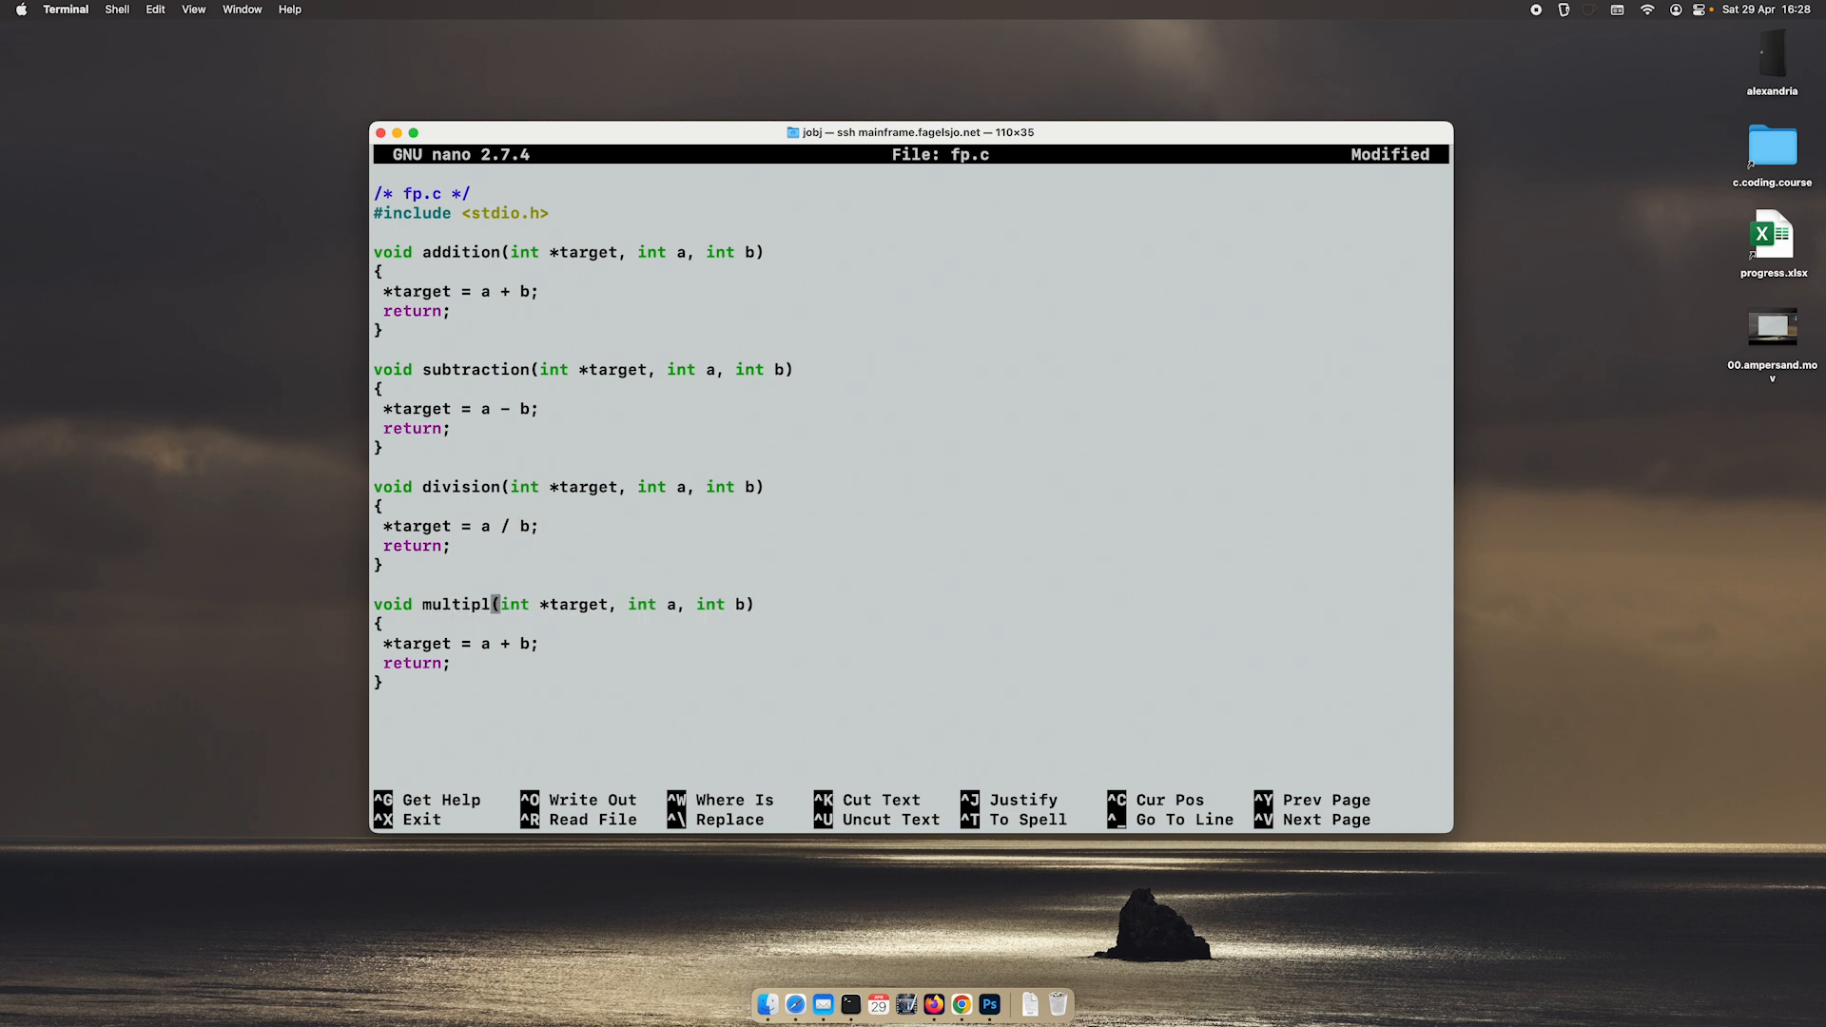
{"action": "type", "text": "ication"}
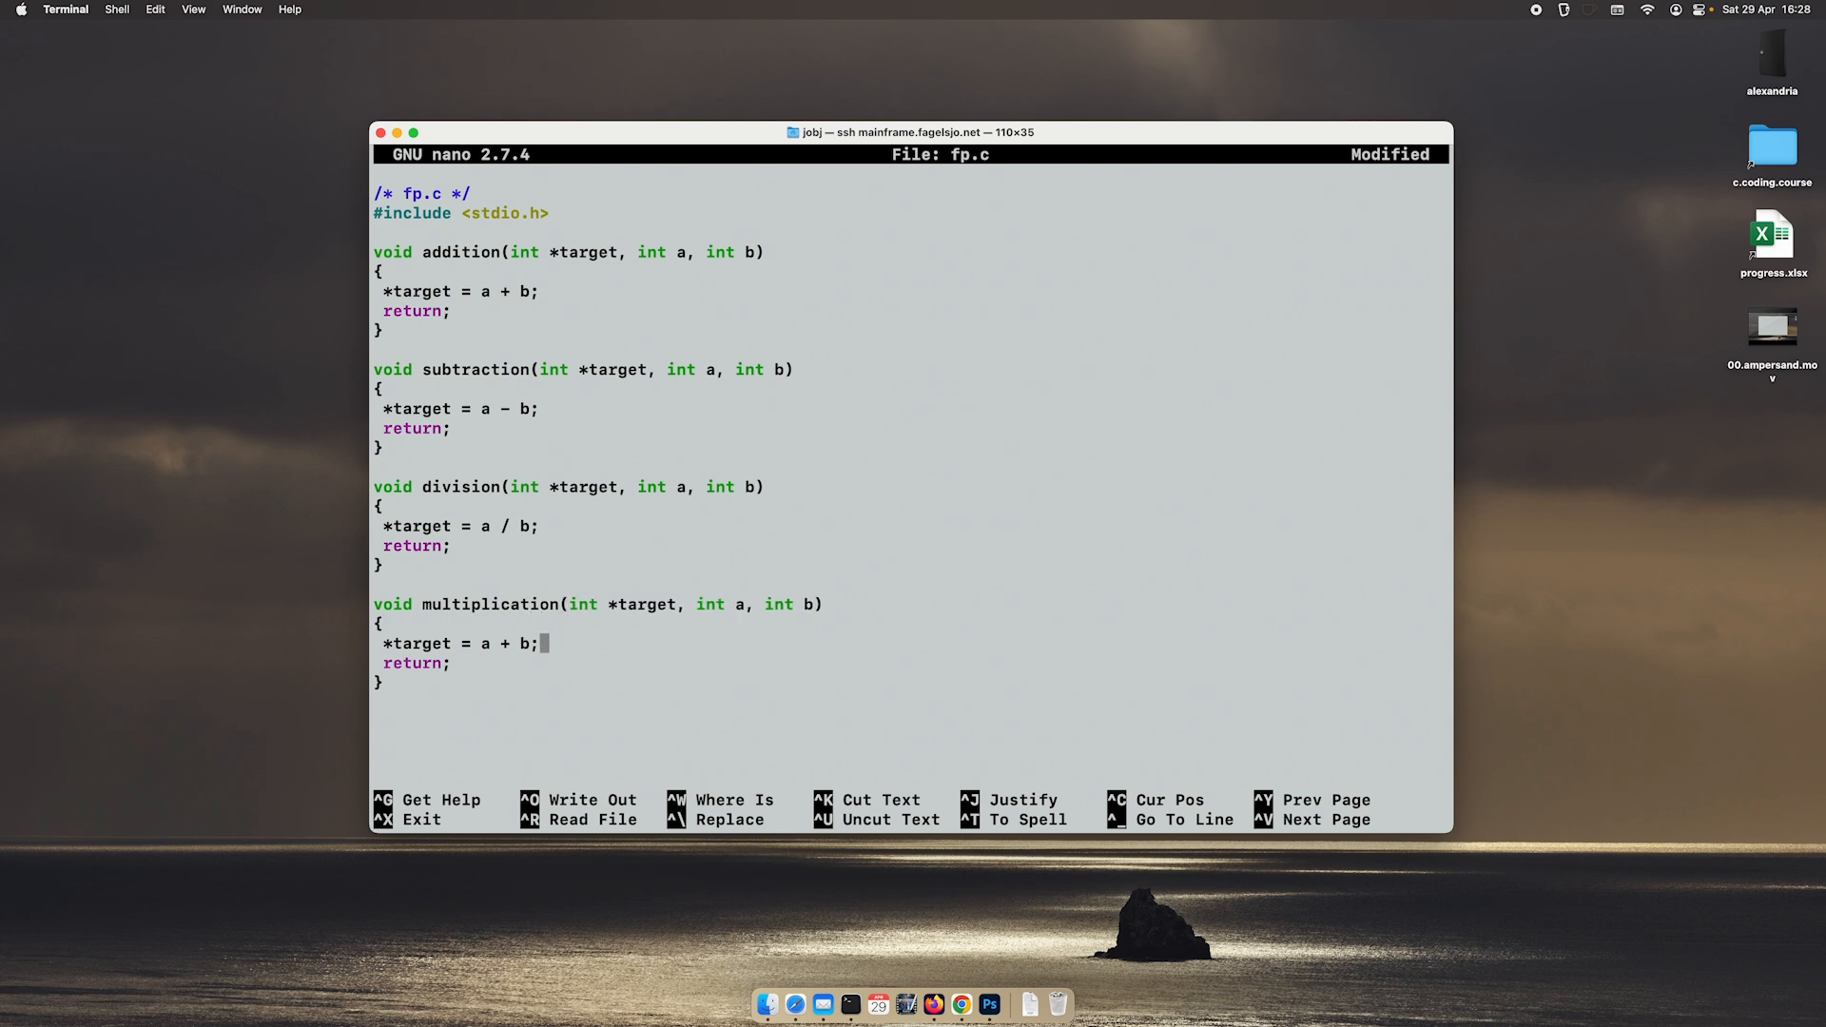
{"action": "type", "text": "*"}
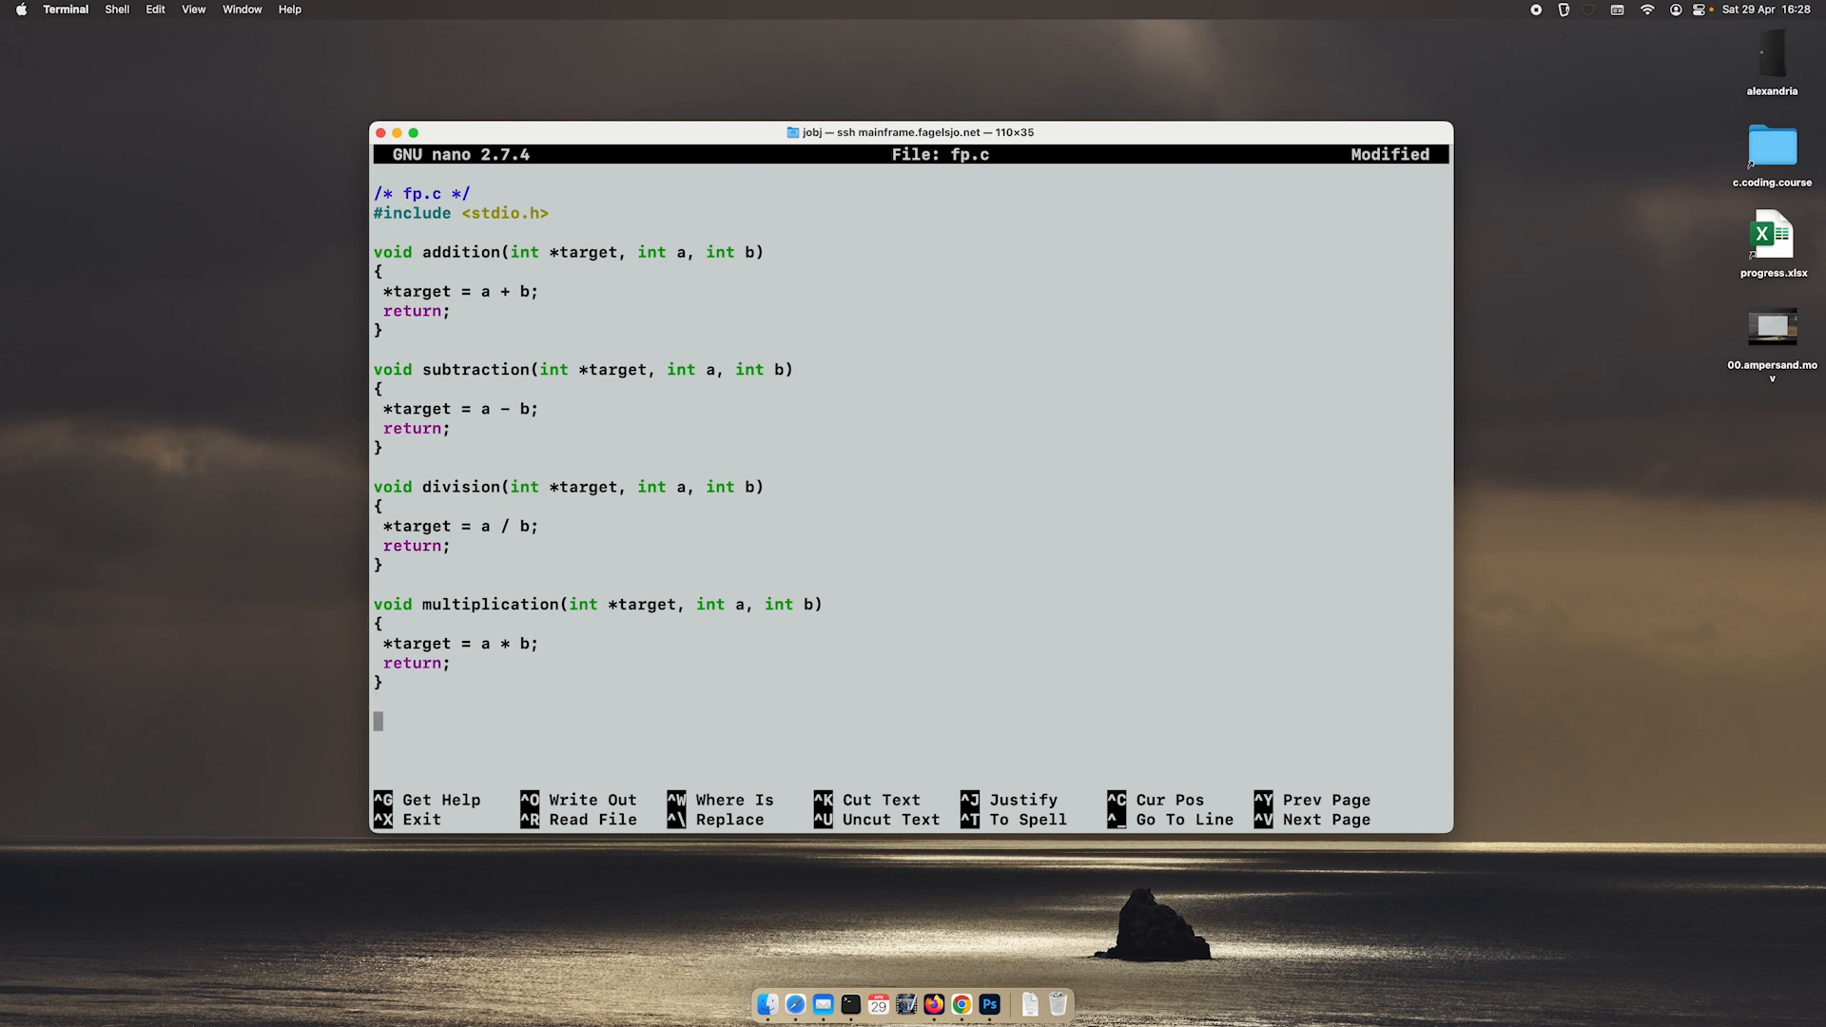
Step: Begin 'int main()' with its brace and declare ints x, y and op
{"action": "type", "text": "int main()"}
{"action": "left_click", "coordinate": [912, 740]}
{"action": "type", "text": "{"}
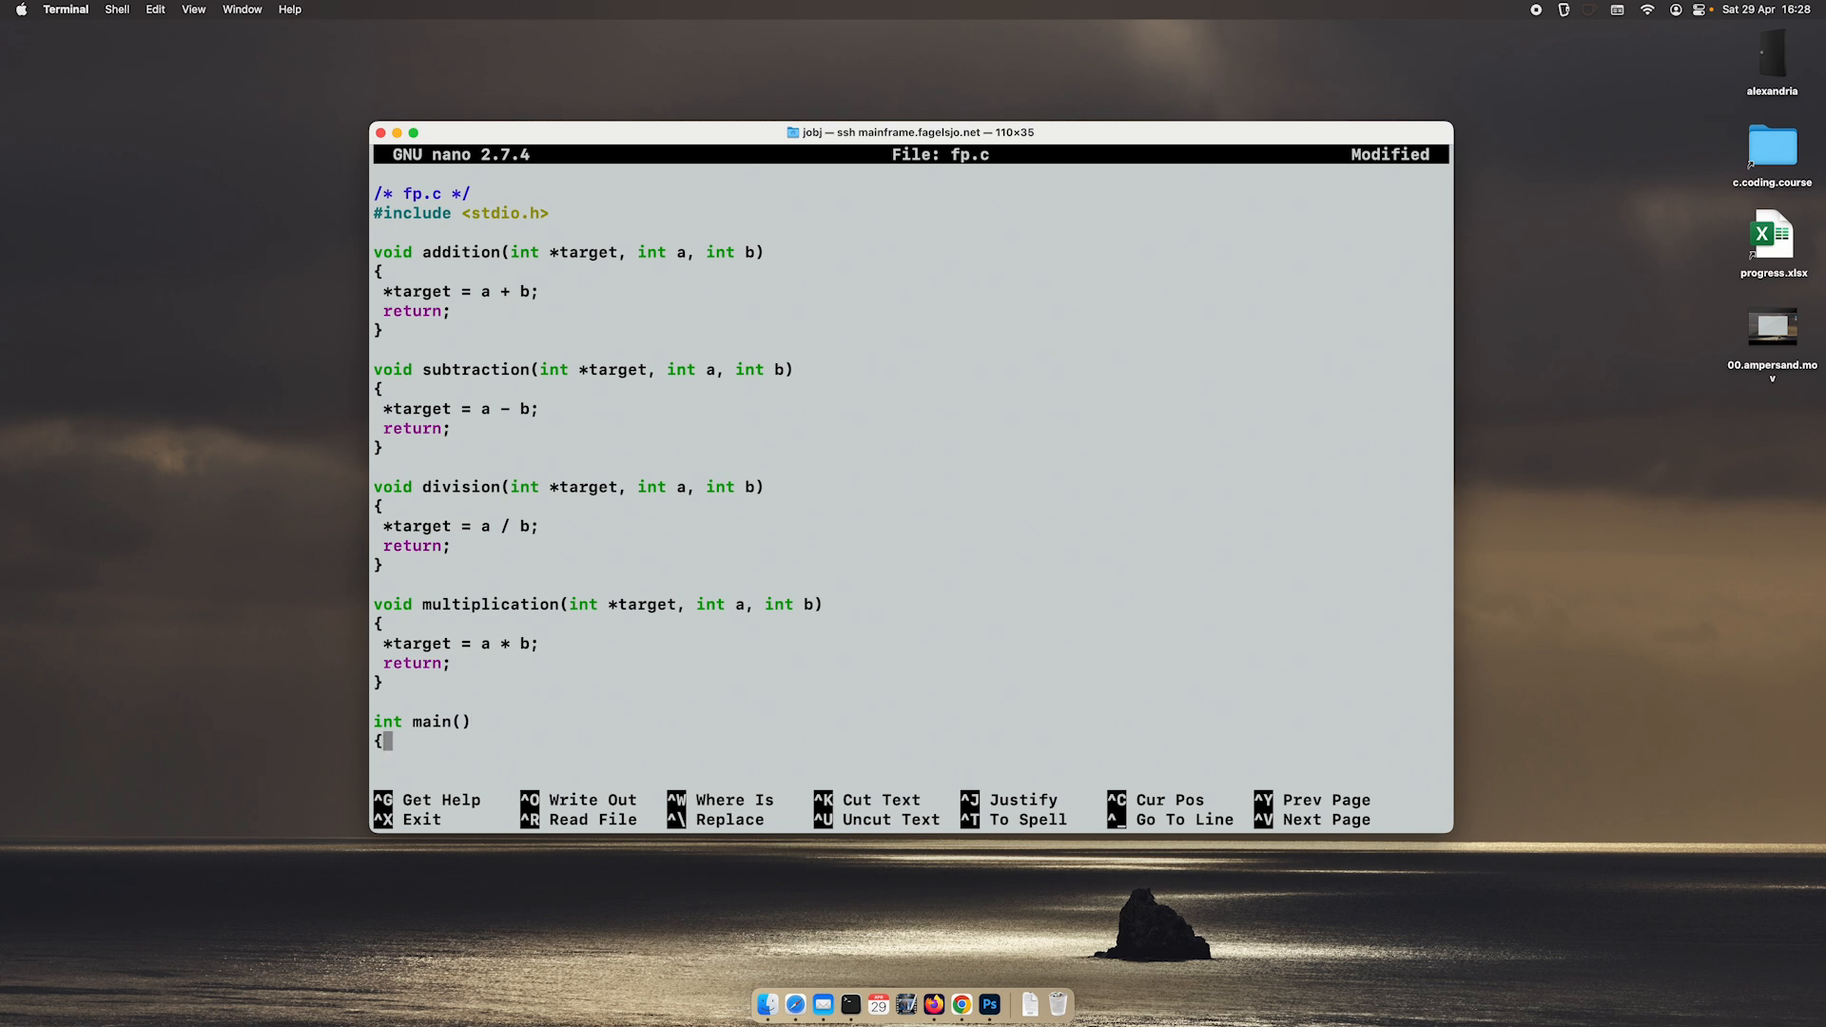
{"action": "key", "text": "Enter"}
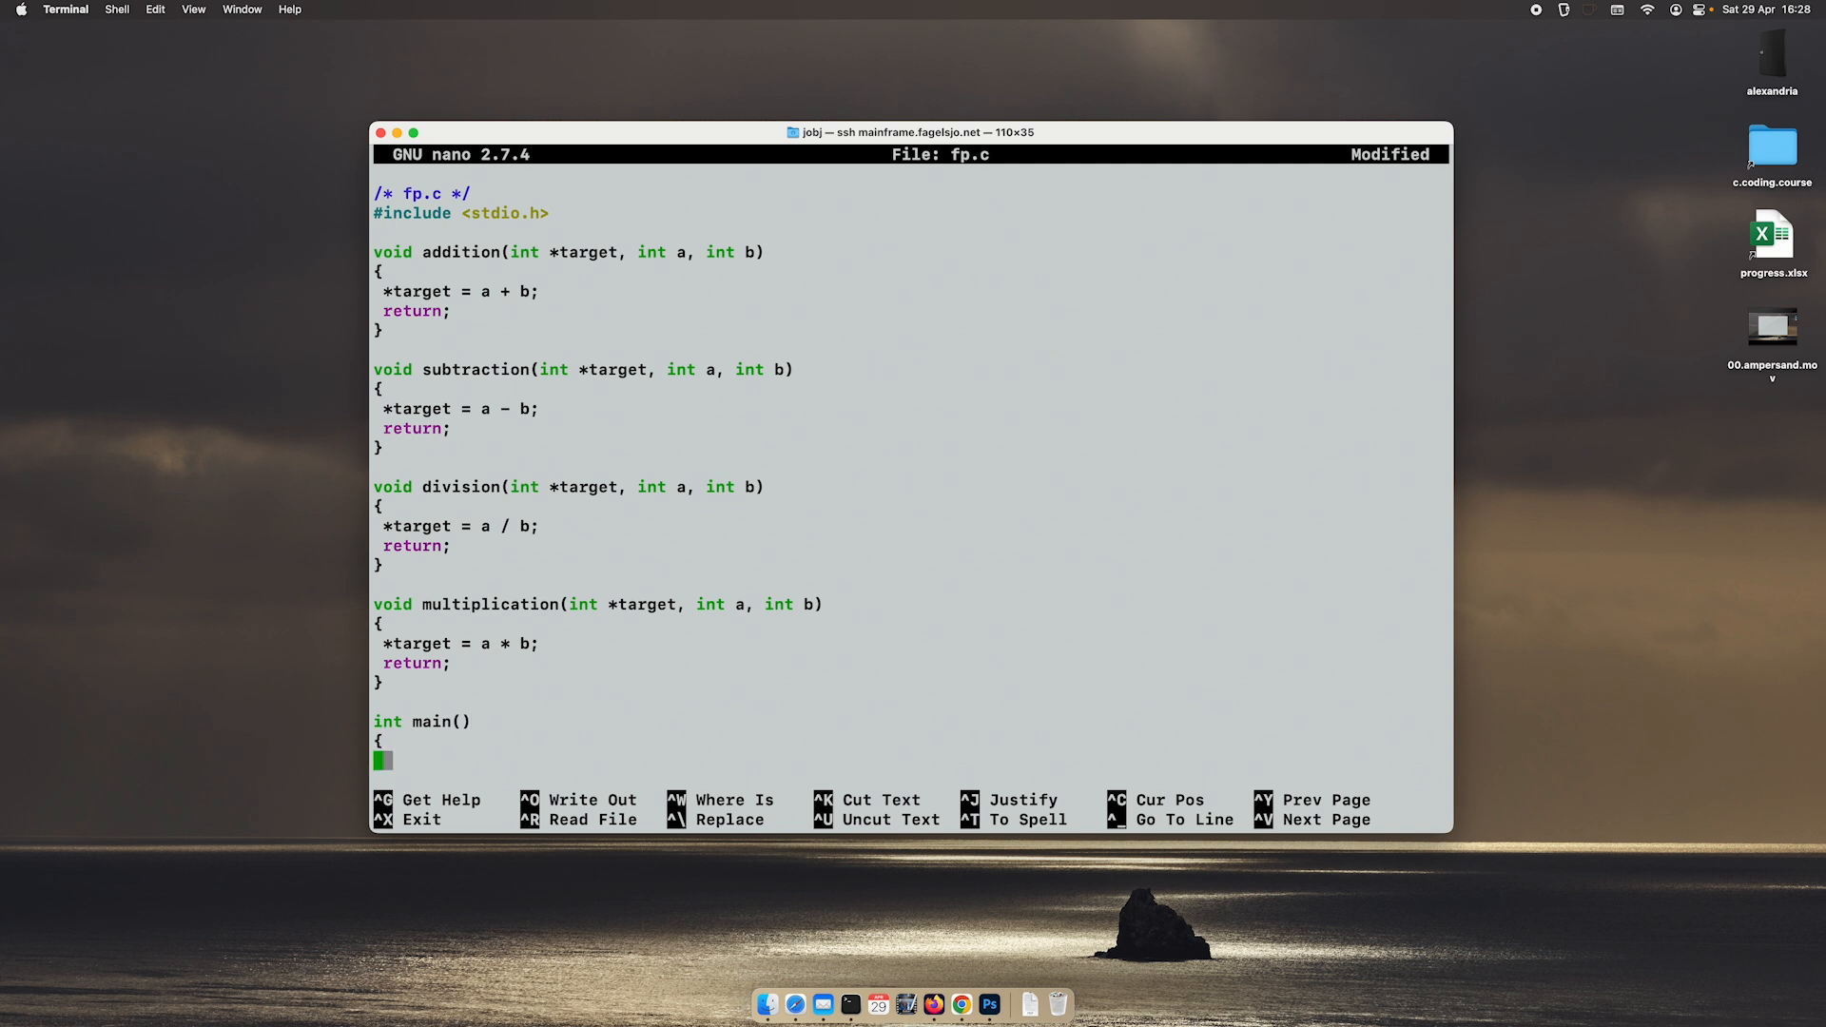
{"action": "type", "text": "int"}
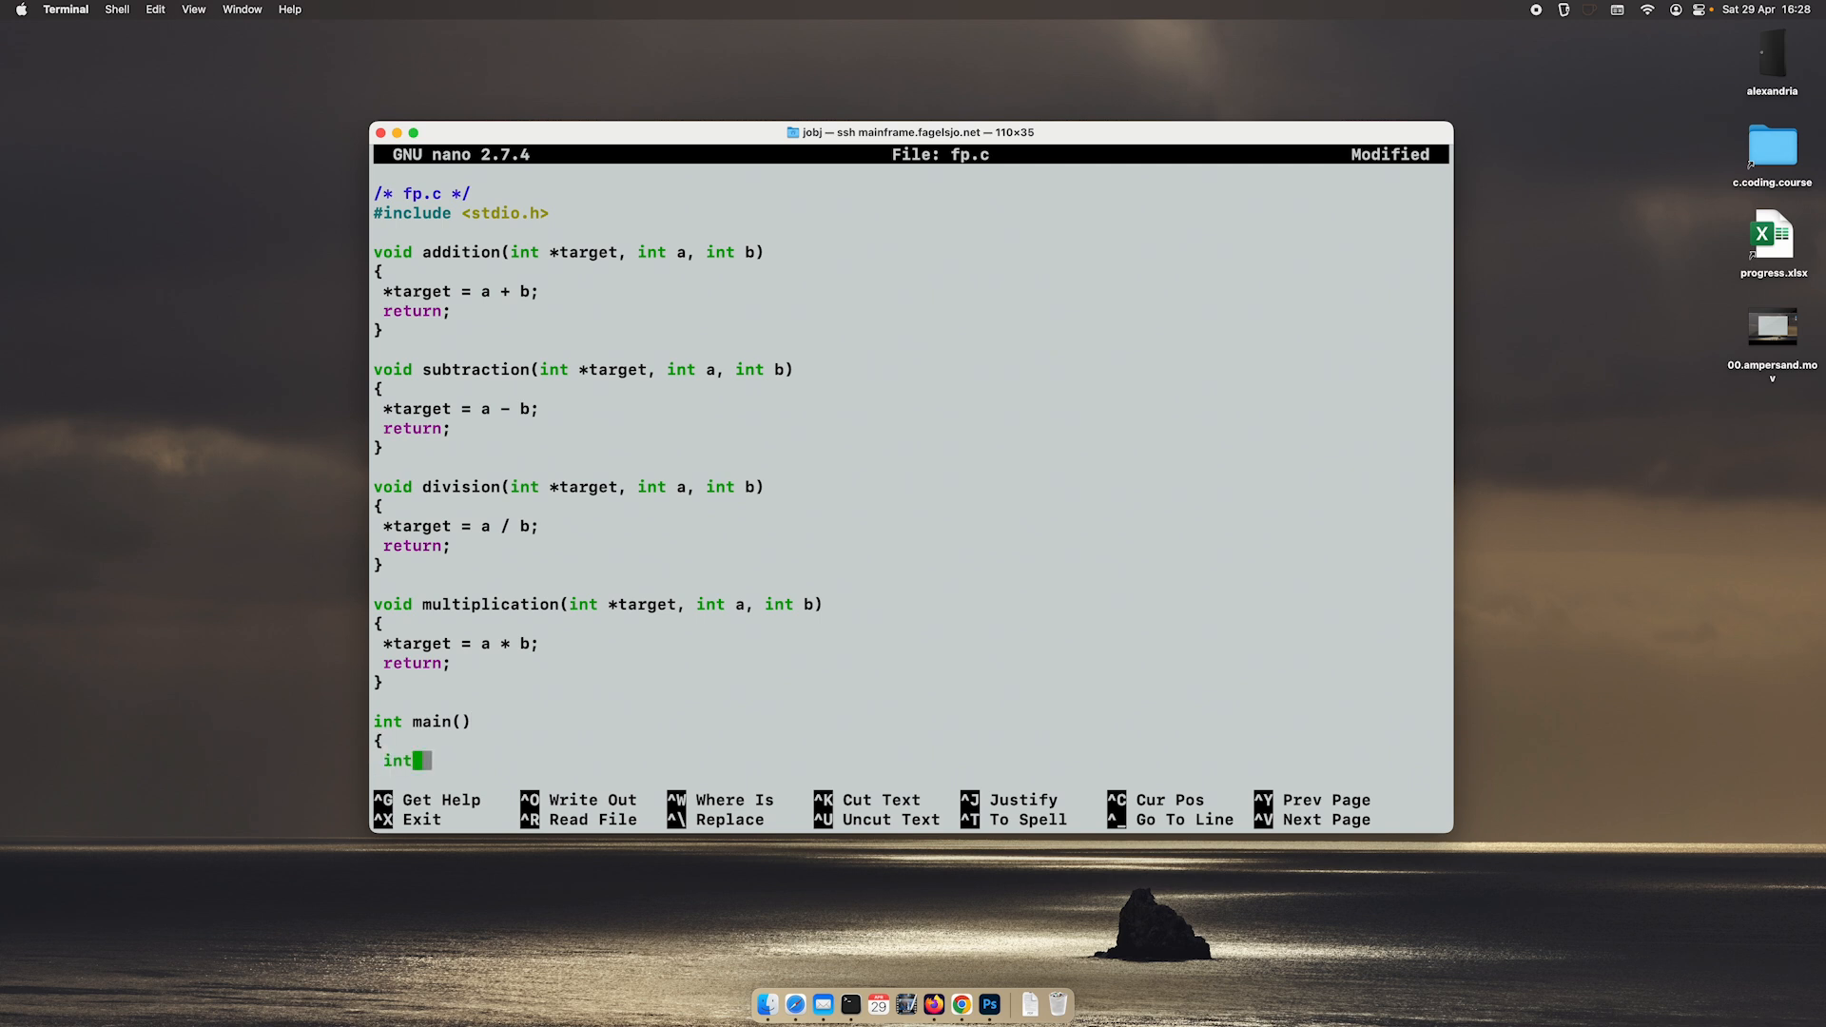
{"action": "type", "text": "x,"}
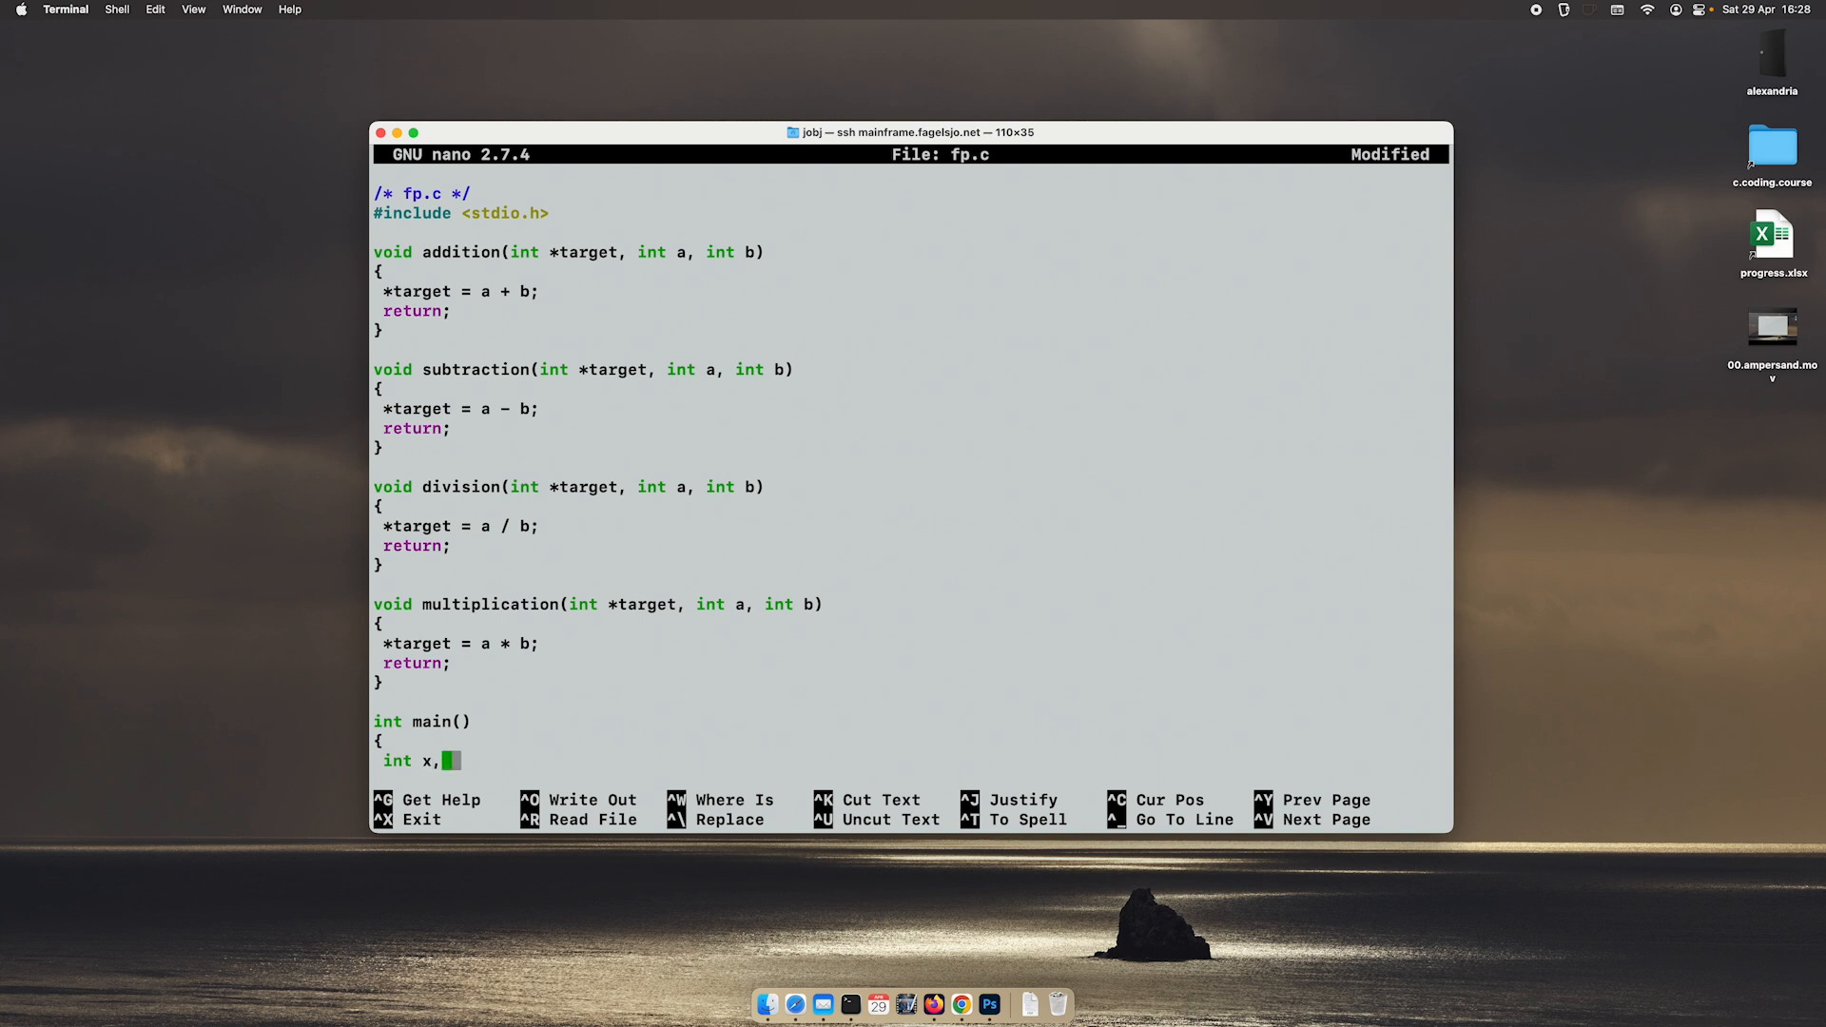
{"action": "type", "text": "y;"}
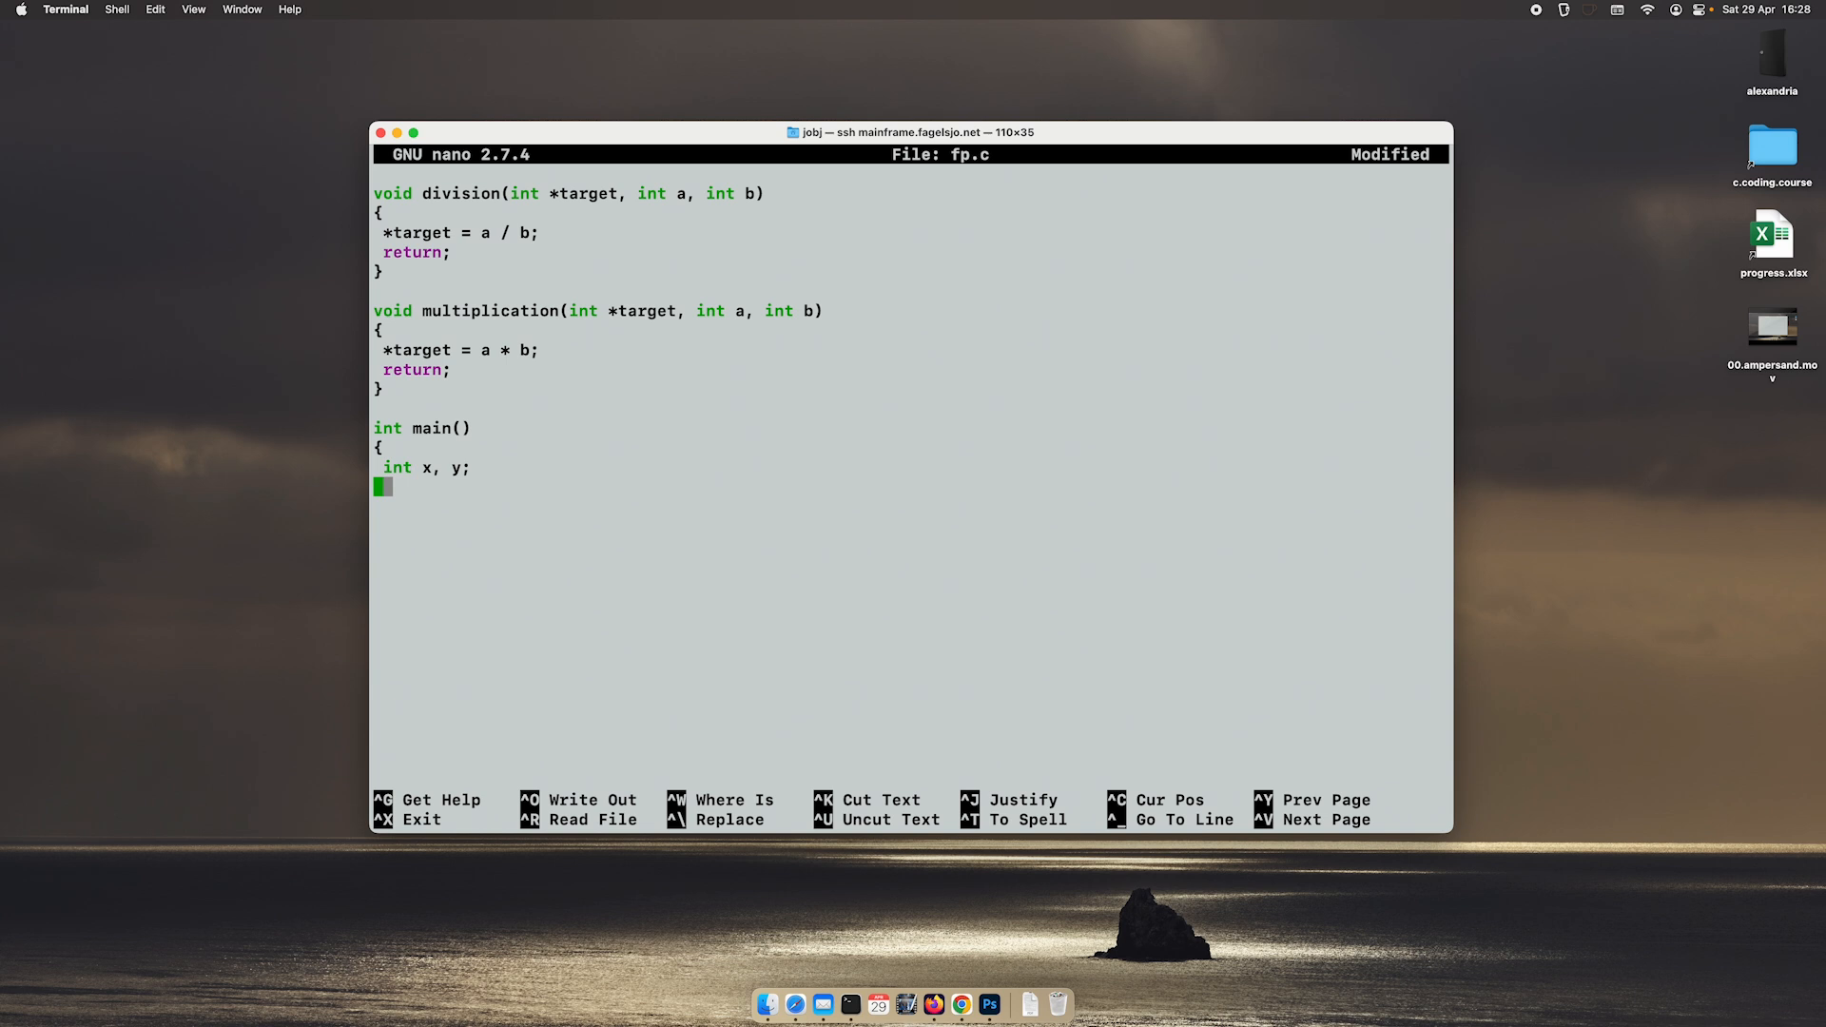
Step: Declare the function pointer 'void (*fp)();' in main
{"action": "type", "text": "void"}
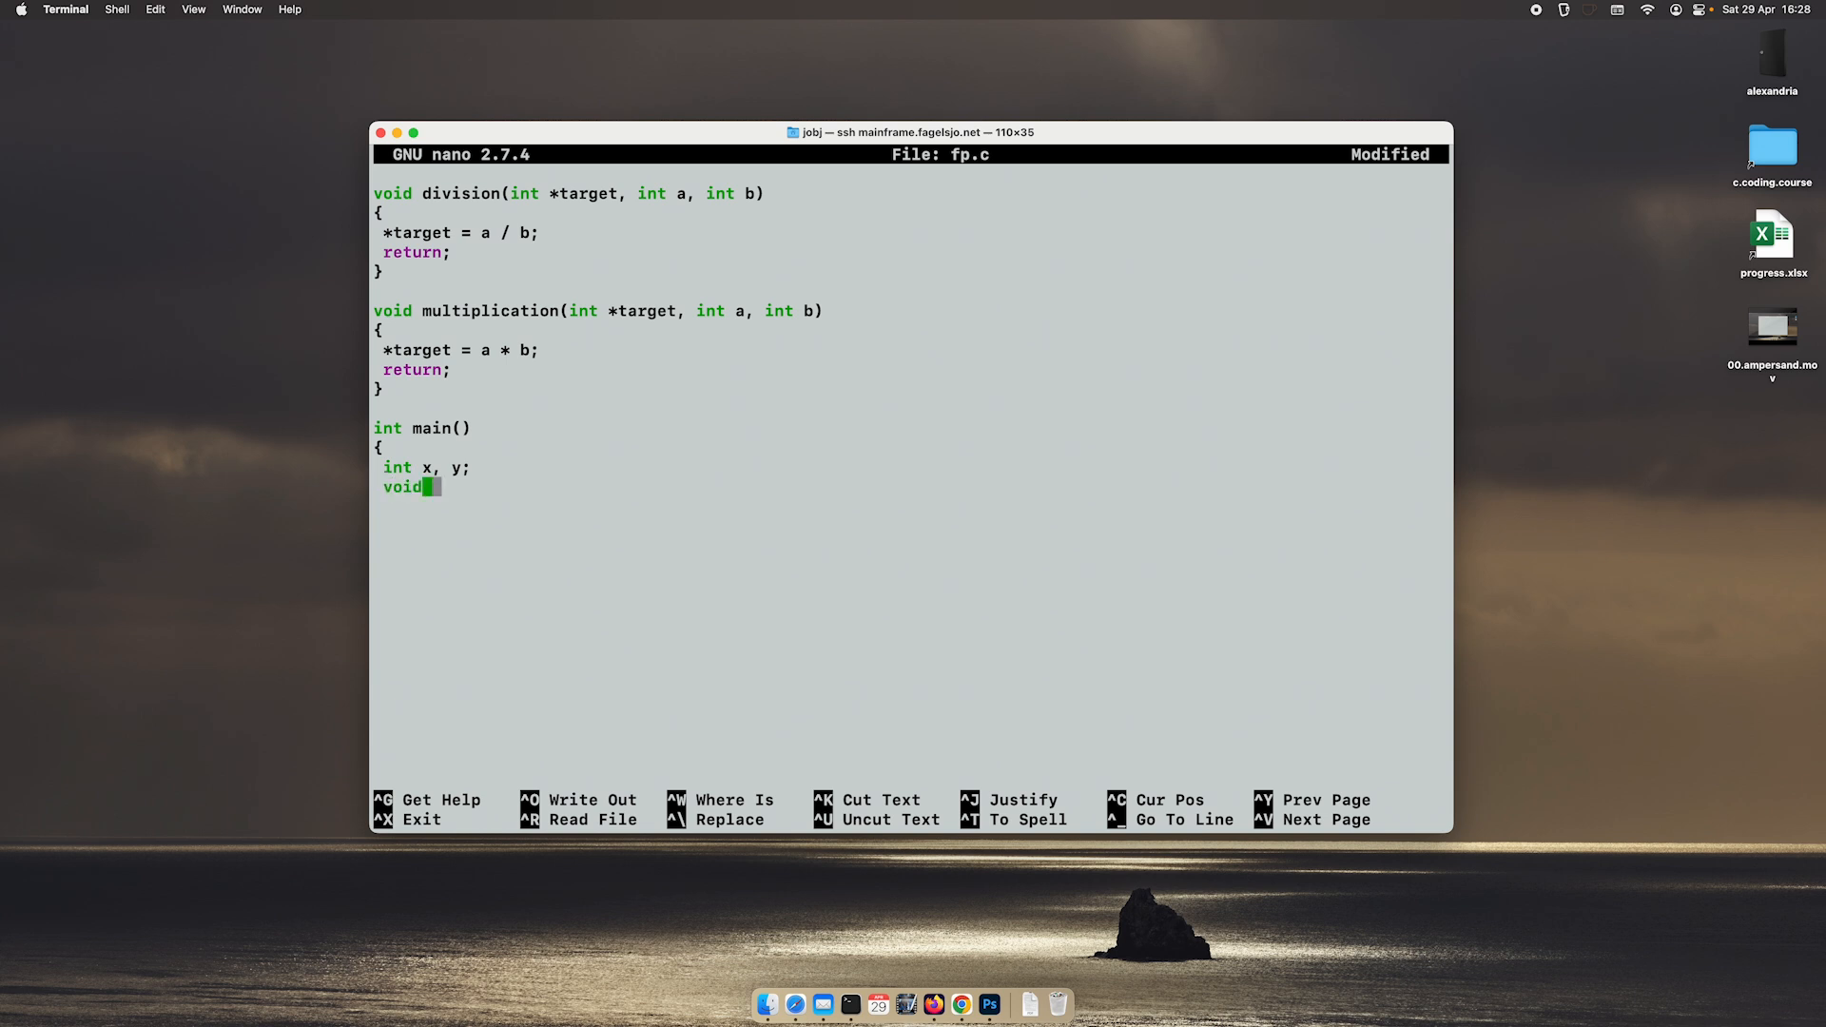
{"action": "type", "text": "\" *\""}
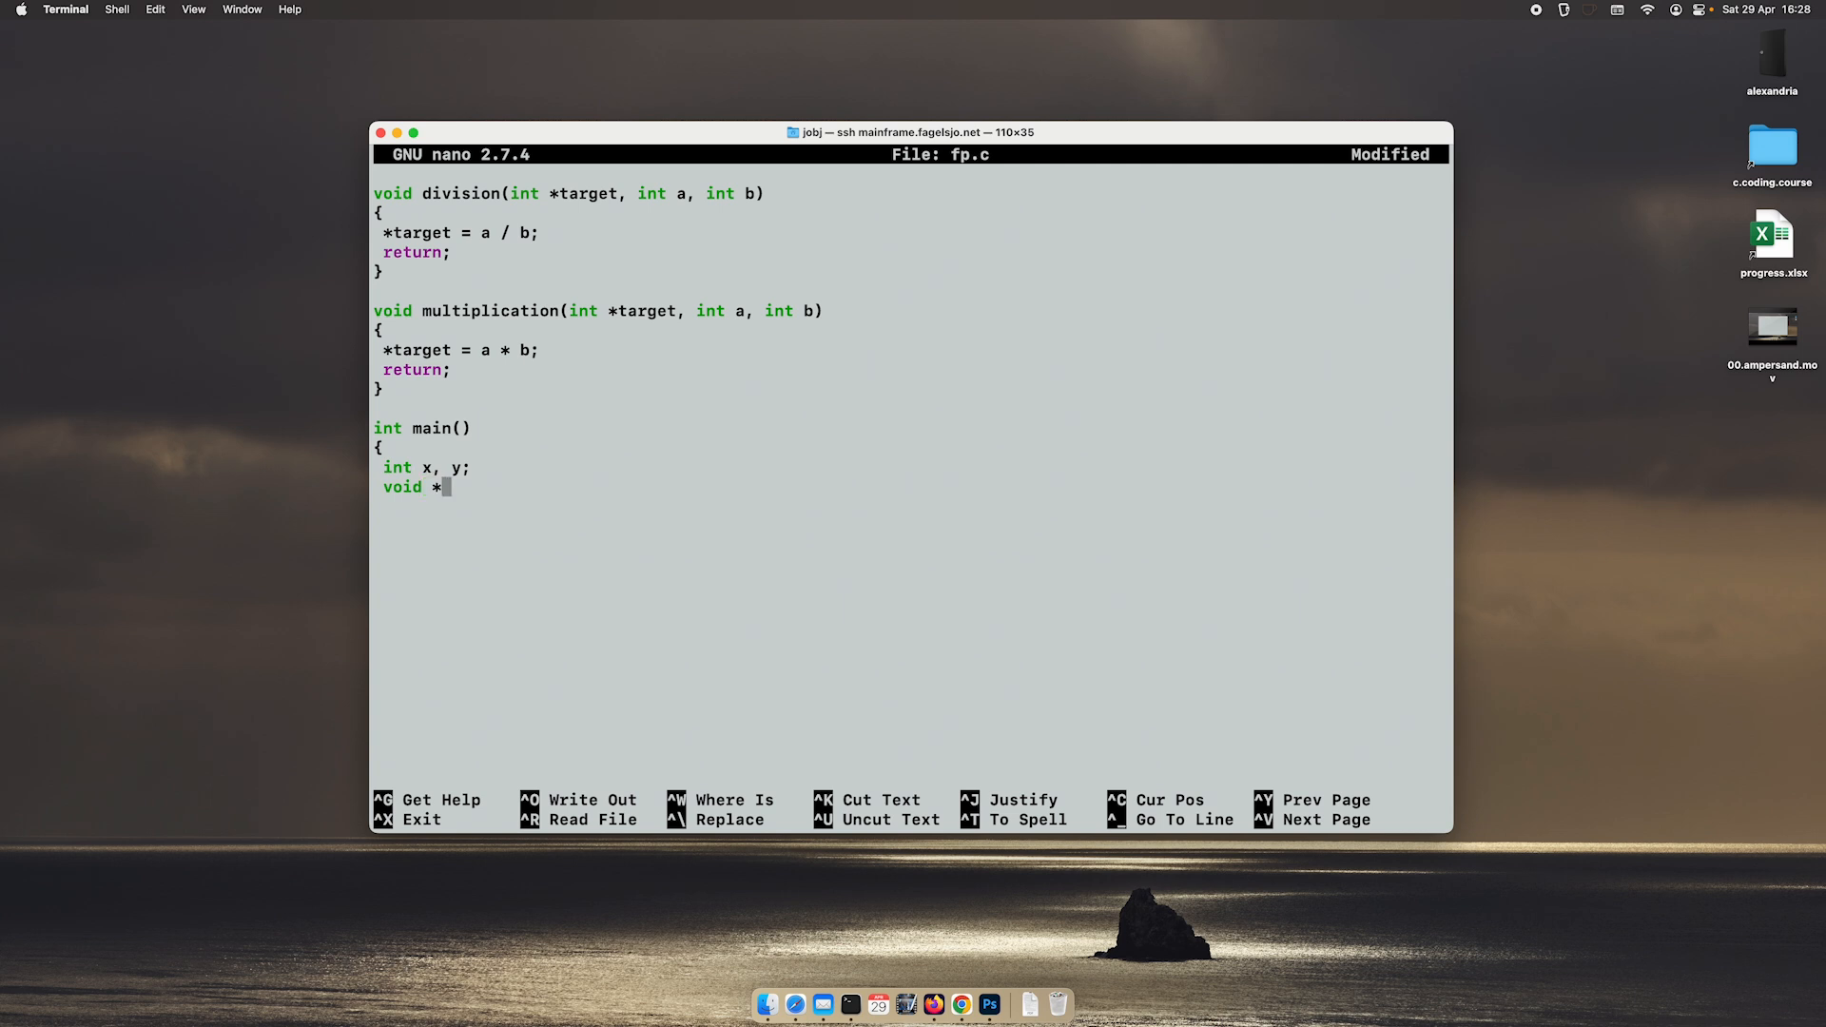
{"action": "type", "text": "("}
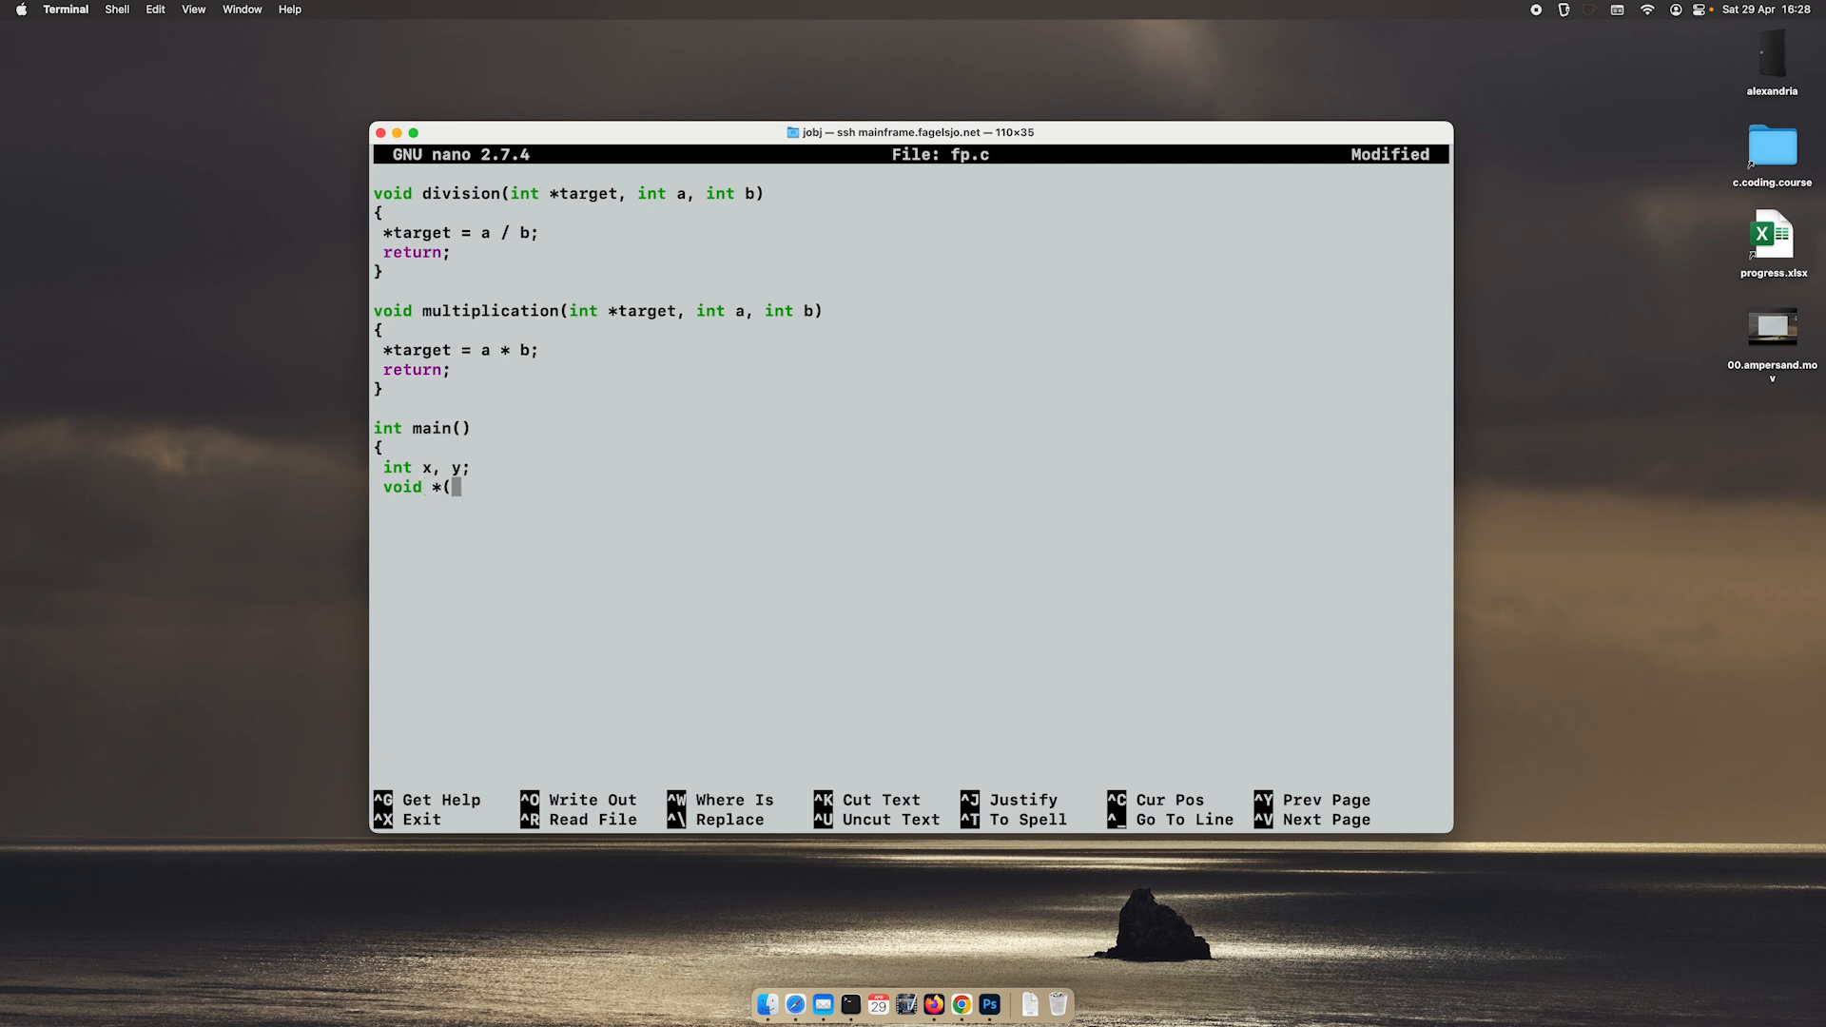
{"action": "type", "text": "fp"}
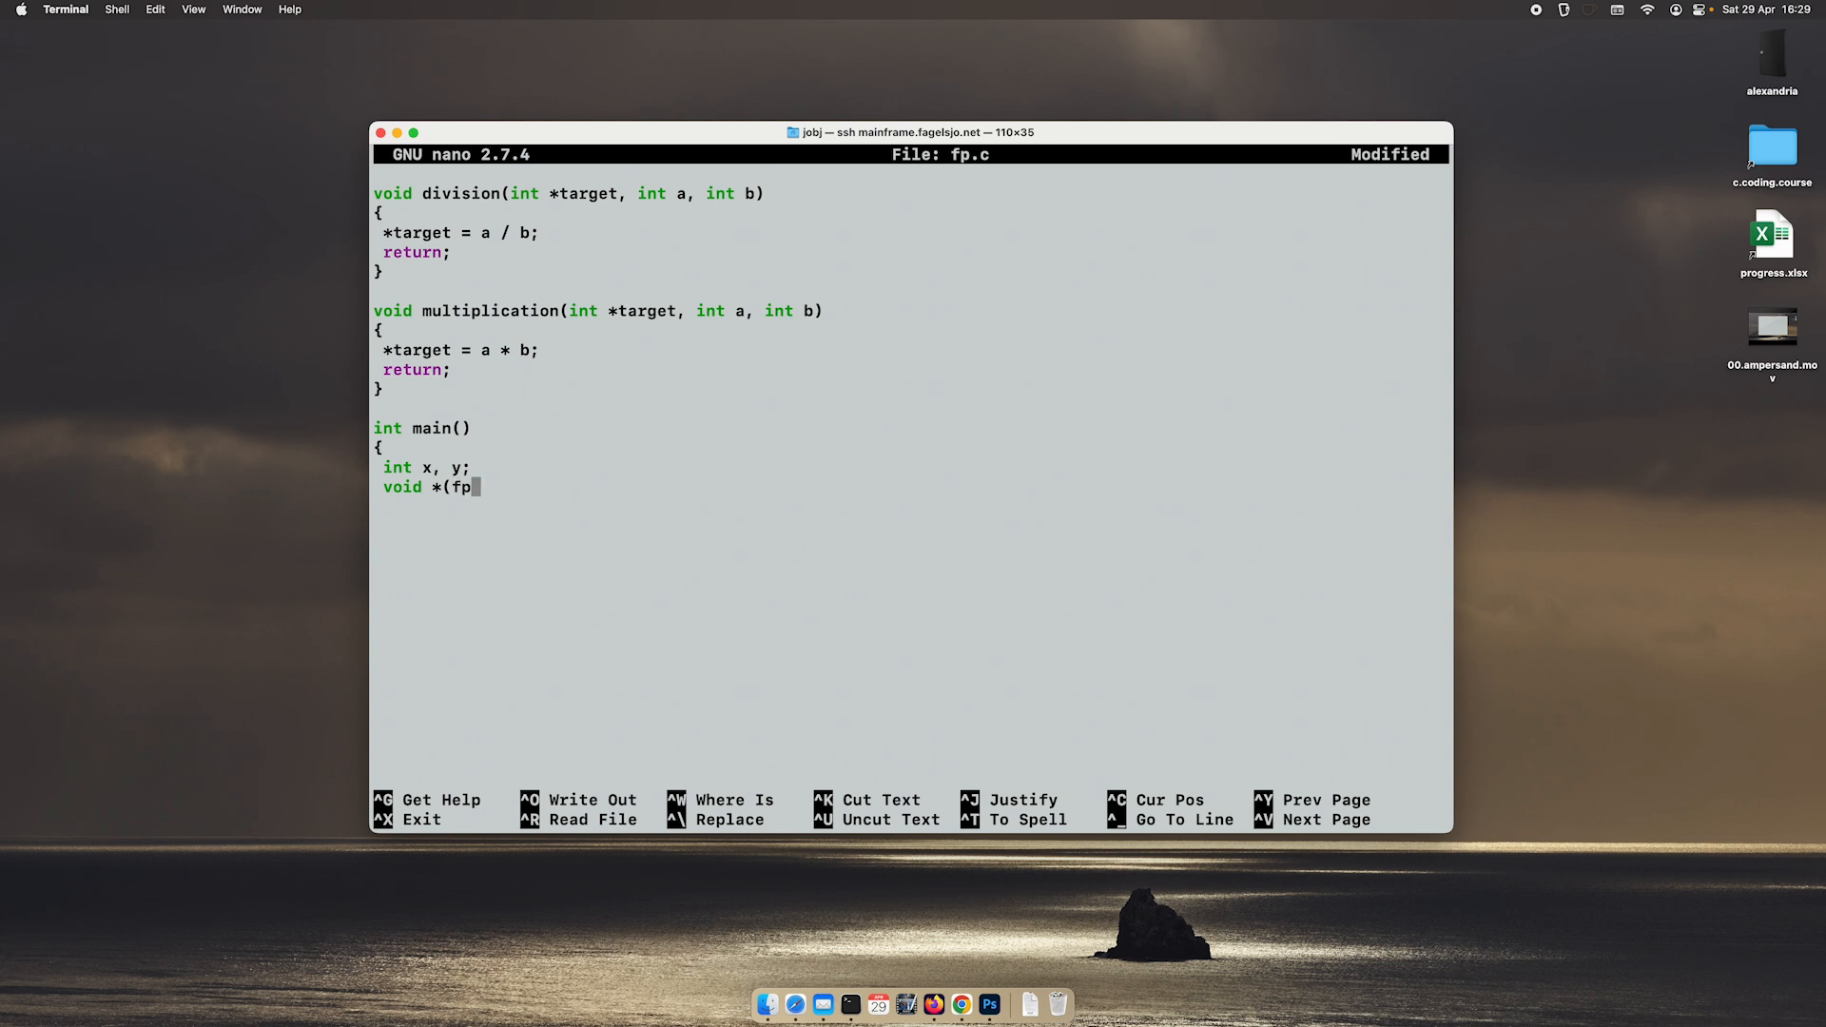
{"action": "type", "text": ")();"}
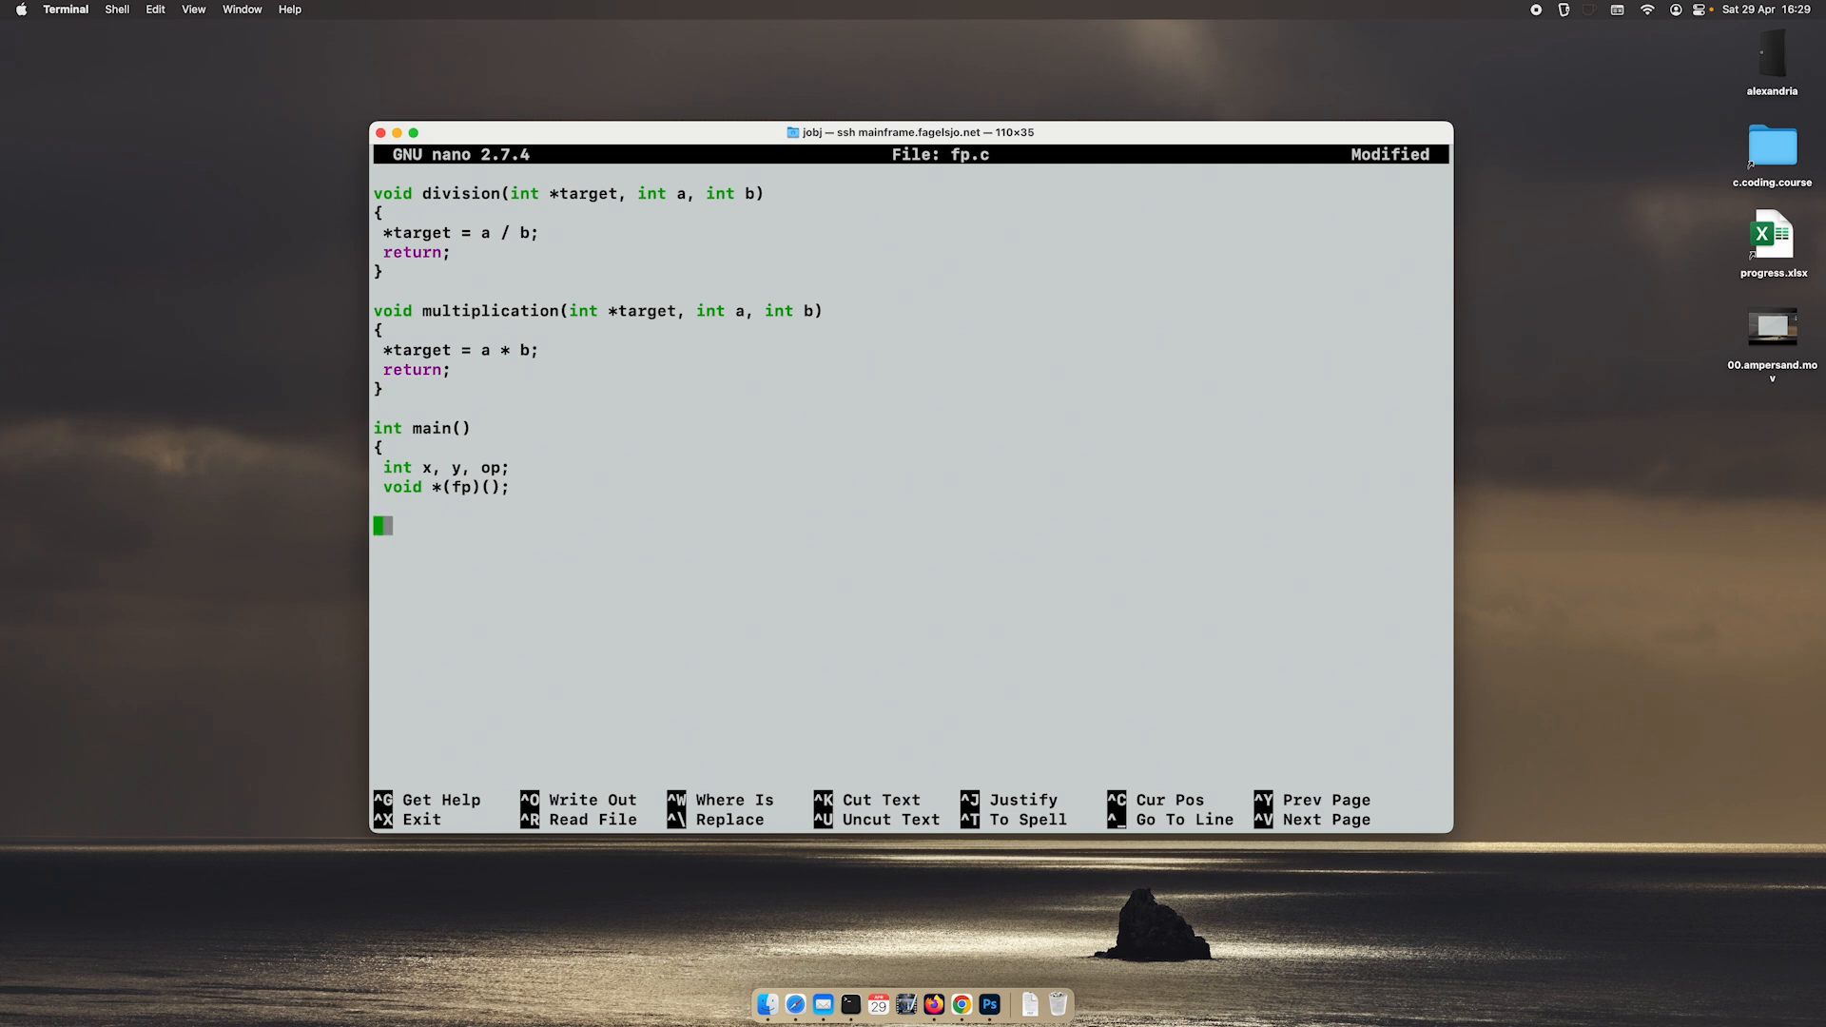
Step: Write the printf menu: 1 addition, 2 subtraction, 3 division, 4 multiplication, 0 to quit
{"action": "type", "text": "pr"}
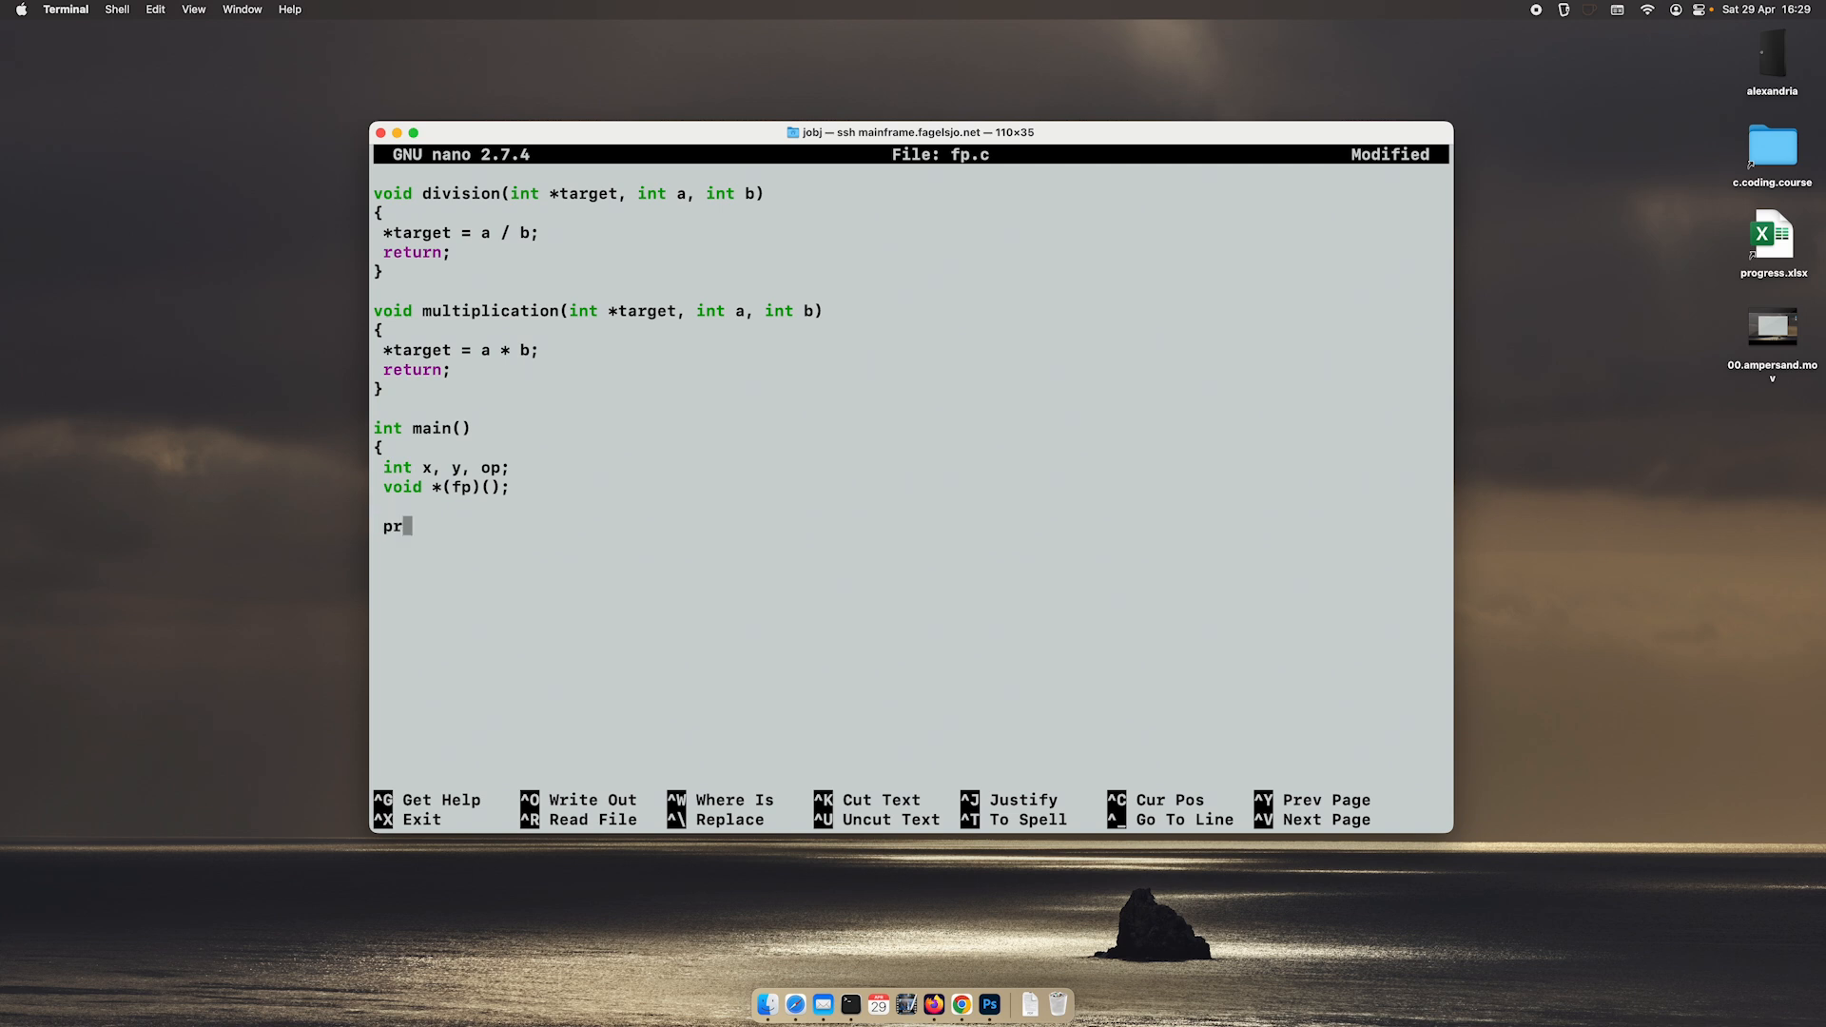
{"action": "type", "text": "intf(\""}
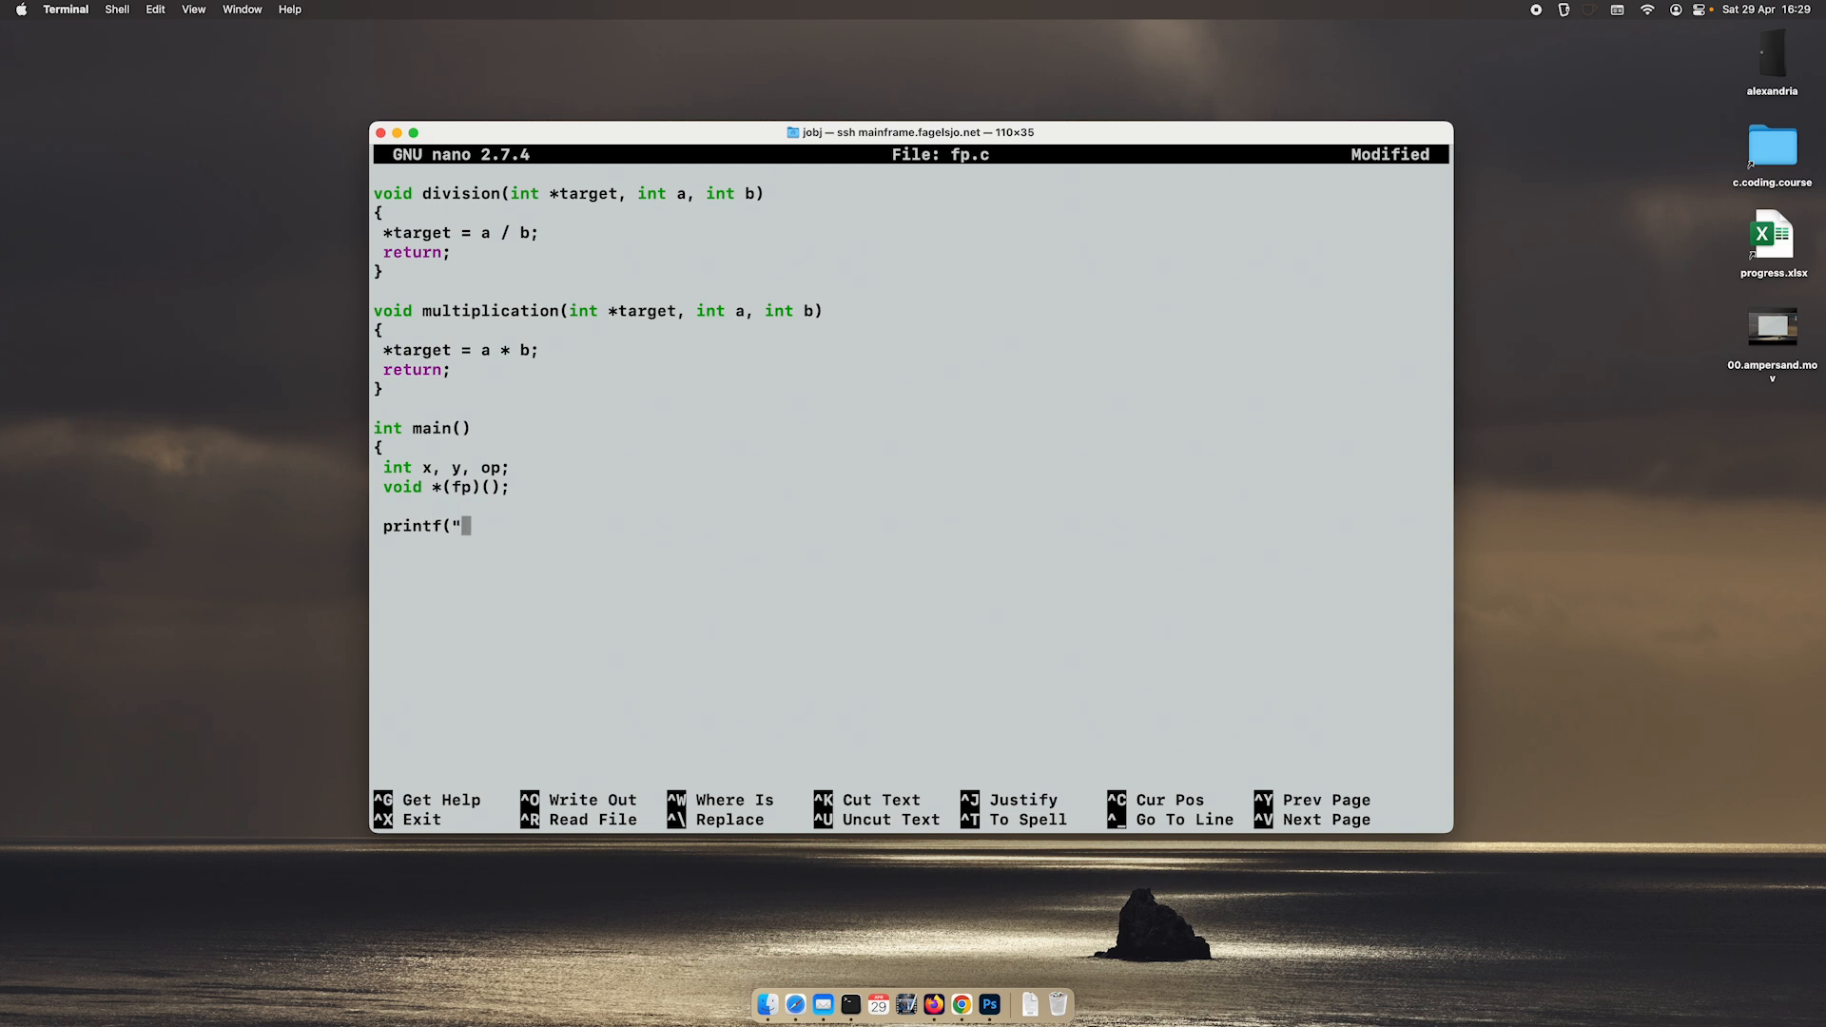
{"action": "type", "text": "Press 1 f"}
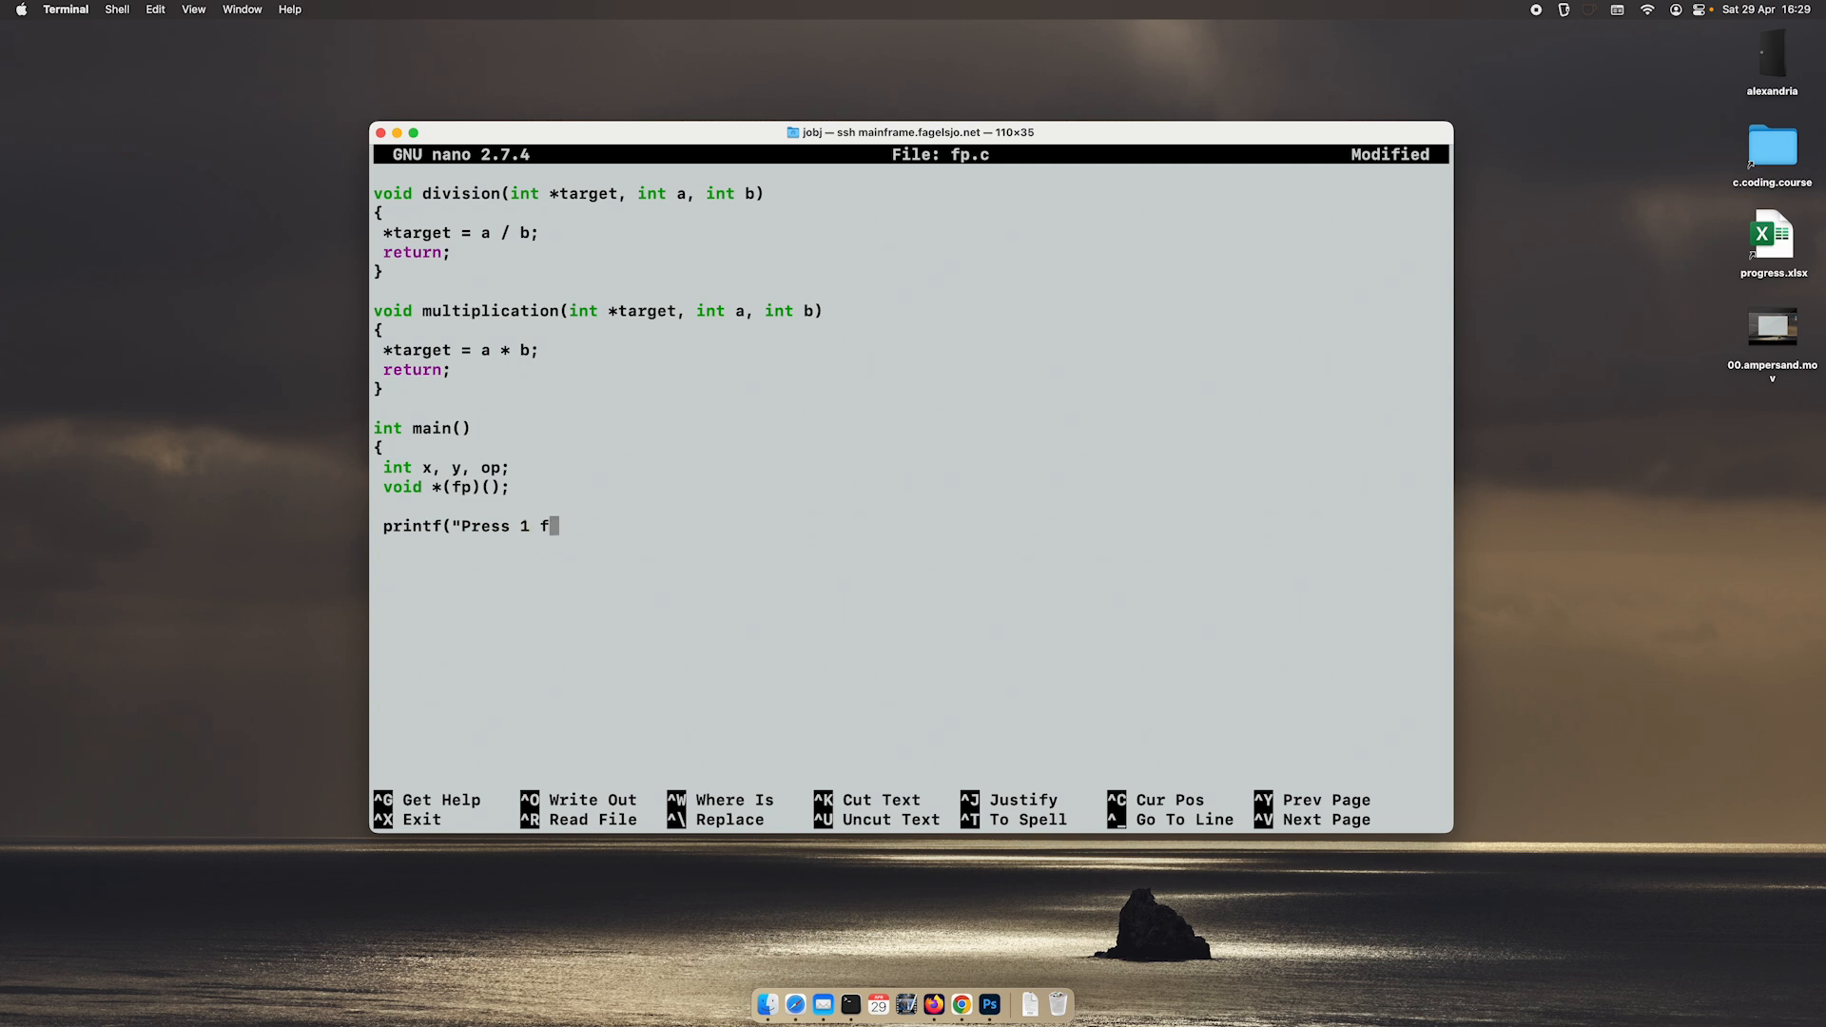
{"action": "type", "text": "or addition"}
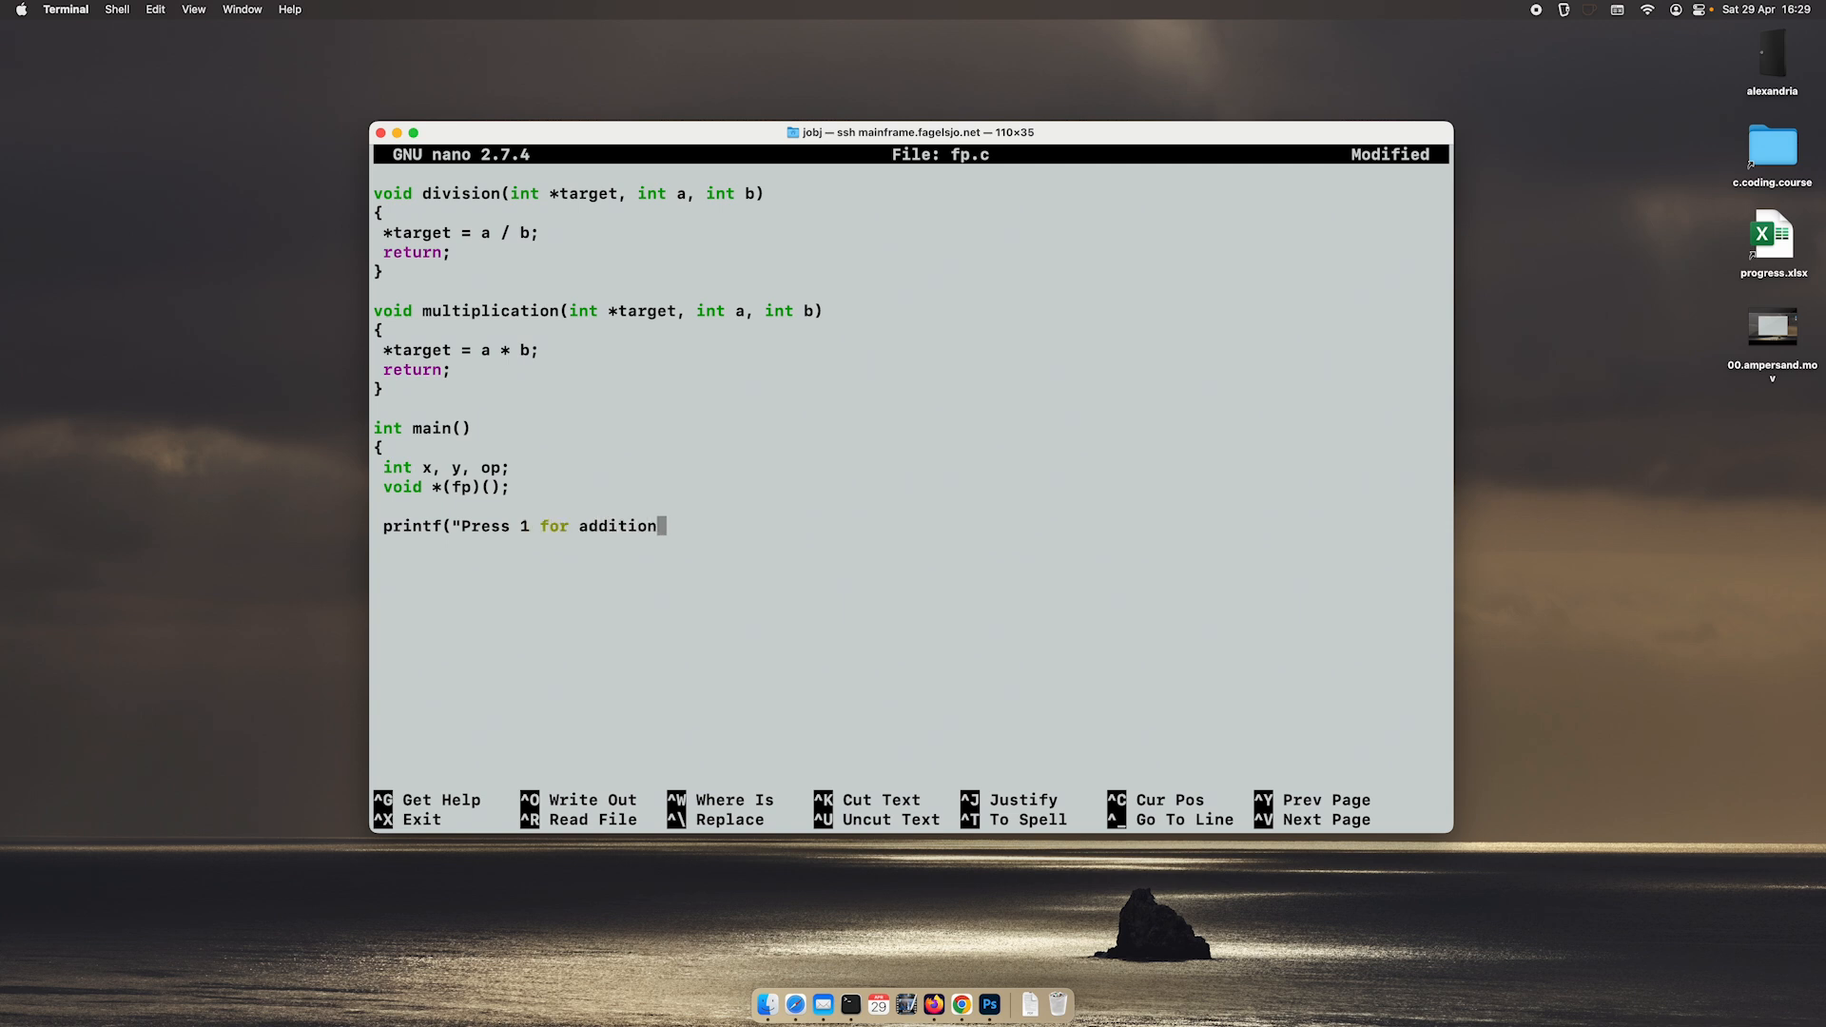
{"action": "type", "text": ", 2 for"}
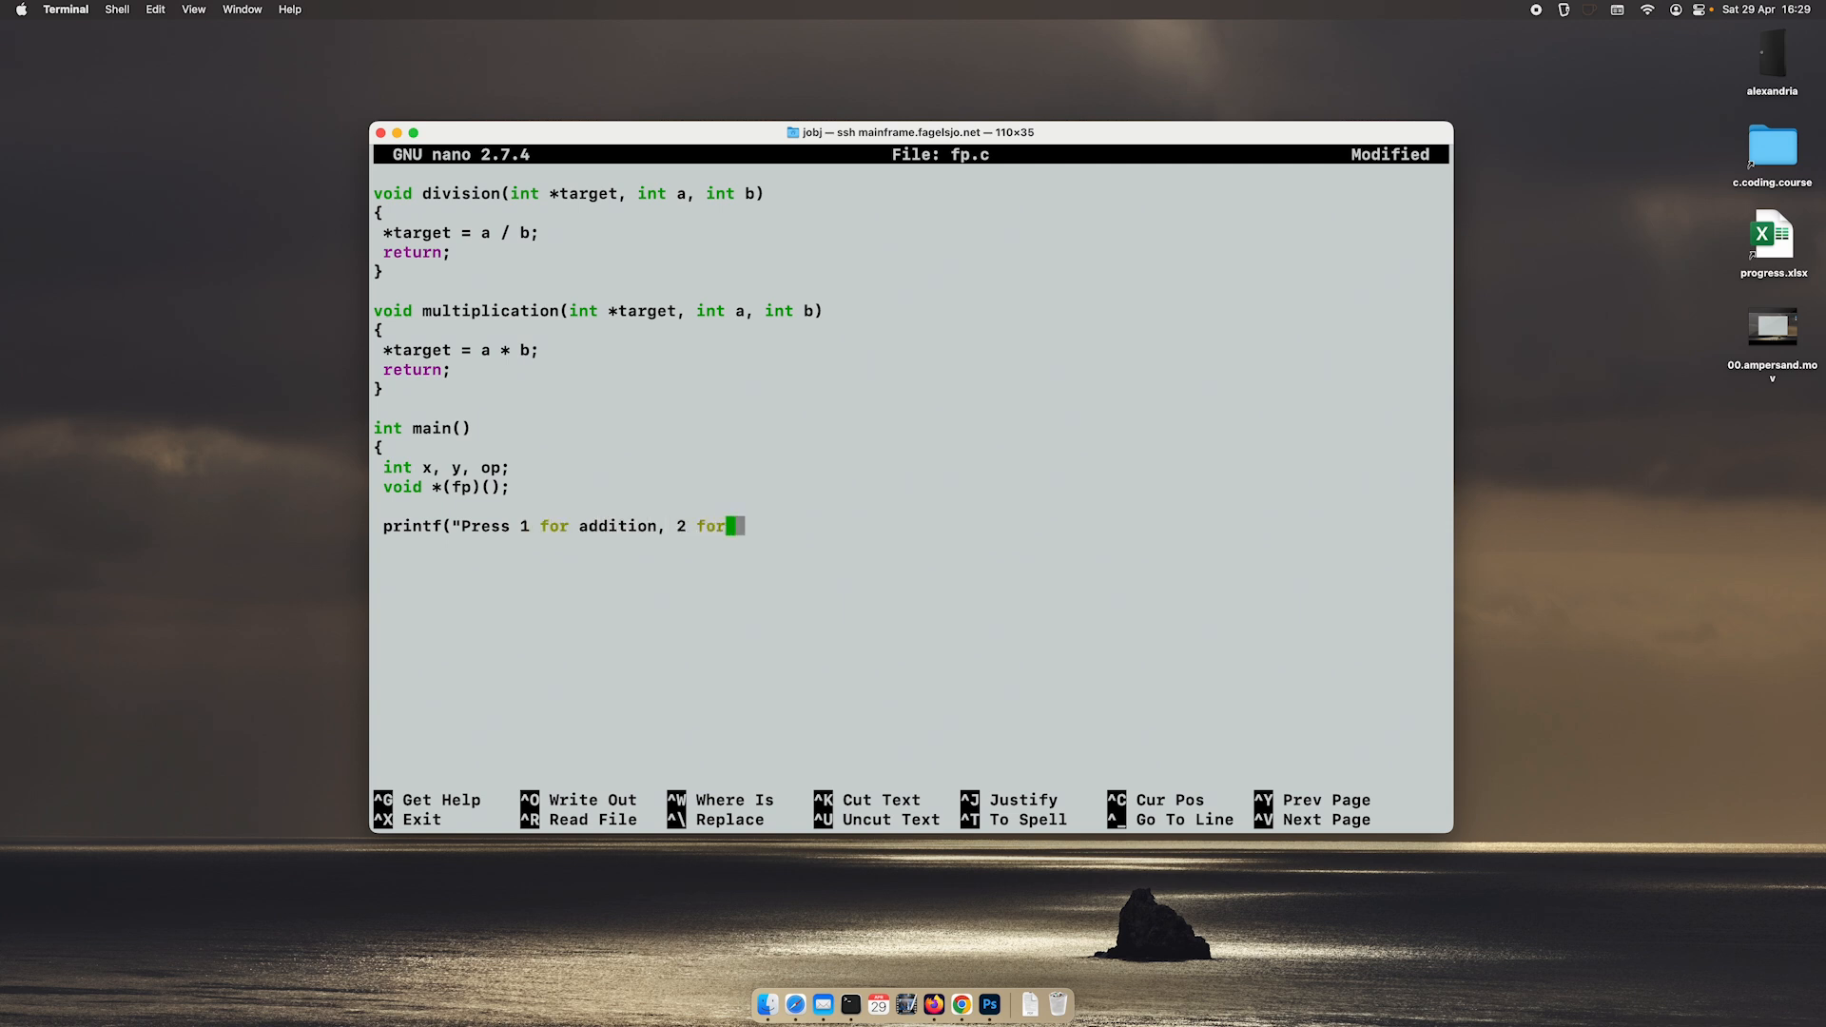
{"action": "type", "text": "subtraction,"}
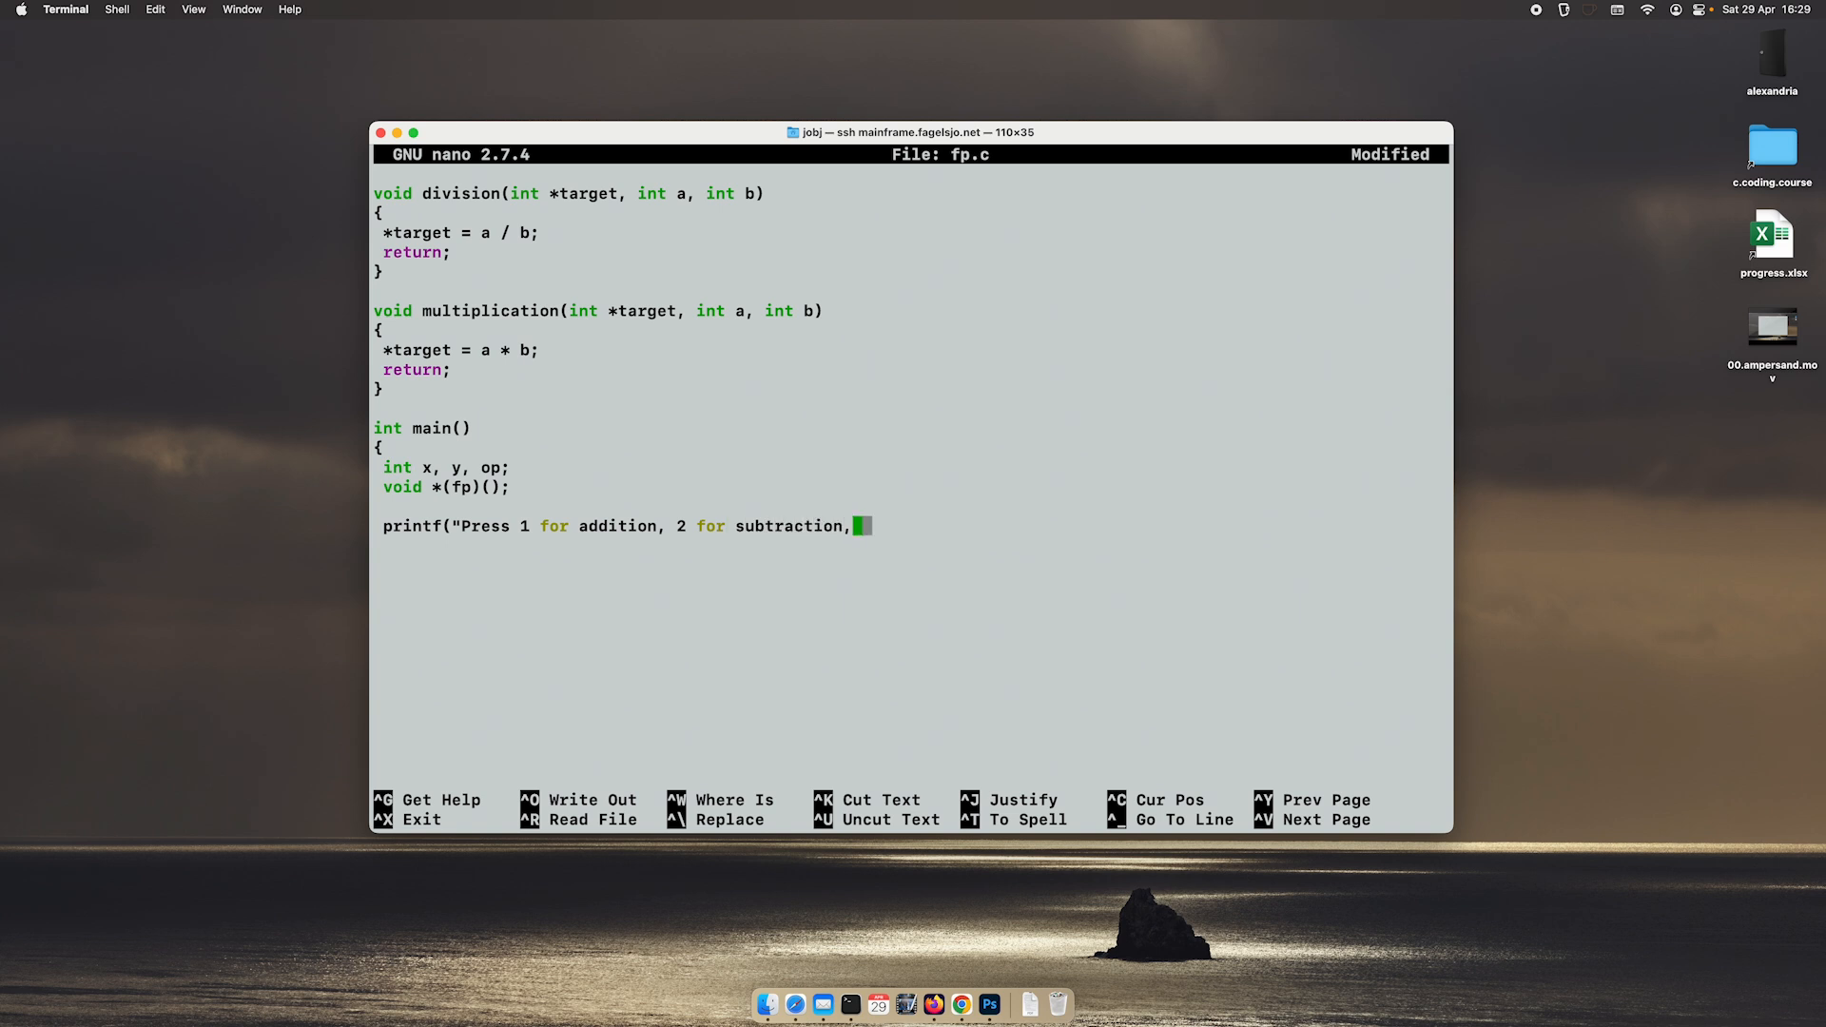
{"action": "type", "text": "3 for"}
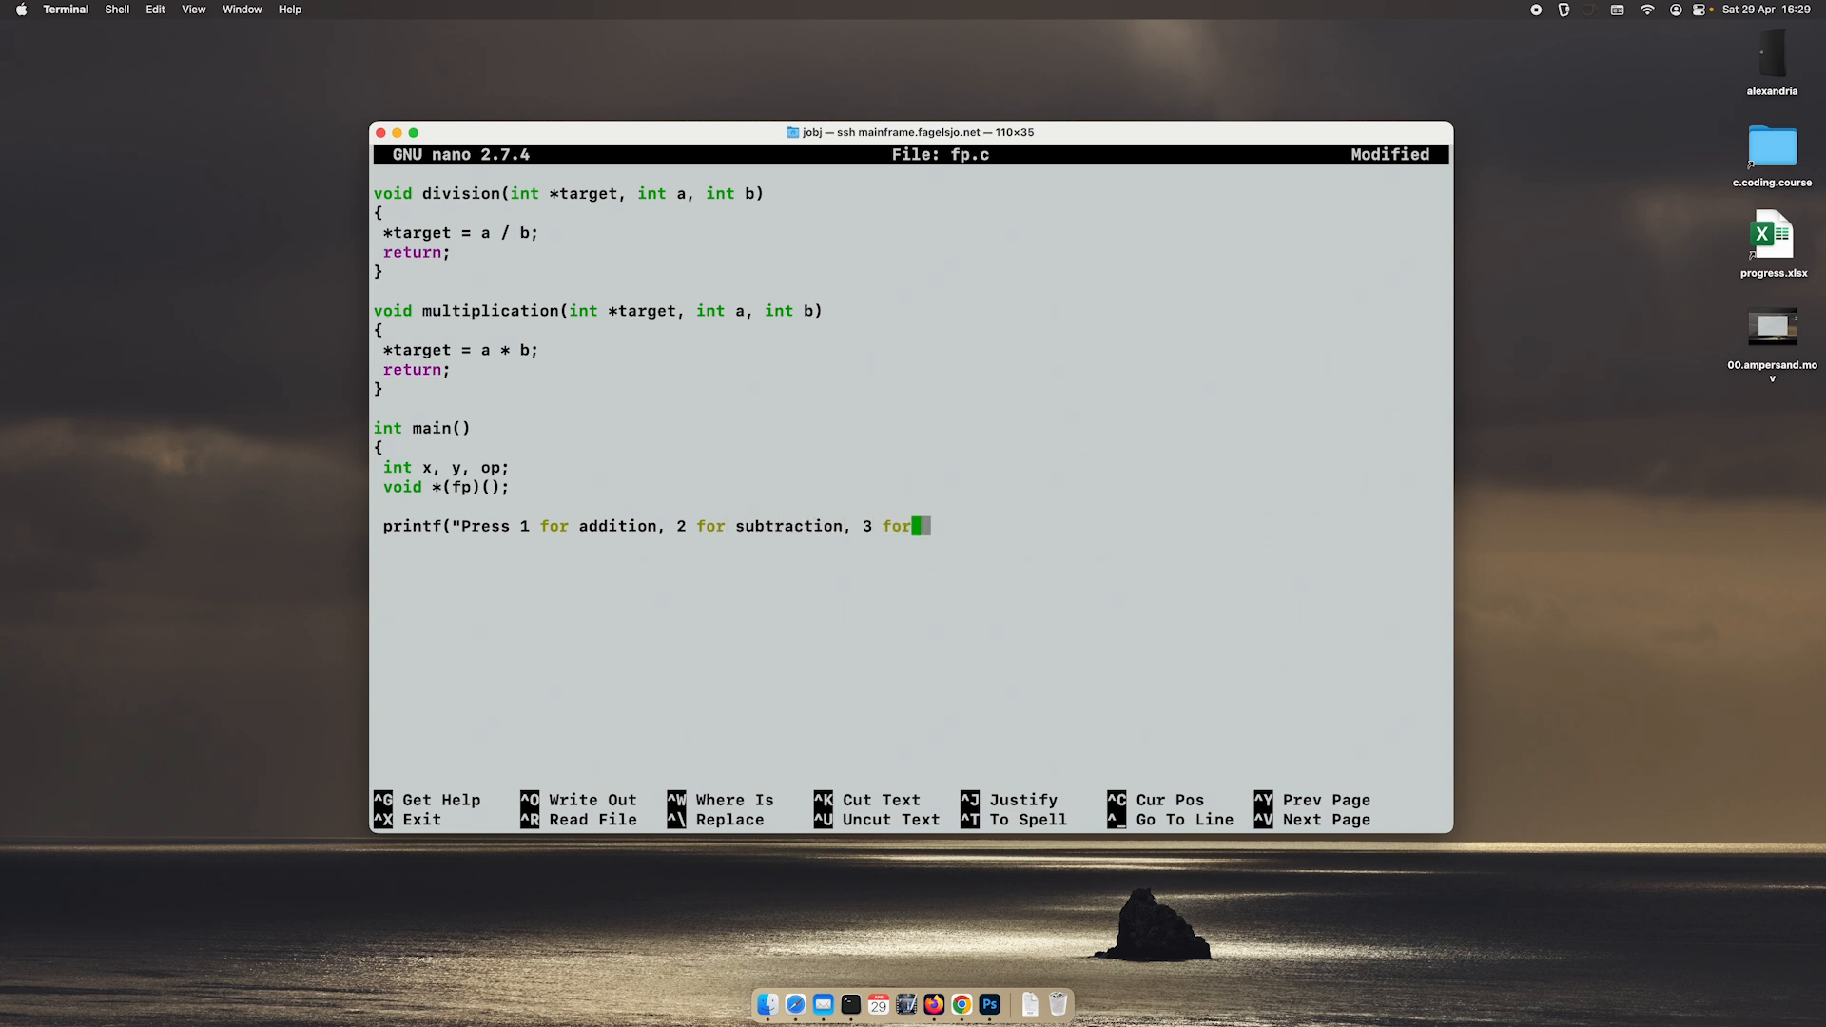
{"action": "type", "text": "division"}
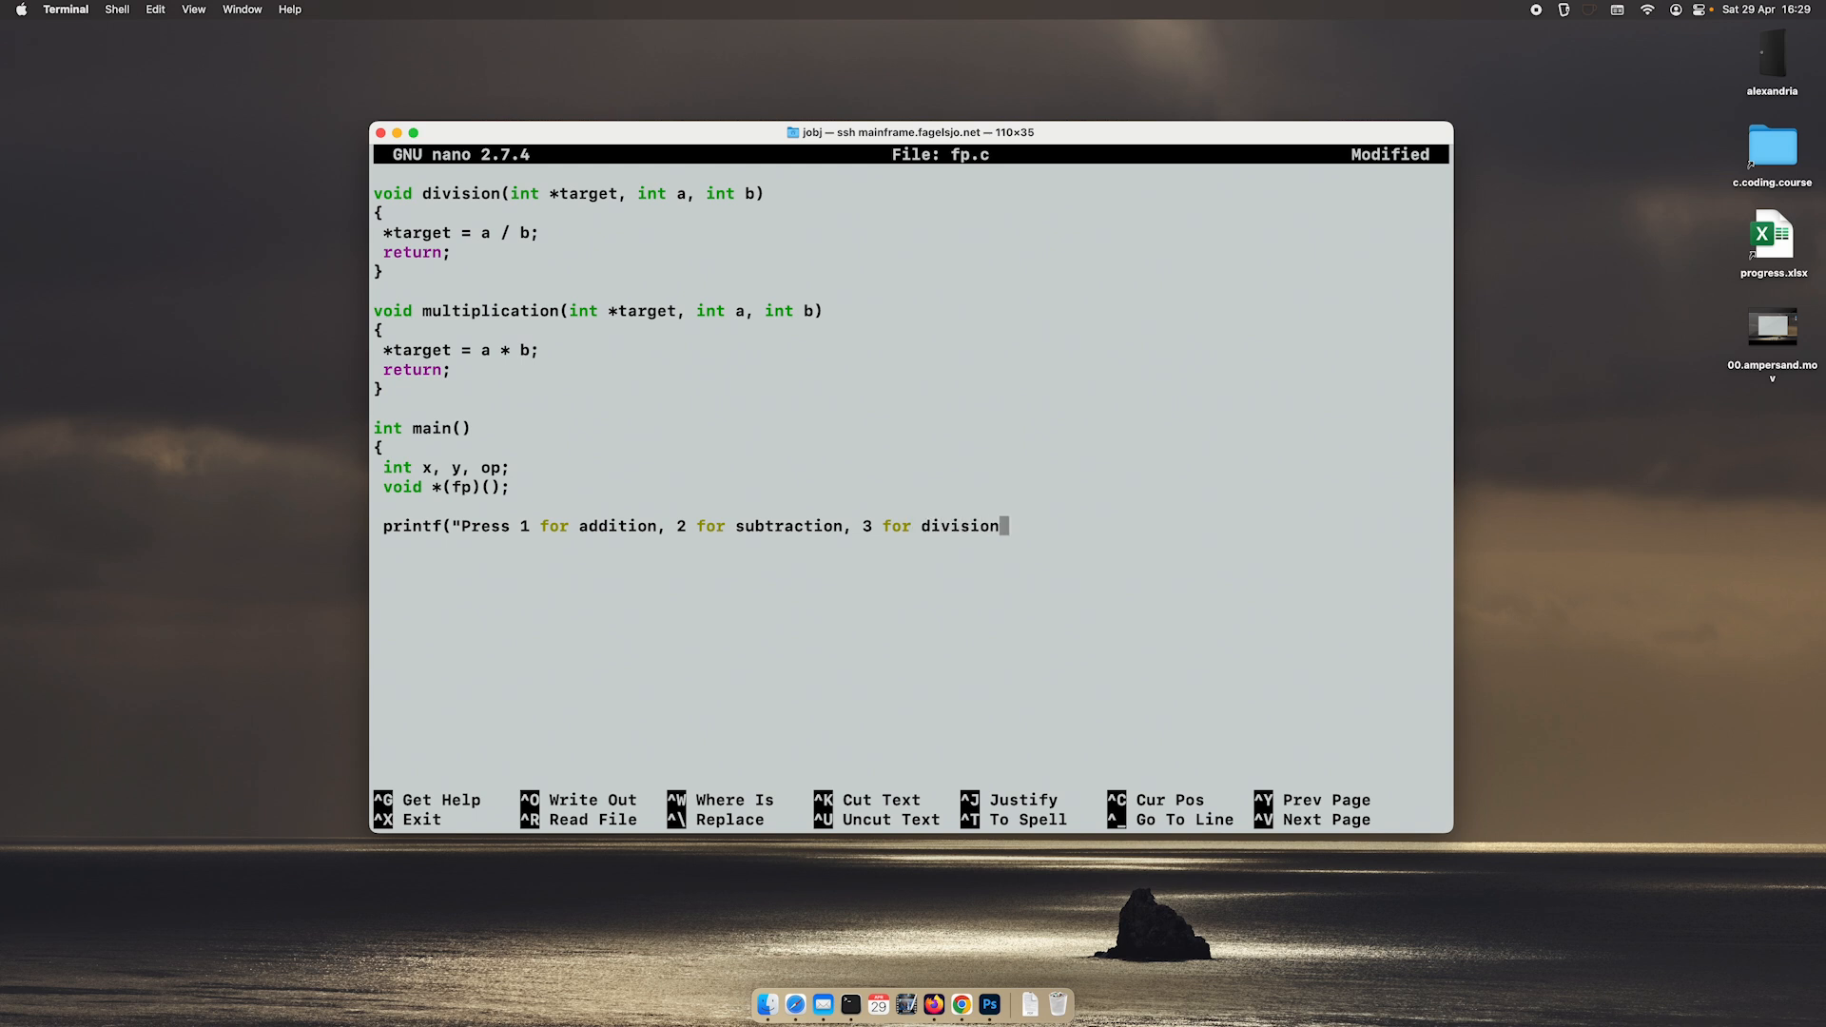
{"action": "type", "text": ", 4 for m"}
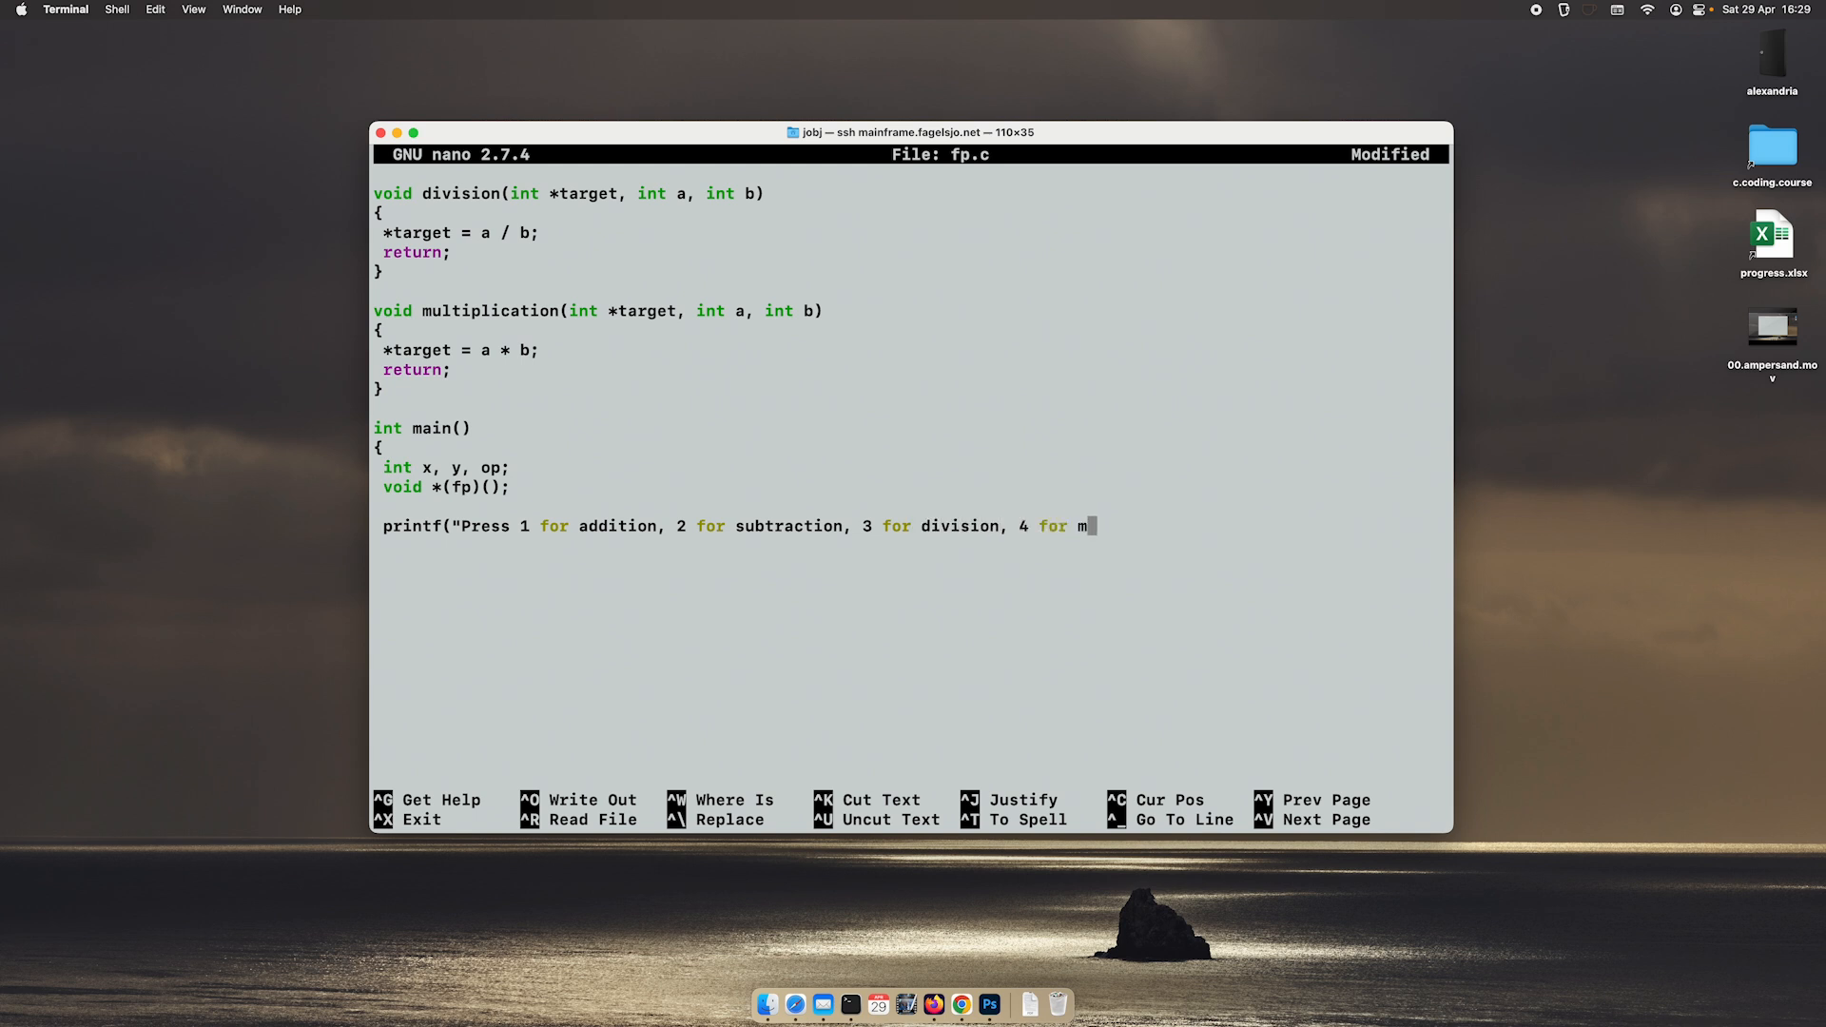
{"action": "type", "text": "ultiplicati"}
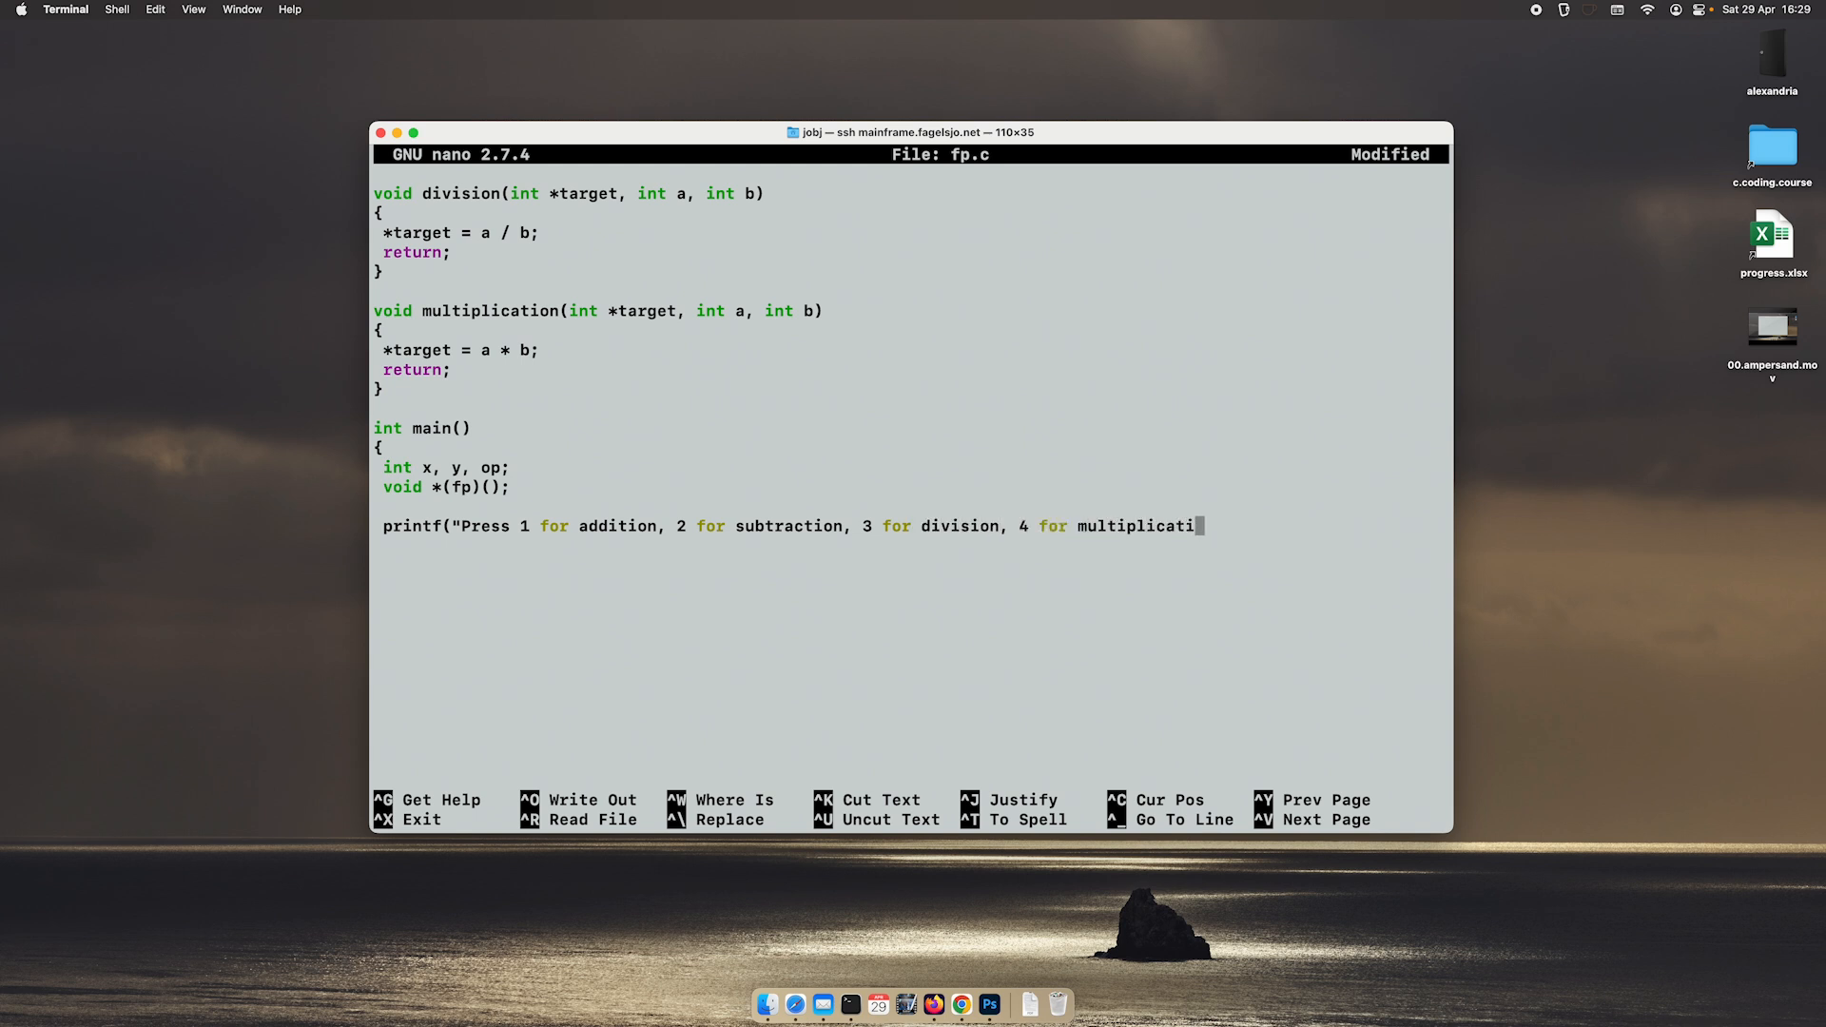
{"action": "type", "text": "on"}
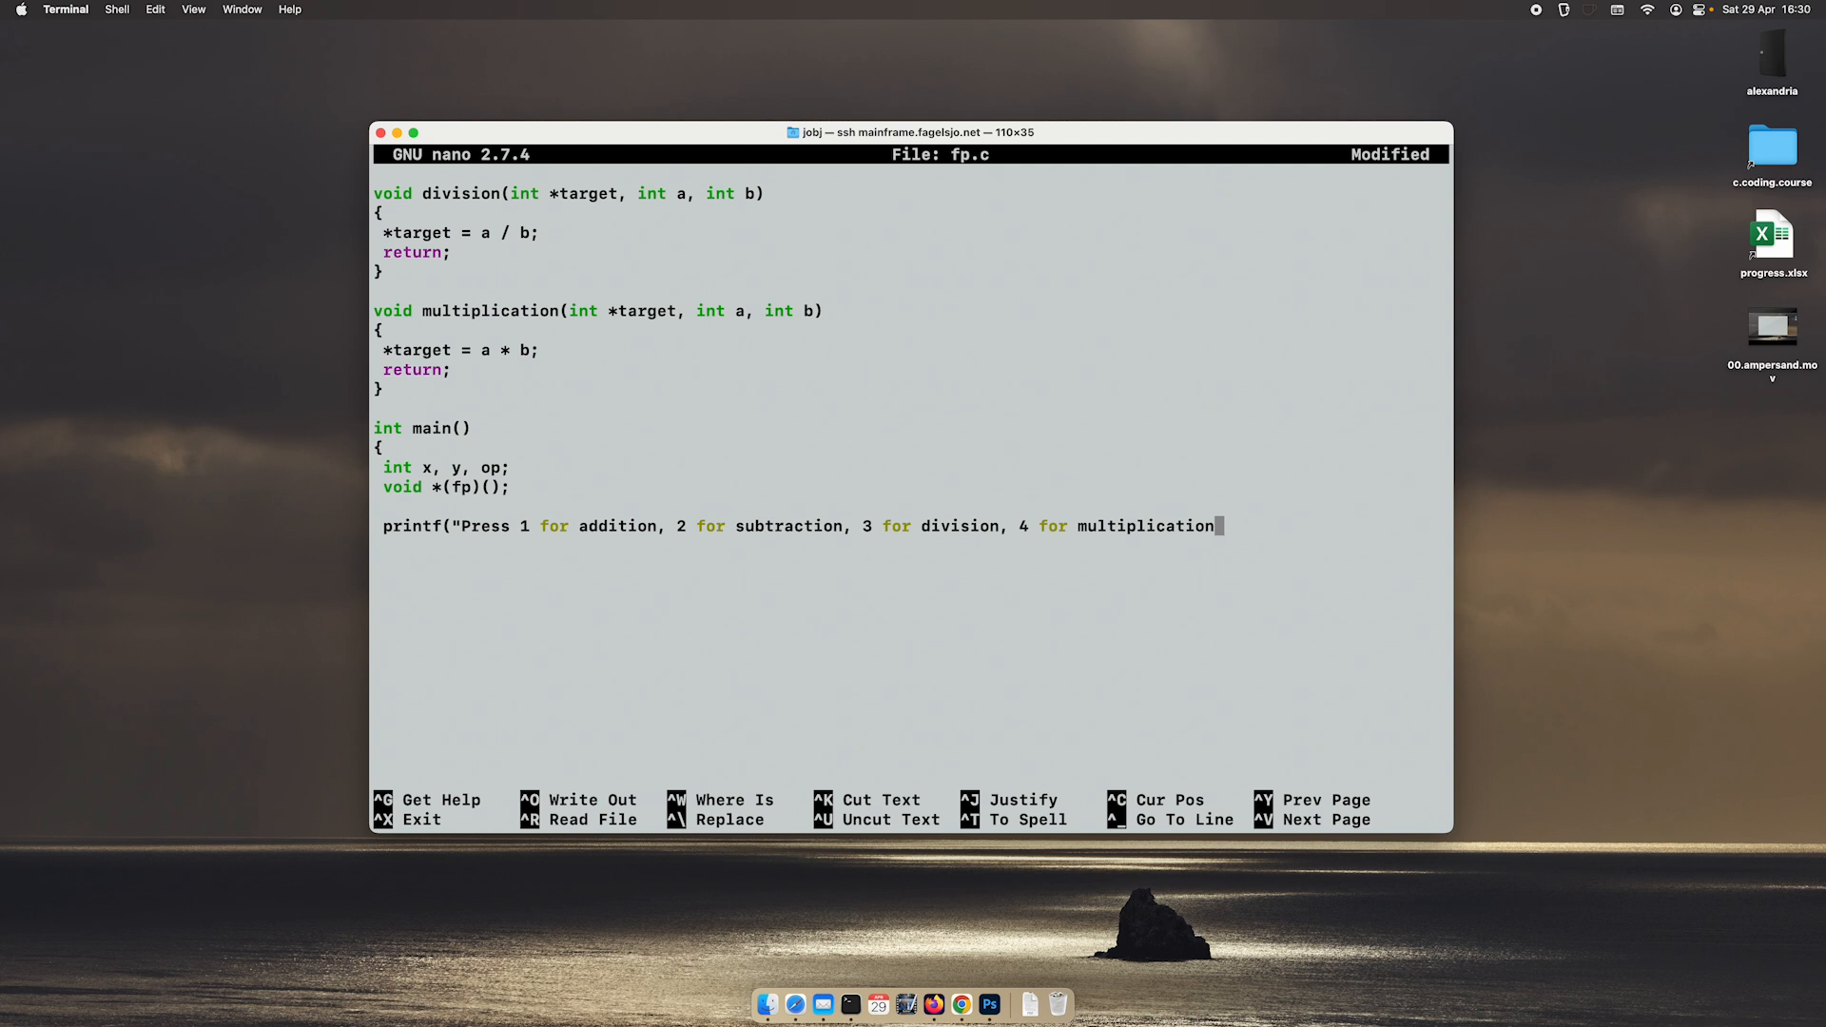
{"action": "type", "text": "and 0 f"}
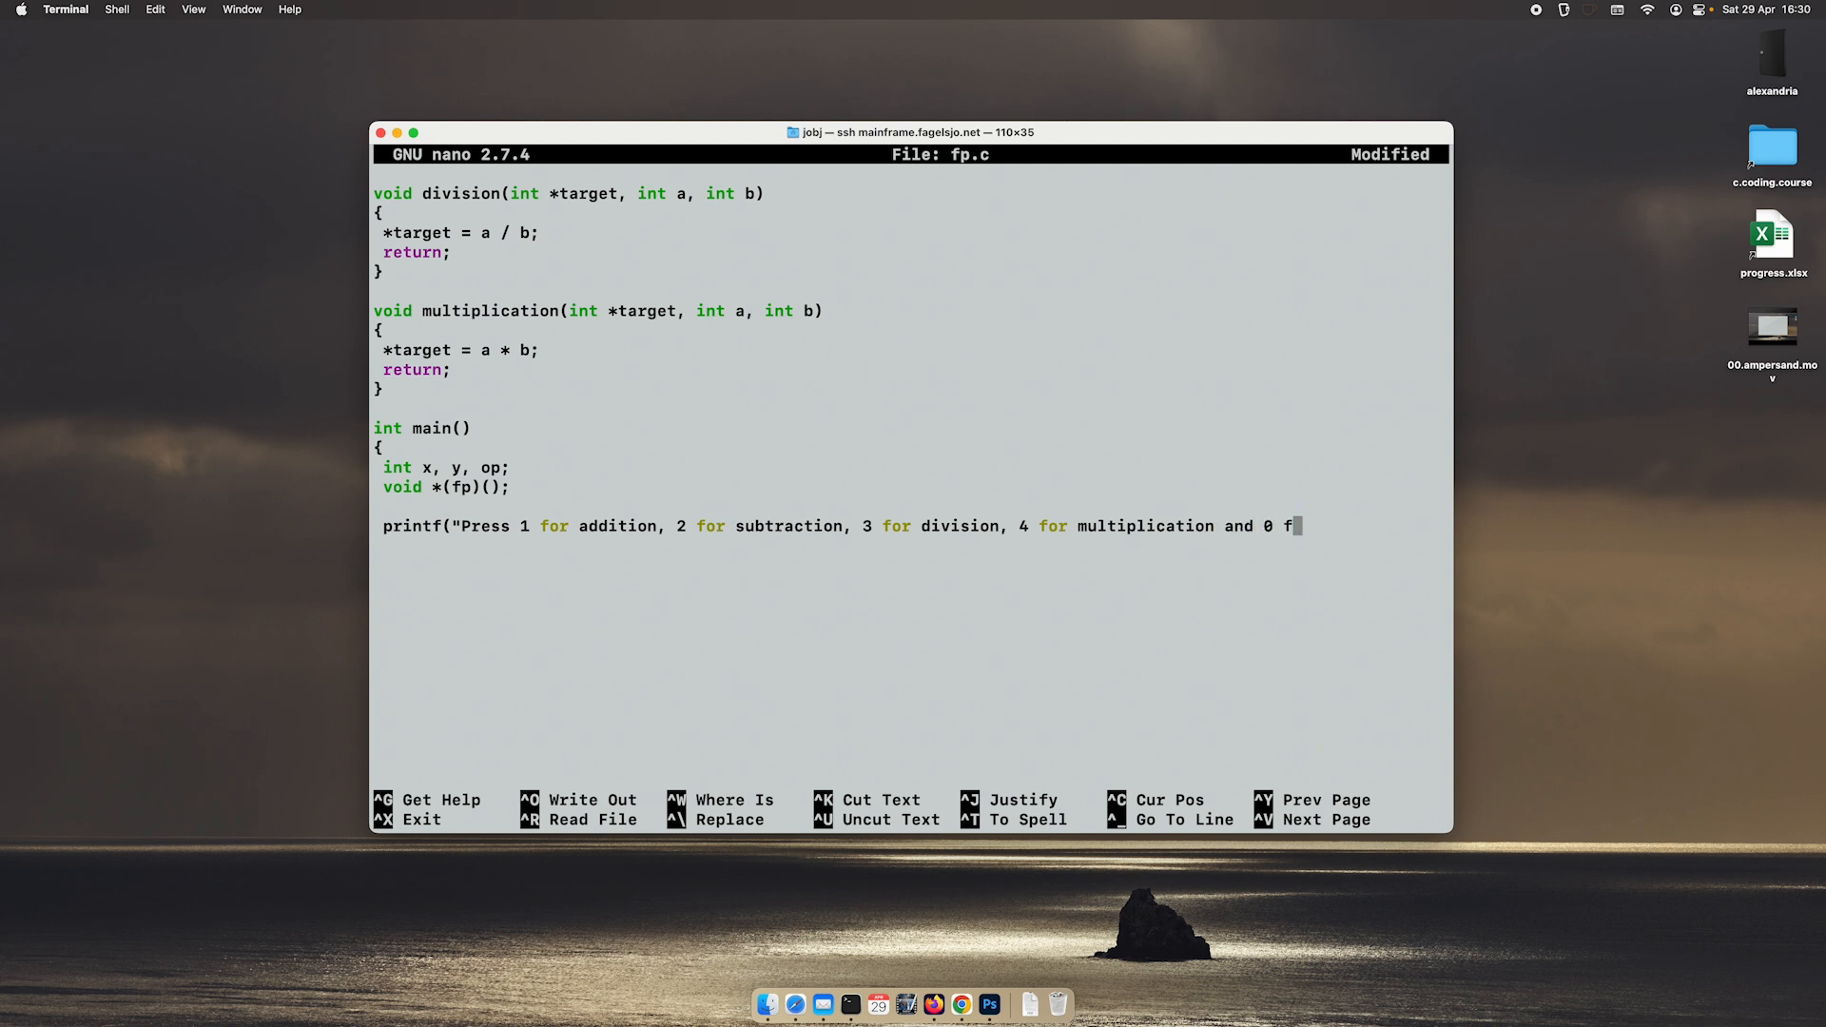
{"action": "type", "text": "o quit"}
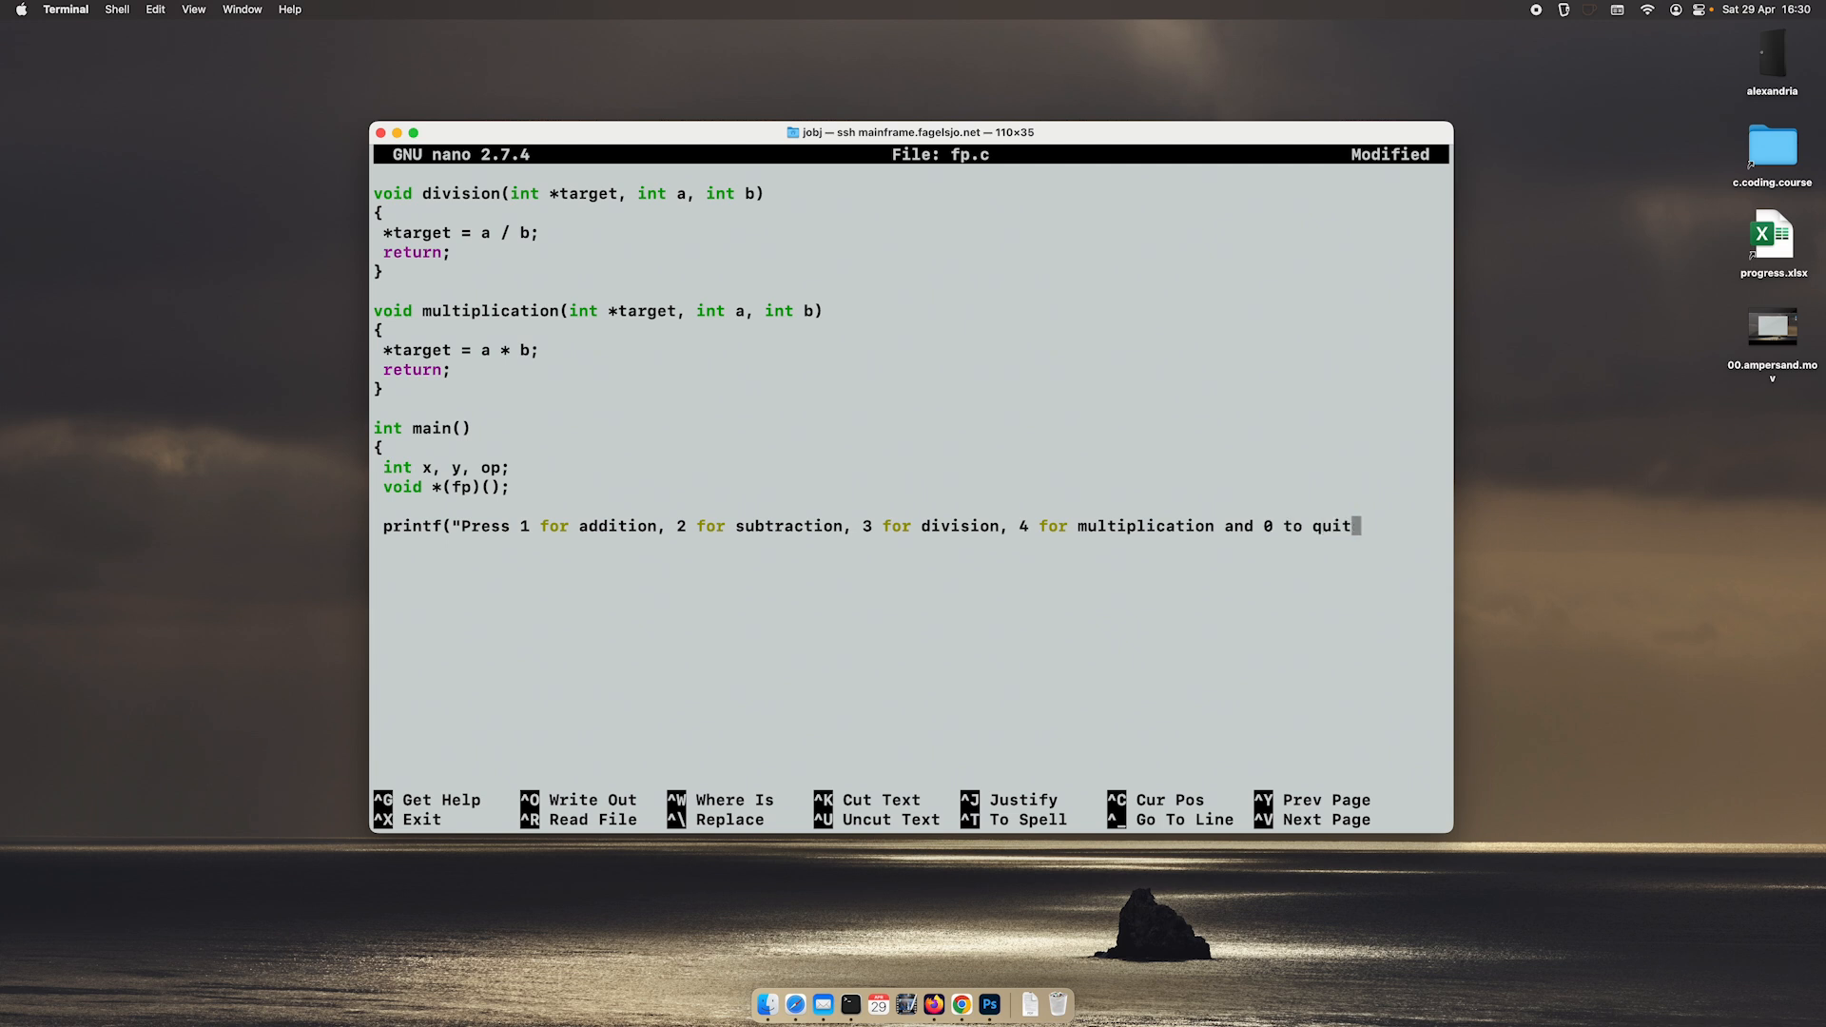
{"action": "type", "text": "\\"}
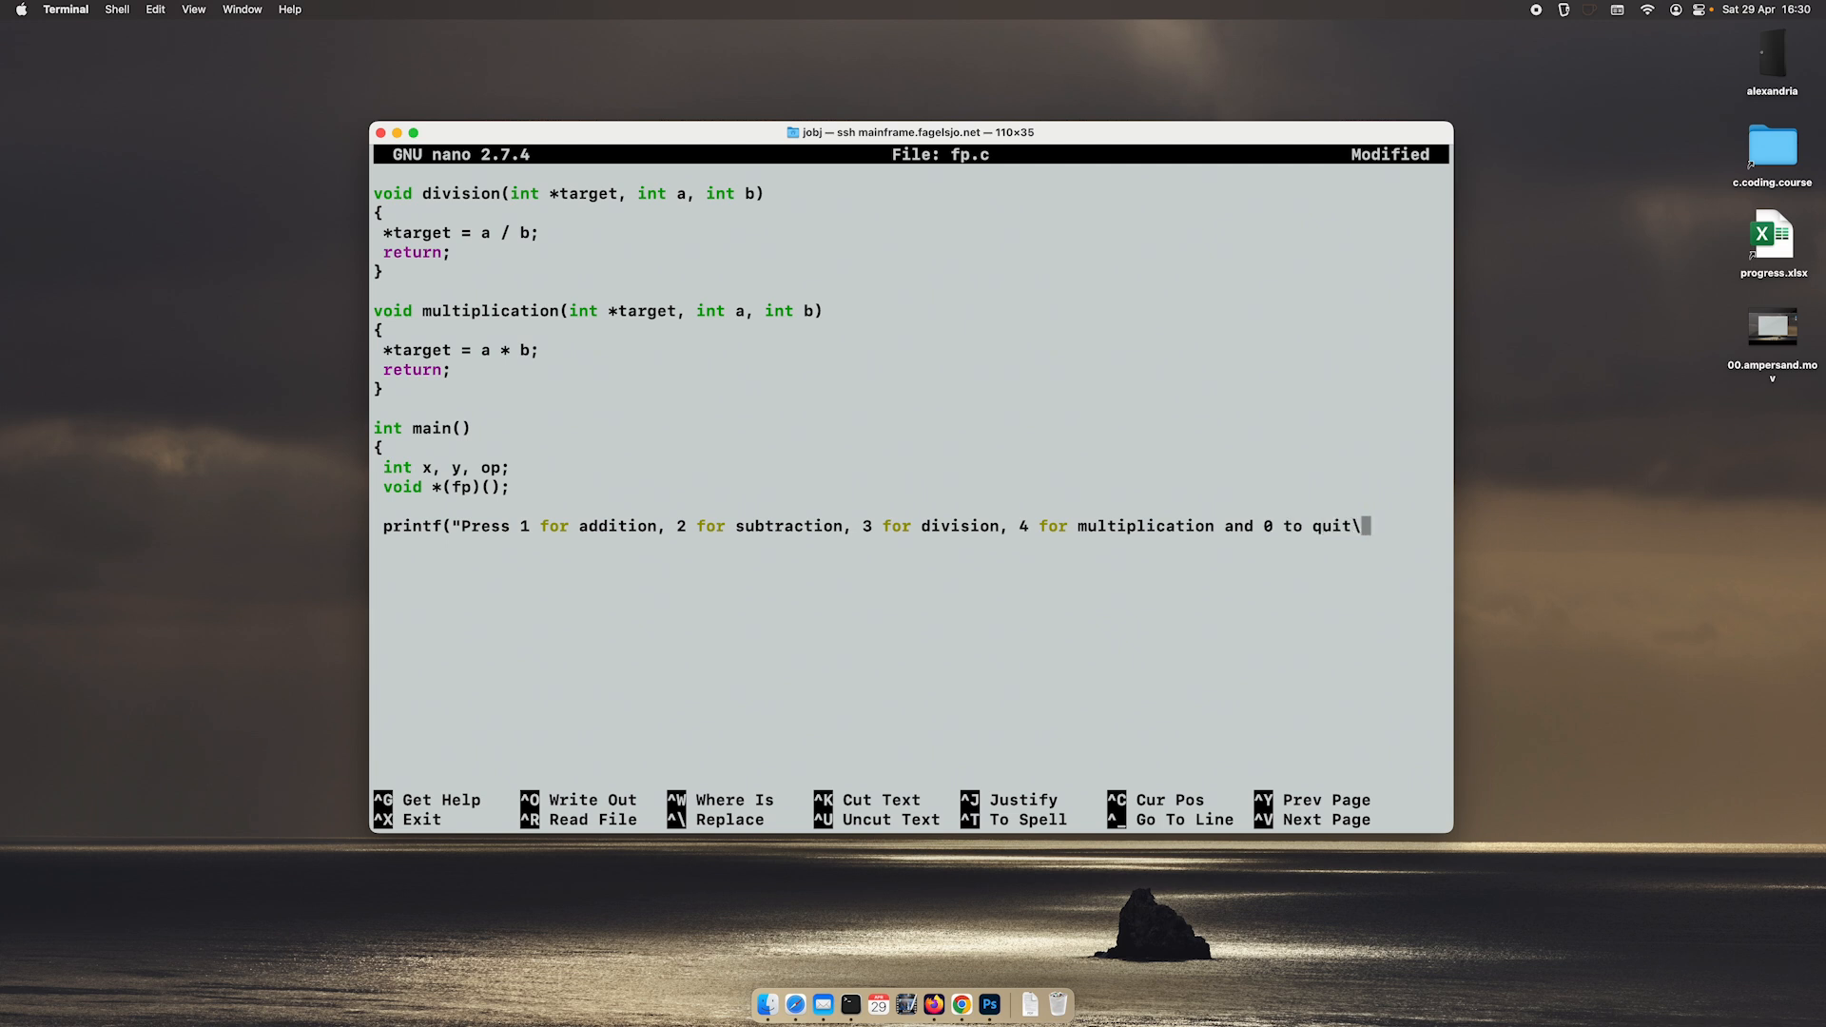
{"action": "type", "text": "n\");"}
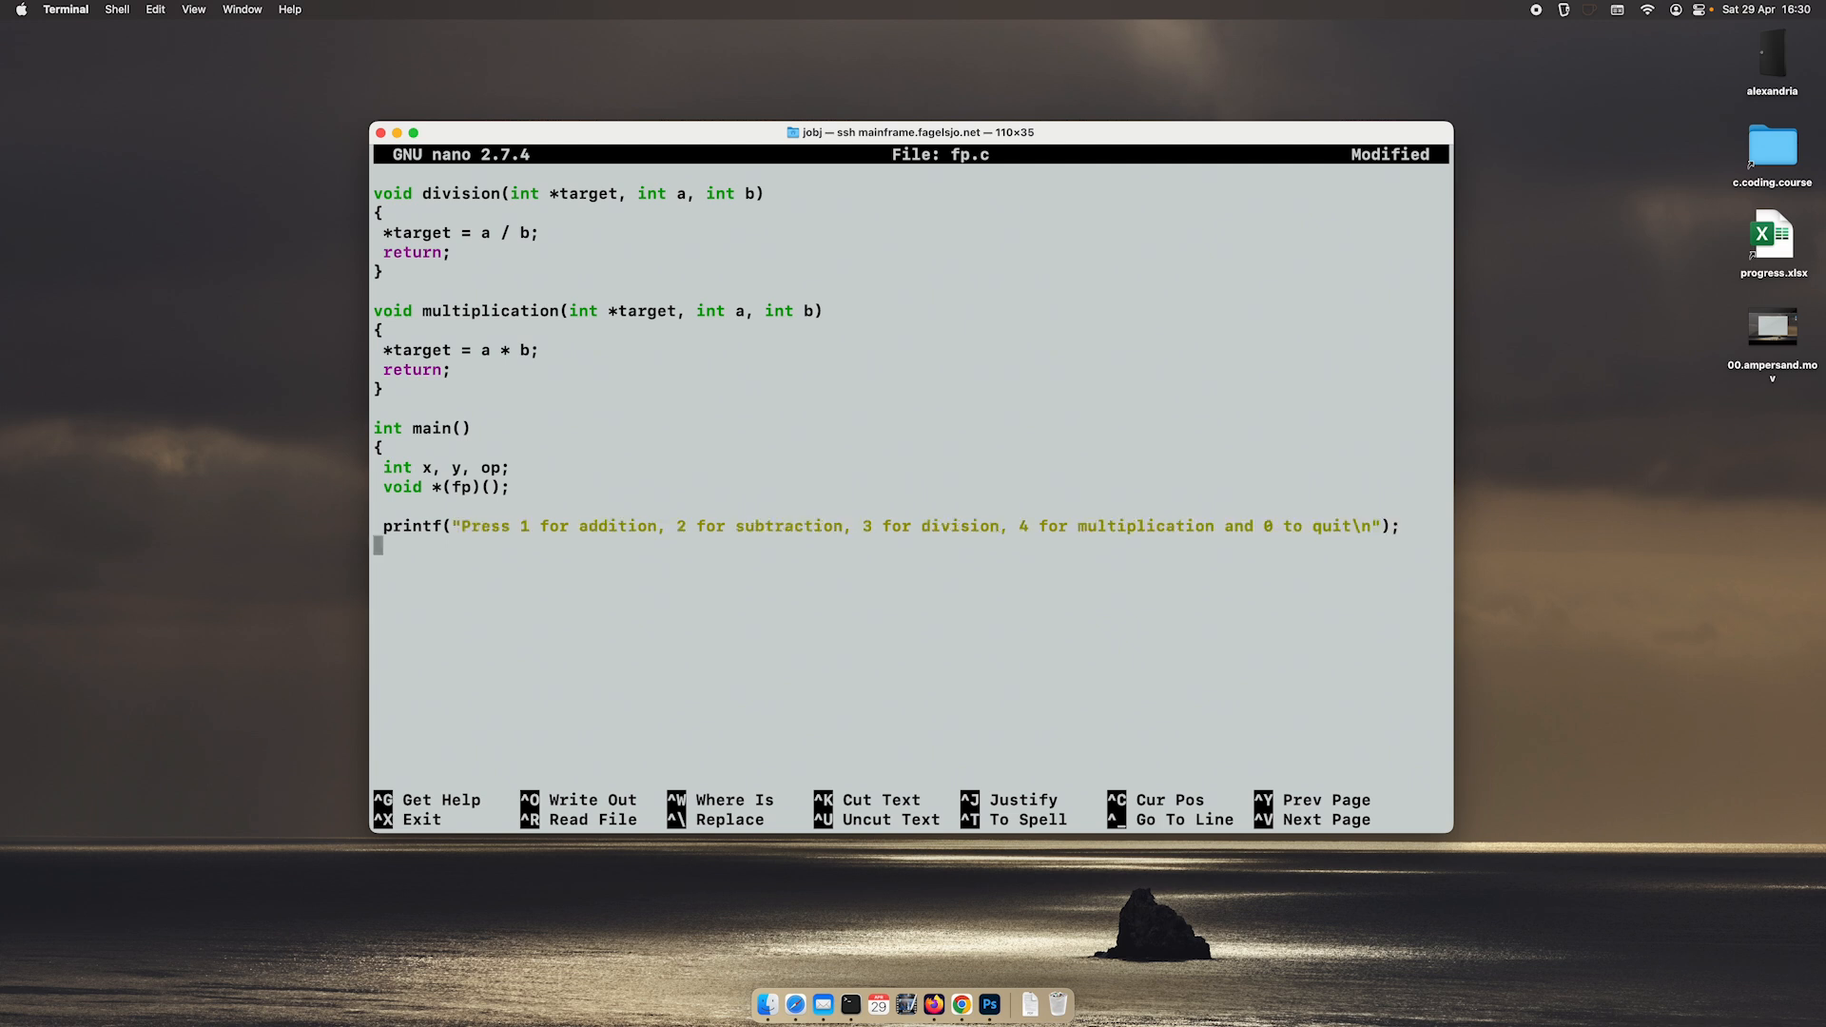
Step: Read the chosen operation with scanf("%d", &op); and begin the next printf
{"action": "type", "text": "scanf"}
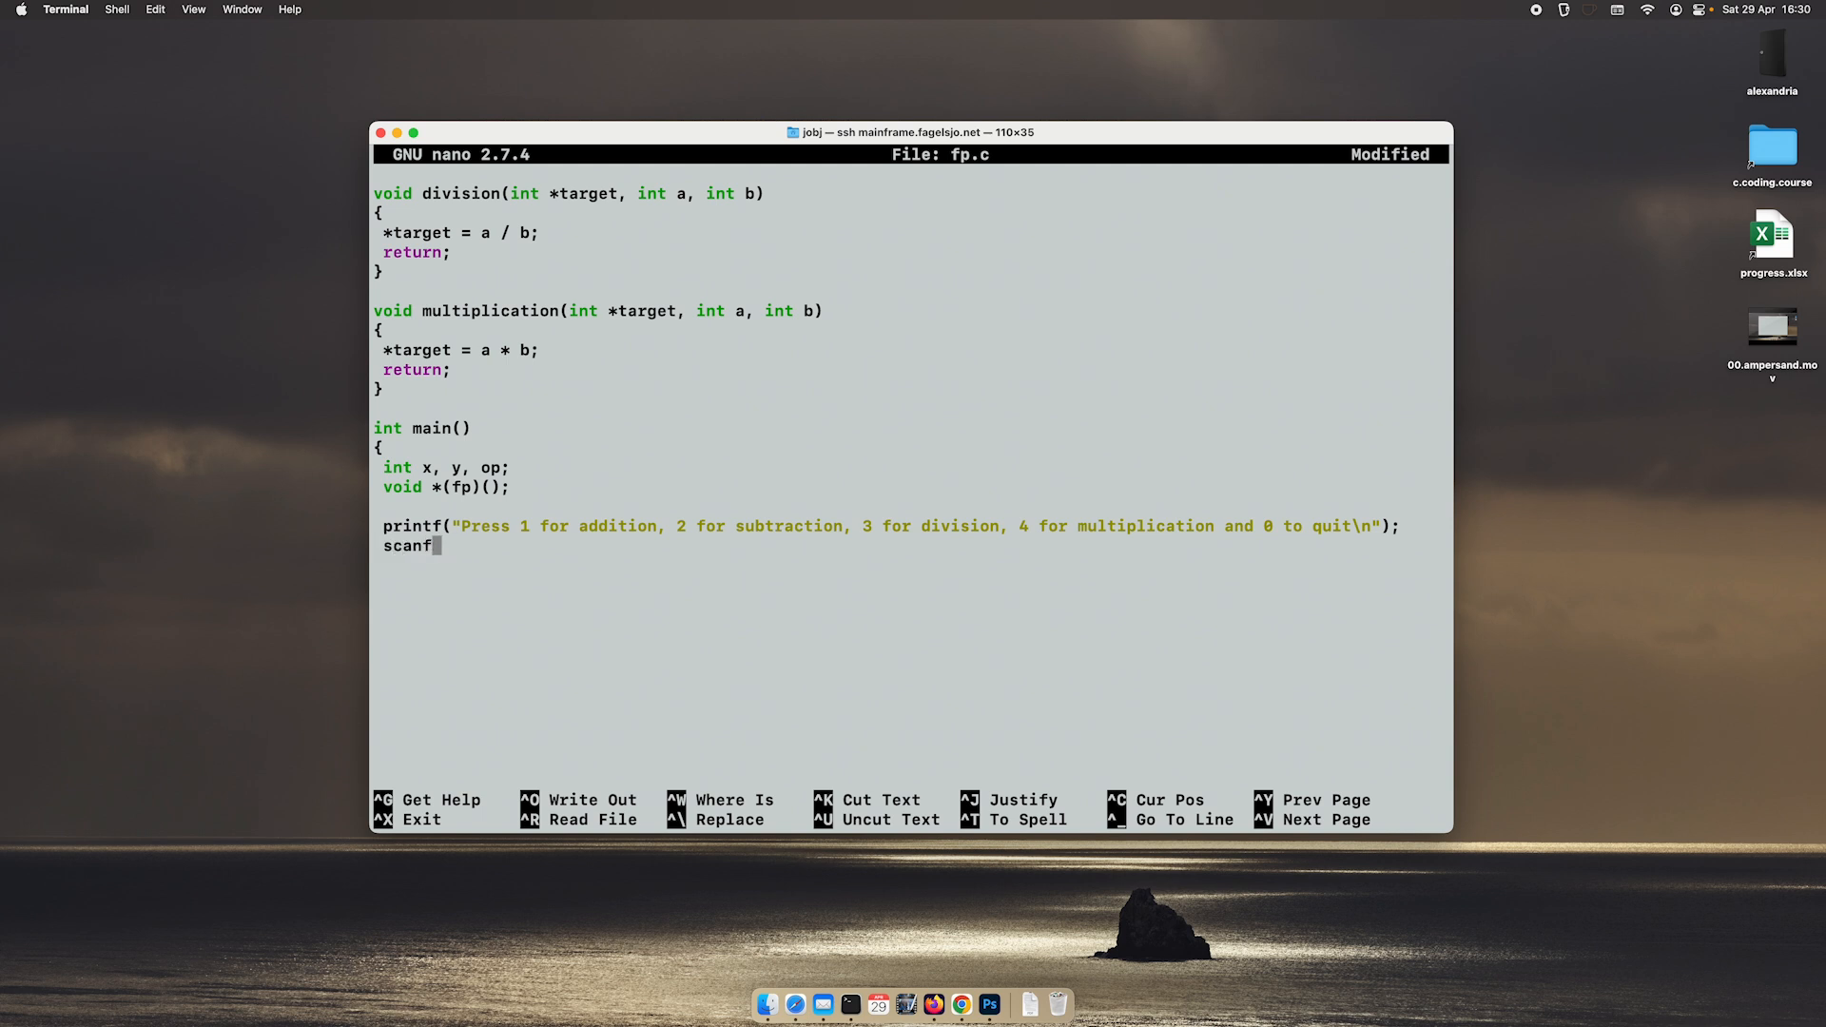
{"action": "type", "text": "(\"%d"}
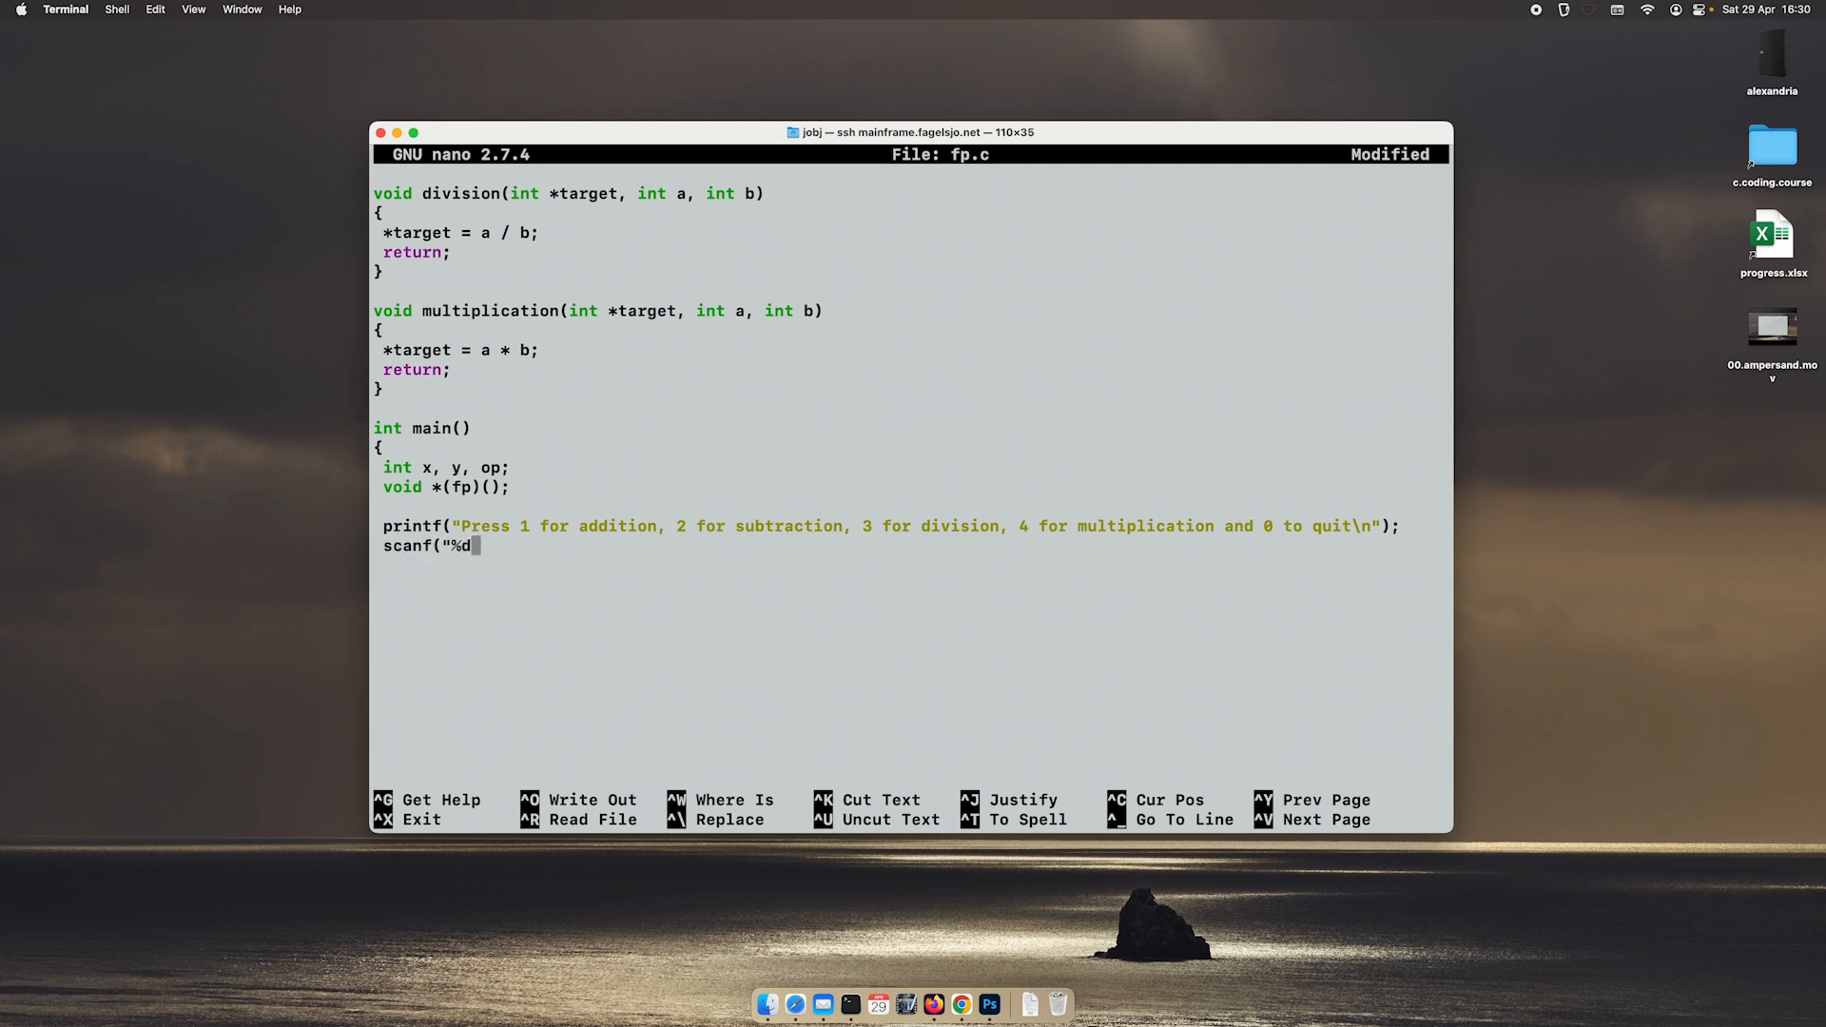
{"action": "type", "text": "\", &"}
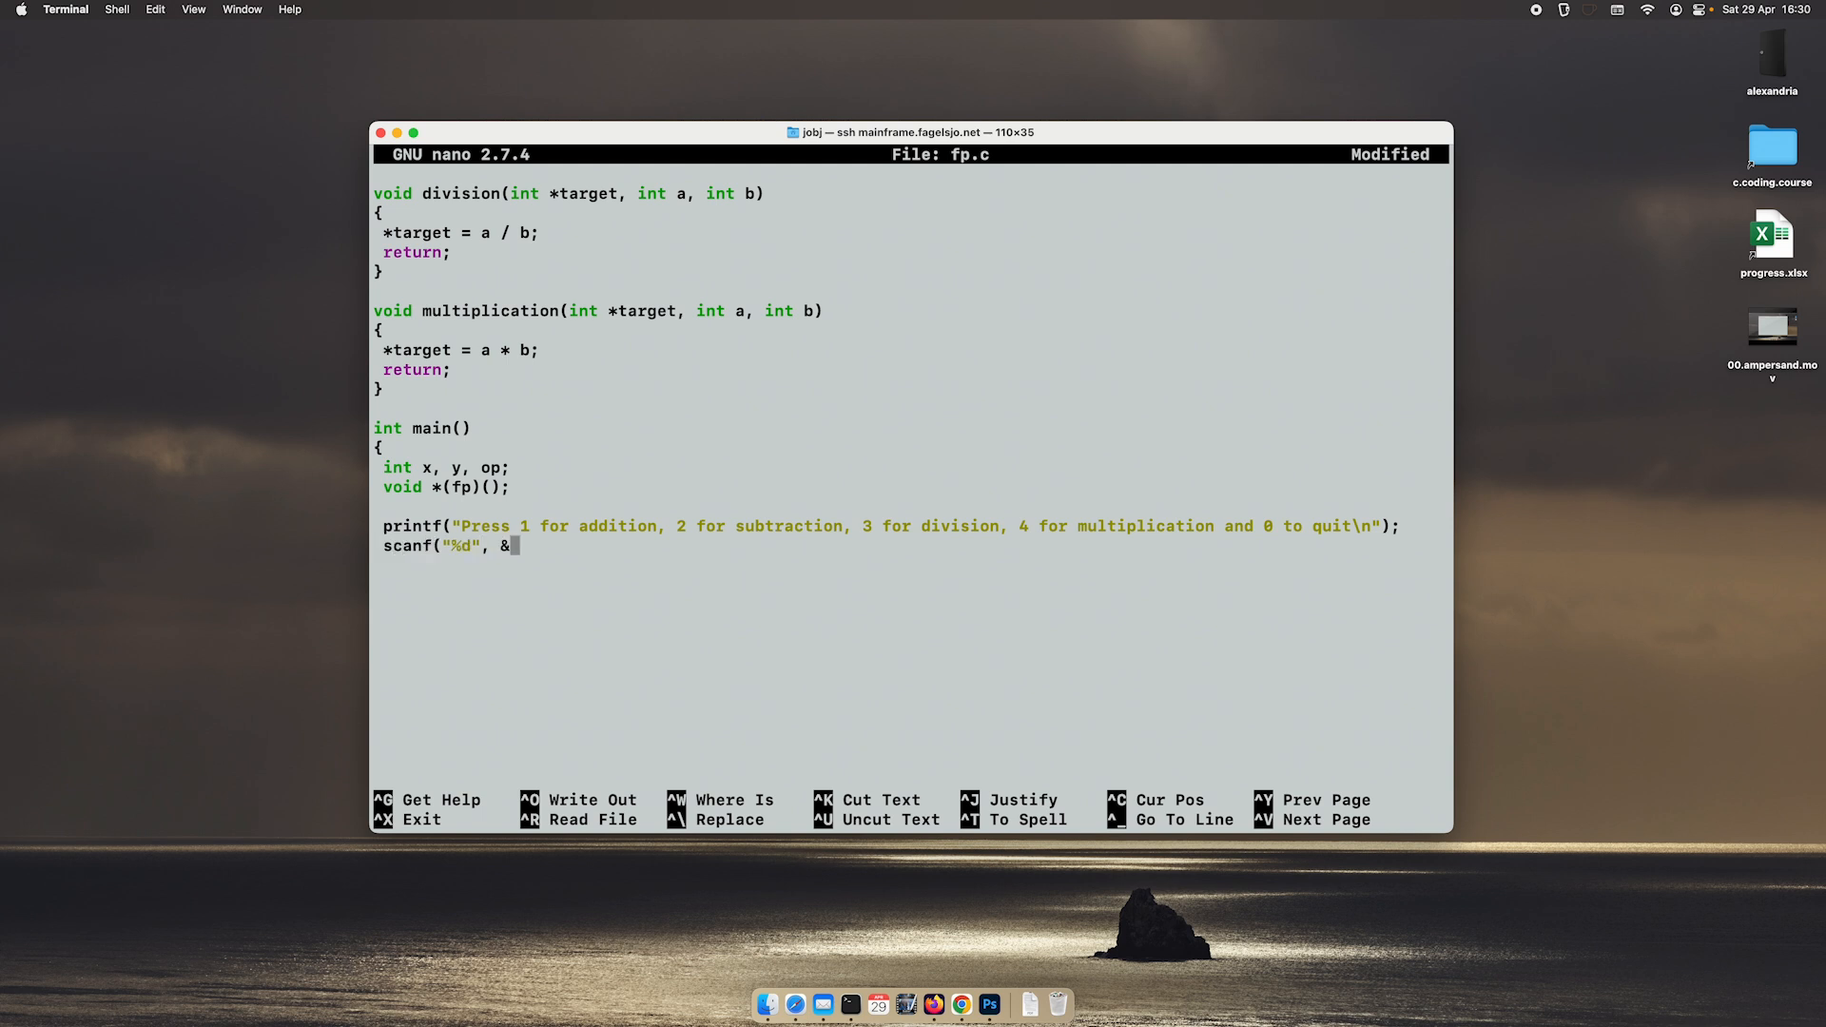
{"action": "type", "text": "op);"}
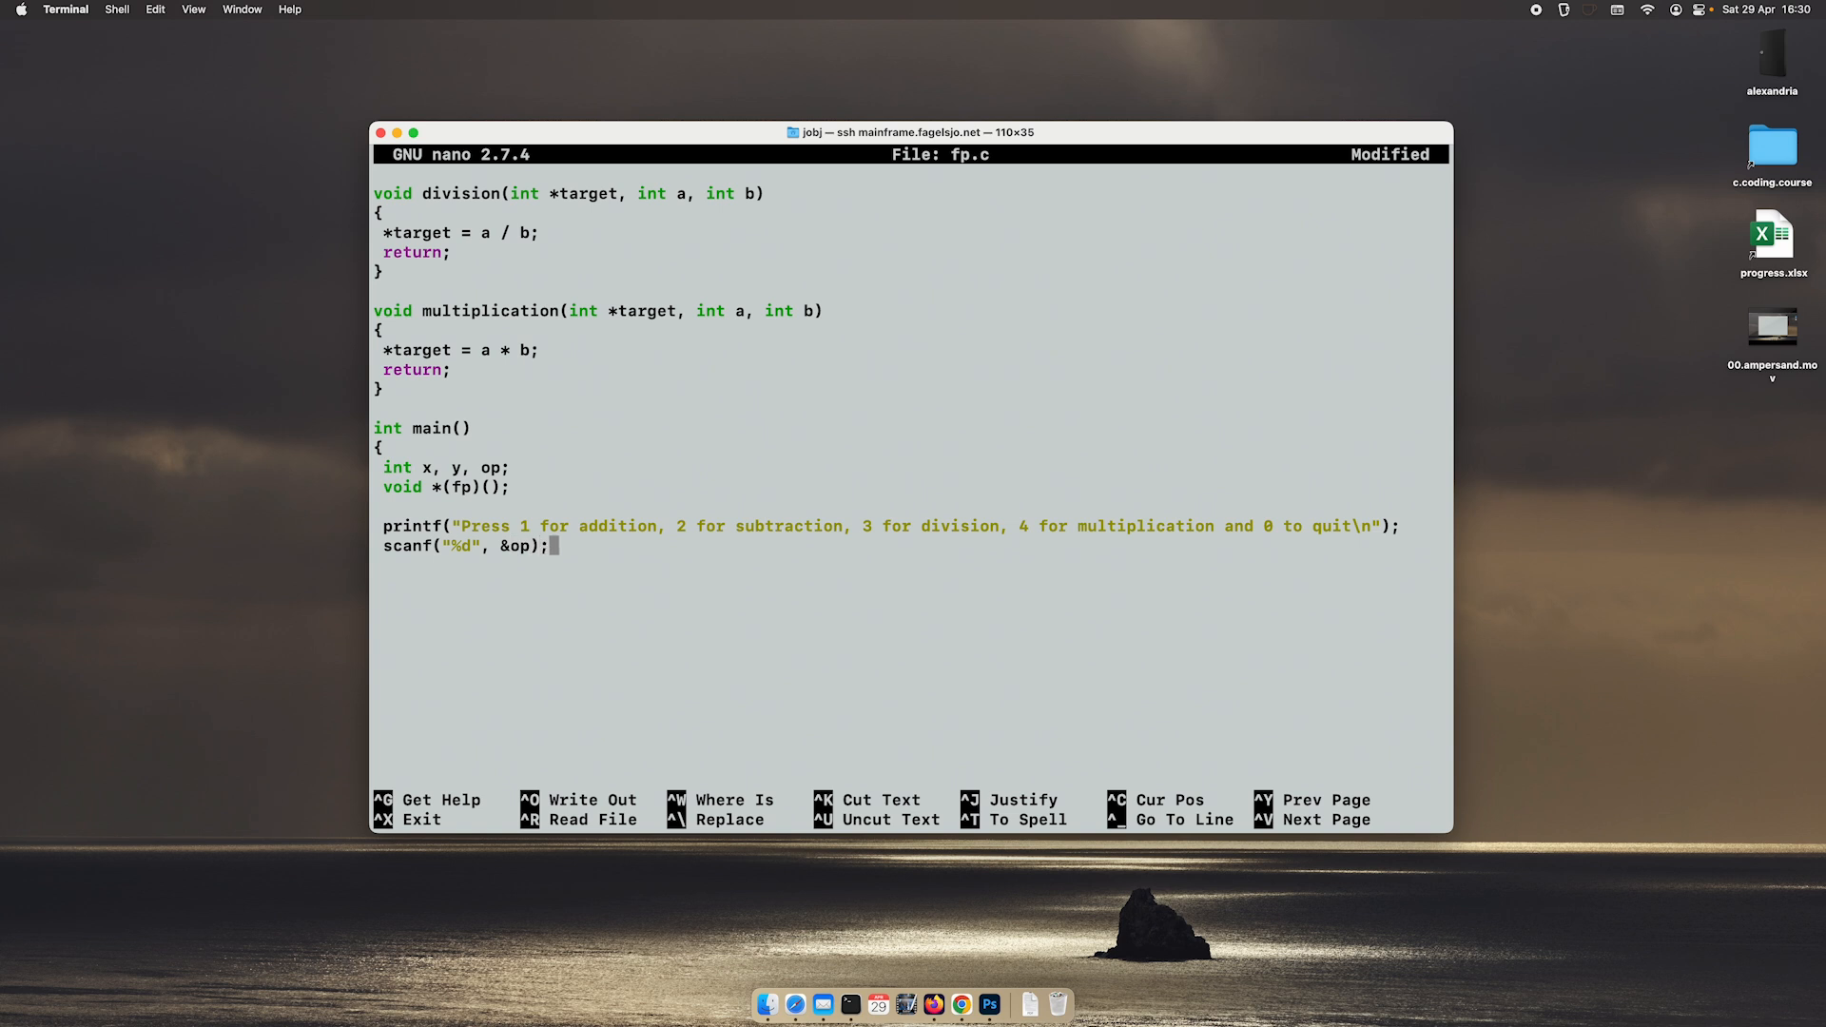
{"action": "type", "text": "pri"}
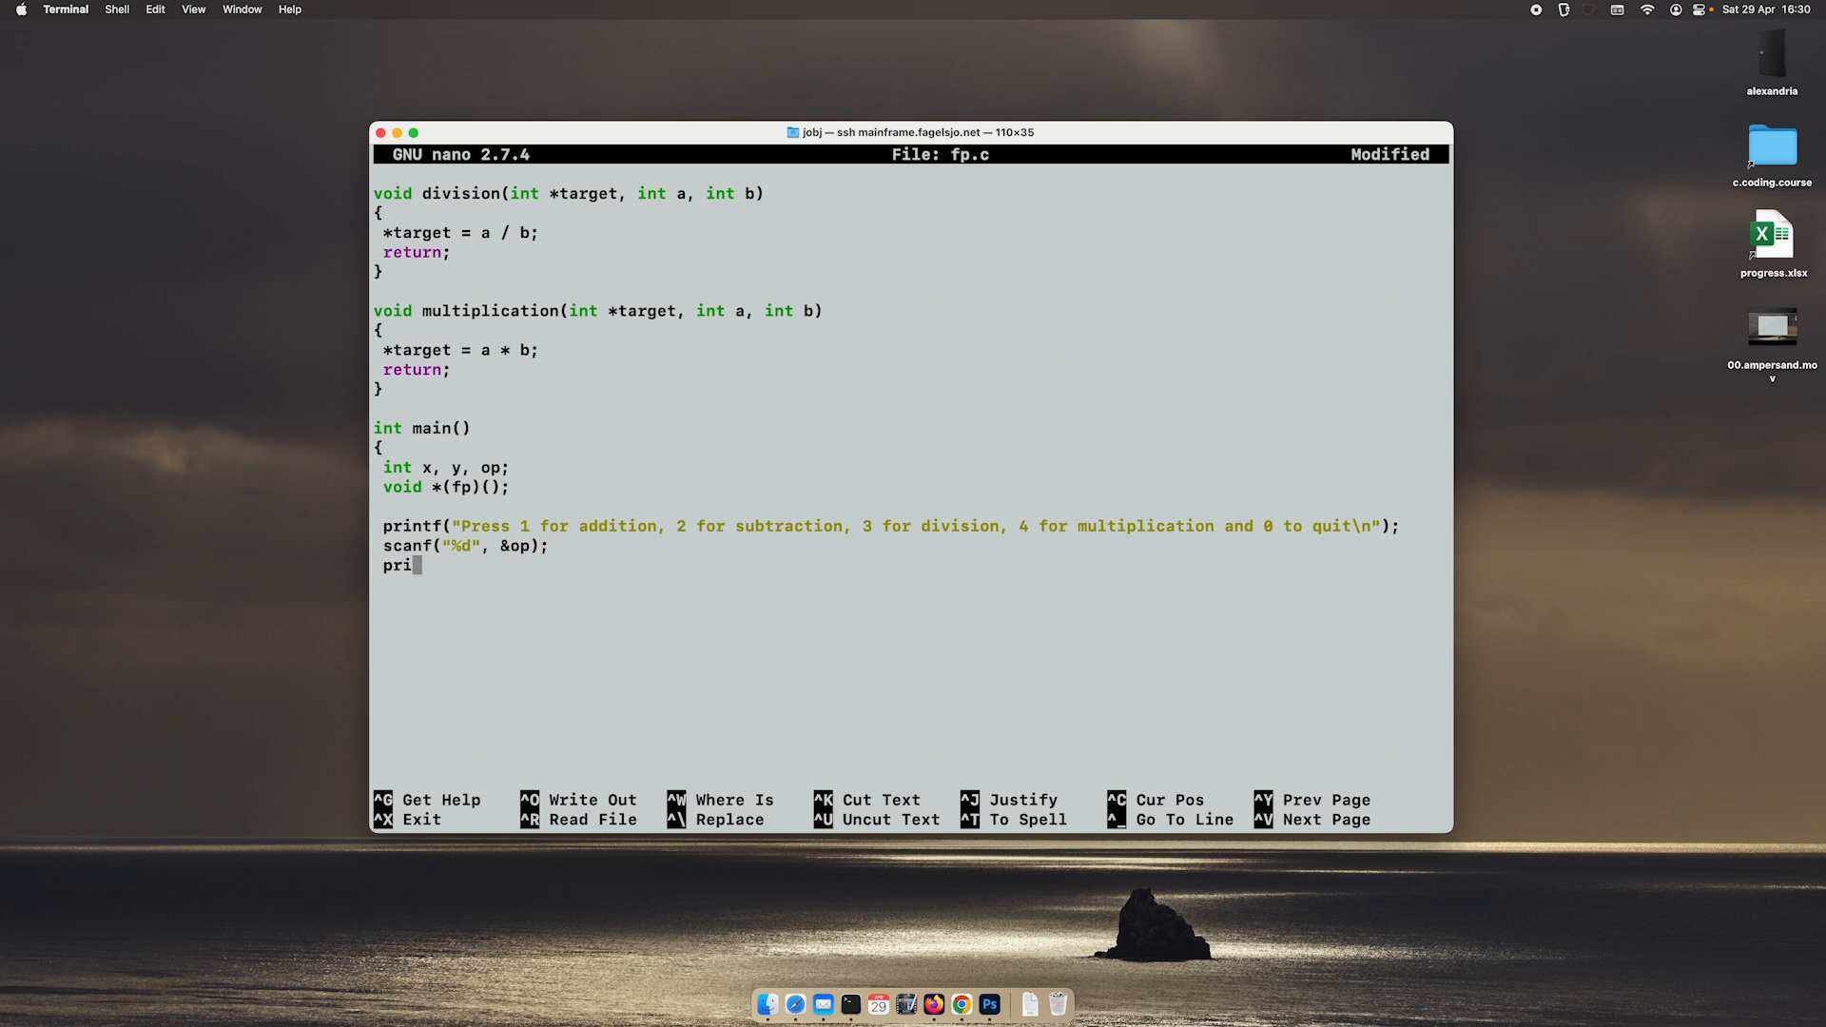
Step: Finish the prompt printf("Number 1: "); followed by the F flush call
{"action": "type", "text": "ntf(\""}
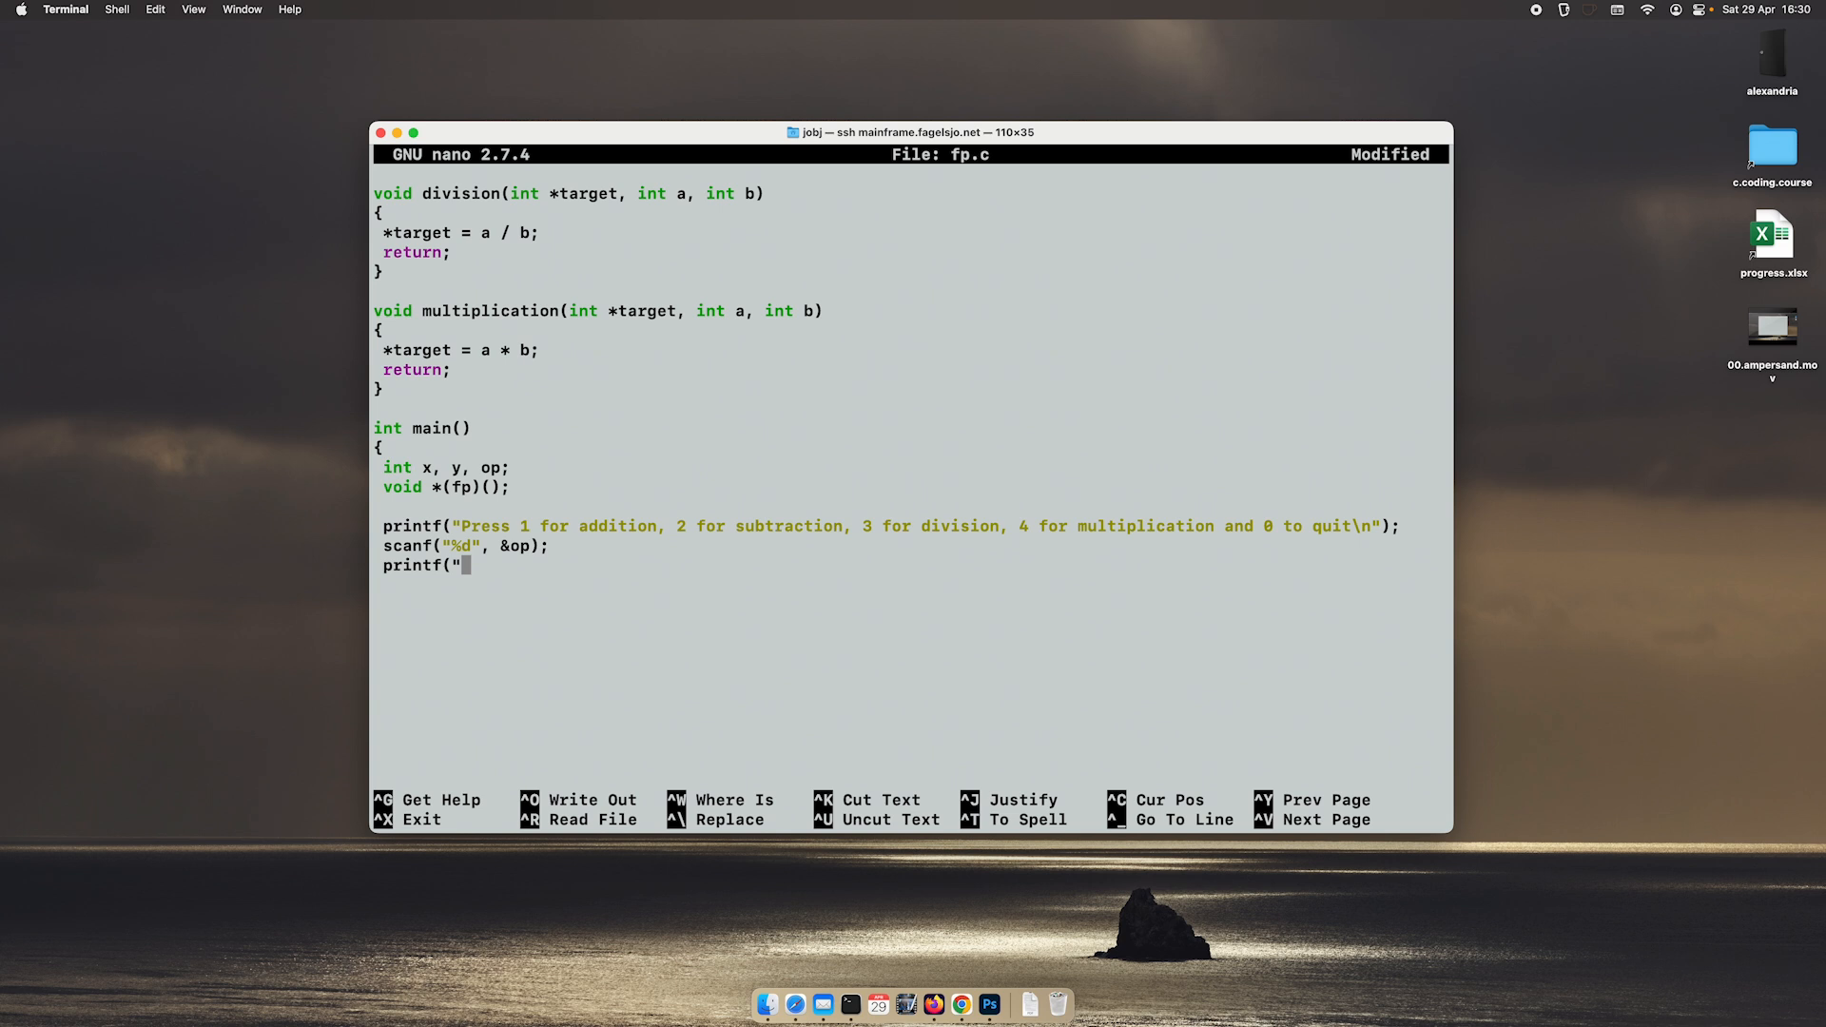
{"action": "type", "text": "Number"}
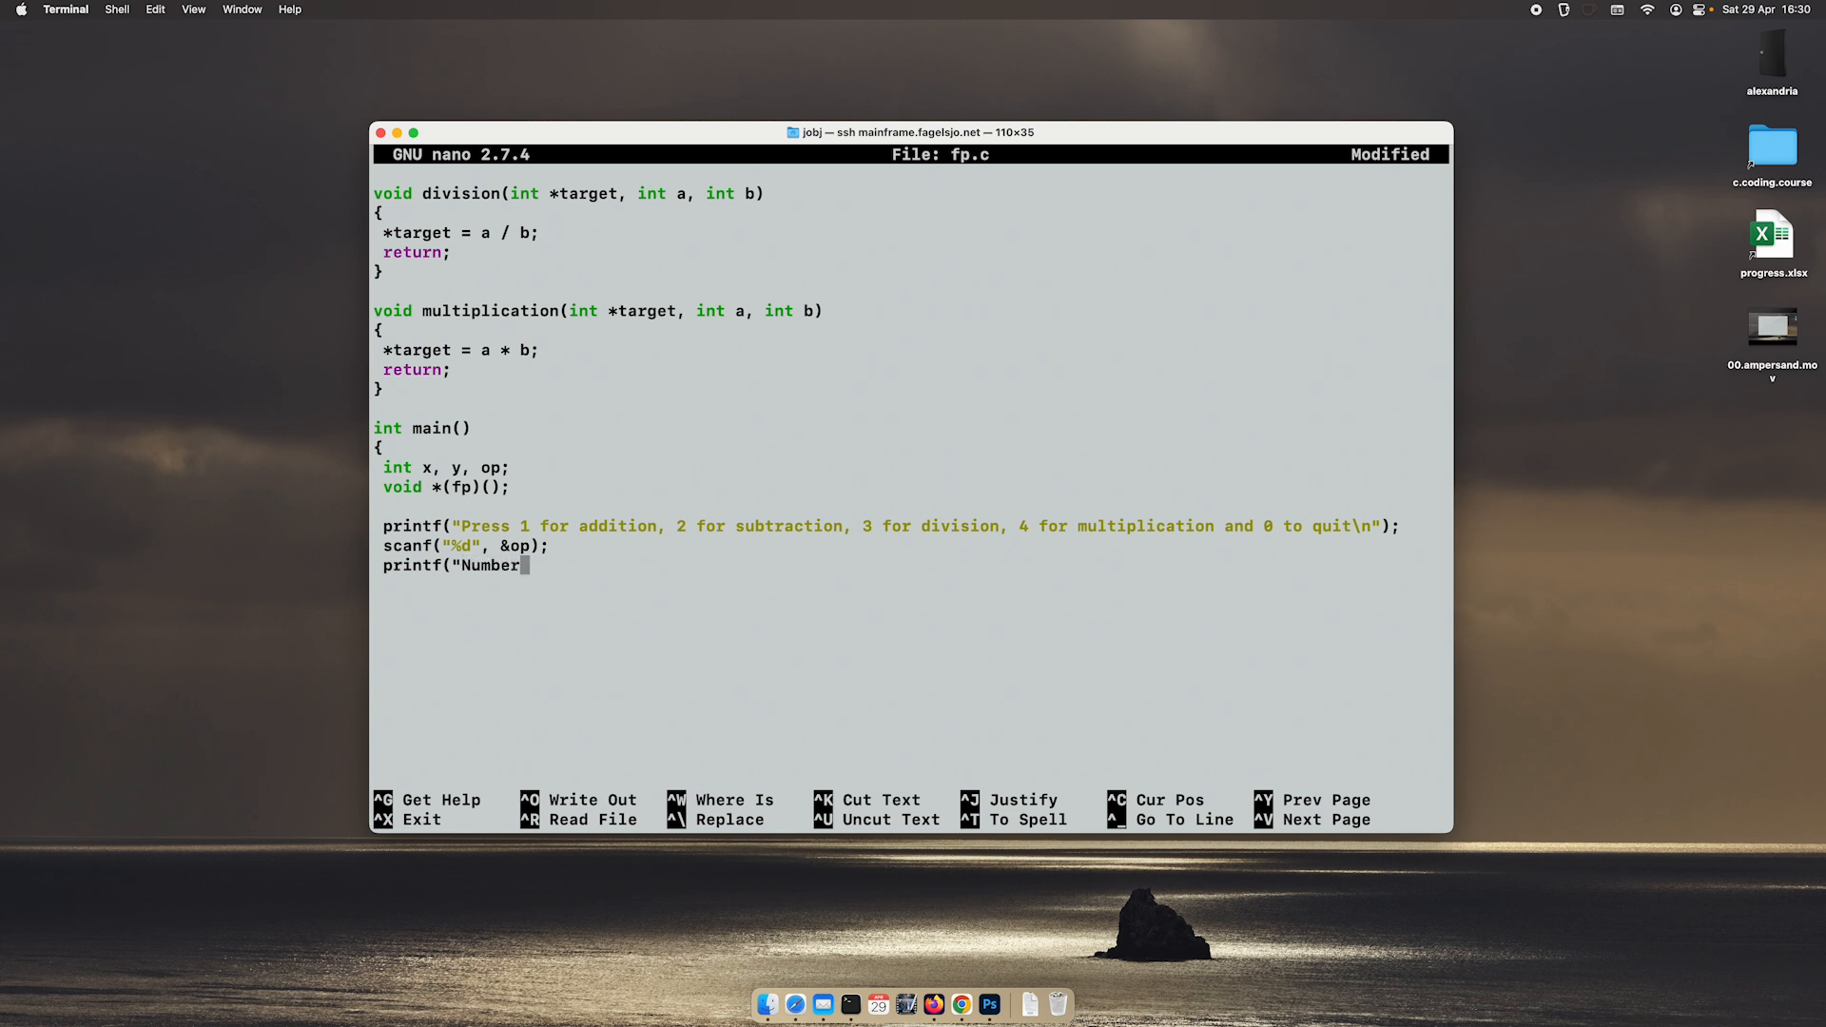
{"action": "type", "text": "1: \"("}
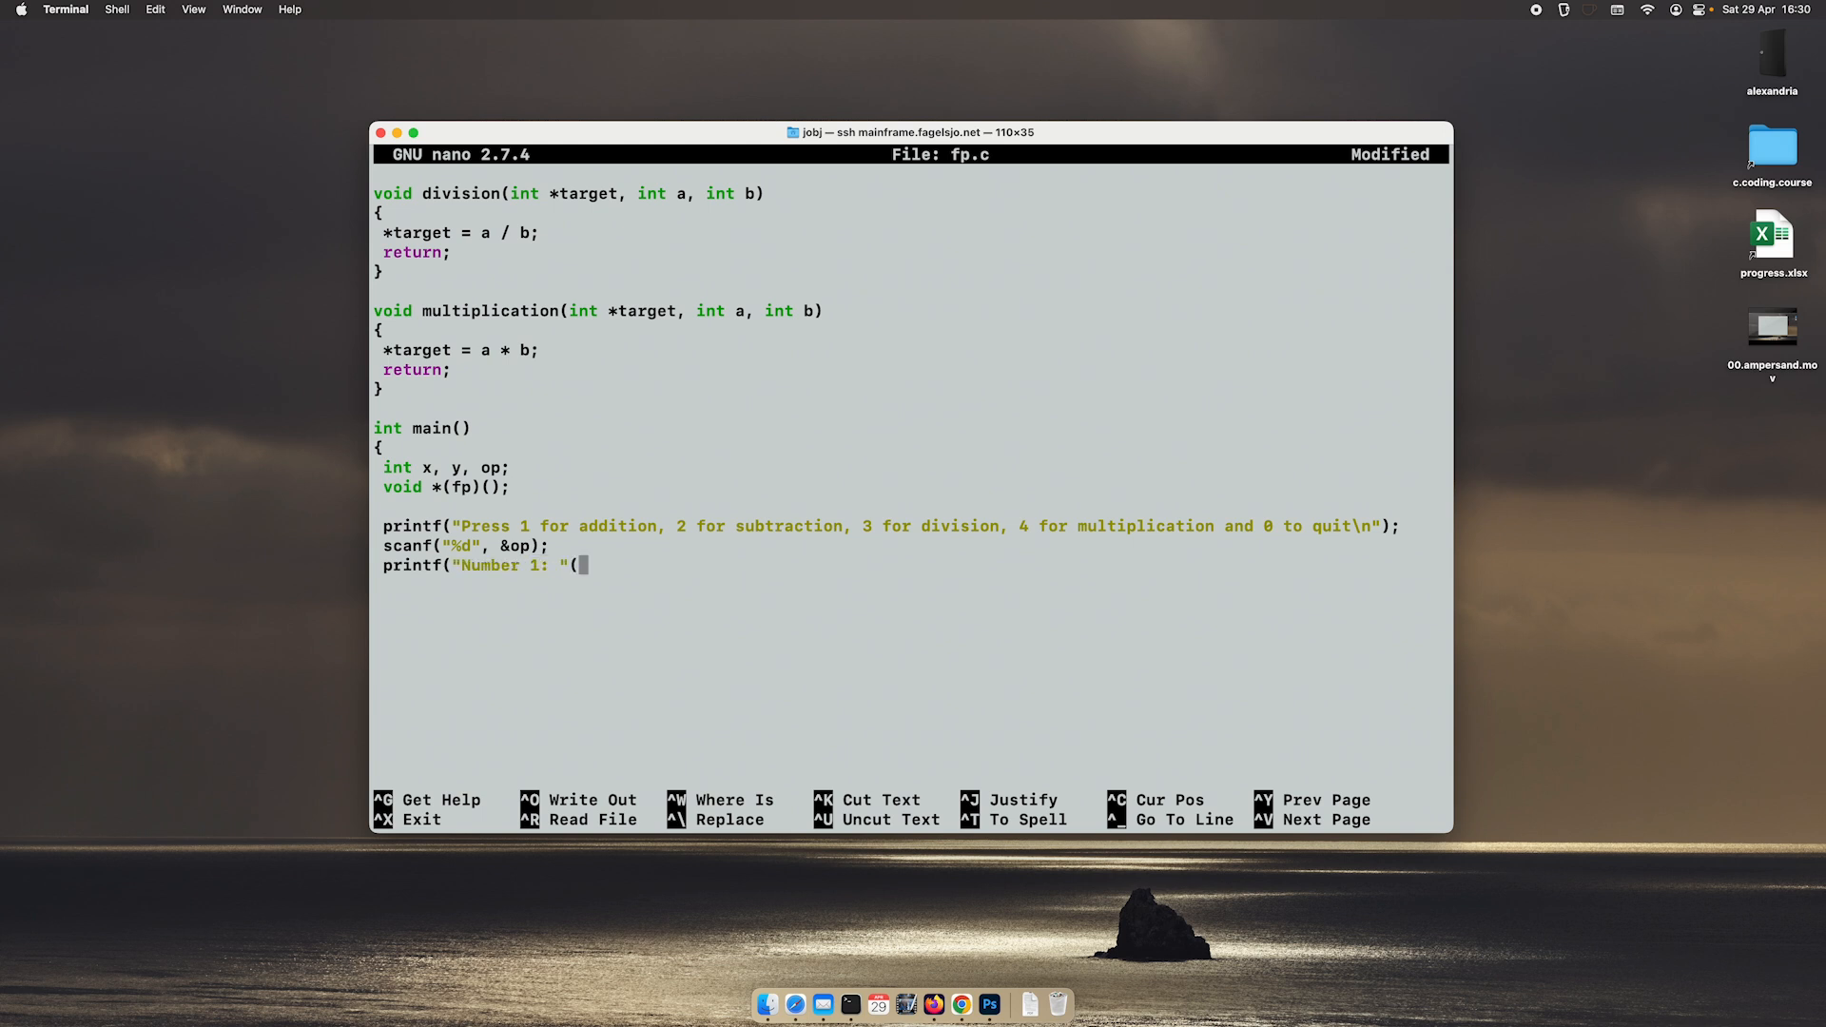
{"action": "type", "text": ");"}
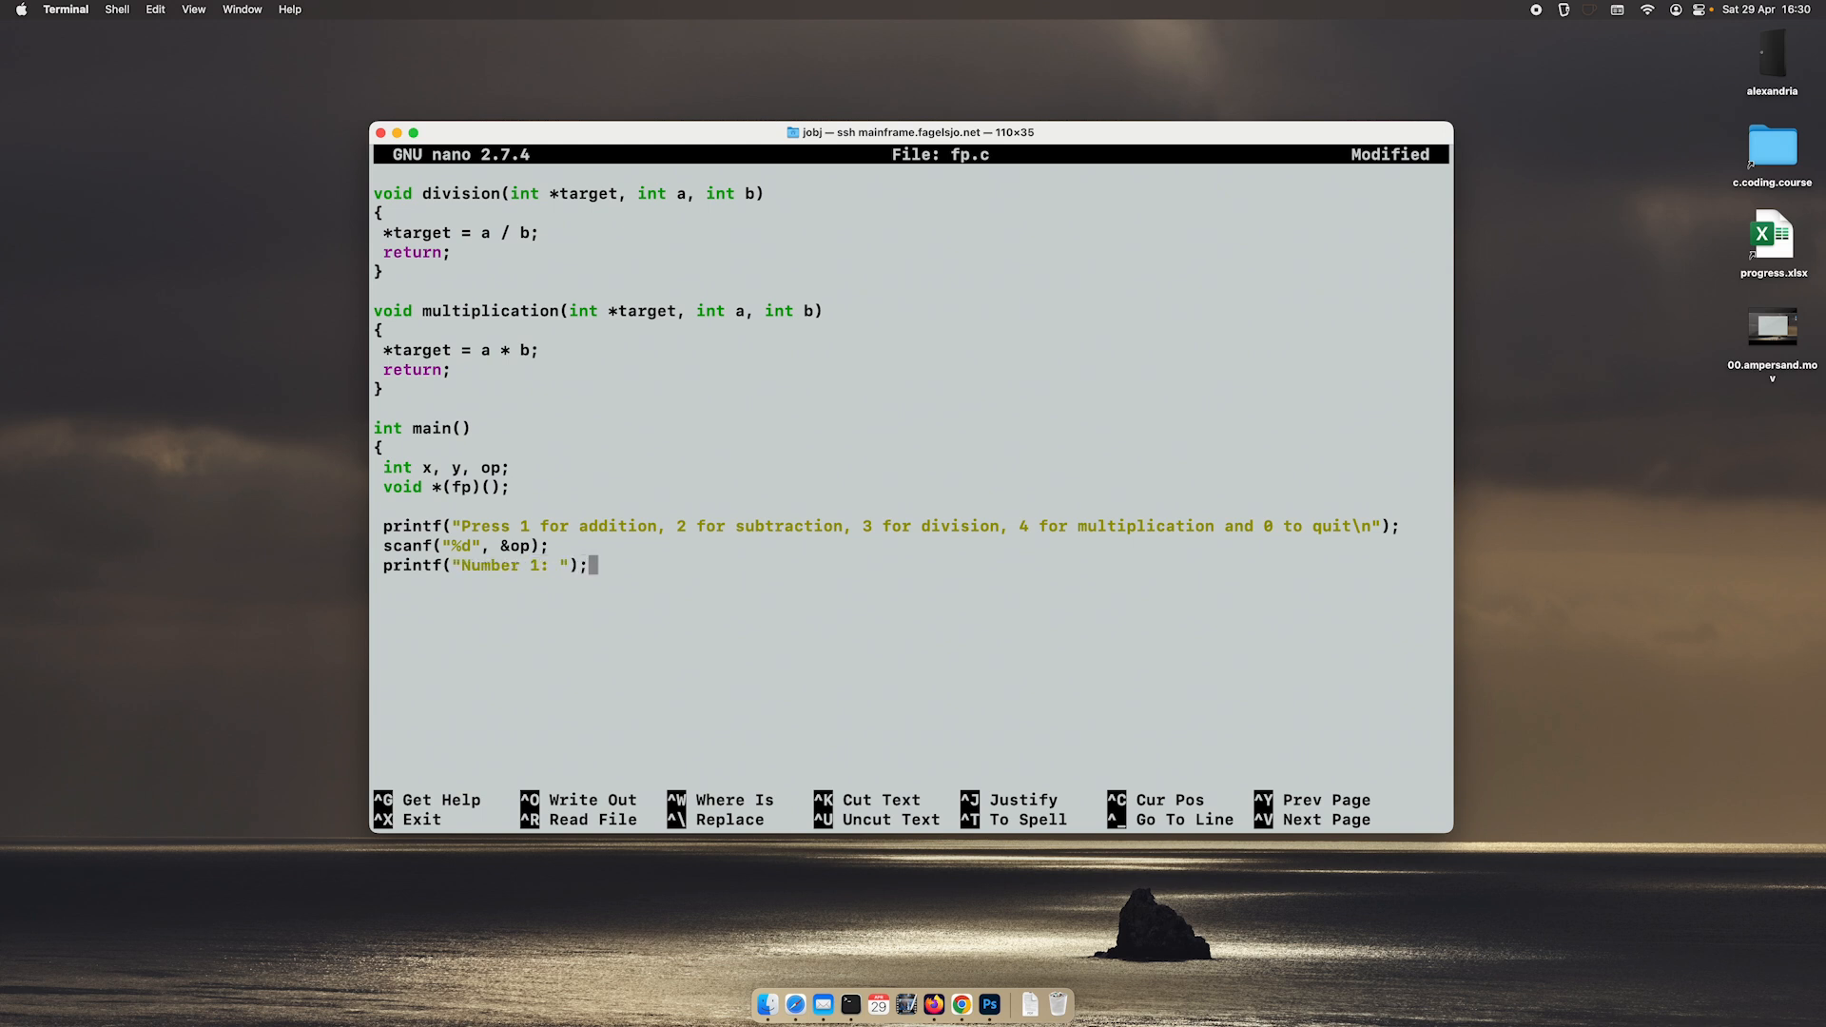
Step: Add '#define F fflush(stdout)' at the top of fp.c
{"action": "scroll", "scroll_direction": "up", "scroll_amount": 3}
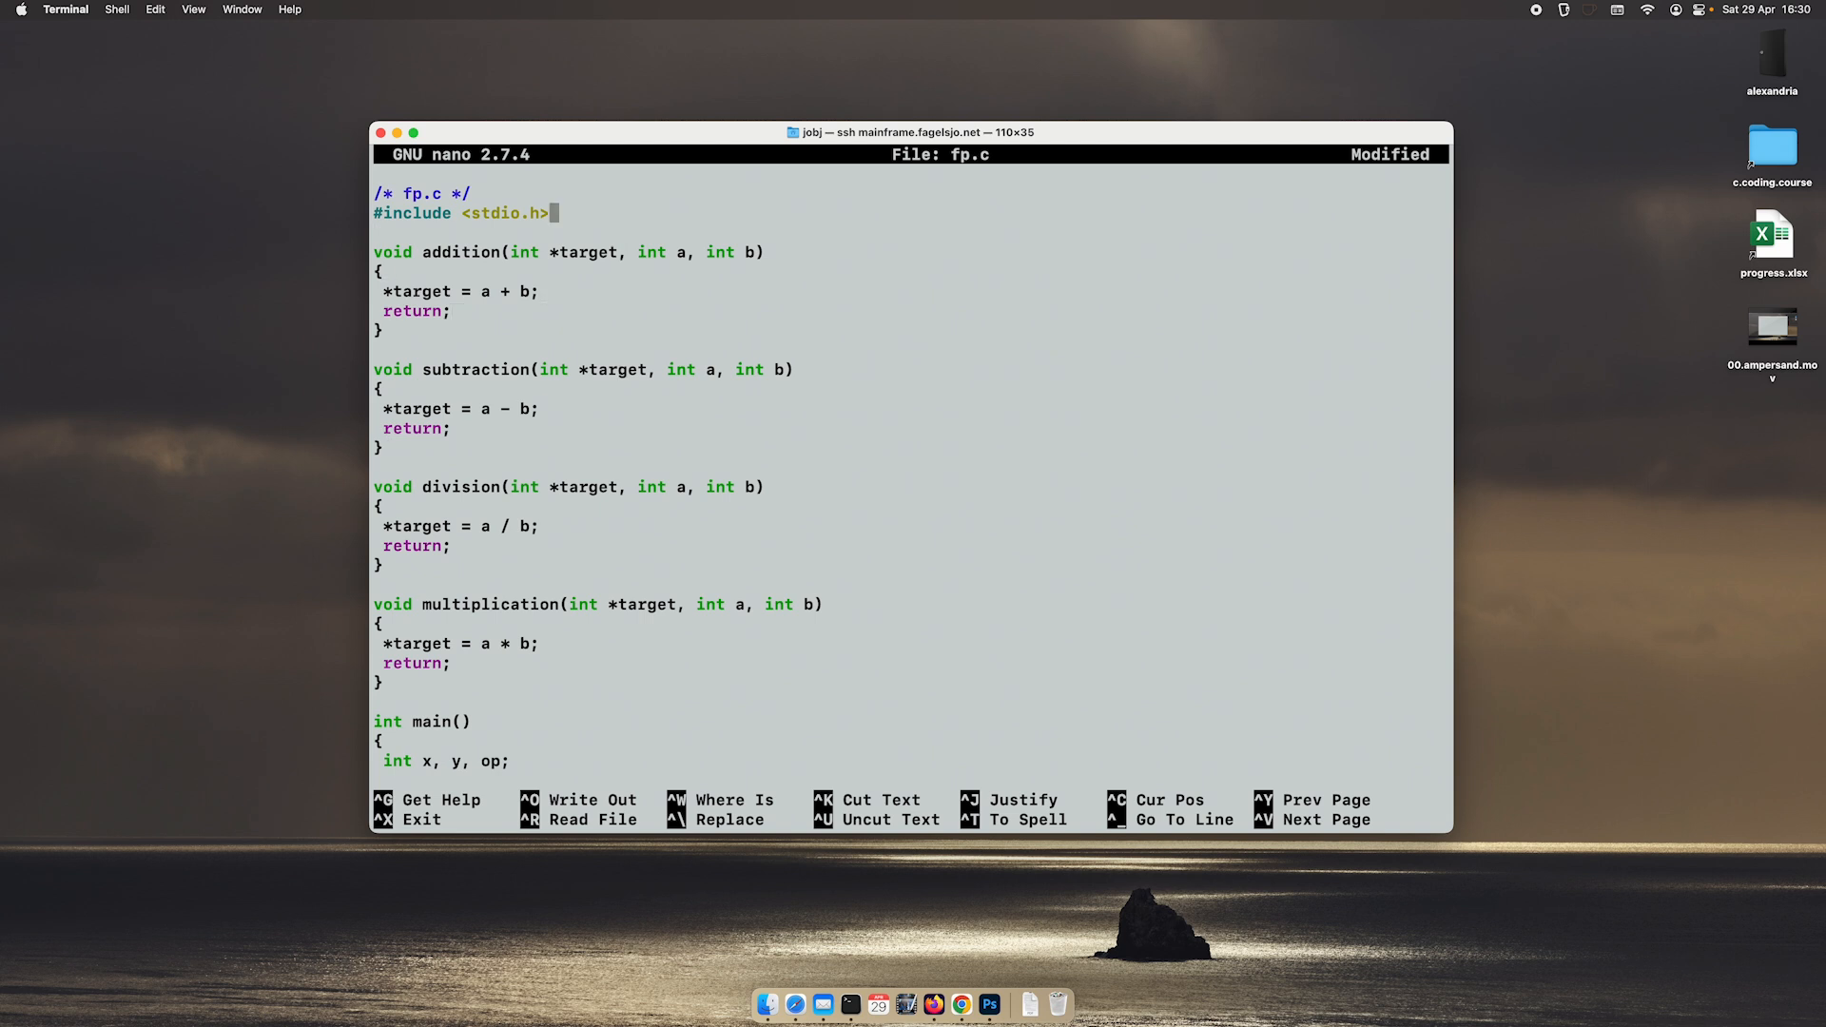
{"action": "type", "text": "#define"}
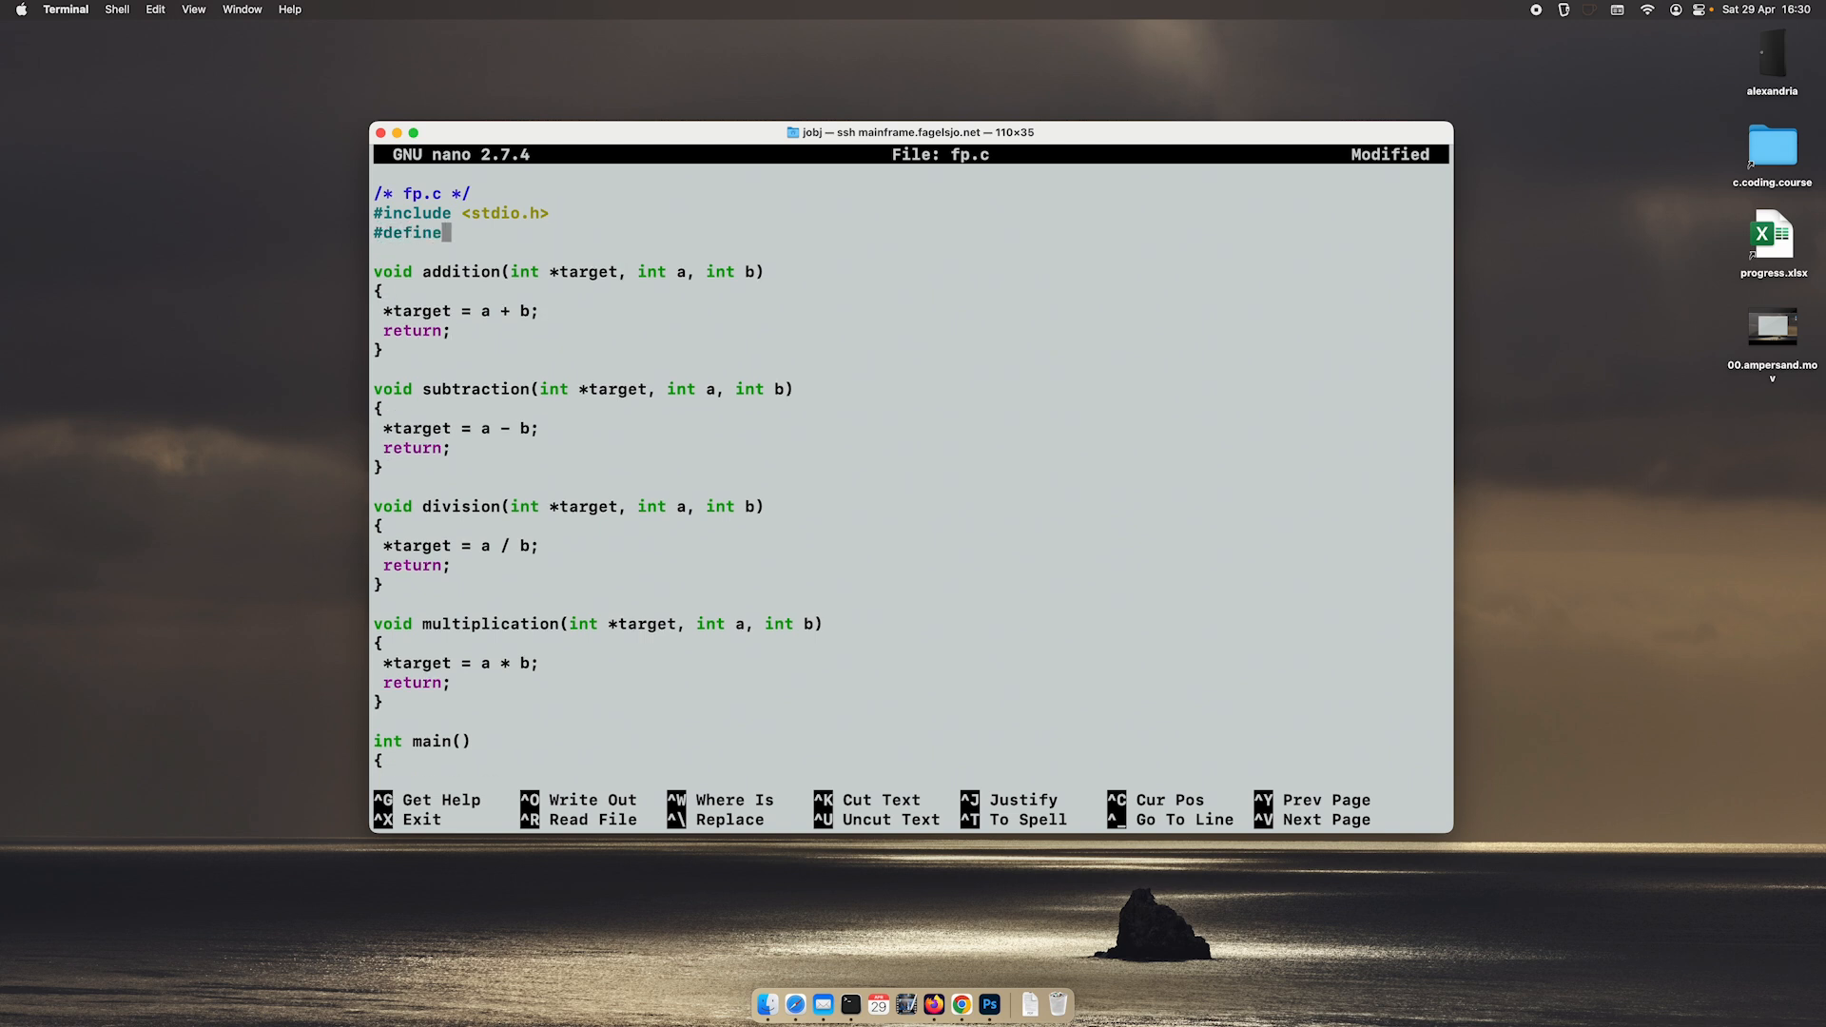
{"action": "type", "text": "F fflu"}
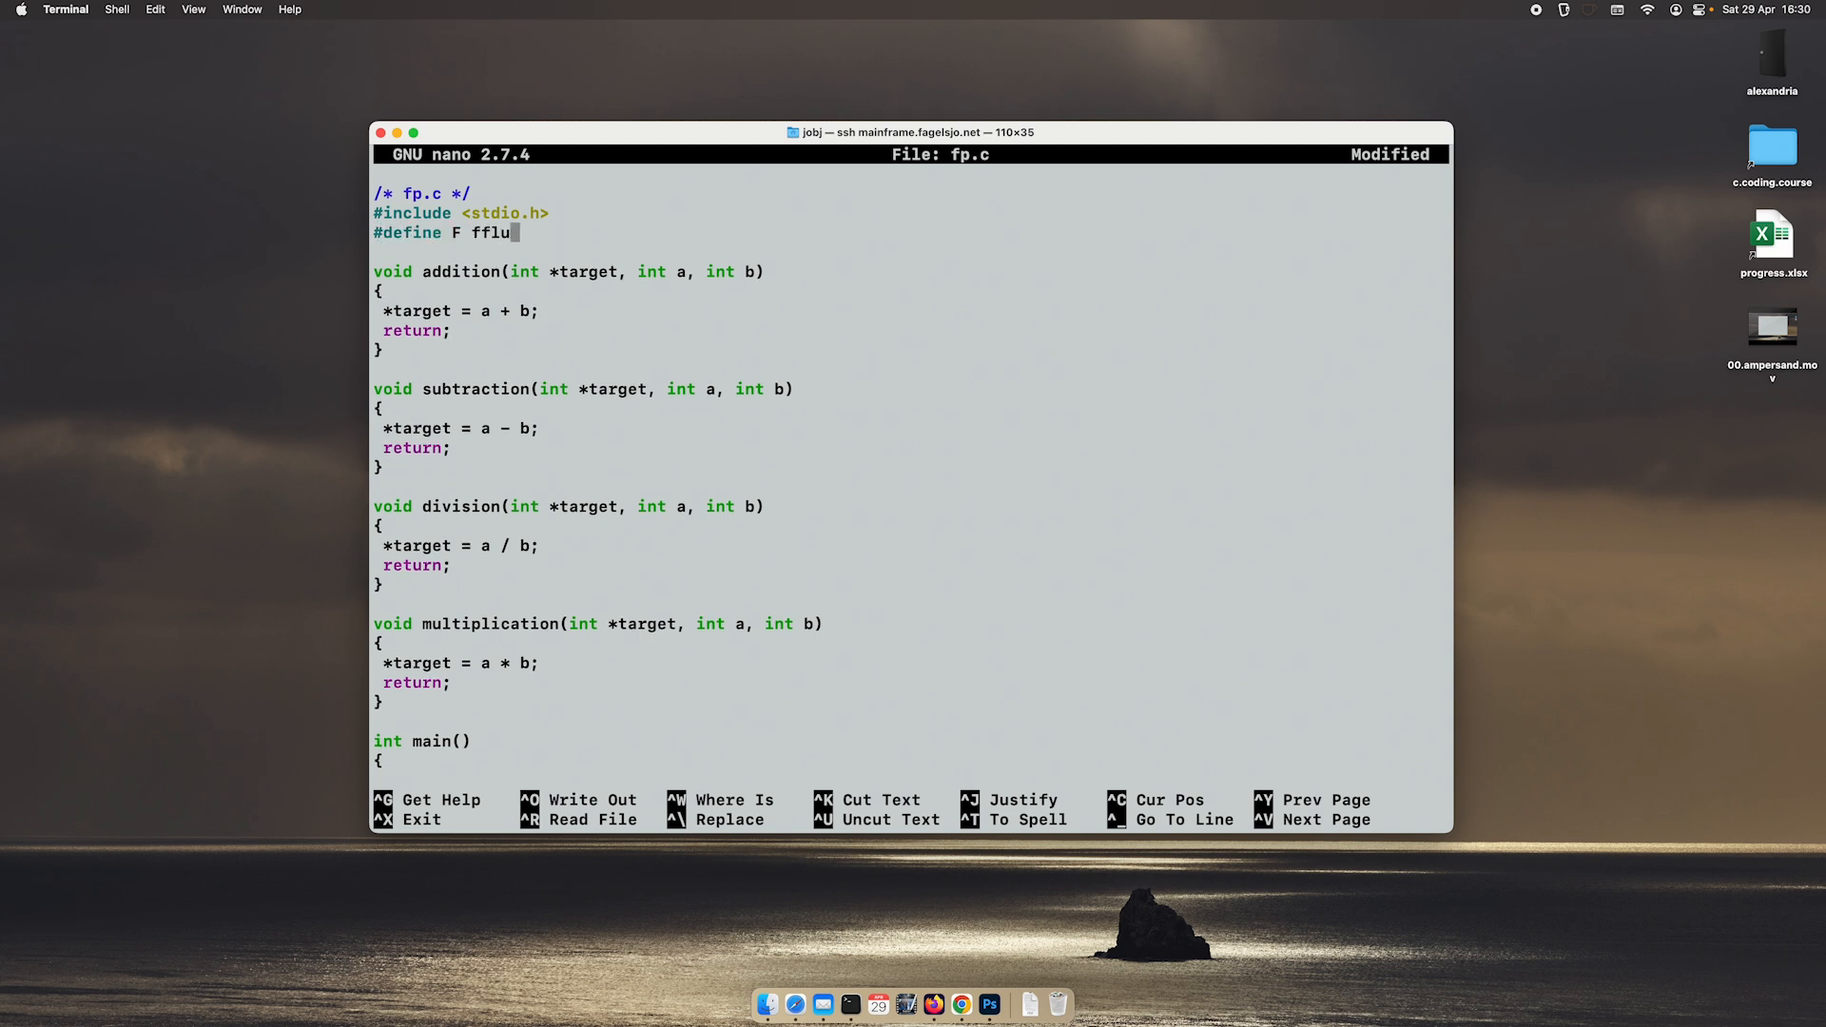
{"action": "type", "text": "sh(std"}
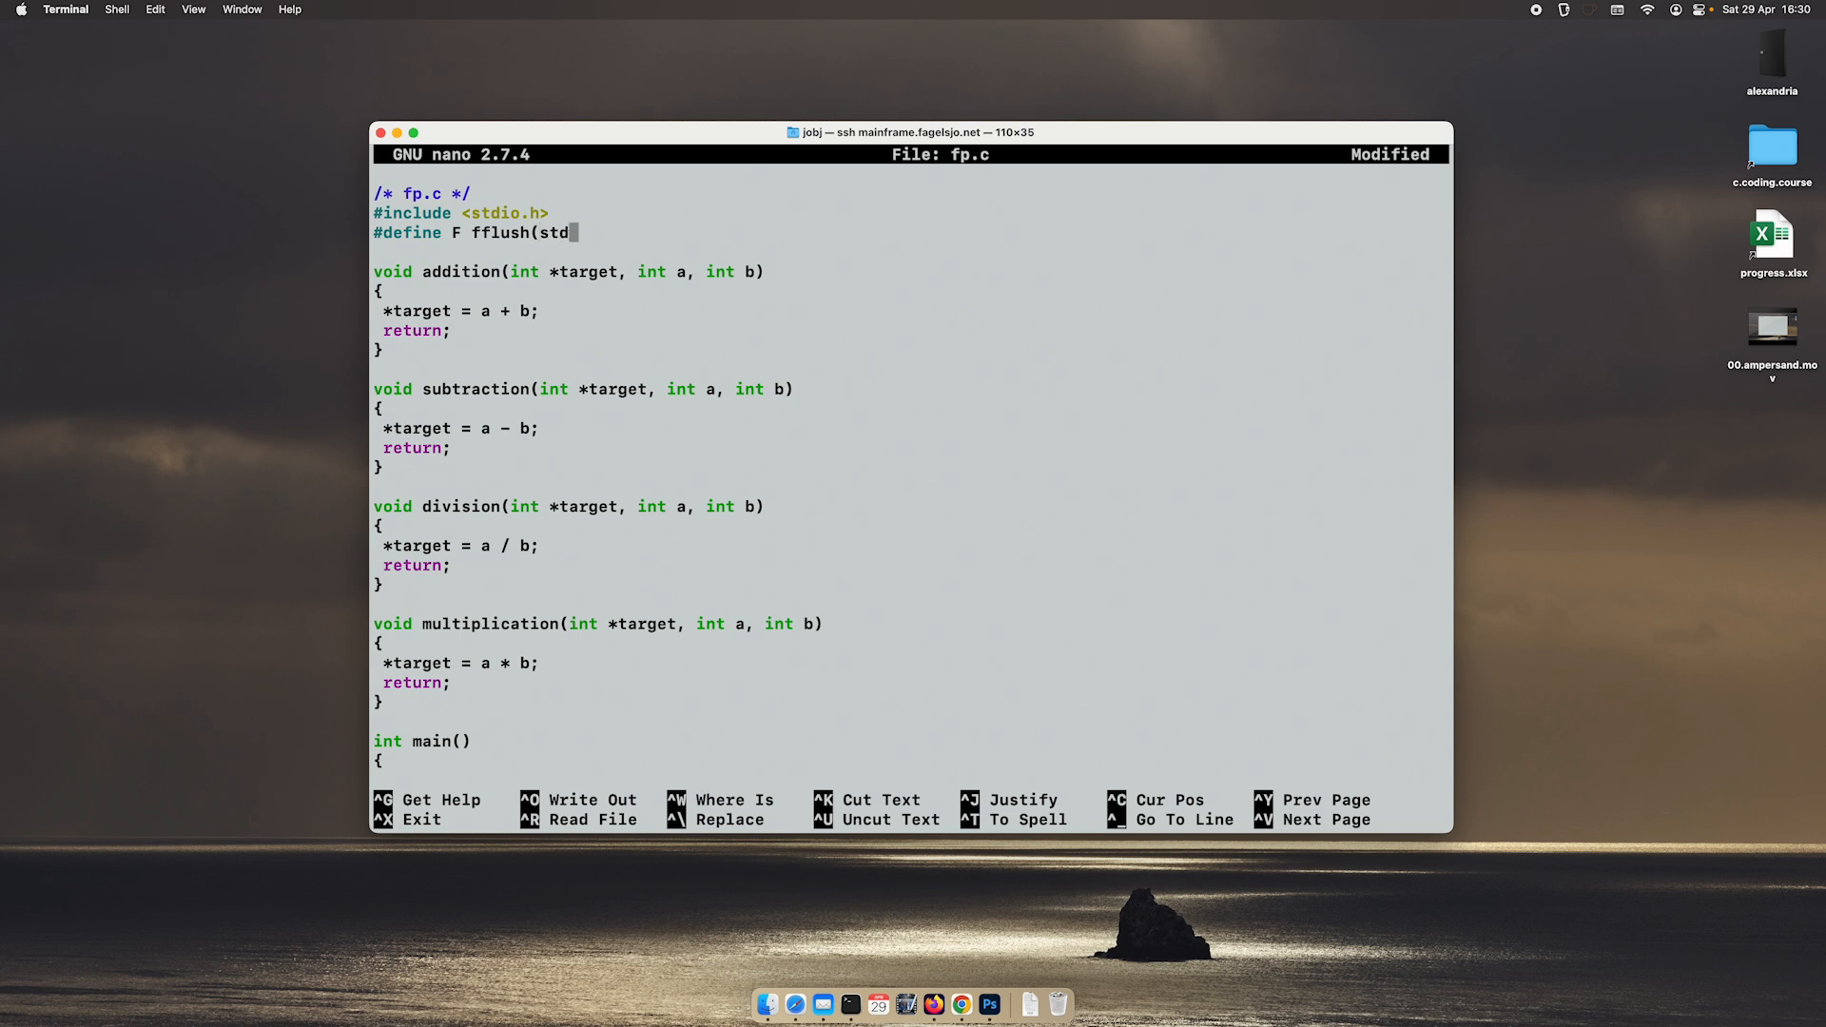
{"action": "type", "text": "out)"}
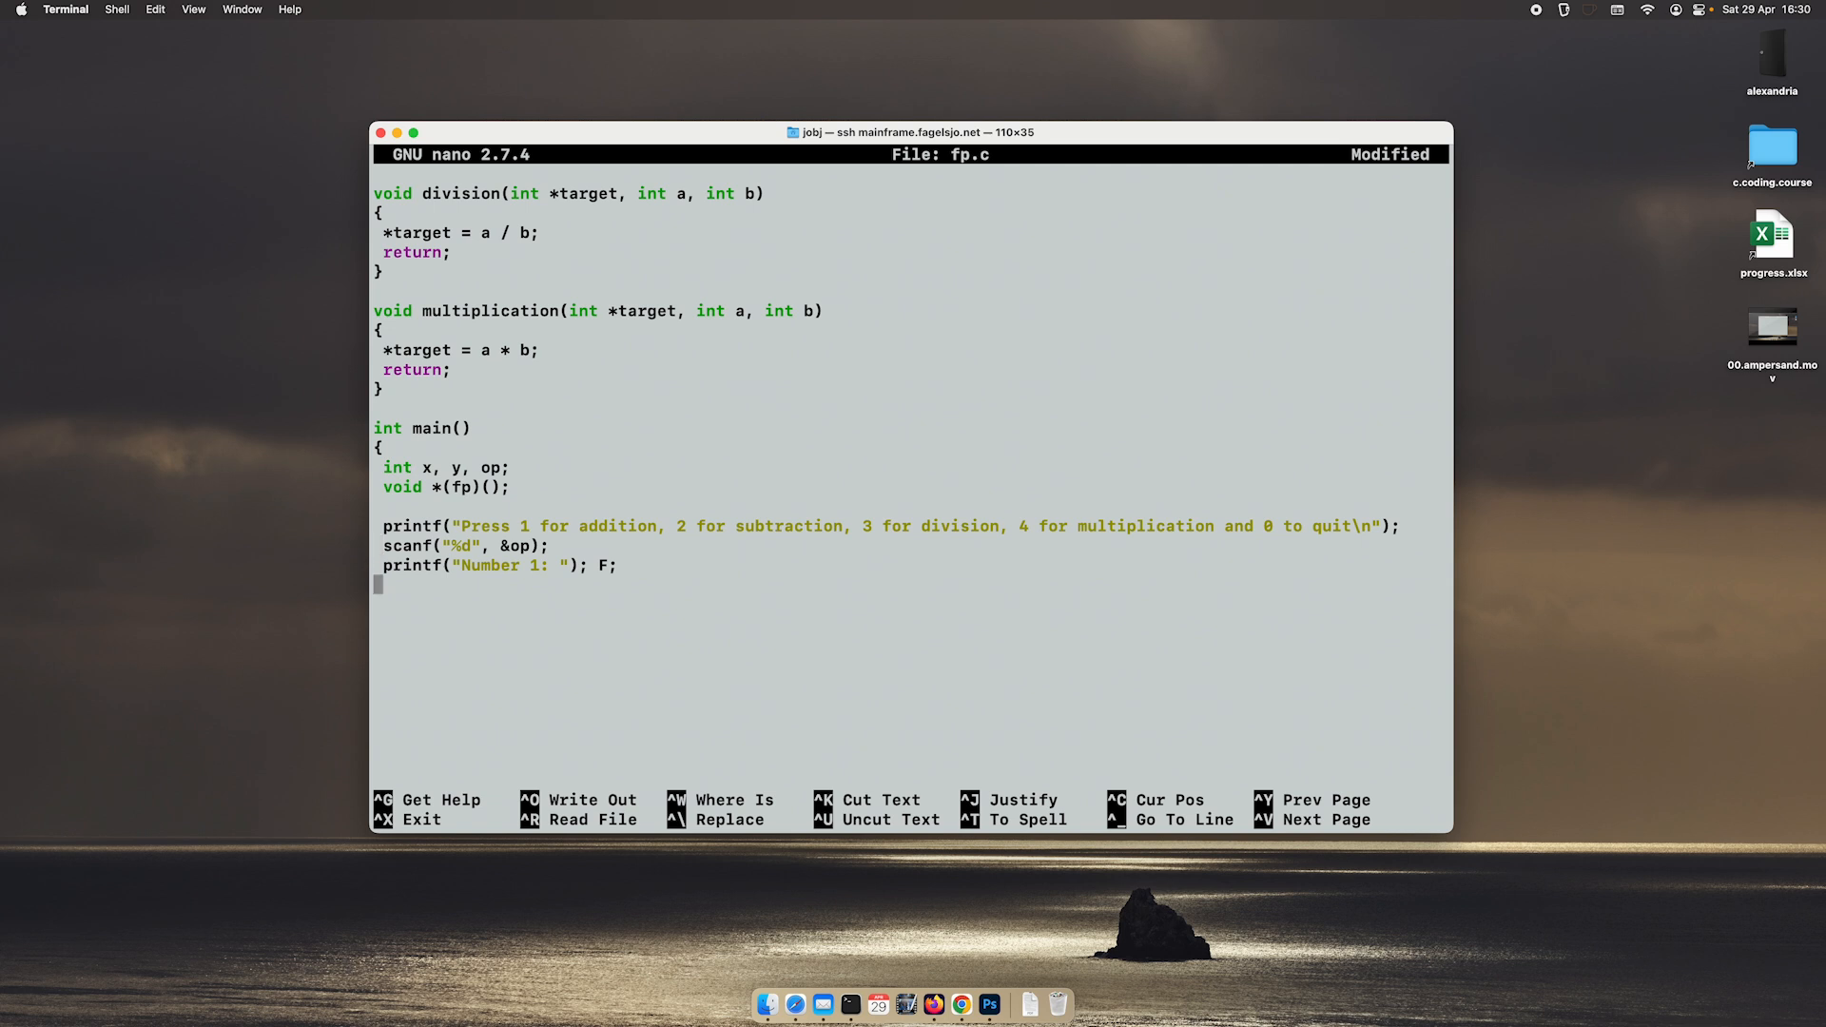
Step: Read x with scanf, duplicate the prompt pair for Number 2 into y, leave a blank line
{"action": "type", "text": "scanf"}
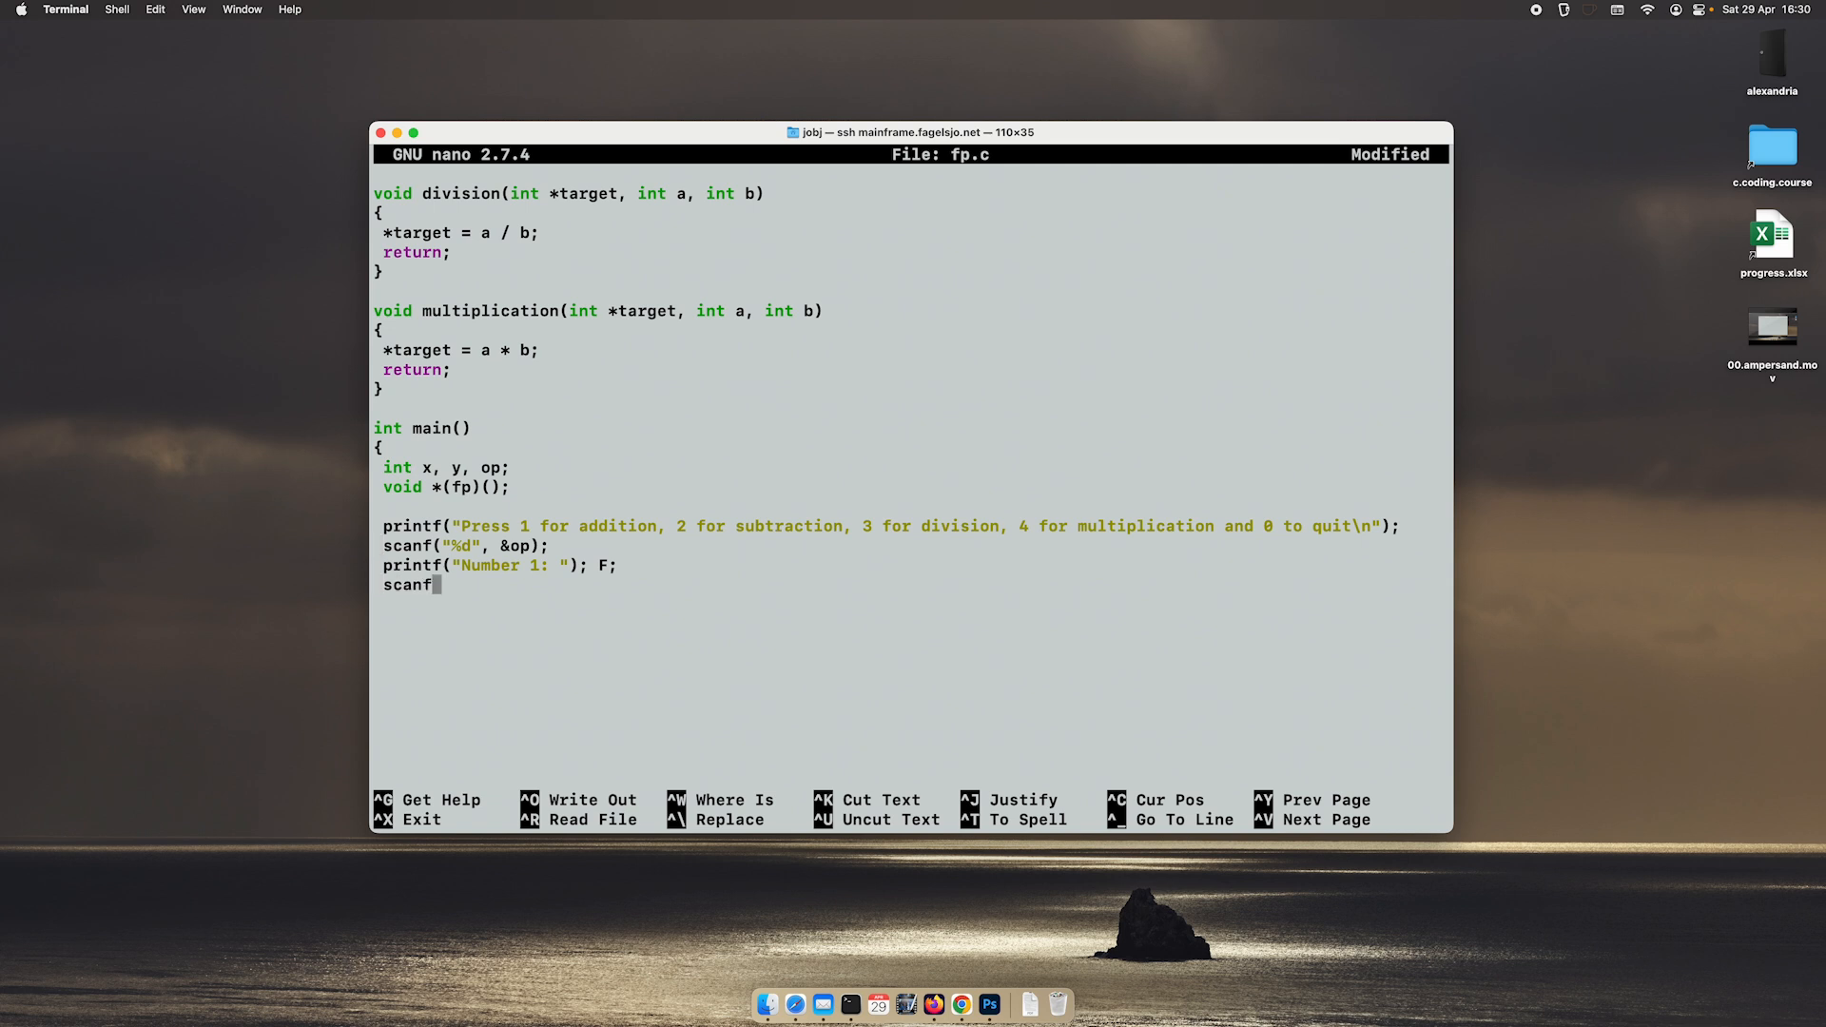
{"action": "type", "text": "("}
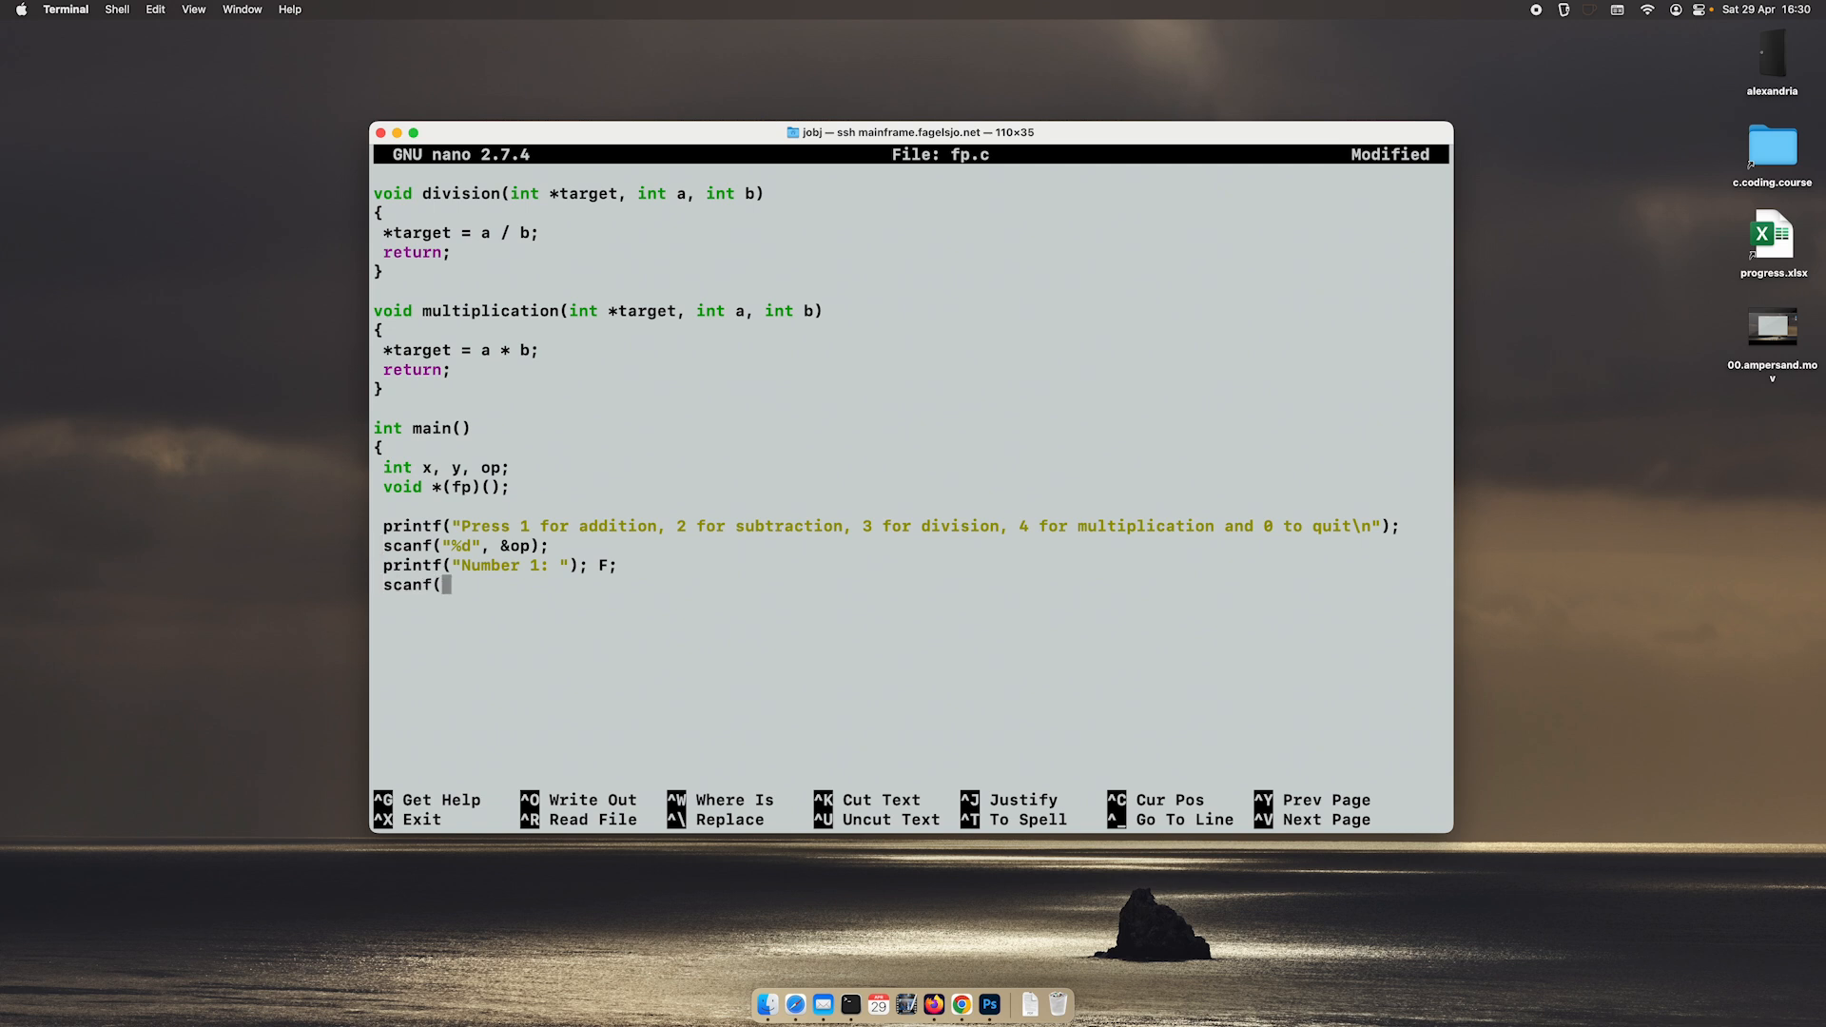
{"action": "type", "text": "\"%d\","}
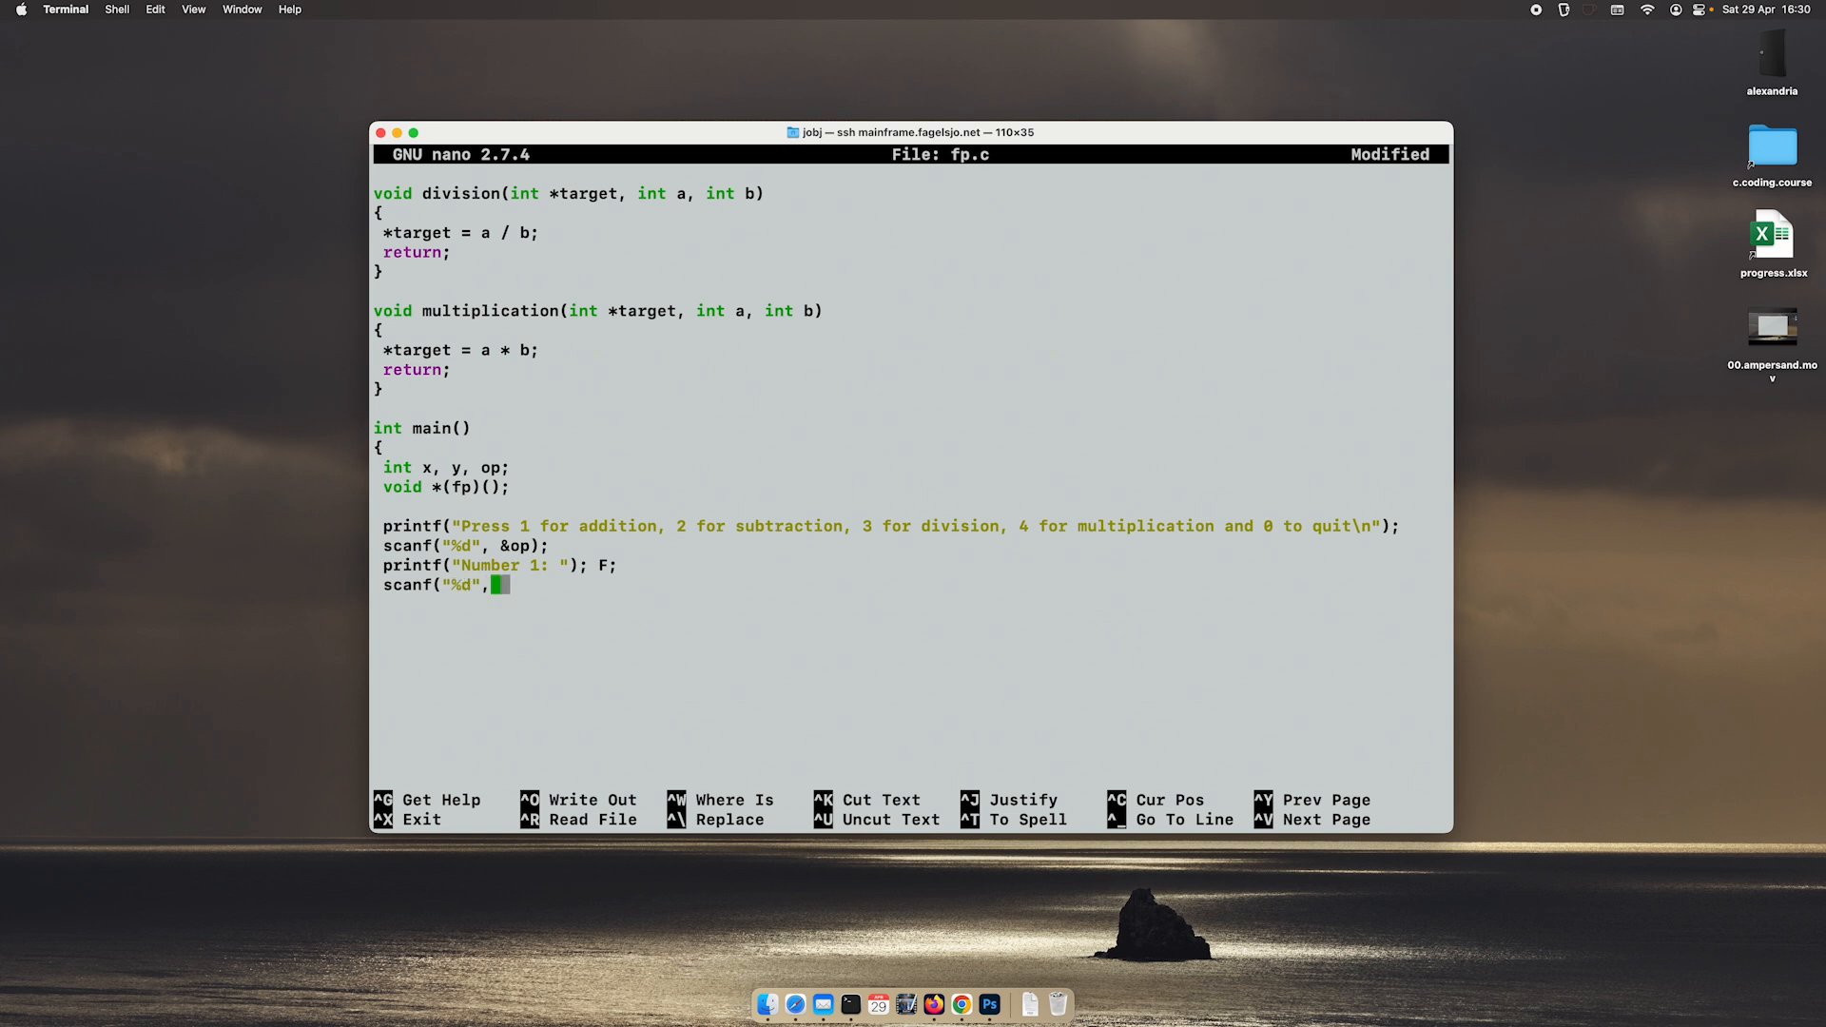
{"action": "type", "text": "&x);"}
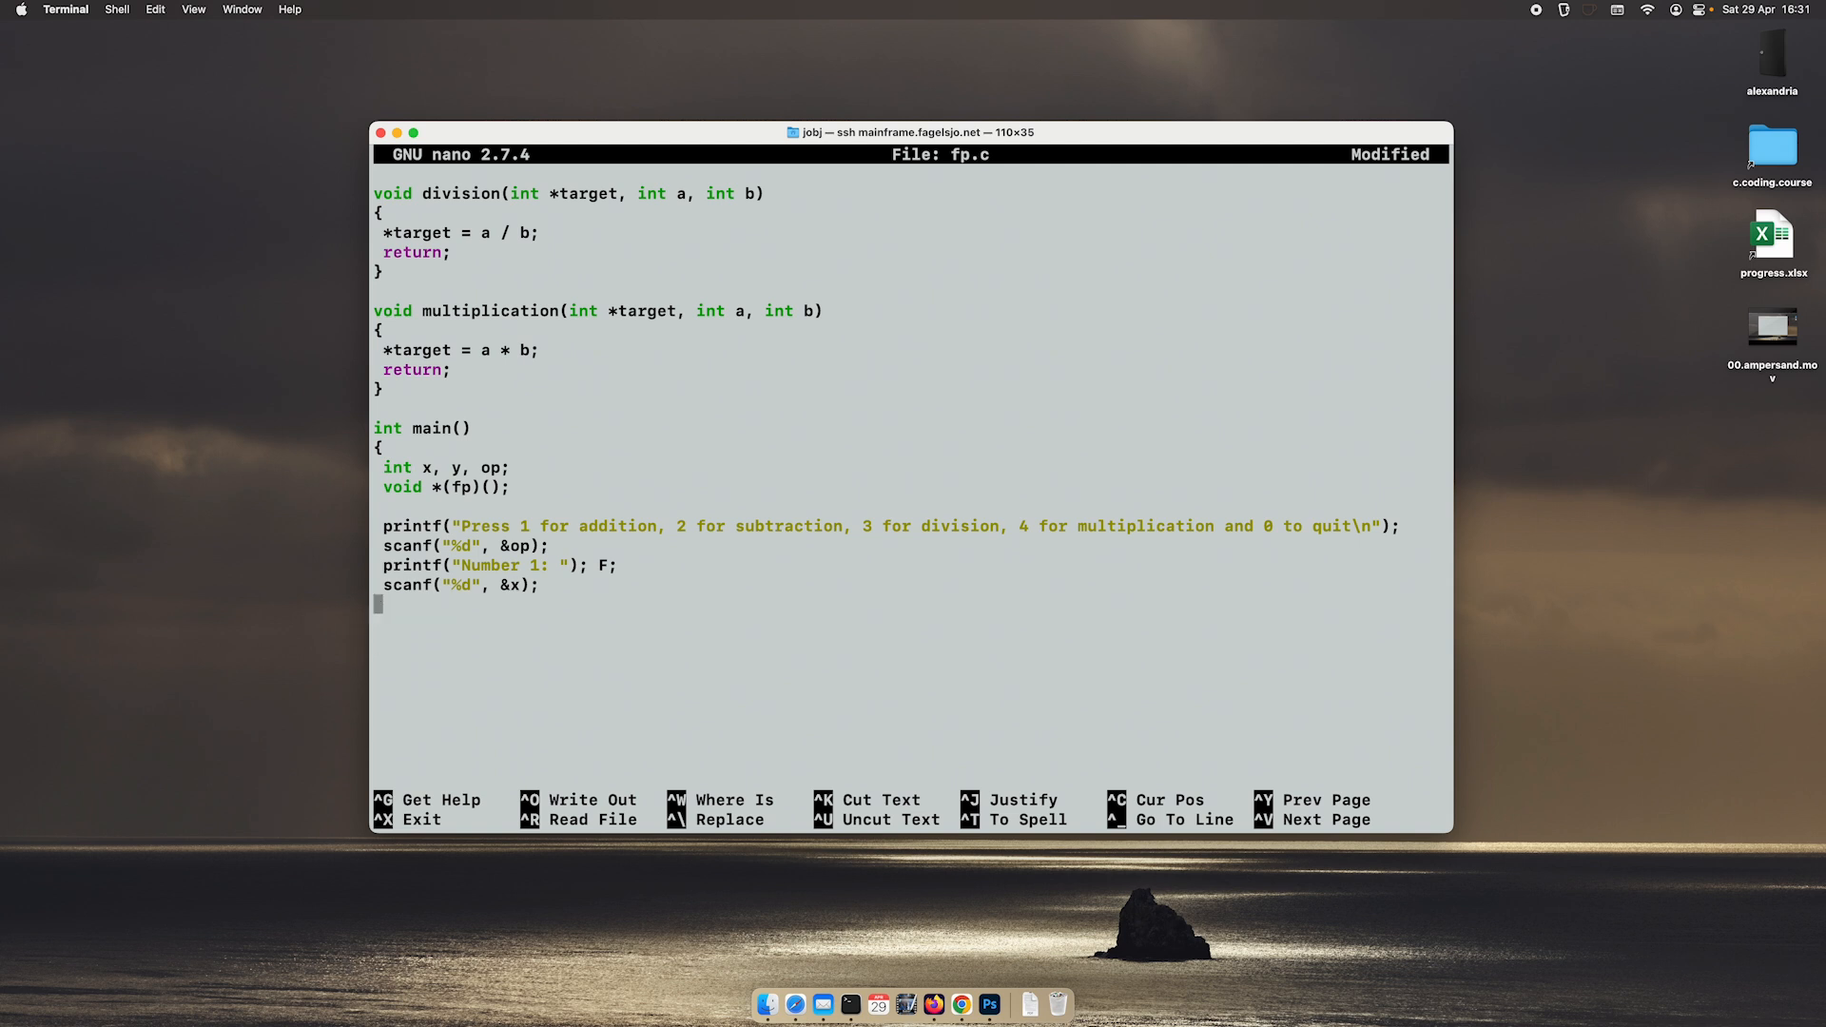
{"action": "left_click_drag", "start_coordinate": [378, 564], "coordinate": [641, 585]}
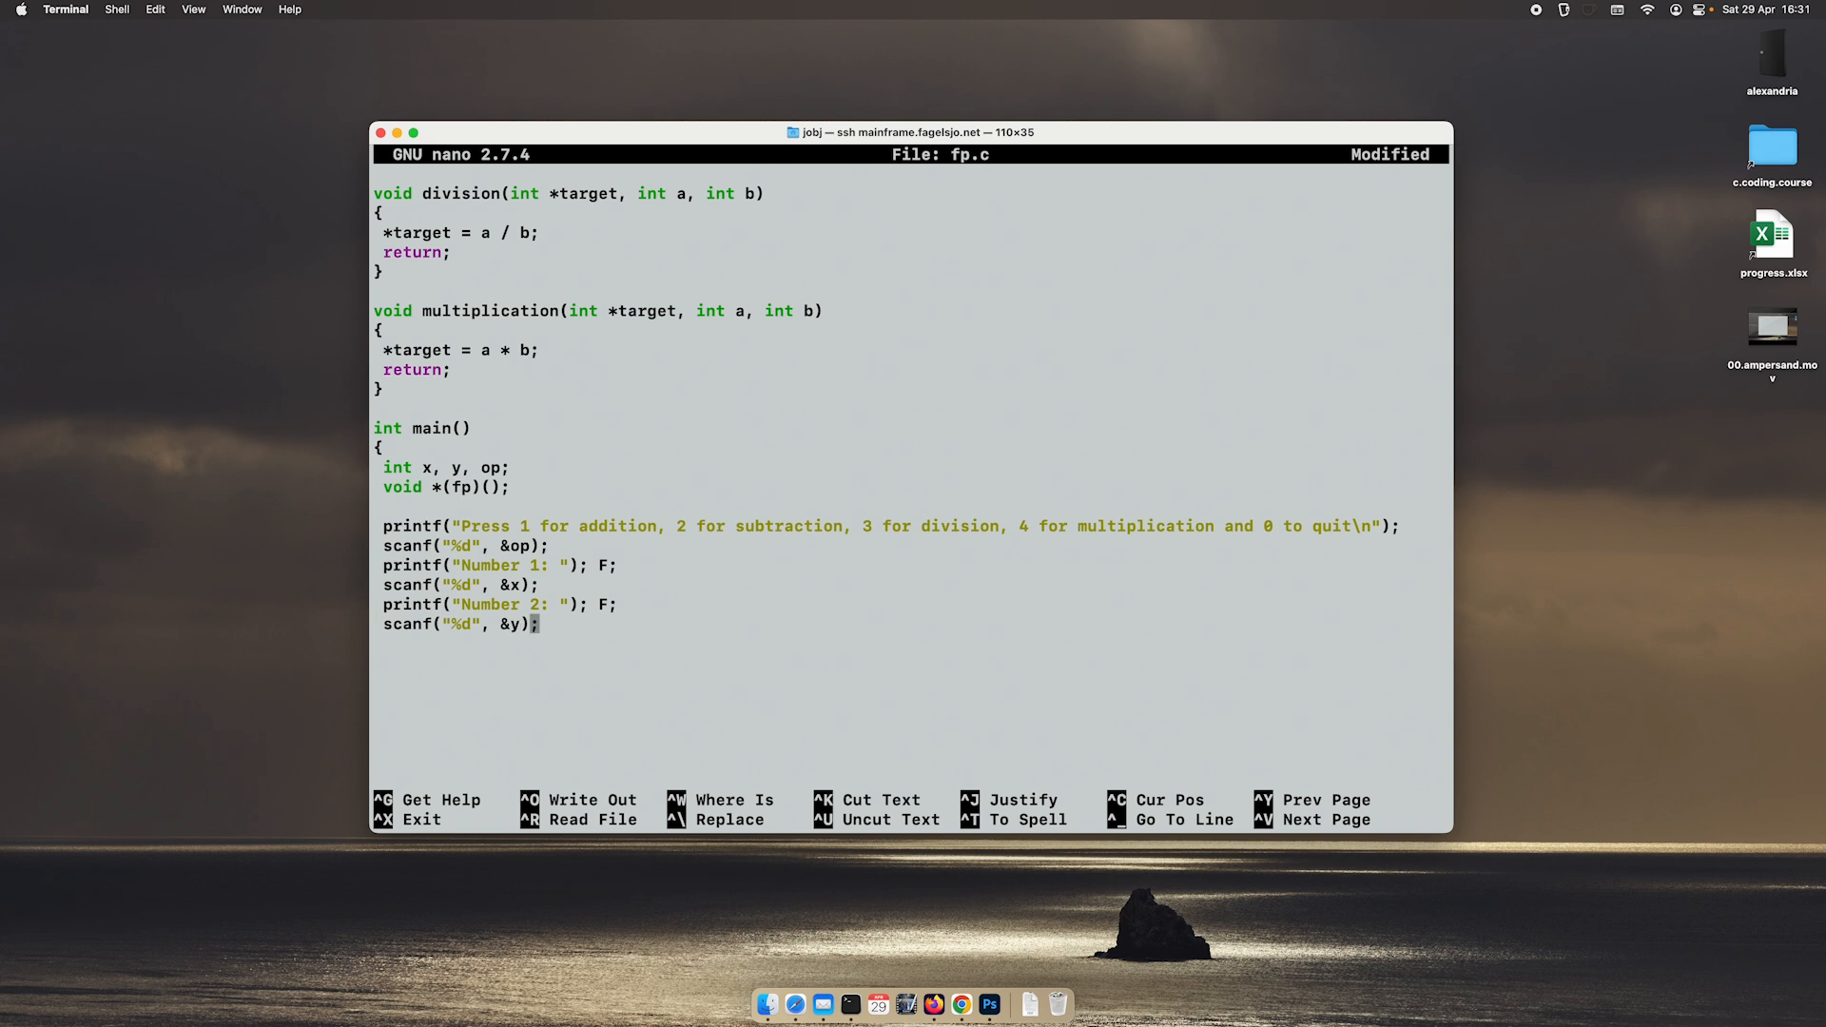
{"action": "key", "text": "enter"}
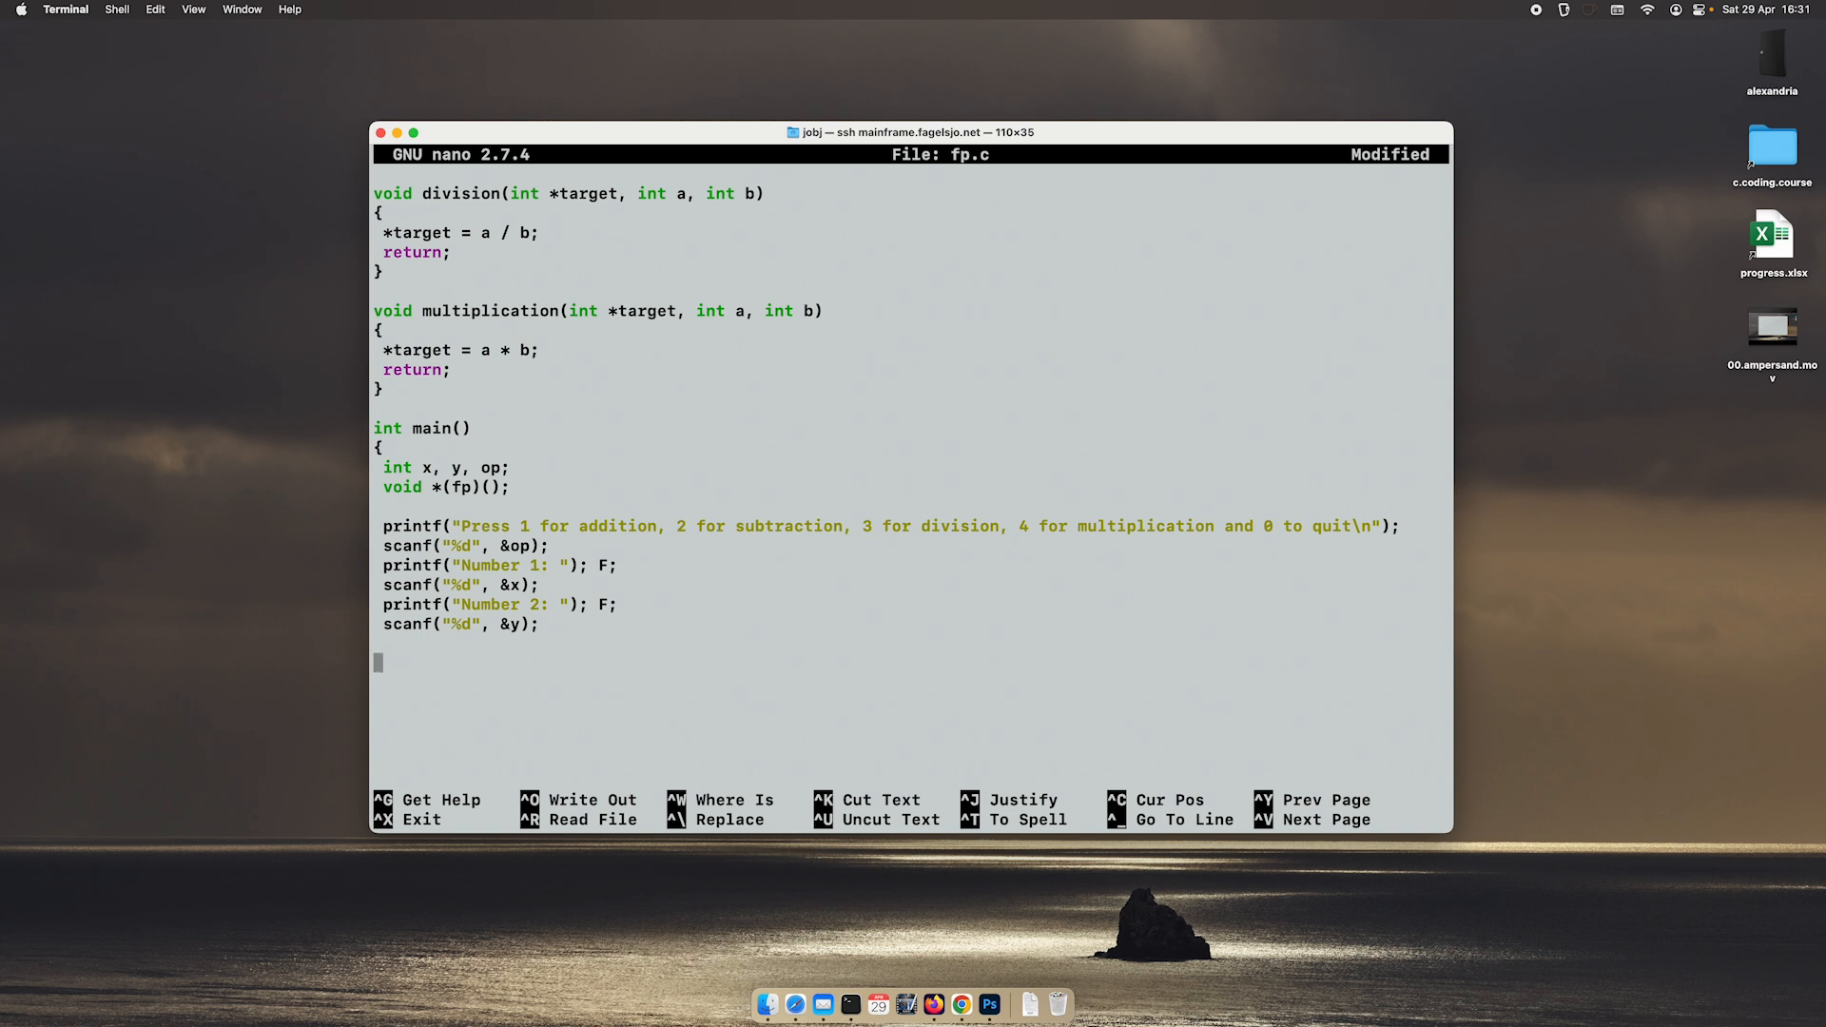
Step: Open 'switch (op) {' and start 'case 1: /* addition */'
{"action": "type", "text": "switch ("}
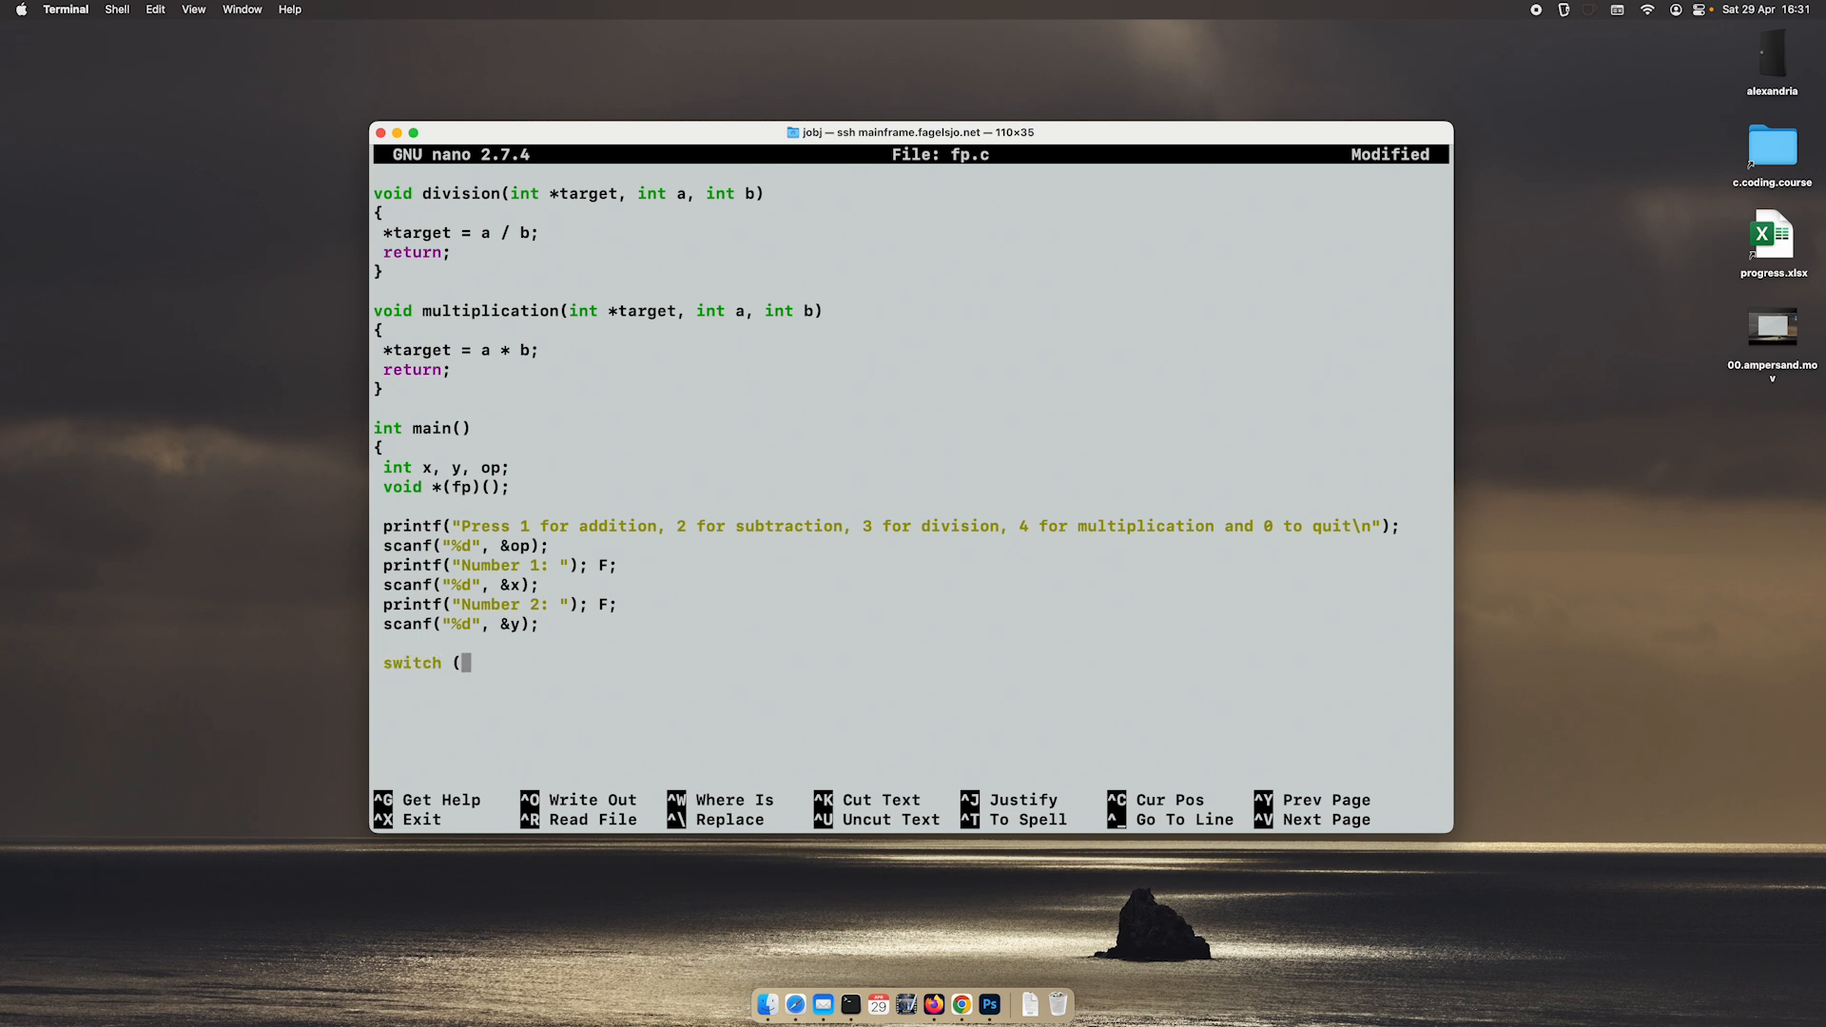
{"action": "type", "text": "op)"}
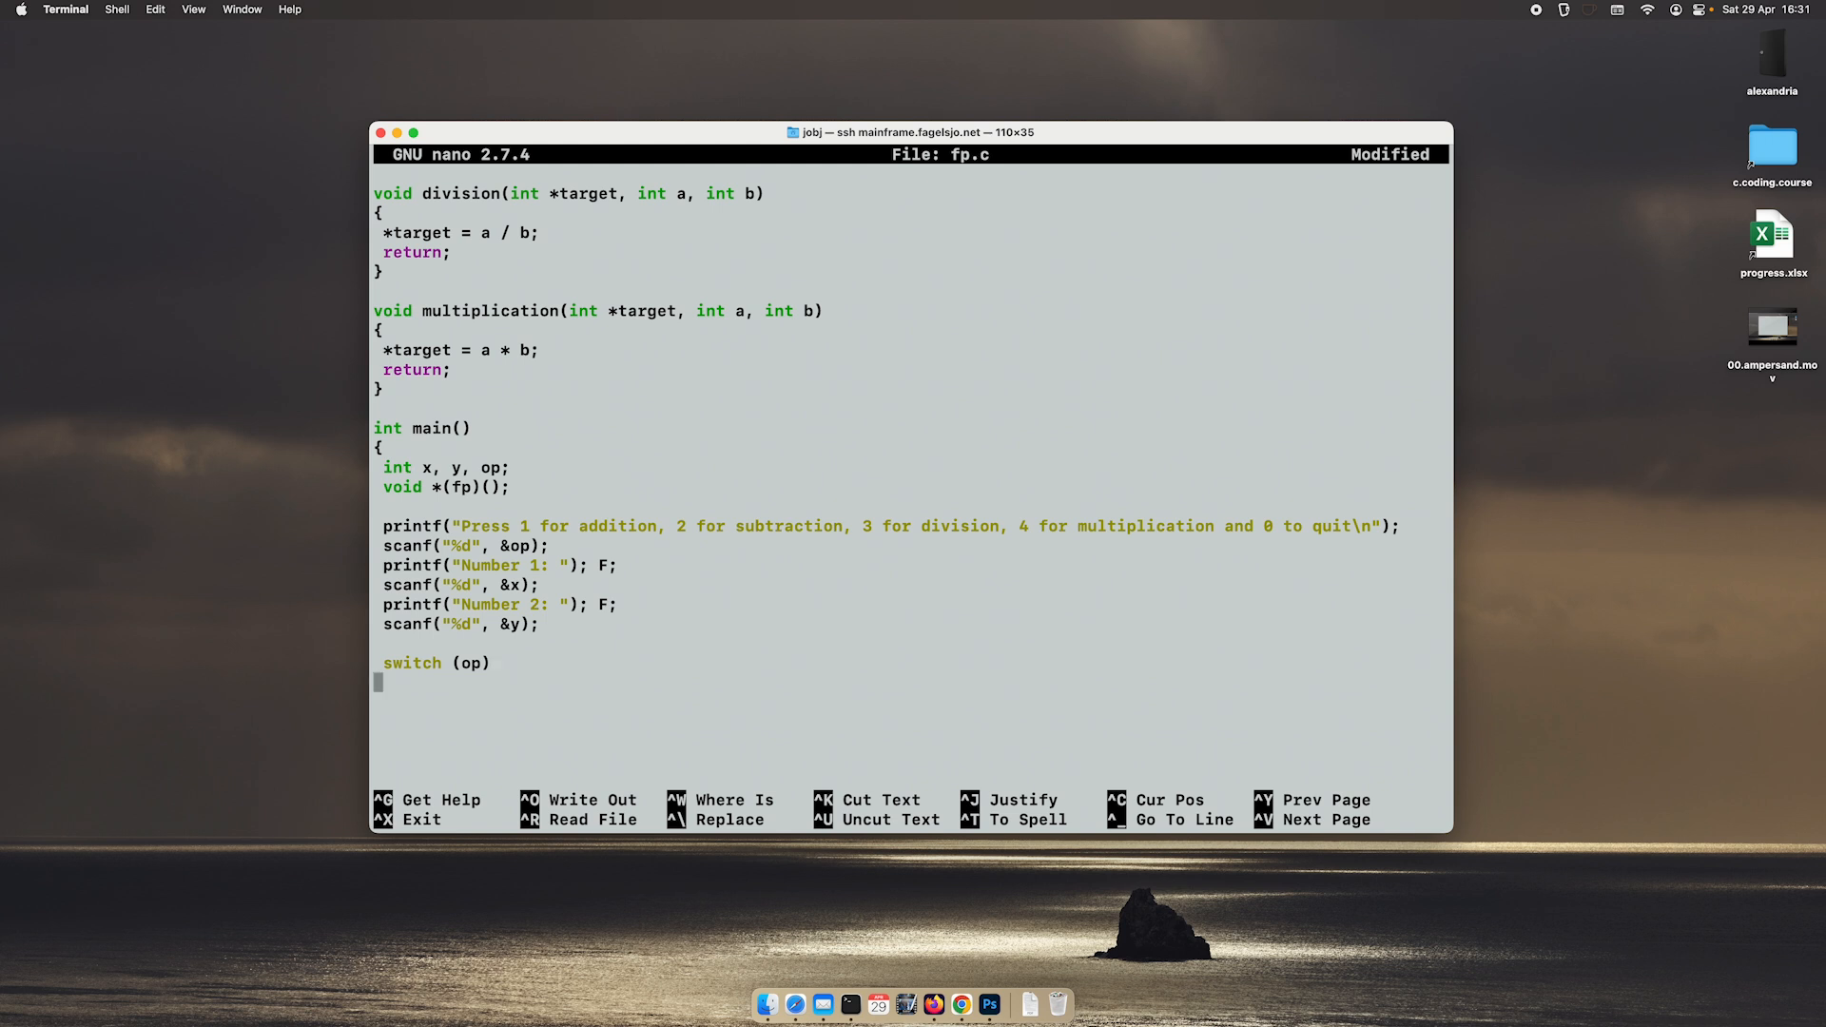
{"action": "type", "text": "{"}
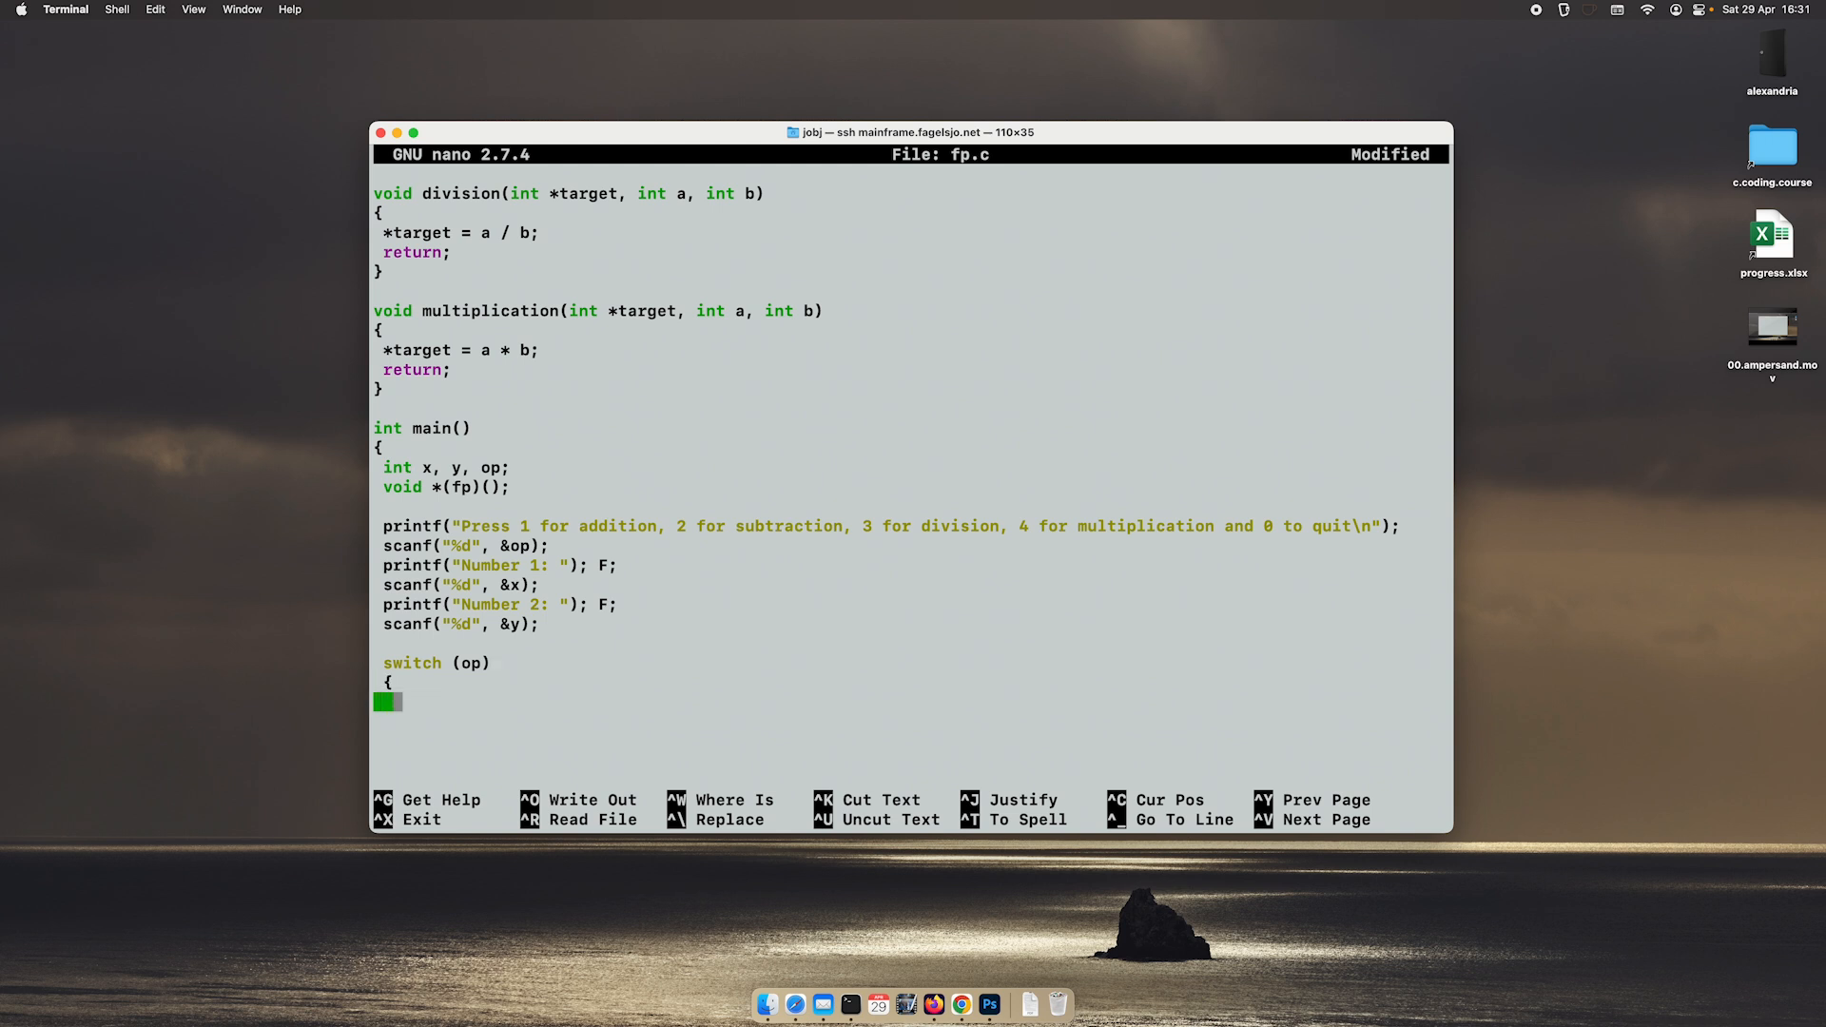
{"action": "type", "text": "ca"}
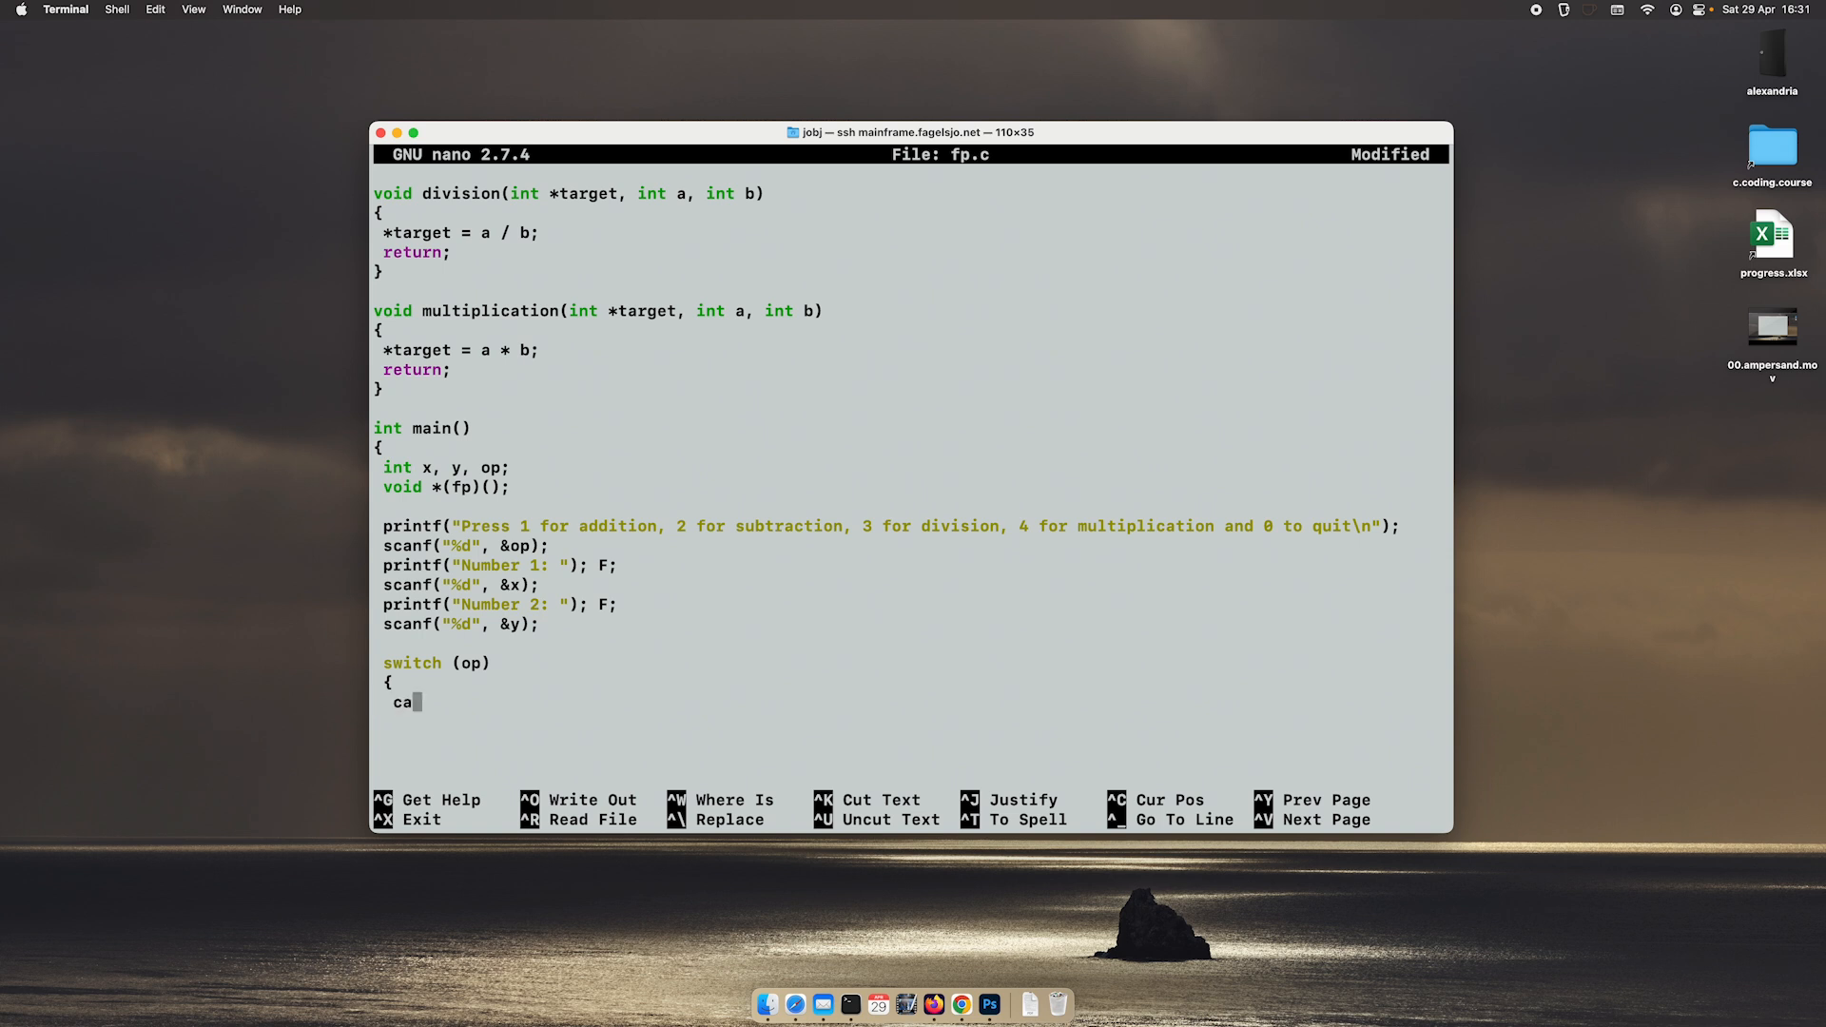
{"action": "type", "text": "se 1_"}
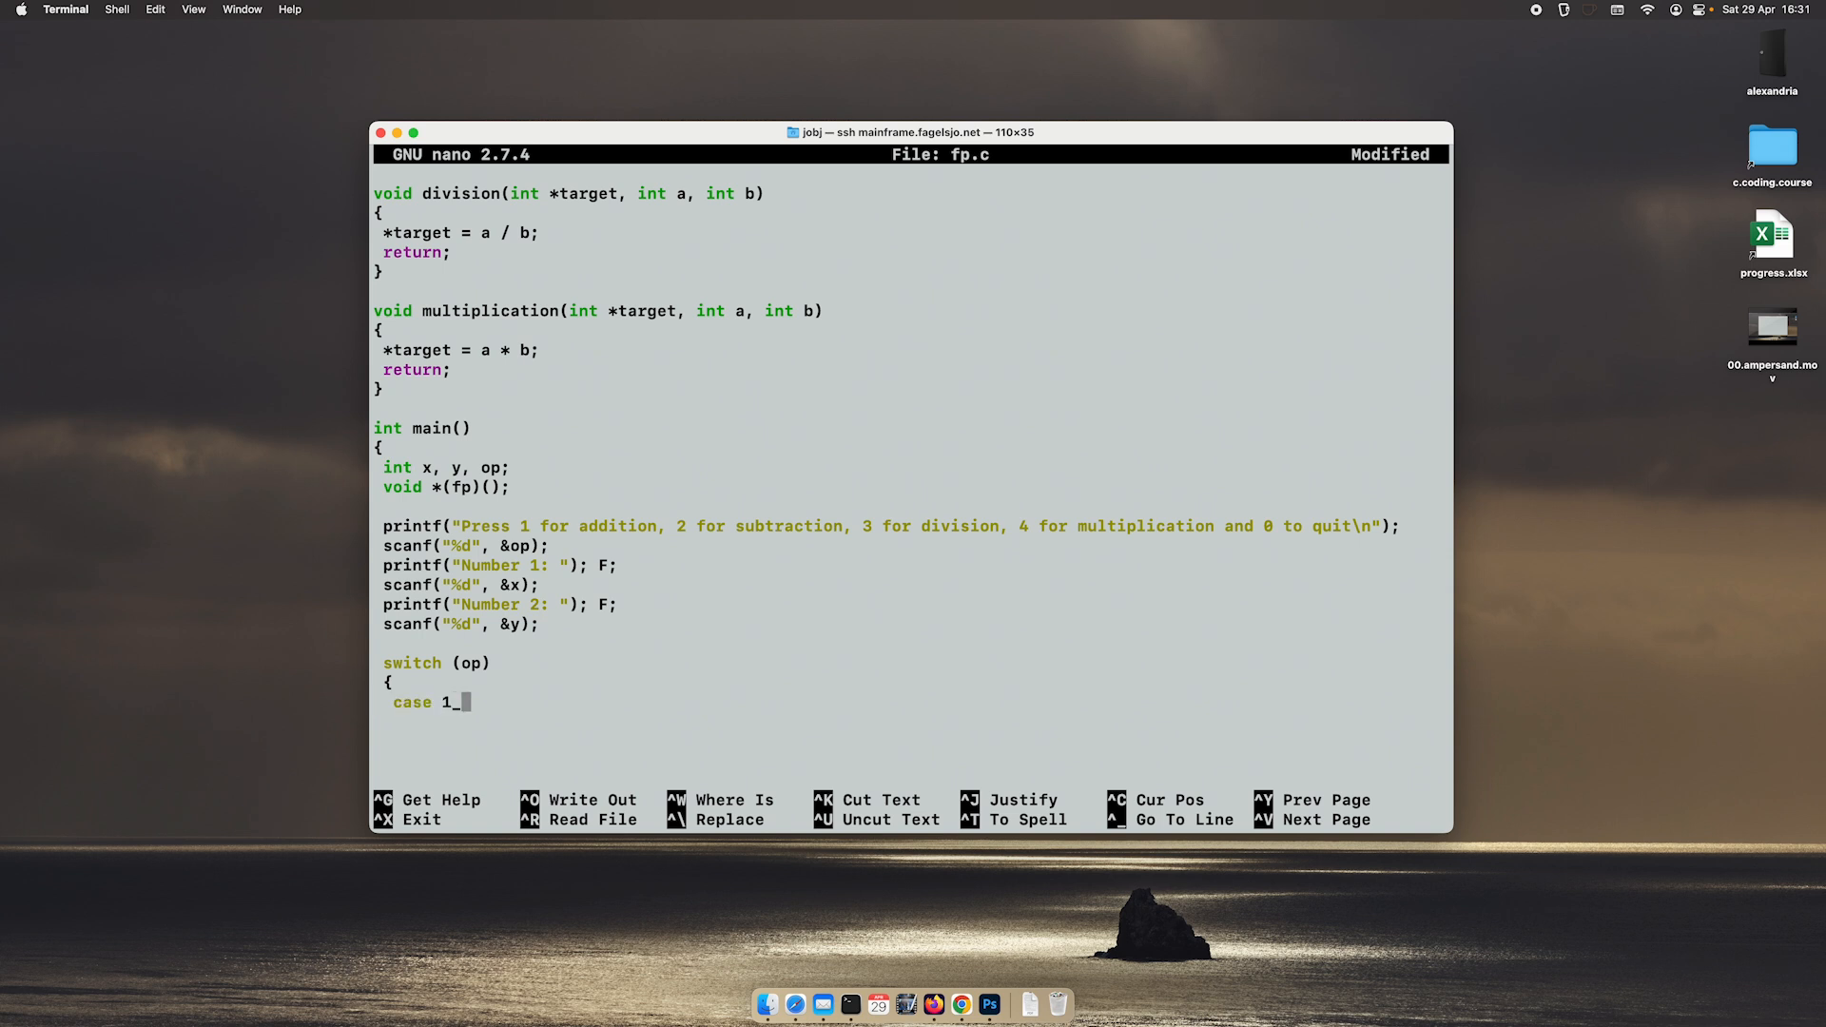
{"action": "type", "text": ": /"}
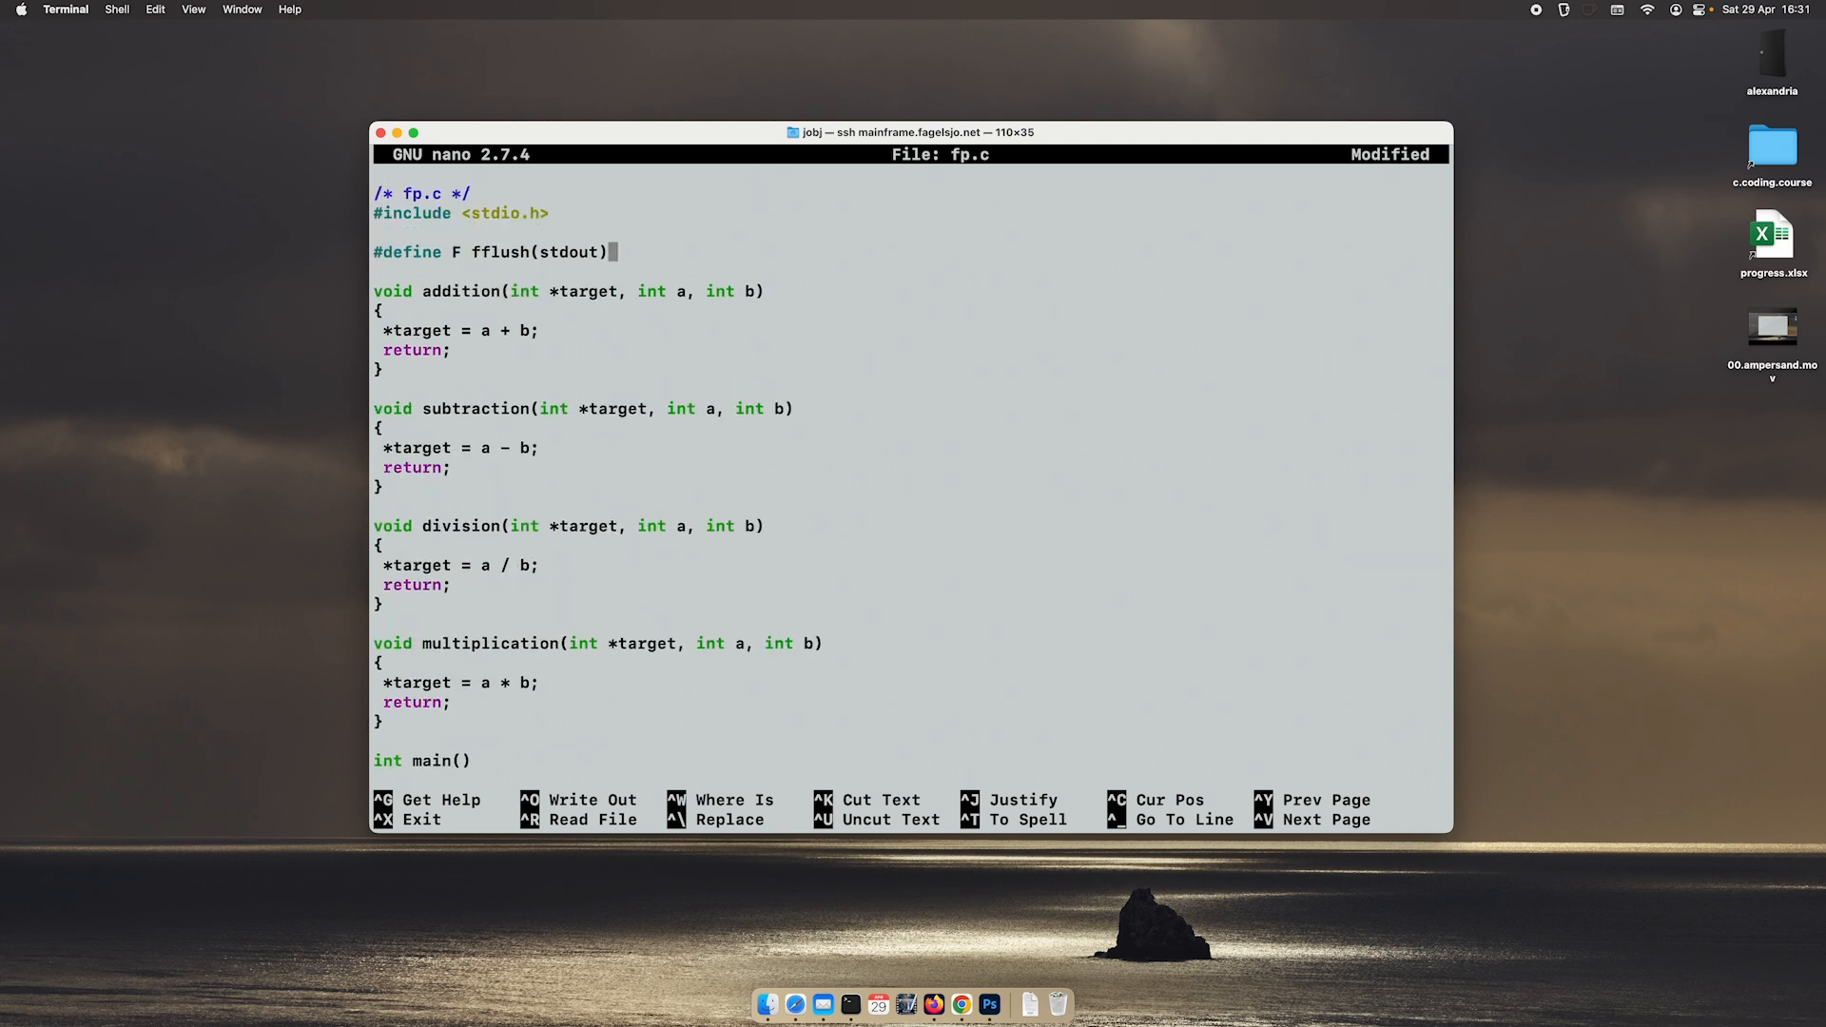
Step: Define ADDITION 1, SUBTRACTION 2, DIVISION 3 and MULTIPLICATION below the F macro
{"action": "type", "text": "#define ADDITION 1"}
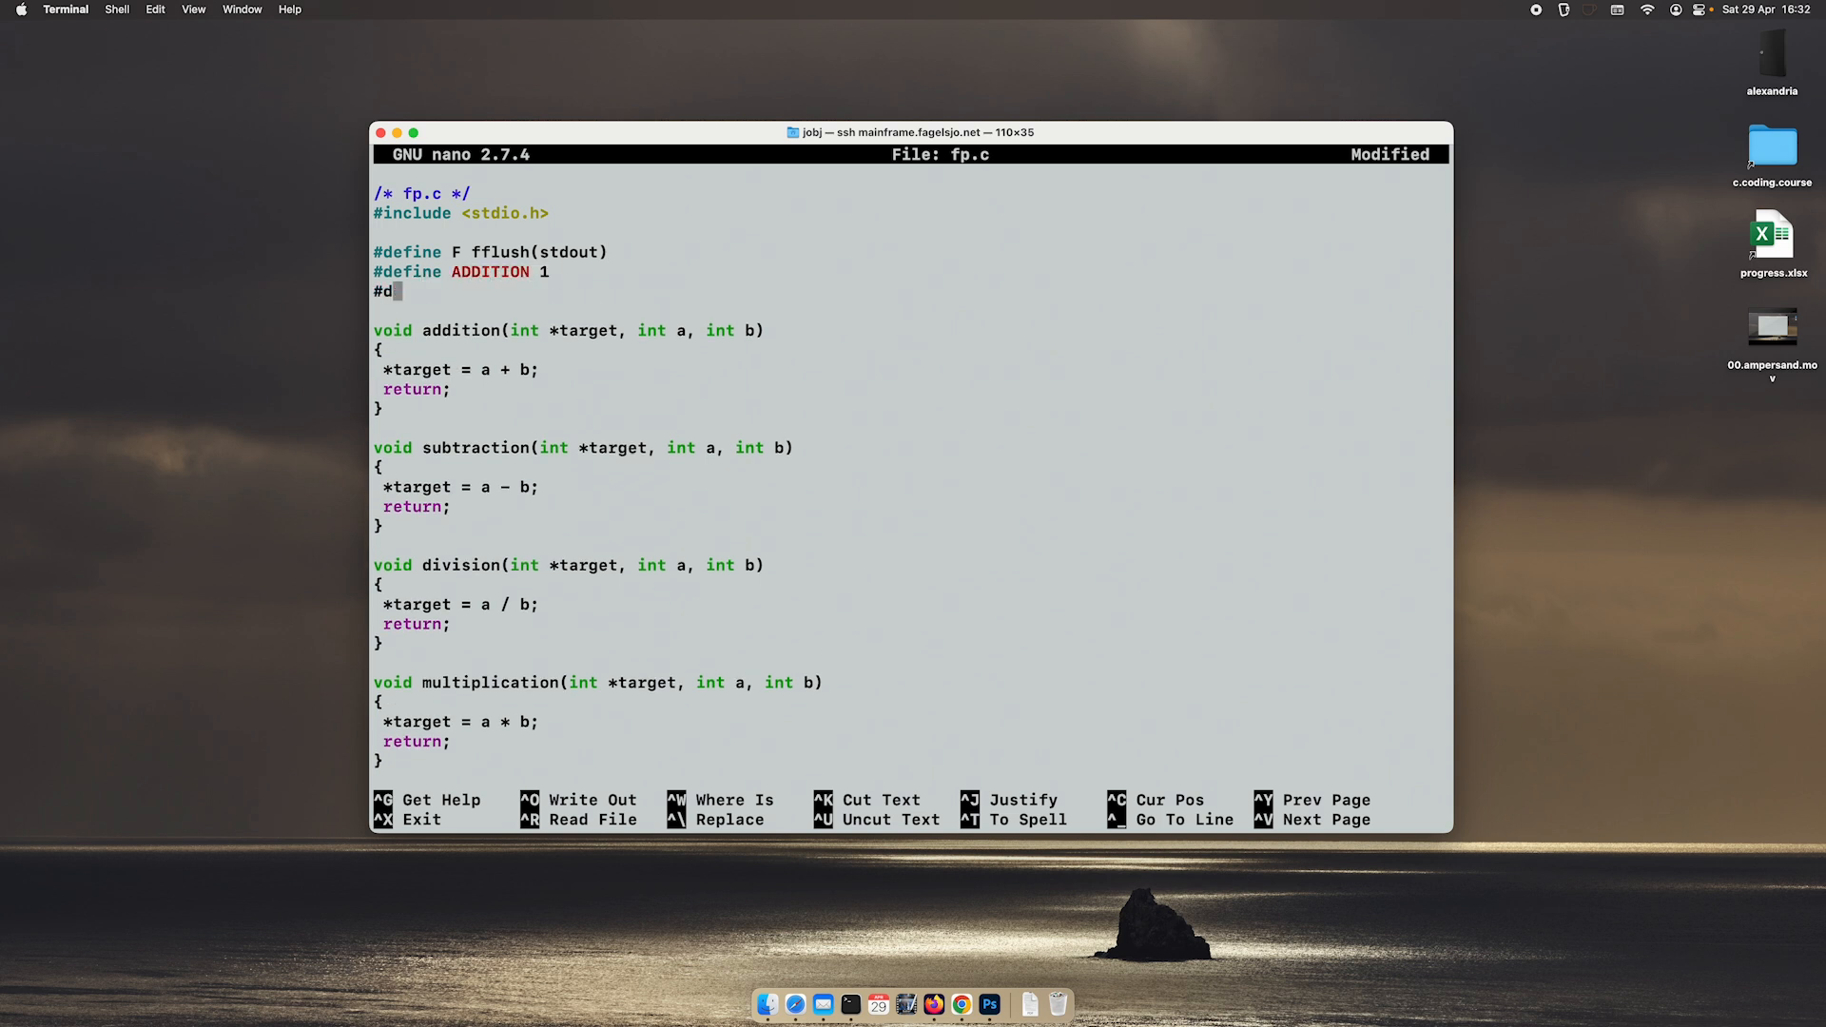
{"action": "type", "text": "efine SUBTRAC"}
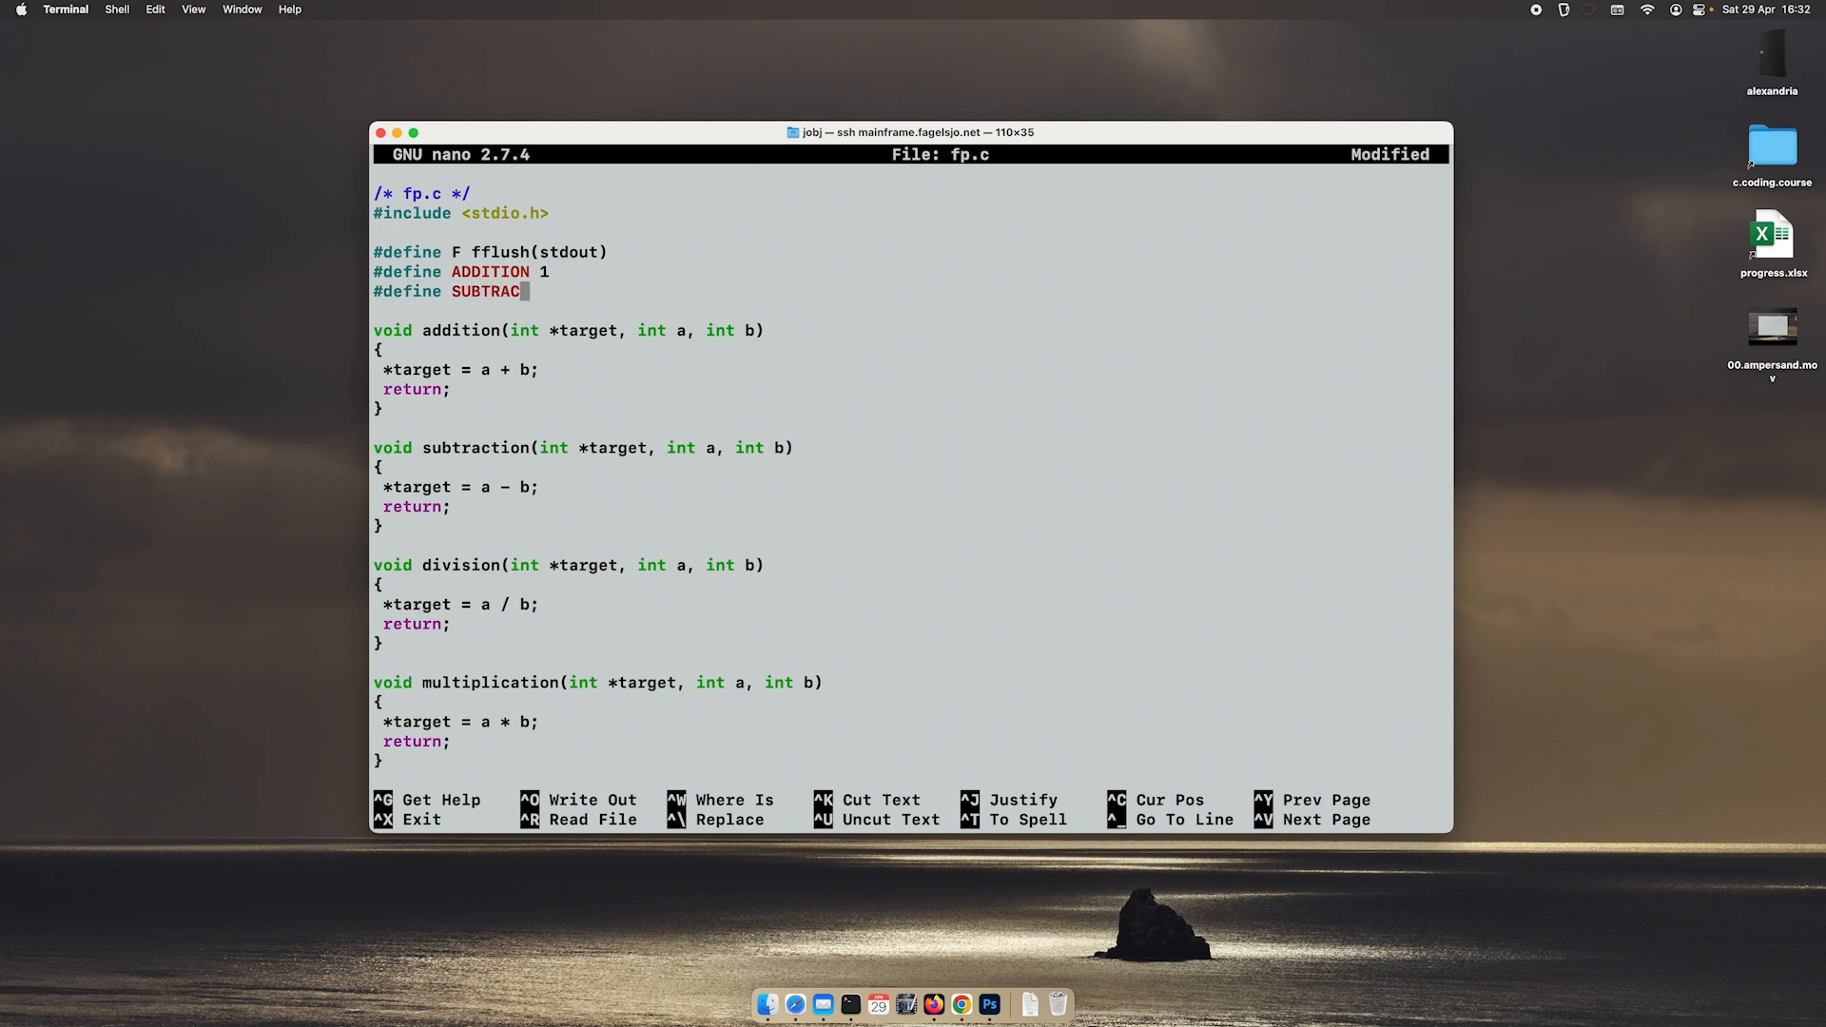
{"action": "type", "text": "TION 2"}
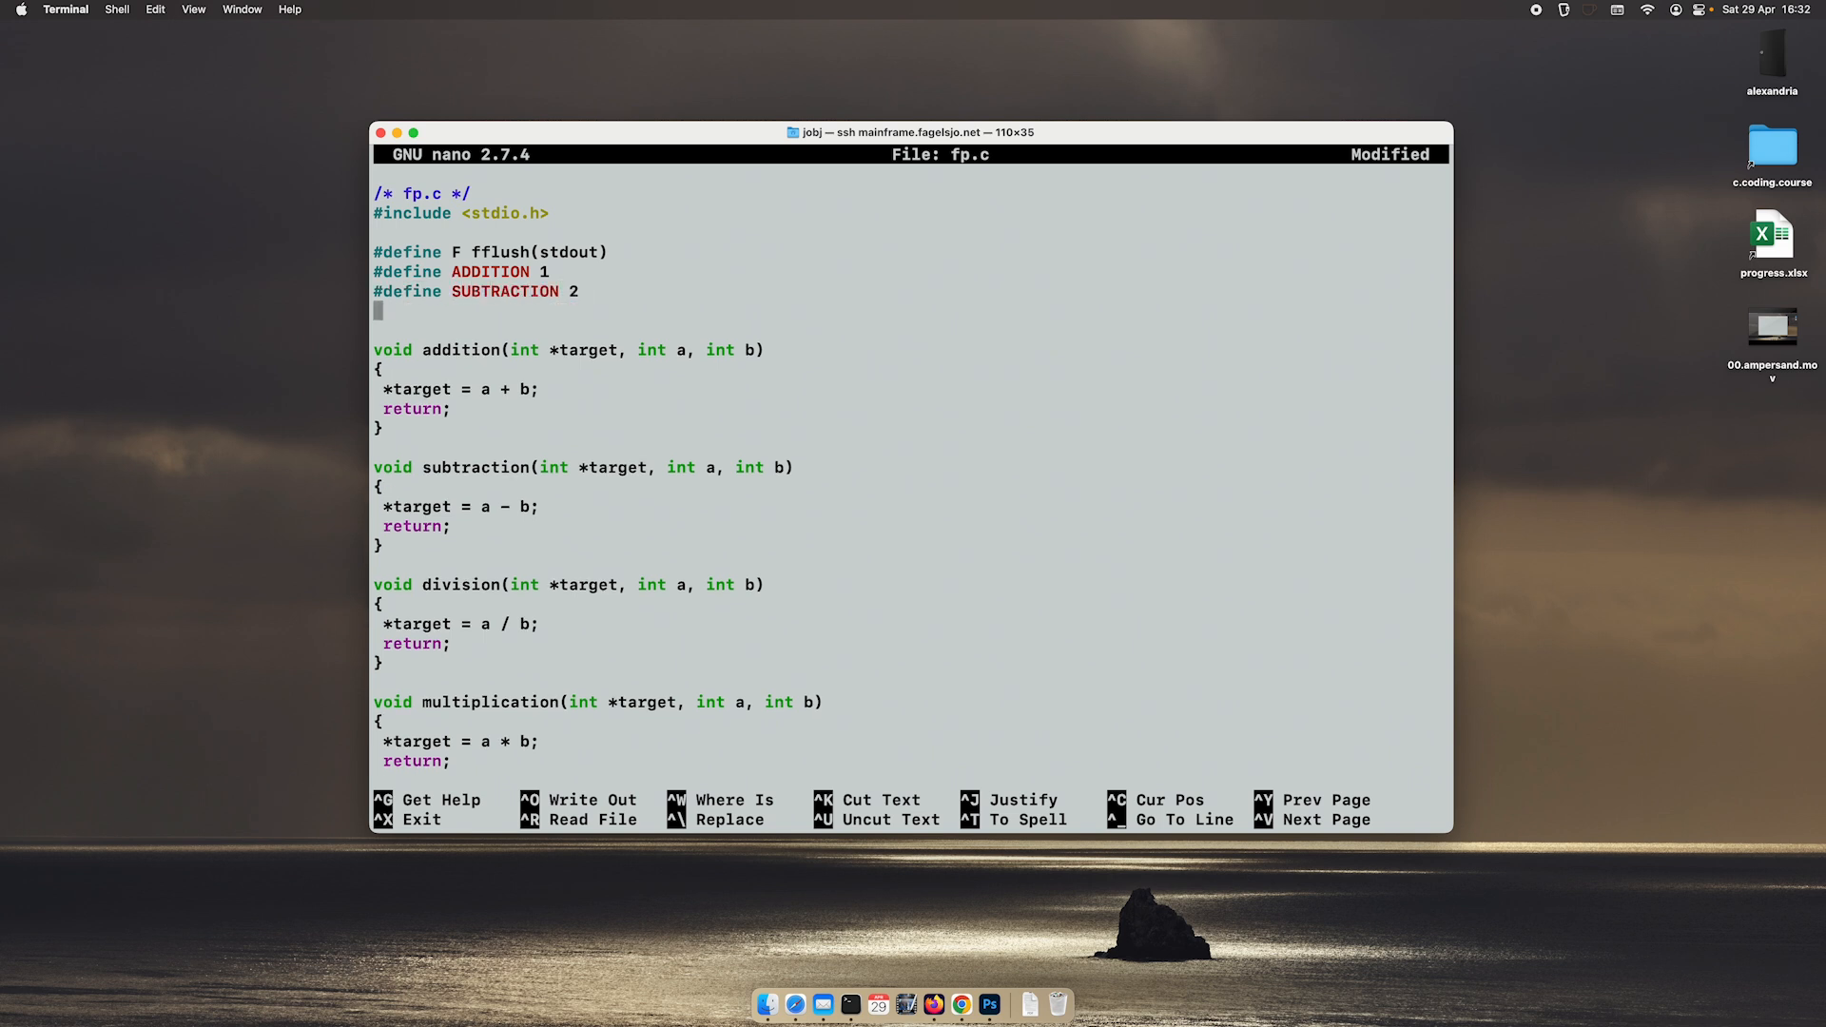
{"action": "type", "text": "#define"}
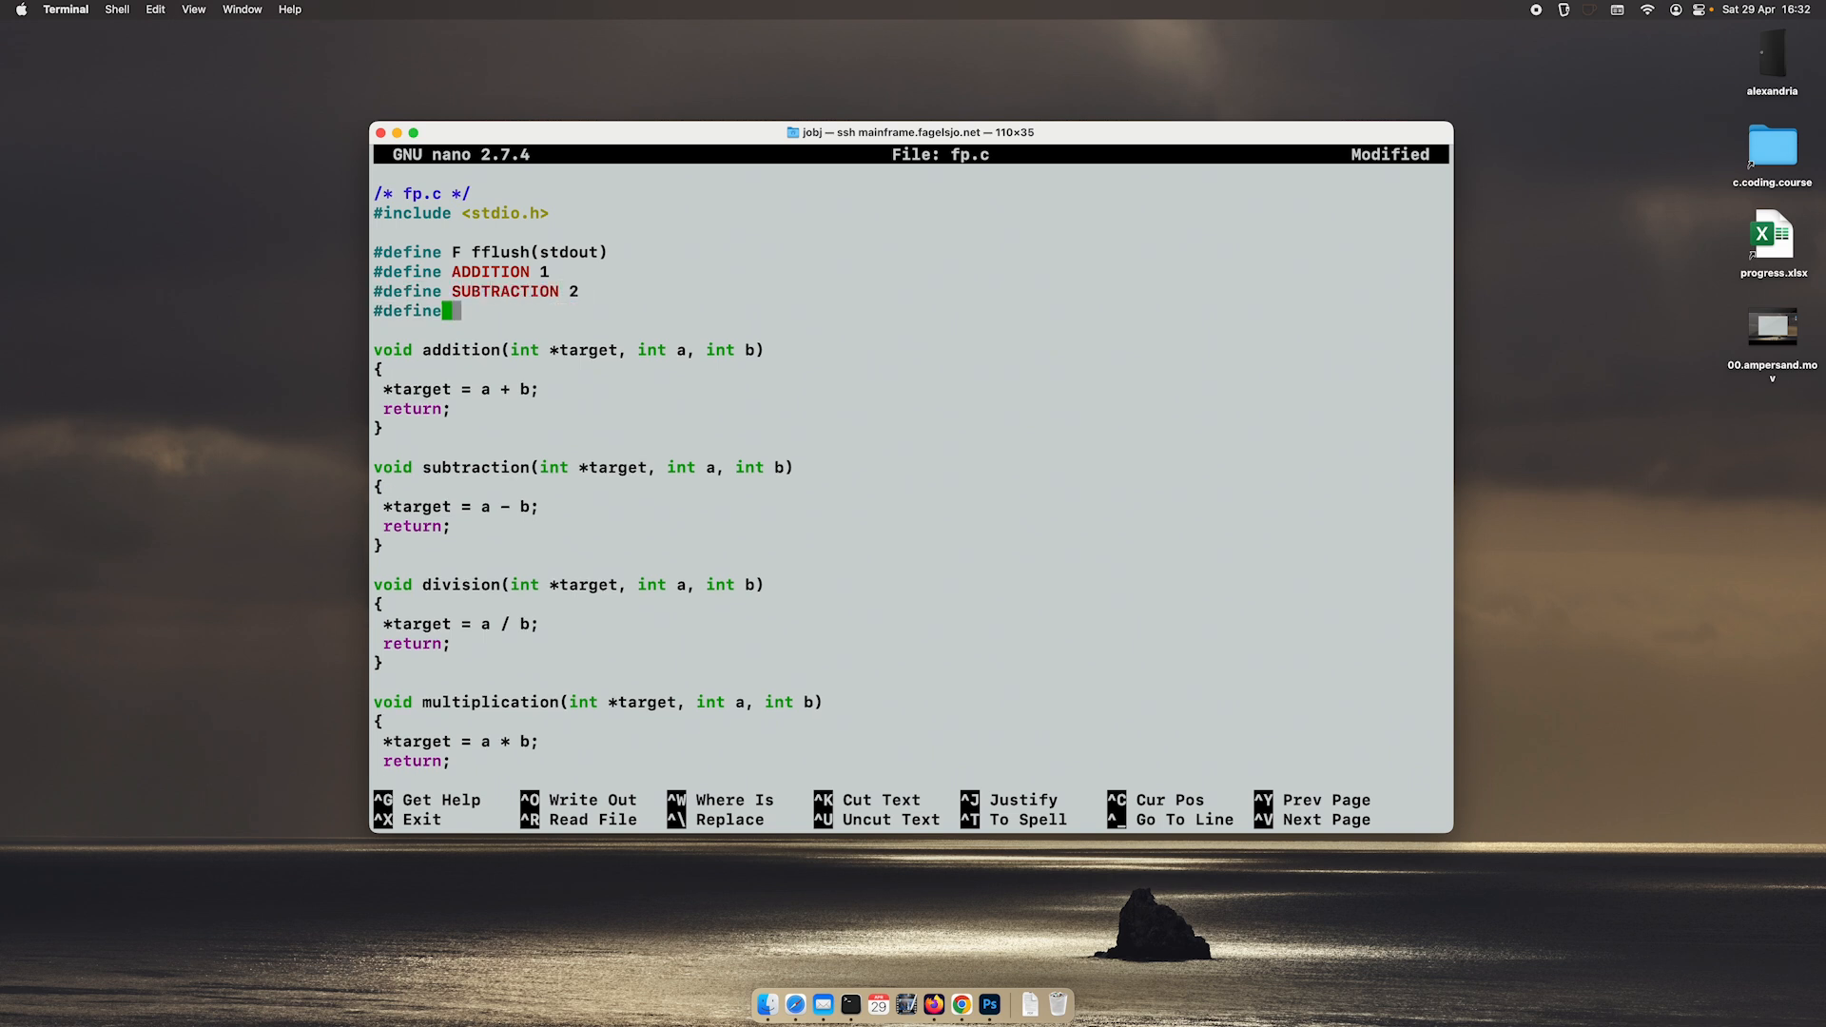
{"action": "type", "text": "DIVISION 3"}
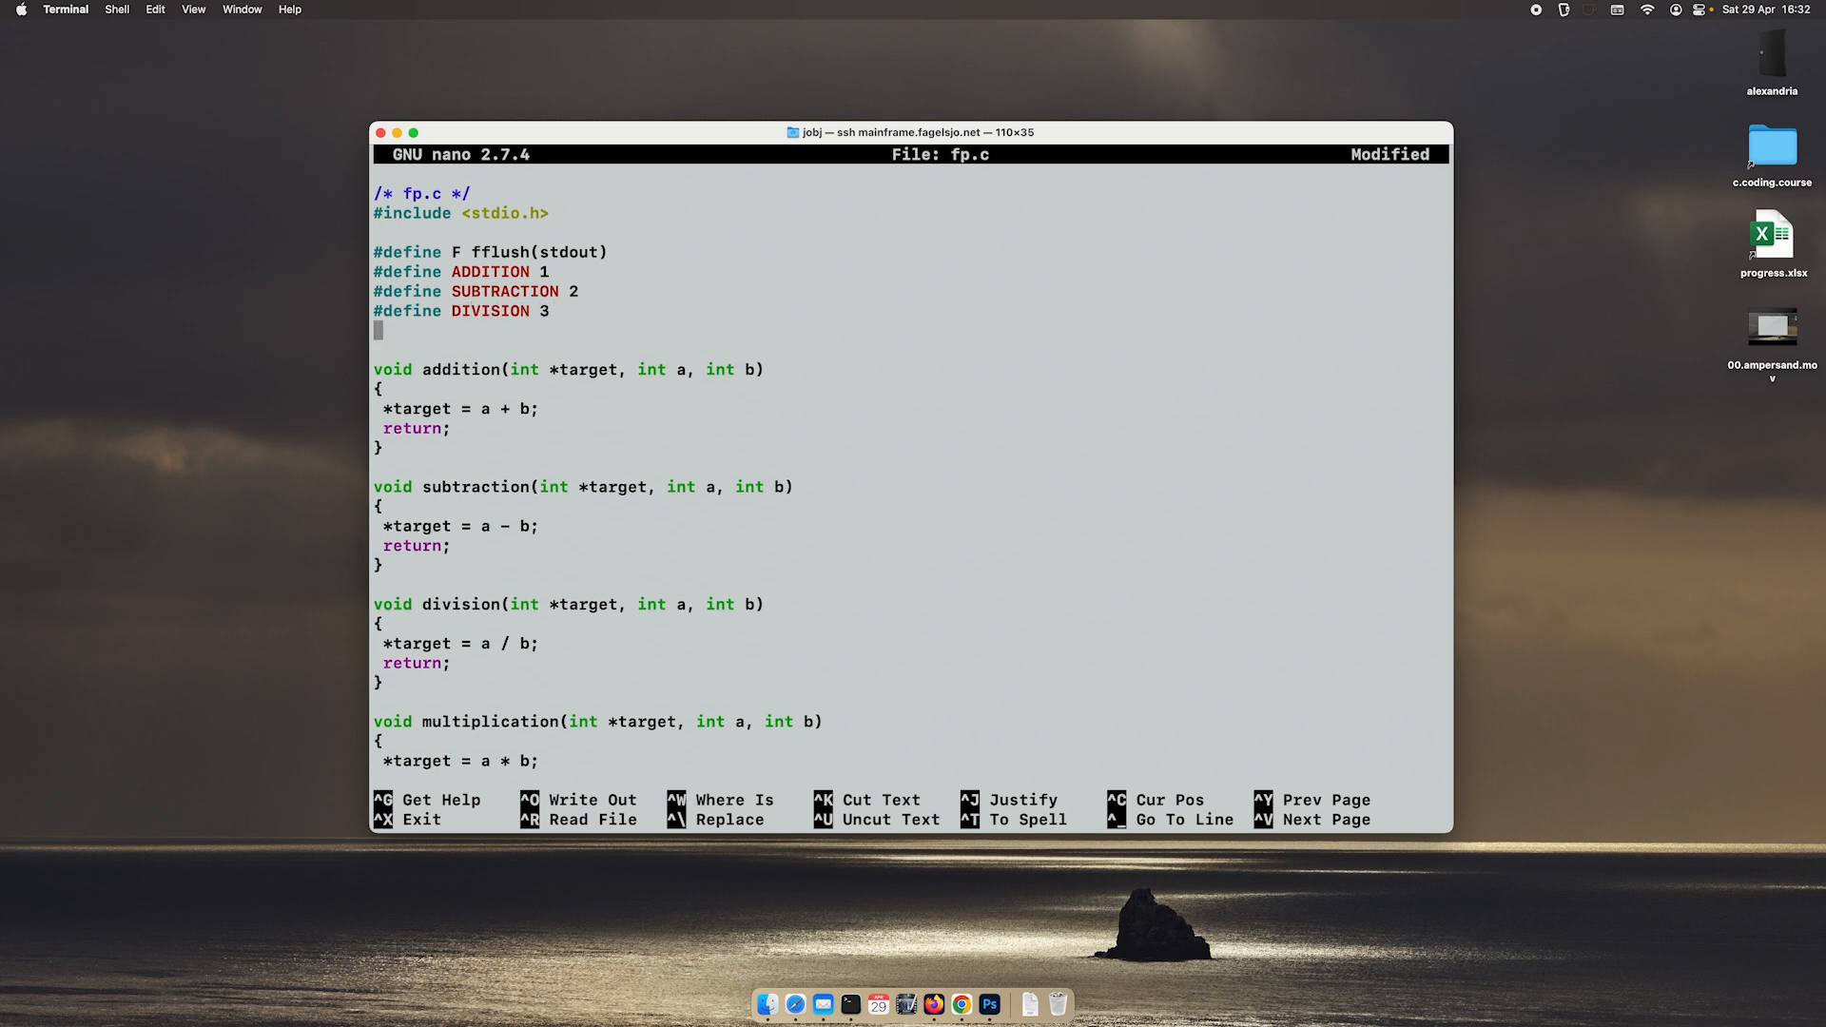
{"action": "type", "text": "#define"}
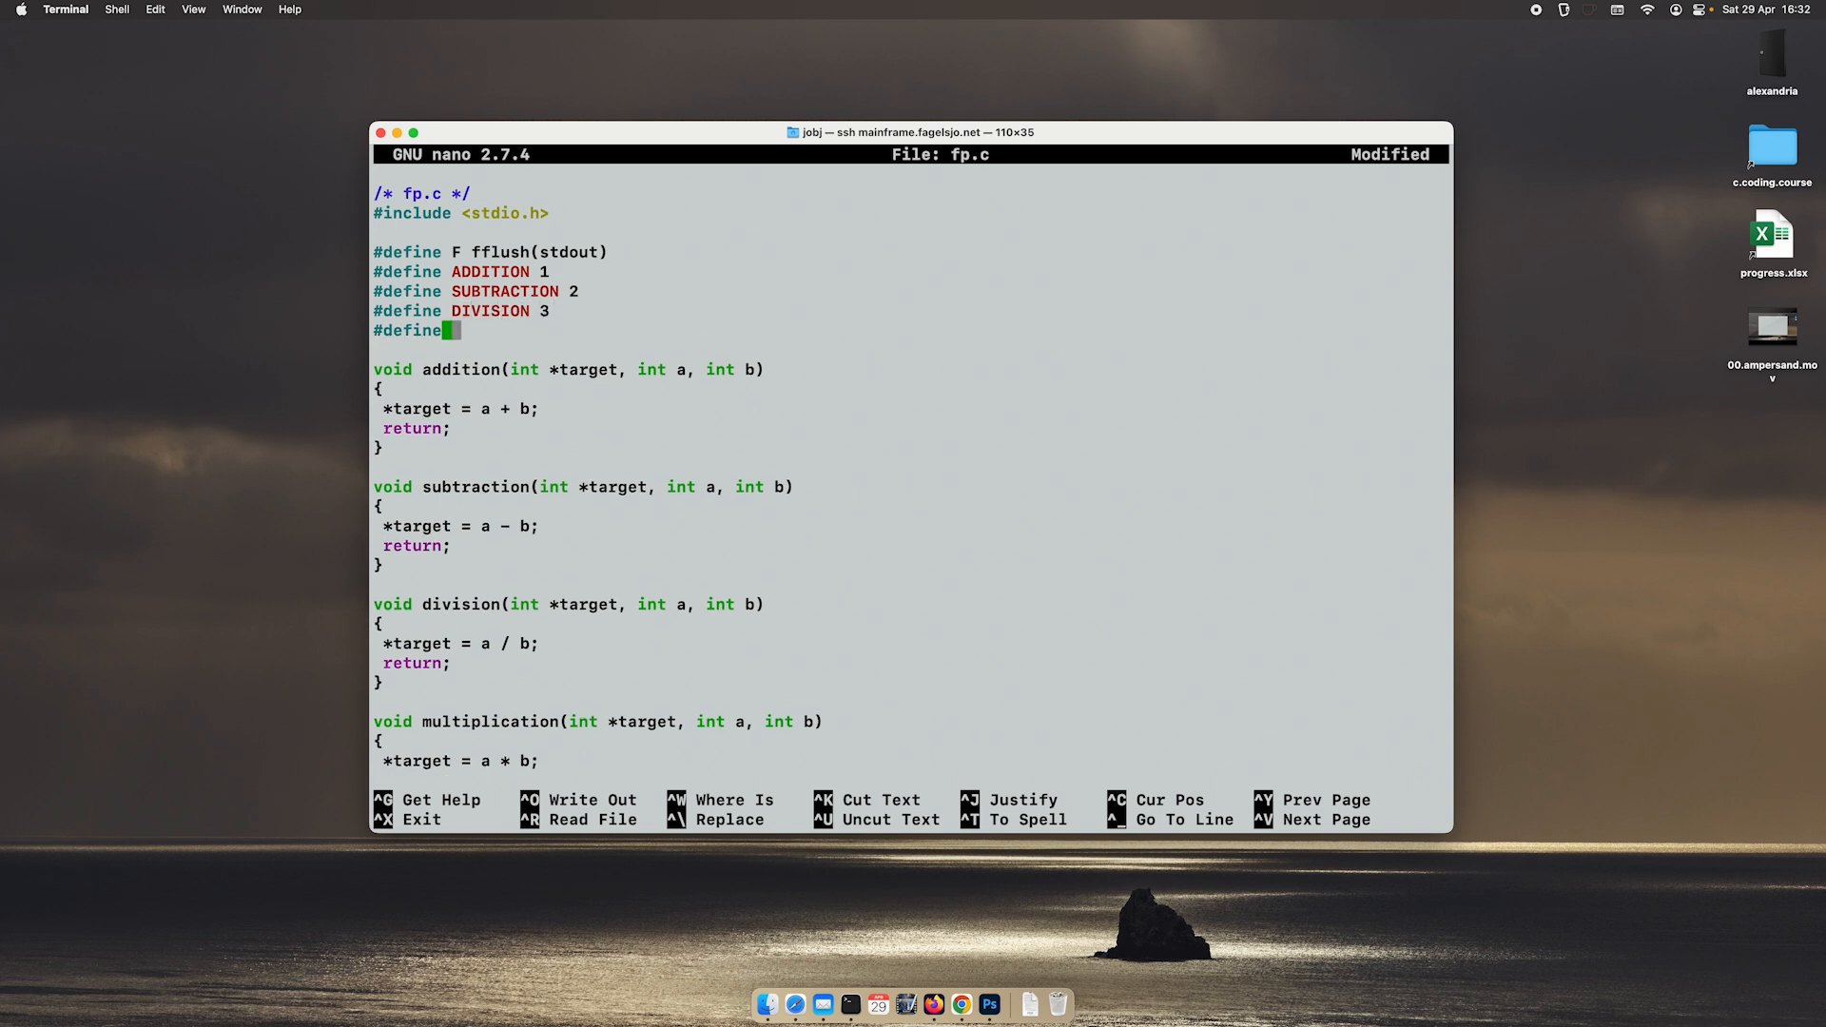
{"action": "type", "text": "MULTI"}
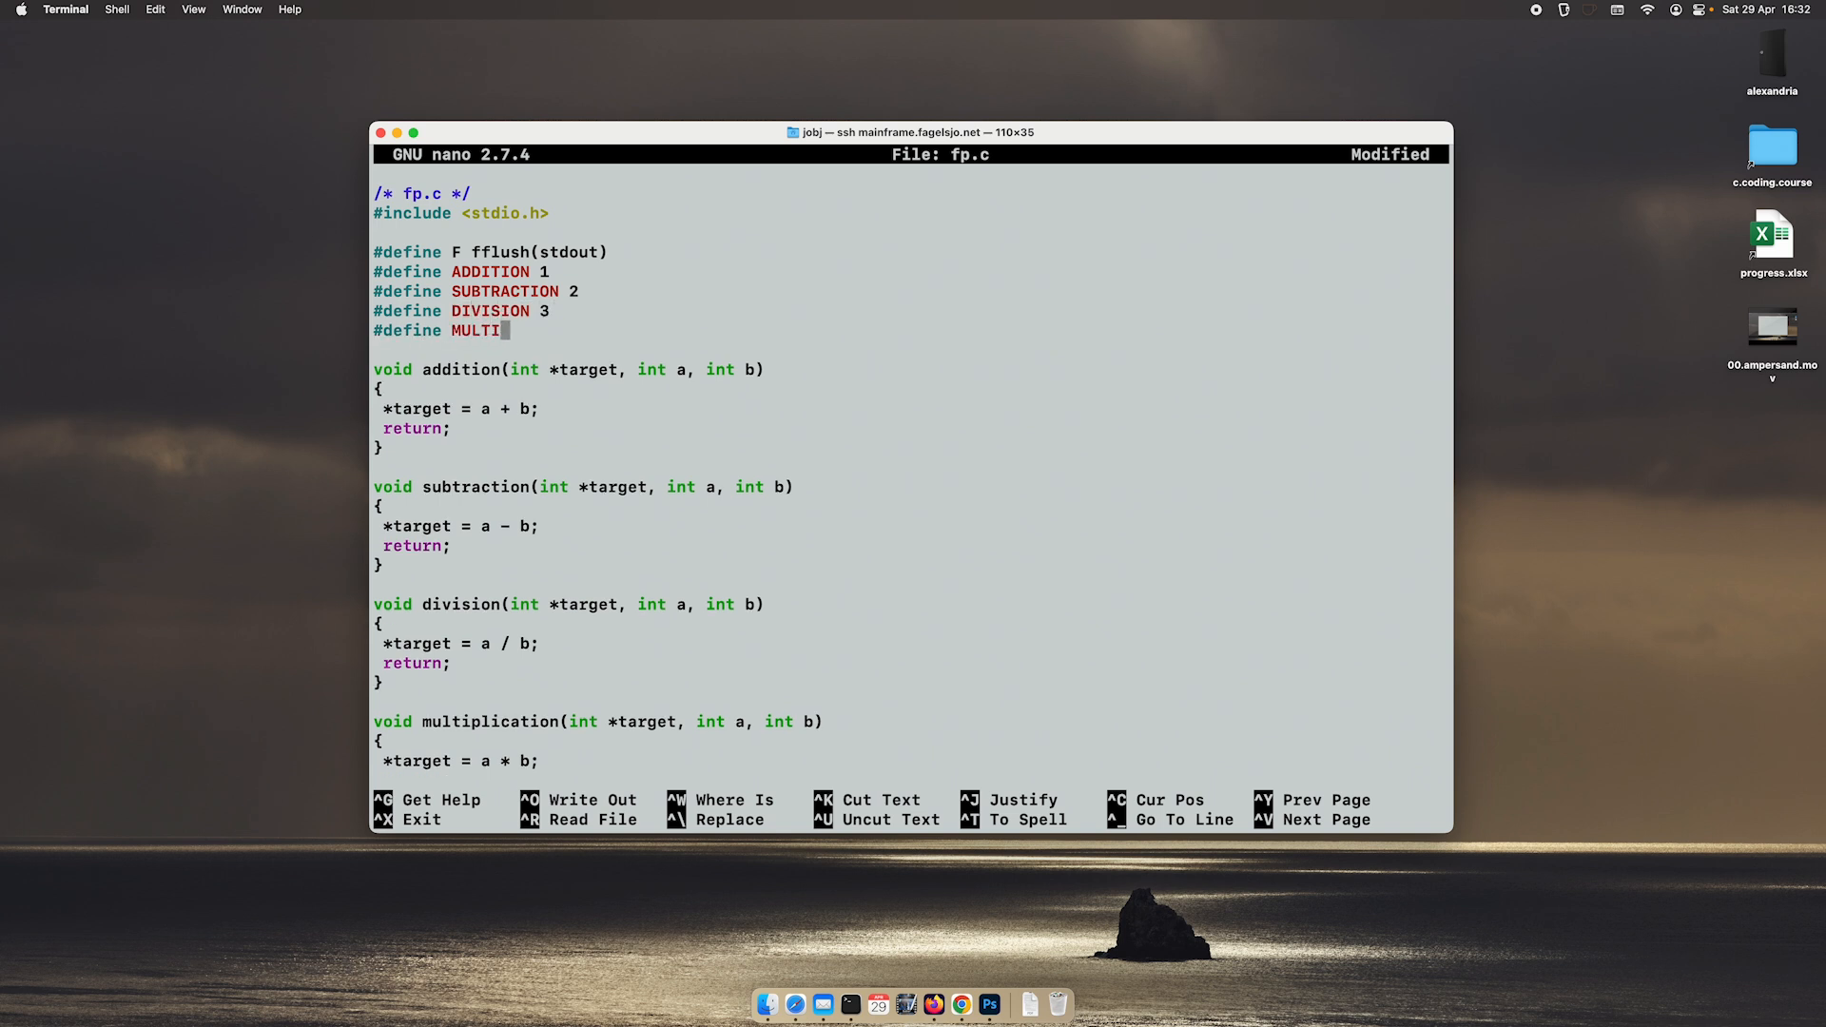
{"action": "type", "text": "PLICATION"}
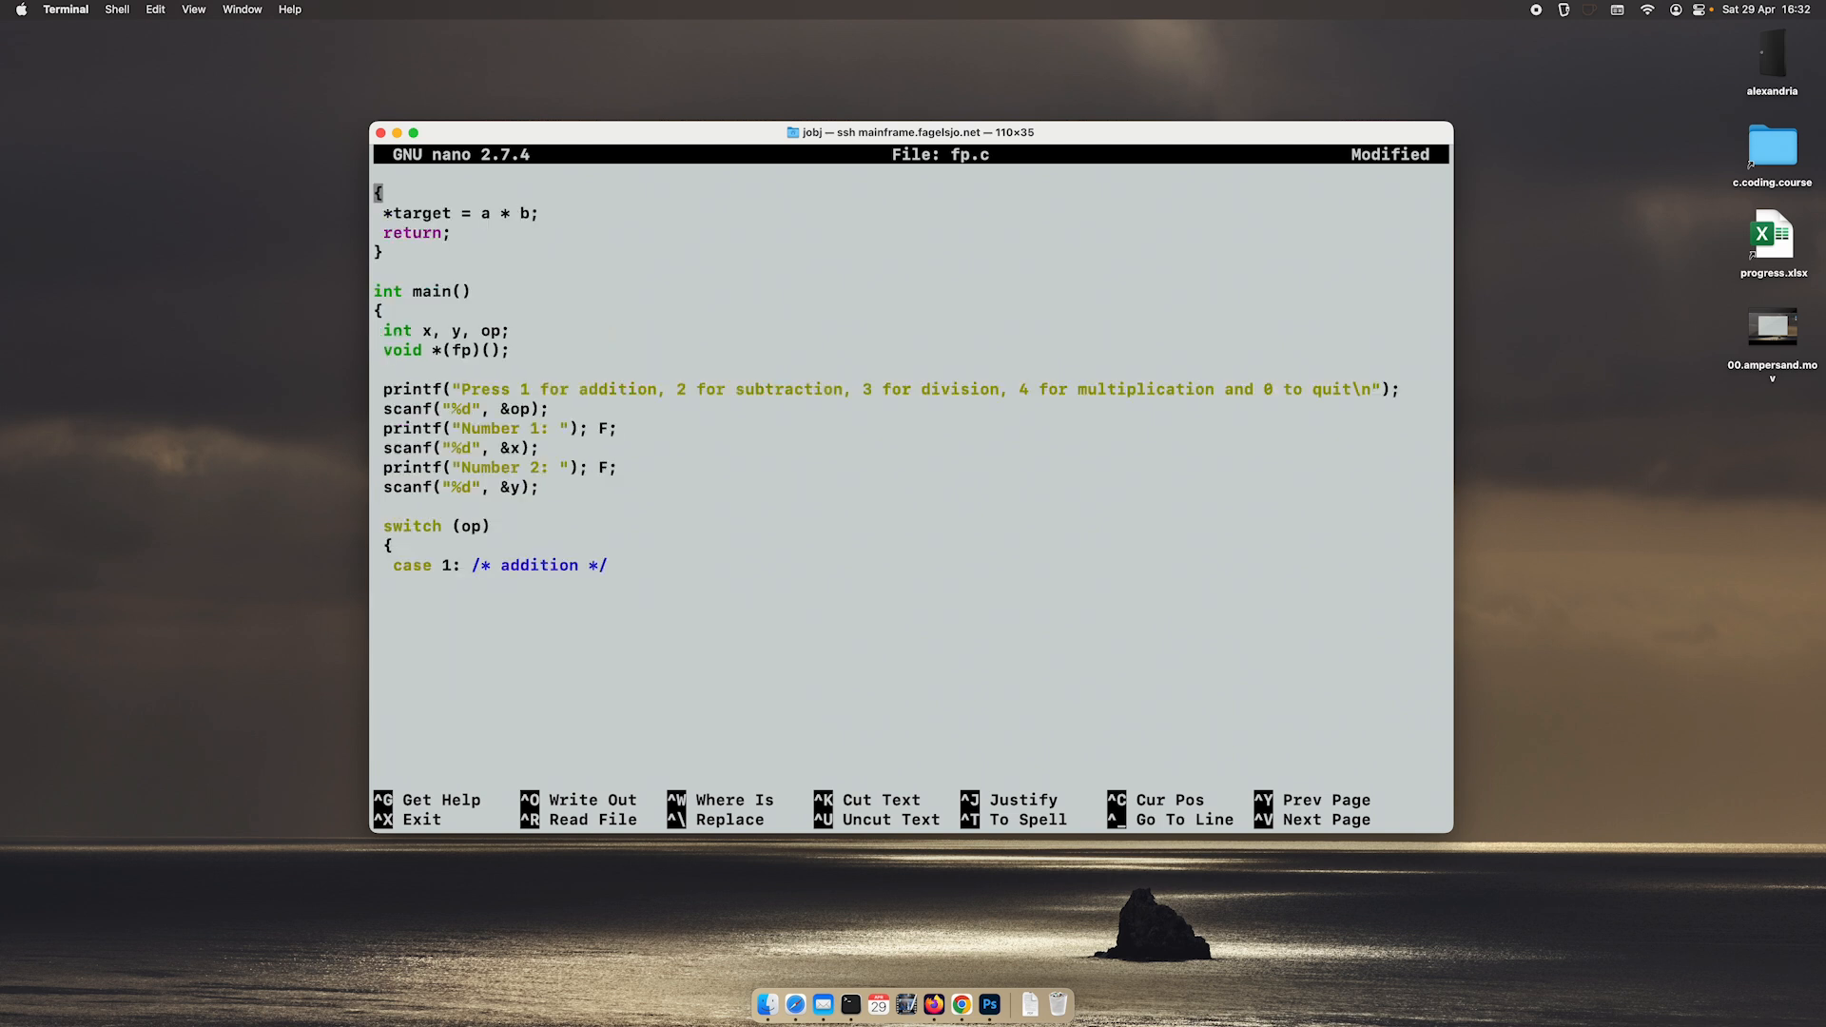
Step: Rewrite the case as 'case ADDITION:' with 'fp = addition;' and 'break;'
{"action": "left_click", "coordinate": [613, 564]}
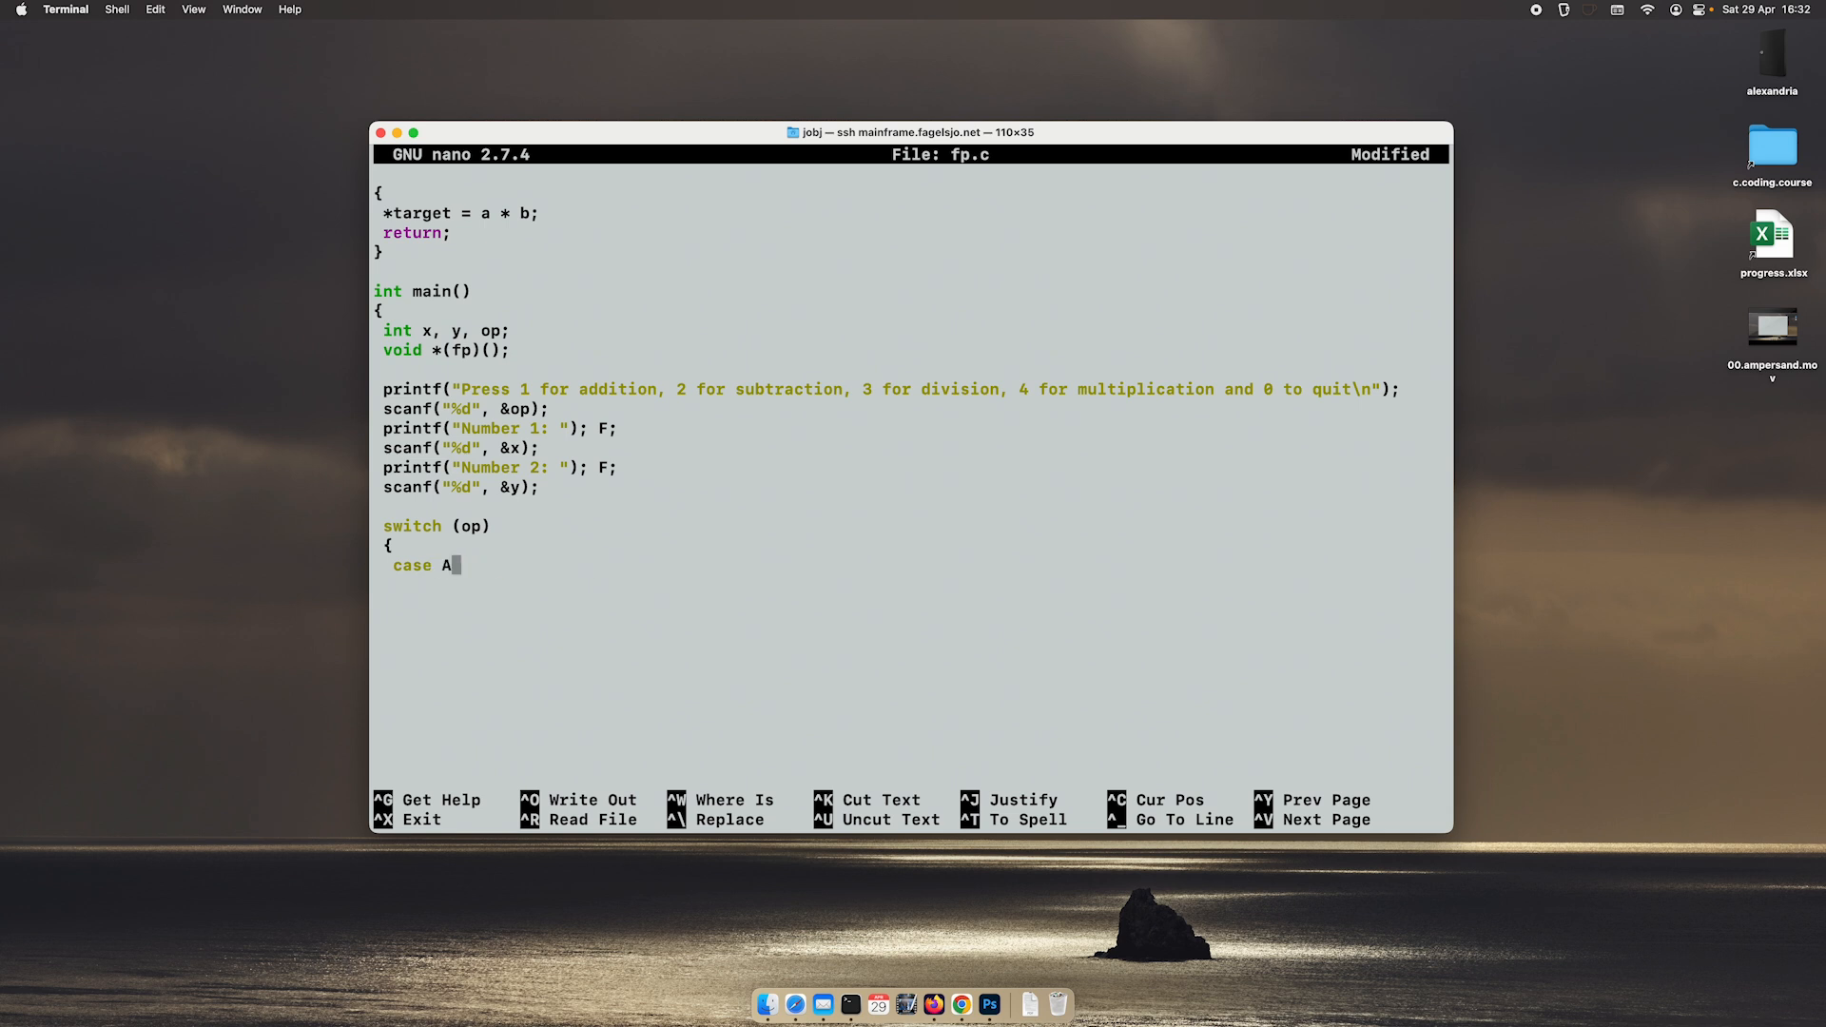
{"action": "type", "text": "DDITION:"}
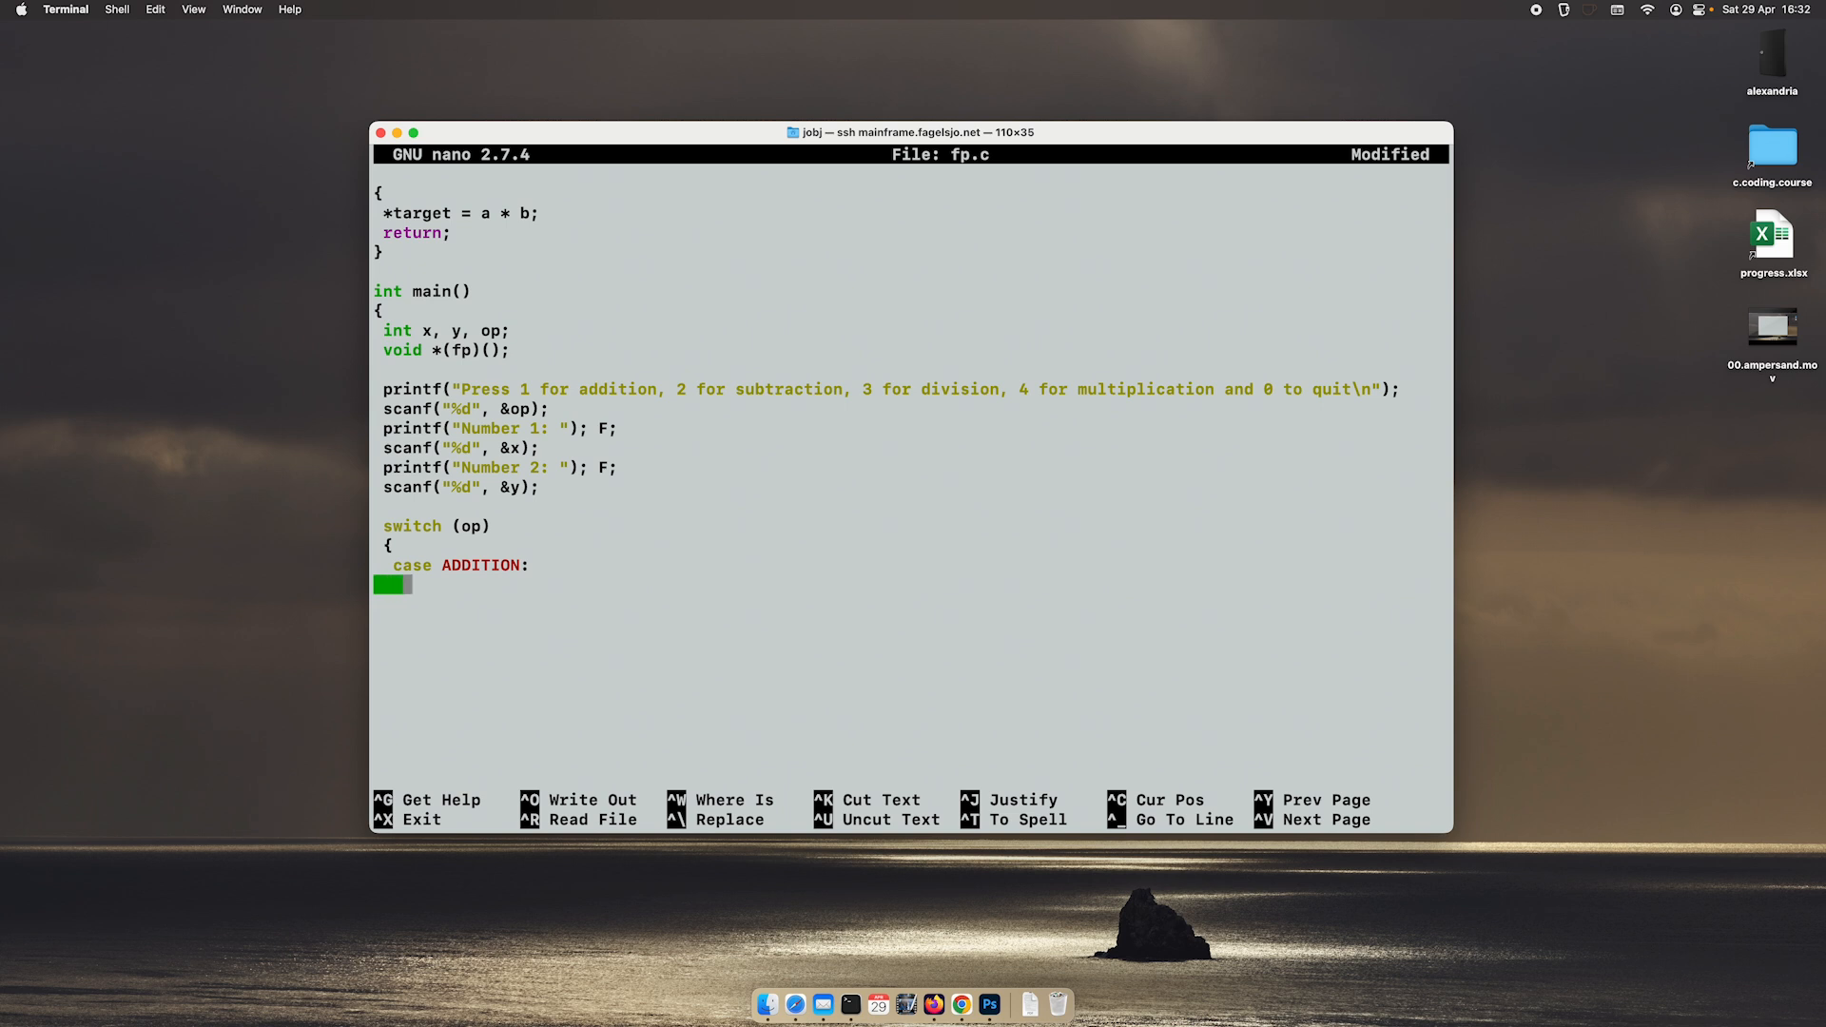
{"action": "type", "text": "f"}
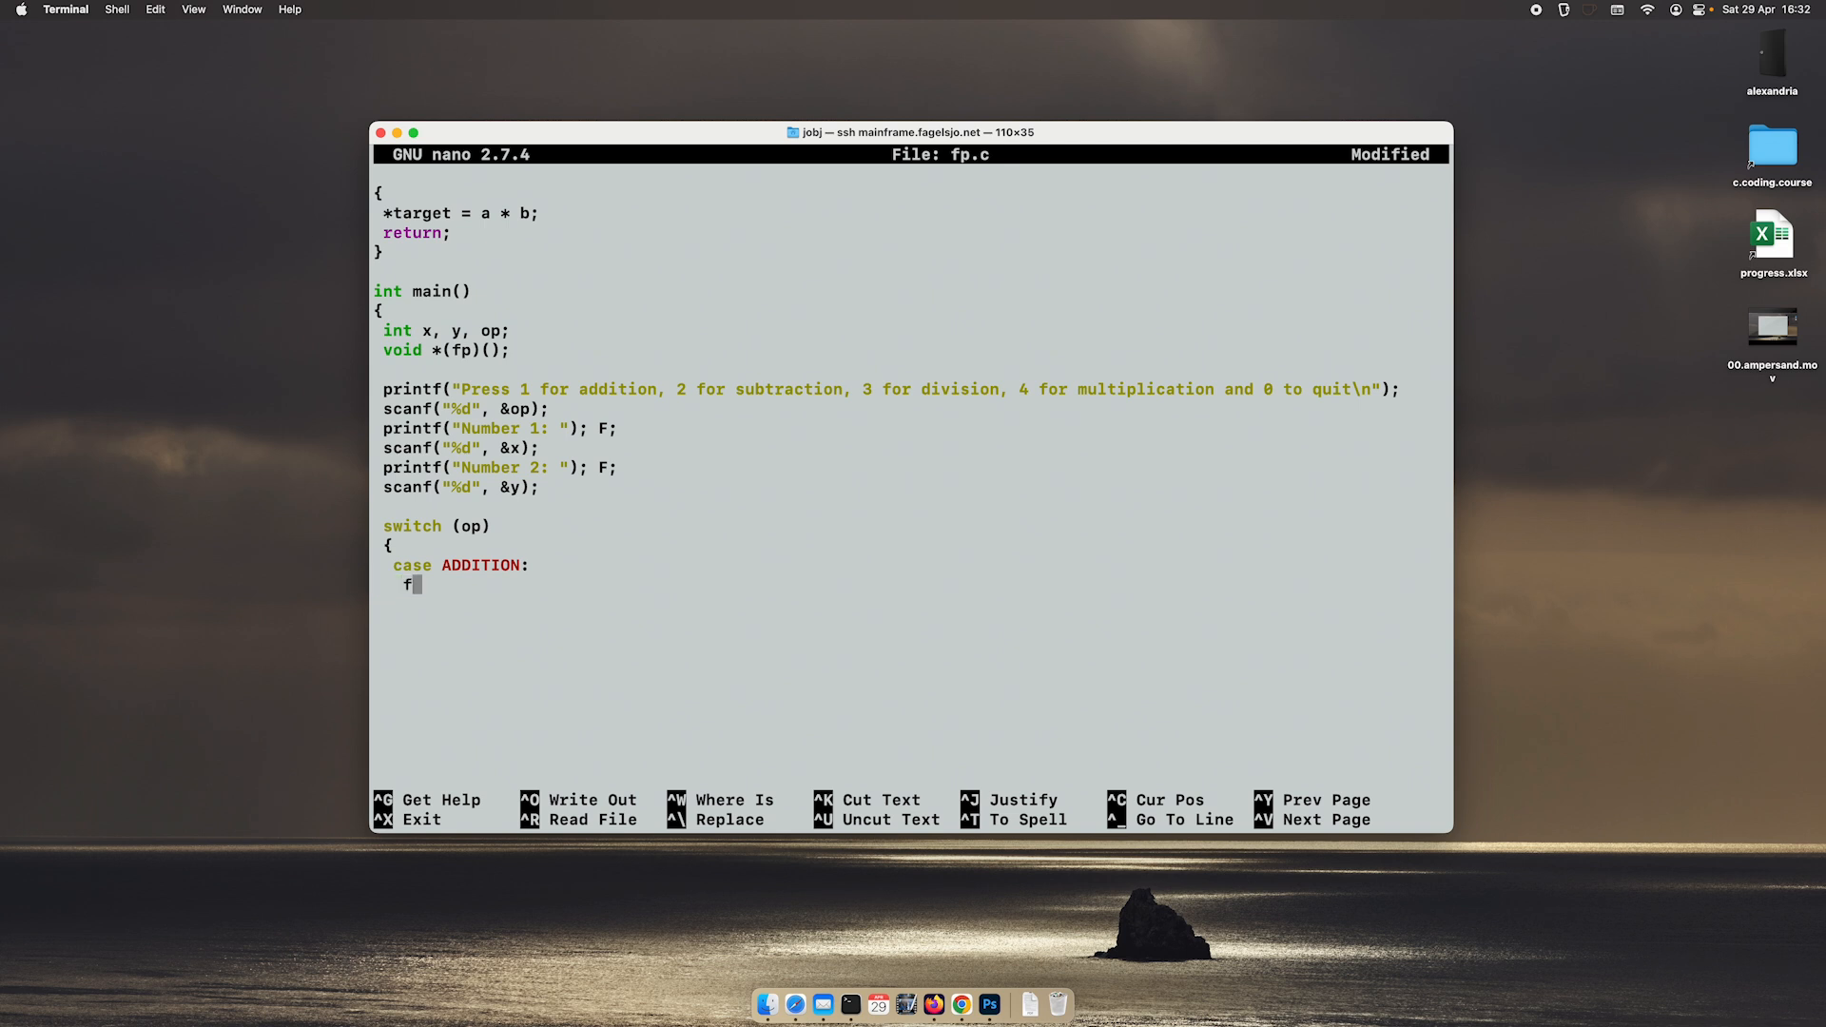
{"action": "type", "text": "p"}
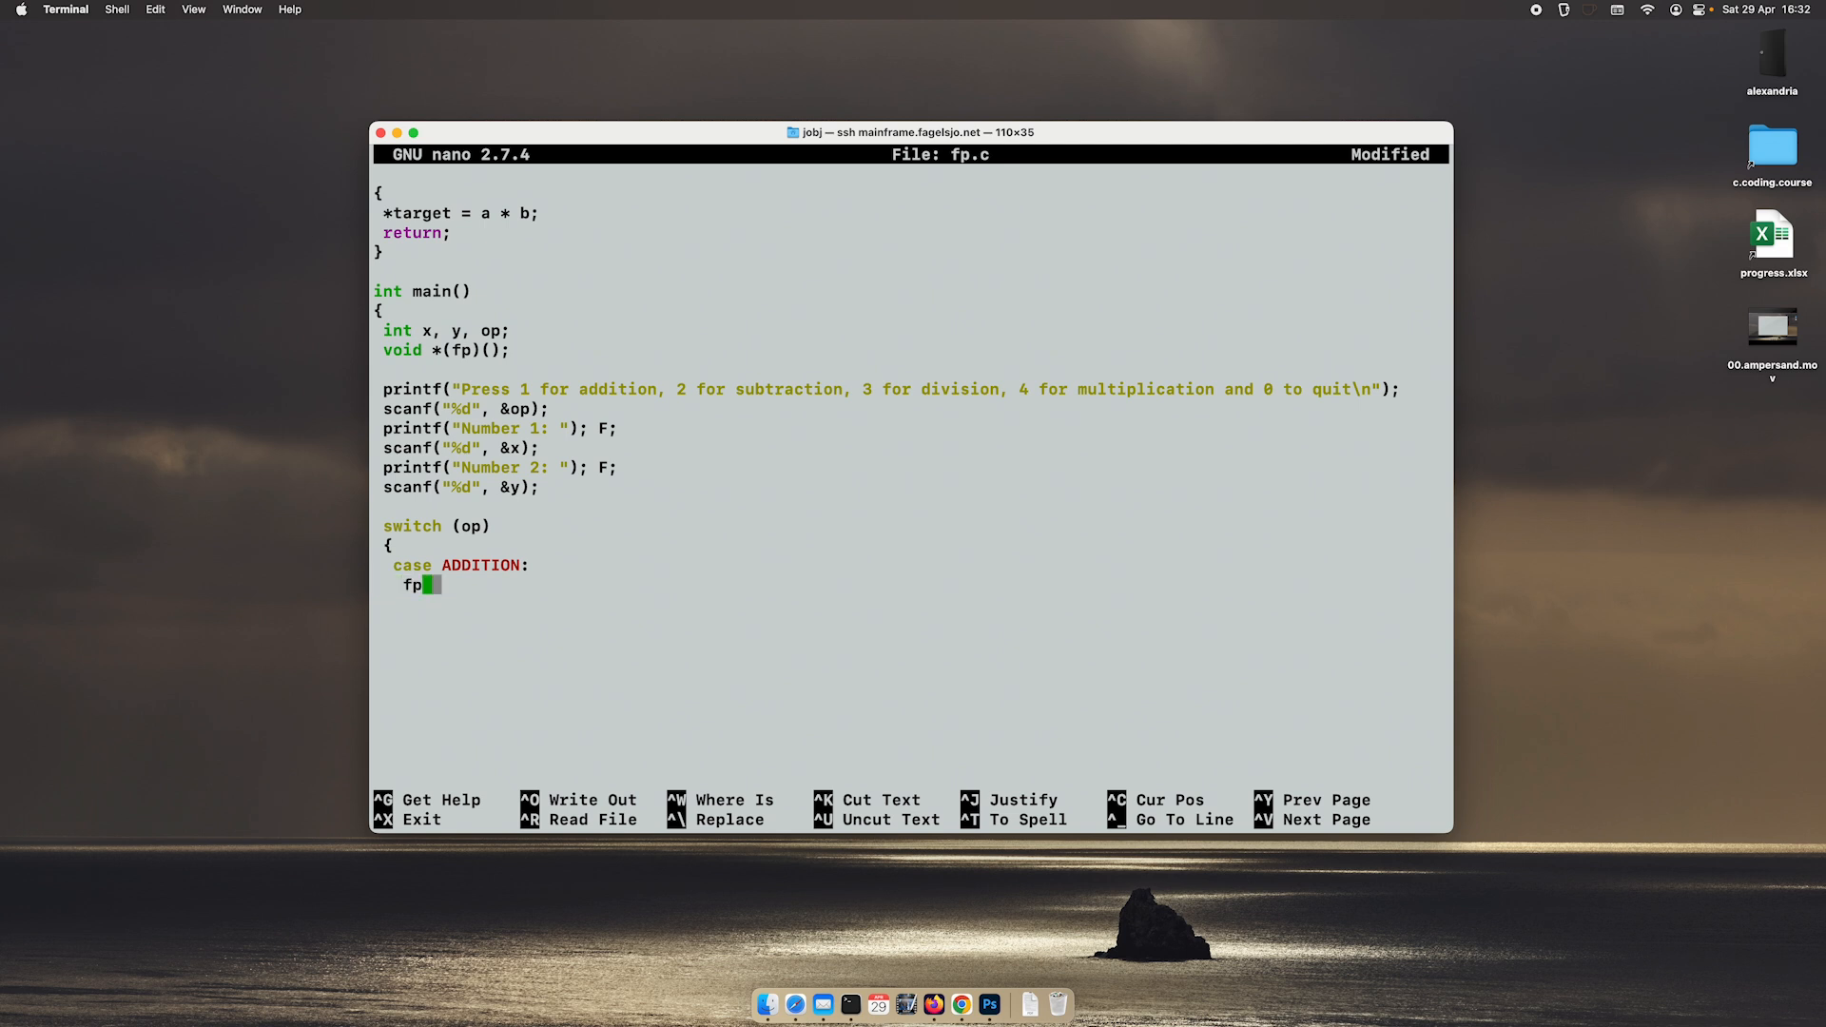
{"action": "type", "text": "= a"}
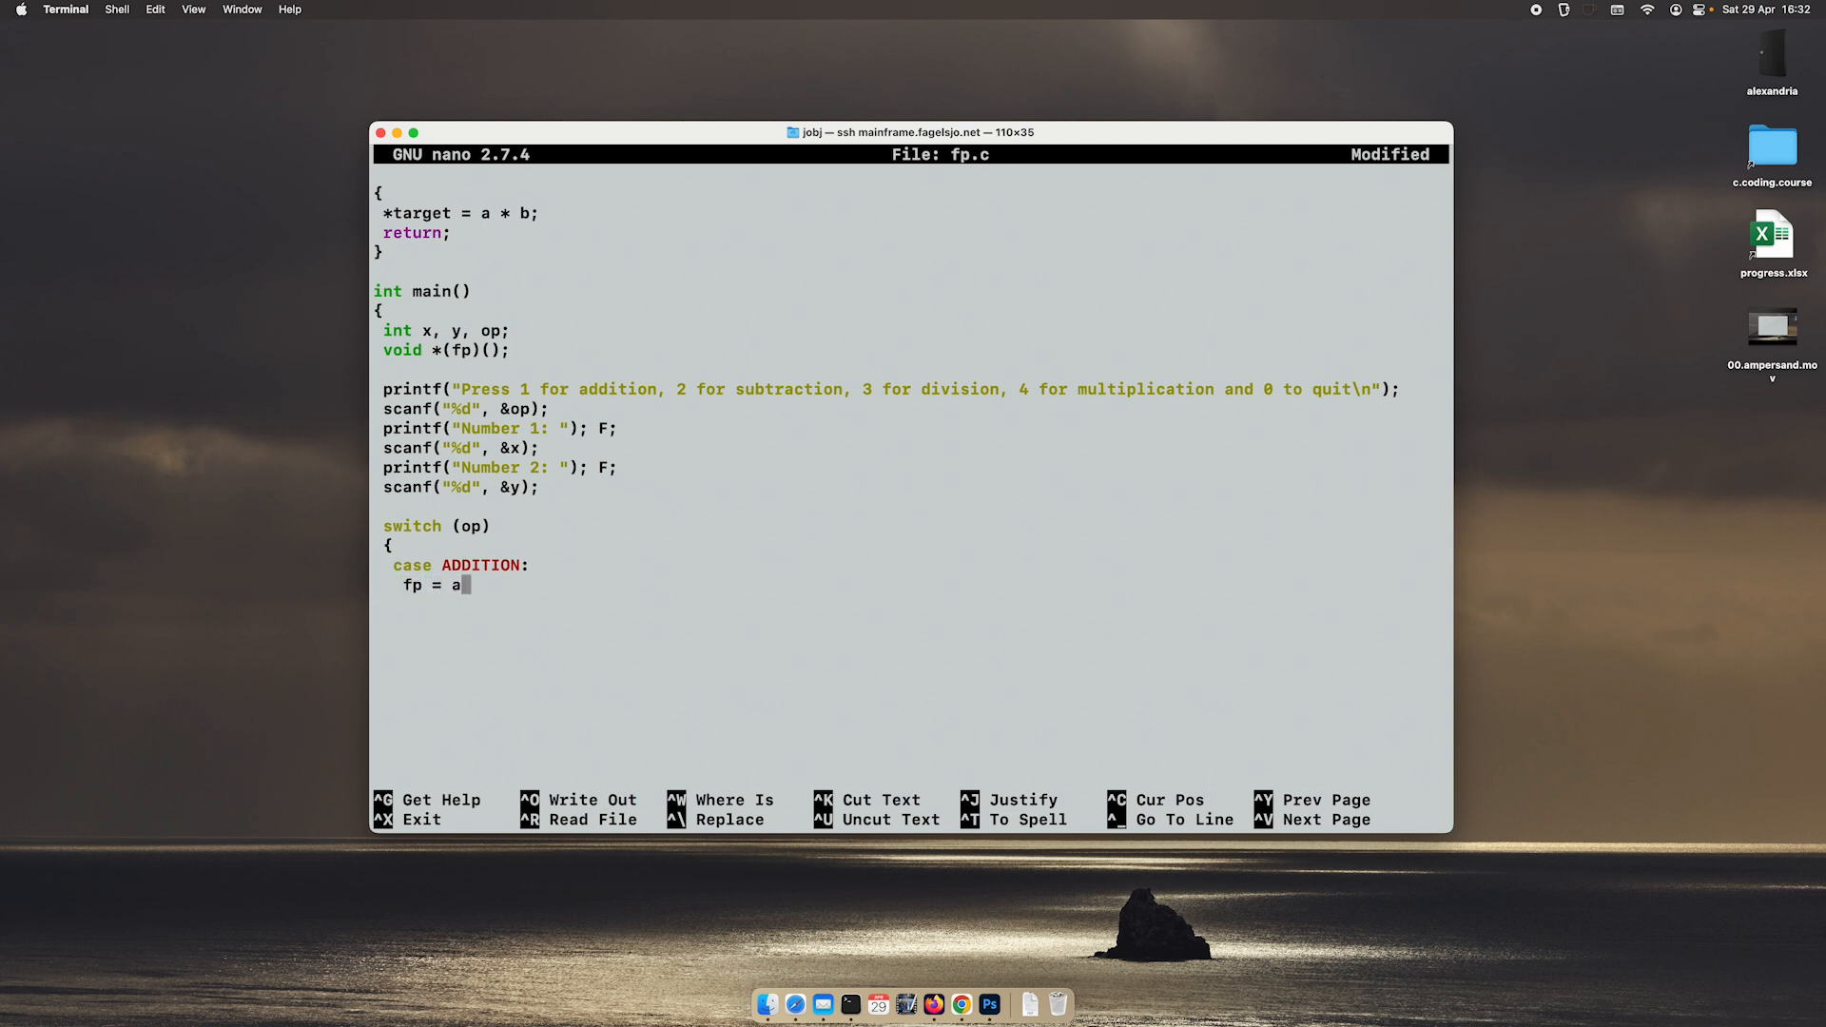
{"action": "type", "text": "ddition;"}
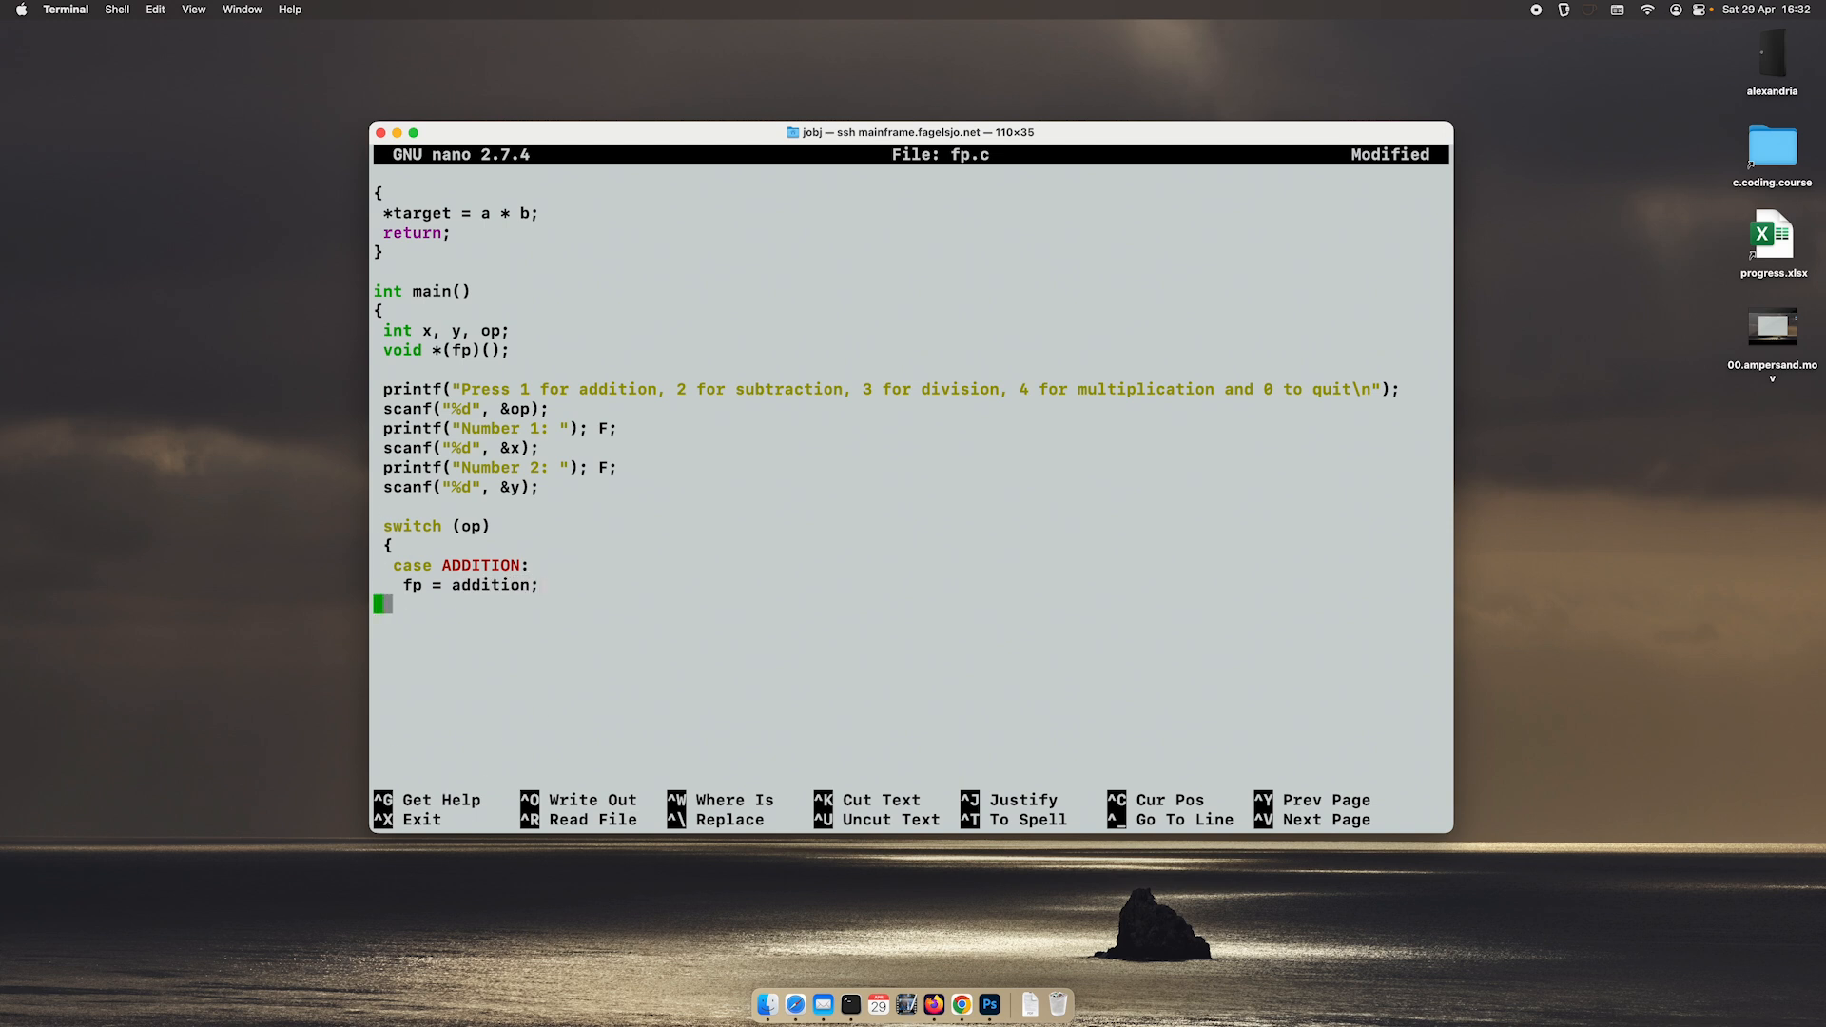
{"action": "type", "text": "break;"}
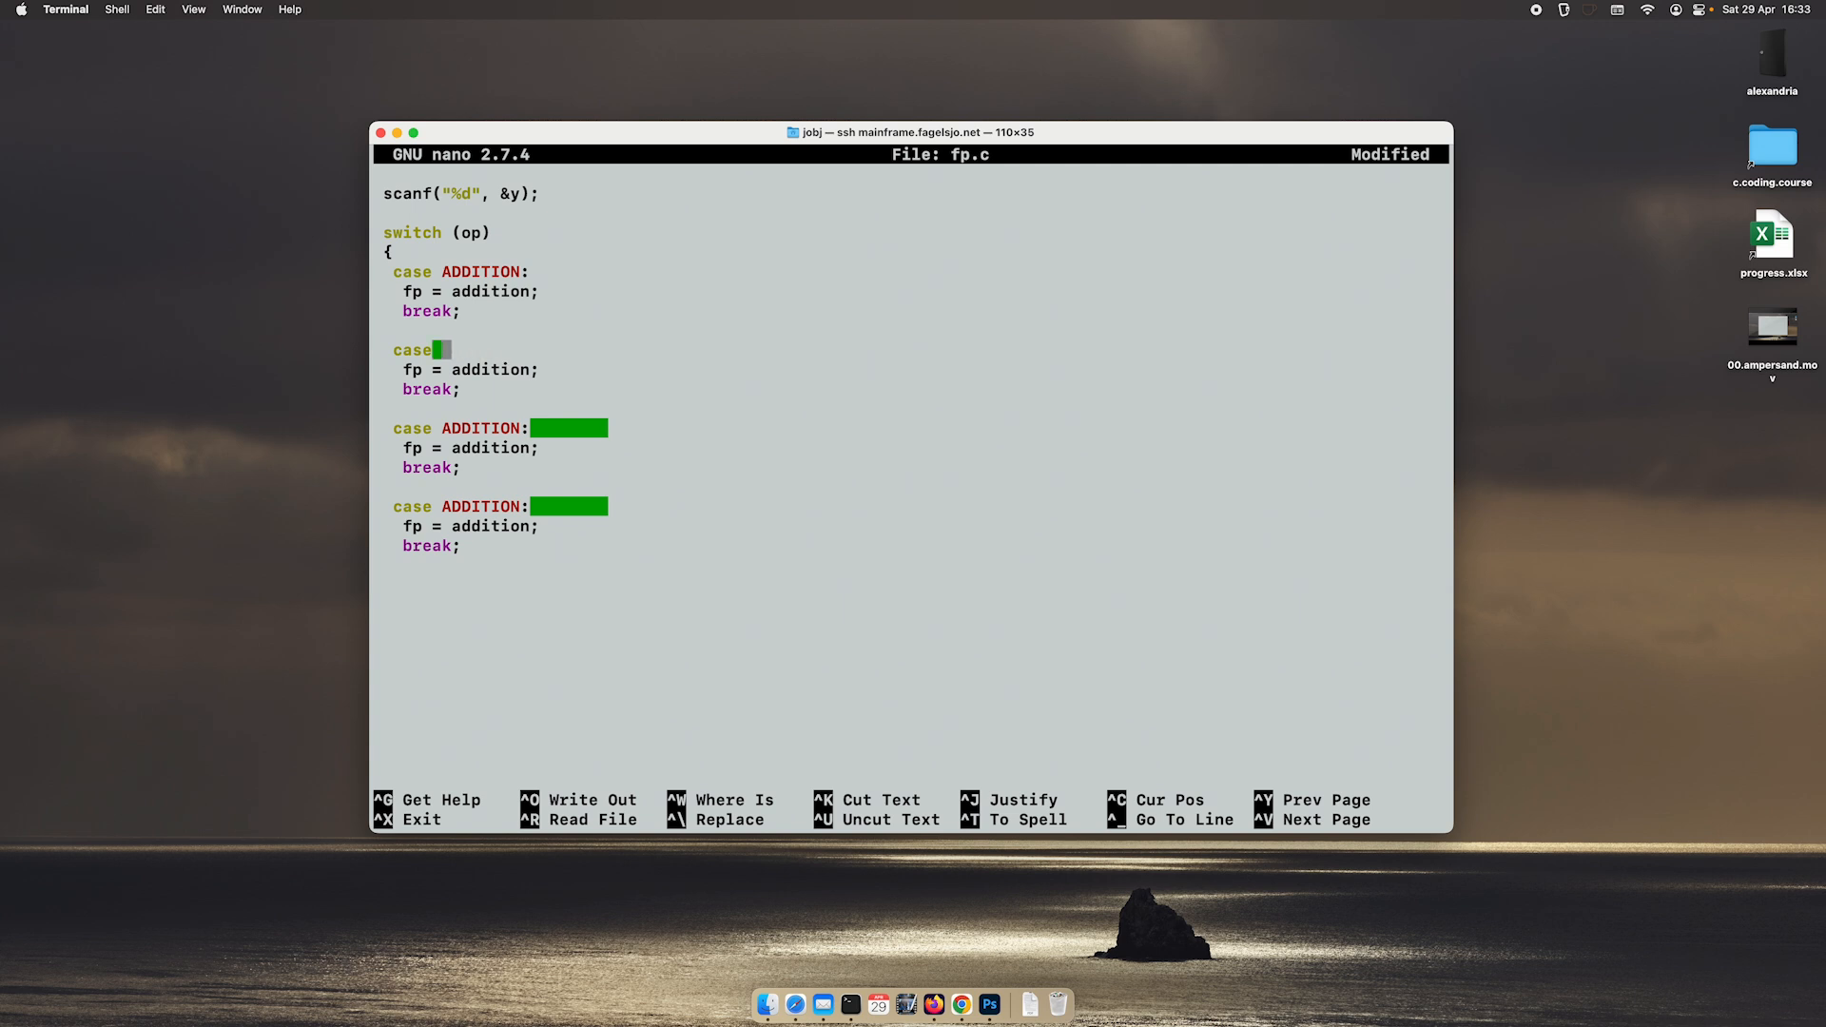
Step: Edit the pasted copies into SUBTRACTION → subtraction and DIVISION → division cases
{"action": "type", "text": "SUBTRA"}
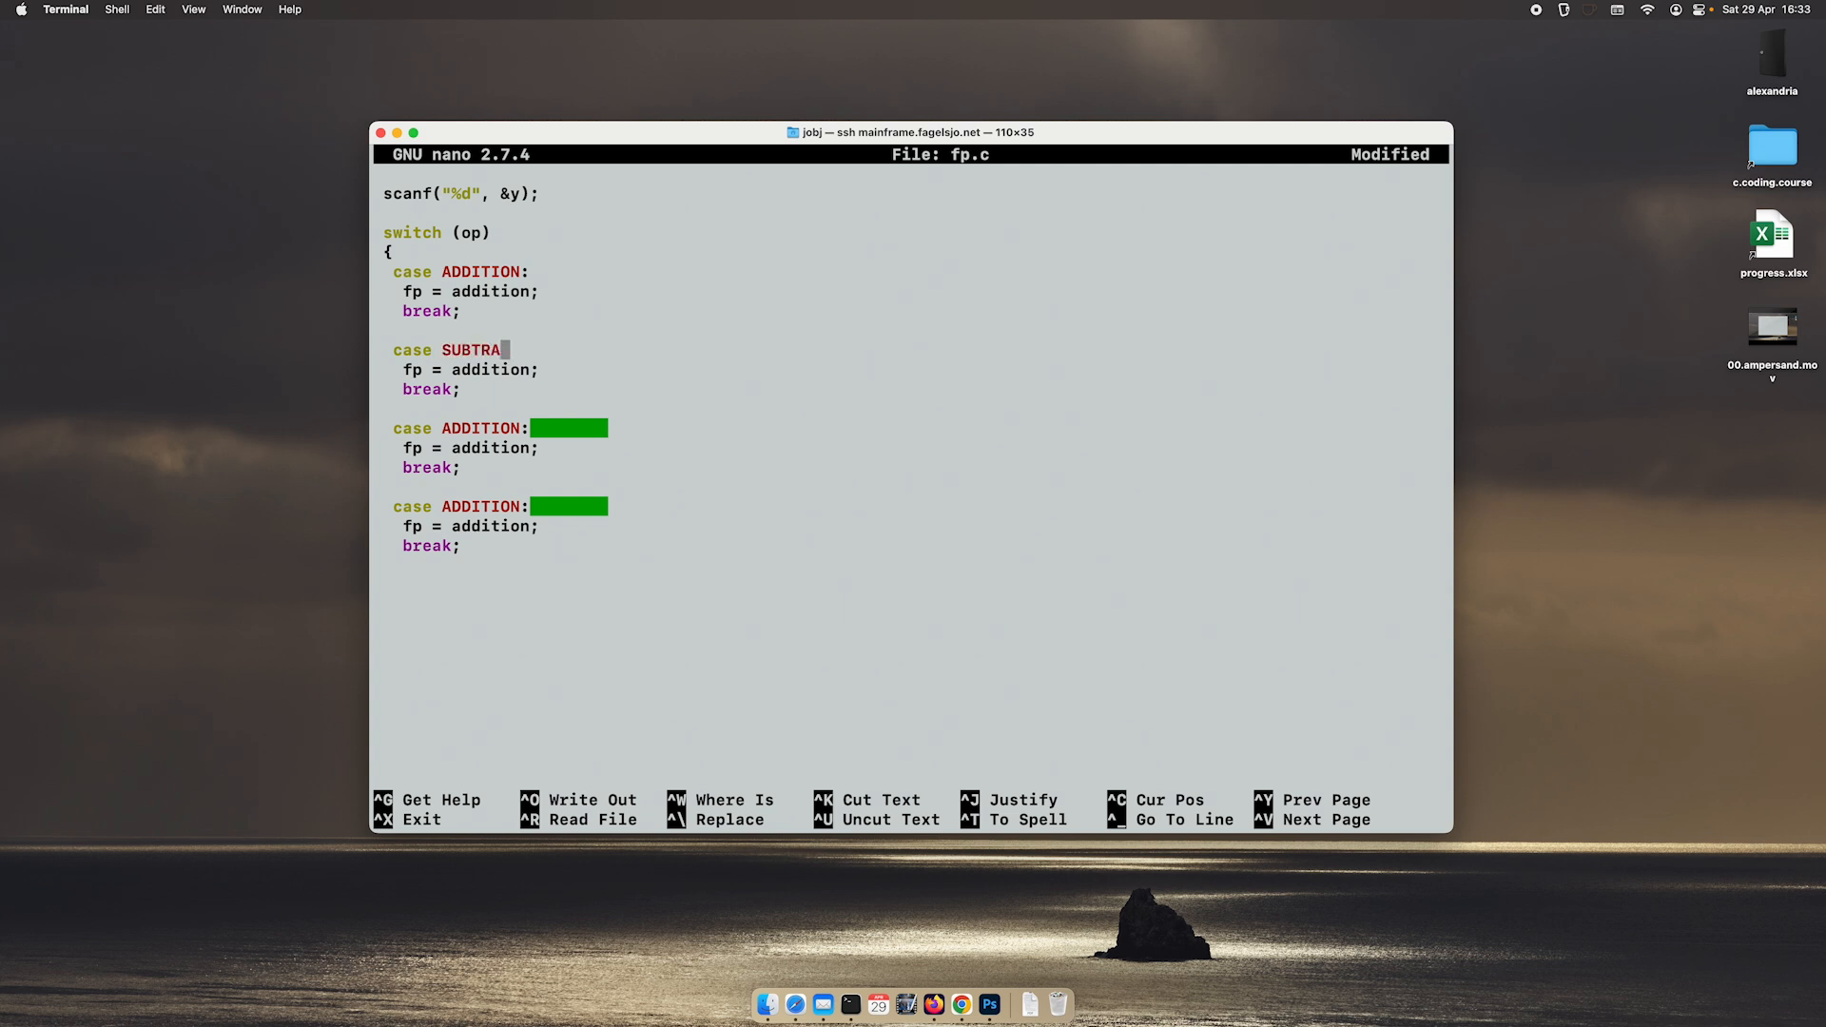
{"action": "type", "text": "CTION:"}
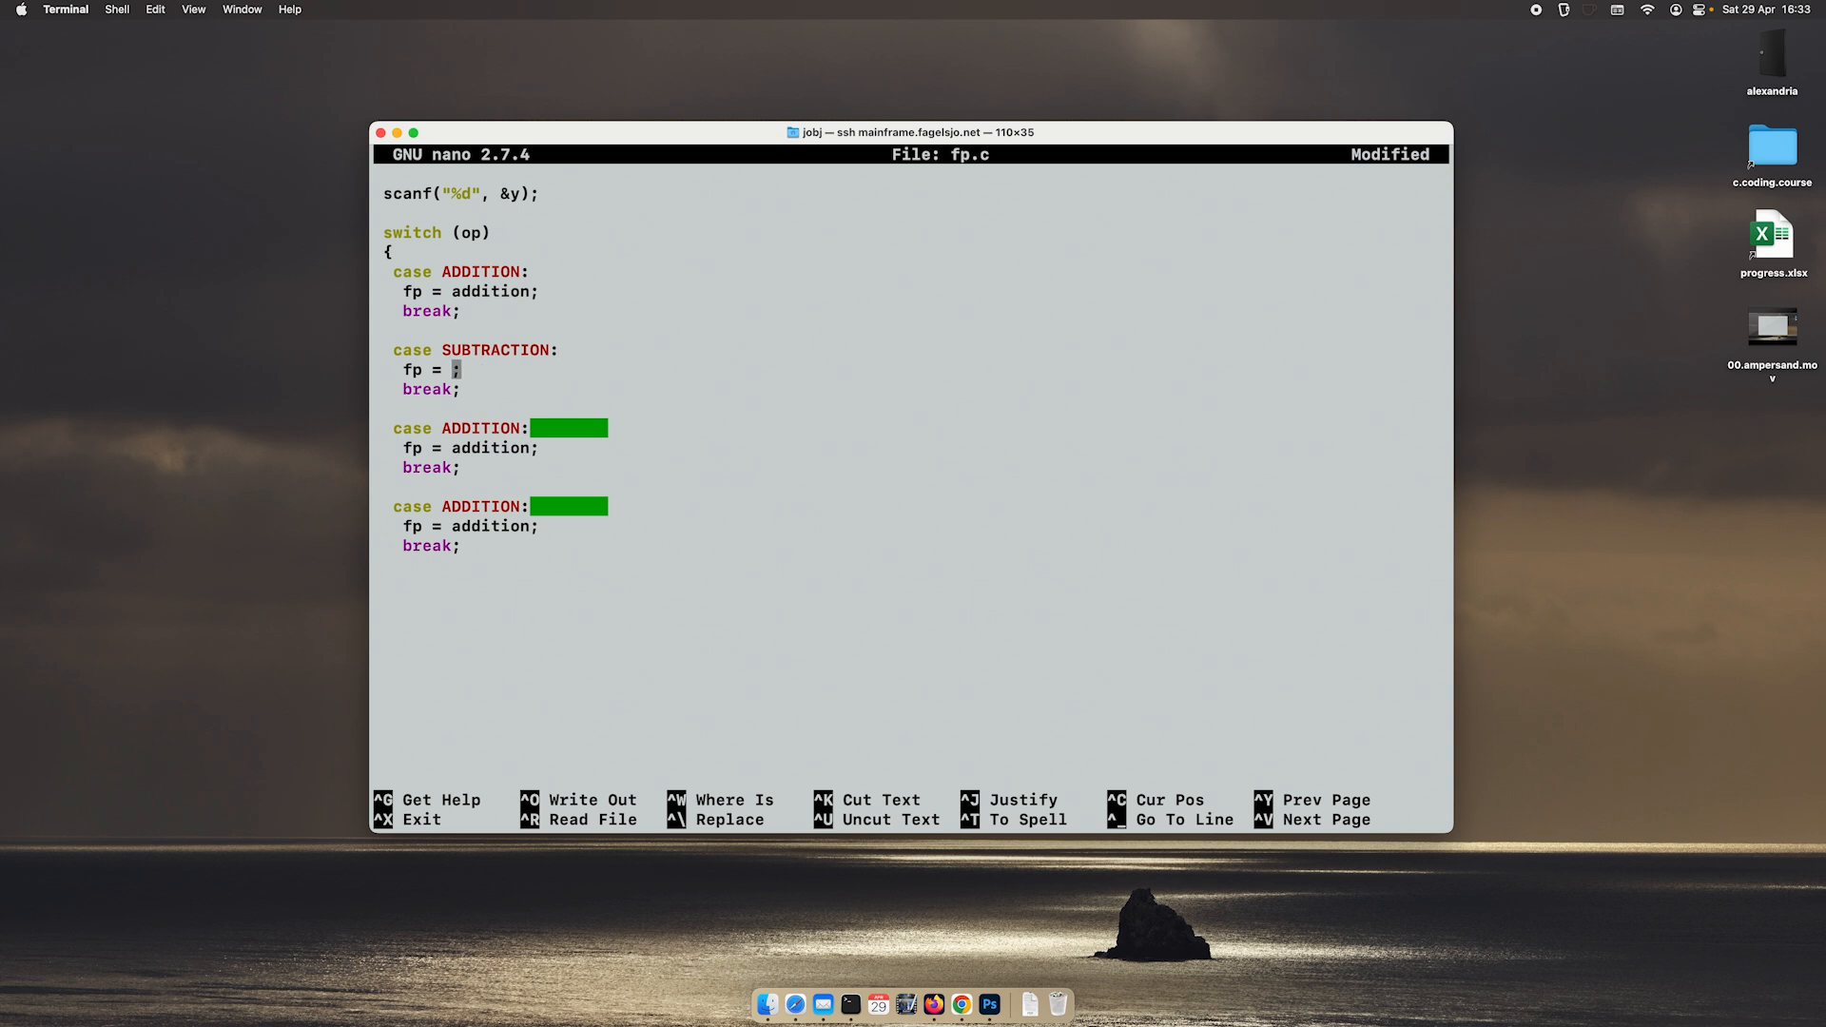
{"action": "type", "text": "subtraction"}
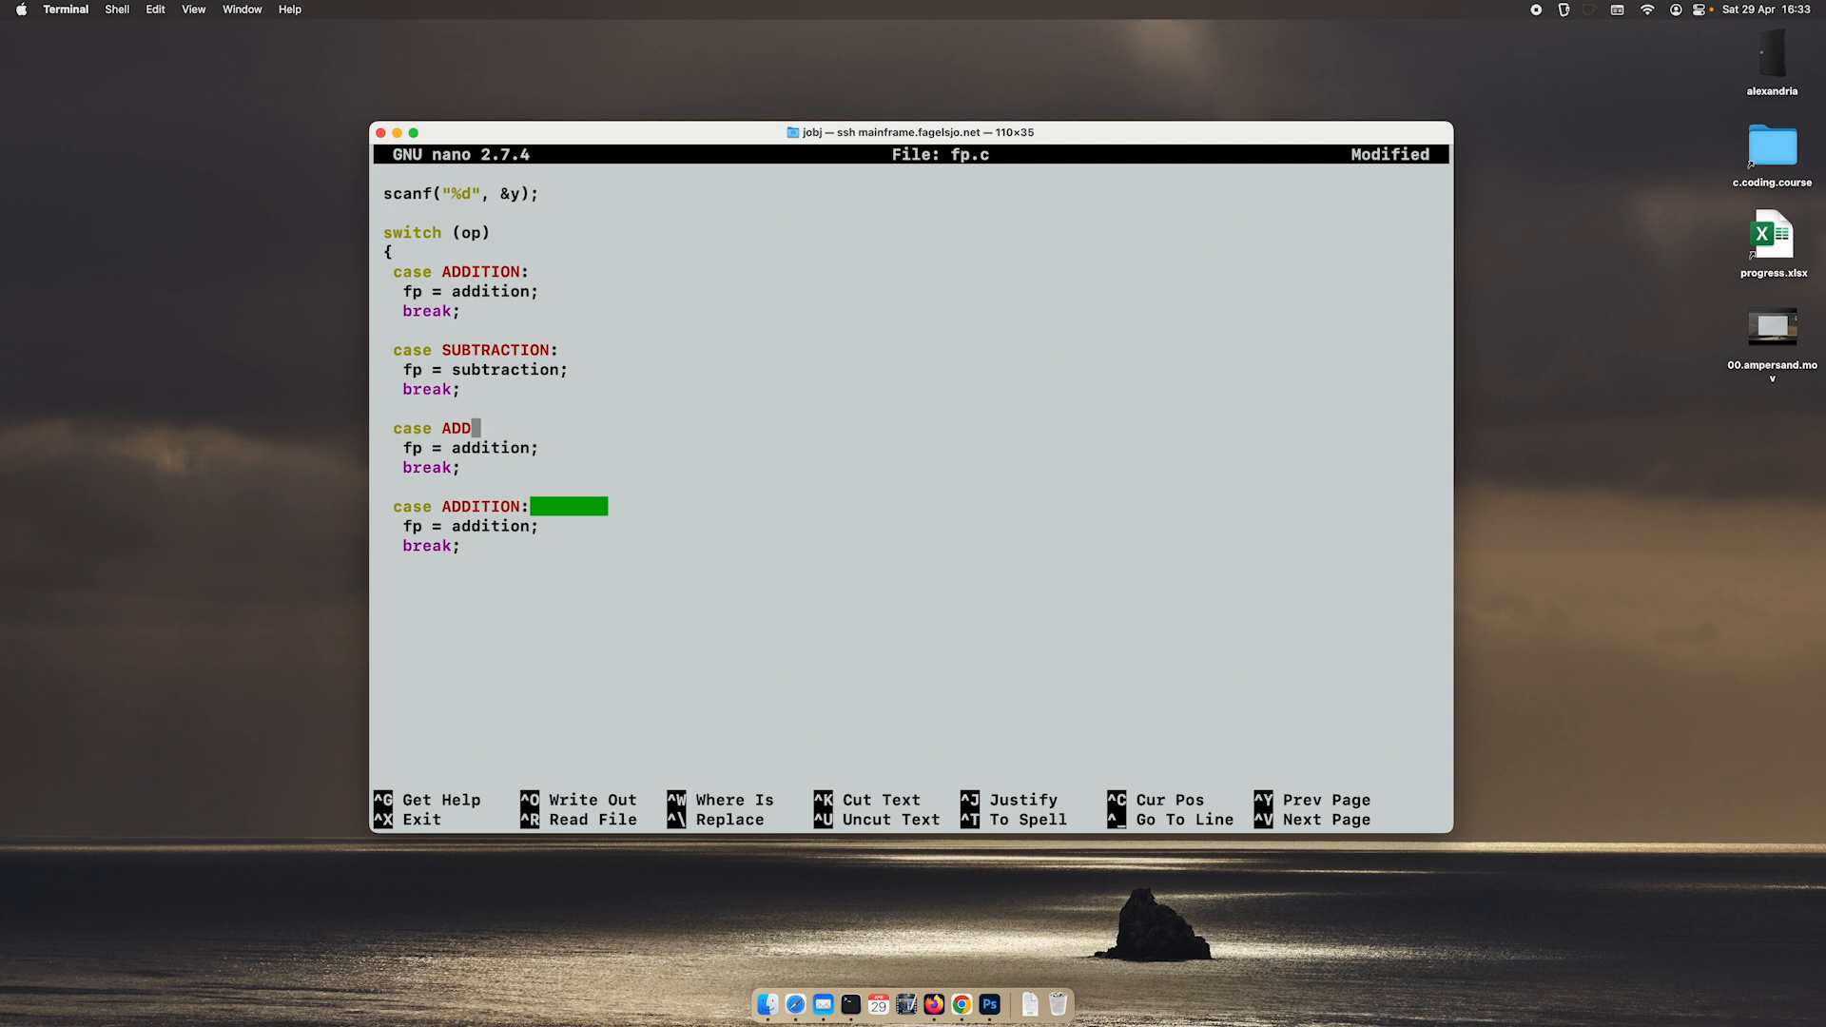
{"action": "type", "text": "DIVISION:"}
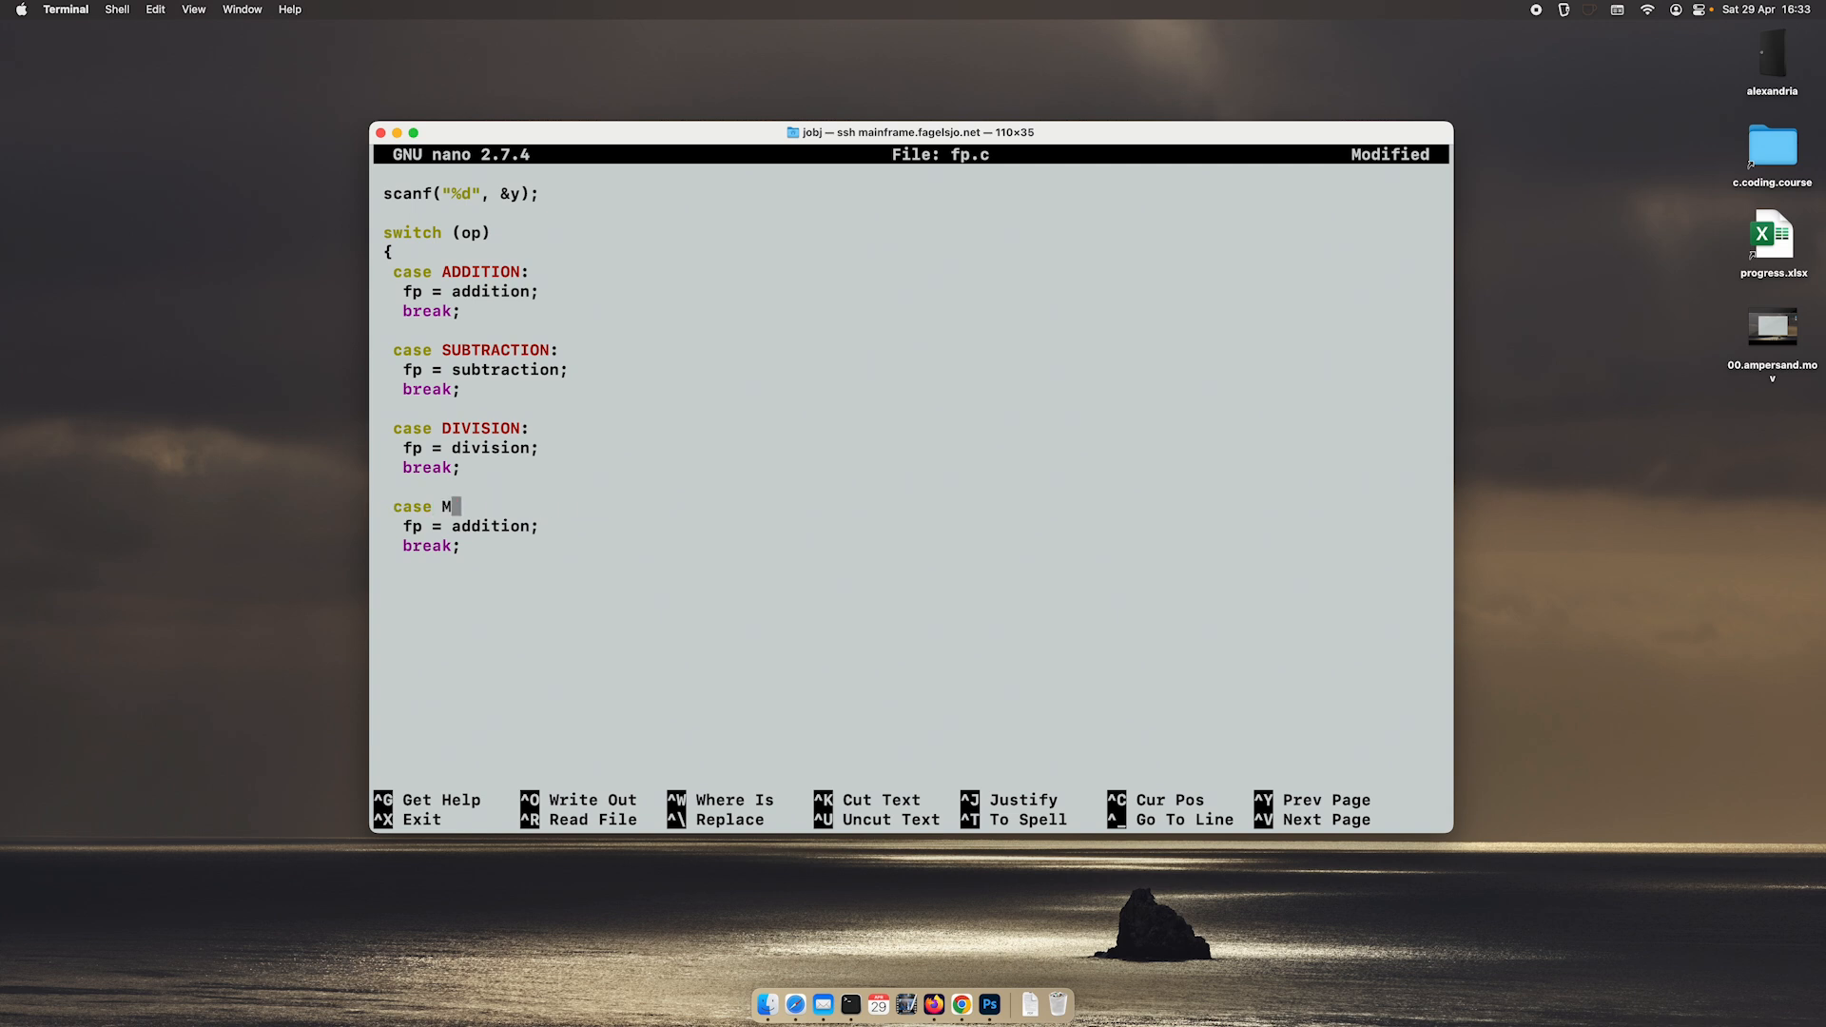
Step: Edit the last copy into the MULTIPLICATION case assigning fp = multiplication
{"action": "type", "text": "ULTIP"}
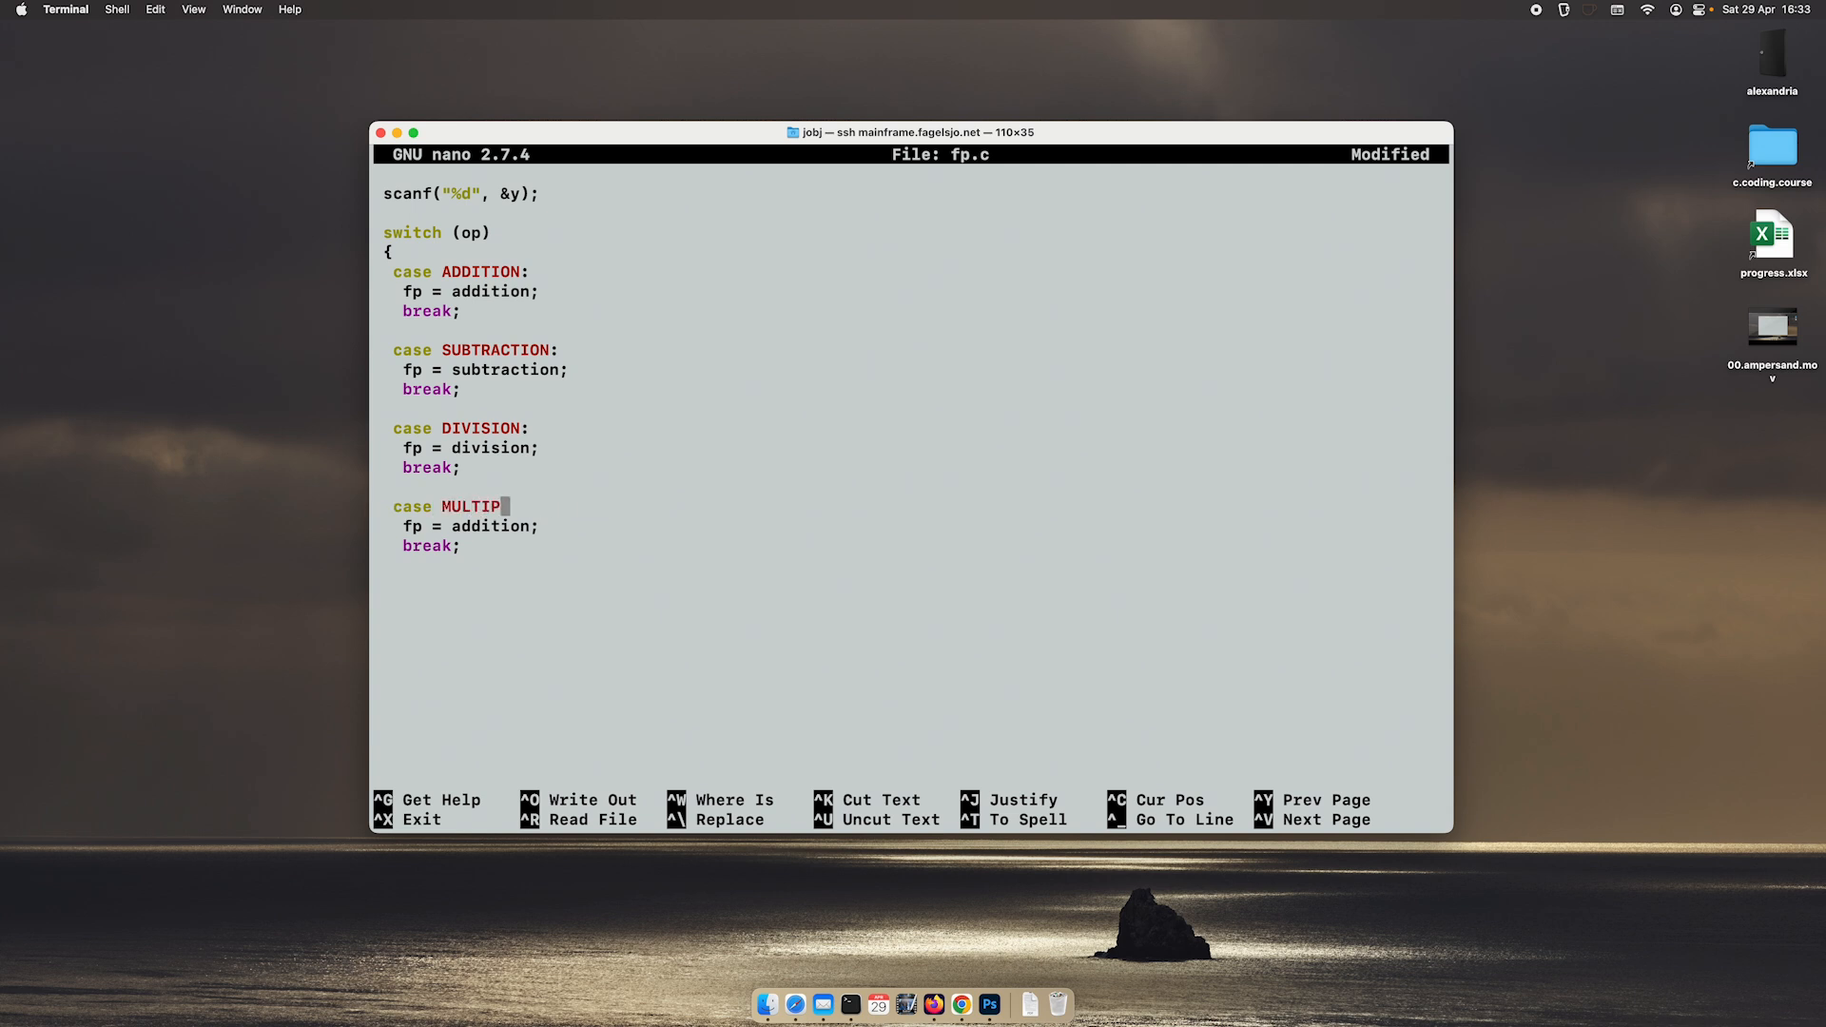
{"action": "type", "text": "LICATION:"}
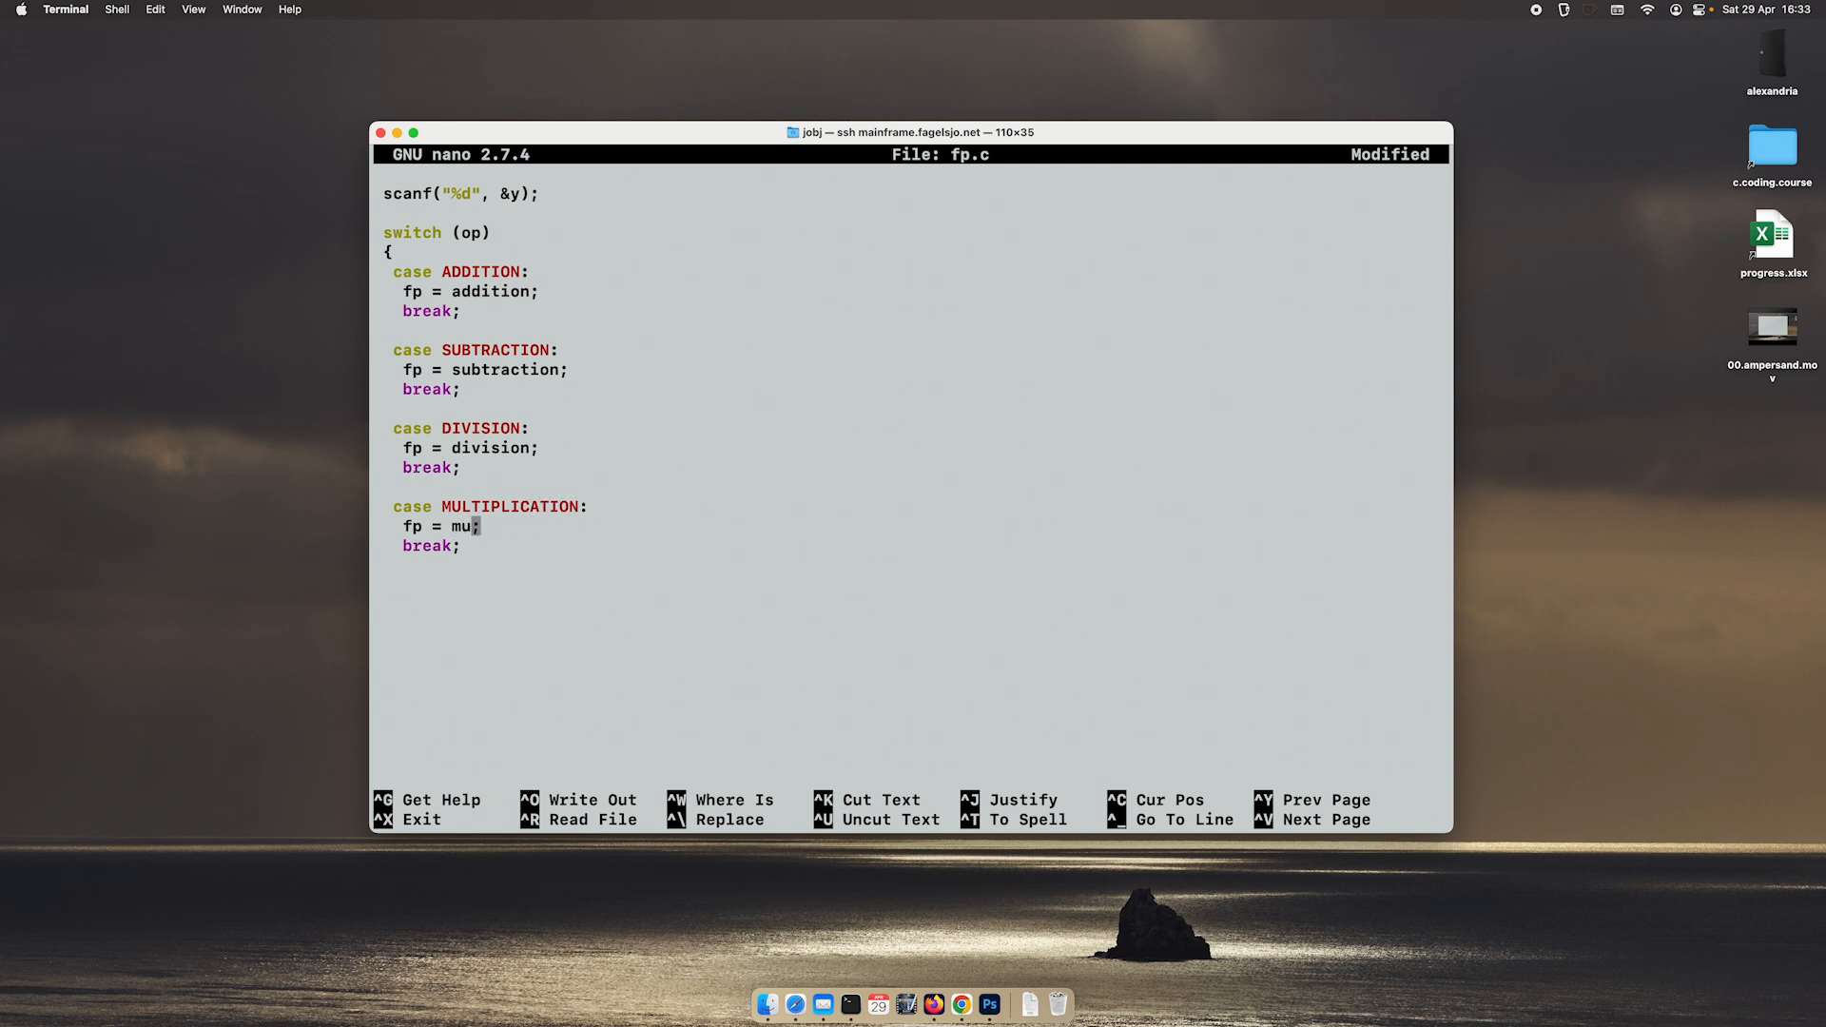
{"action": "type", "text": "tip"}
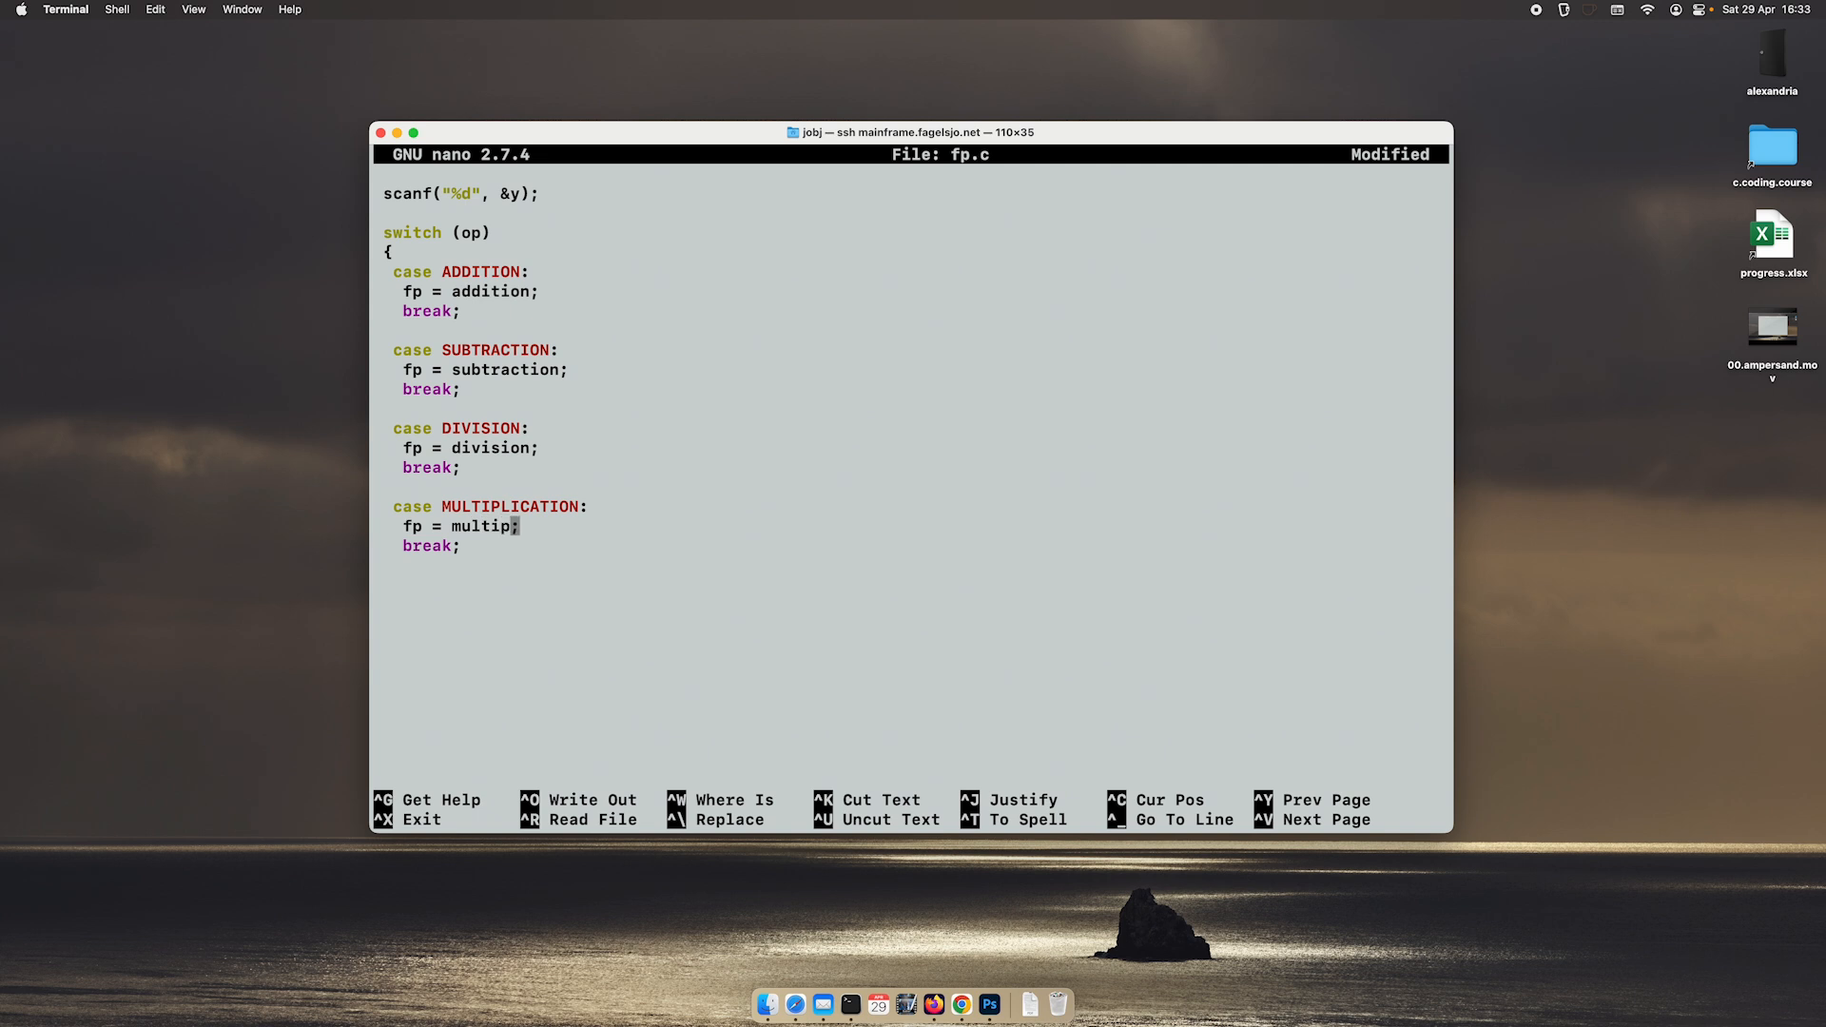
{"action": "type", "text": "li"}
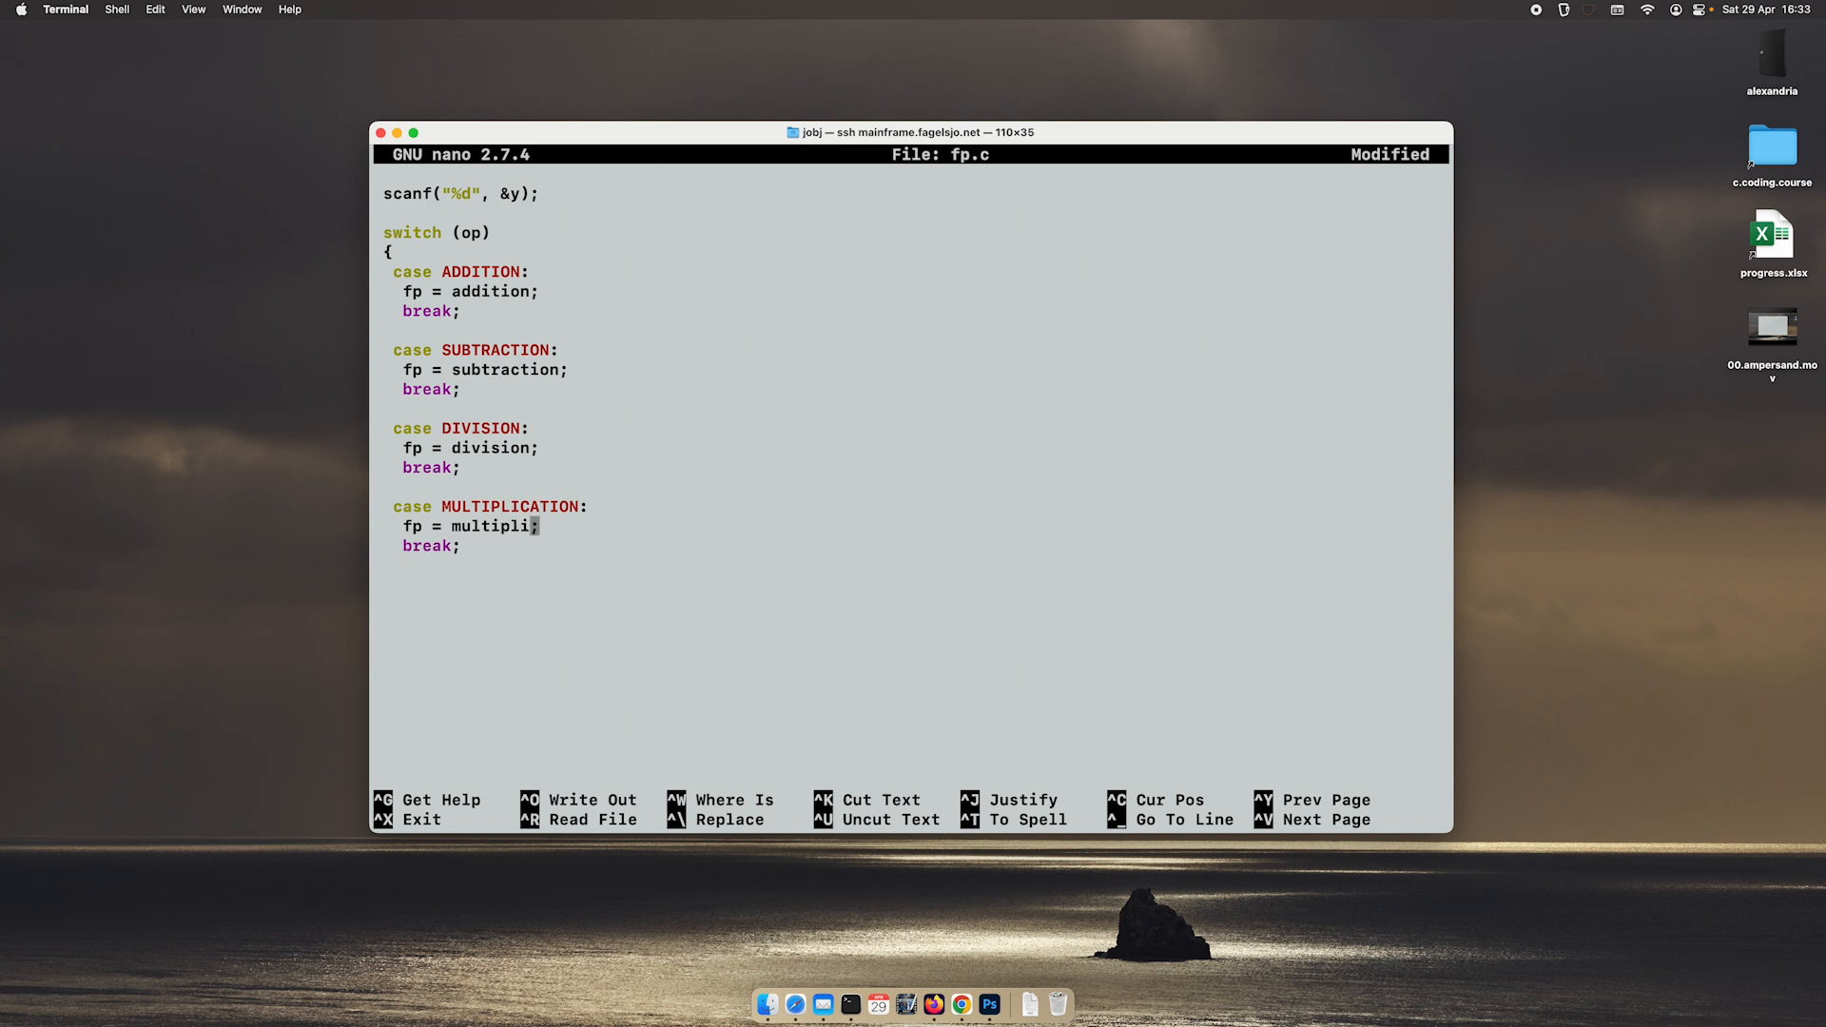
{"action": "type", "text": "cation"}
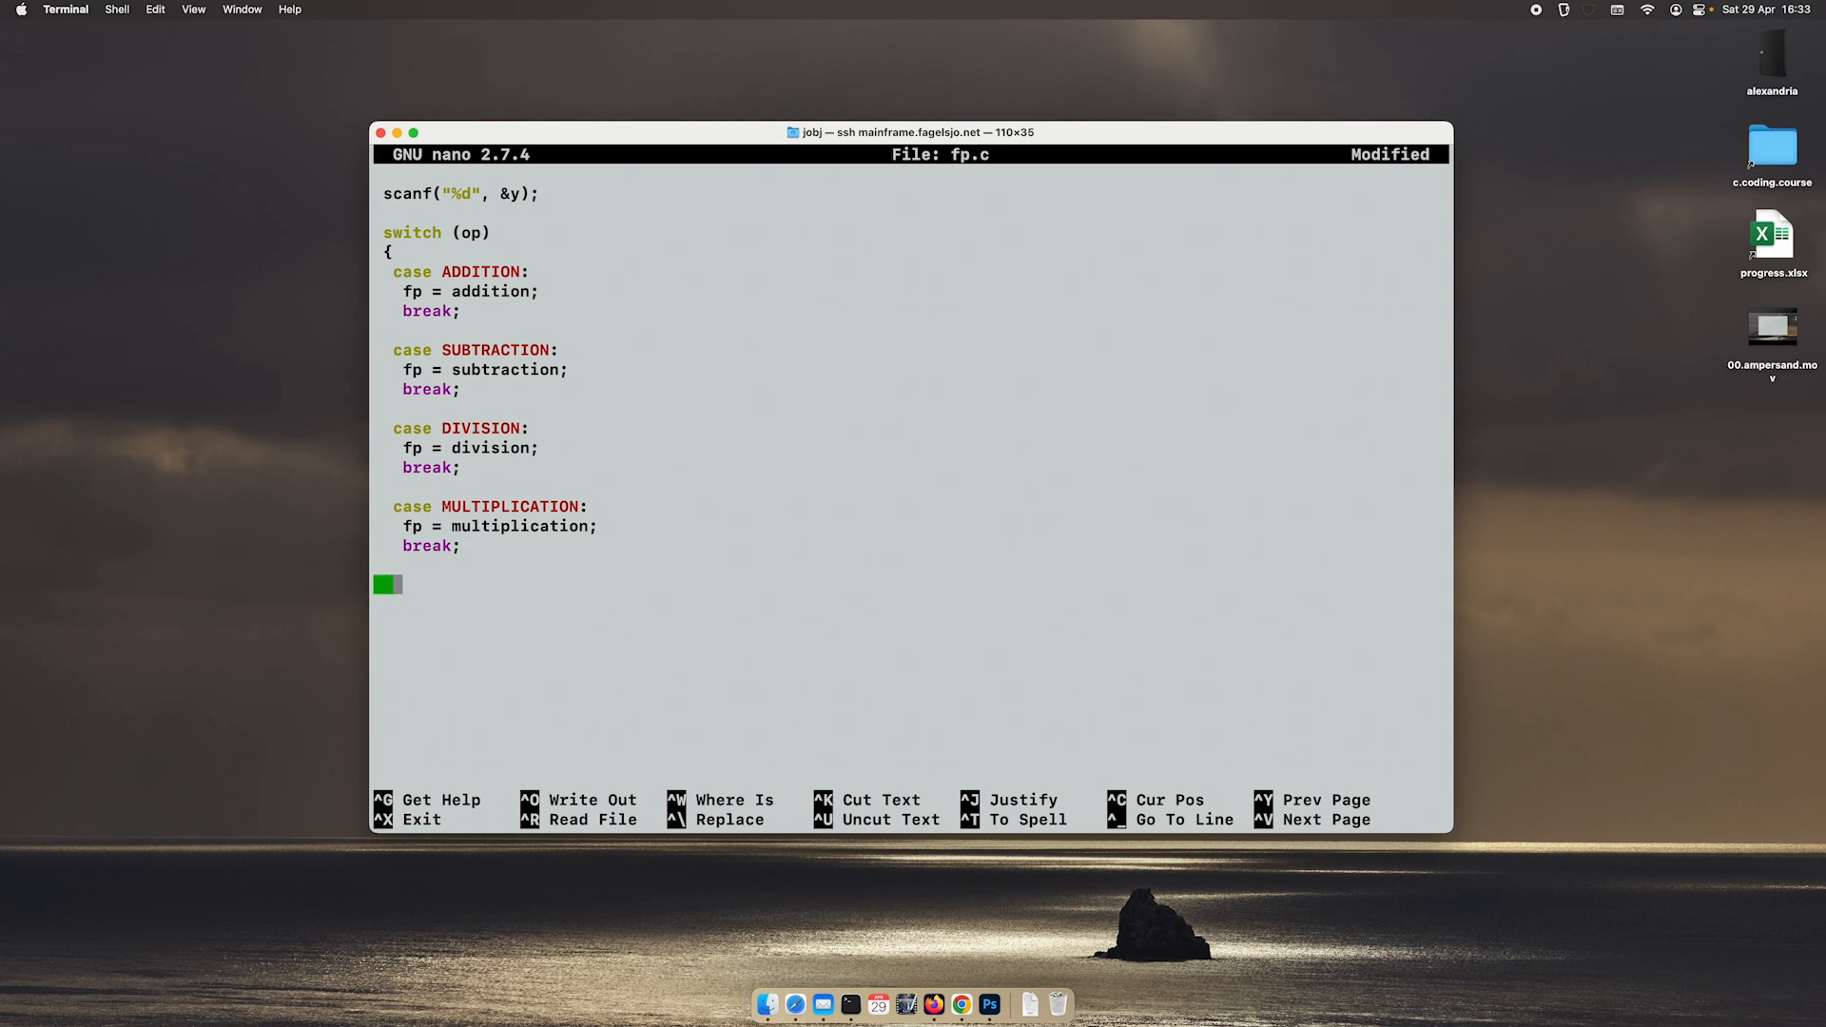
Step: Add a default: branch that returns 0 after the four switch cases
{"action": "type", "text": "default:"}
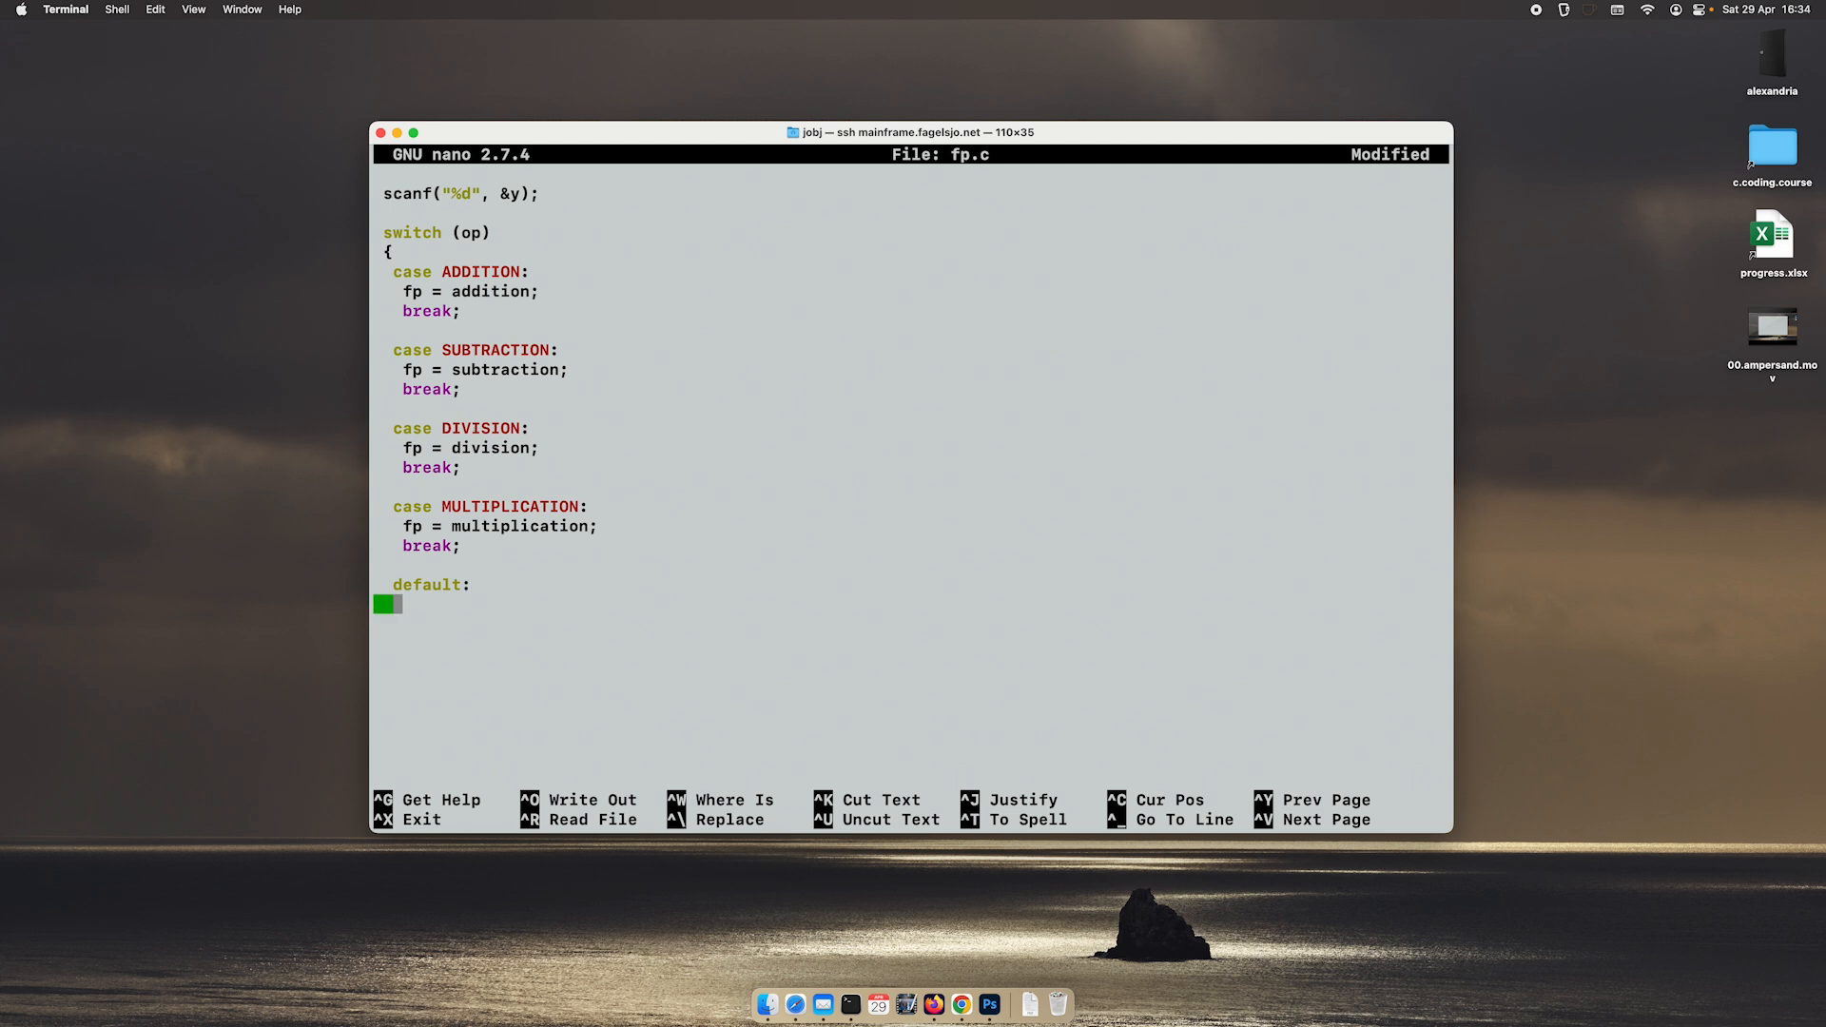
{"action": "type", "text": "return 9"}
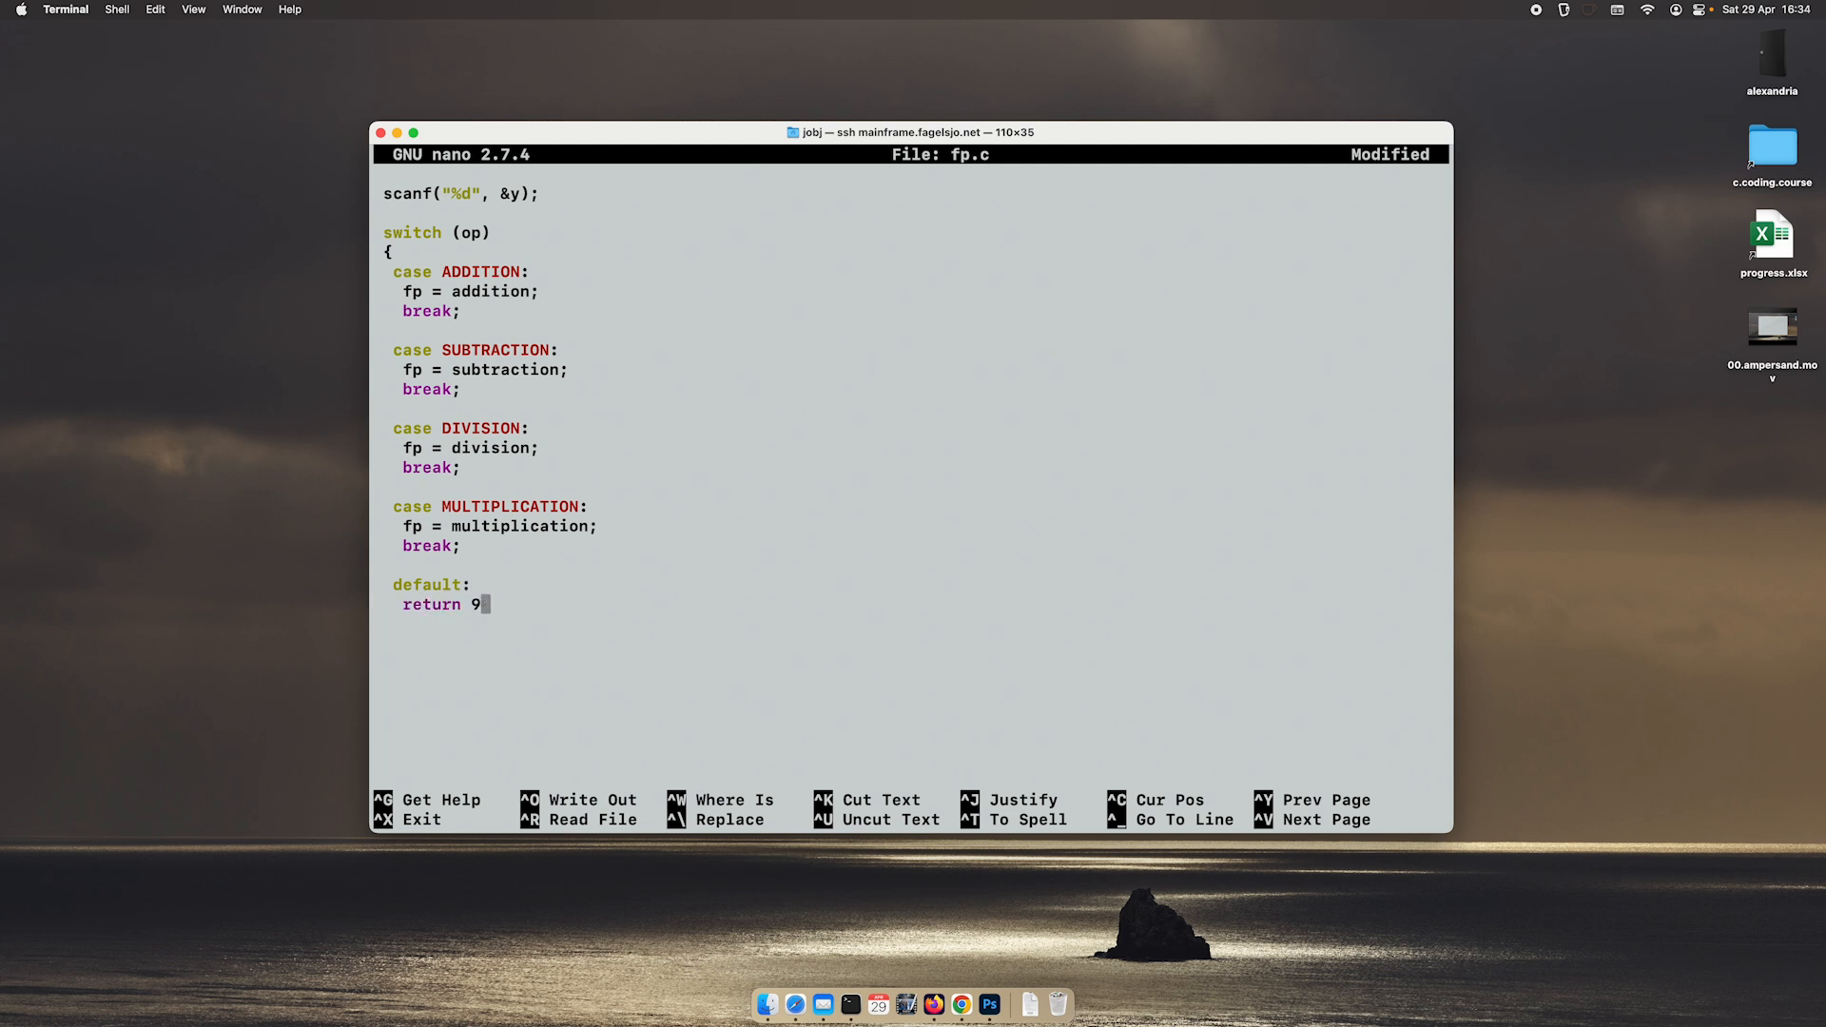
{"action": "type", "text": "0;"}
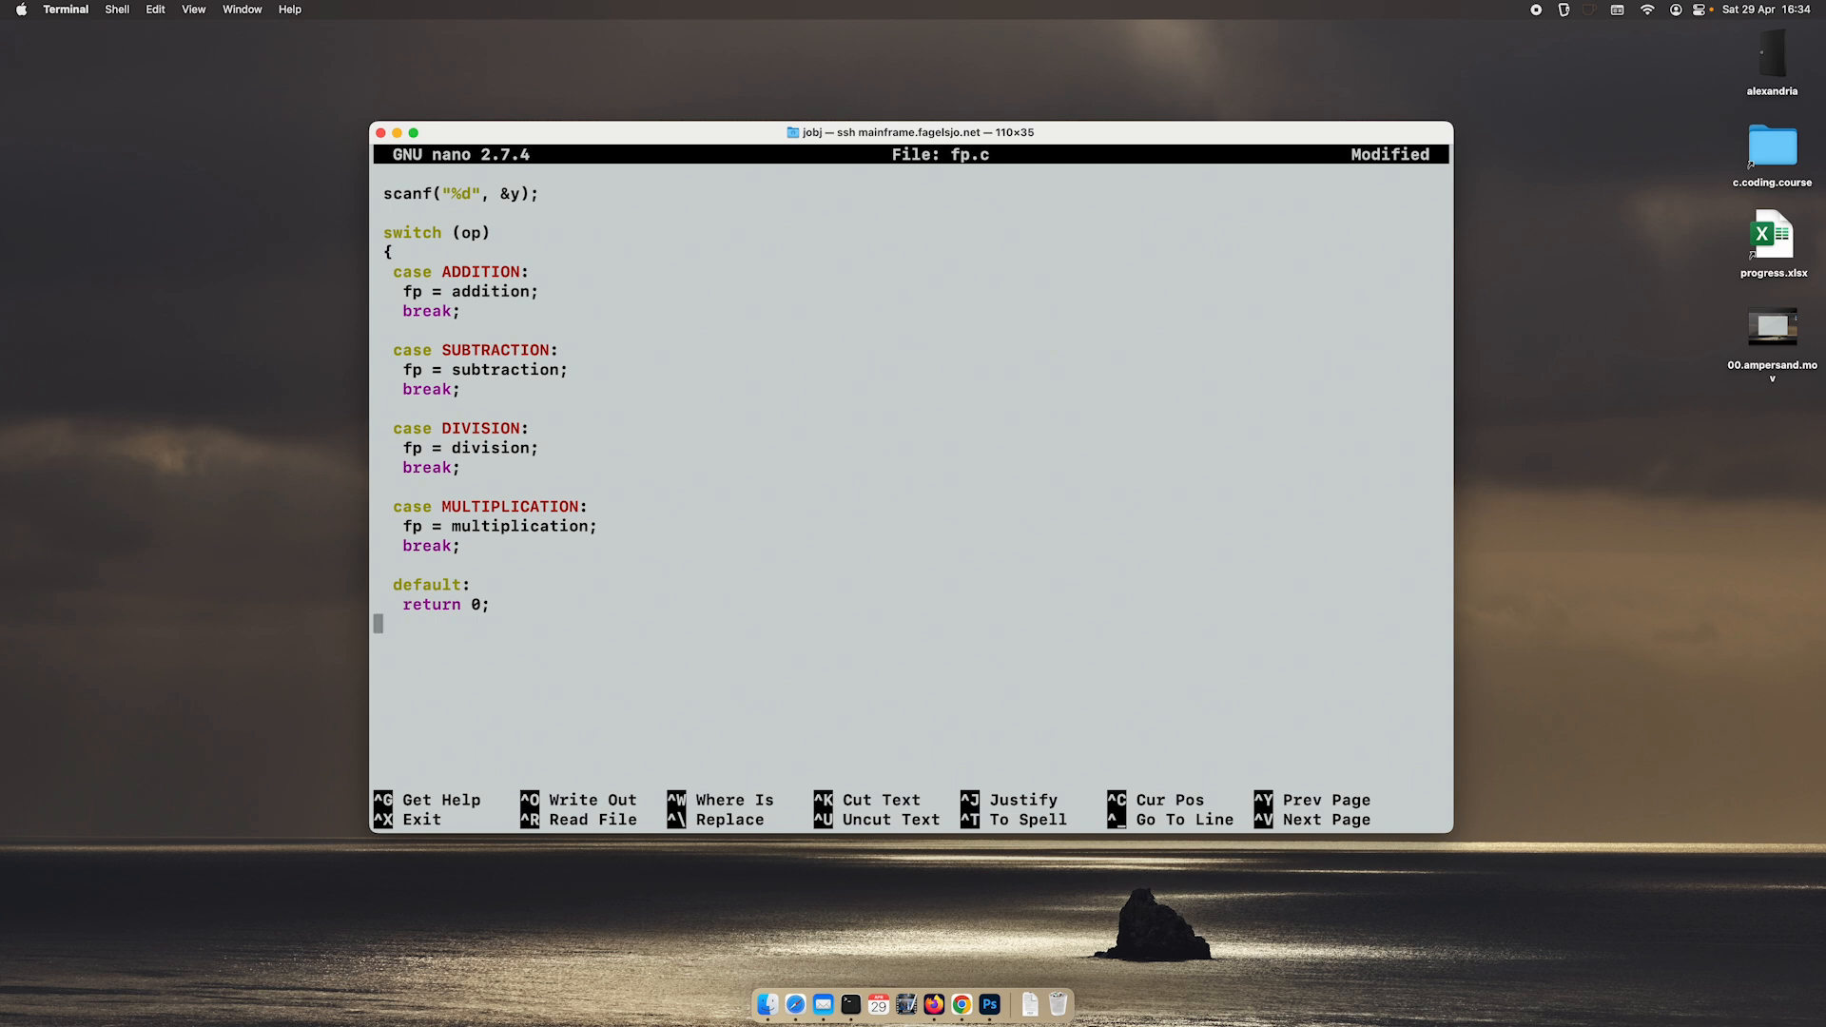
{"action": "key", "text": "ctrl+x"}
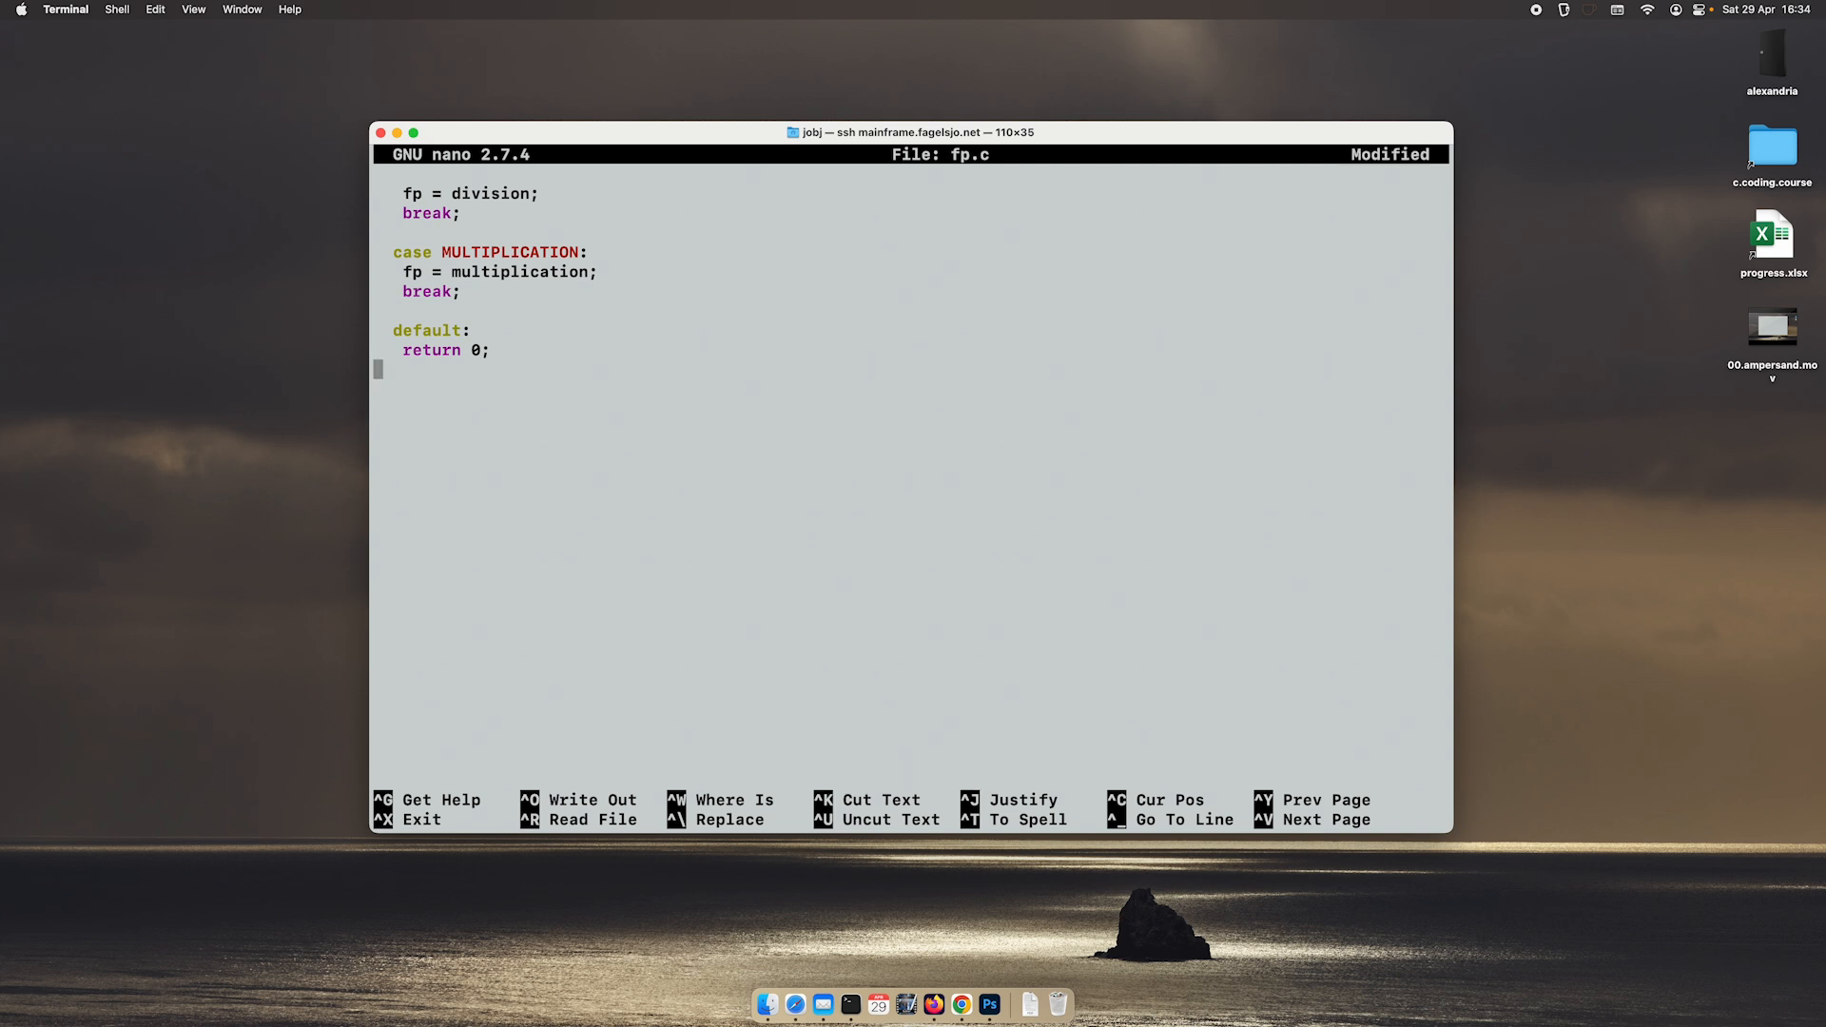
Step: Close the switch with a brace and add an unfinished *( fp() ); call below it
{"action": "type", "text": "}"}
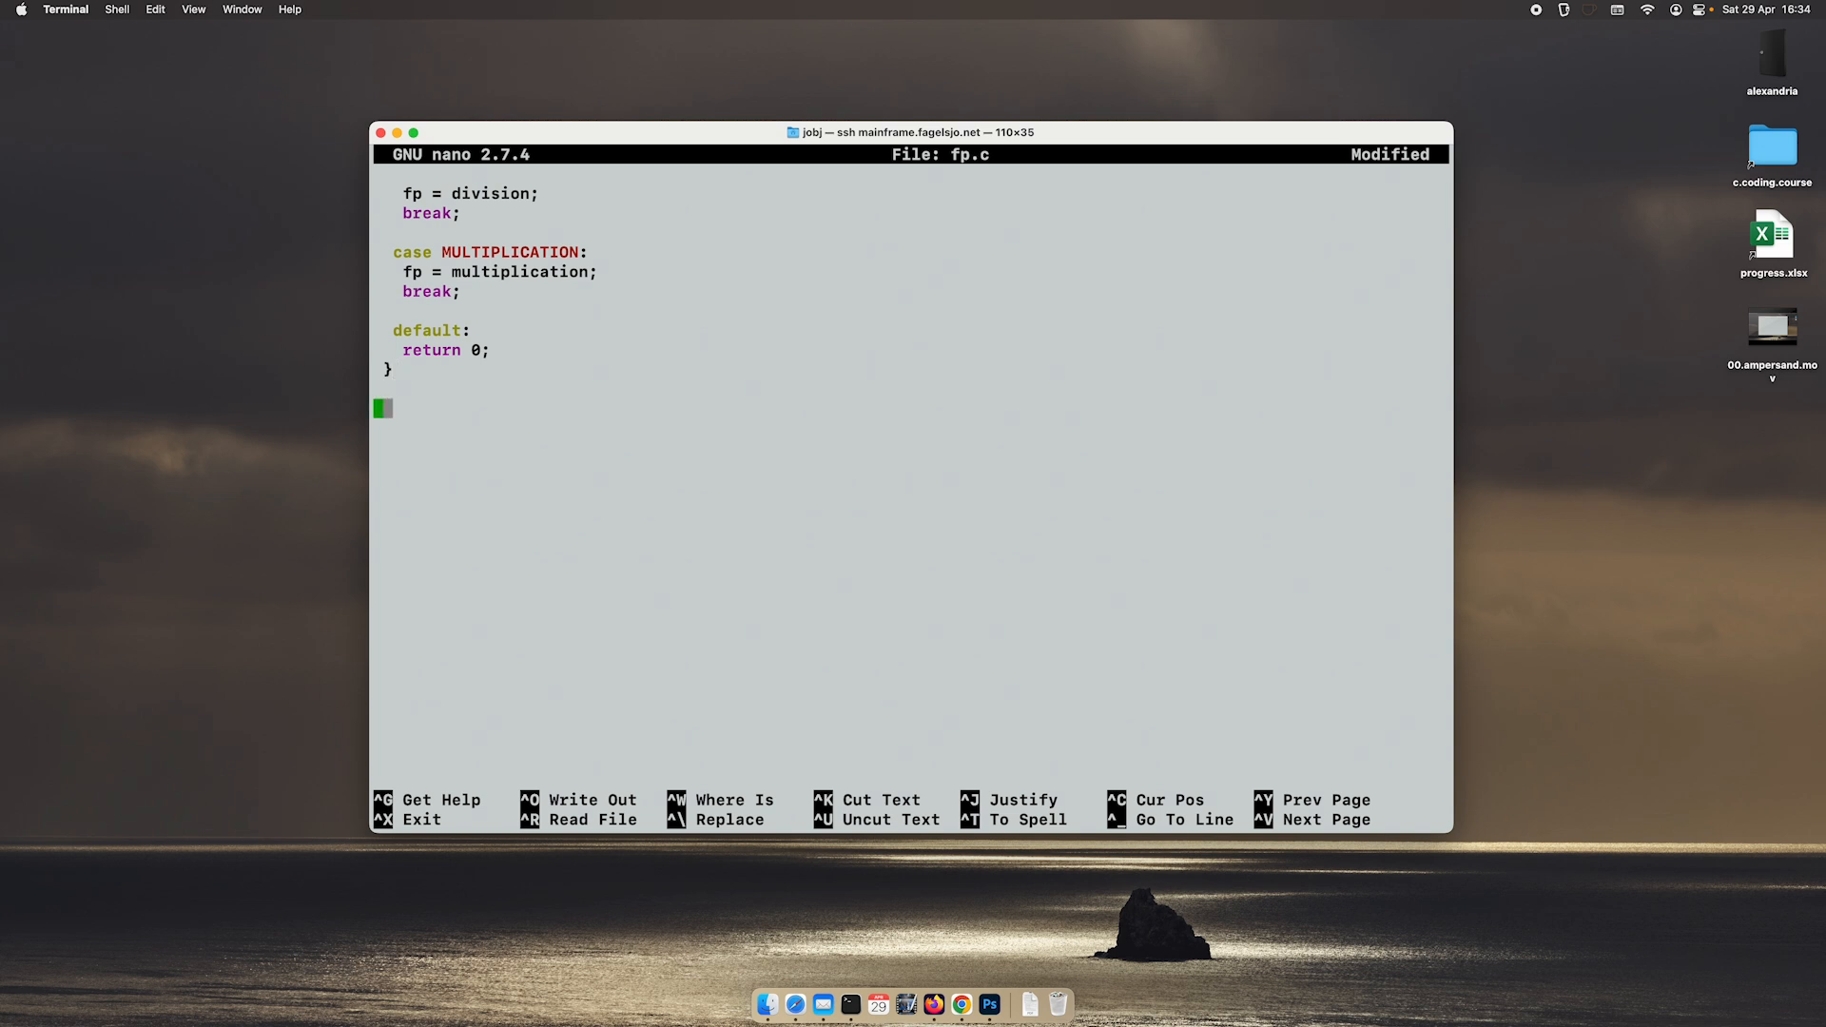
{"action": "type", "text": "fp"}
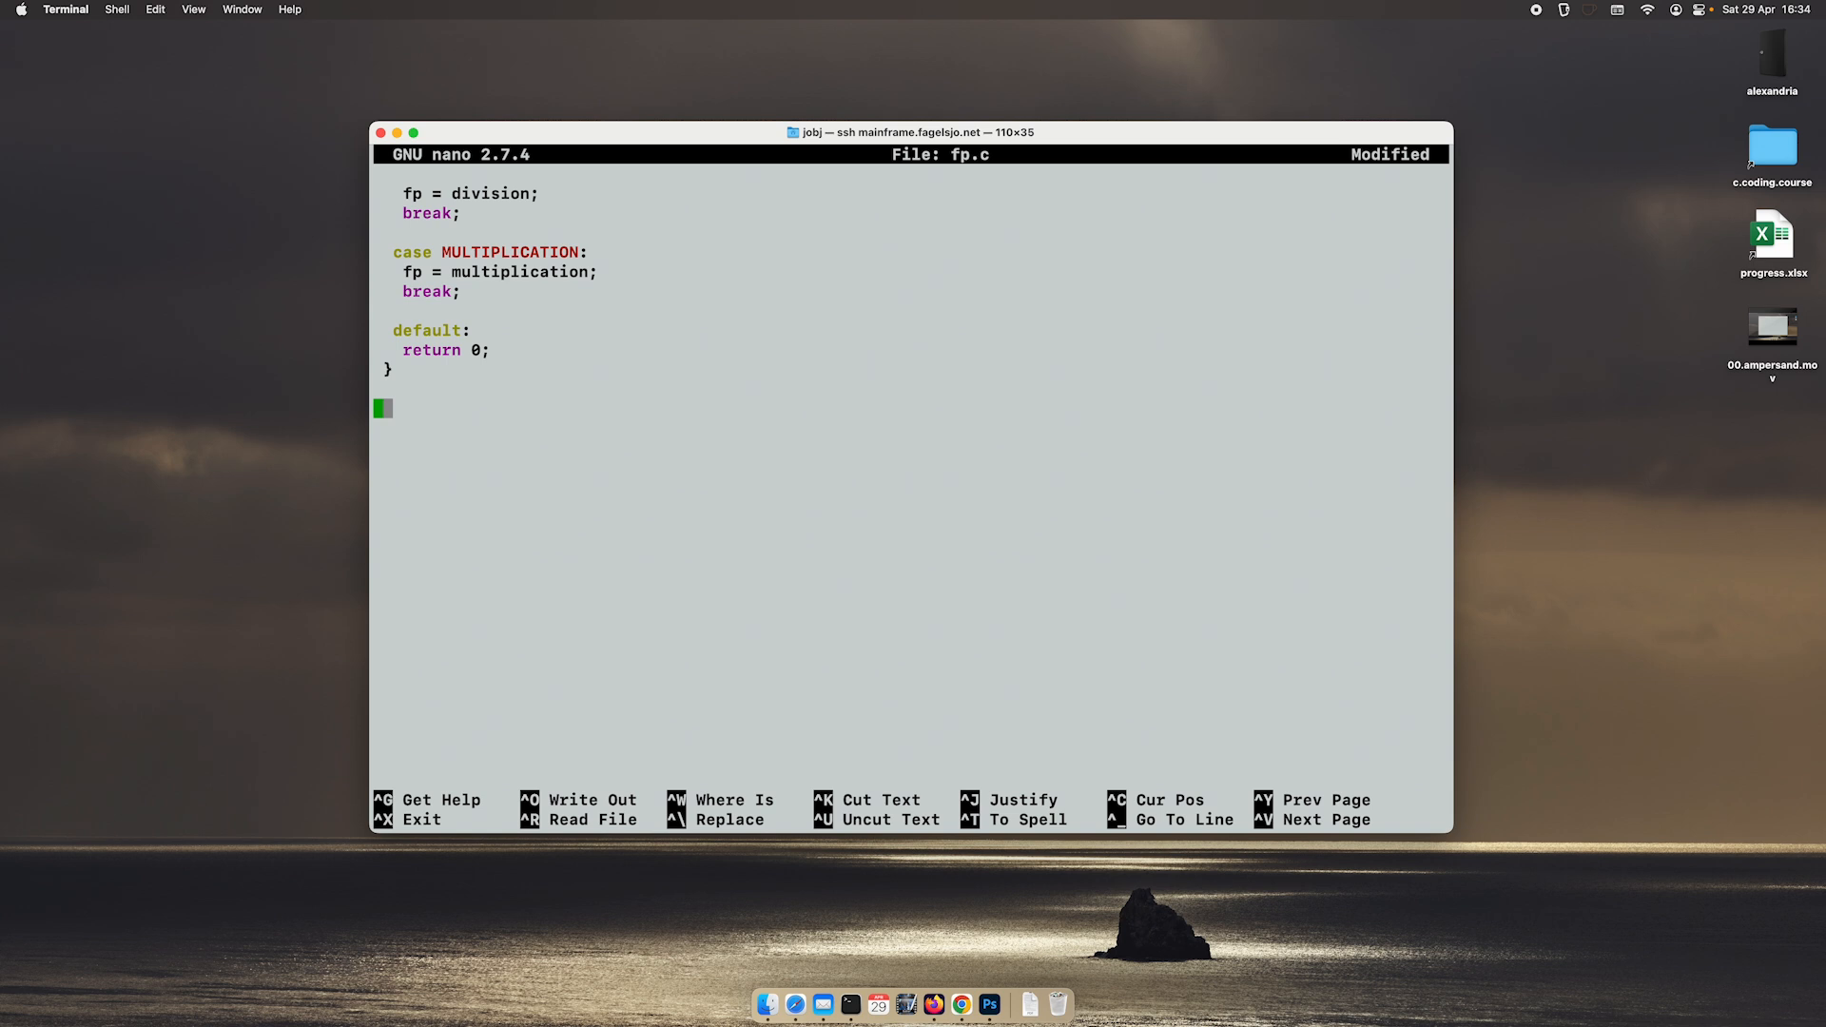
{"action": "type", "text": "*"}
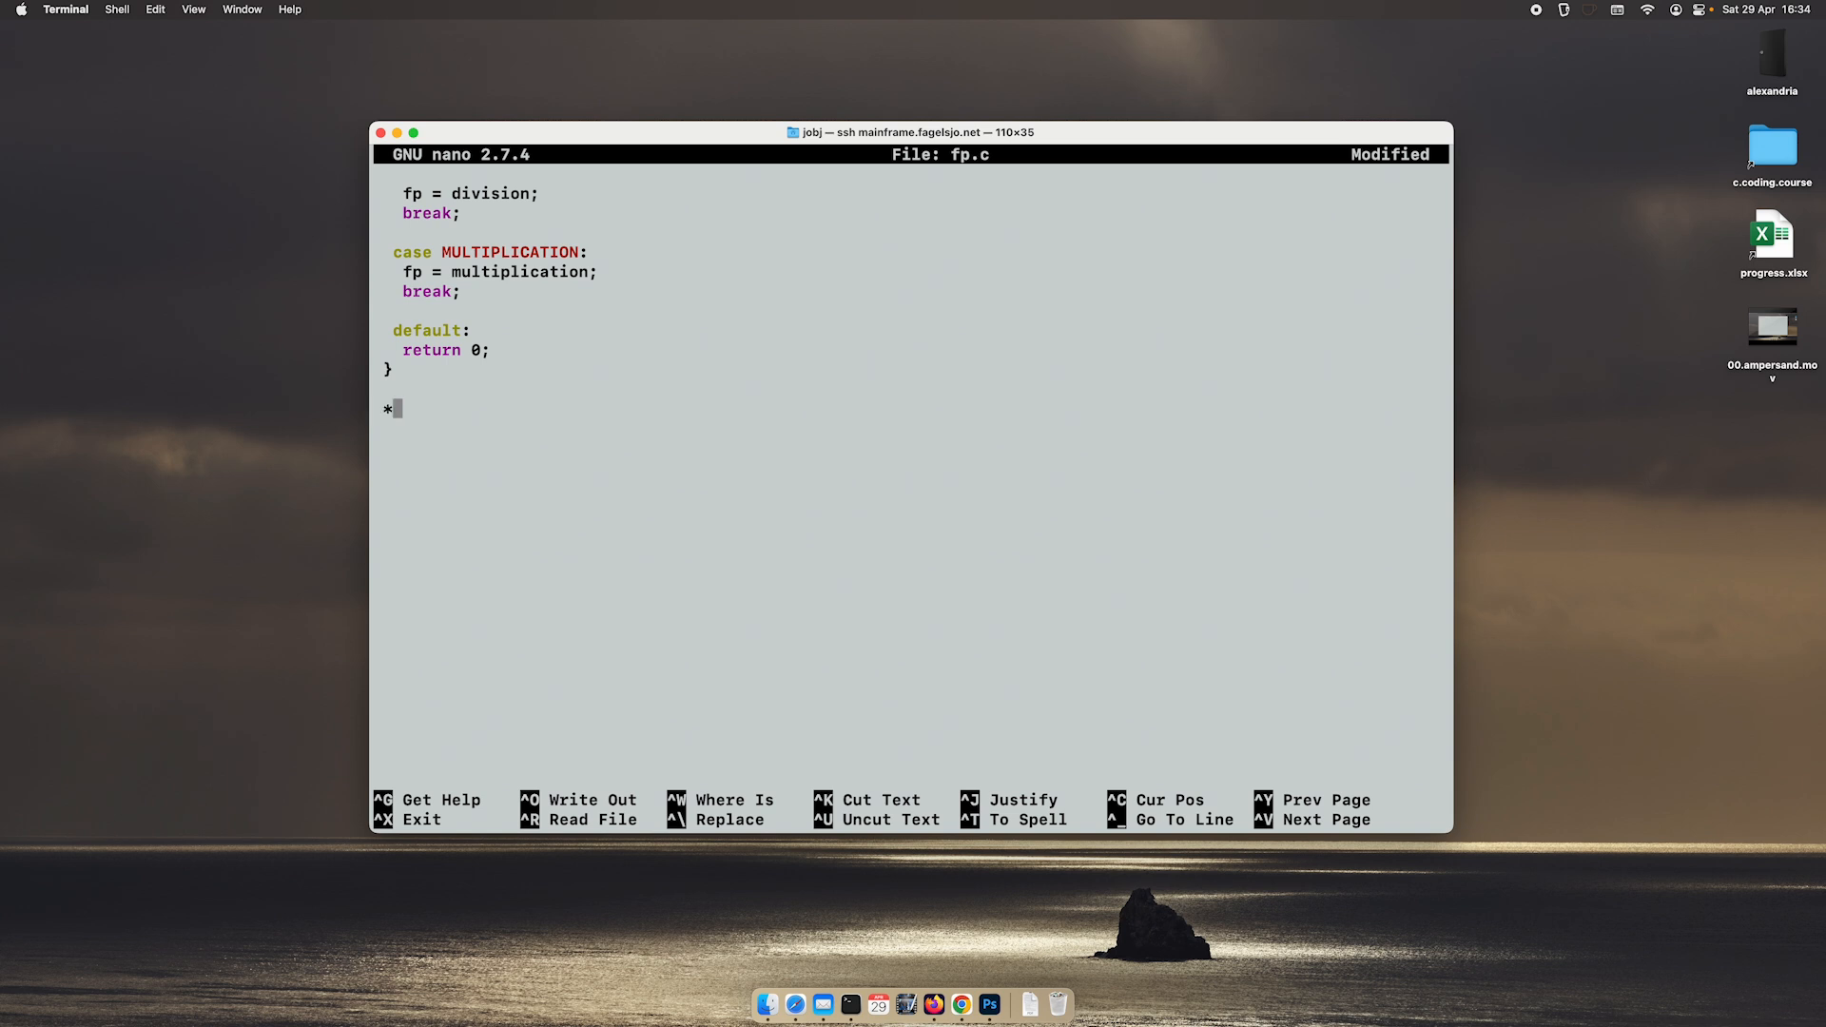
{"action": "type", "text": "("}
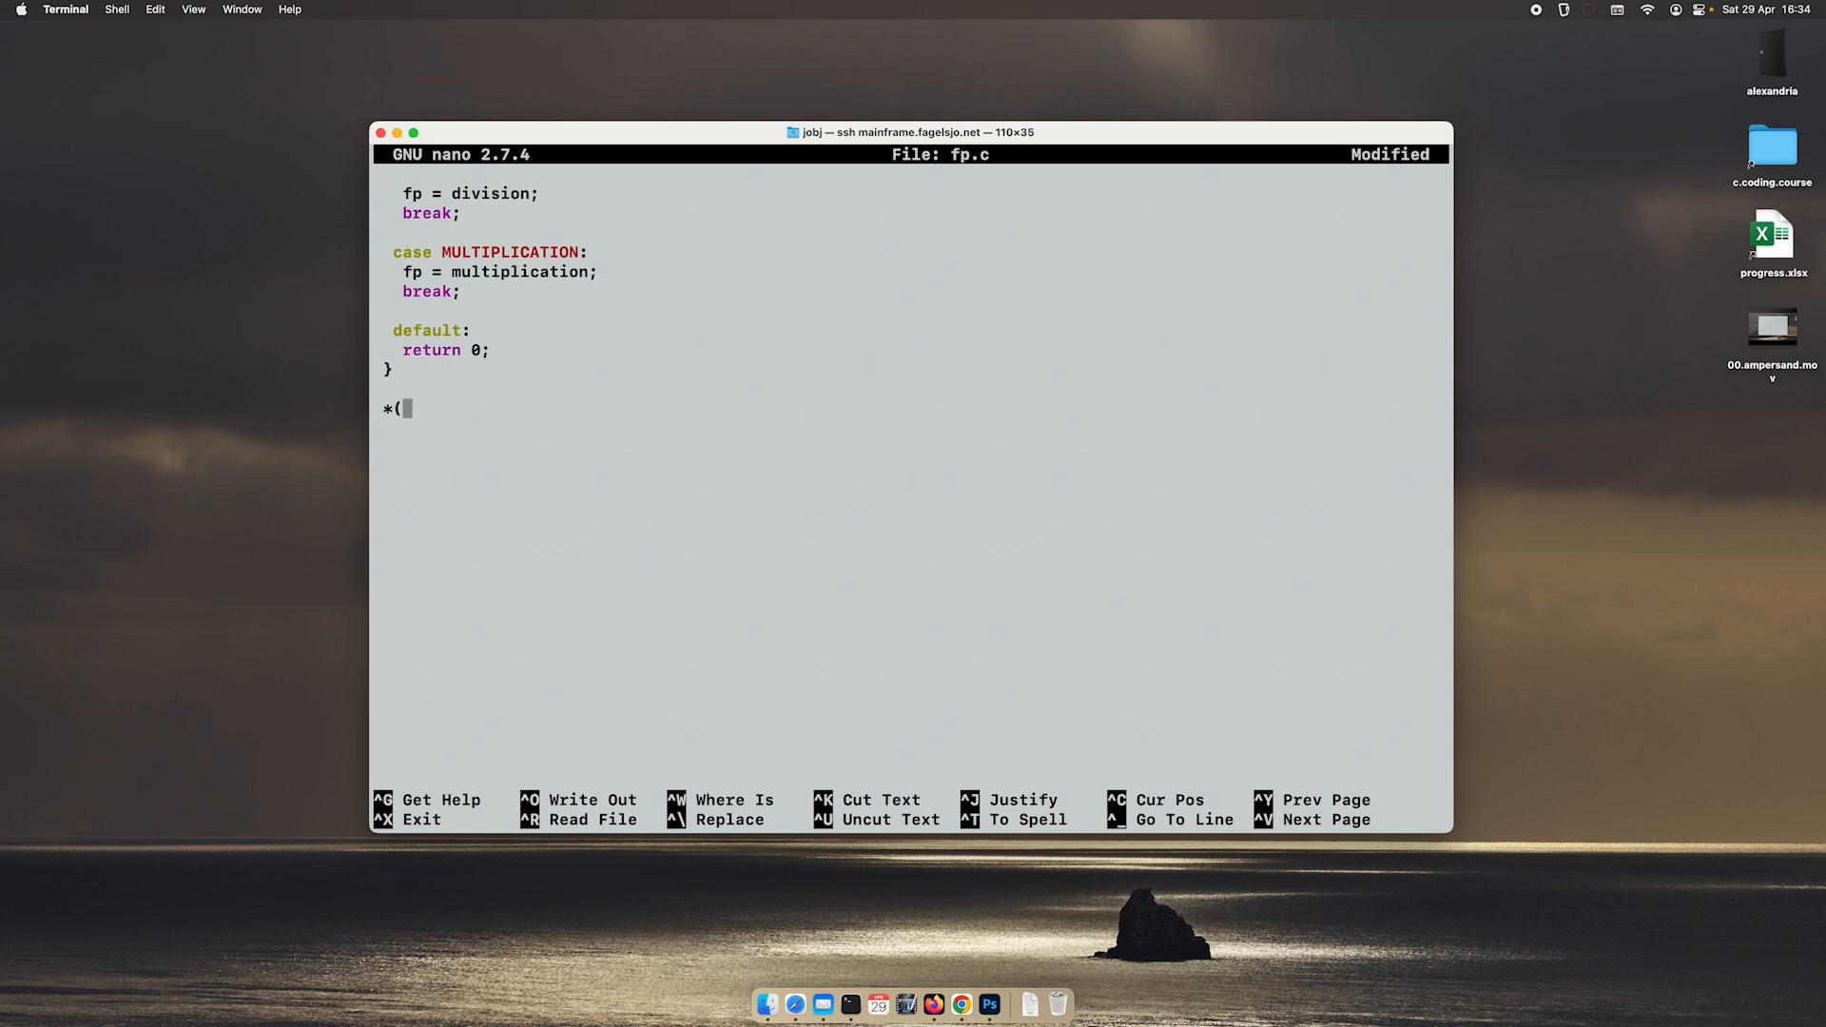
{"action": "type", "text": "fp())"}
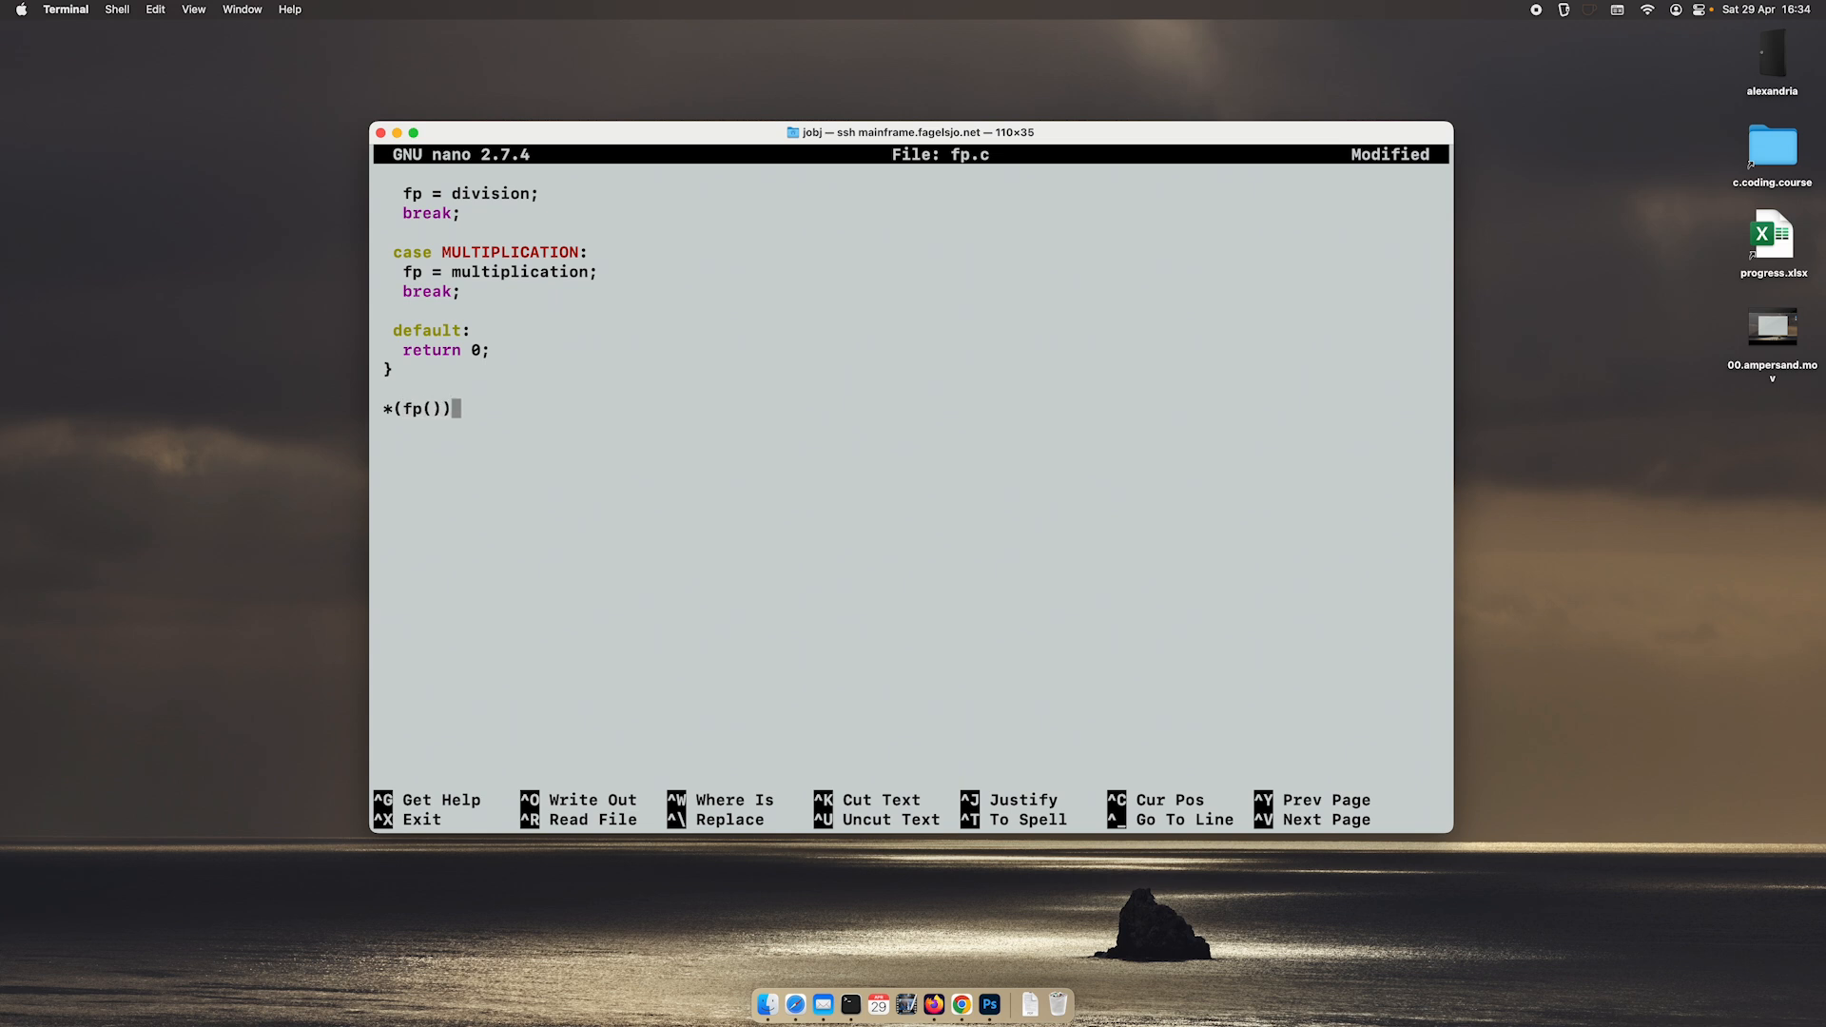
{"action": "type", "text": ";"}
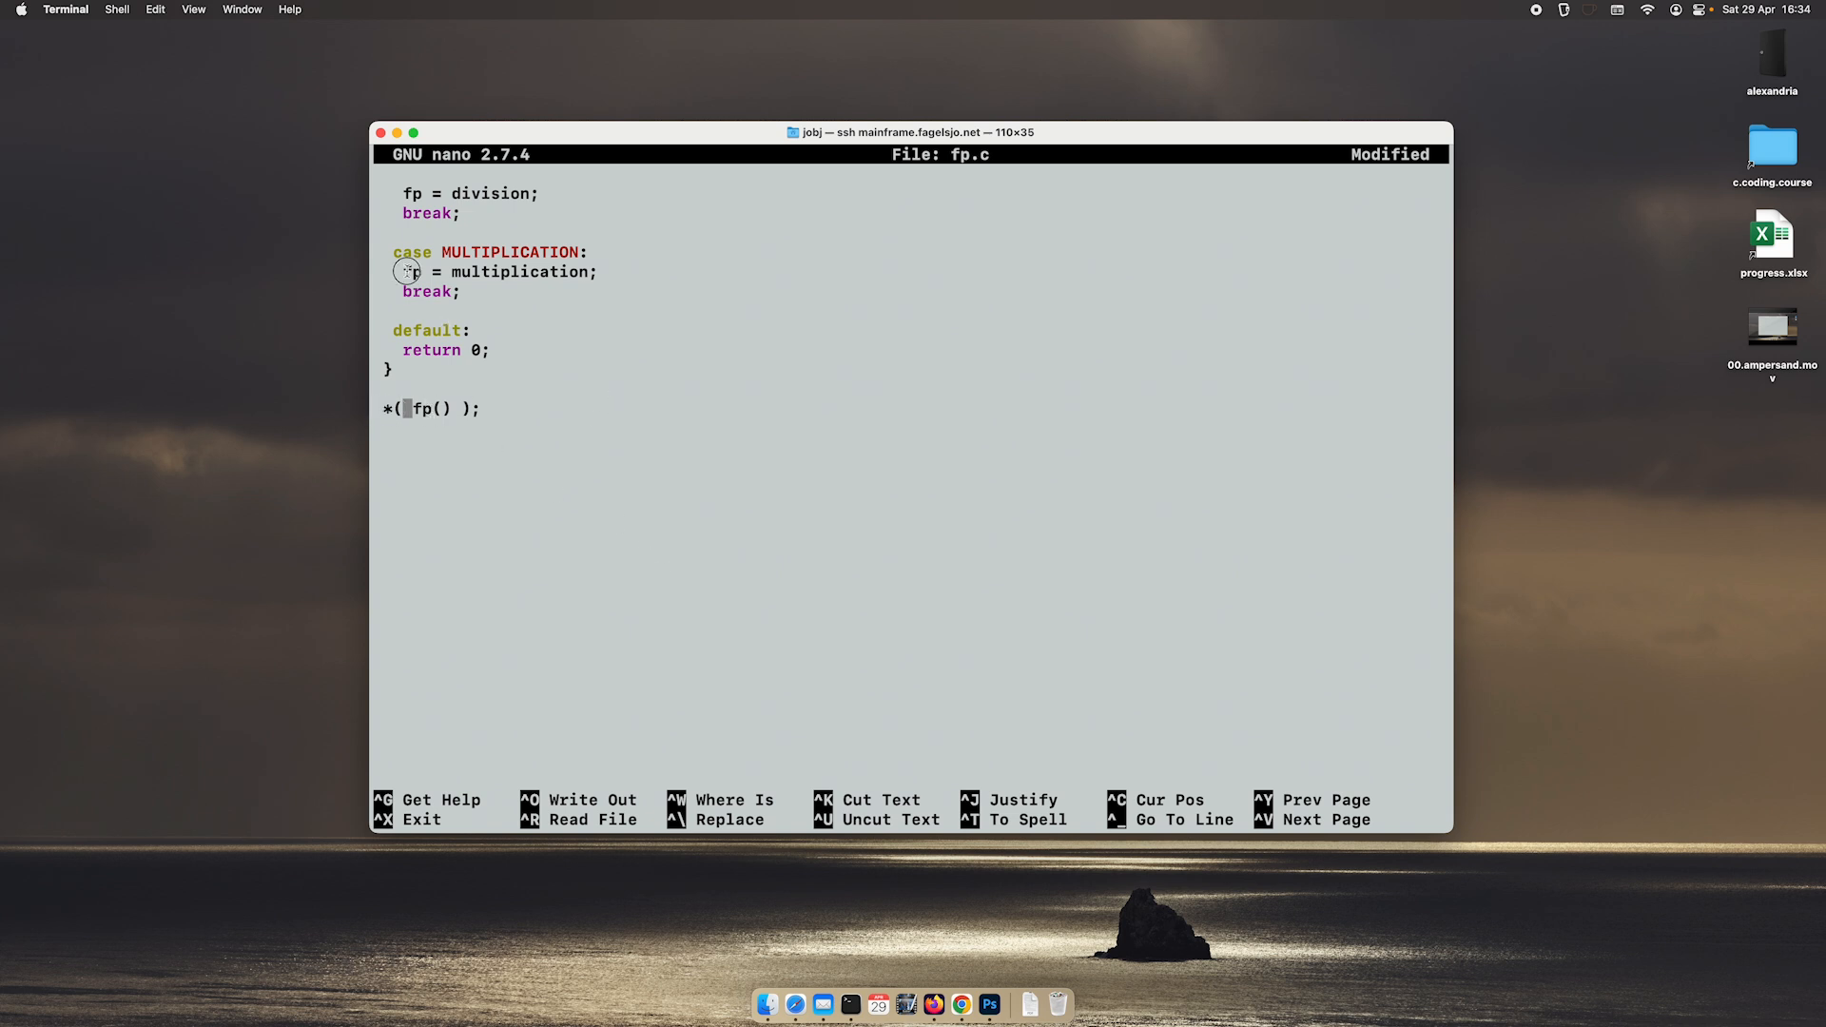
Step: Review the multiplication case and addition's parameter list, then move to main's declarations
{"action": "double_click", "coordinate": [411, 271]}
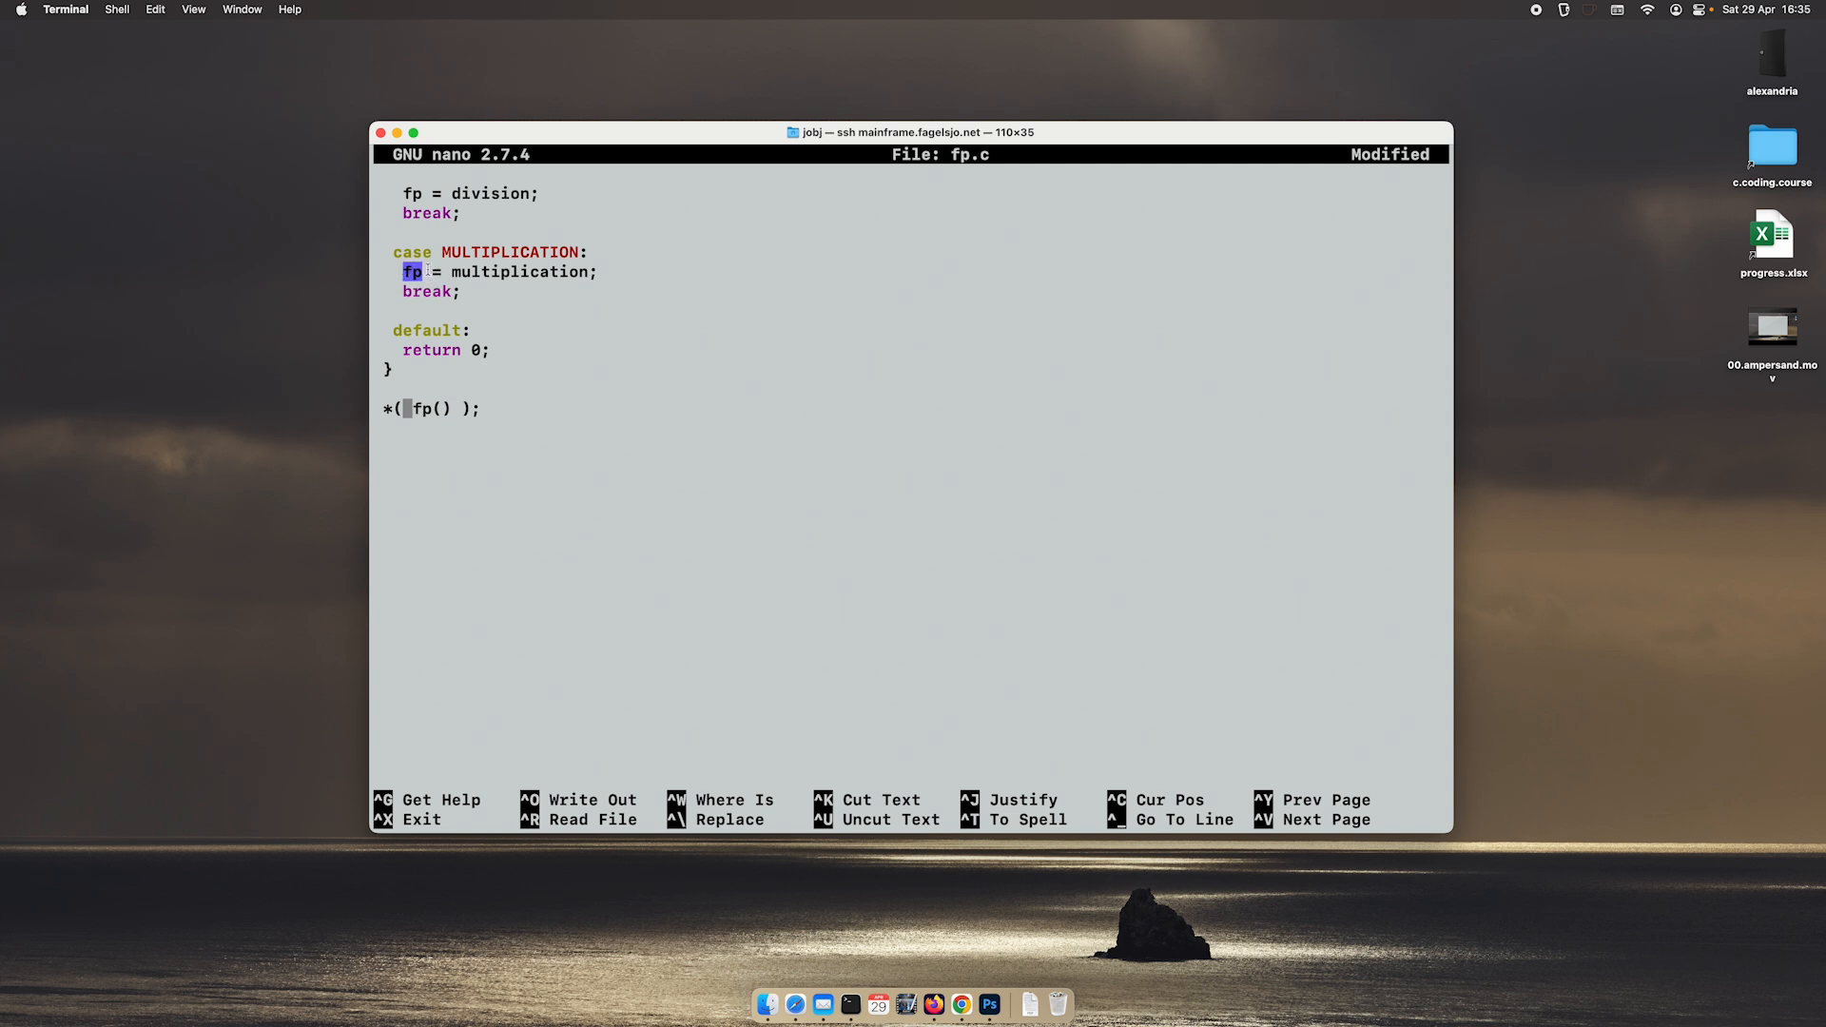
{"action": "double_click", "coordinate": [519, 271]}
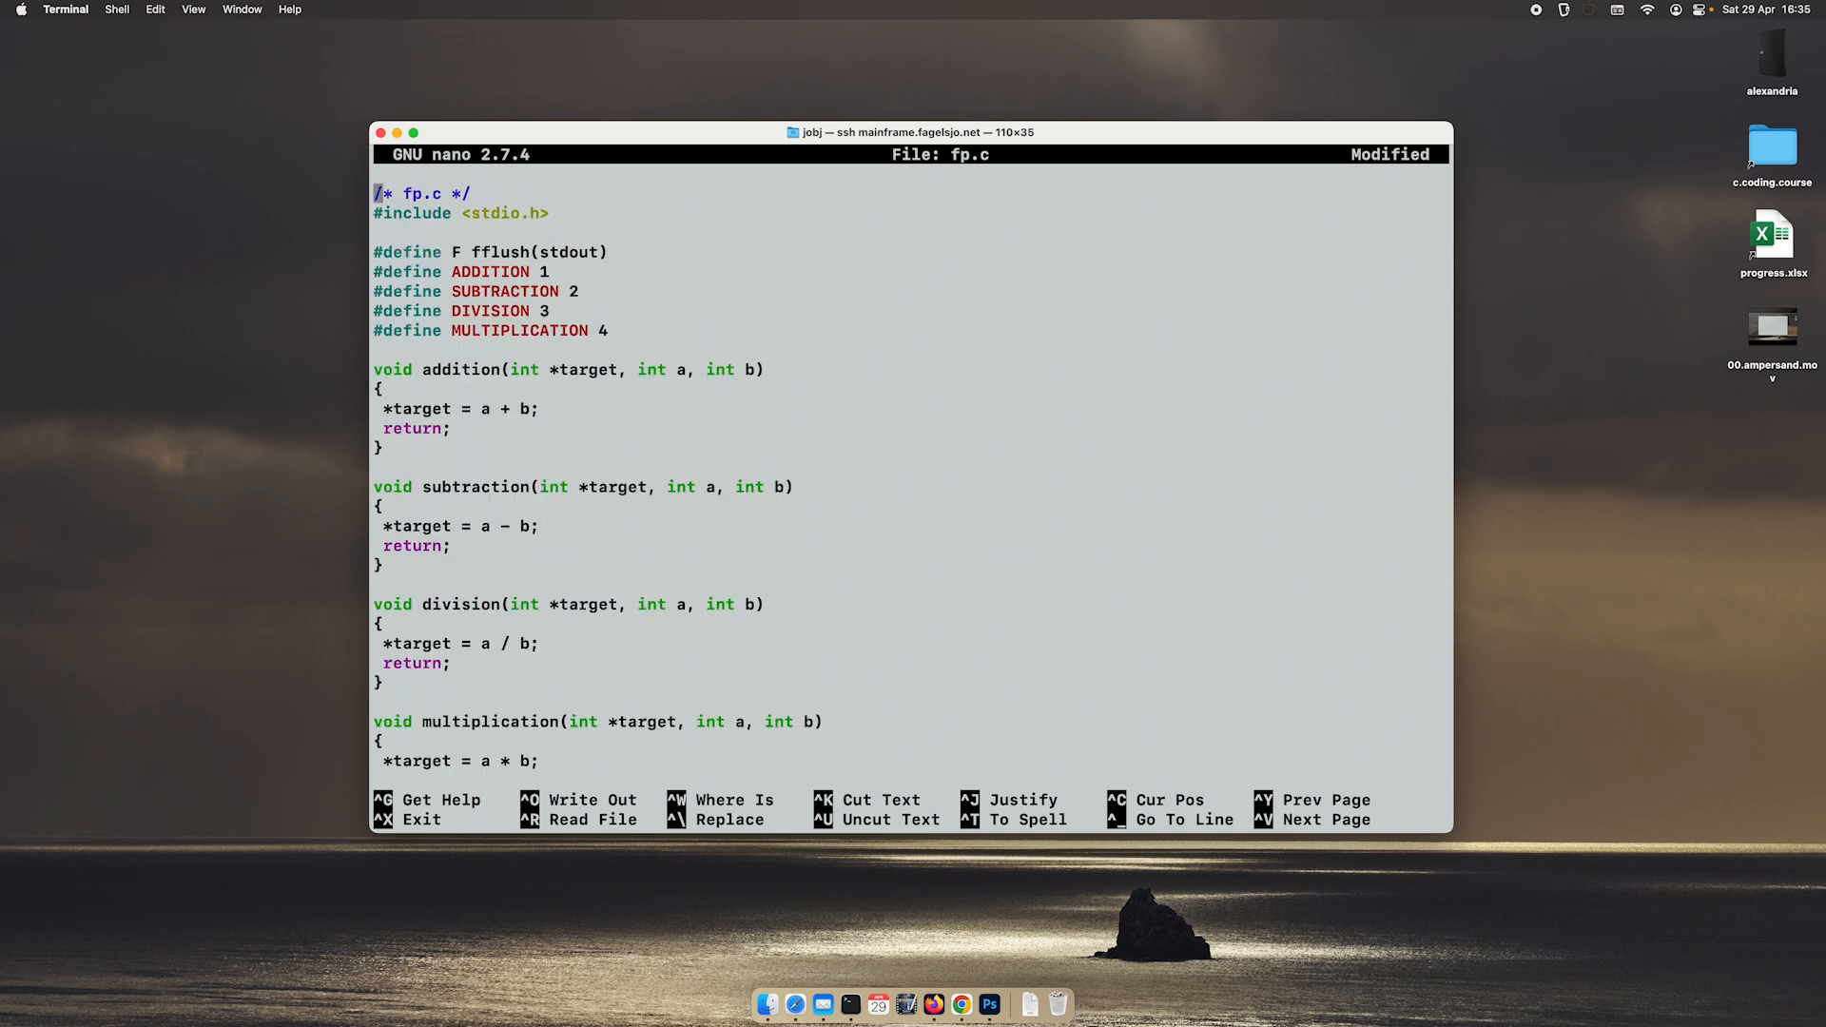
{"action": "double_click", "coordinate": [587, 369]}
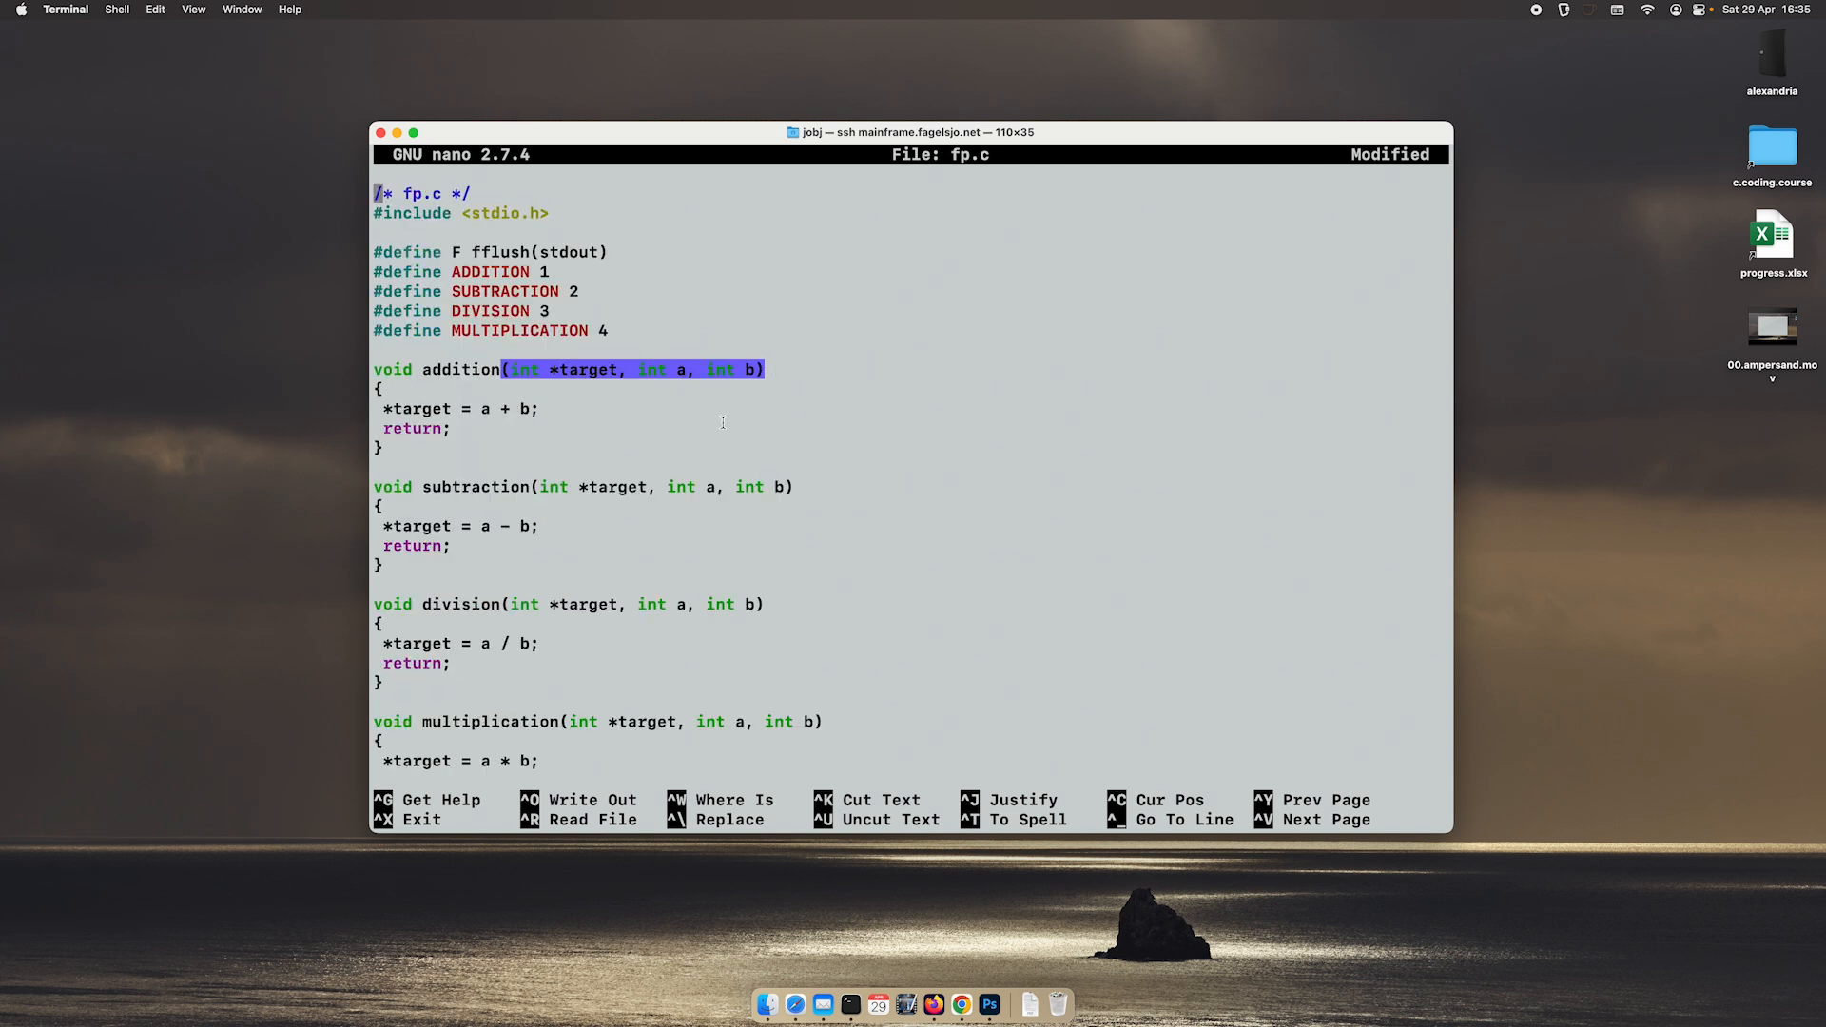
{"action": "scroll", "scroll_direction": "down", "scroll_amount": 3}
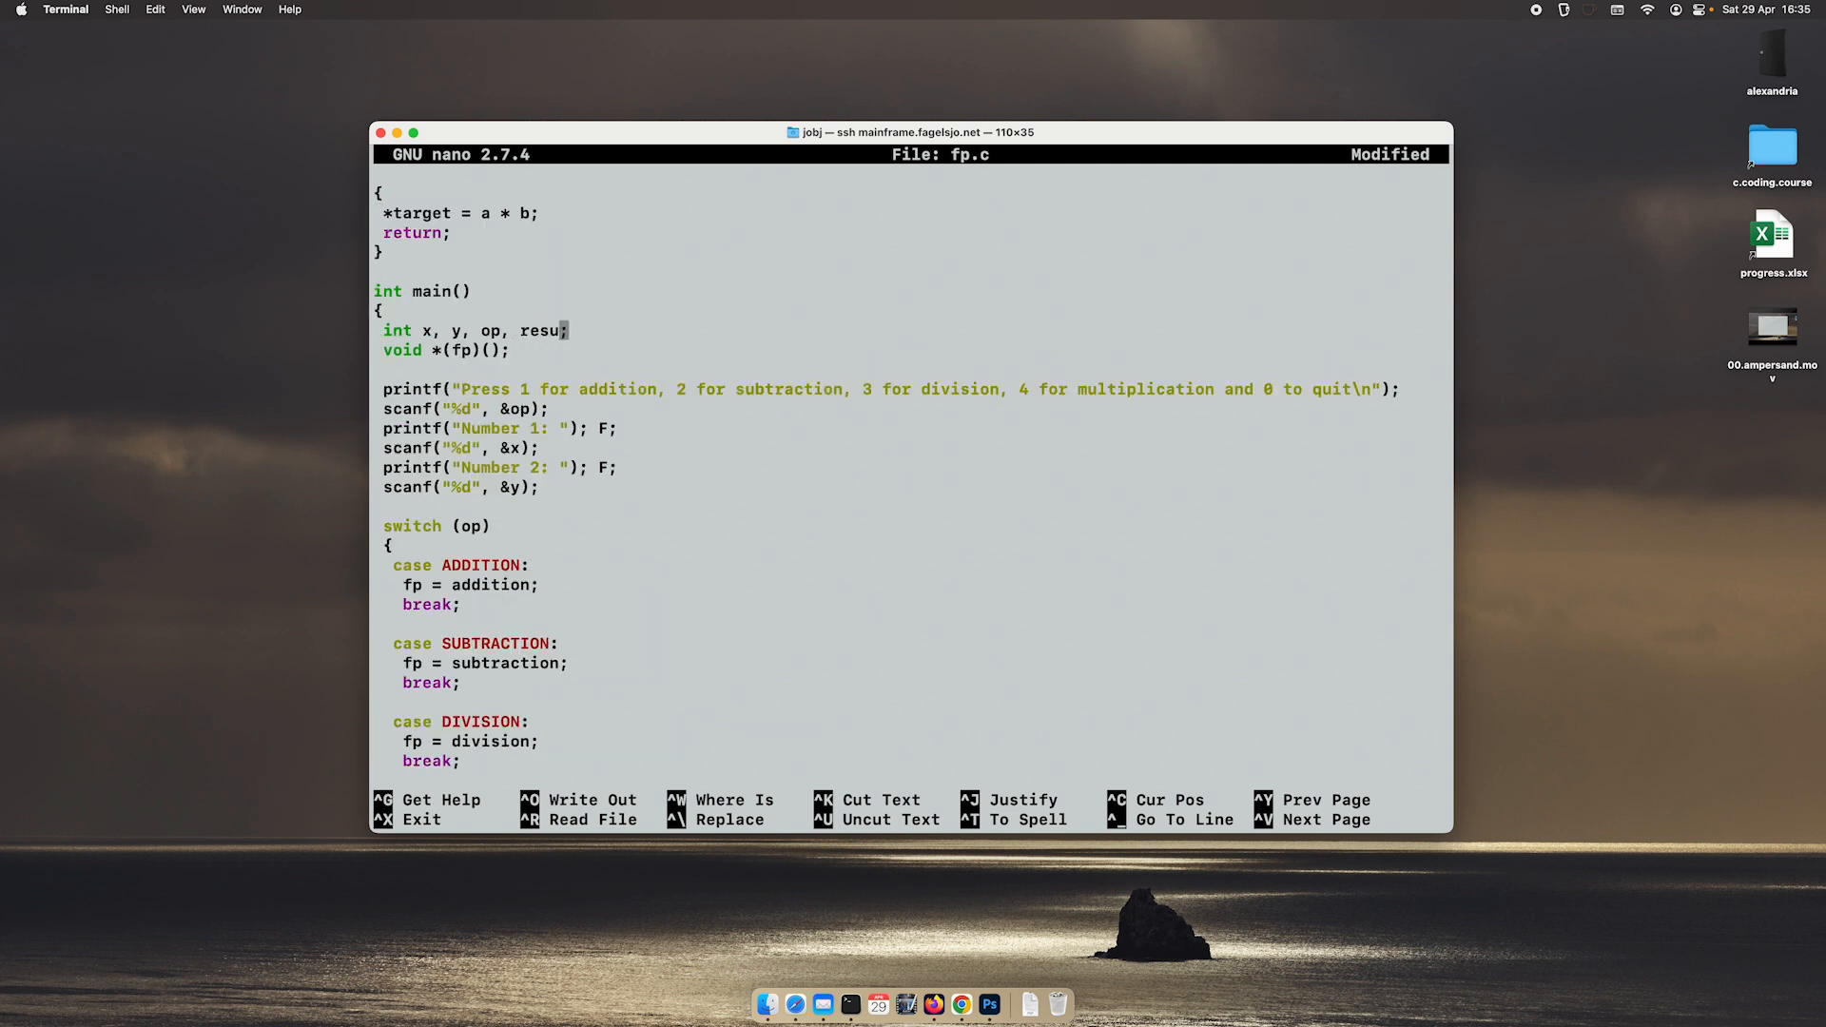
Step: Declare result in main and fill the call as *(fp(&result, x, y));
{"action": "type", "text": "lt;"}
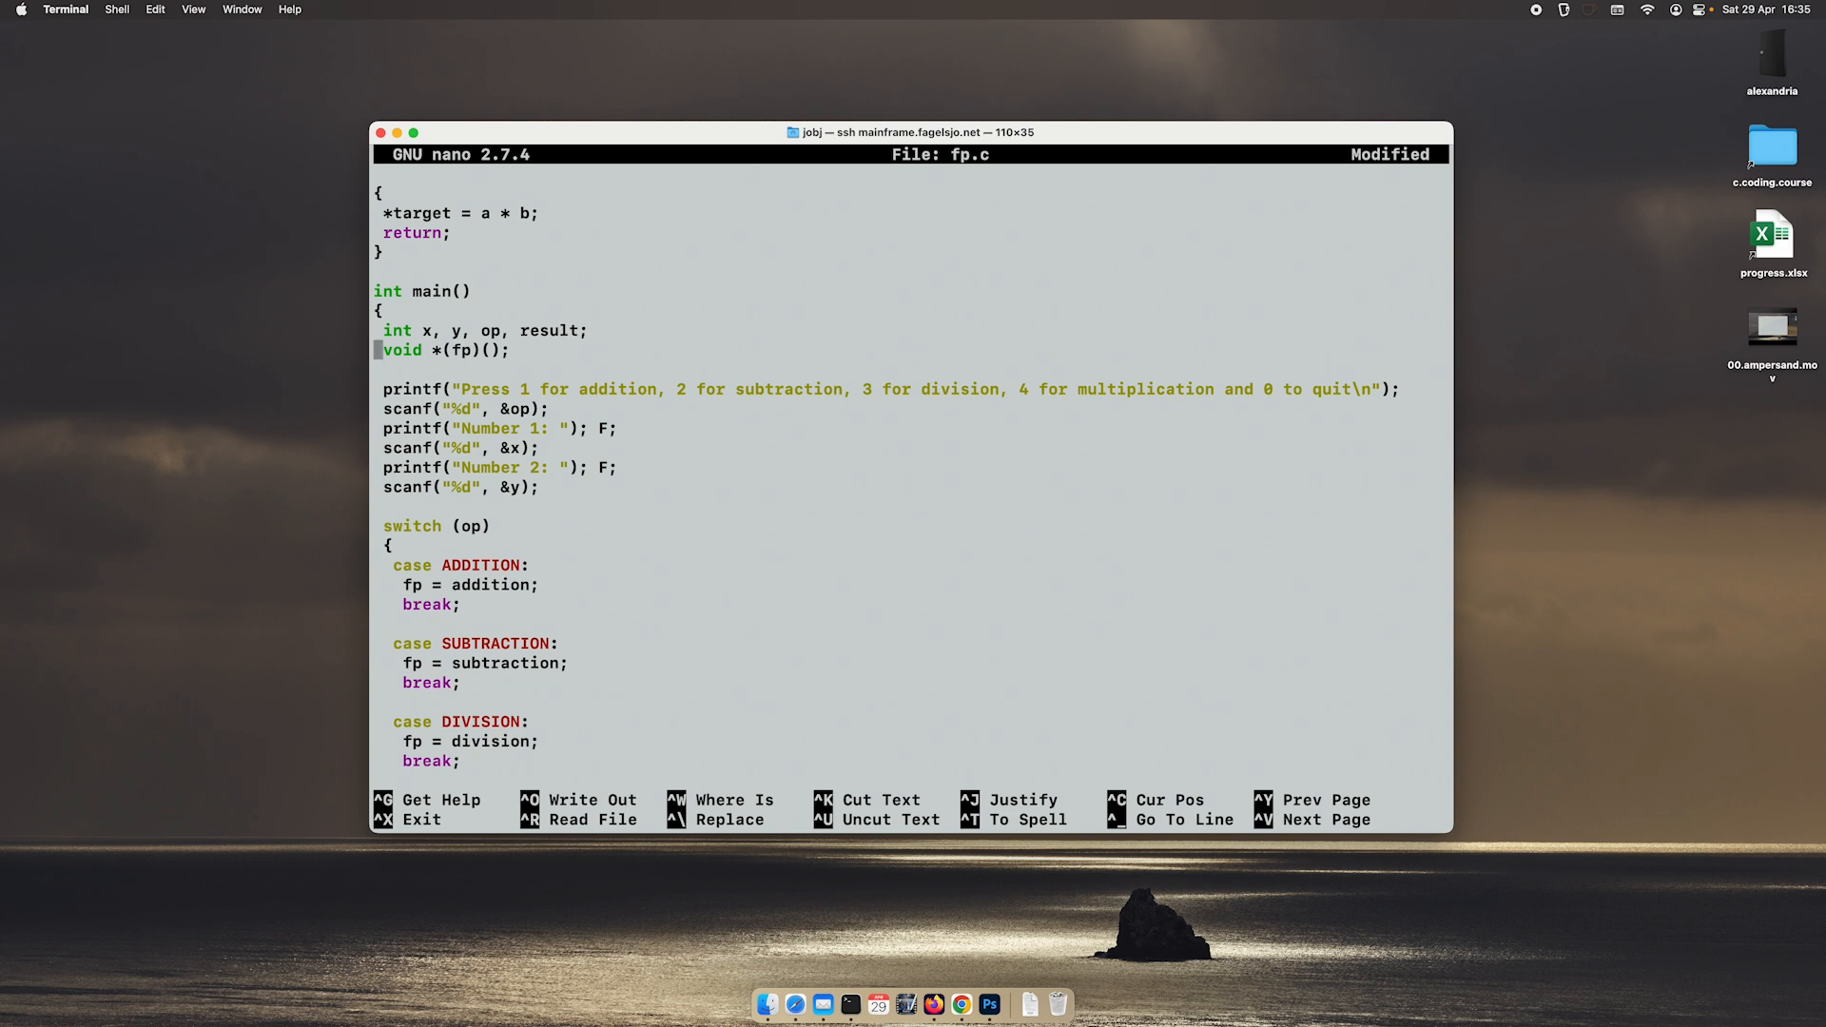
{"action": "scroll", "scroll_direction": "down", "scroll_amount": 3}
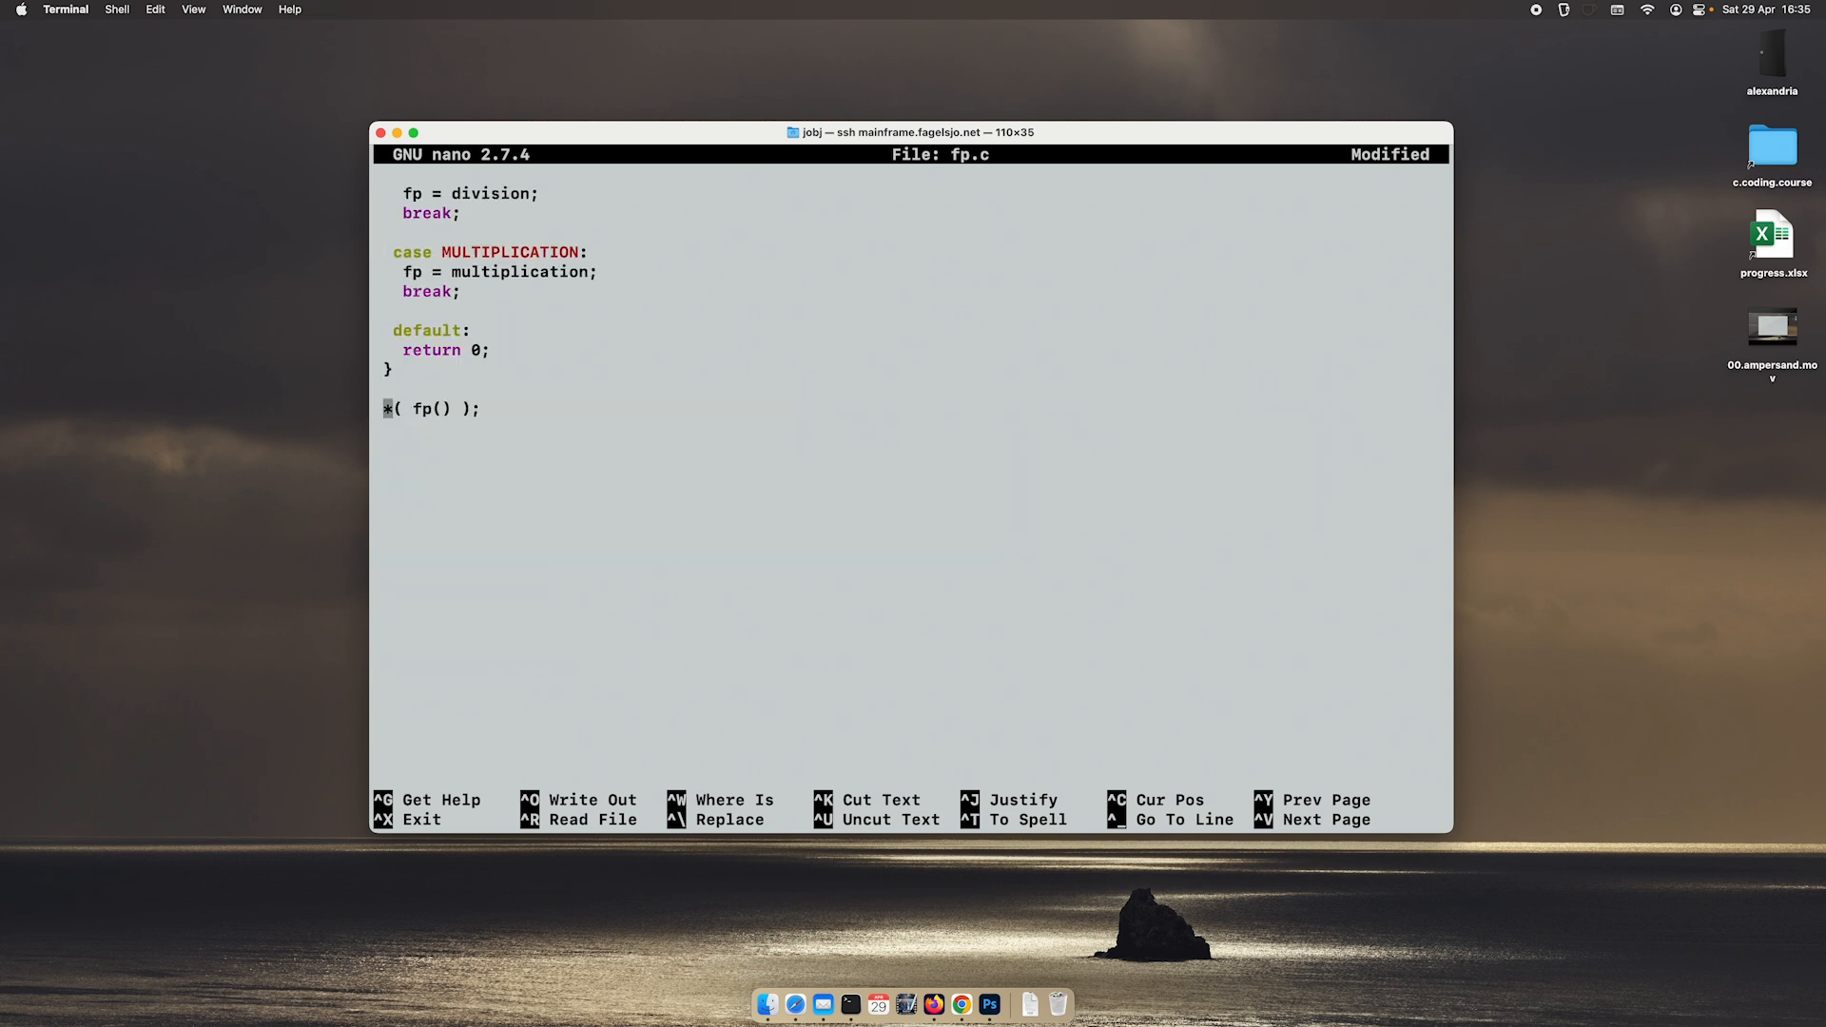
{"action": "type", "text": "&"}
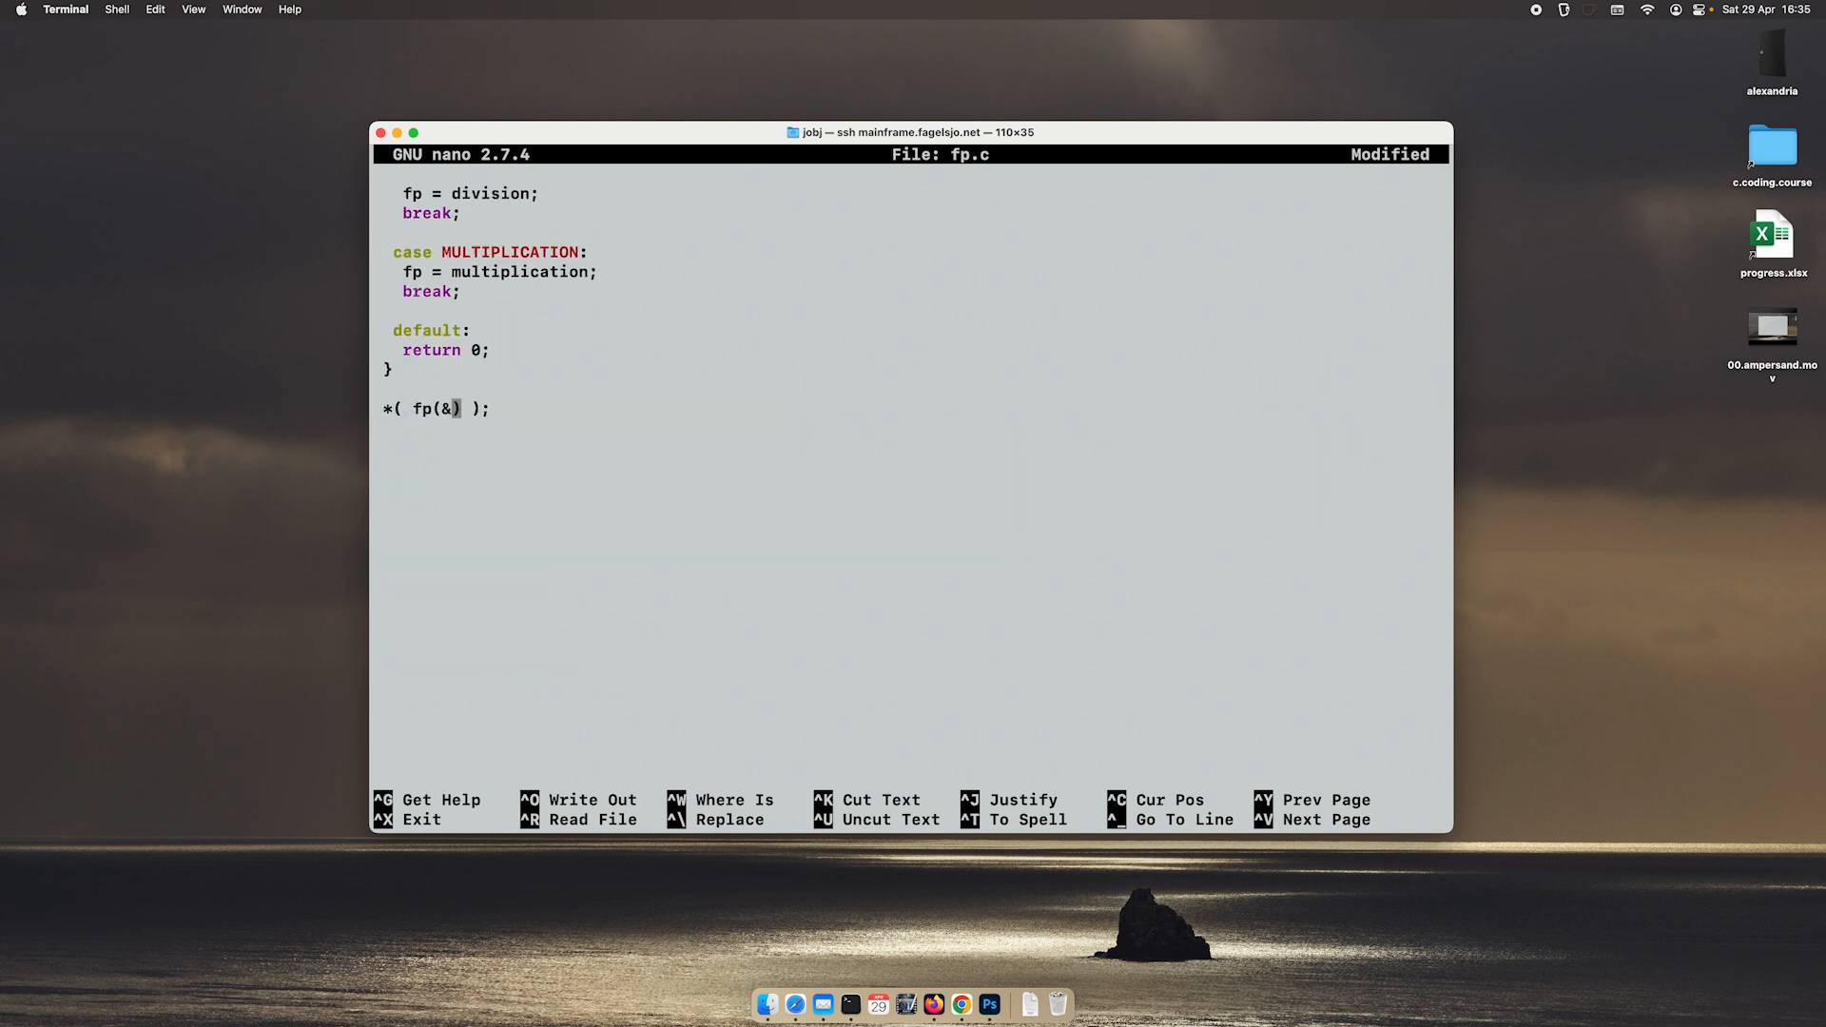
{"action": "type", "text": "resukl"}
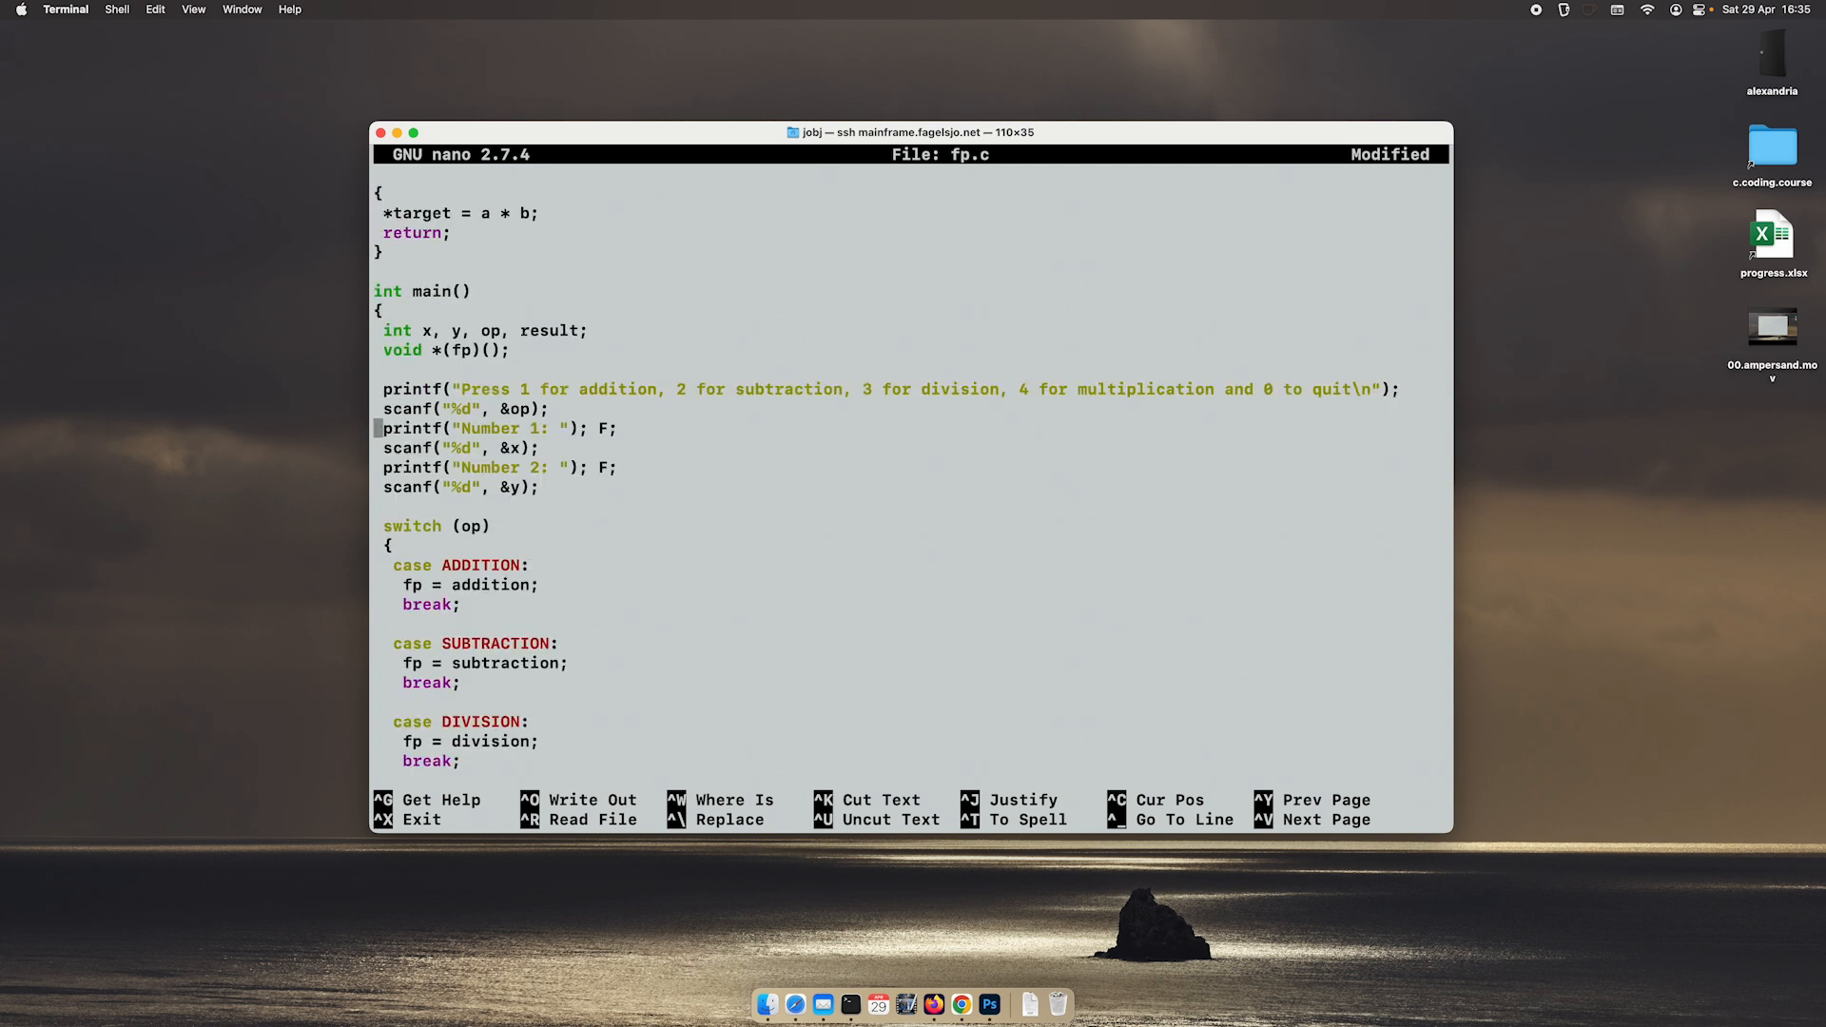
{"action": "scroll", "scroll_direction": "down", "scroll_amount": 3}
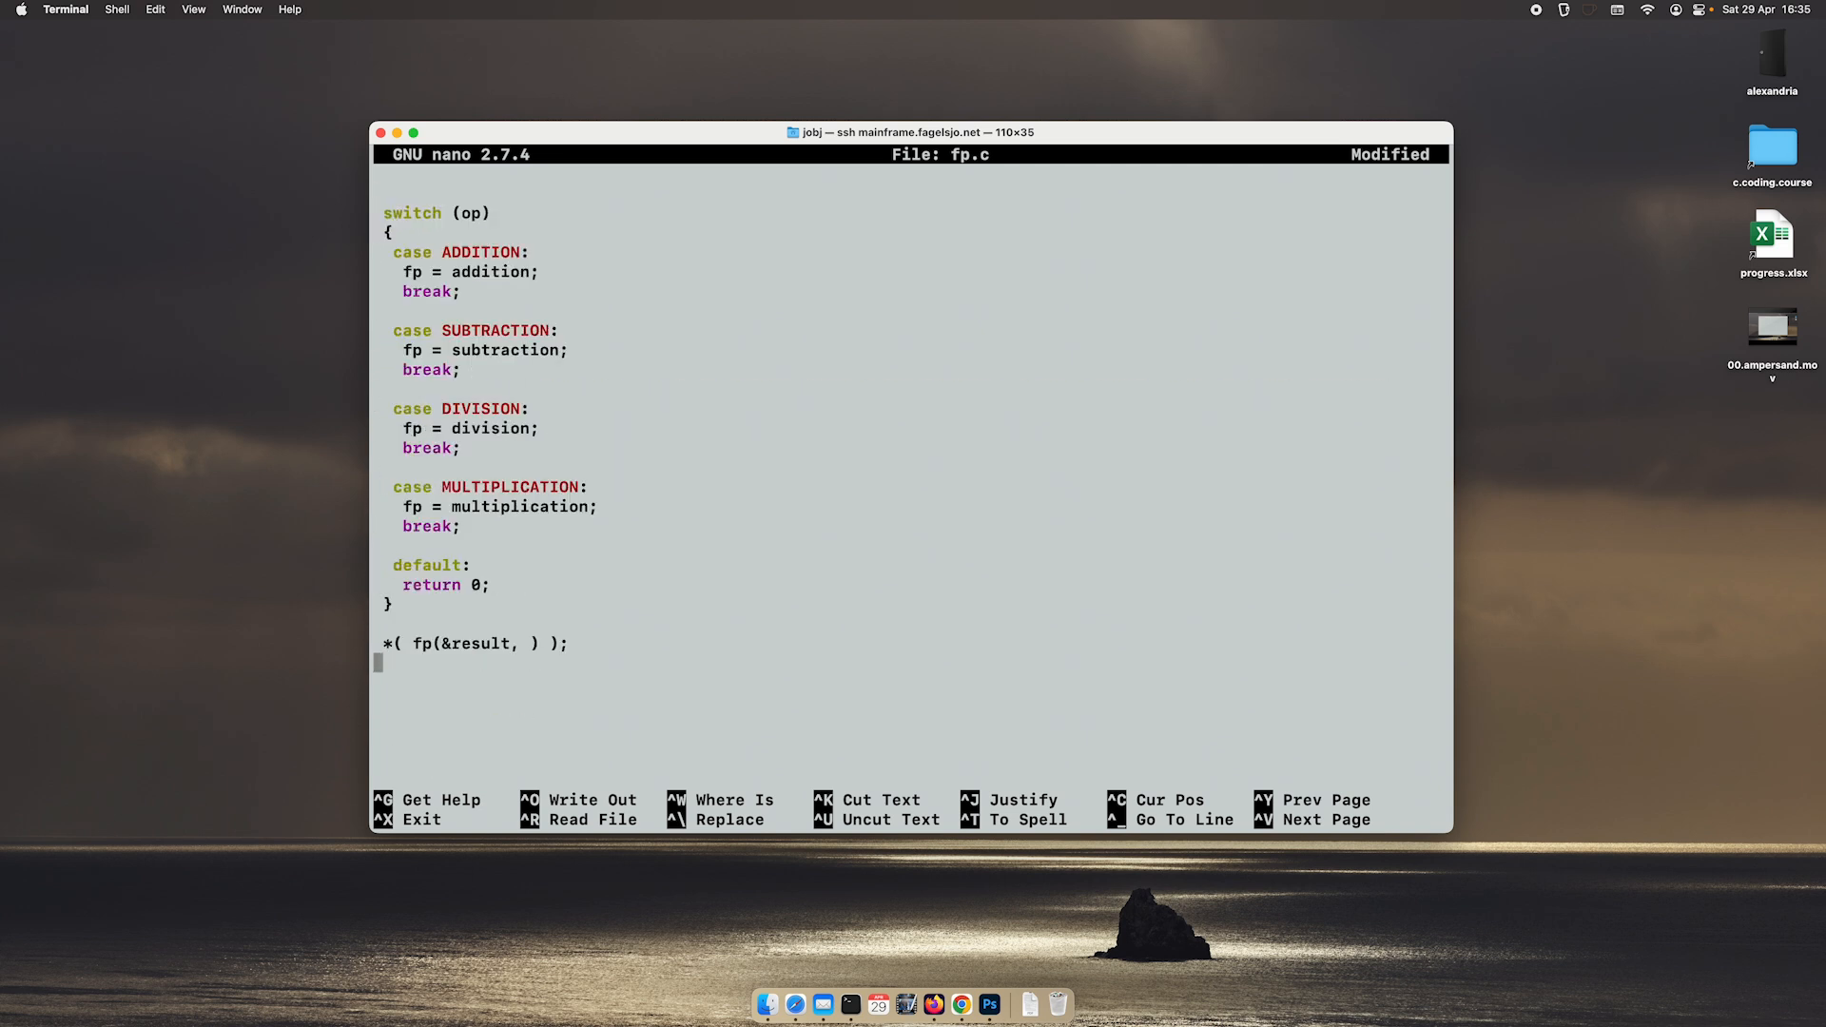
{"action": "type", "text": "x"}
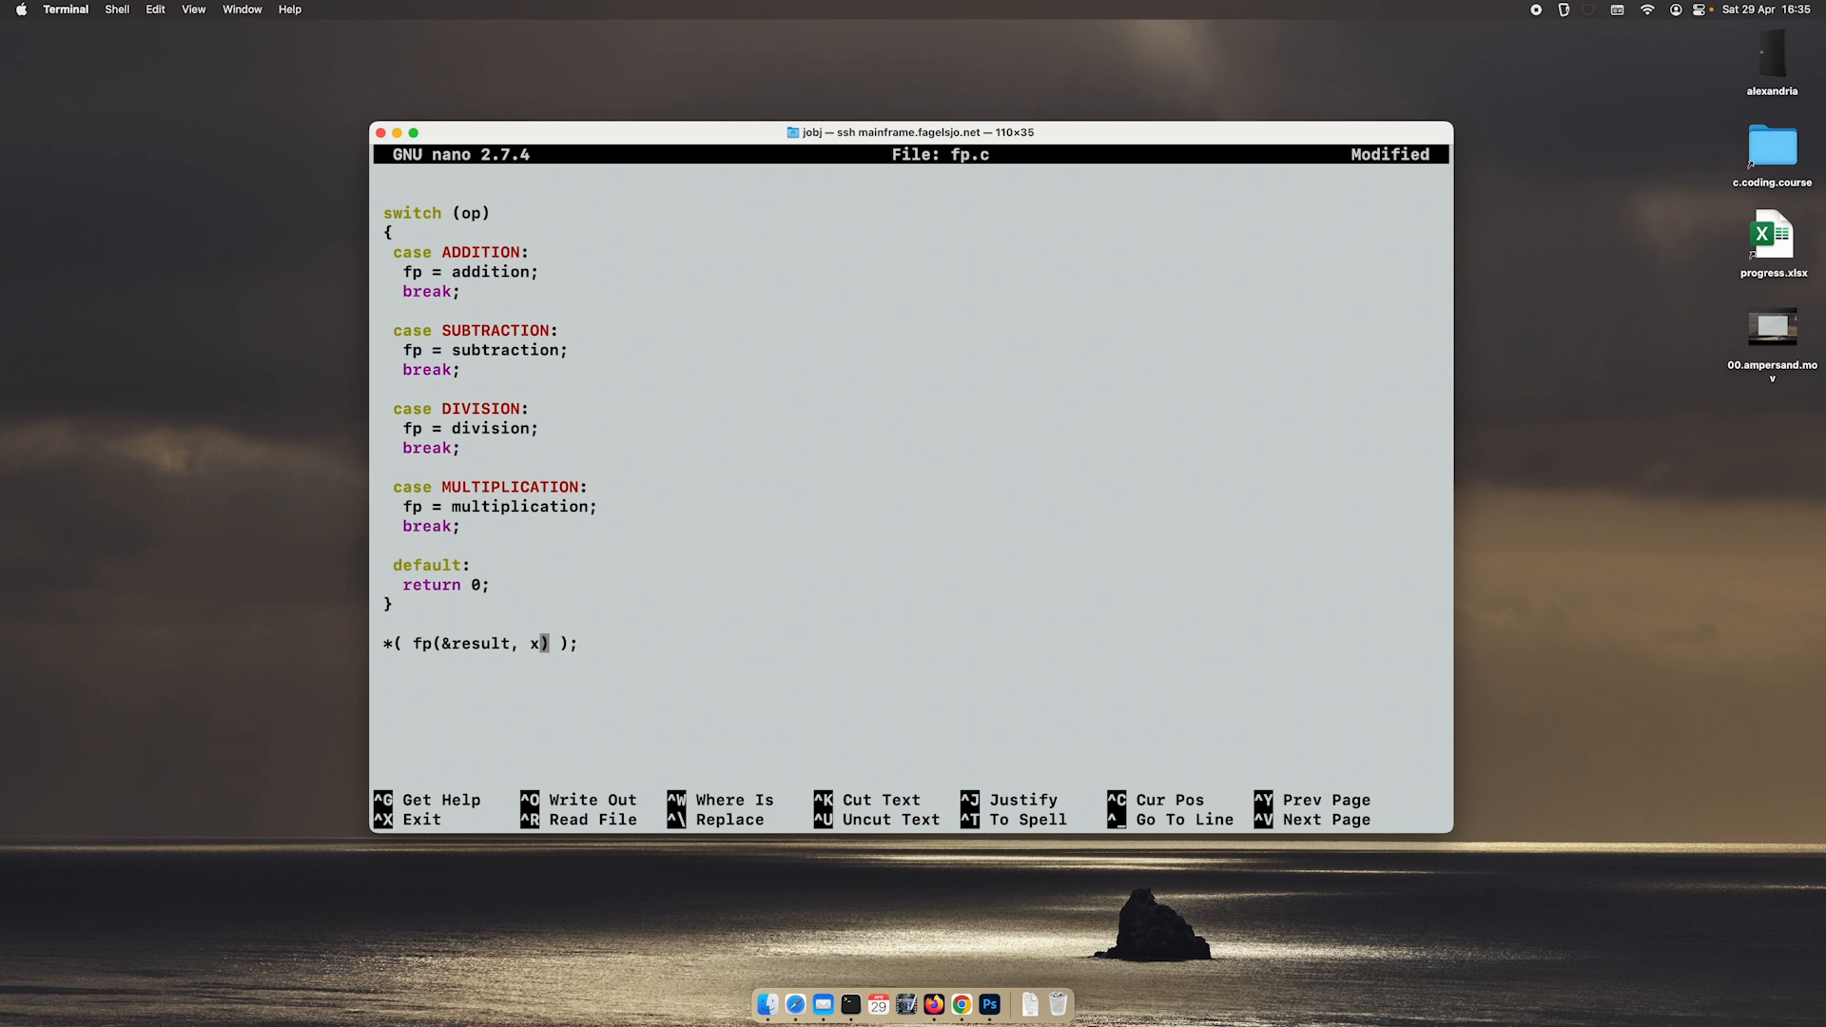
{"action": "type", "text": ", y"}
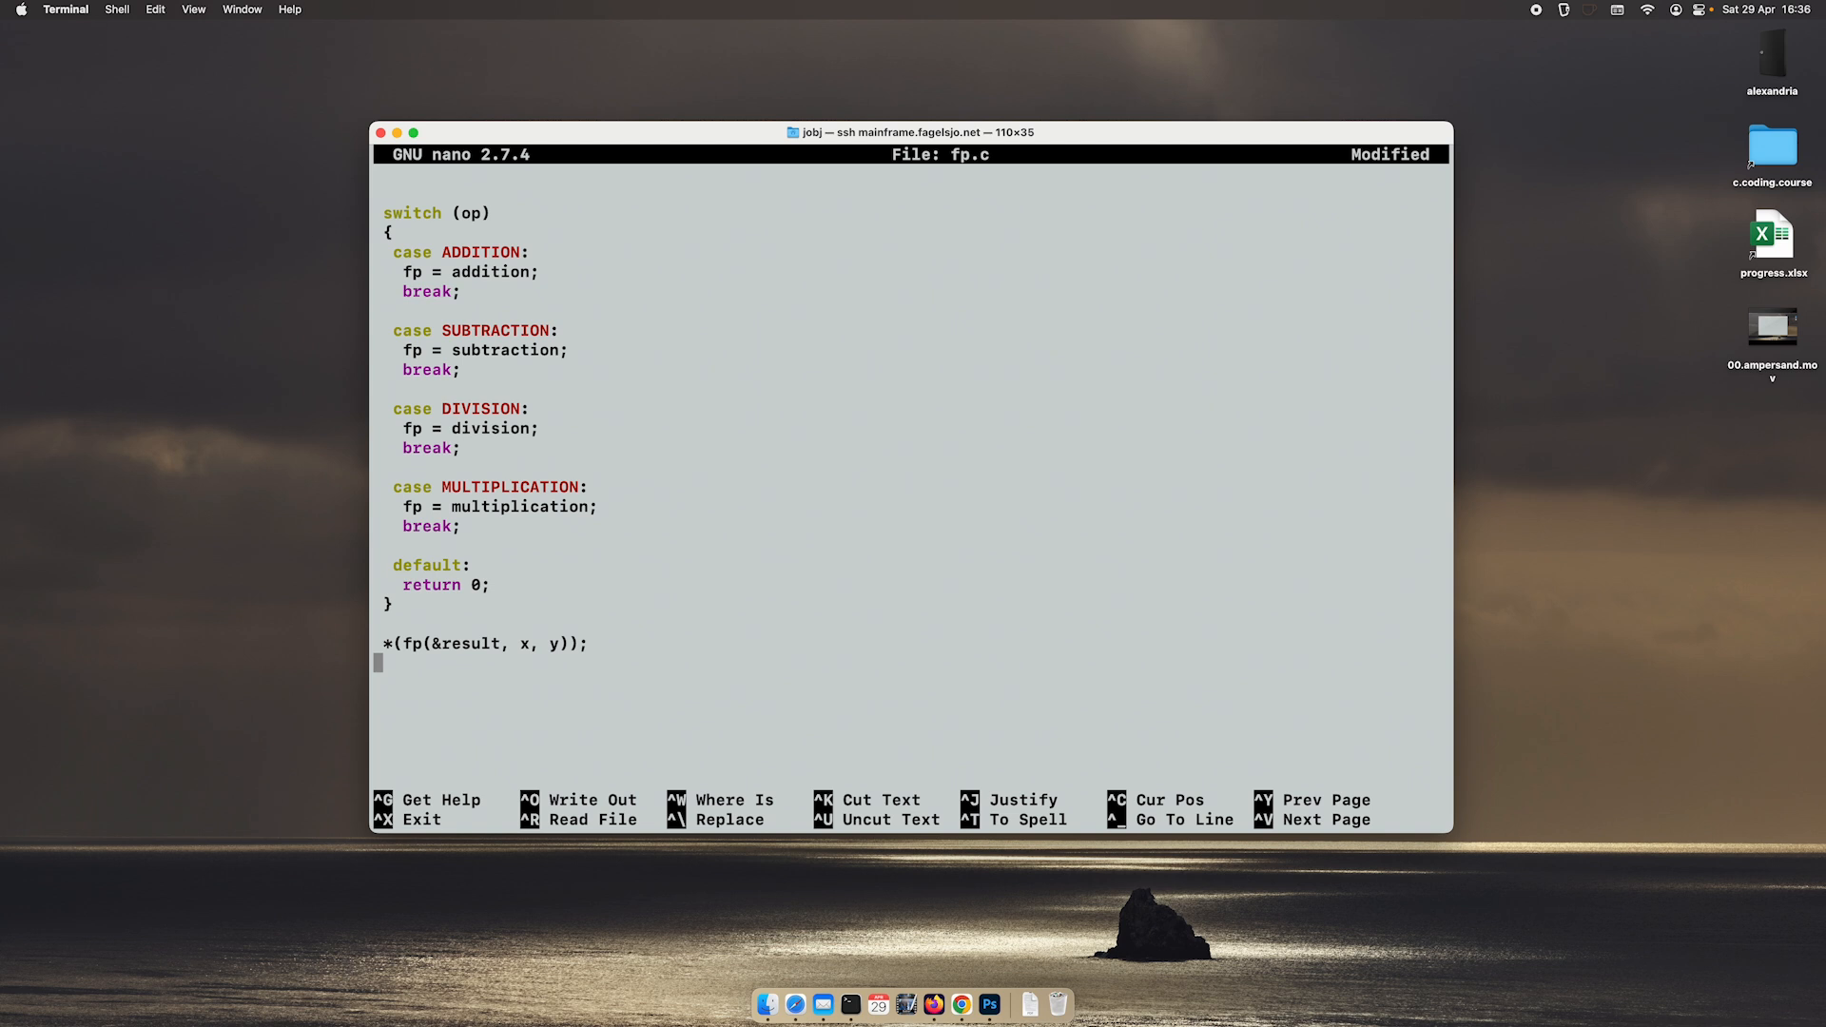
{"action": "double_click", "coordinate": [489, 427]}
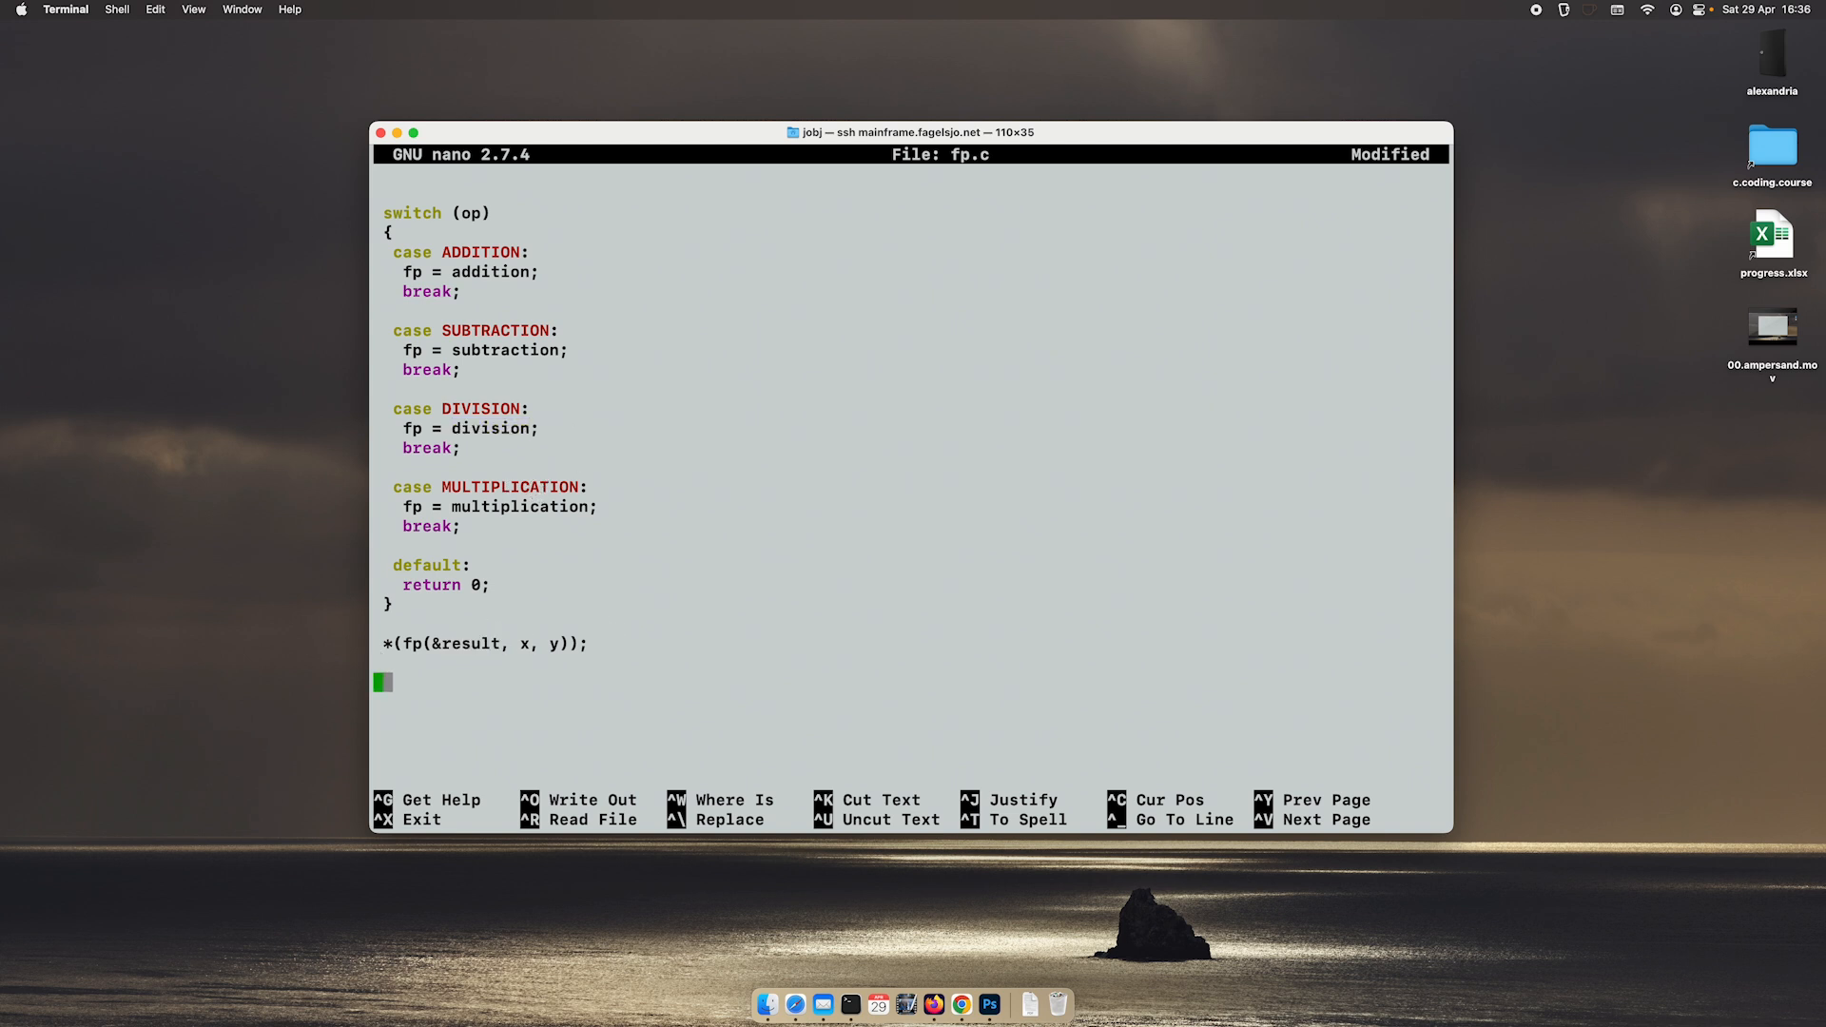
Step: Add printf("\nResult: %d\n", result); after the function-pointer call
{"action": "type", "text": "printf("}
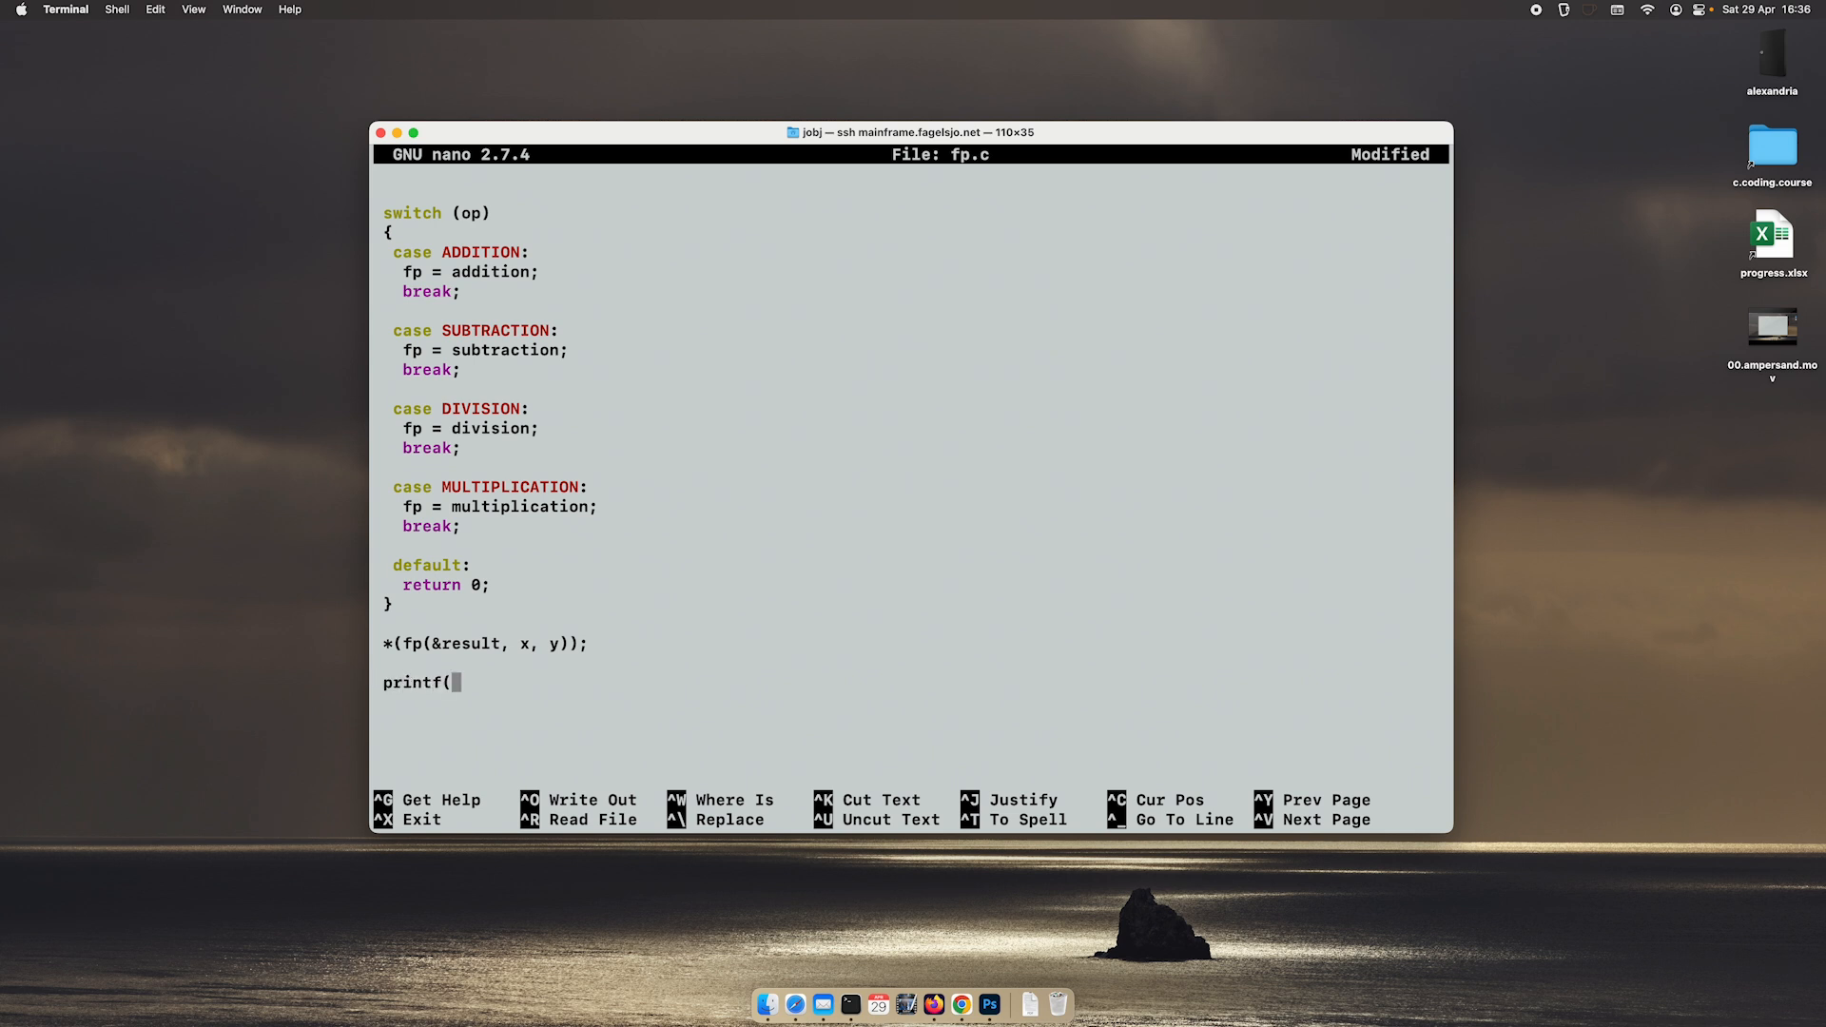
{"action": "type", "text": "\"\\n"}
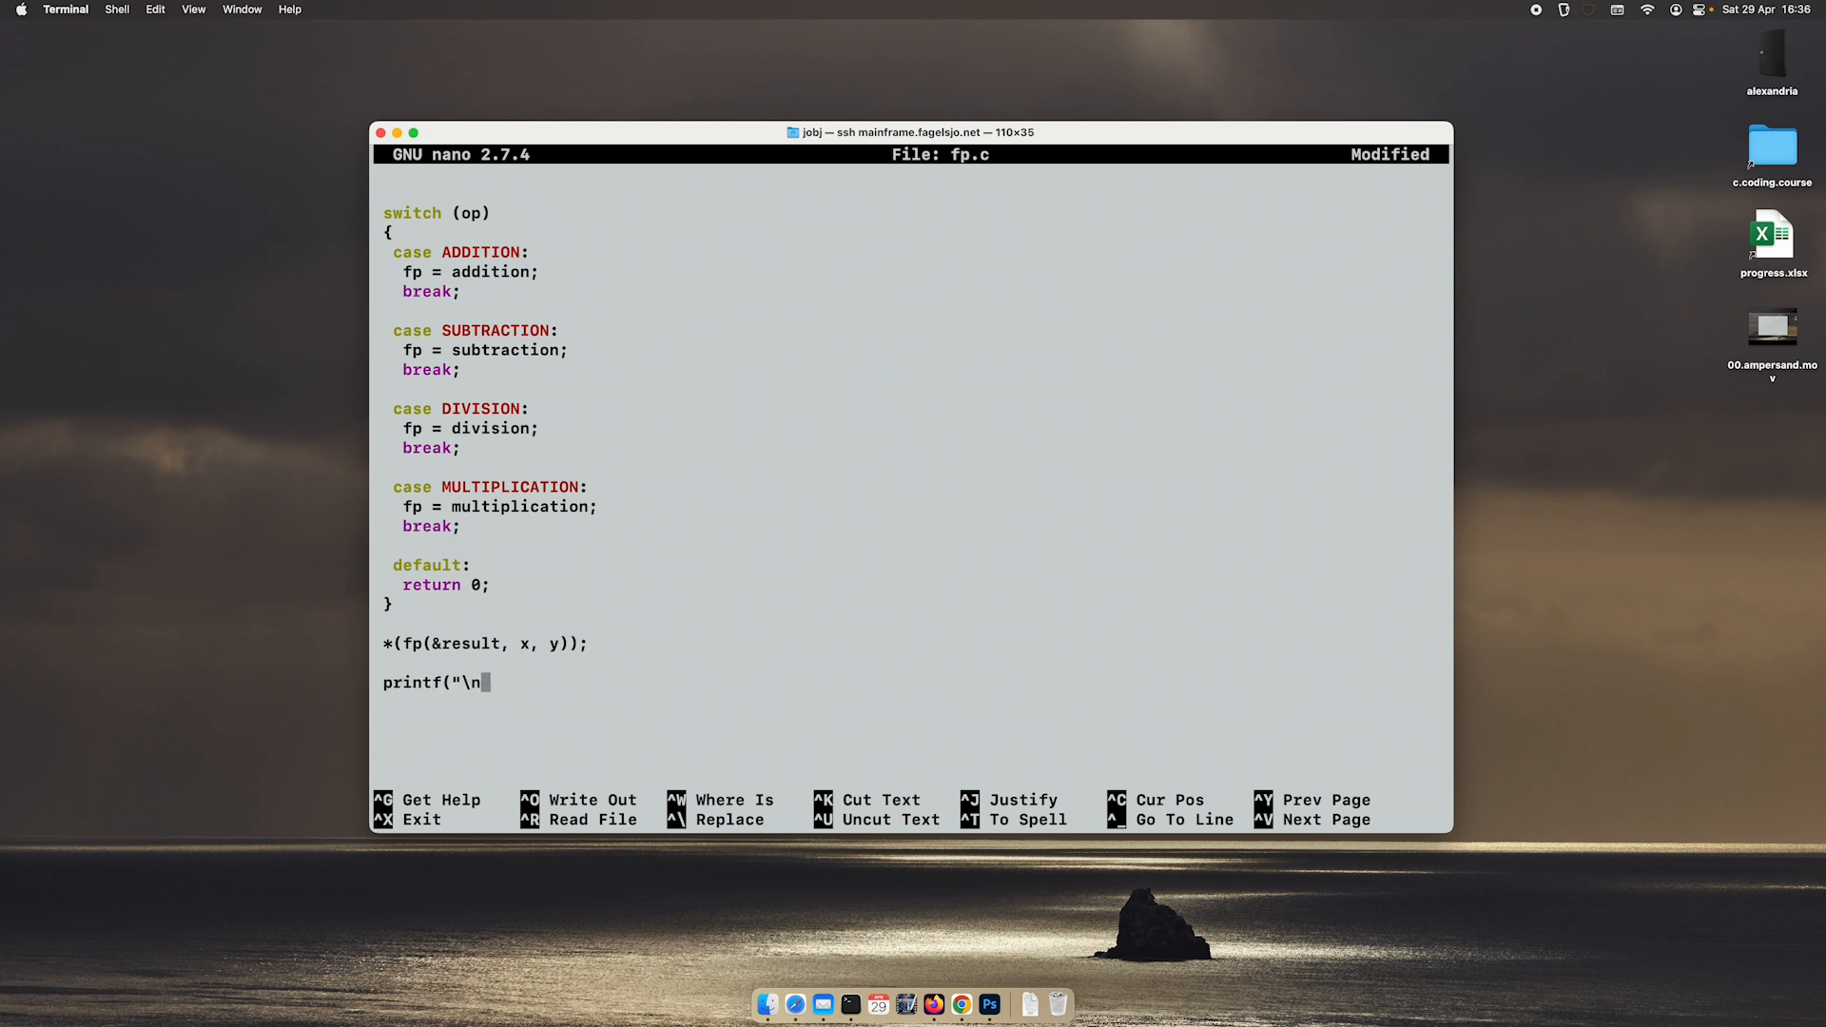
{"action": "type", "text": "Re"}
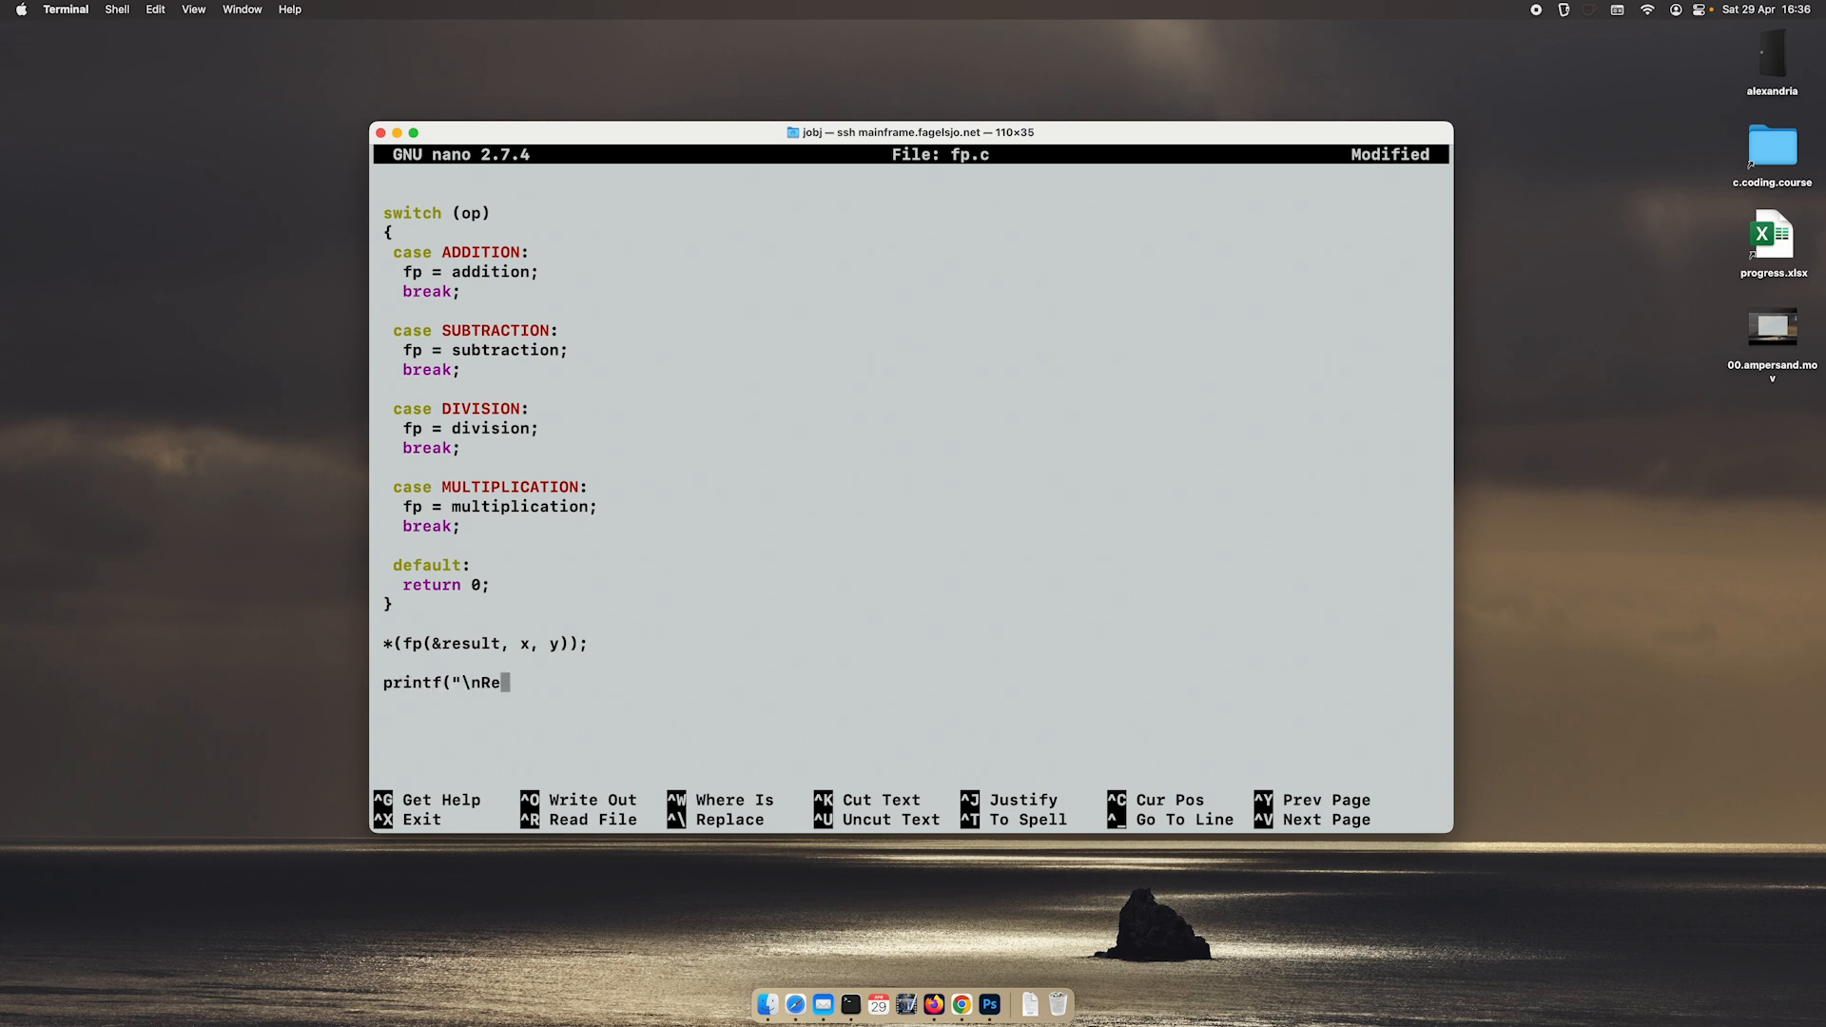
{"action": "type", "text": "sult: %d"}
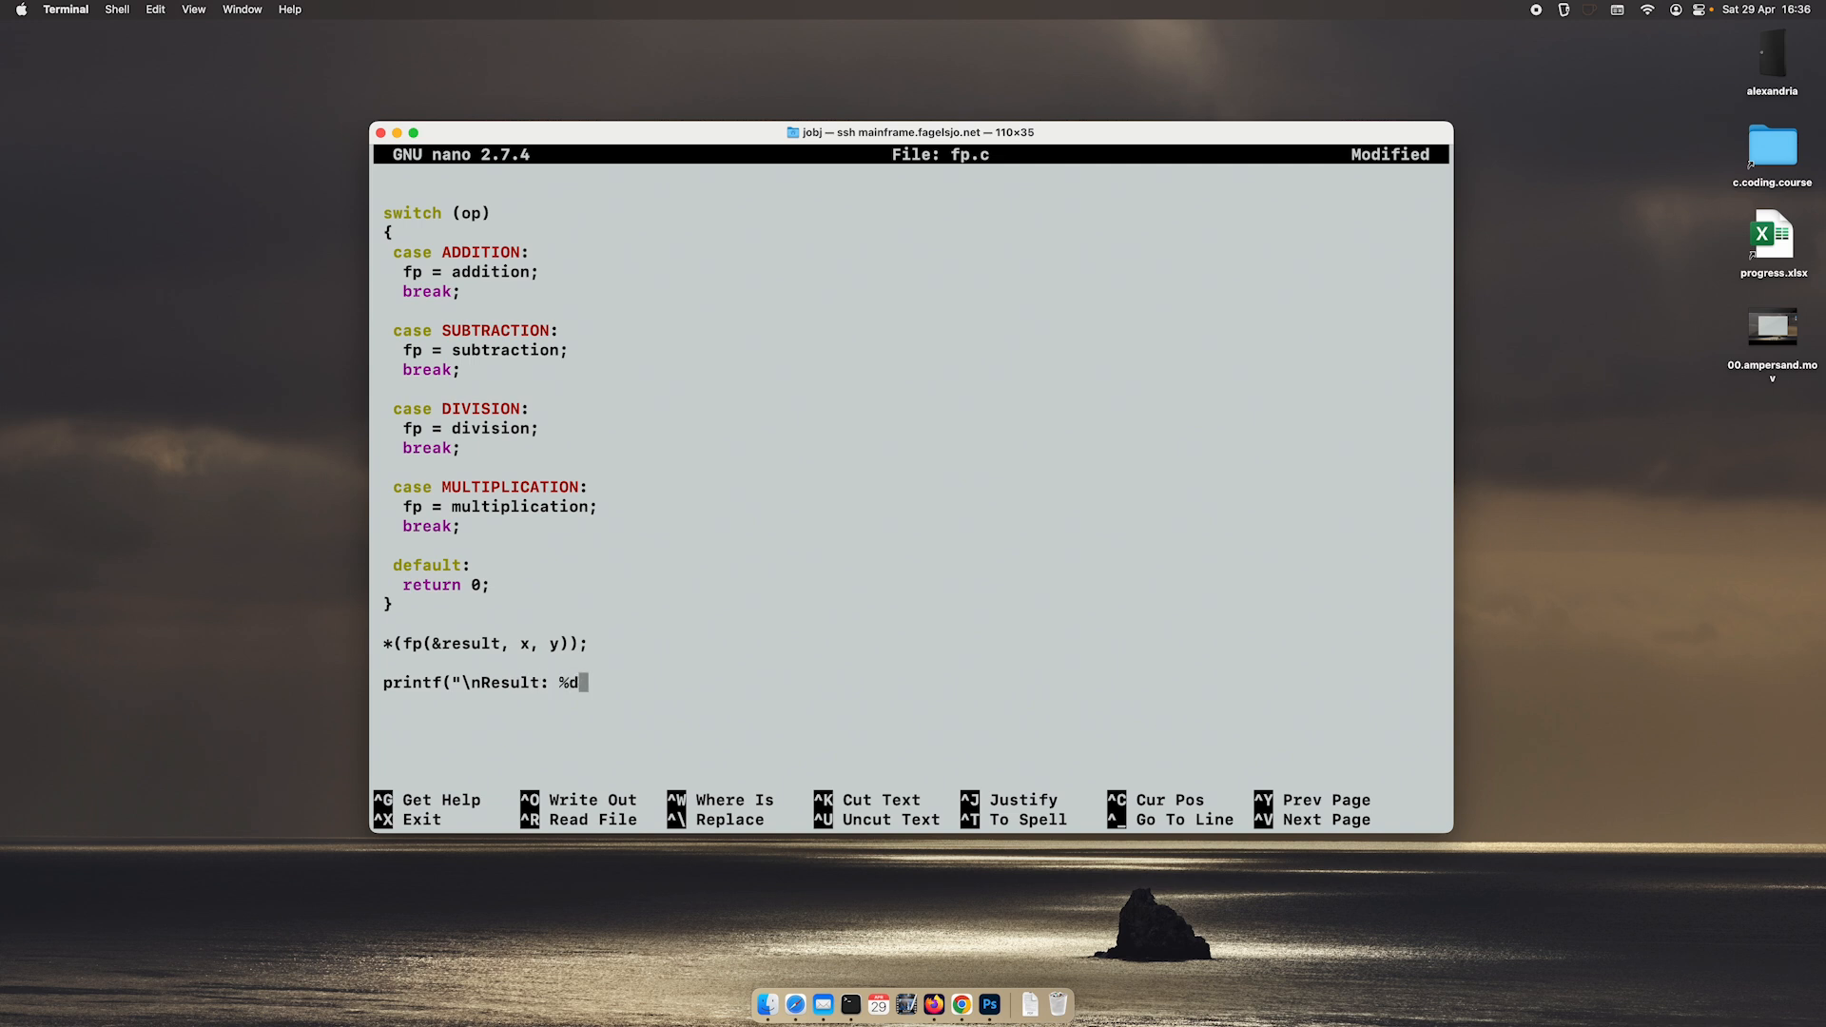
{"action": "type", "text": "\\n"}
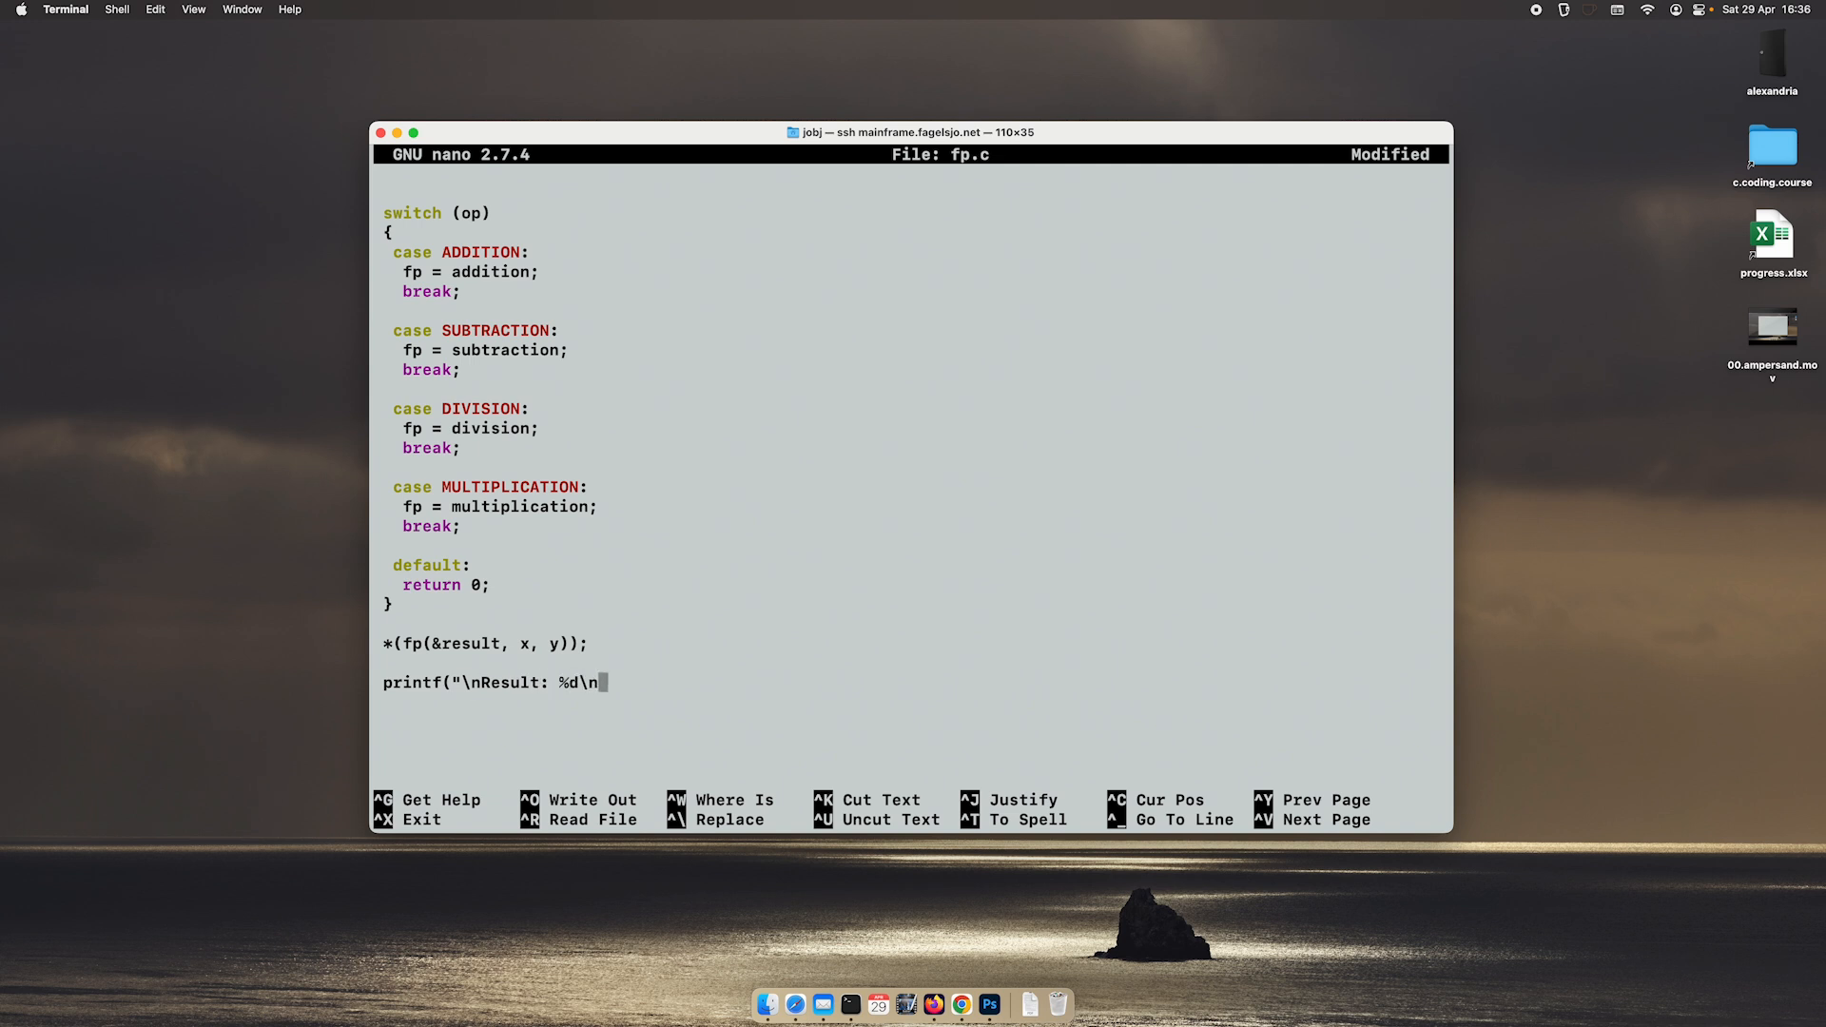
{"action": "type", "text": "\","}
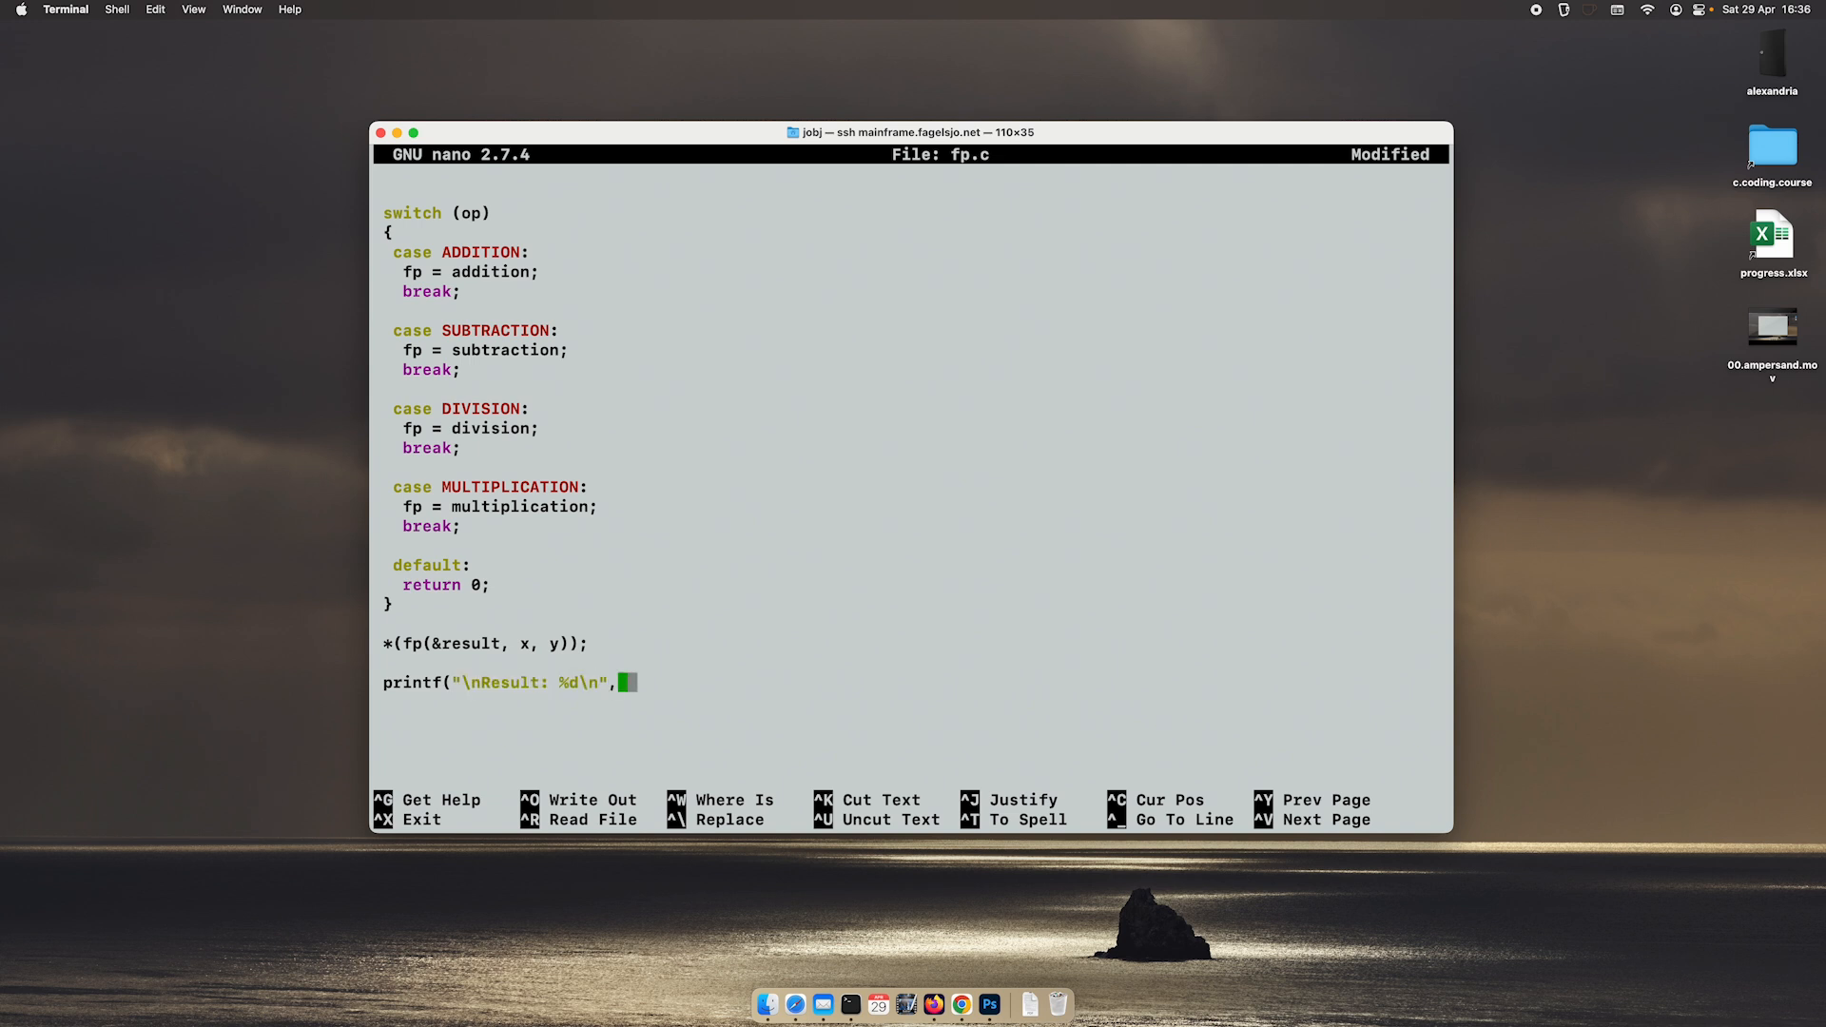
{"action": "type", "text": "resu"}
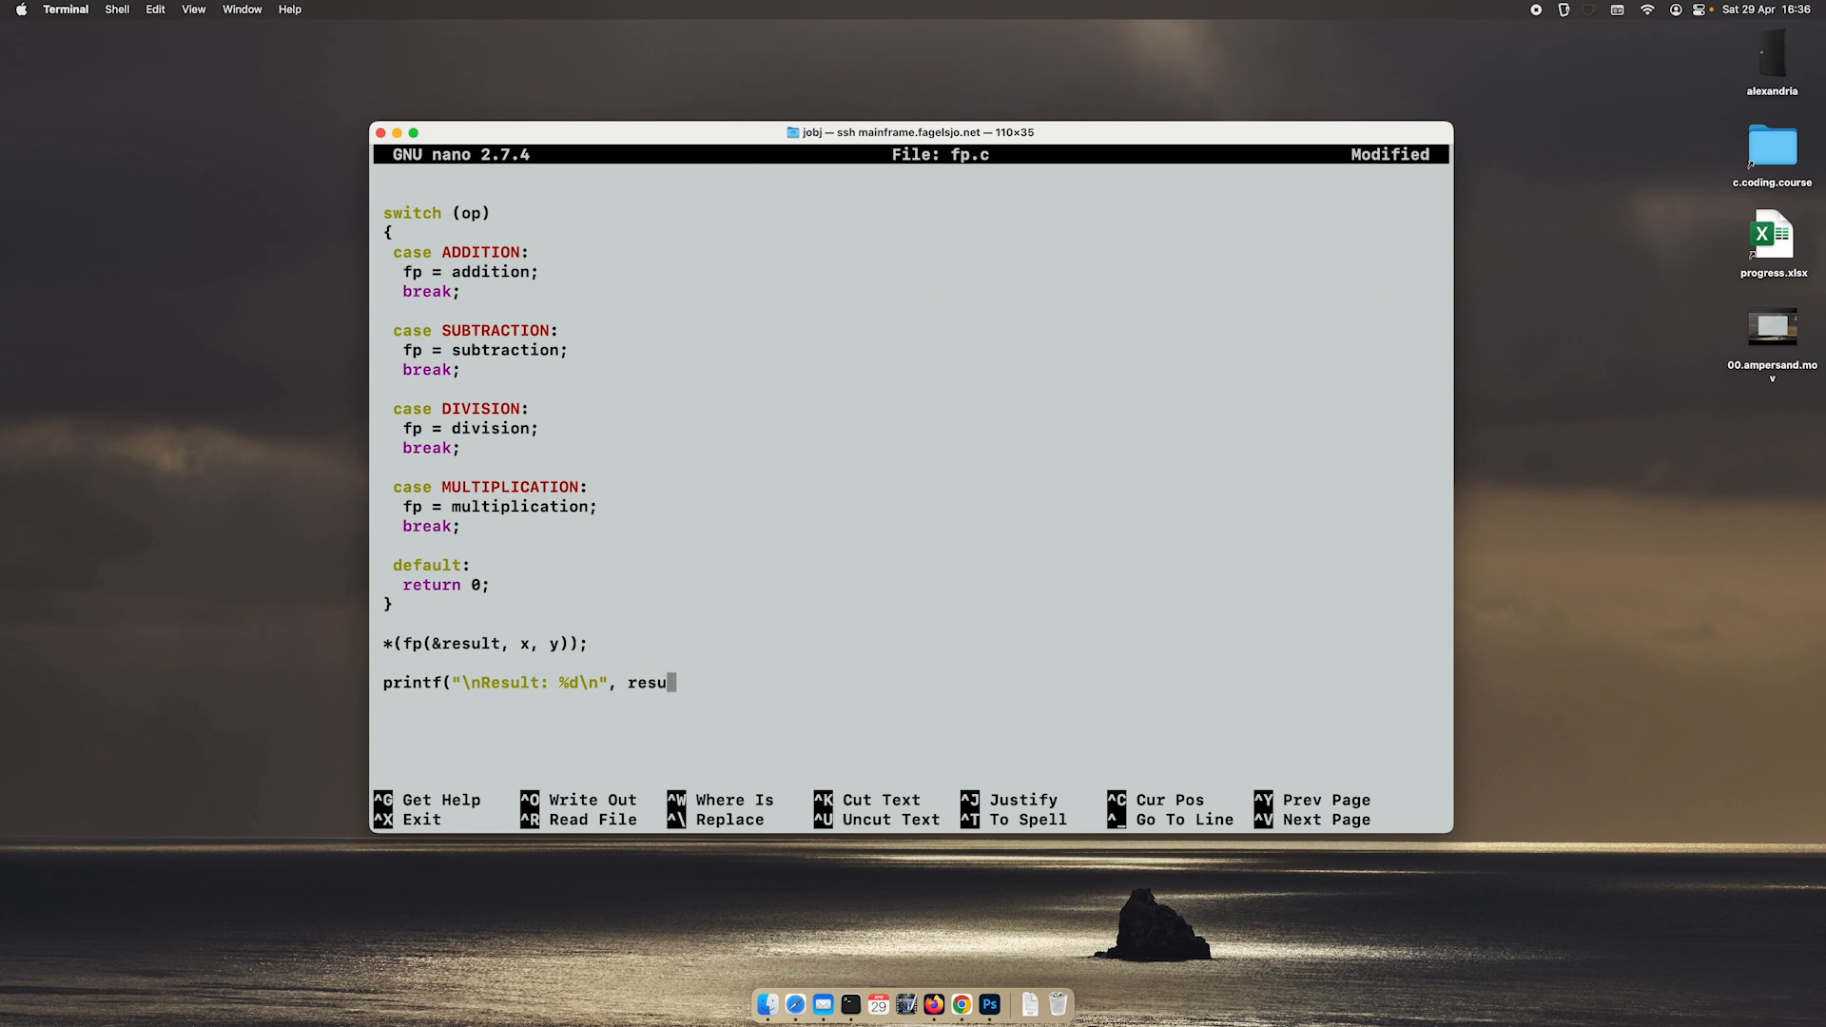
{"action": "type", "text": "lt);"}
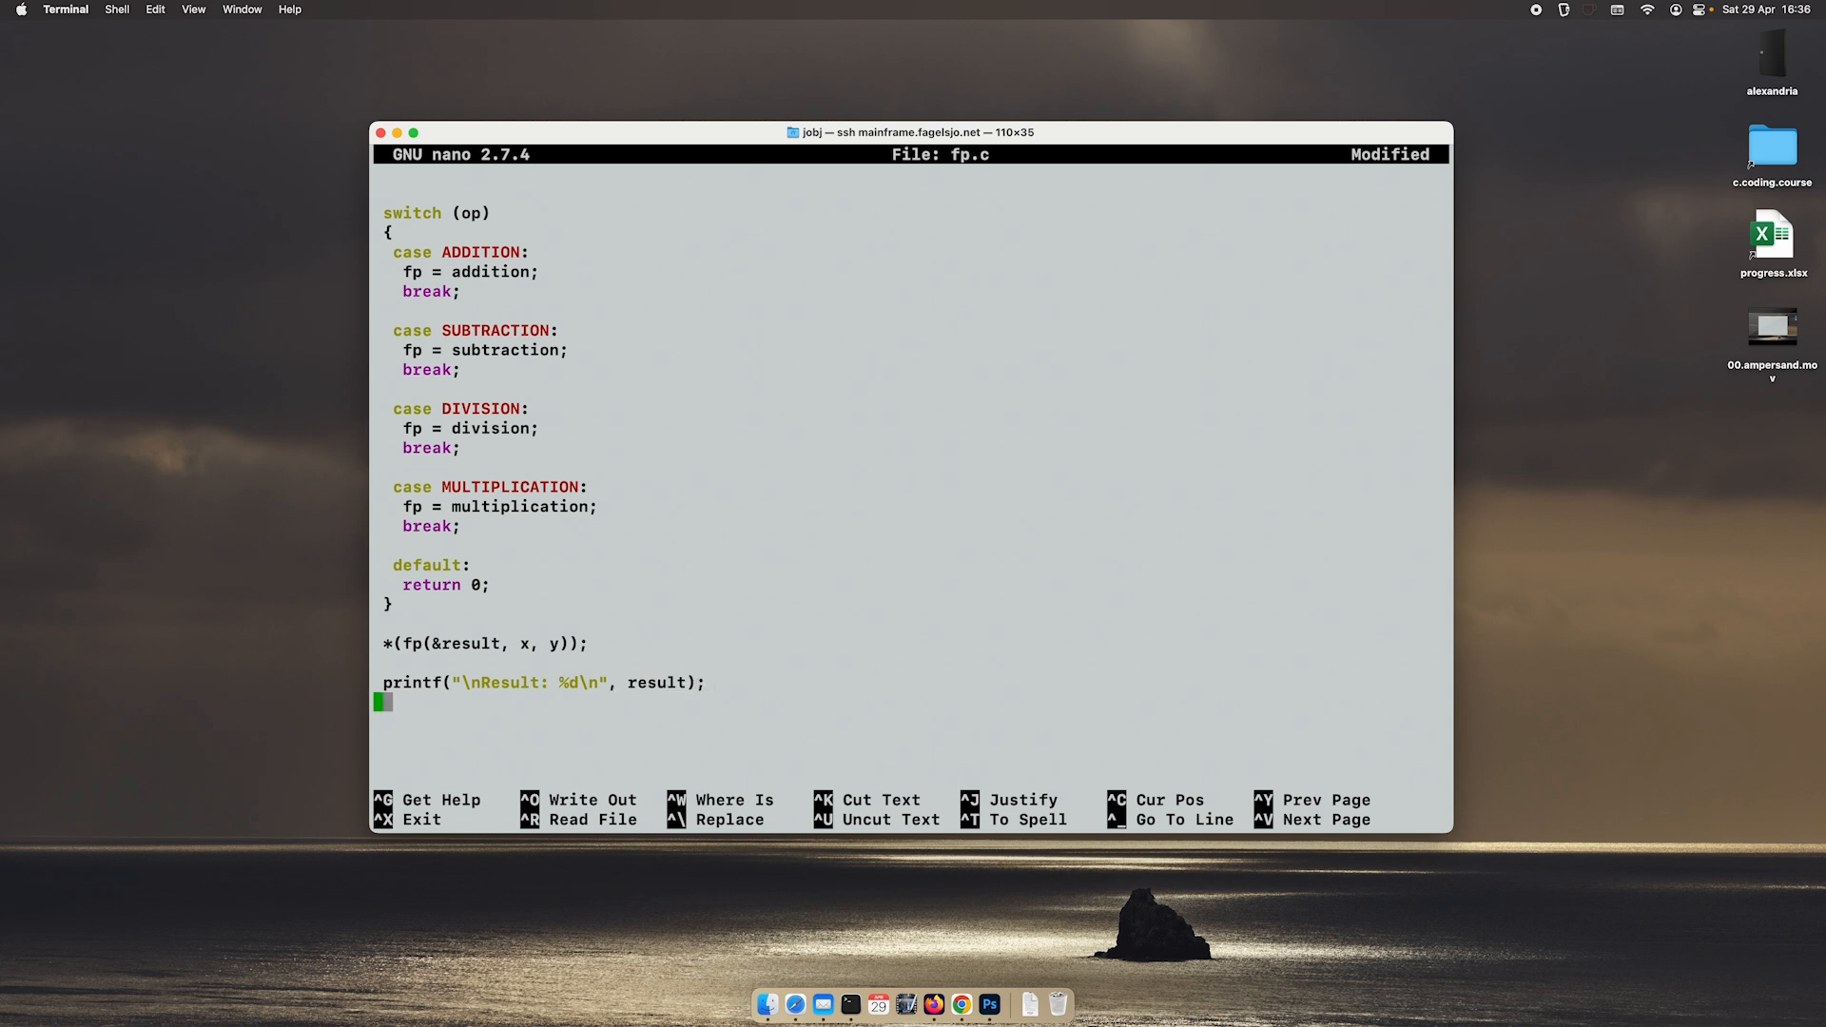
Step: Remove the blank line, end main with return 0; and save fp.c
{"action": "key", "text": "Backspace"}
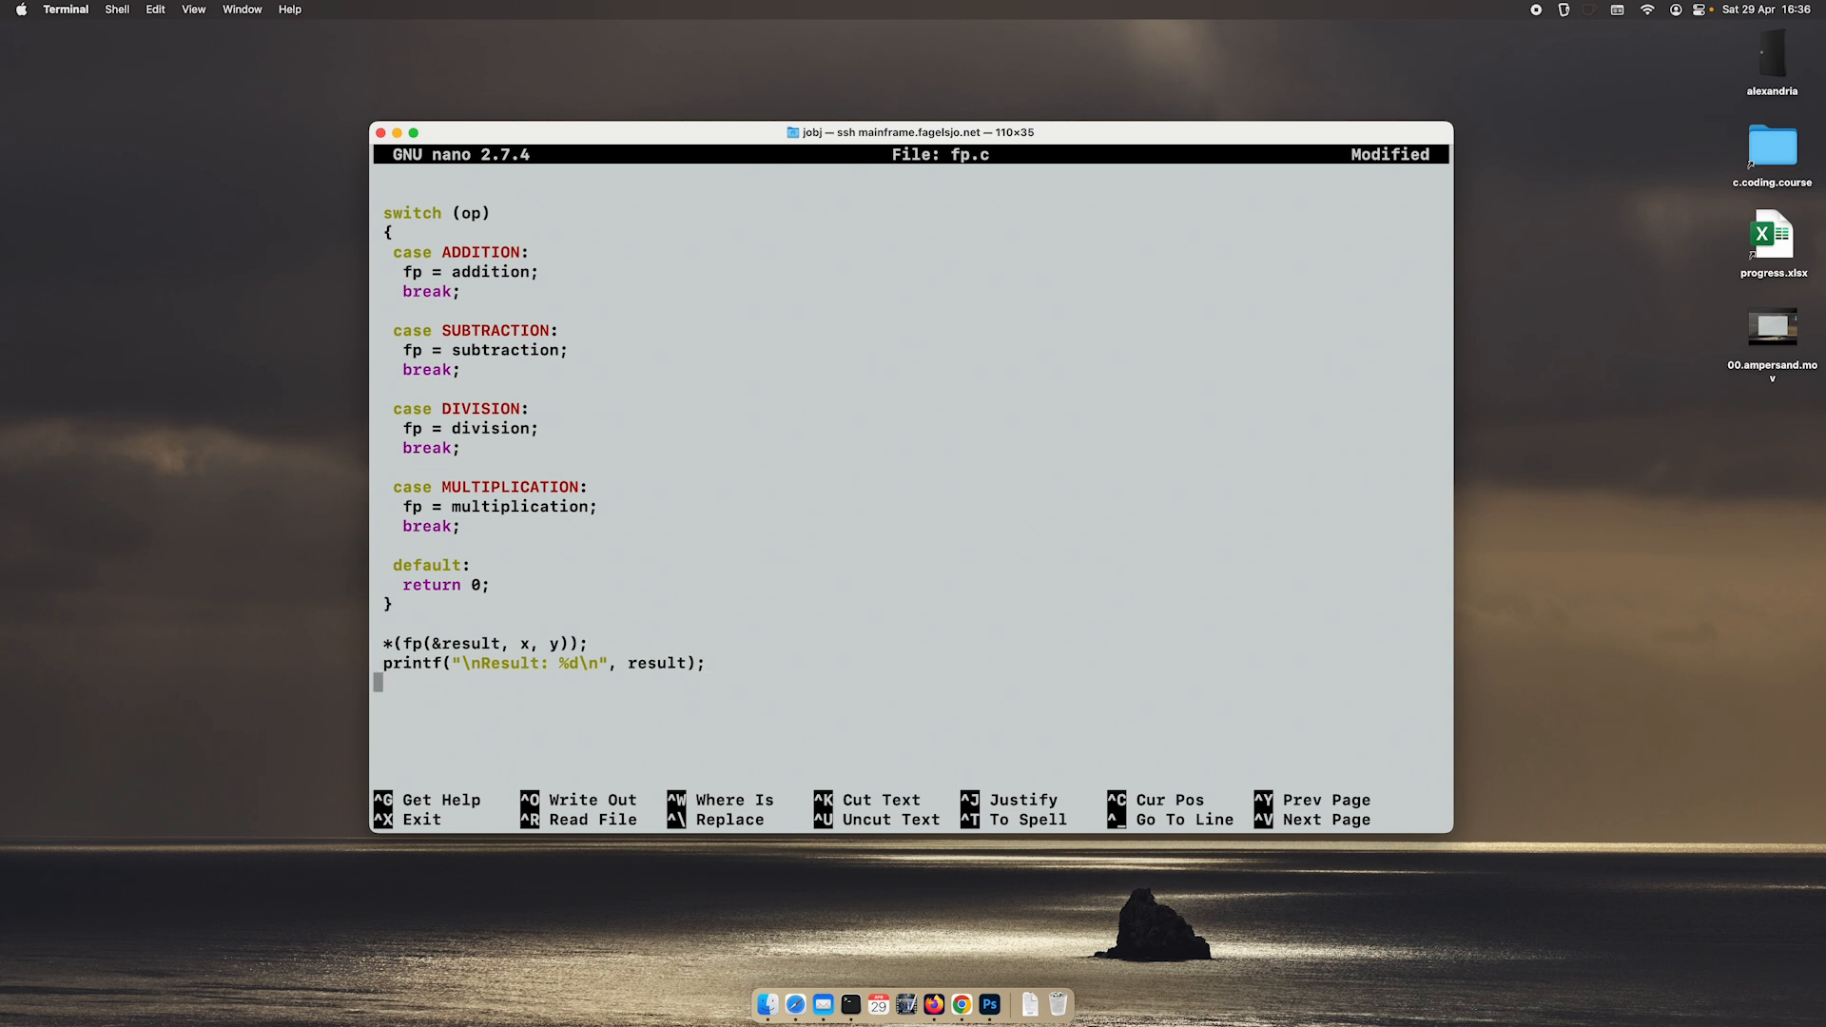
{"action": "type", "text": "return 0;"}
{"action": "type", "text": "}"}
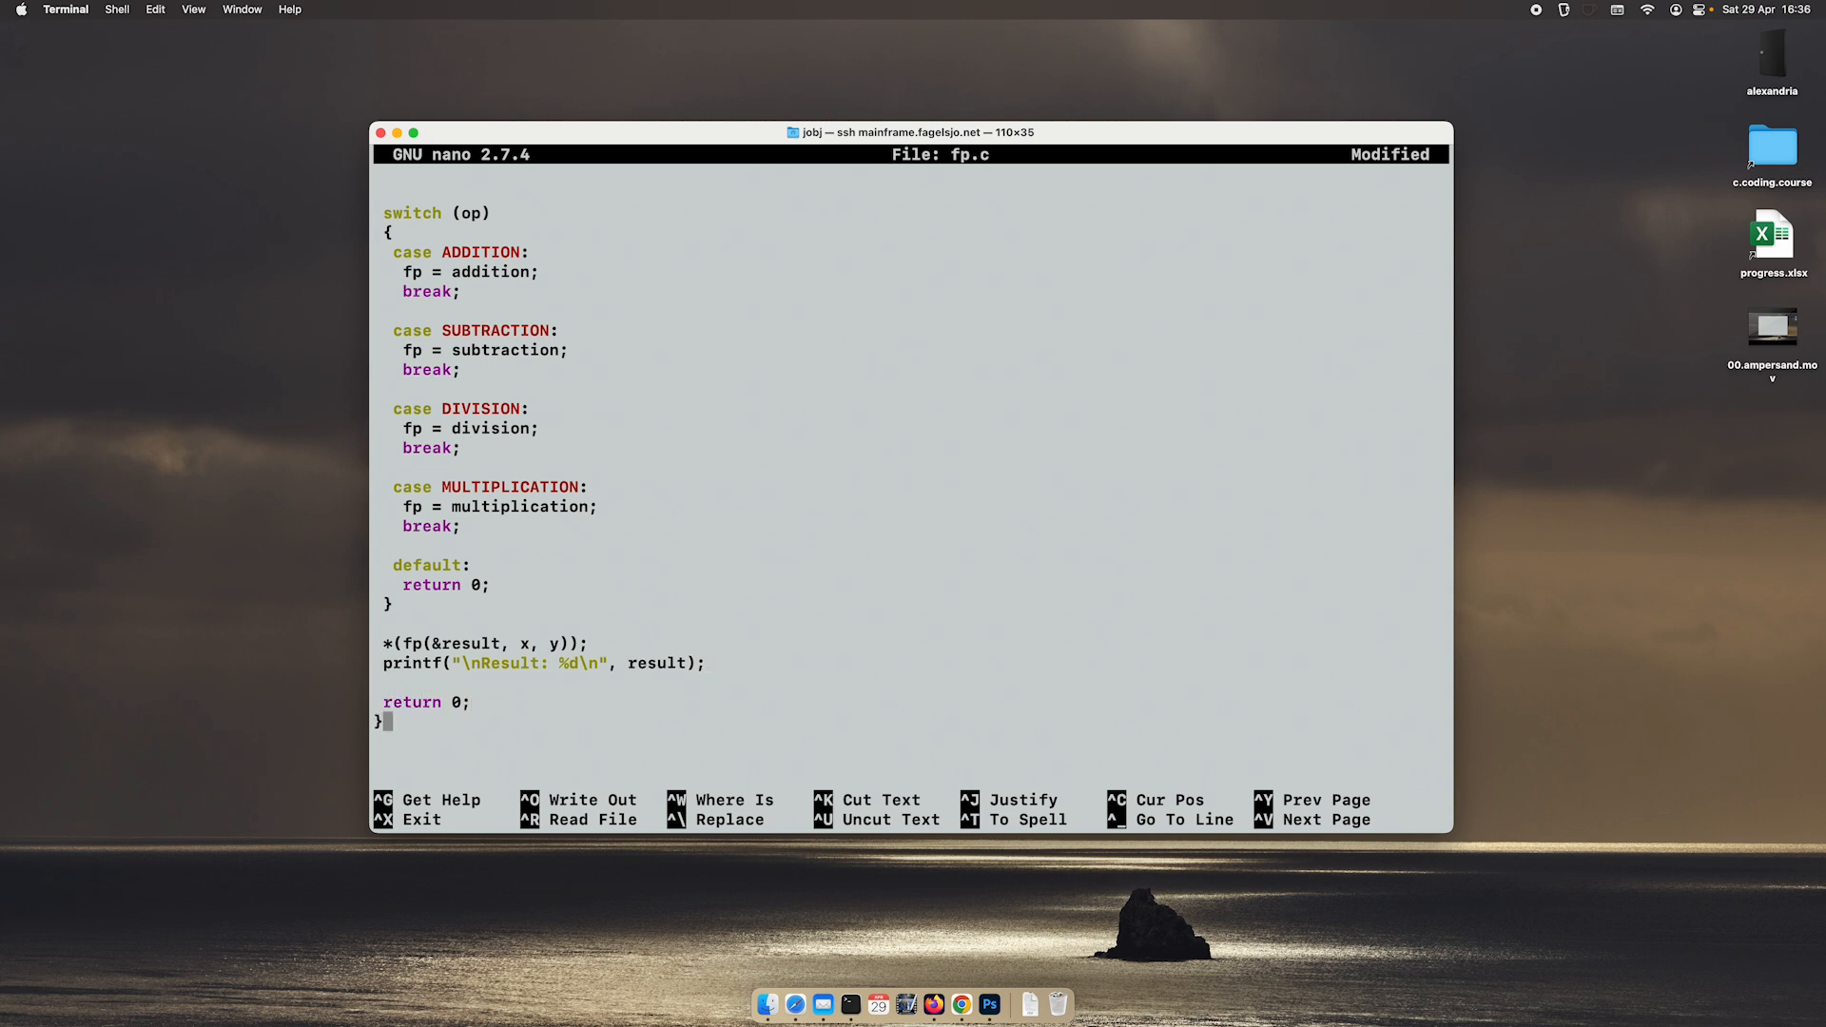
{"action": "key", "text": "ctrl+x"}
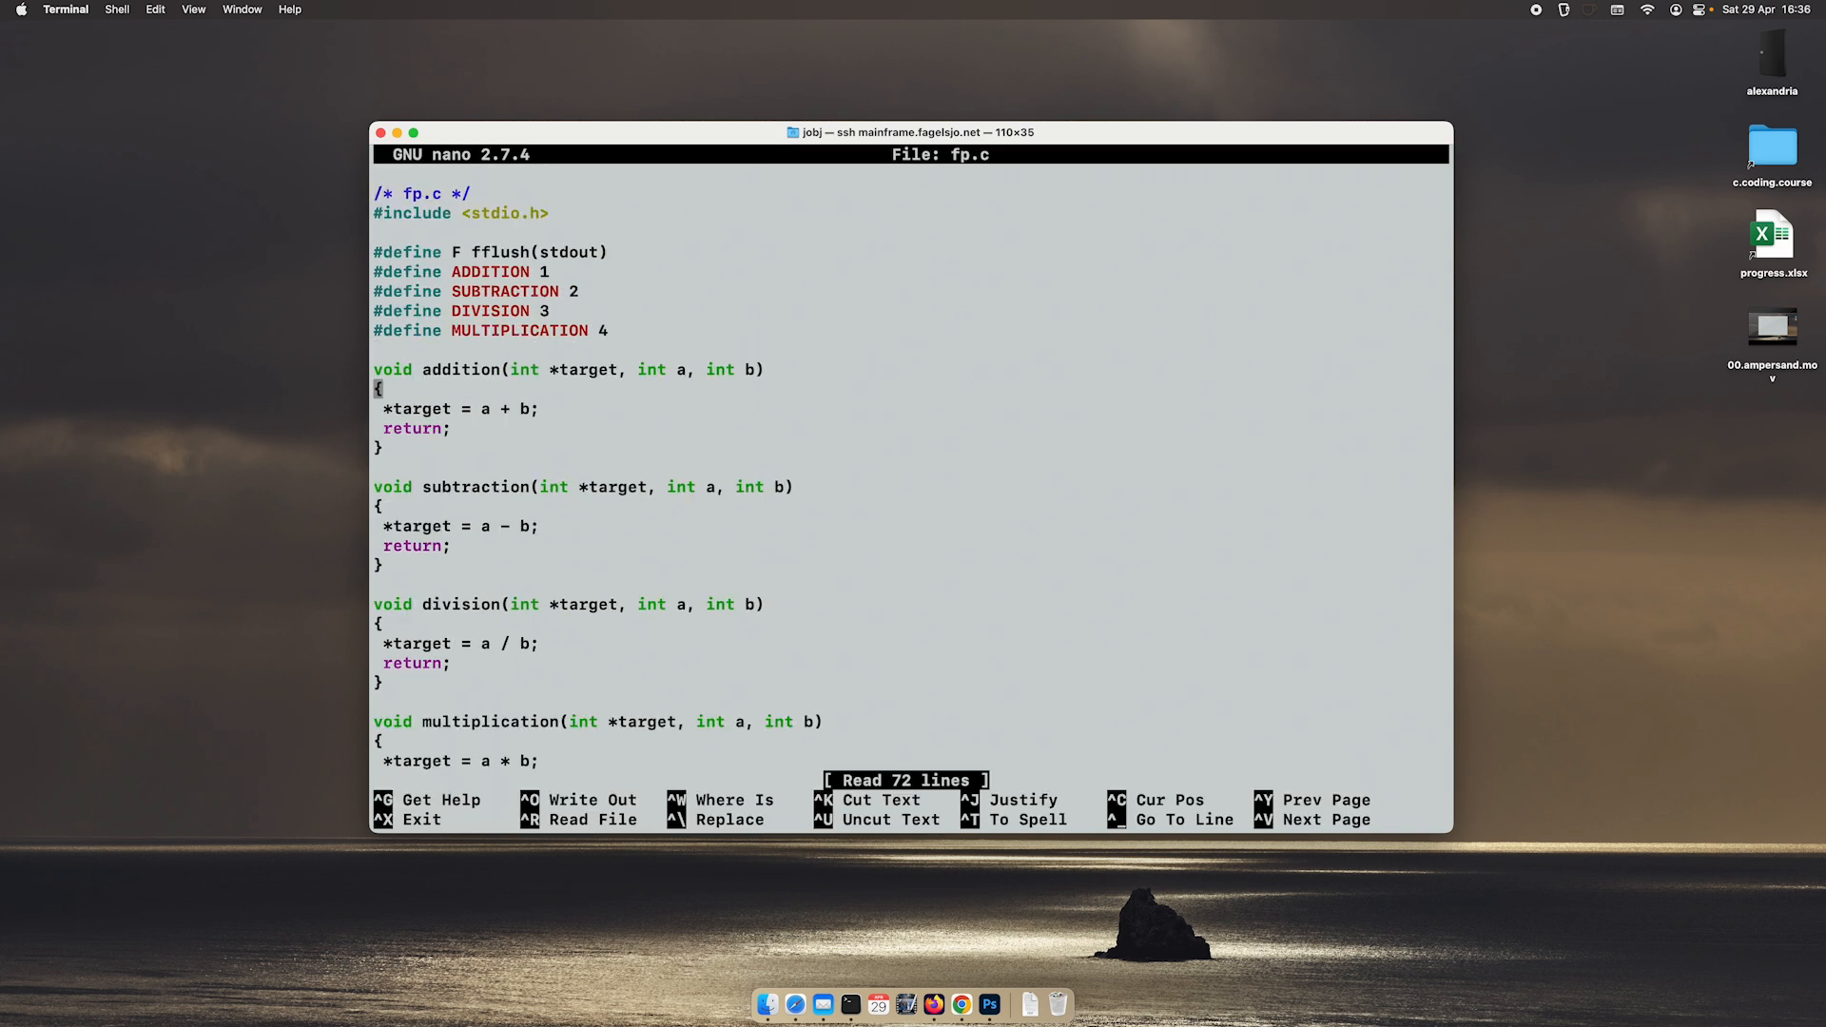
Step: Review fp.c from the division function down to main's prompt lines before the switch
{"action": "double_click", "coordinate": [460, 369]}
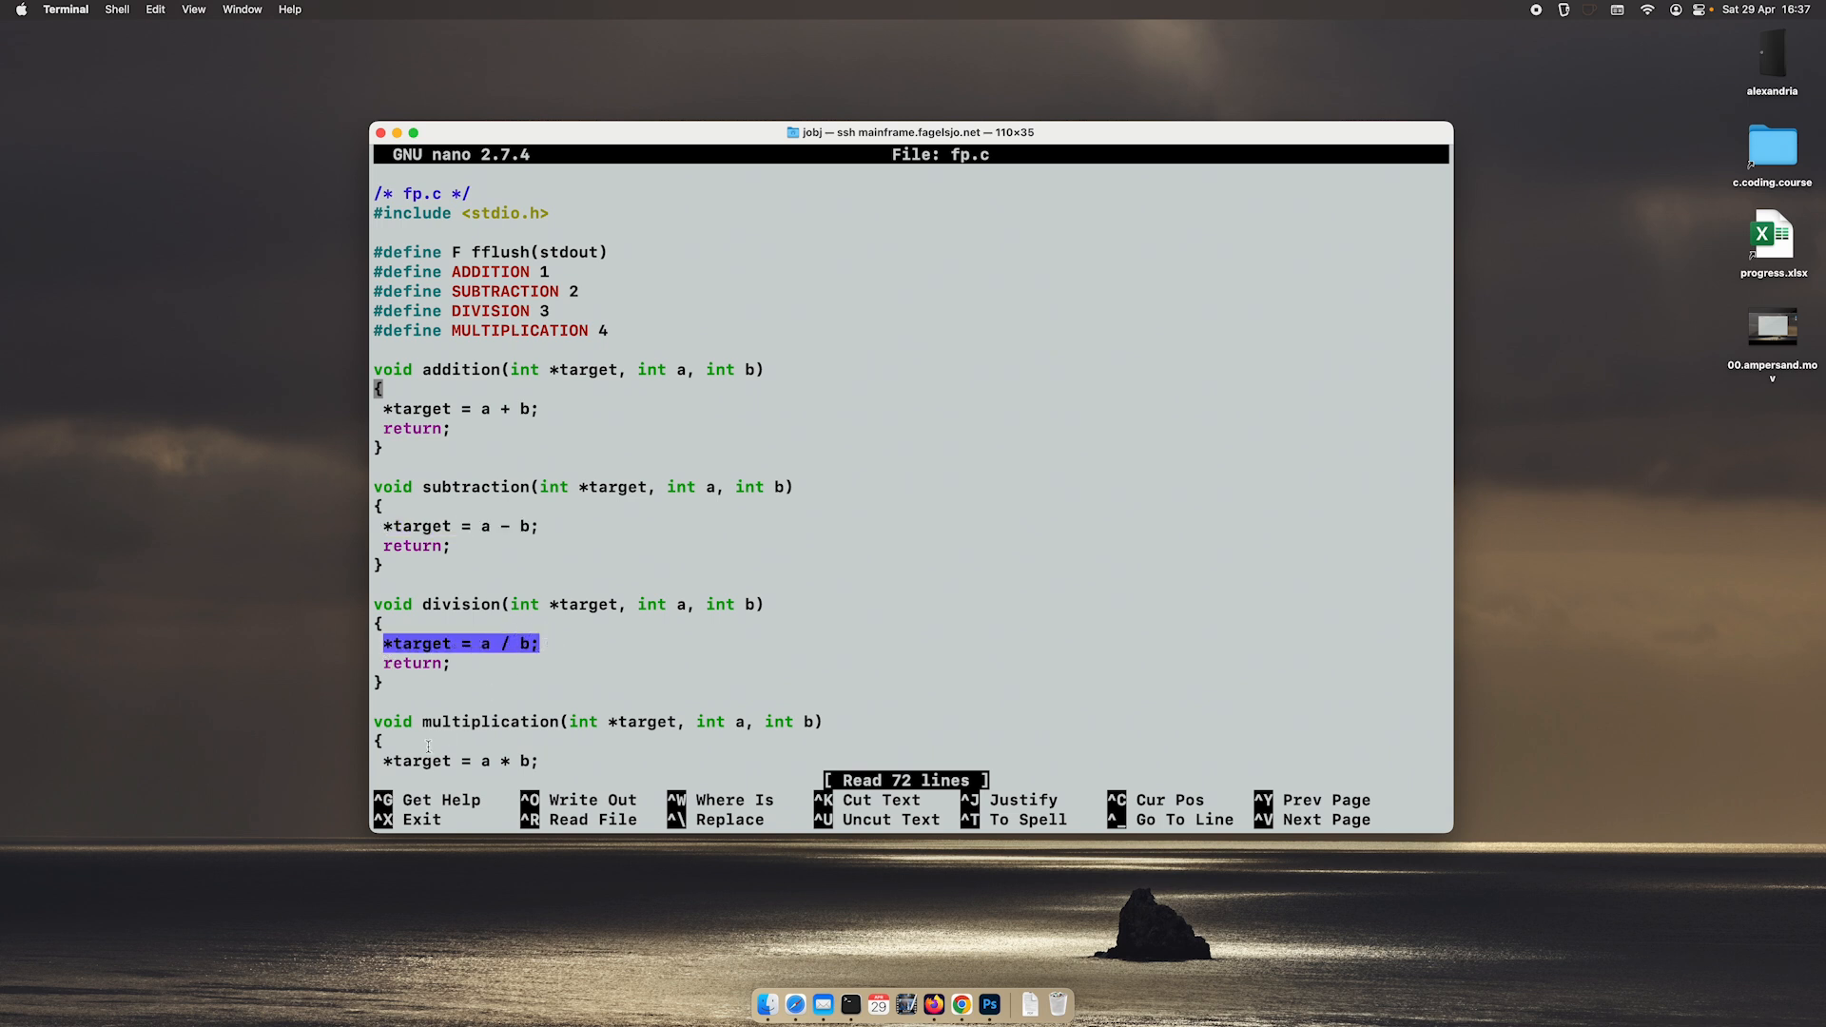
{"action": "left_click", "coordinate": [519, 761]}
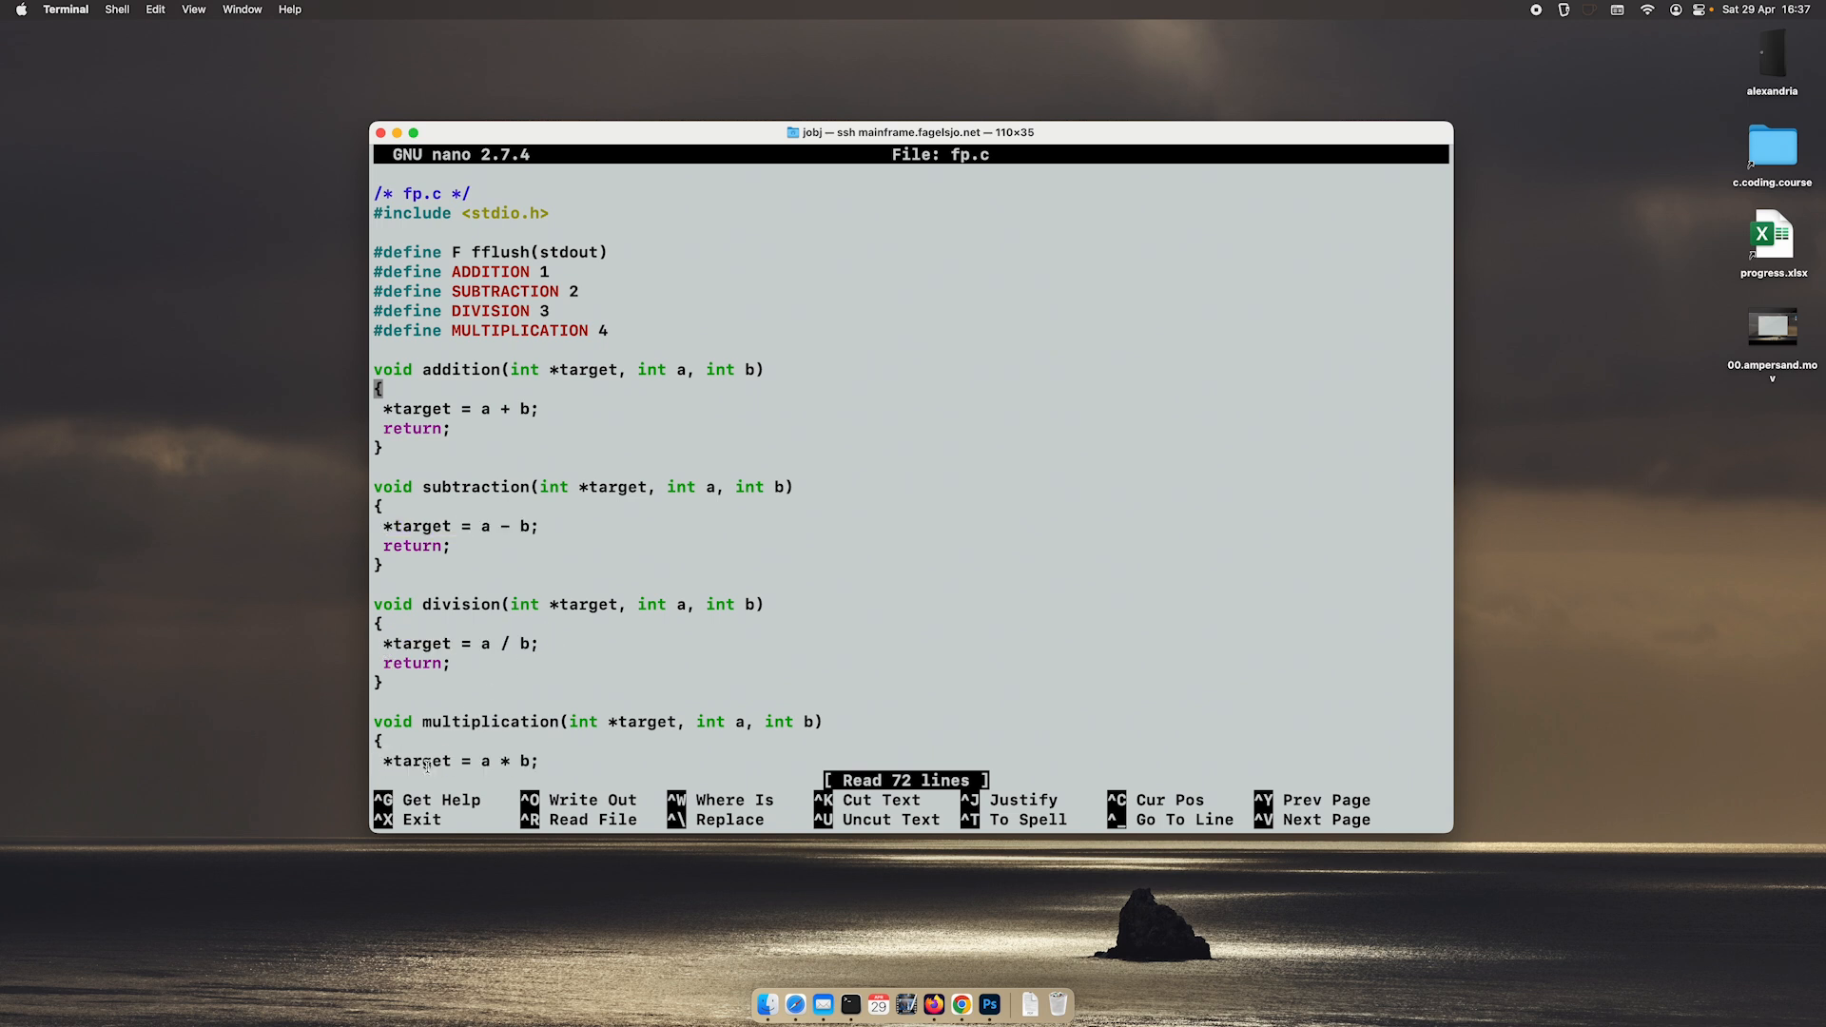
{"action": "double_click", "coordinate": [421, 761]}
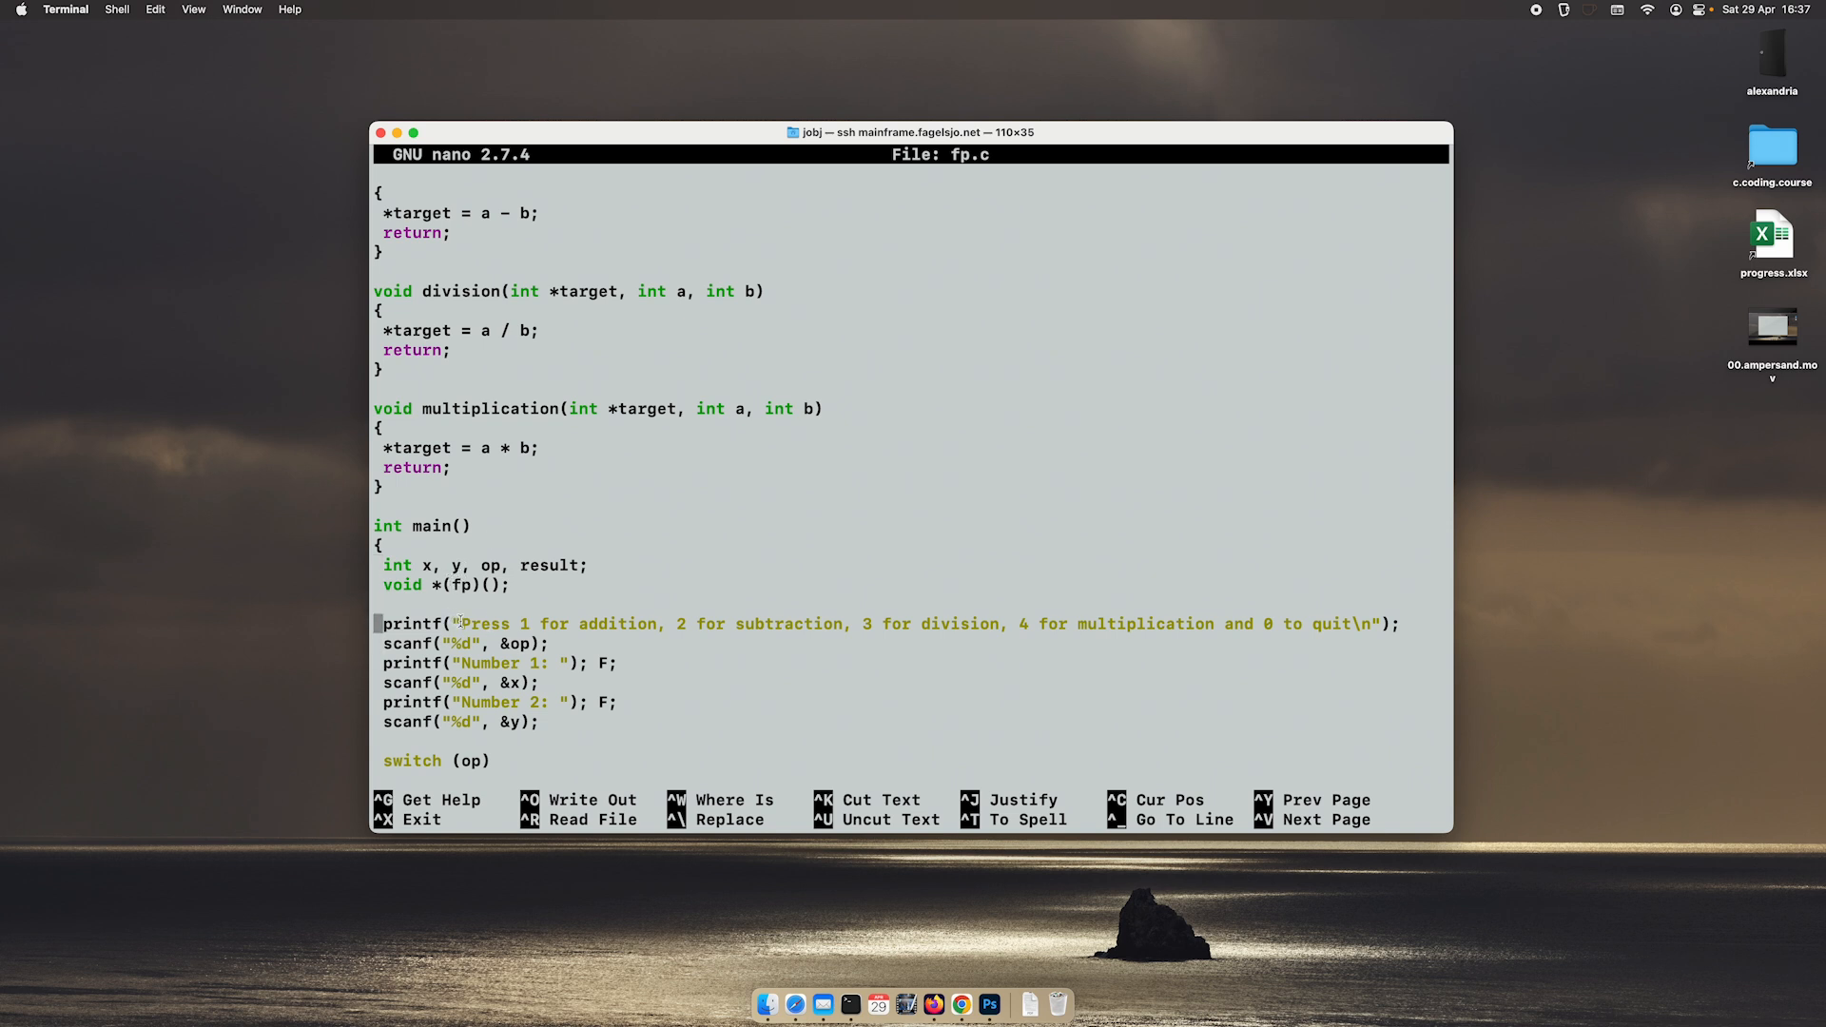
{"action": "key", "text": "Down"}
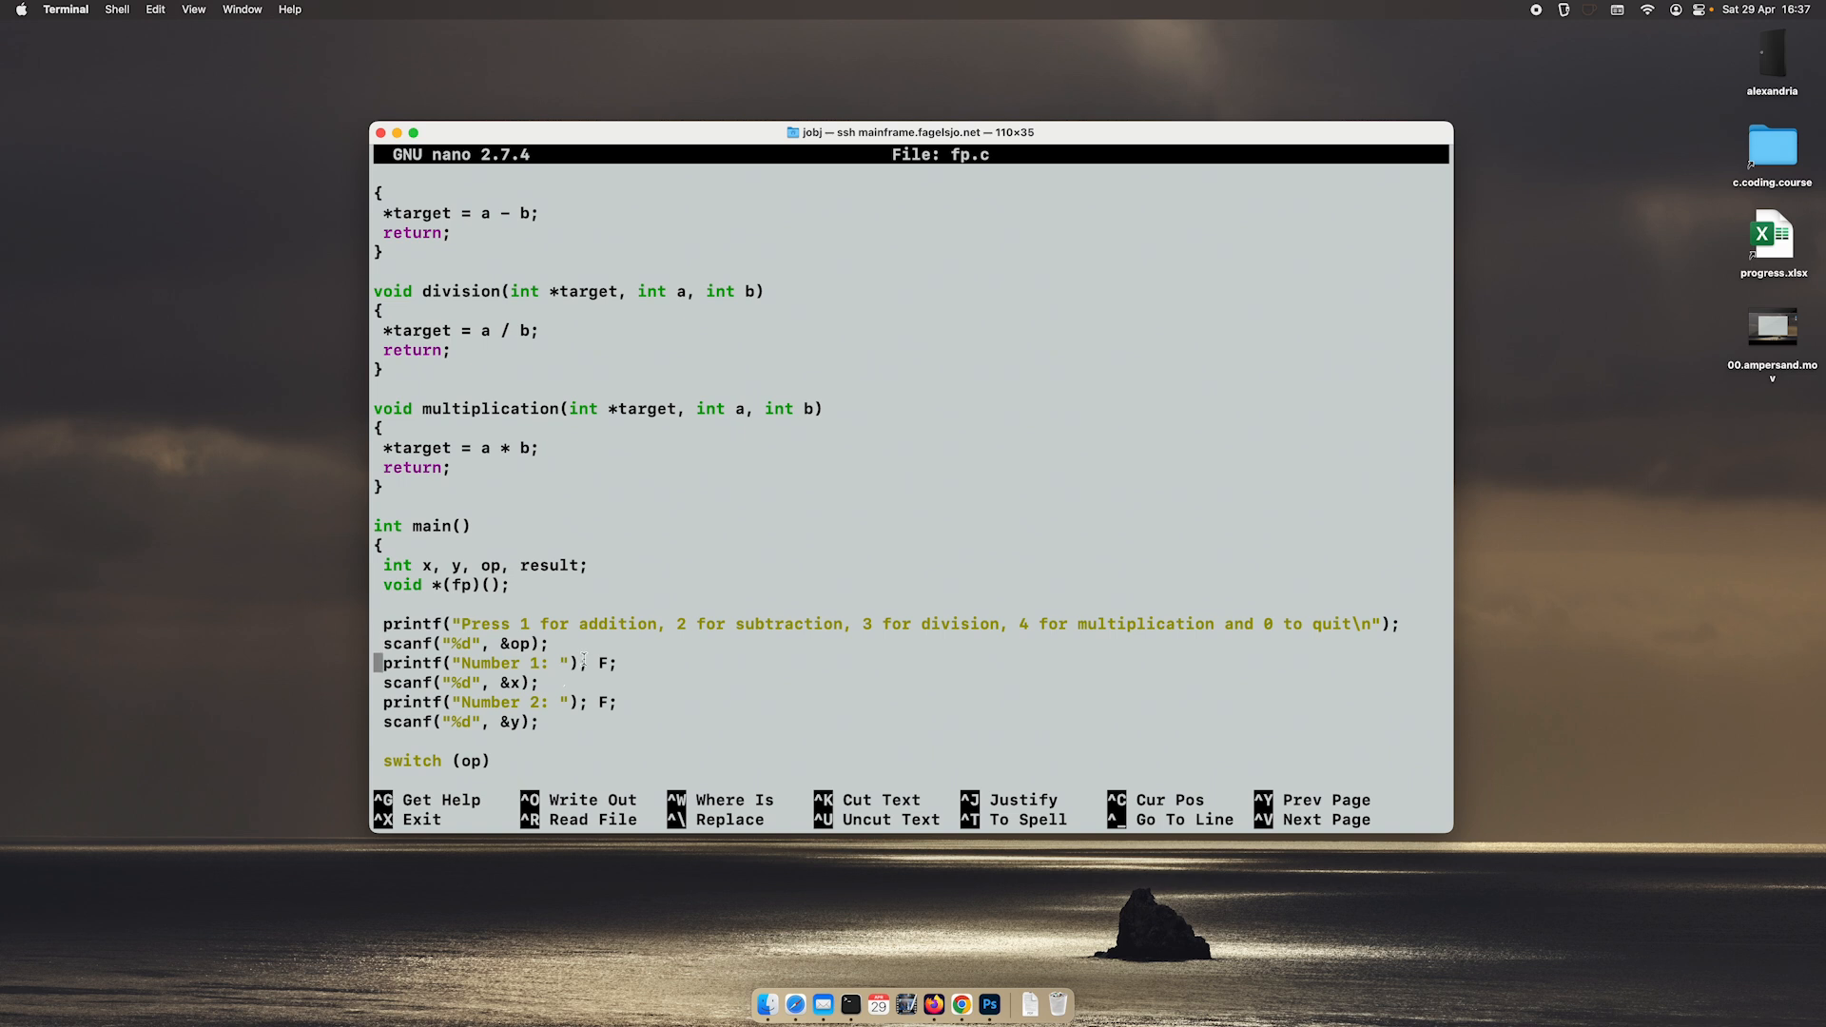
{"action": "key", "text": "Down"}
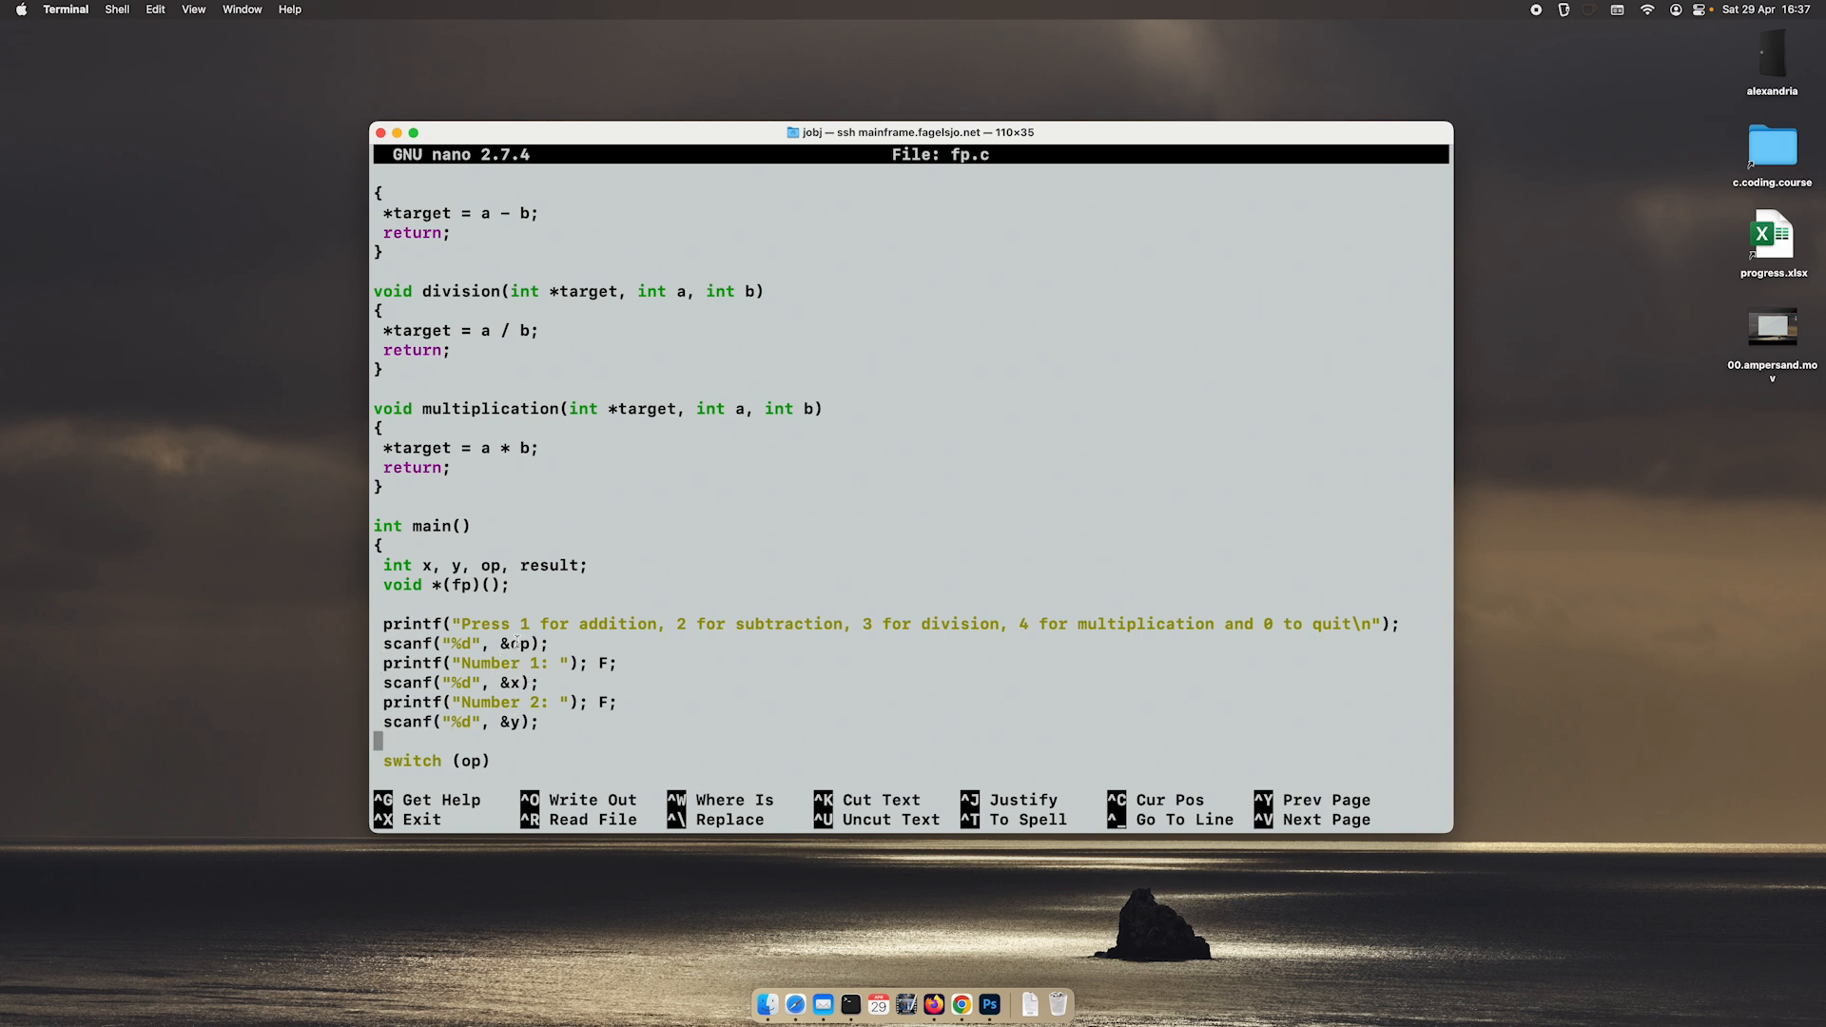
Step: Read through the switch cases and final call, then exit nano to the shell
{"action": "scroll", "scroll_direction": "down", "scroll_amount": 3}
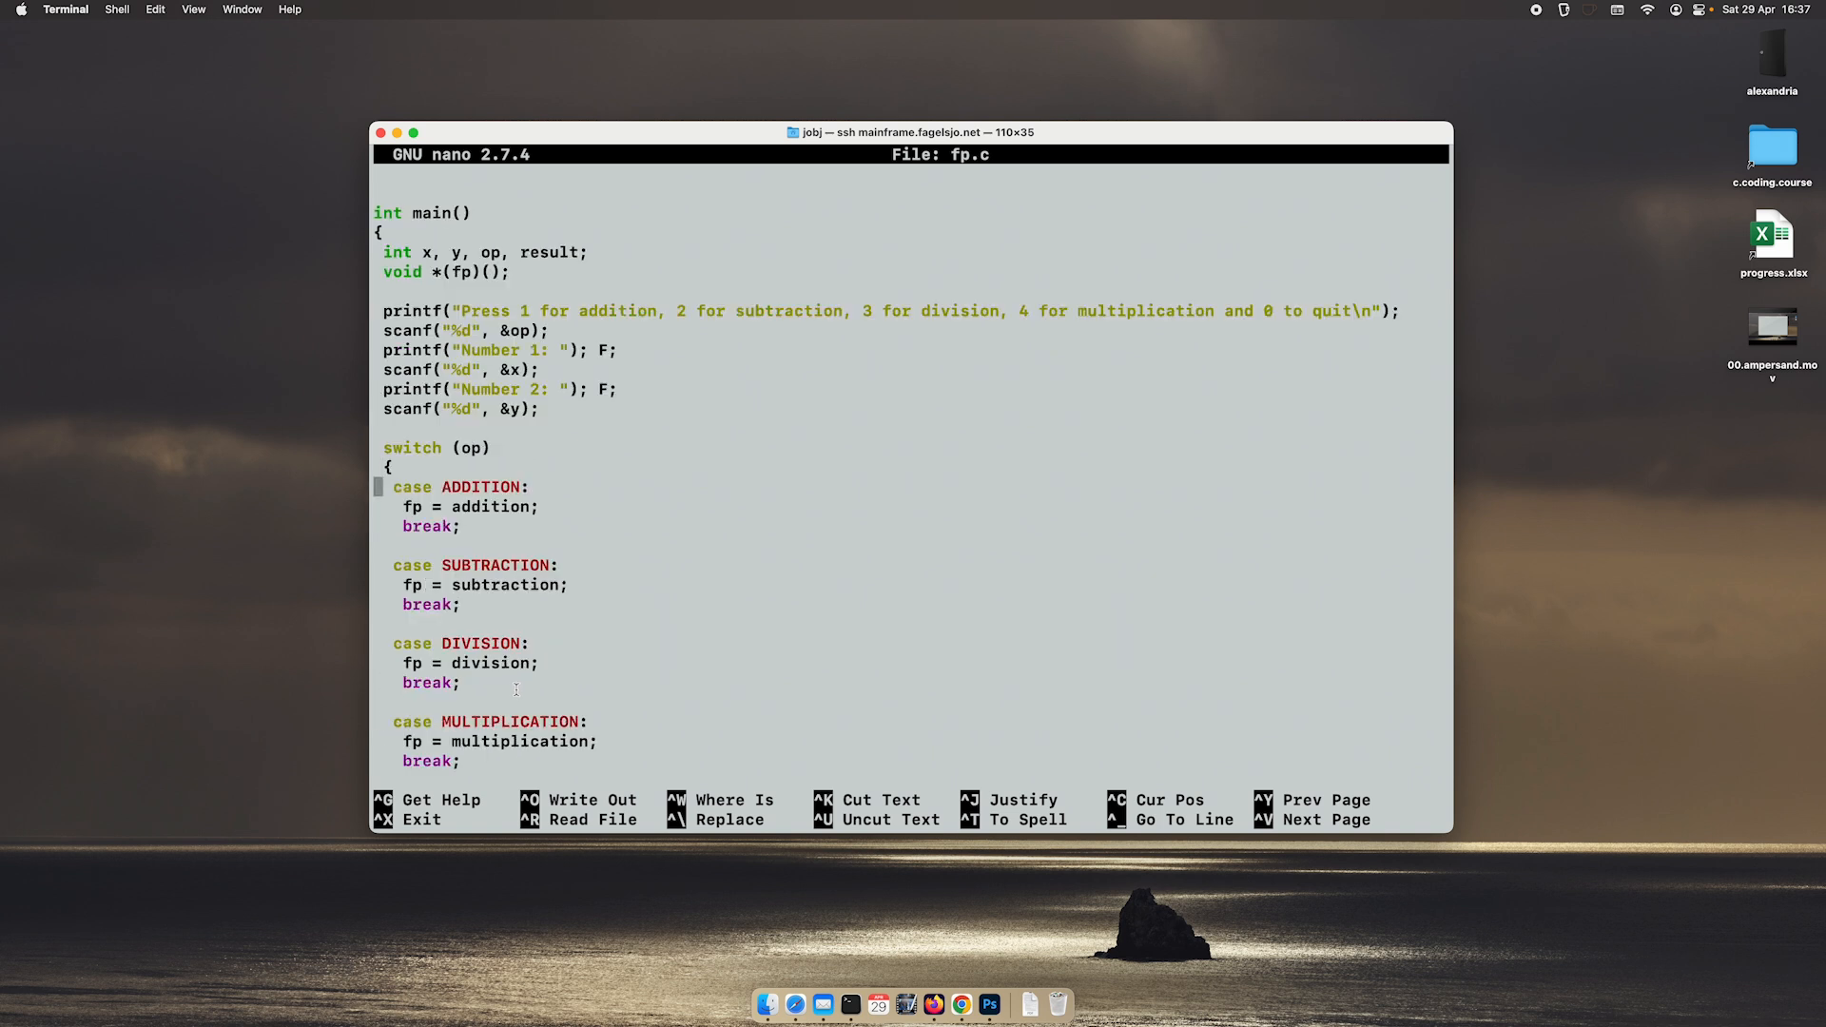
{"action": "double_click", "coordinate": [481, 487]}
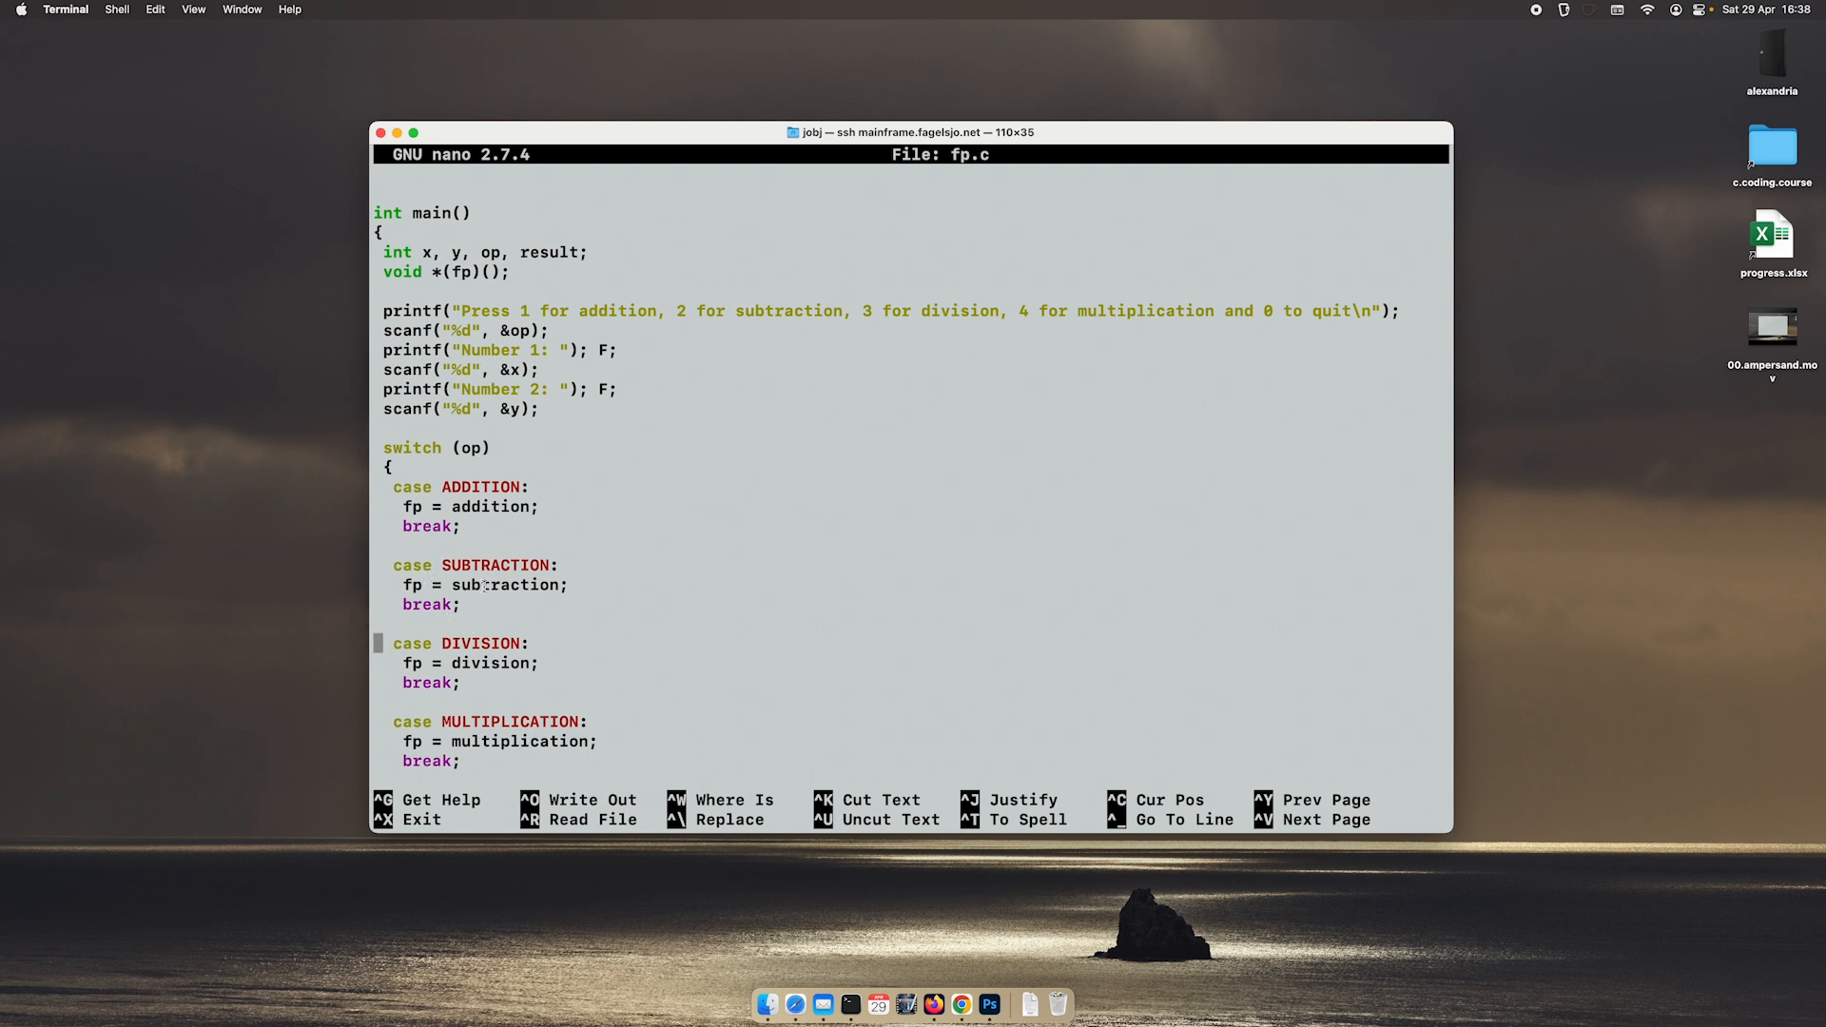
{"action": "double_click", "coordinate": [520, 742]}
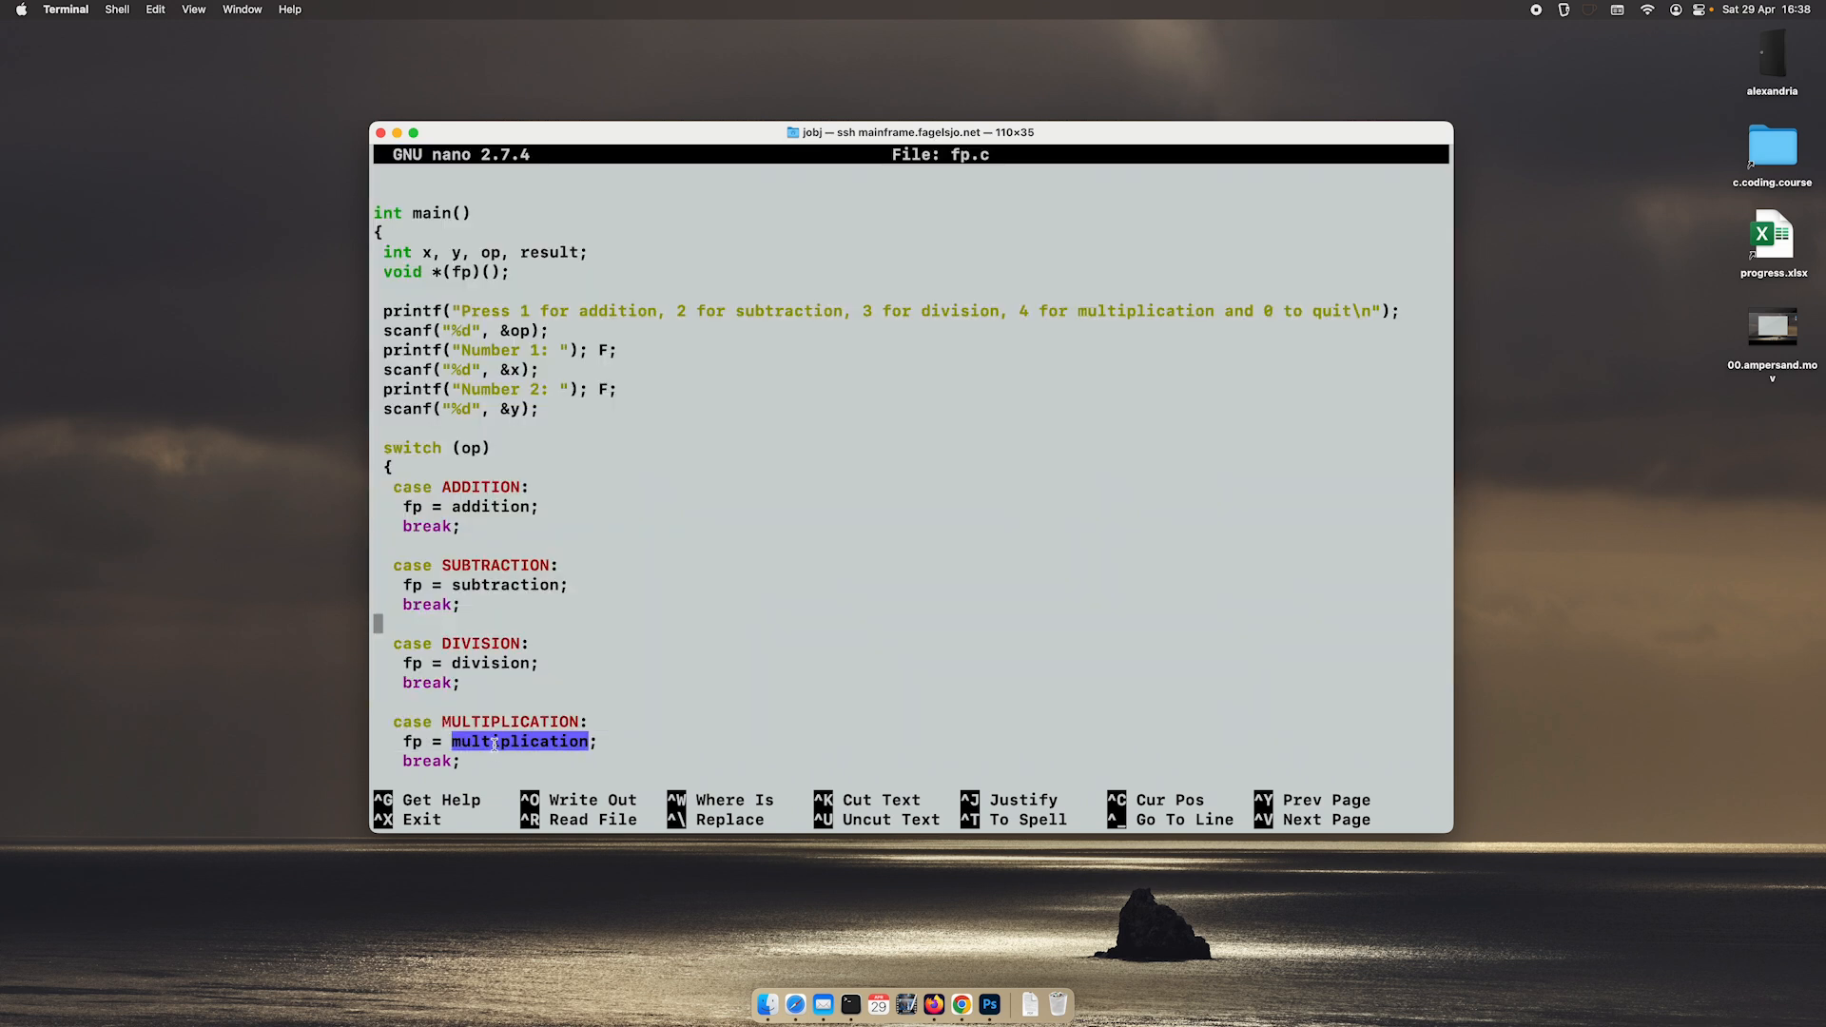
{"action": "scroll", "scroll_direction": "down", "scroll_amount": 3}
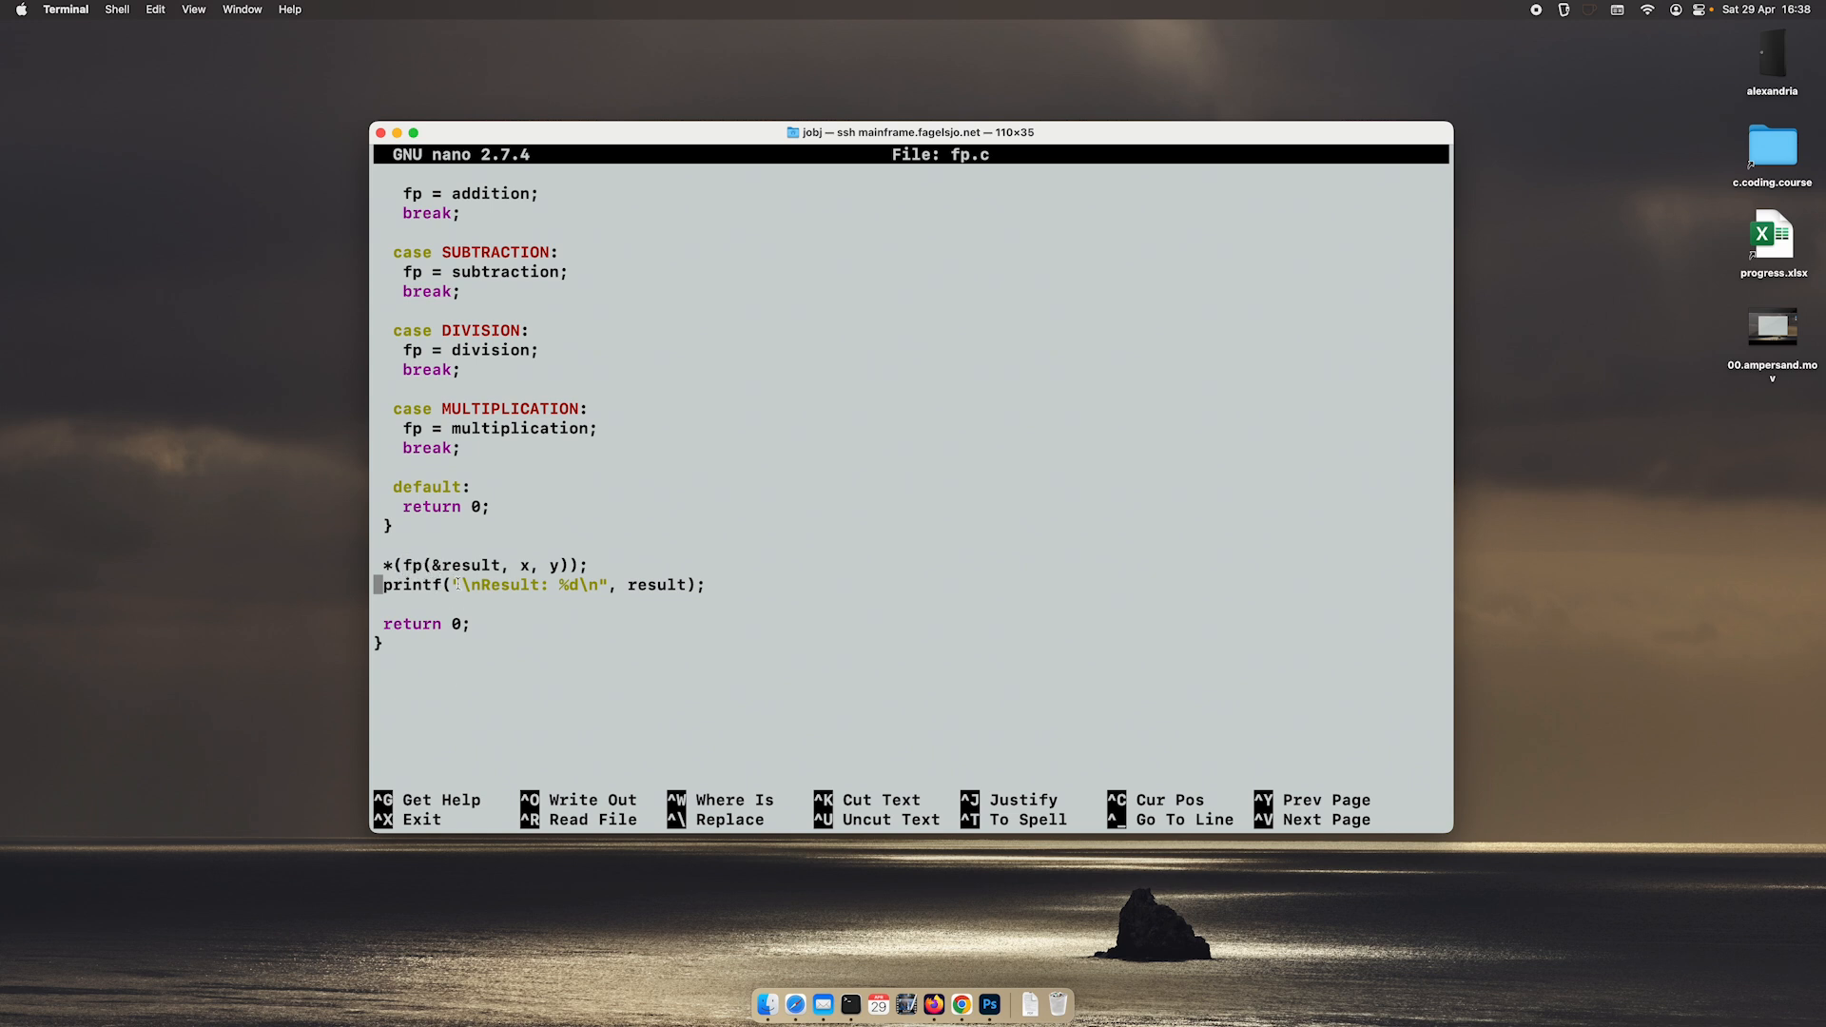
{"action": "double_click", "coordinate": [471, 565]}
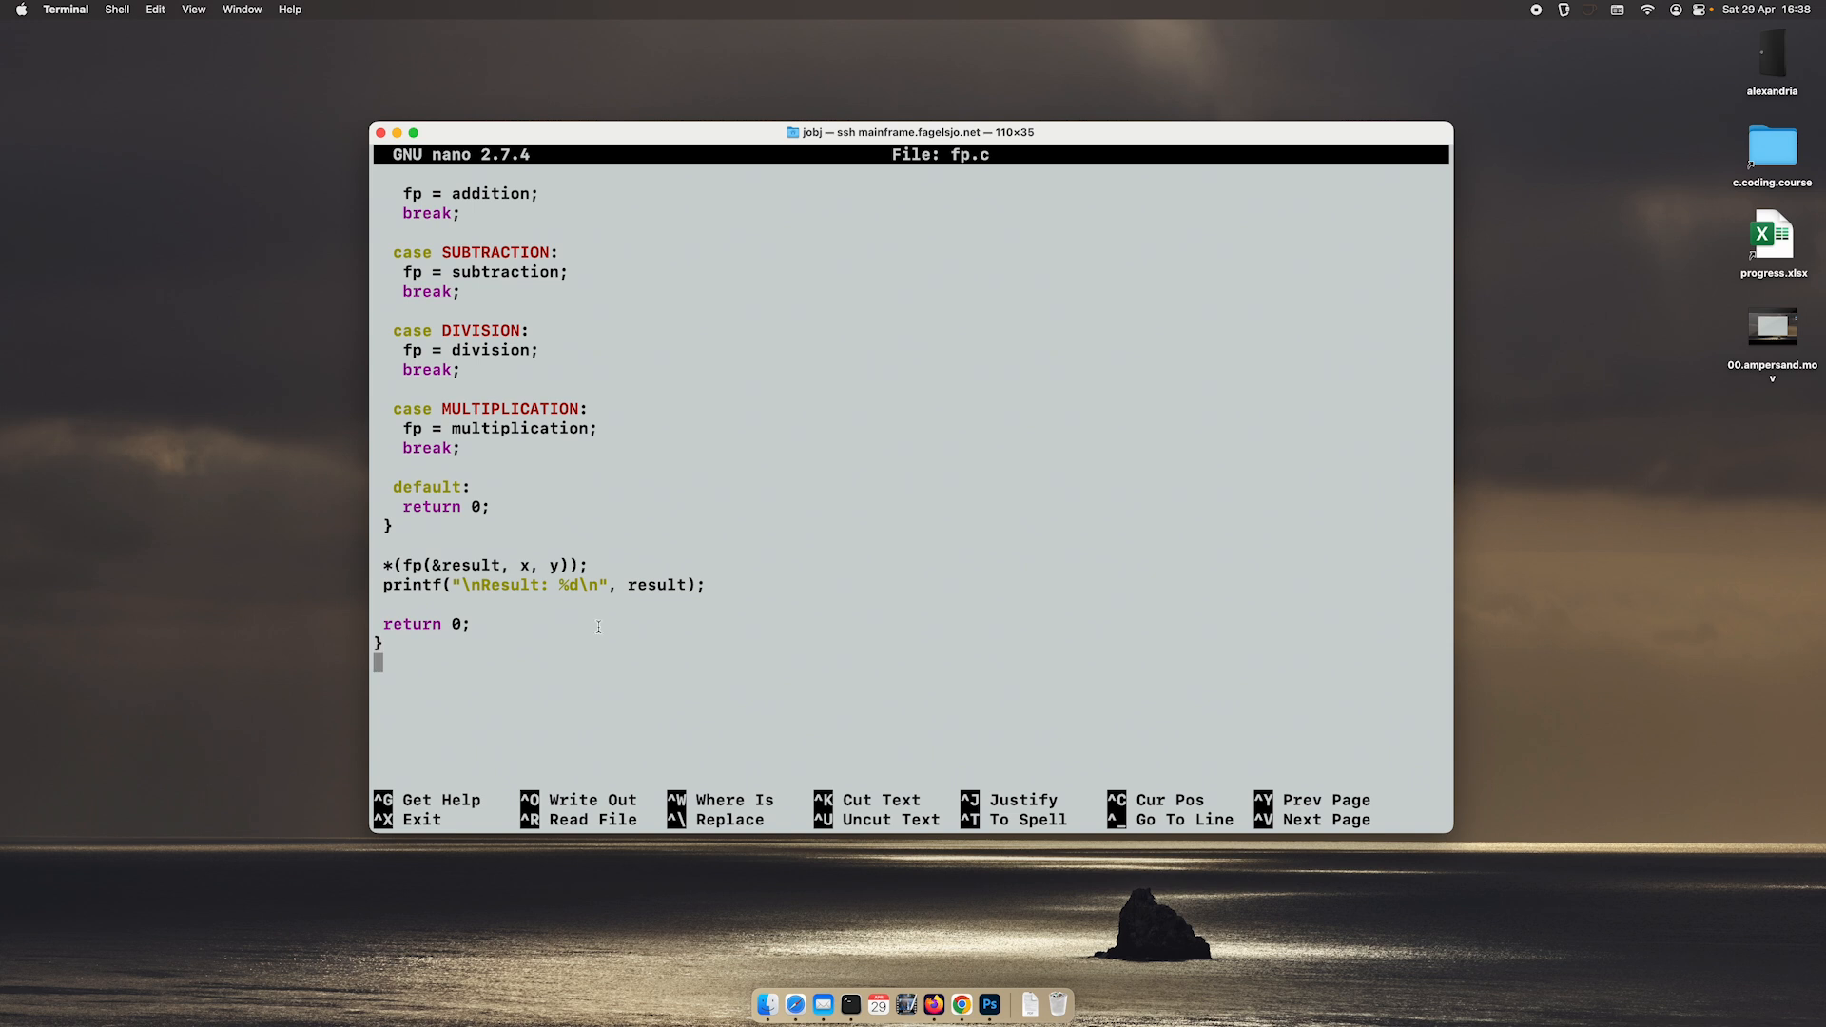
{"action": "key", "text": "ctrl+x"}
{"action": "type", "text": "gcc"}
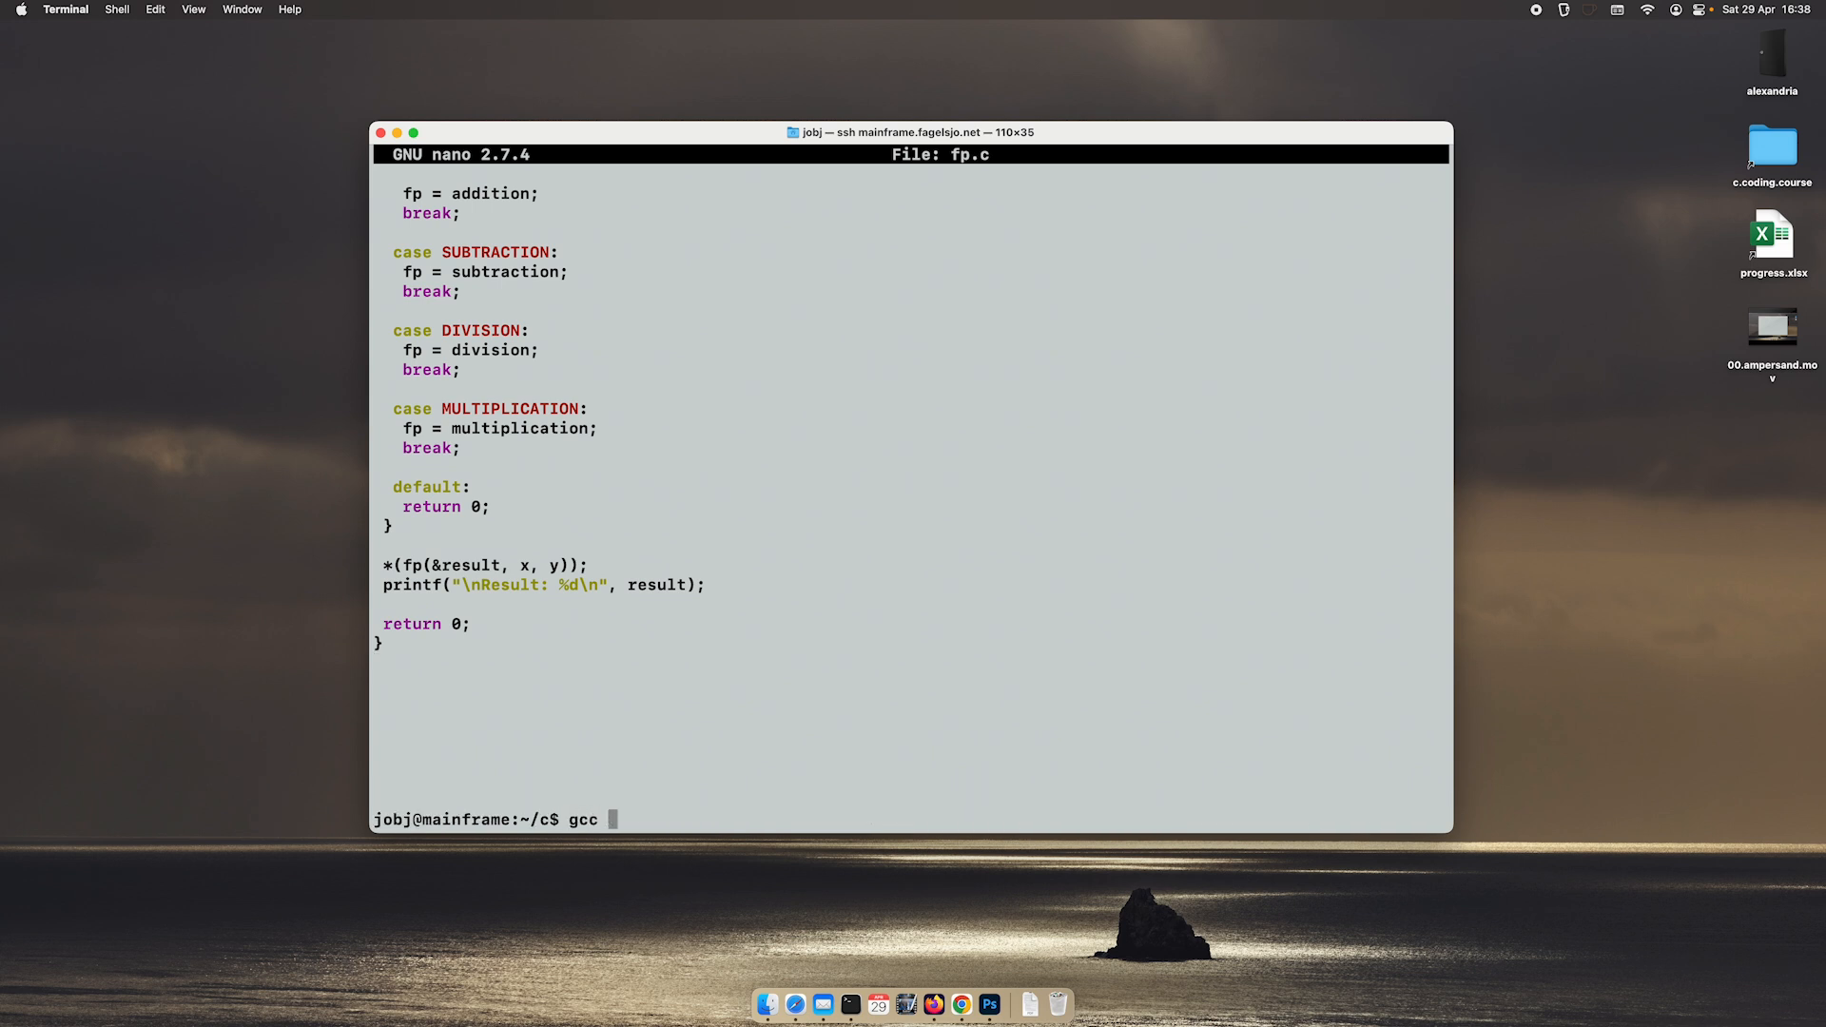
Step: Compile with gcc fp.c -o fp, hit lvalue errors, and reopen fp.c in nano
{"action": "type", "text": "fp,c"}
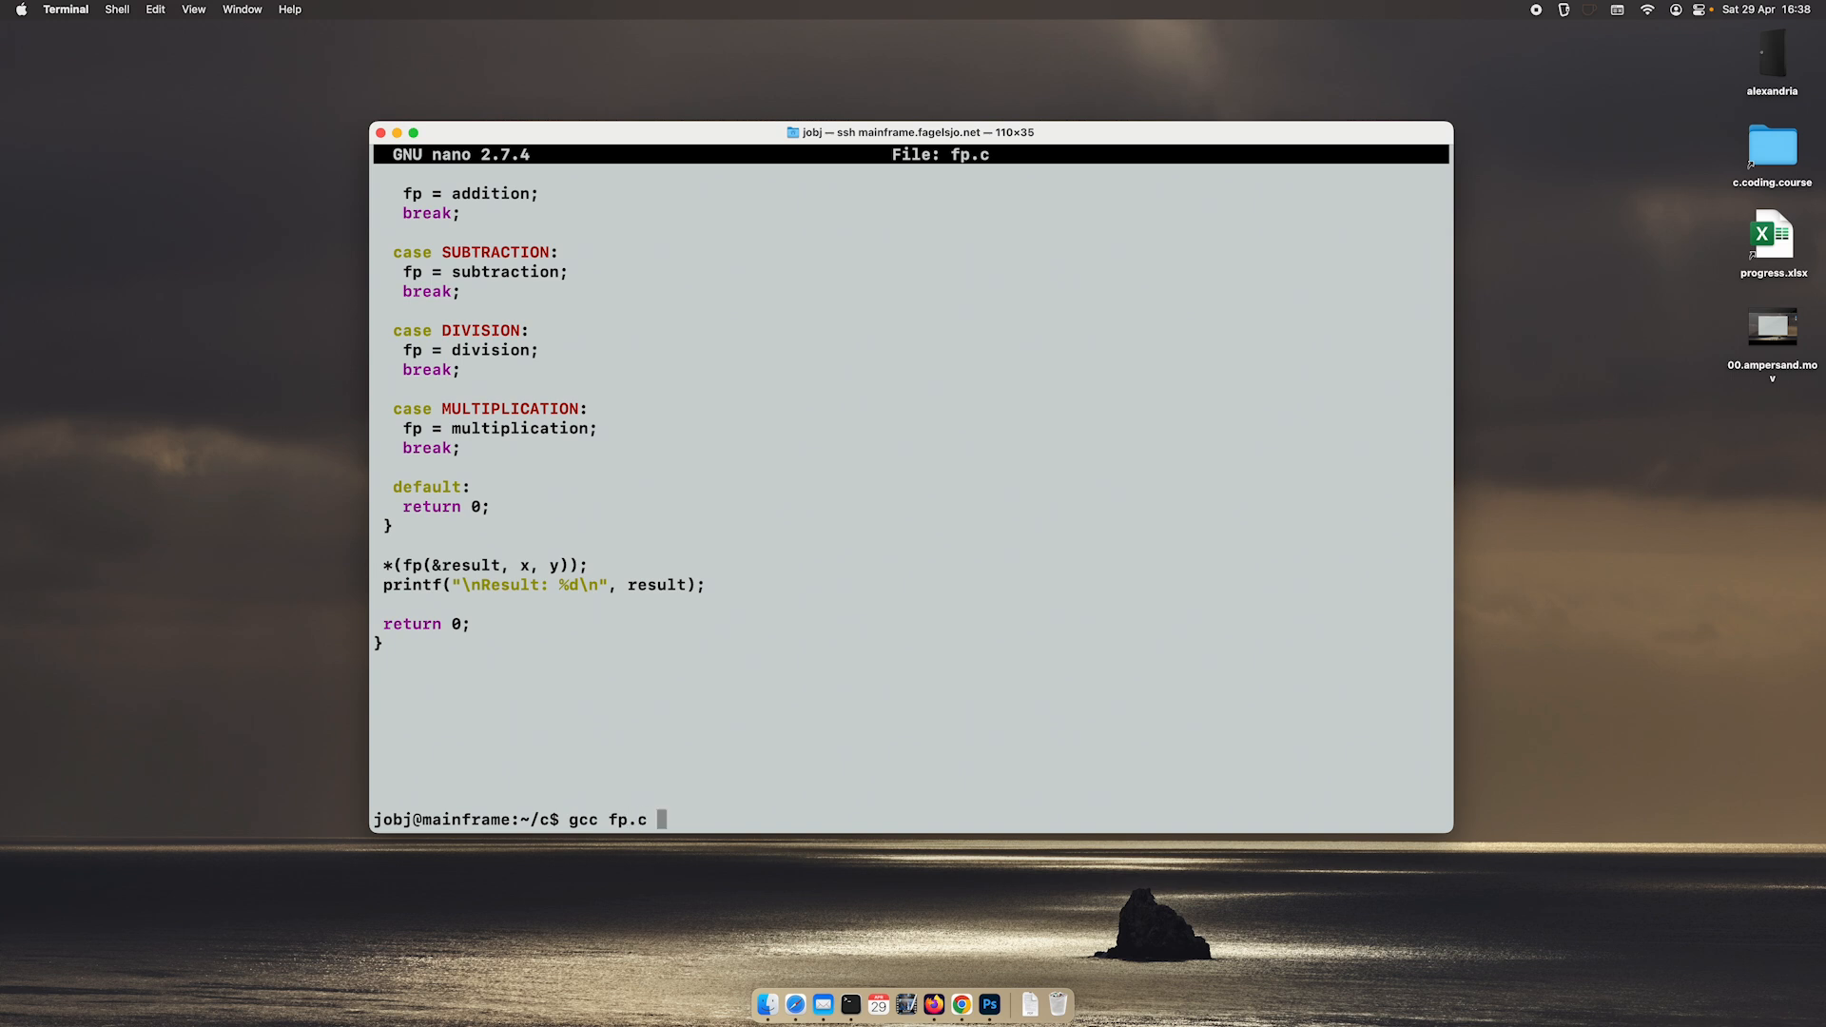
{"action": "type", "text": "-o fp"}
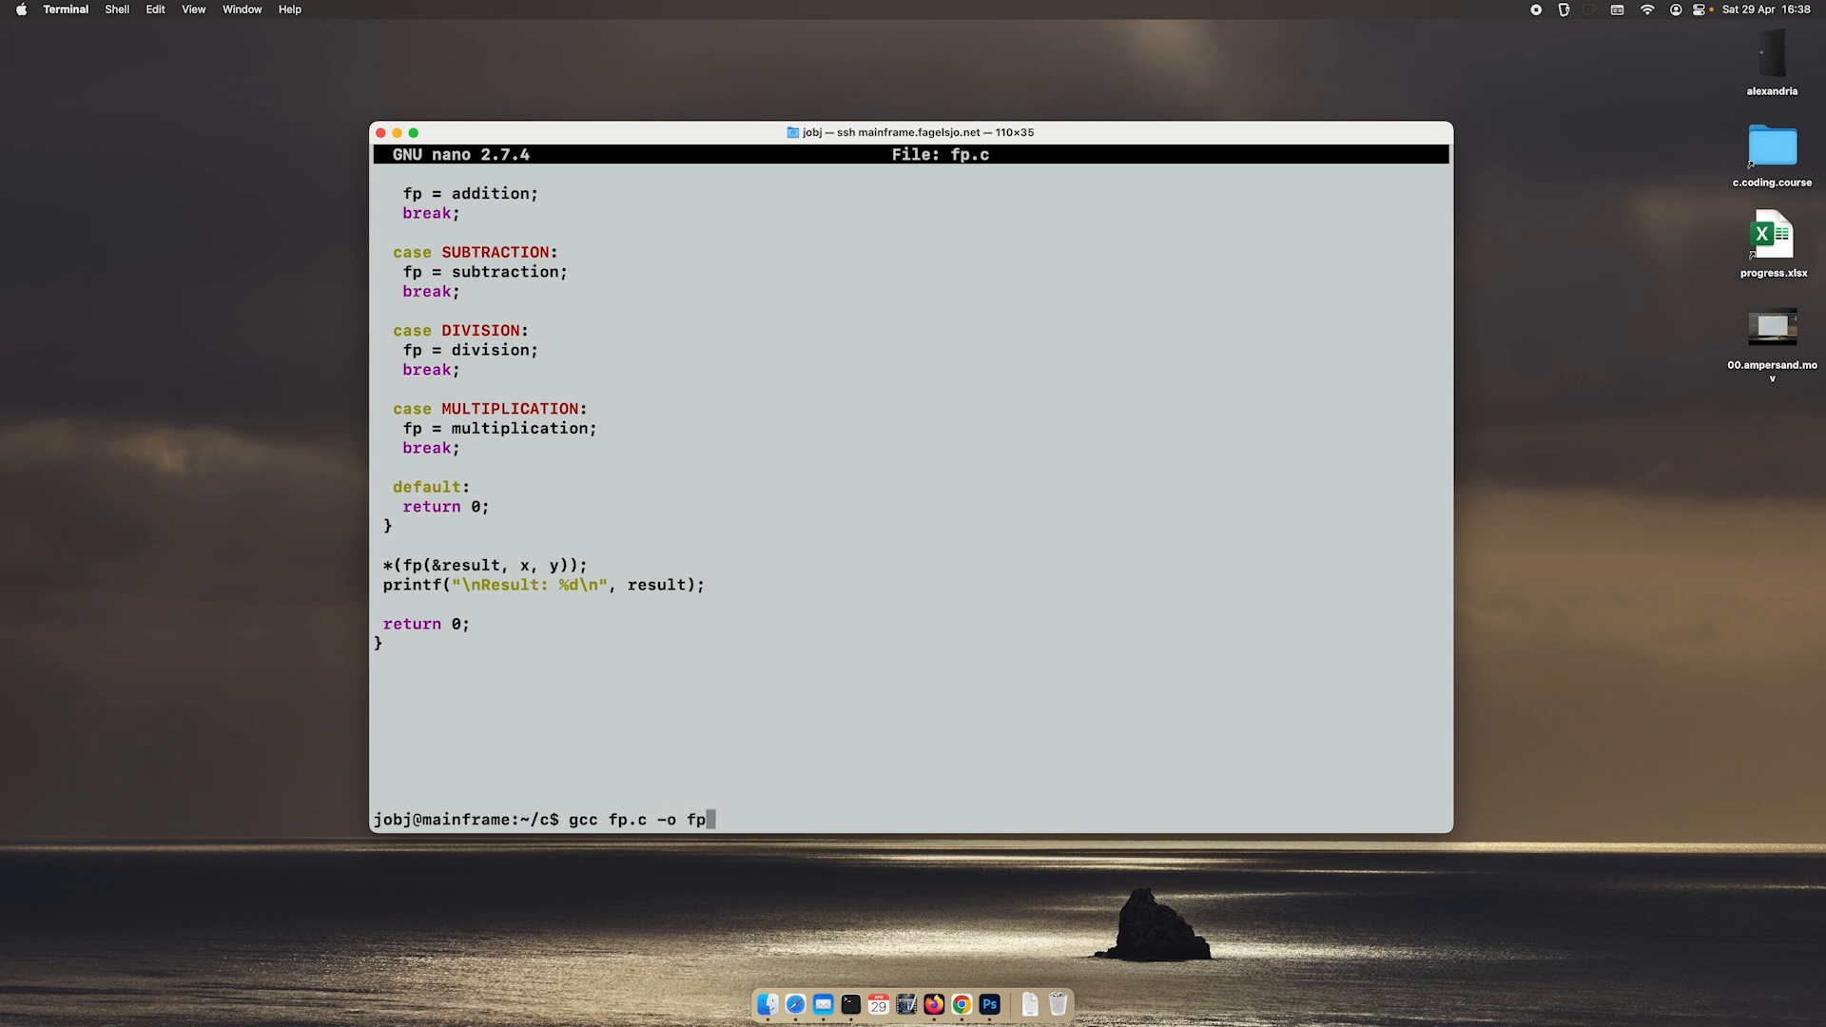
{"action": "key", "text": "Return"}
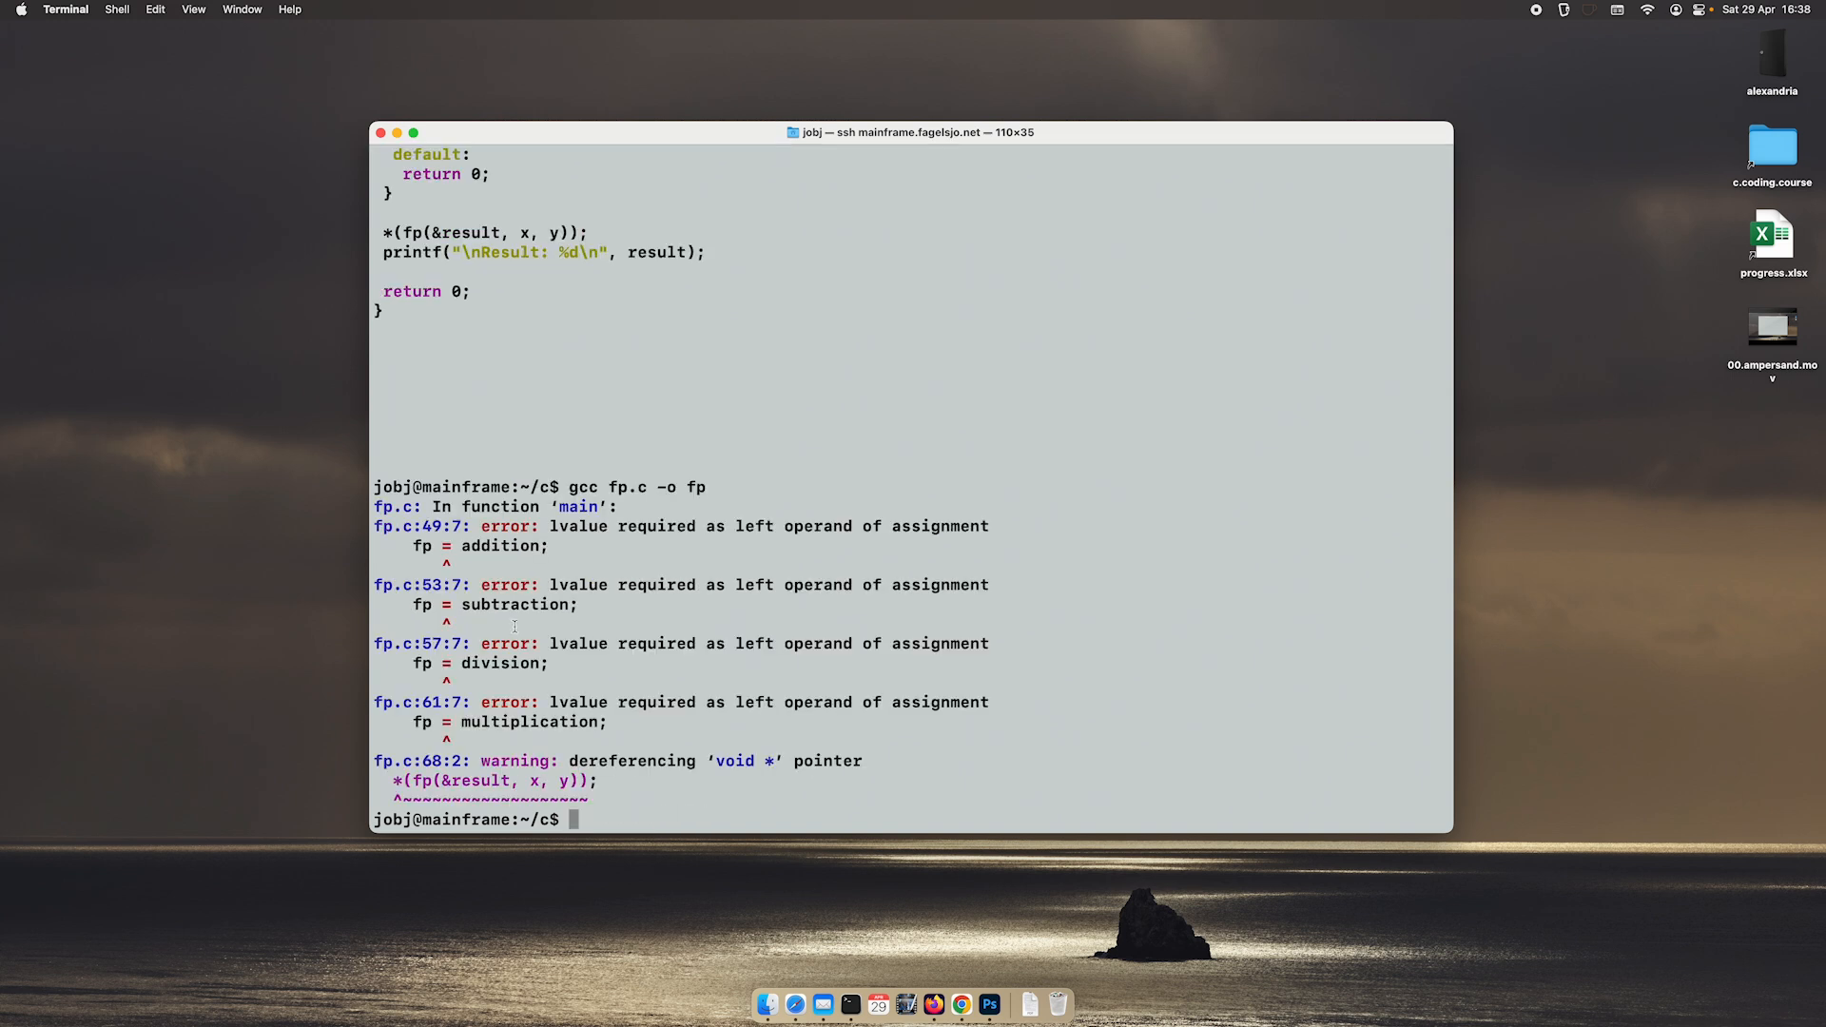
{"action": "type", "text": "nano fp.c"}
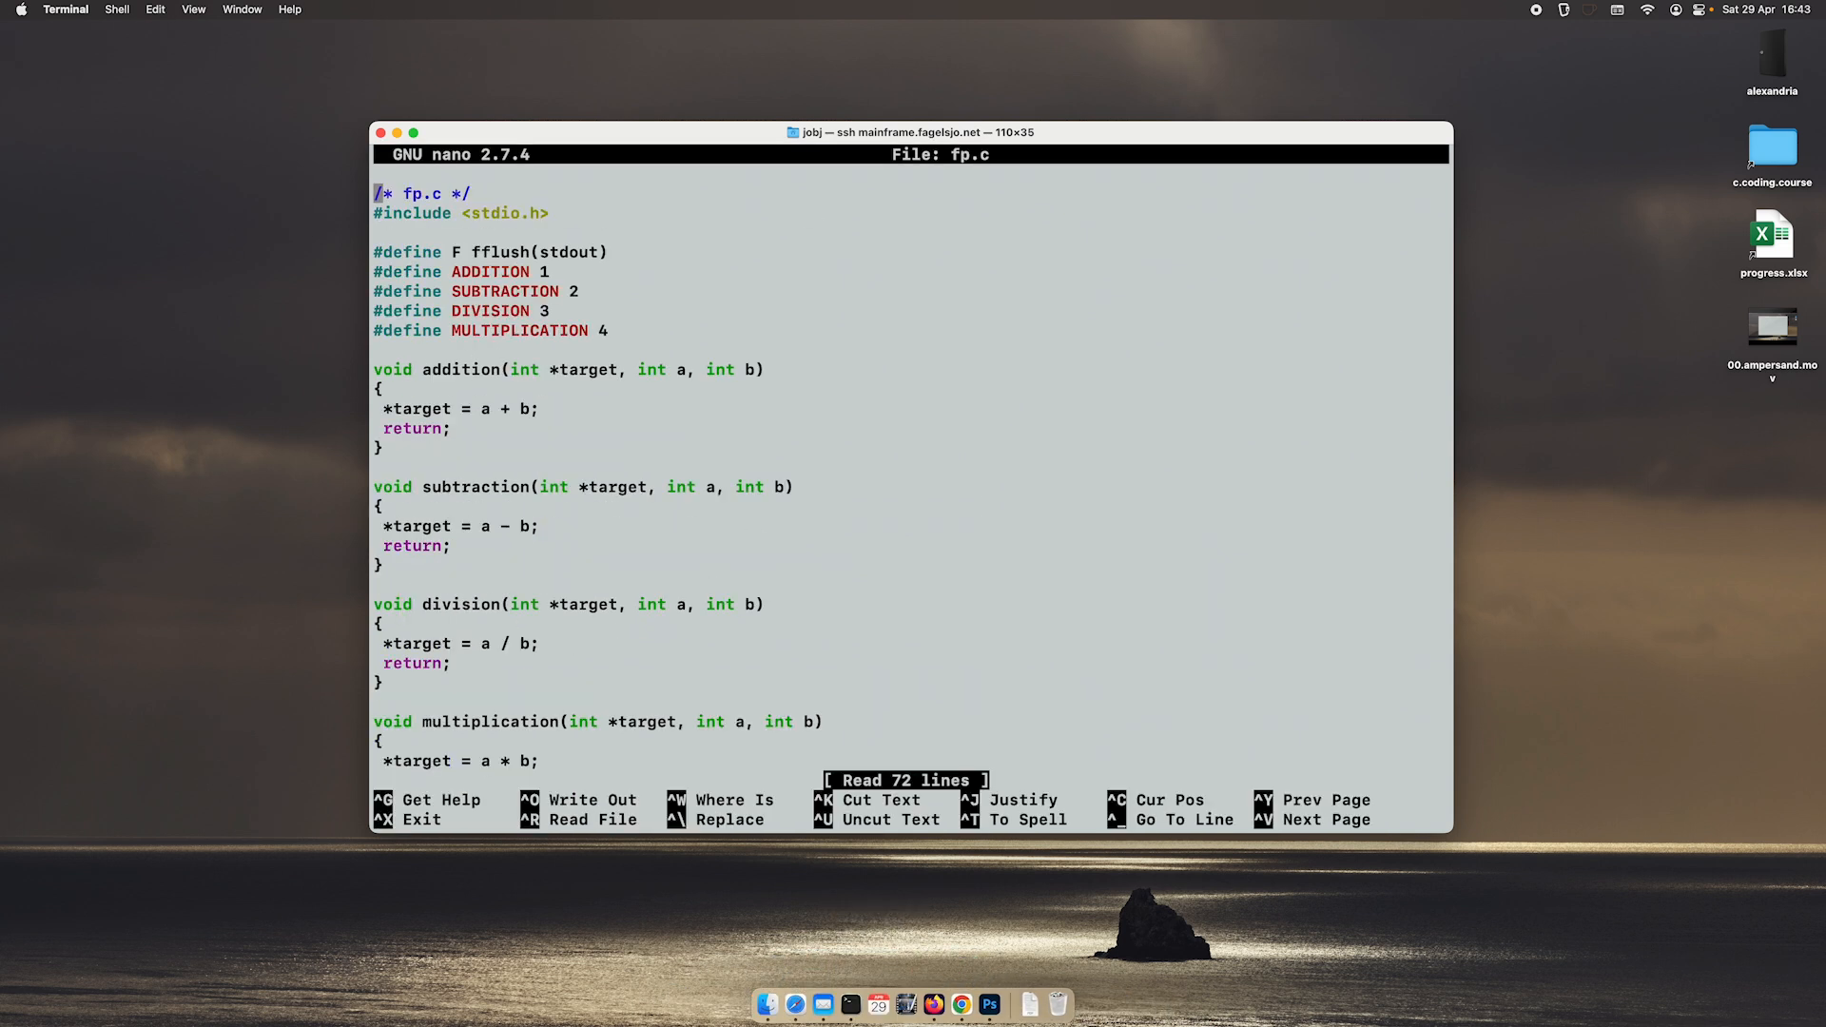
Step: Rewrite fp's declaration as void (*fp)(int*,int,int); with parameter types listed
{"action": "scroll", "scroll_direction": "down", "scroll_amount": 3}
{"action": "type", "text": "void **"}
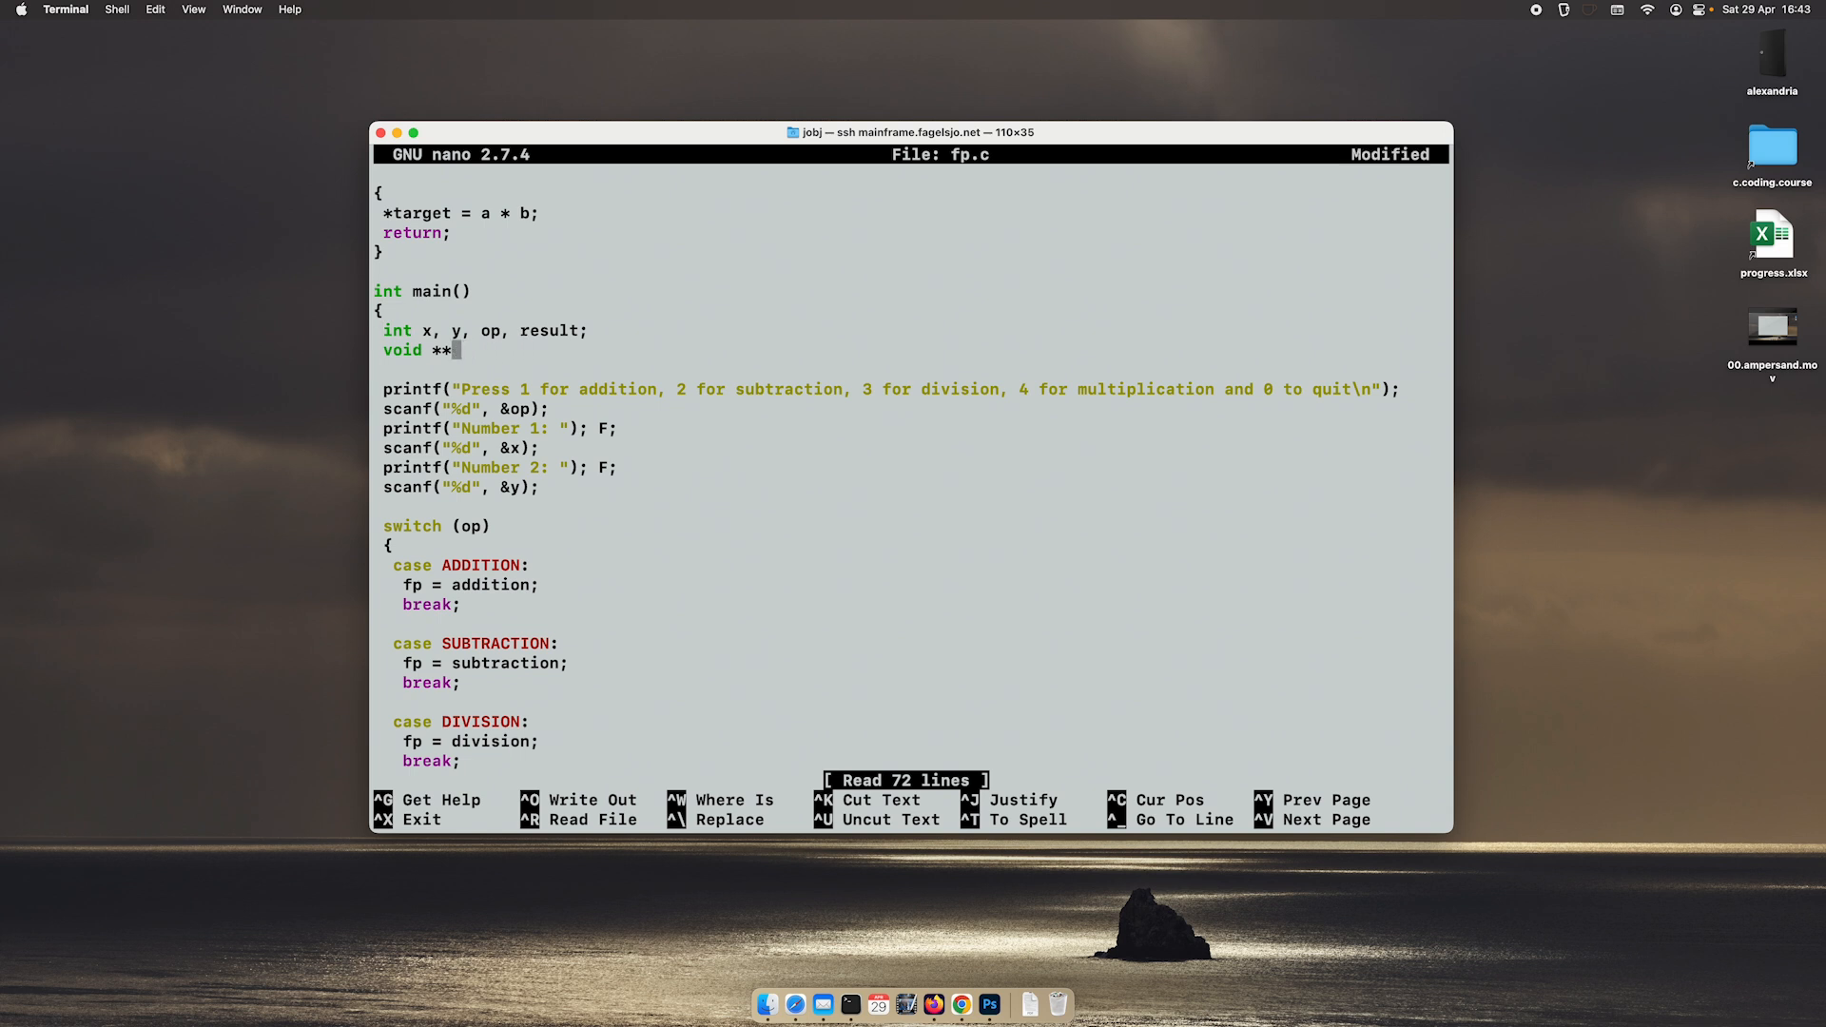
{"action": "key", "text": "Backspace"}
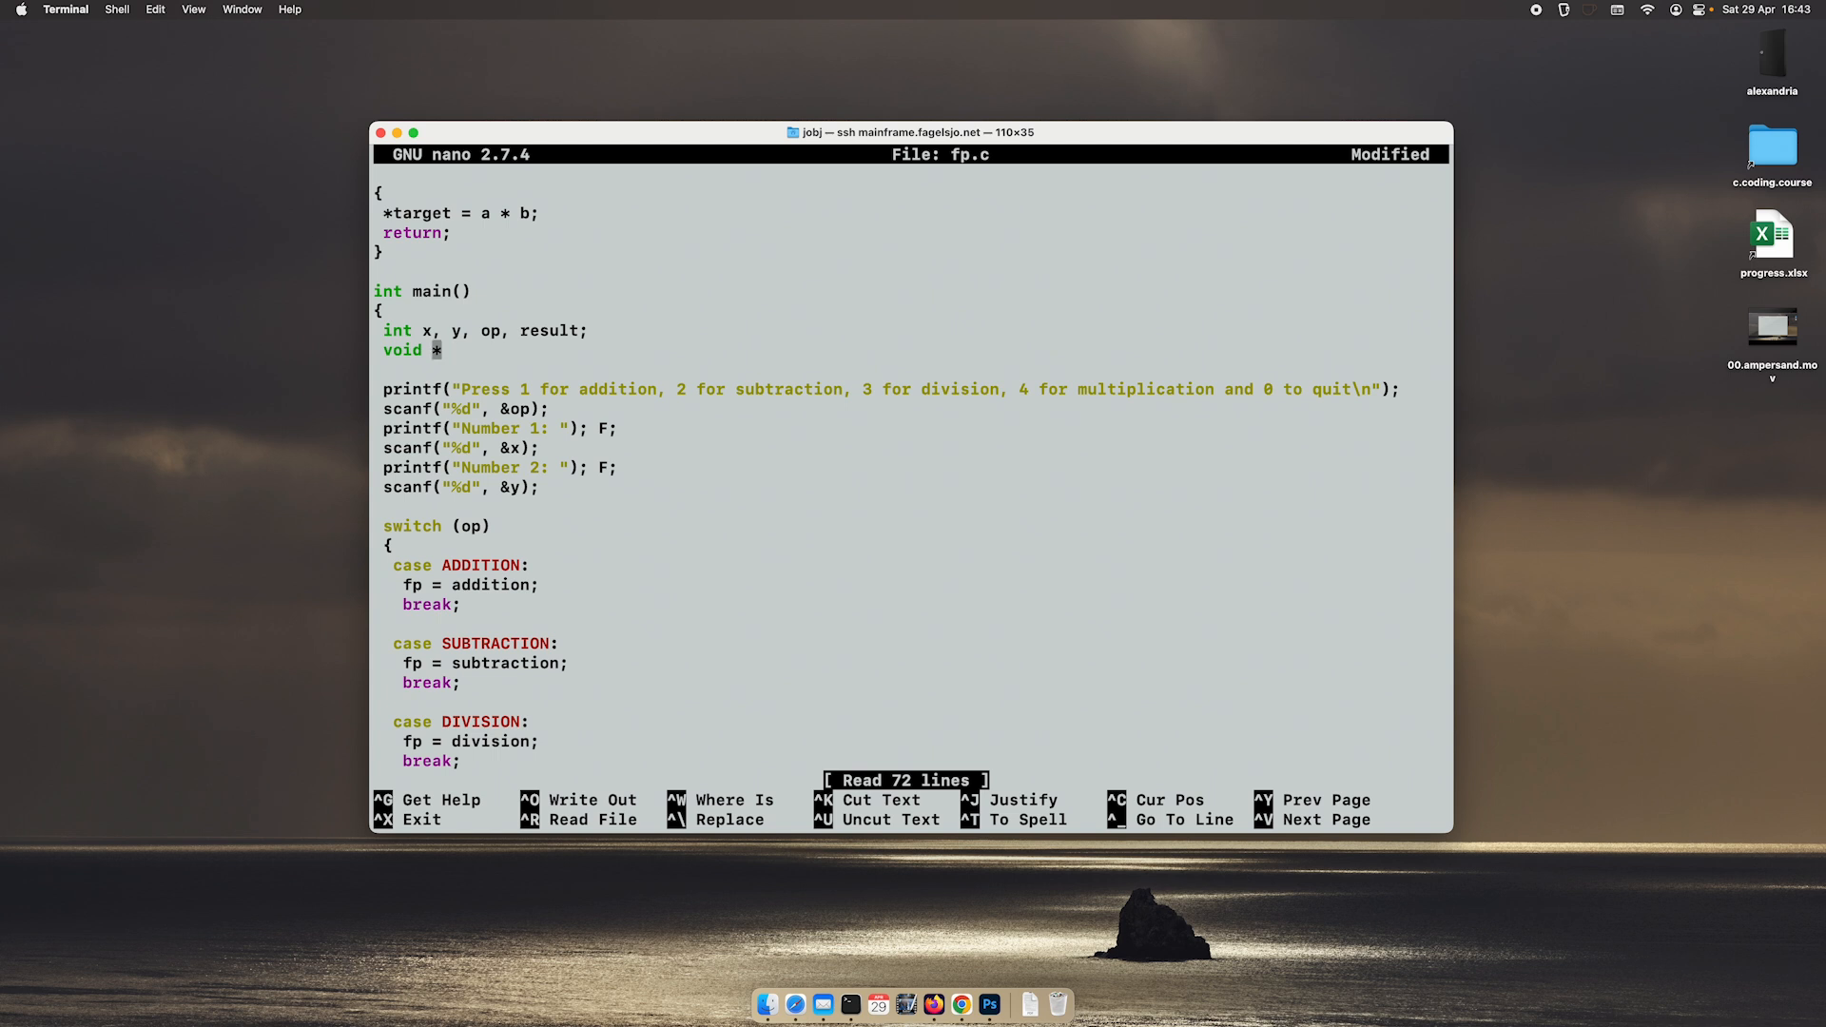
{"action": "type", "text": "("}
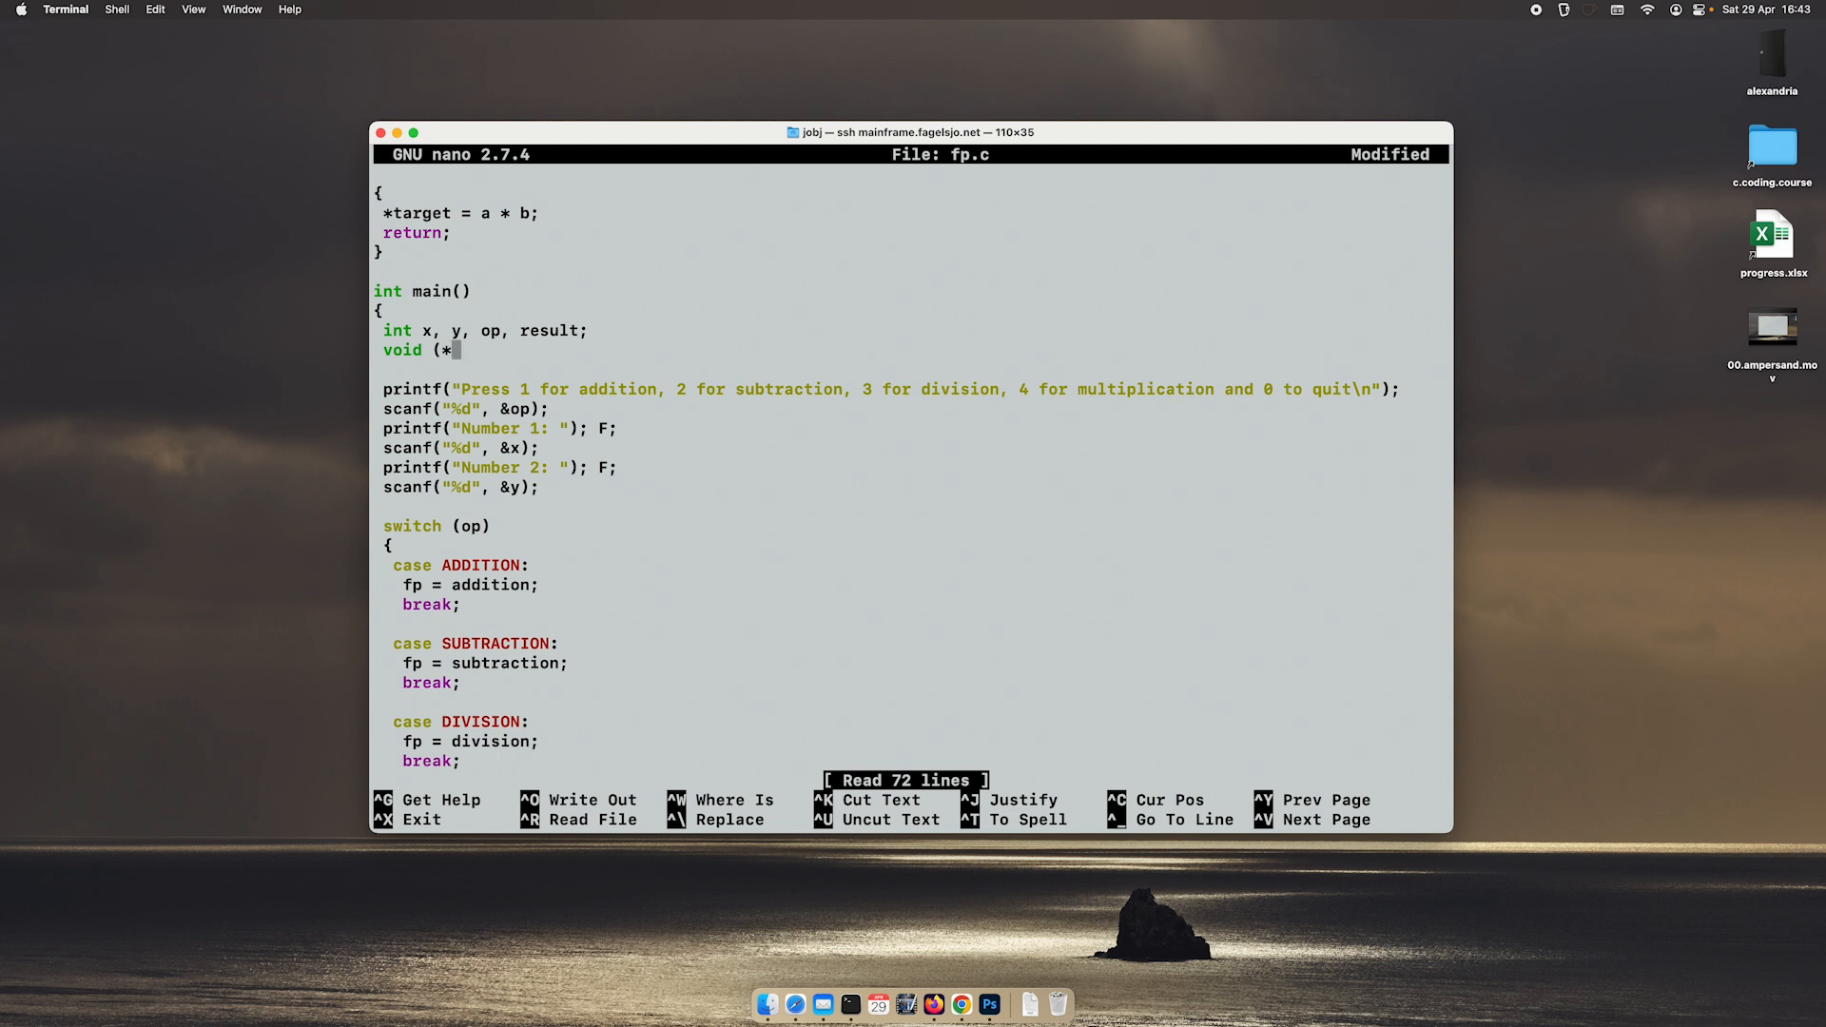
{"action": "type", "text": "fp"}
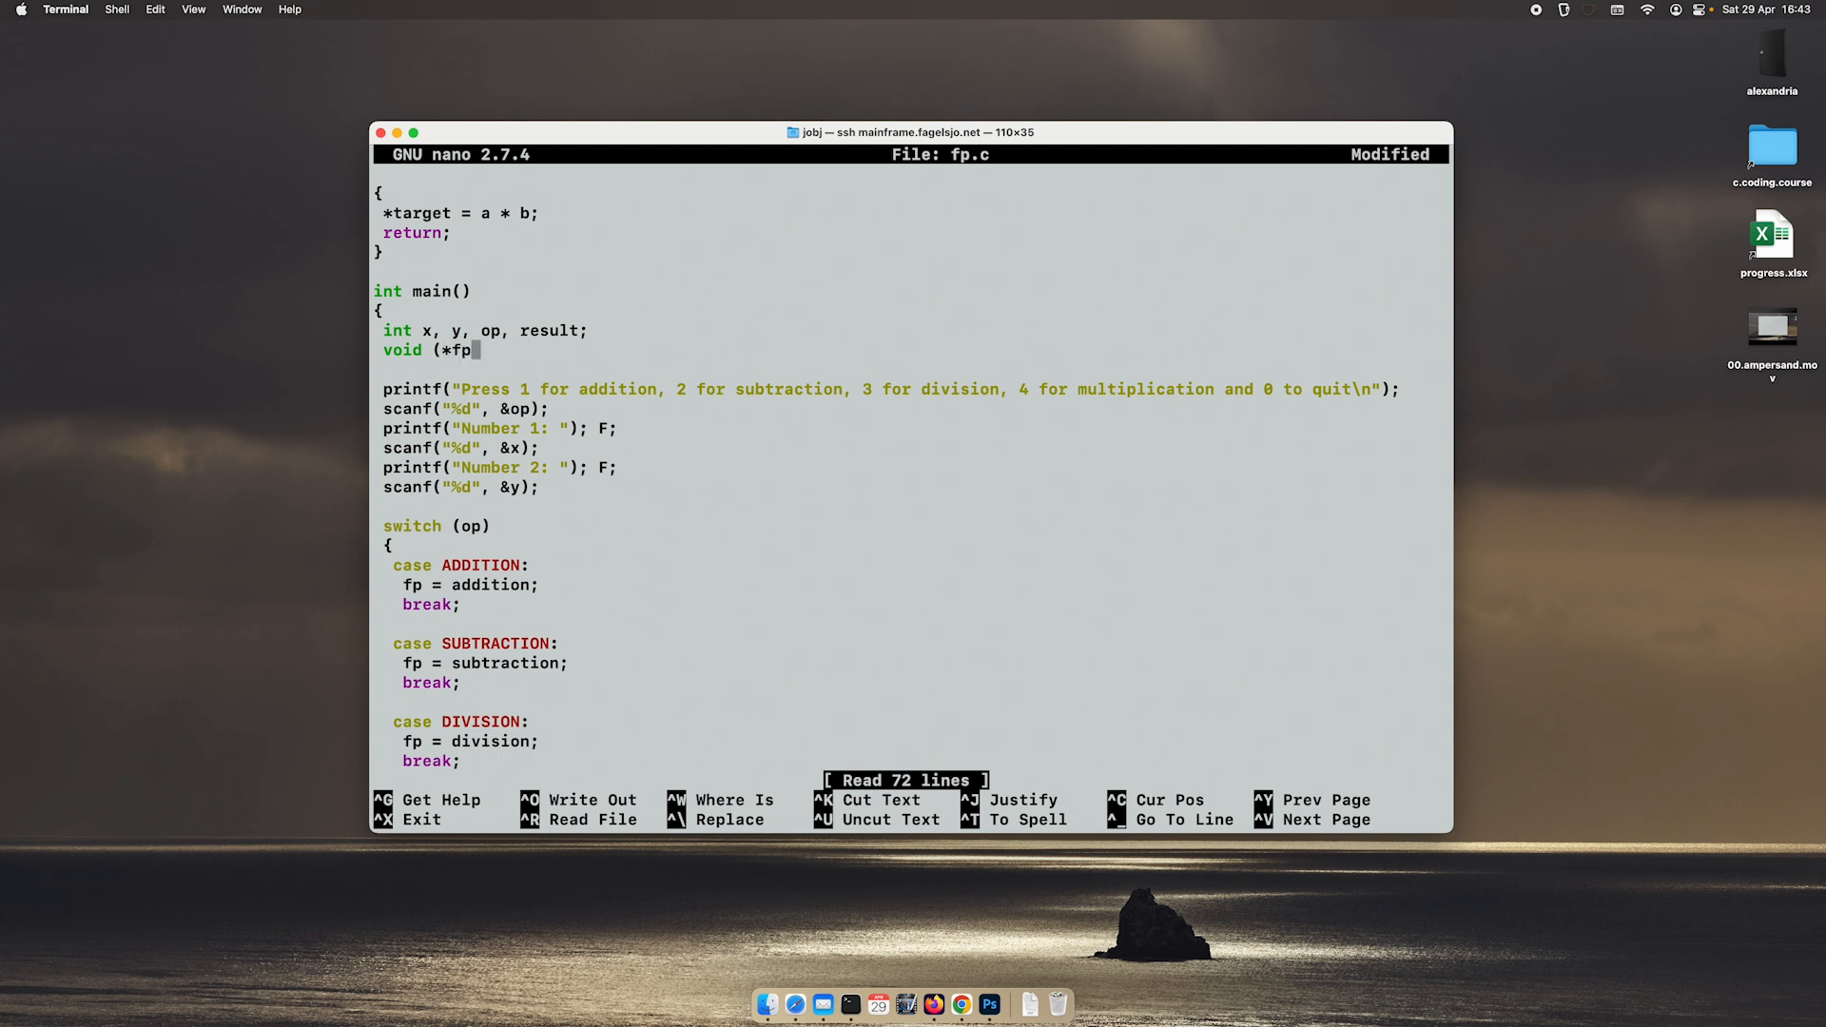
{"action": "type", "text": "("}
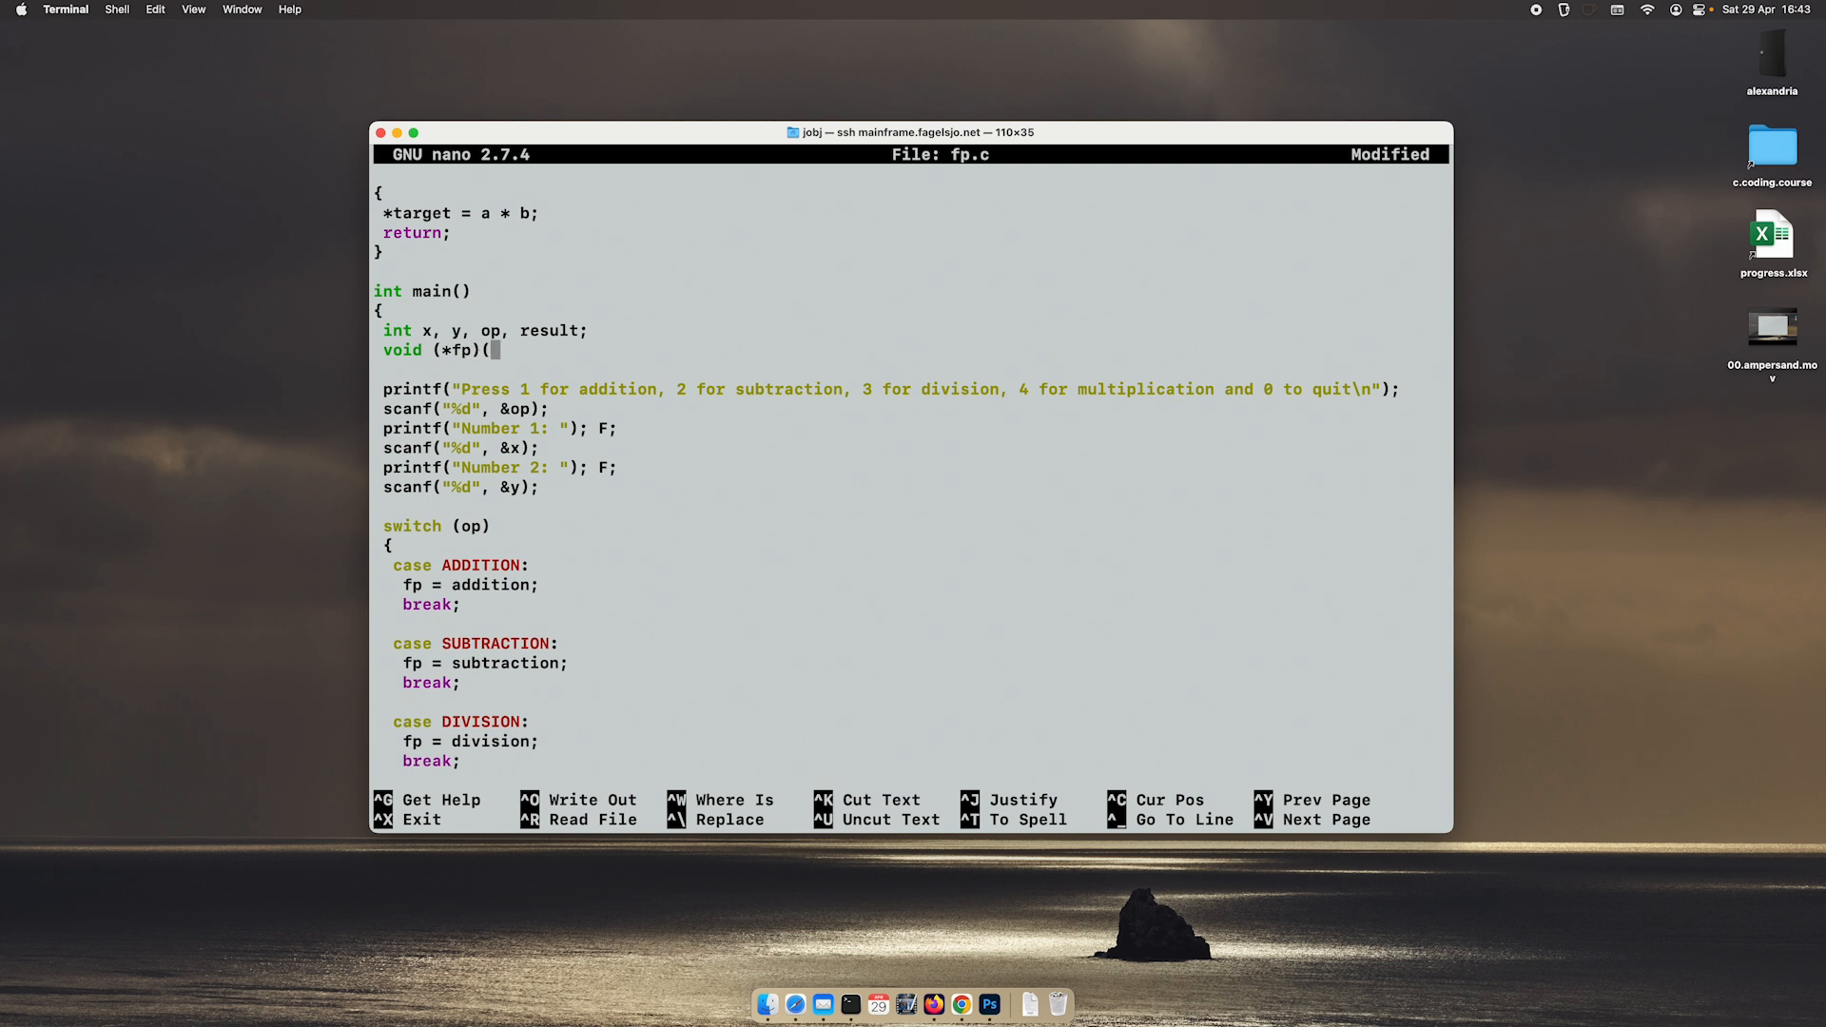
{"action": "type", "text": "int,int,int*("}
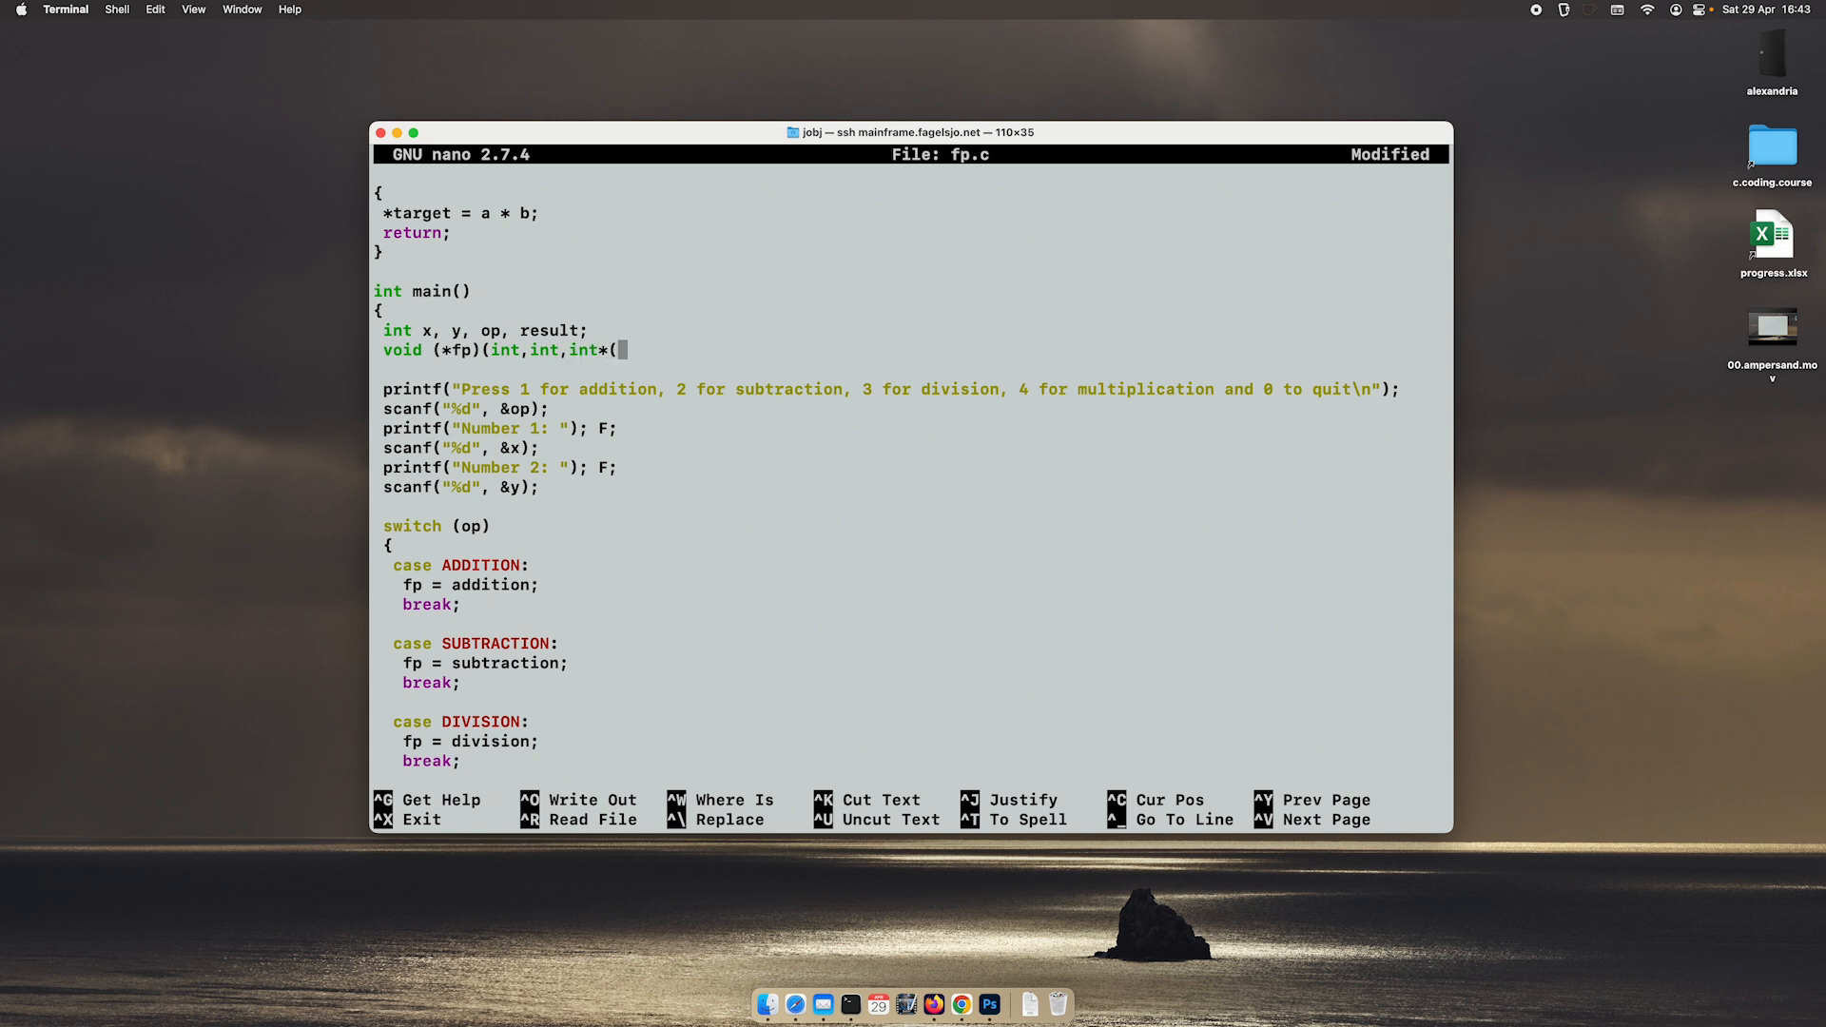
{"action": "type", "text": ");"}
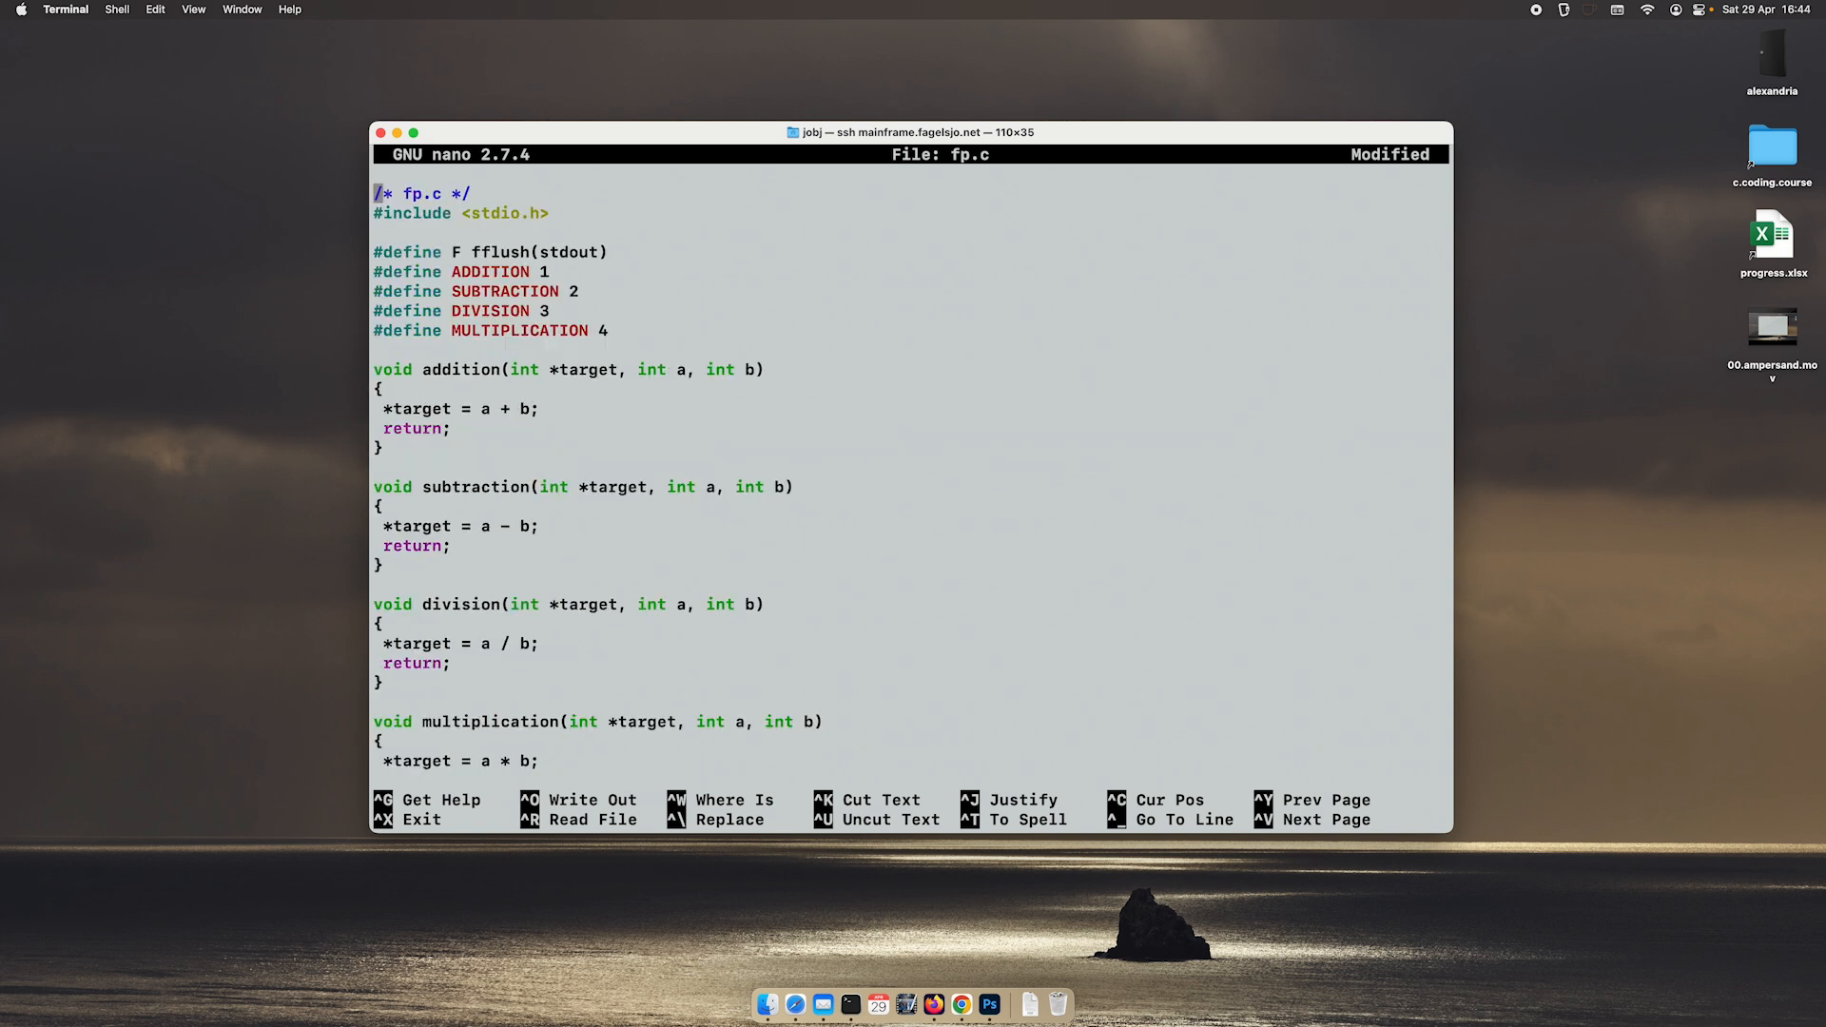
{"action": "scroll", "scroll_direction": "down", "scroll_amount": 3}
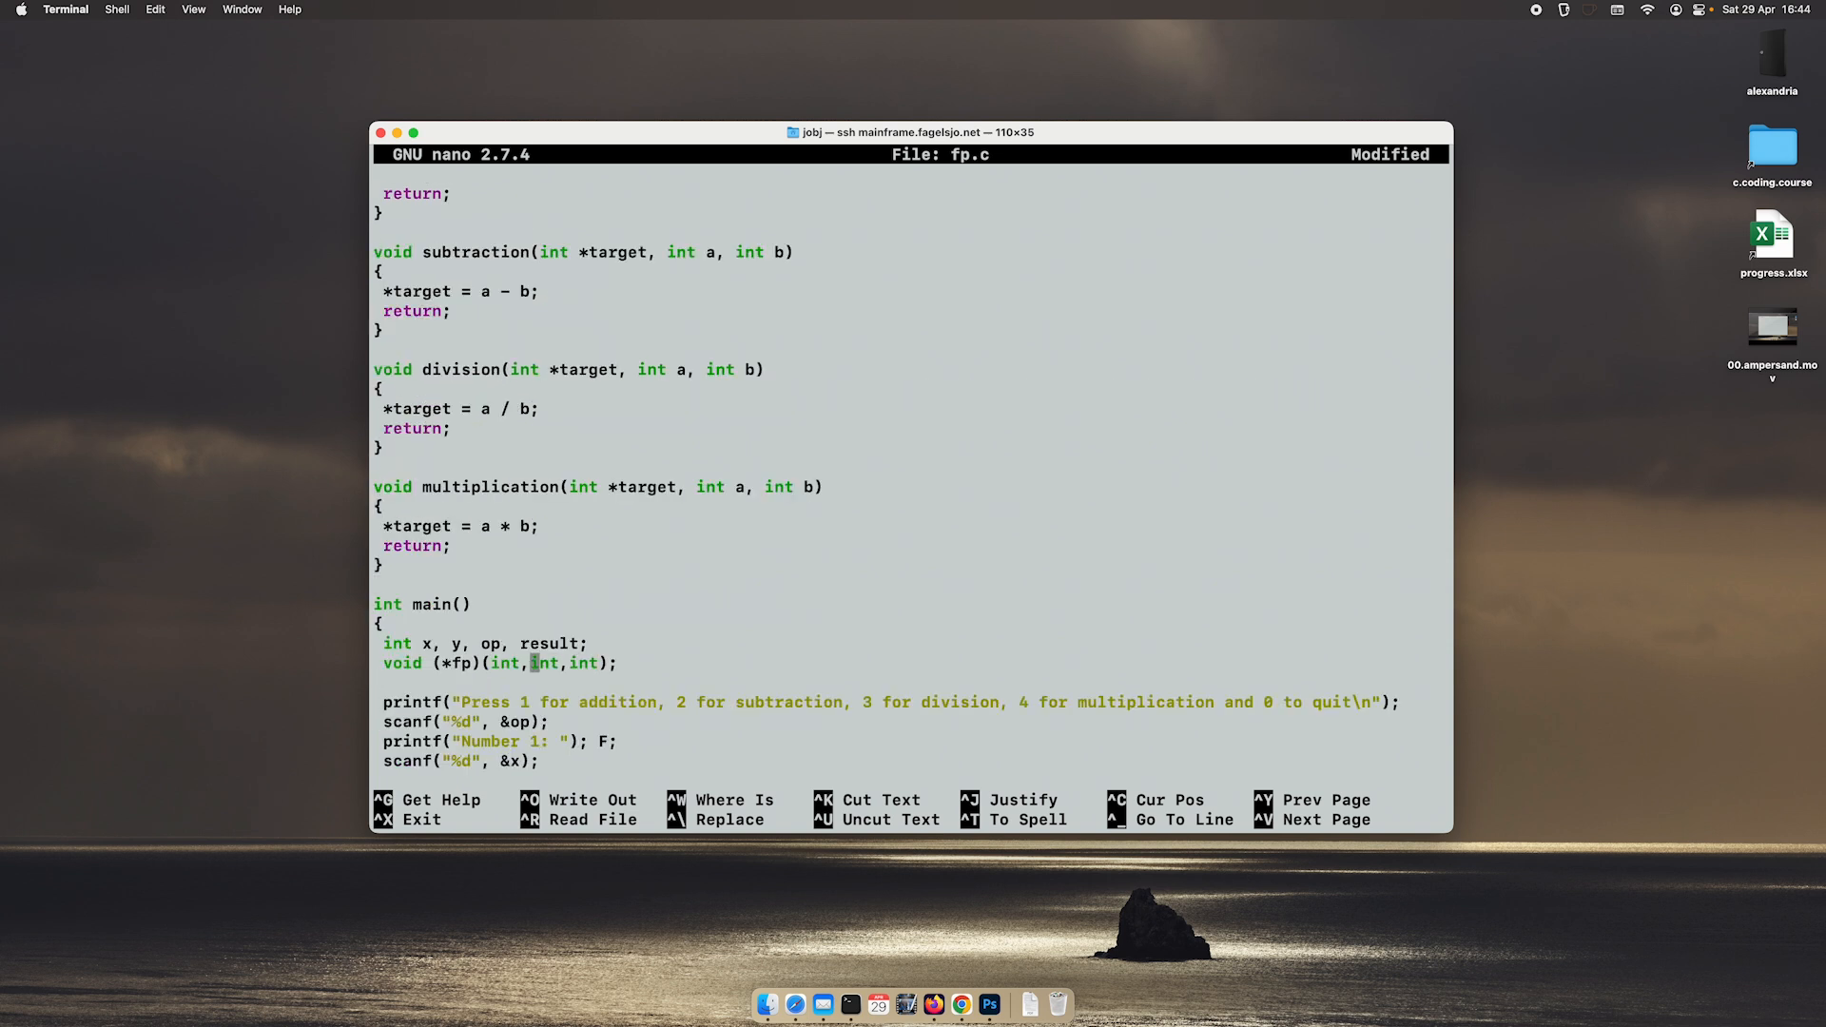
{"action": "type", "text": "*"}
{"action": "type", "text": "nano fp."}
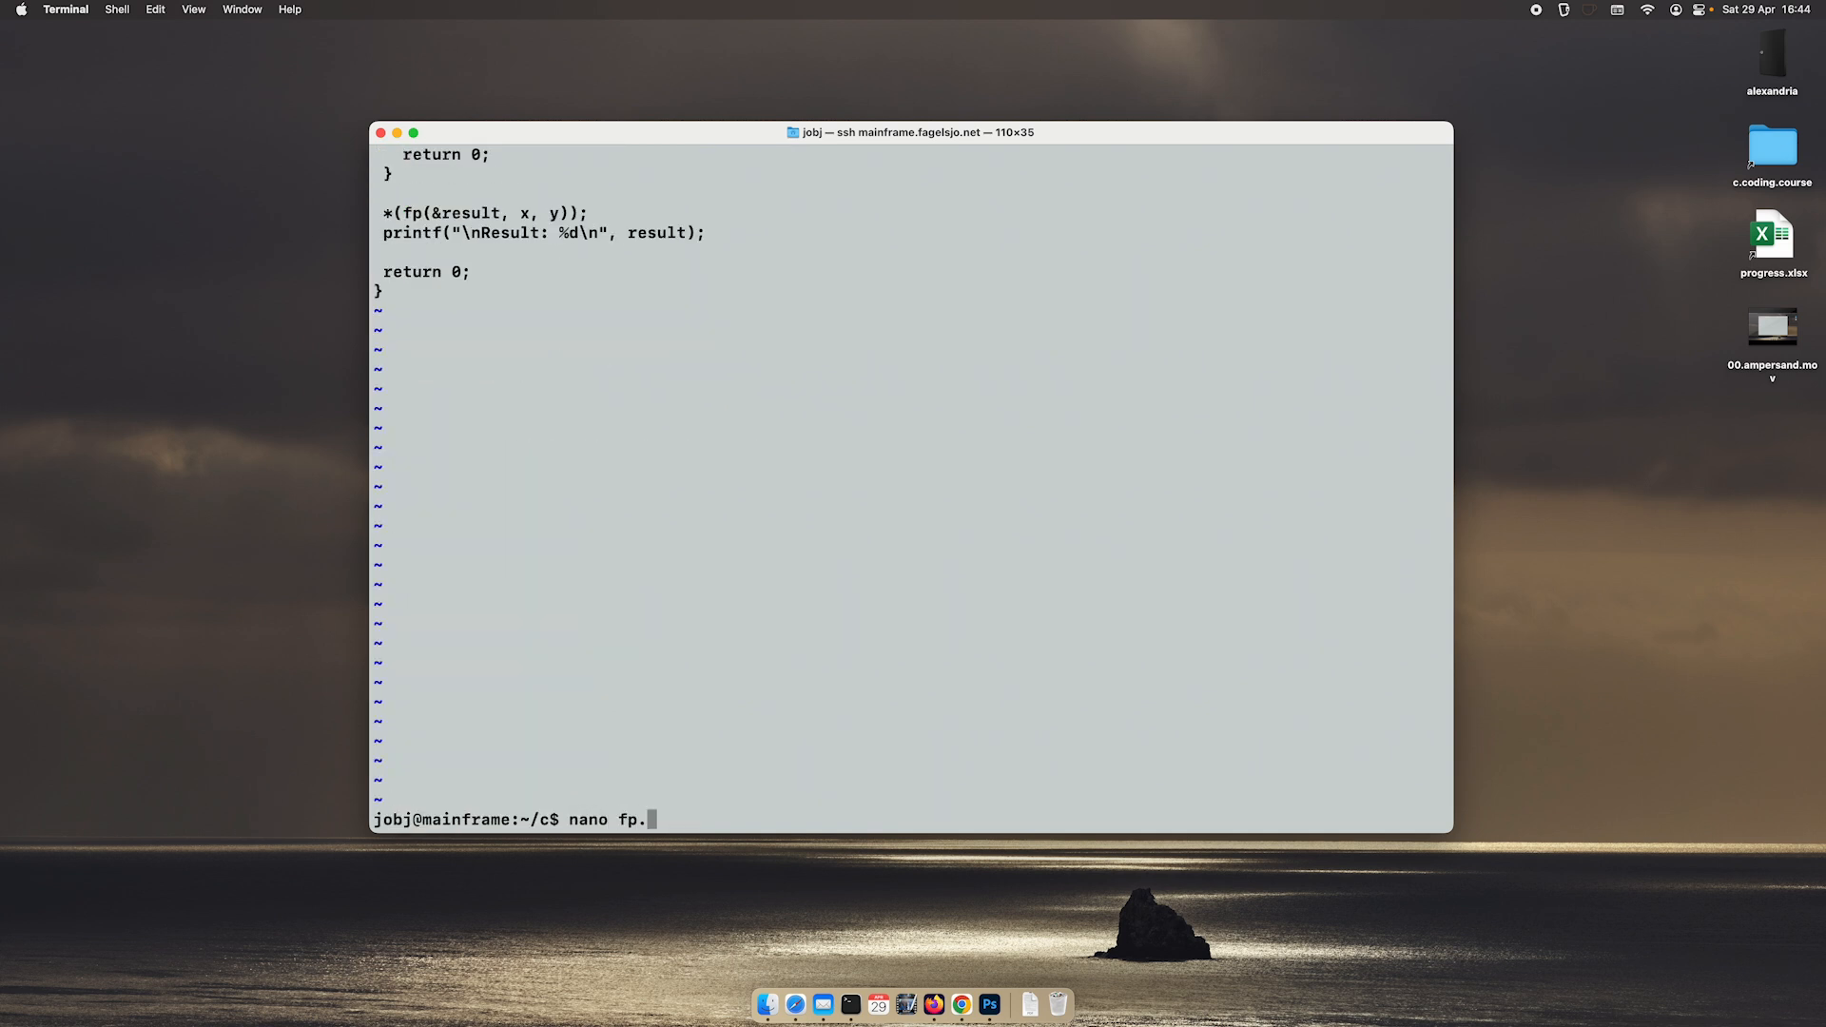
Step: Change the call to (fp)(&result, x, y); and save fp.c
{"action": "key", "text": "Return"}
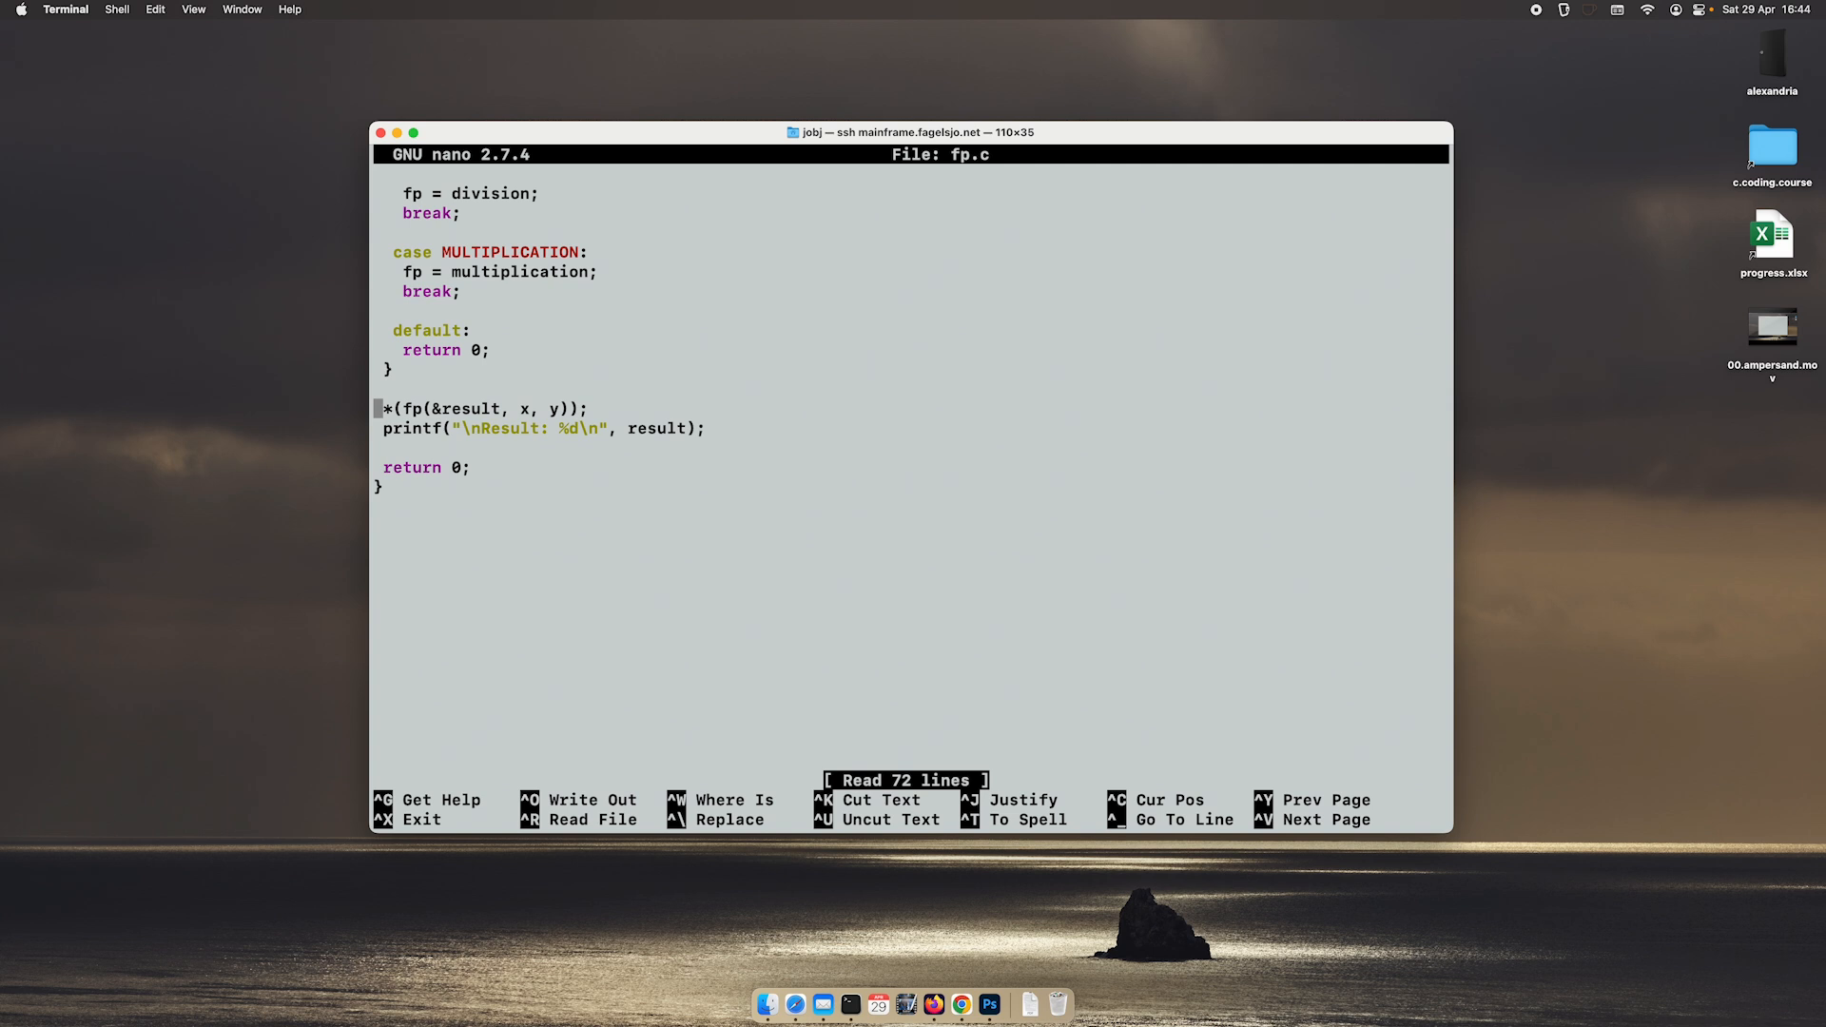
{"action": "key", "text": "Backspace"}
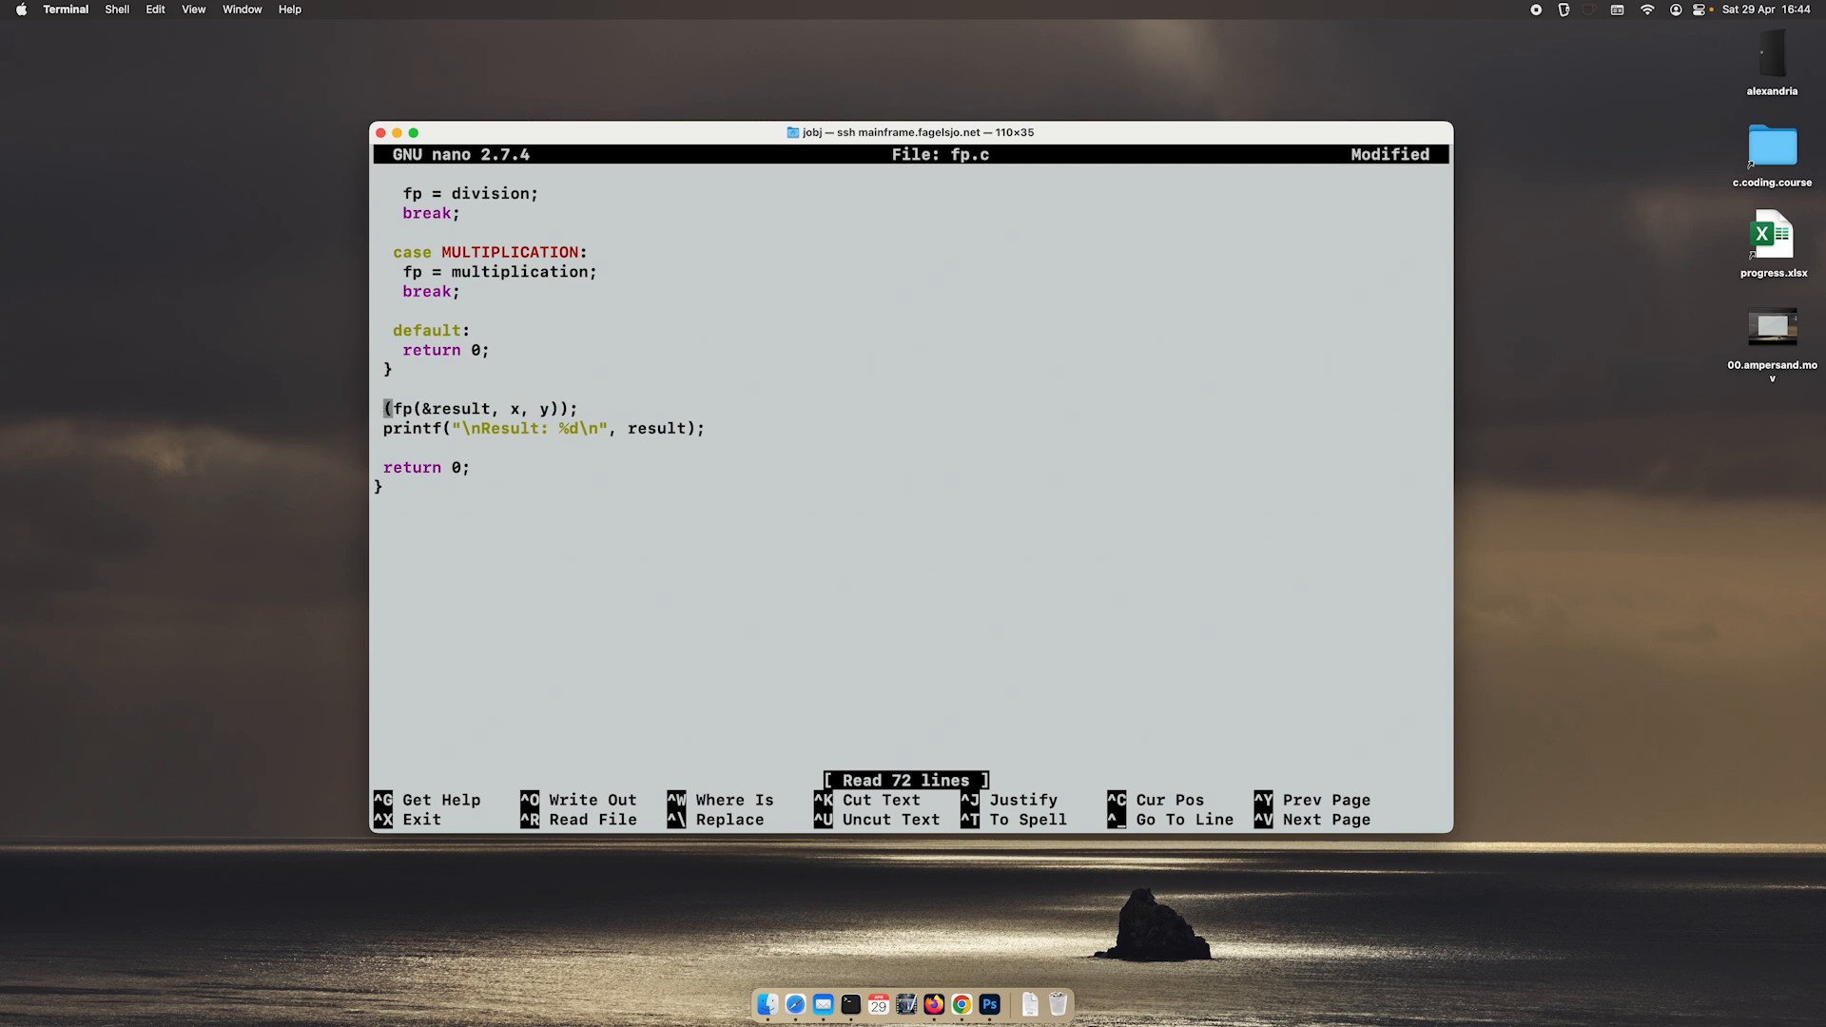
{"action": "type", "text": "*"}
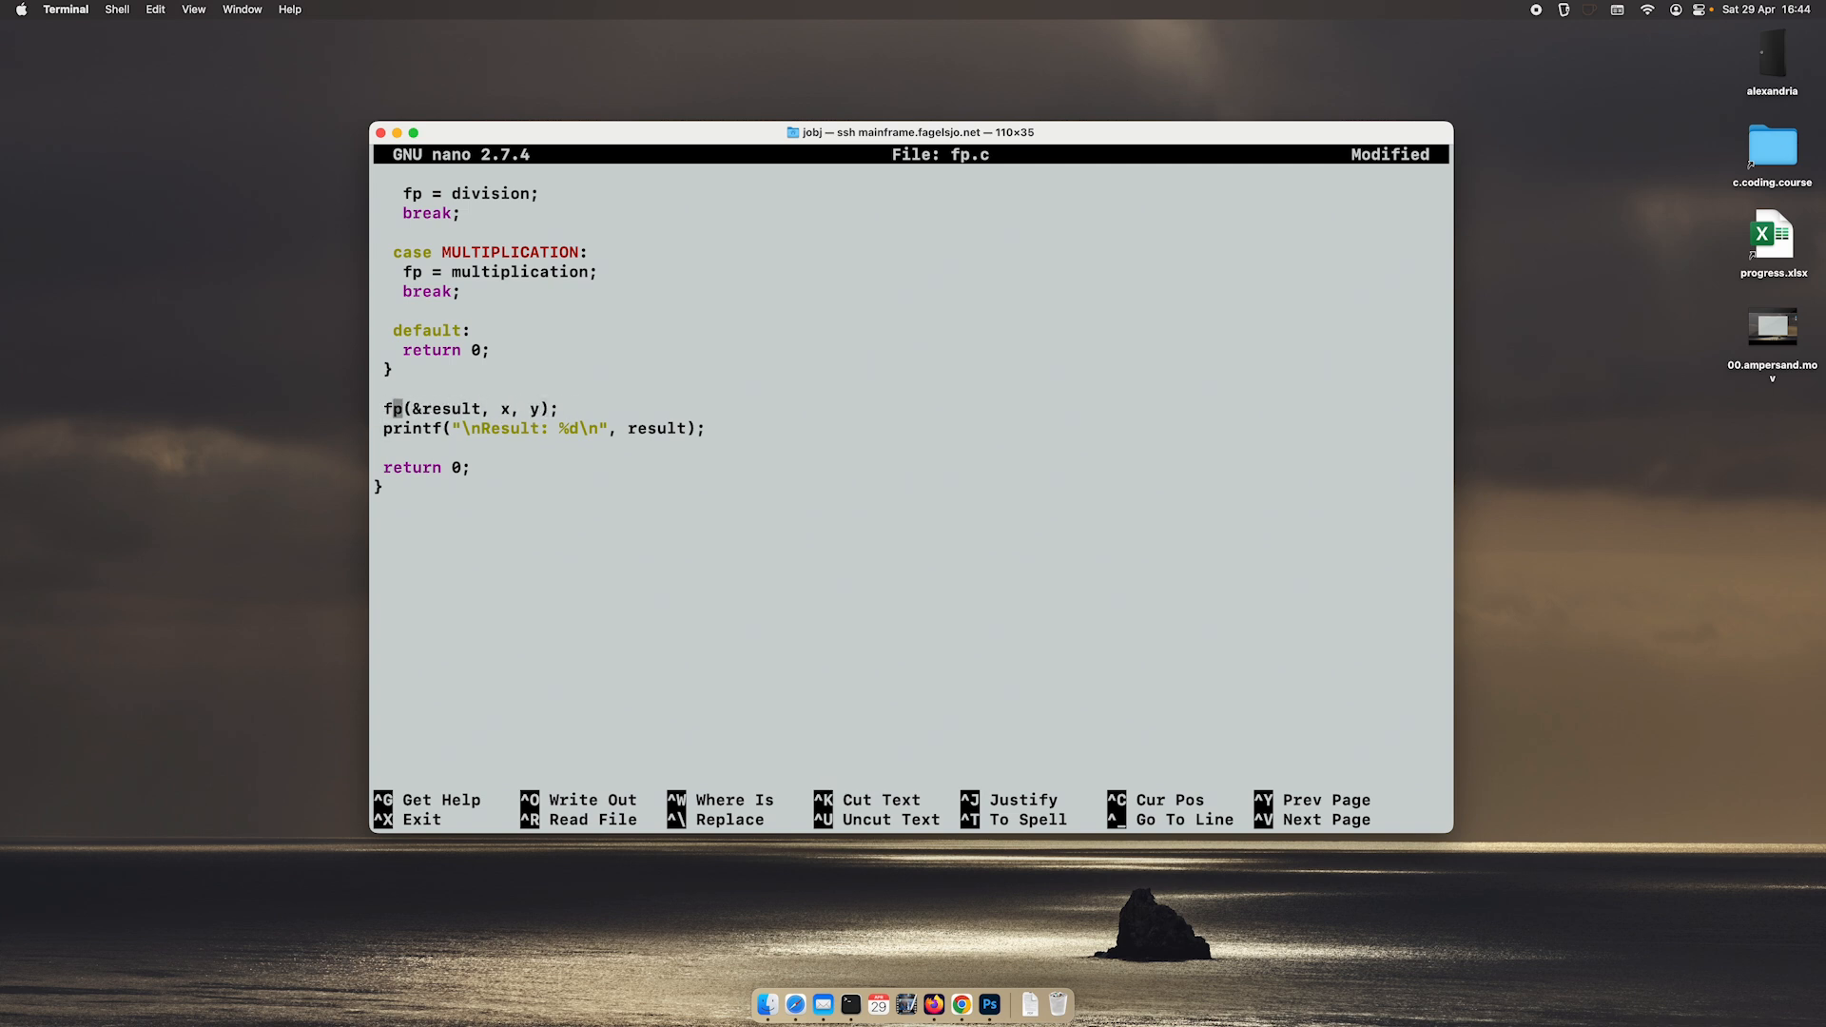
{"action": "type", "text": "("}
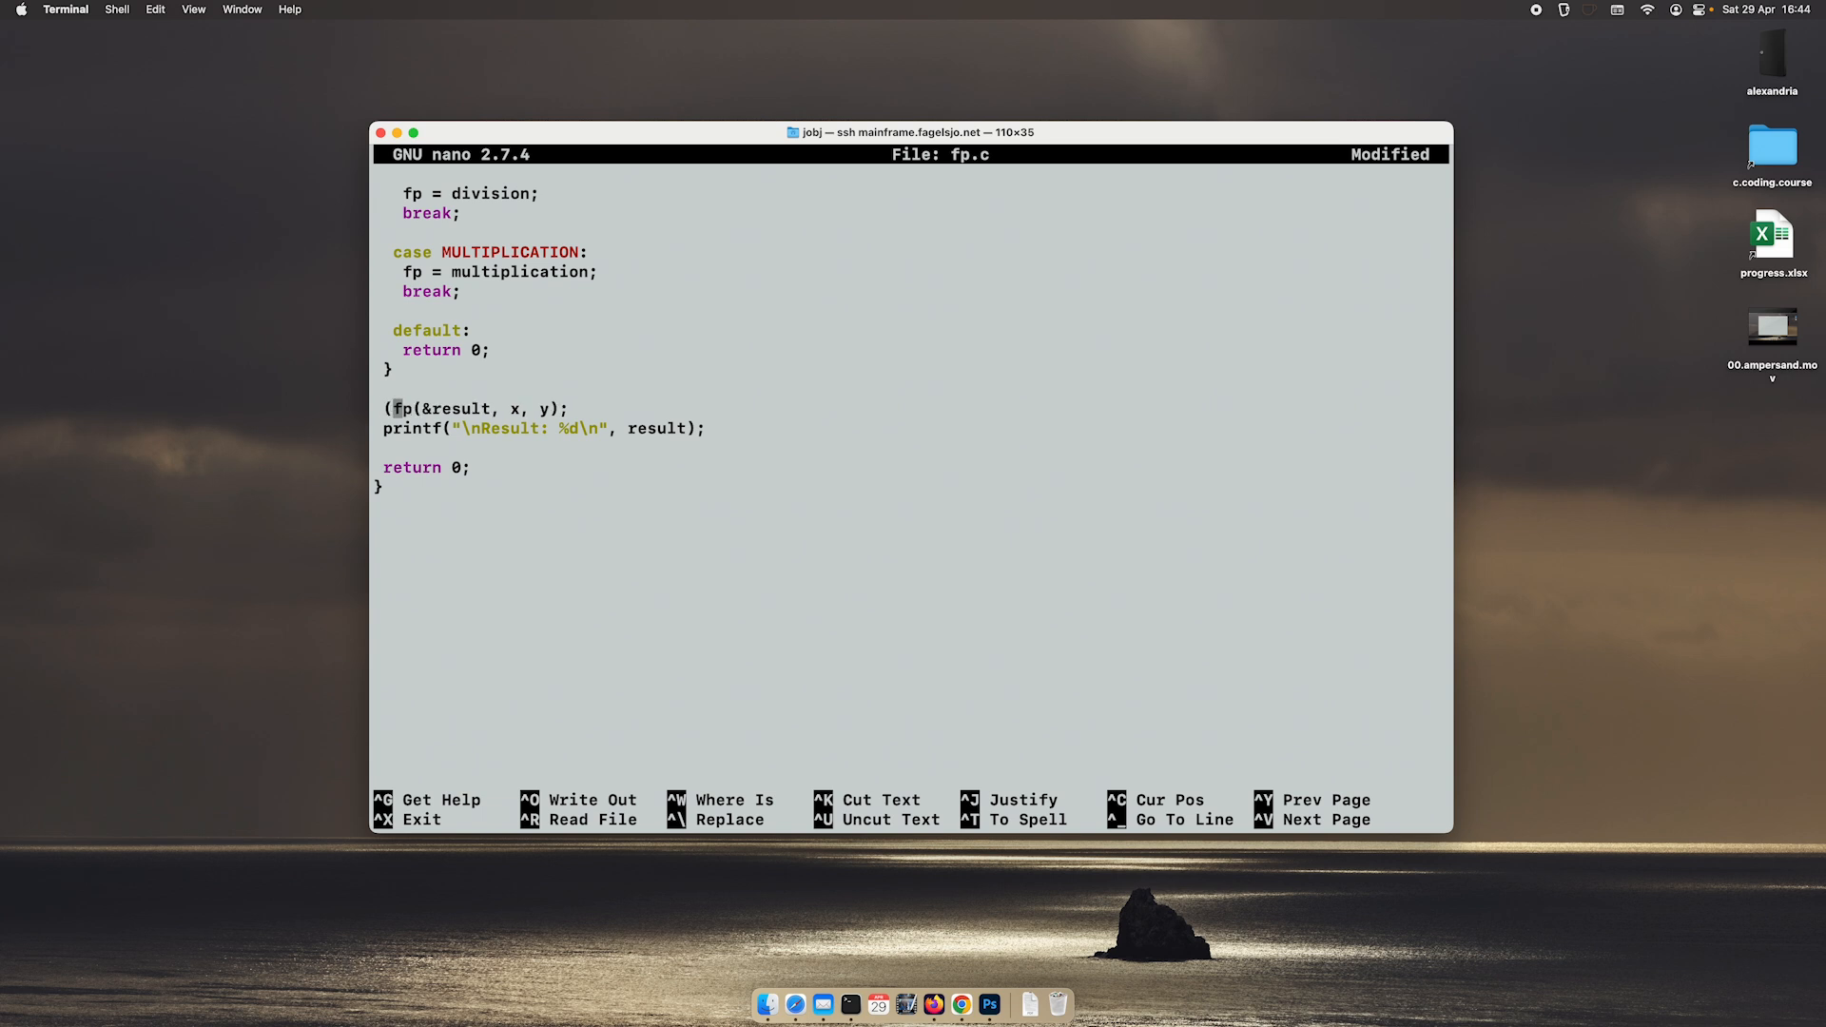
{"action": "type", "text": ")"}
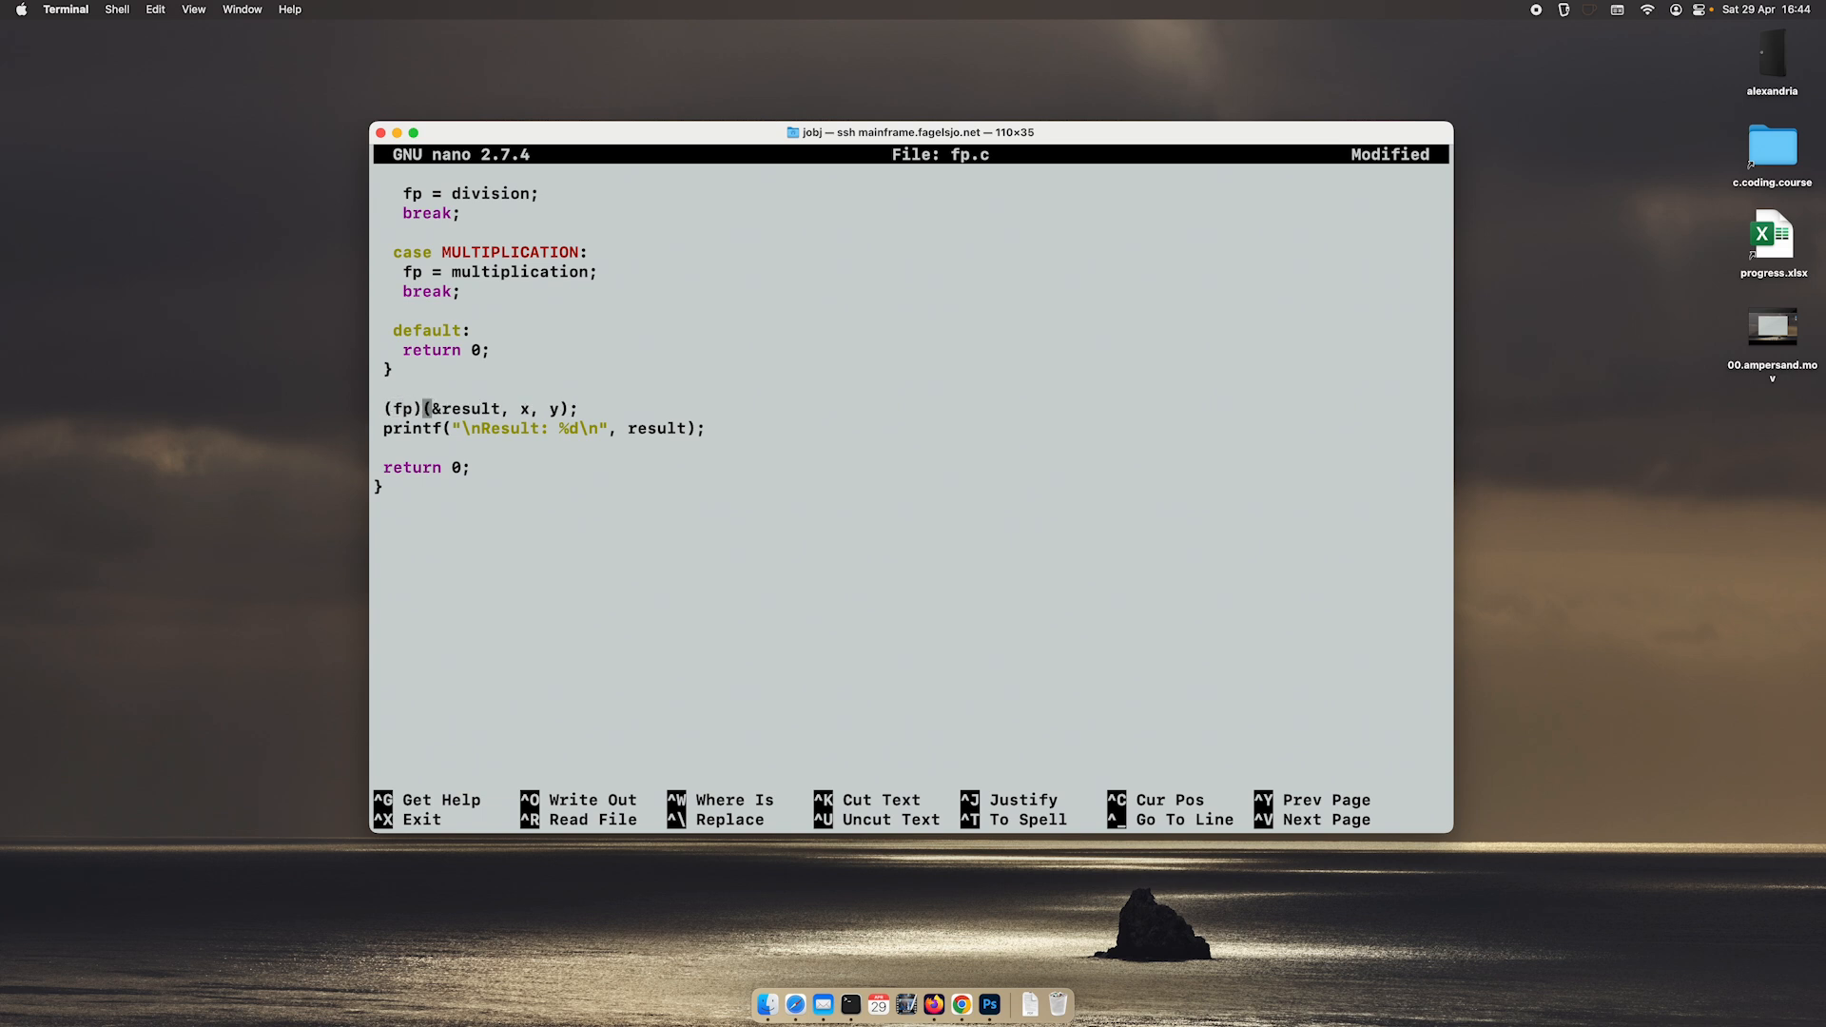
{"action": "key", "text": "ctrl+x"}
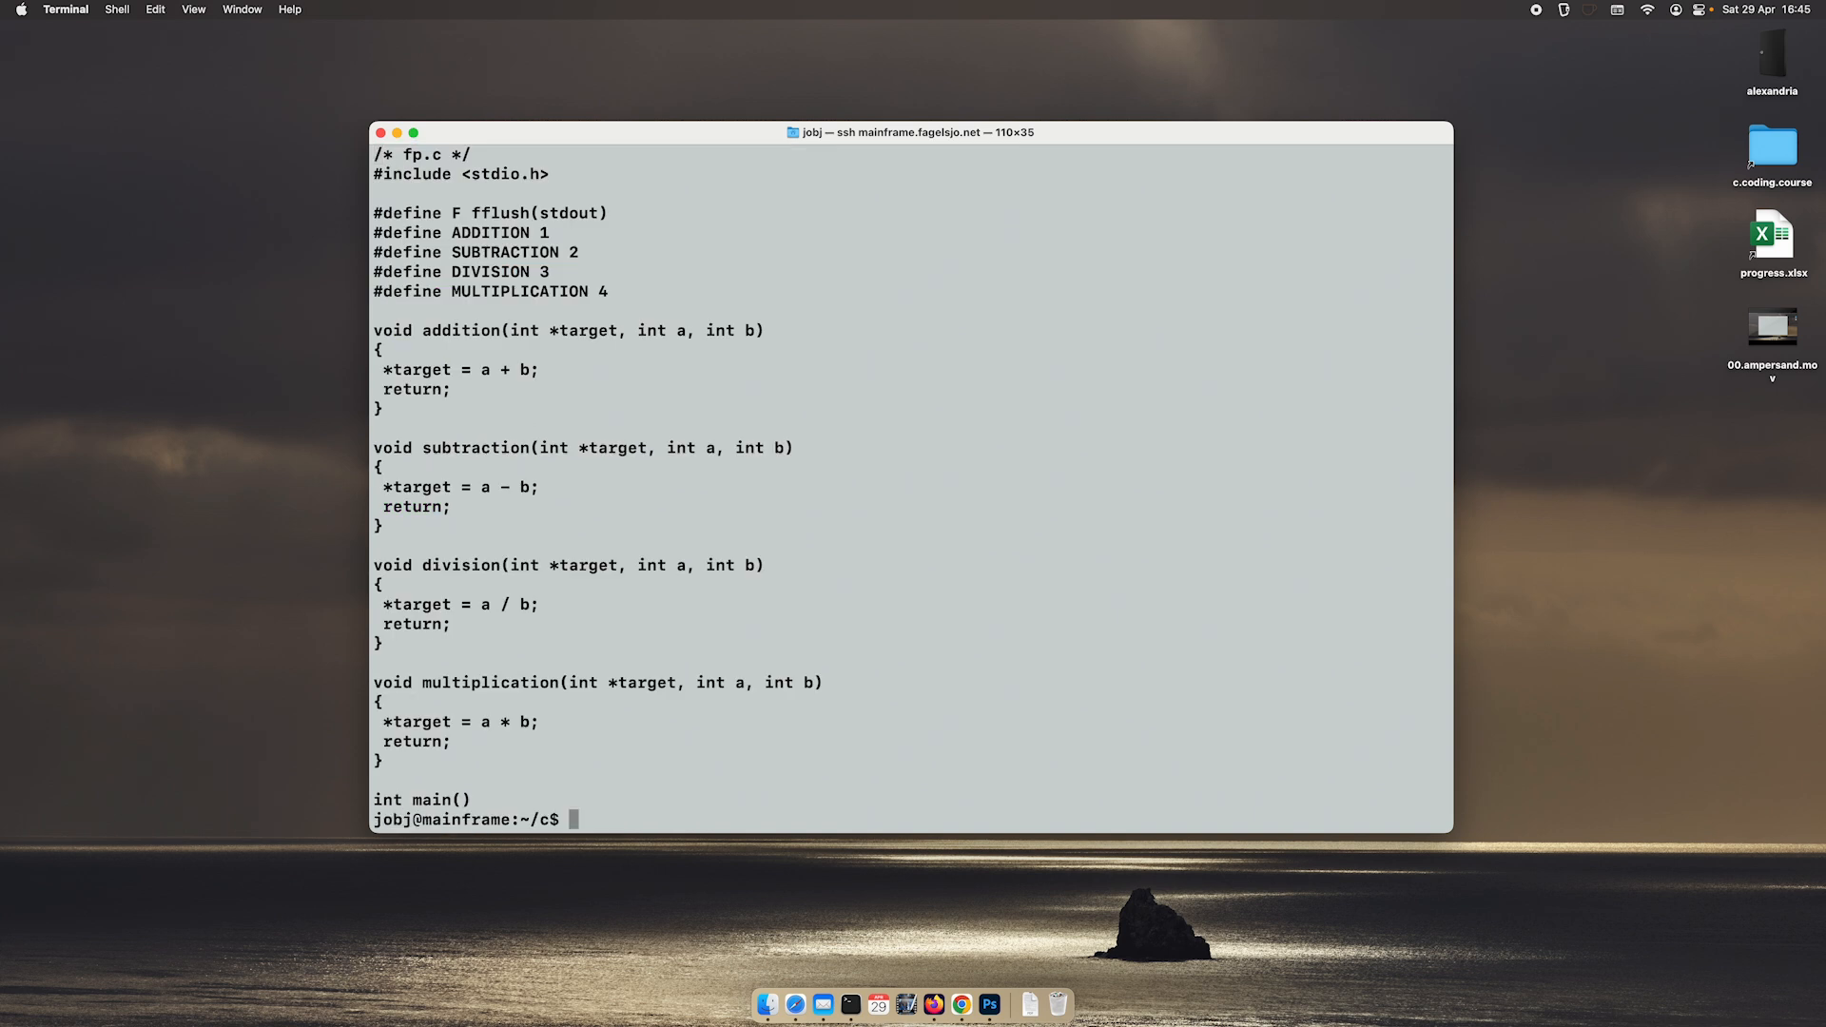
Step: Compile fp.c, run ./fp and test addition (5, 15) and subtraction (15, 6)
{"action": "type", "text": "gcc fp.c -o fp"}
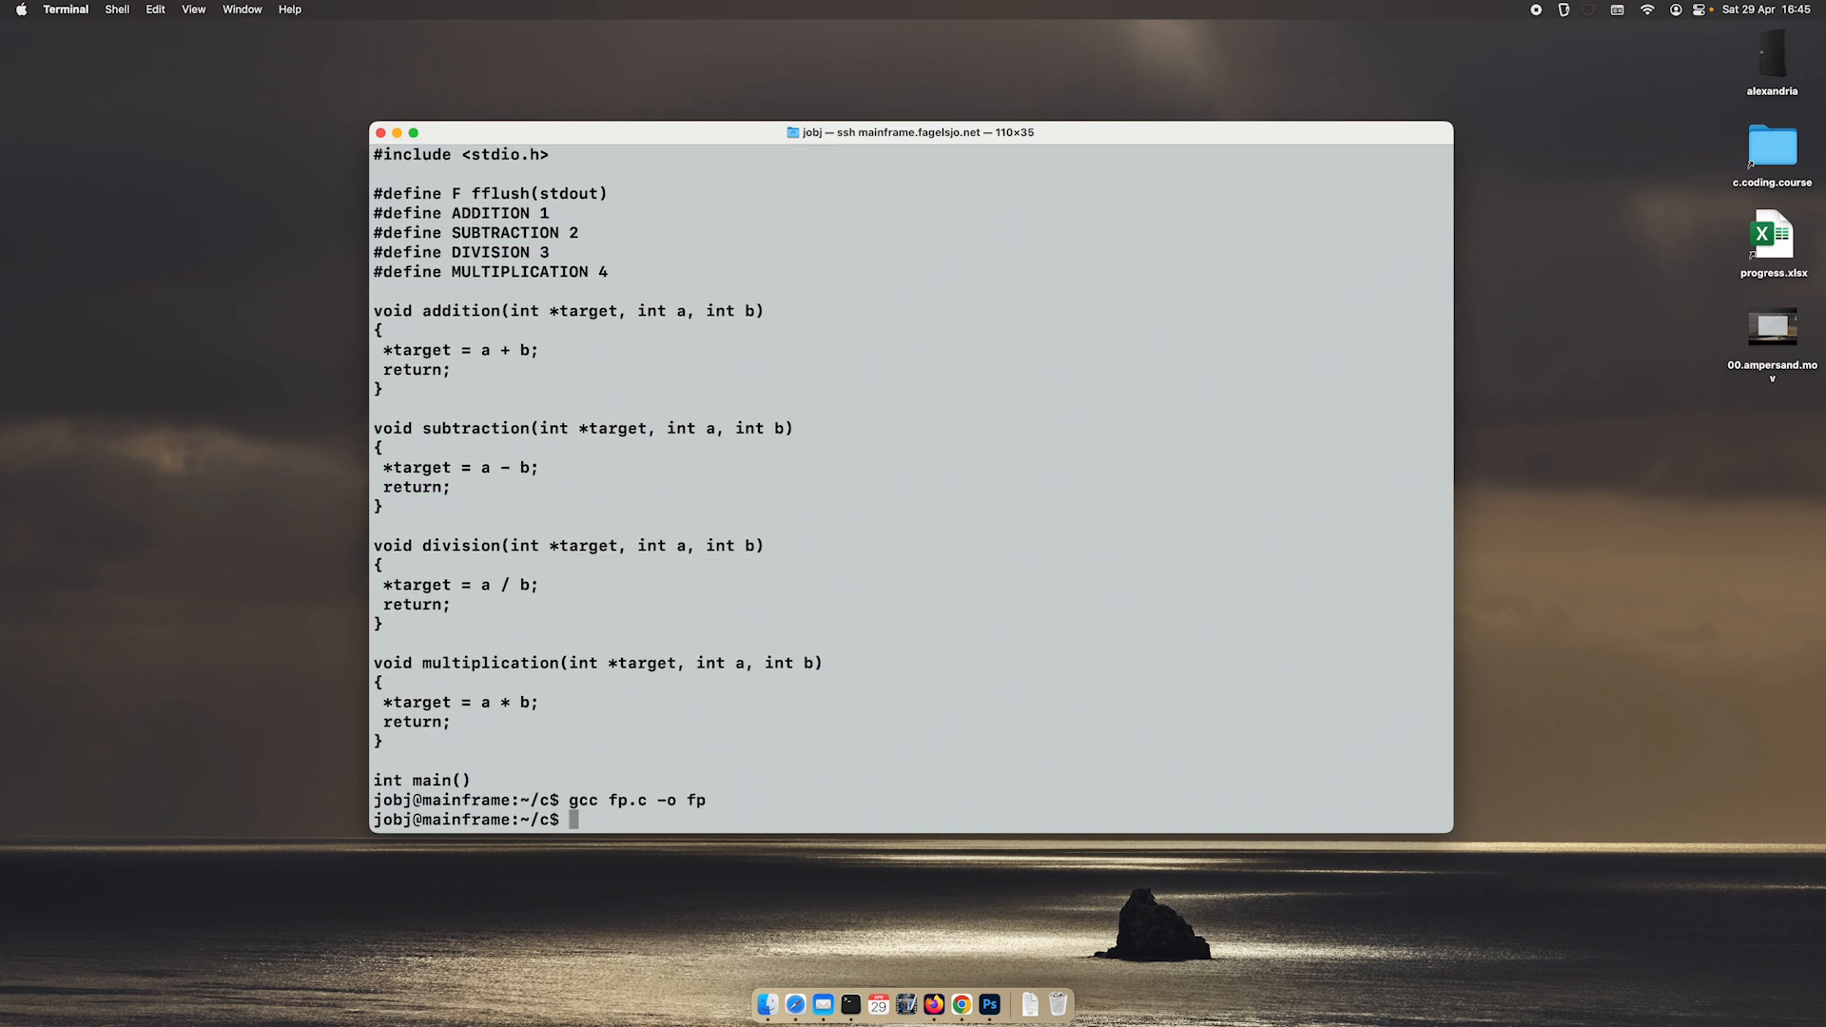
{"action": "type", "text": "./b"}
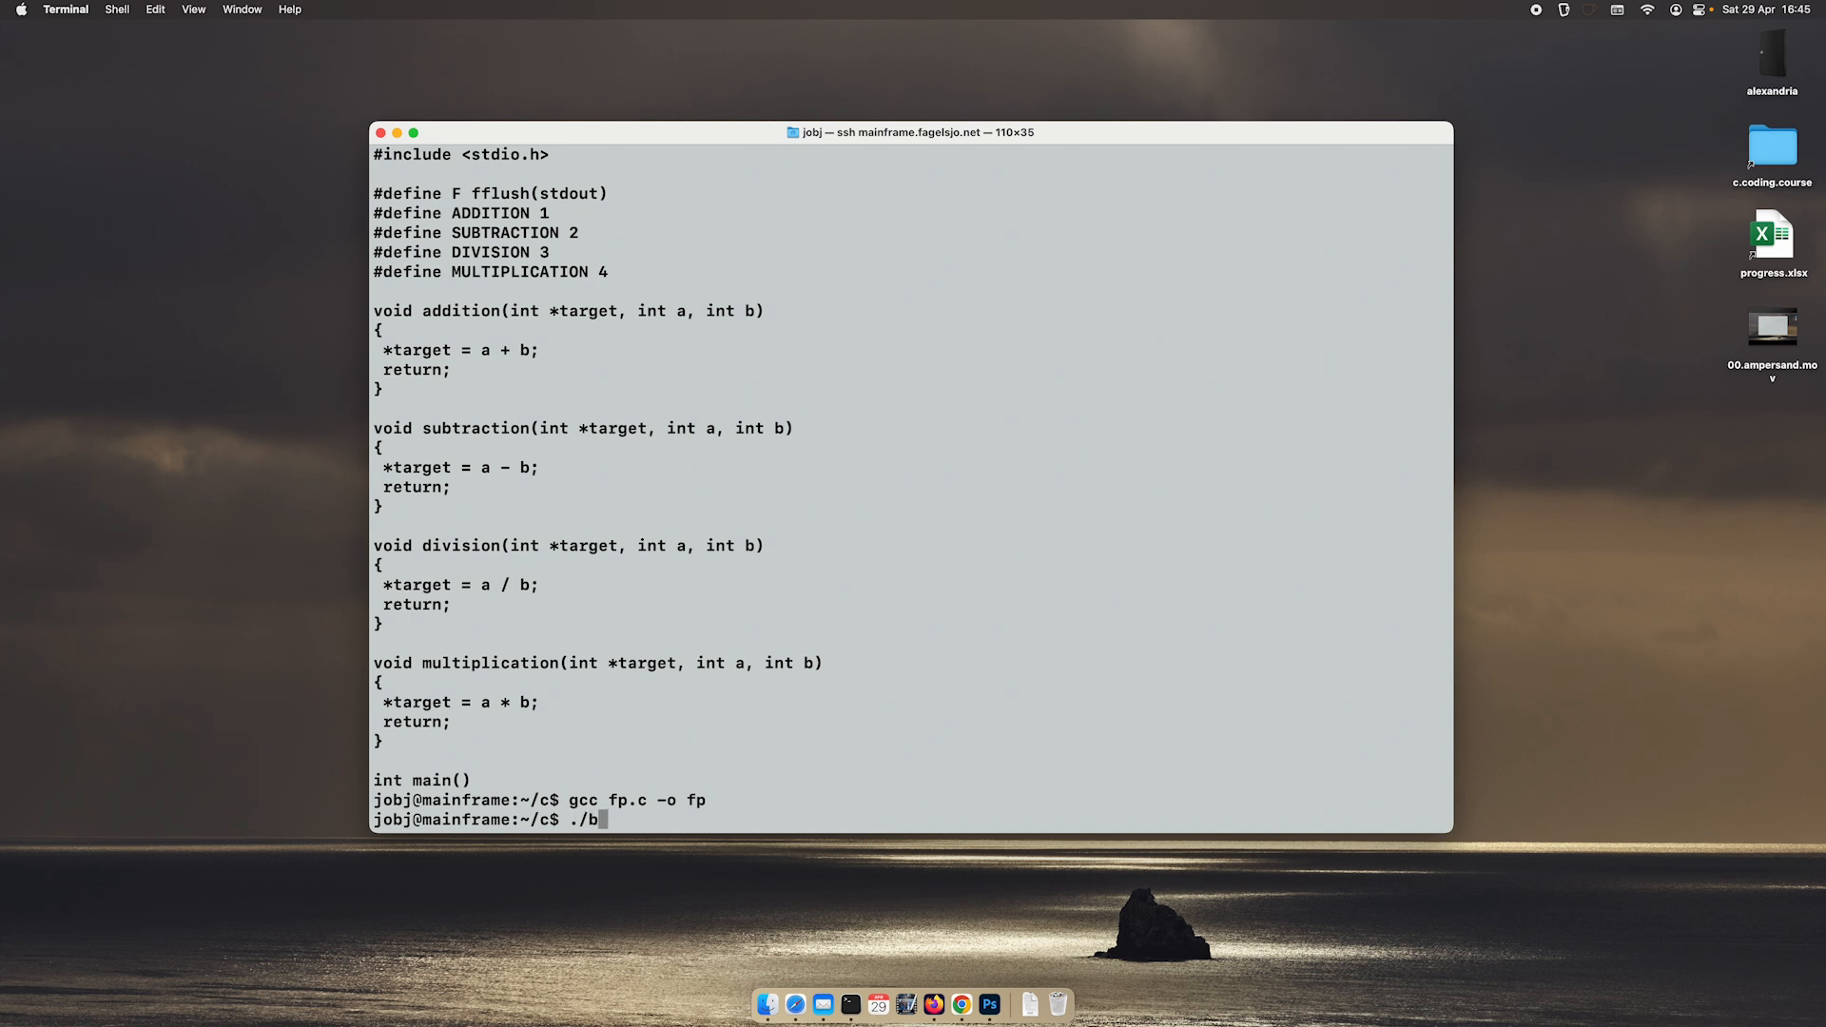
{"action": "key", "text": "enter"}
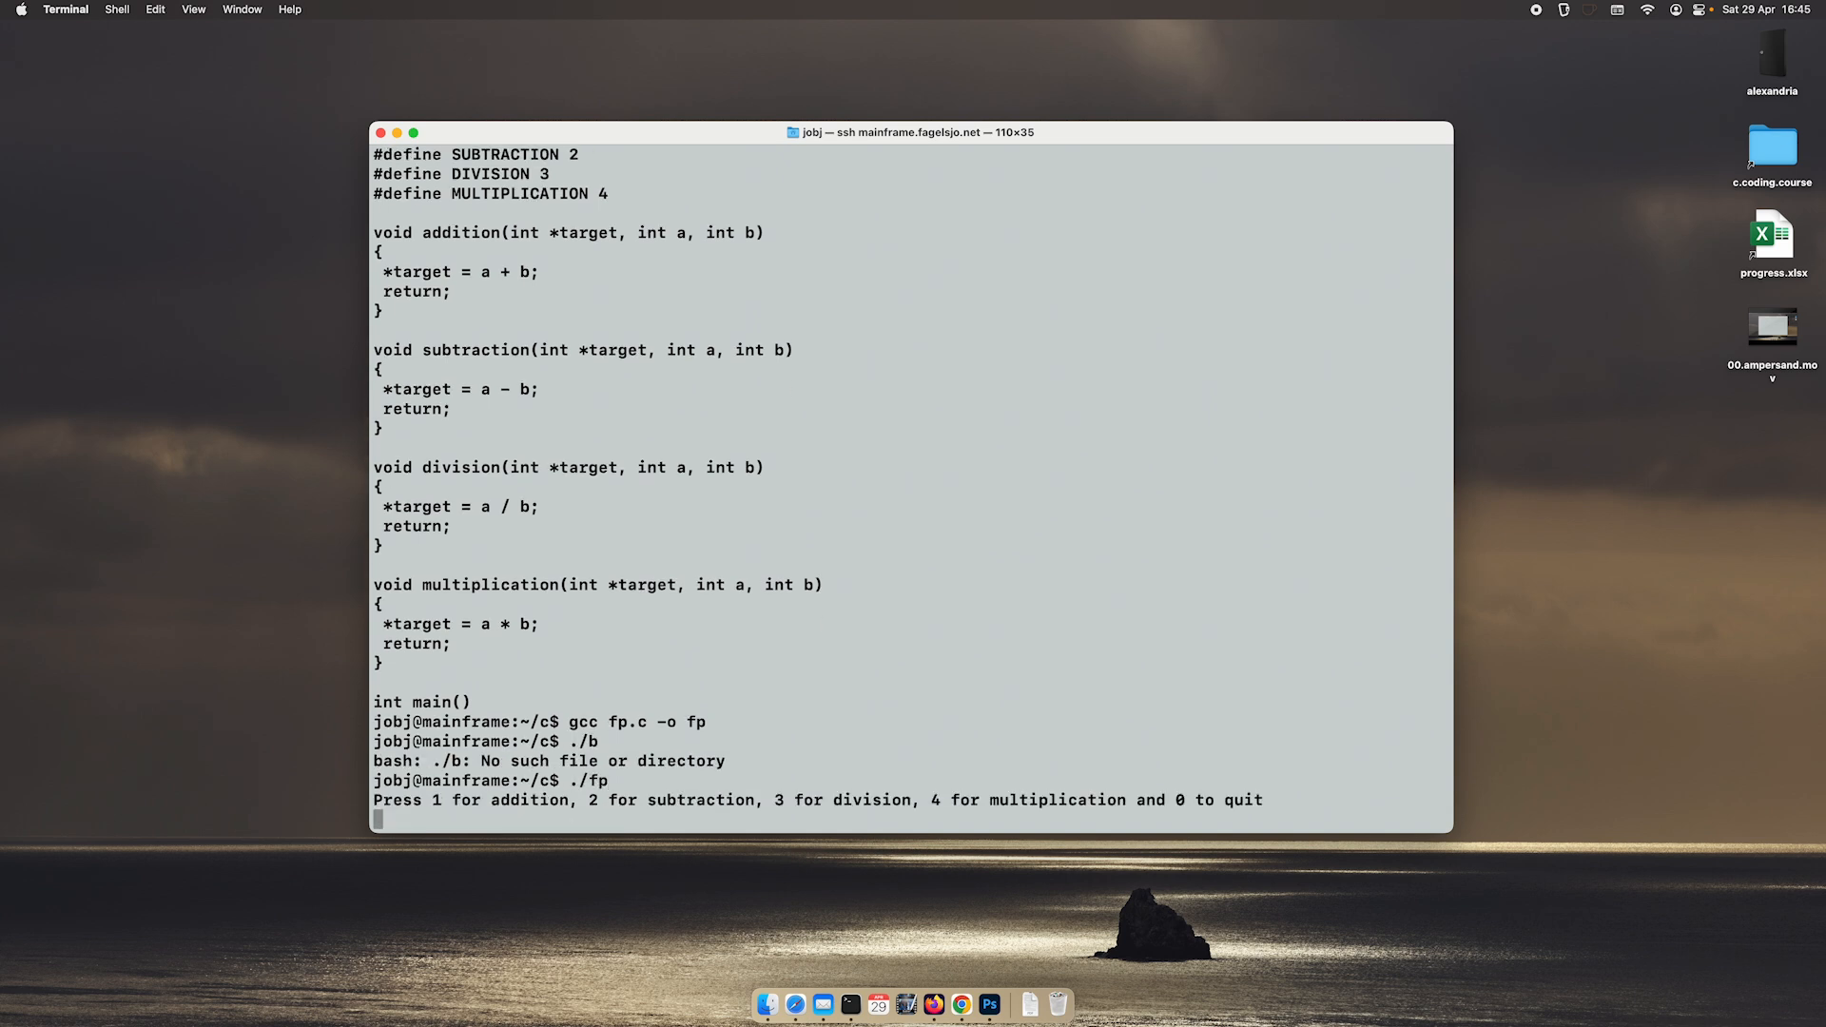
{"action": "type", "text": "1"}
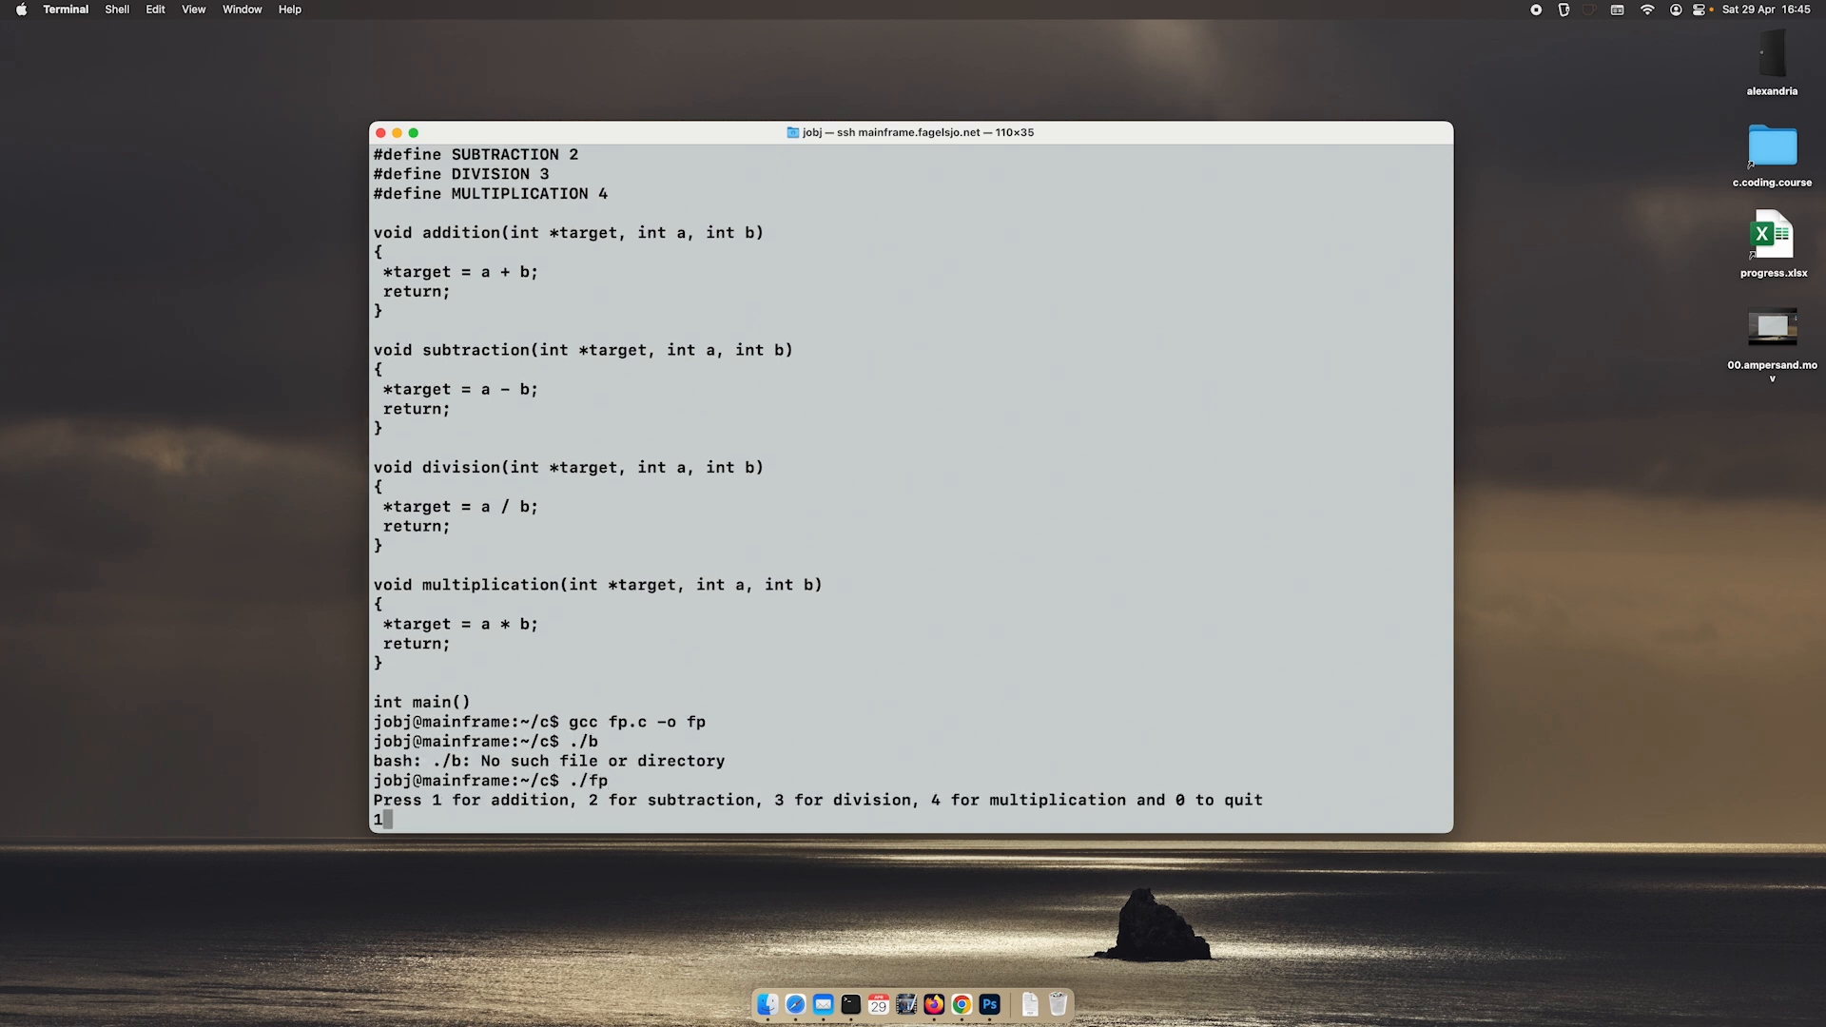
{"action": "type", "text": "5"}
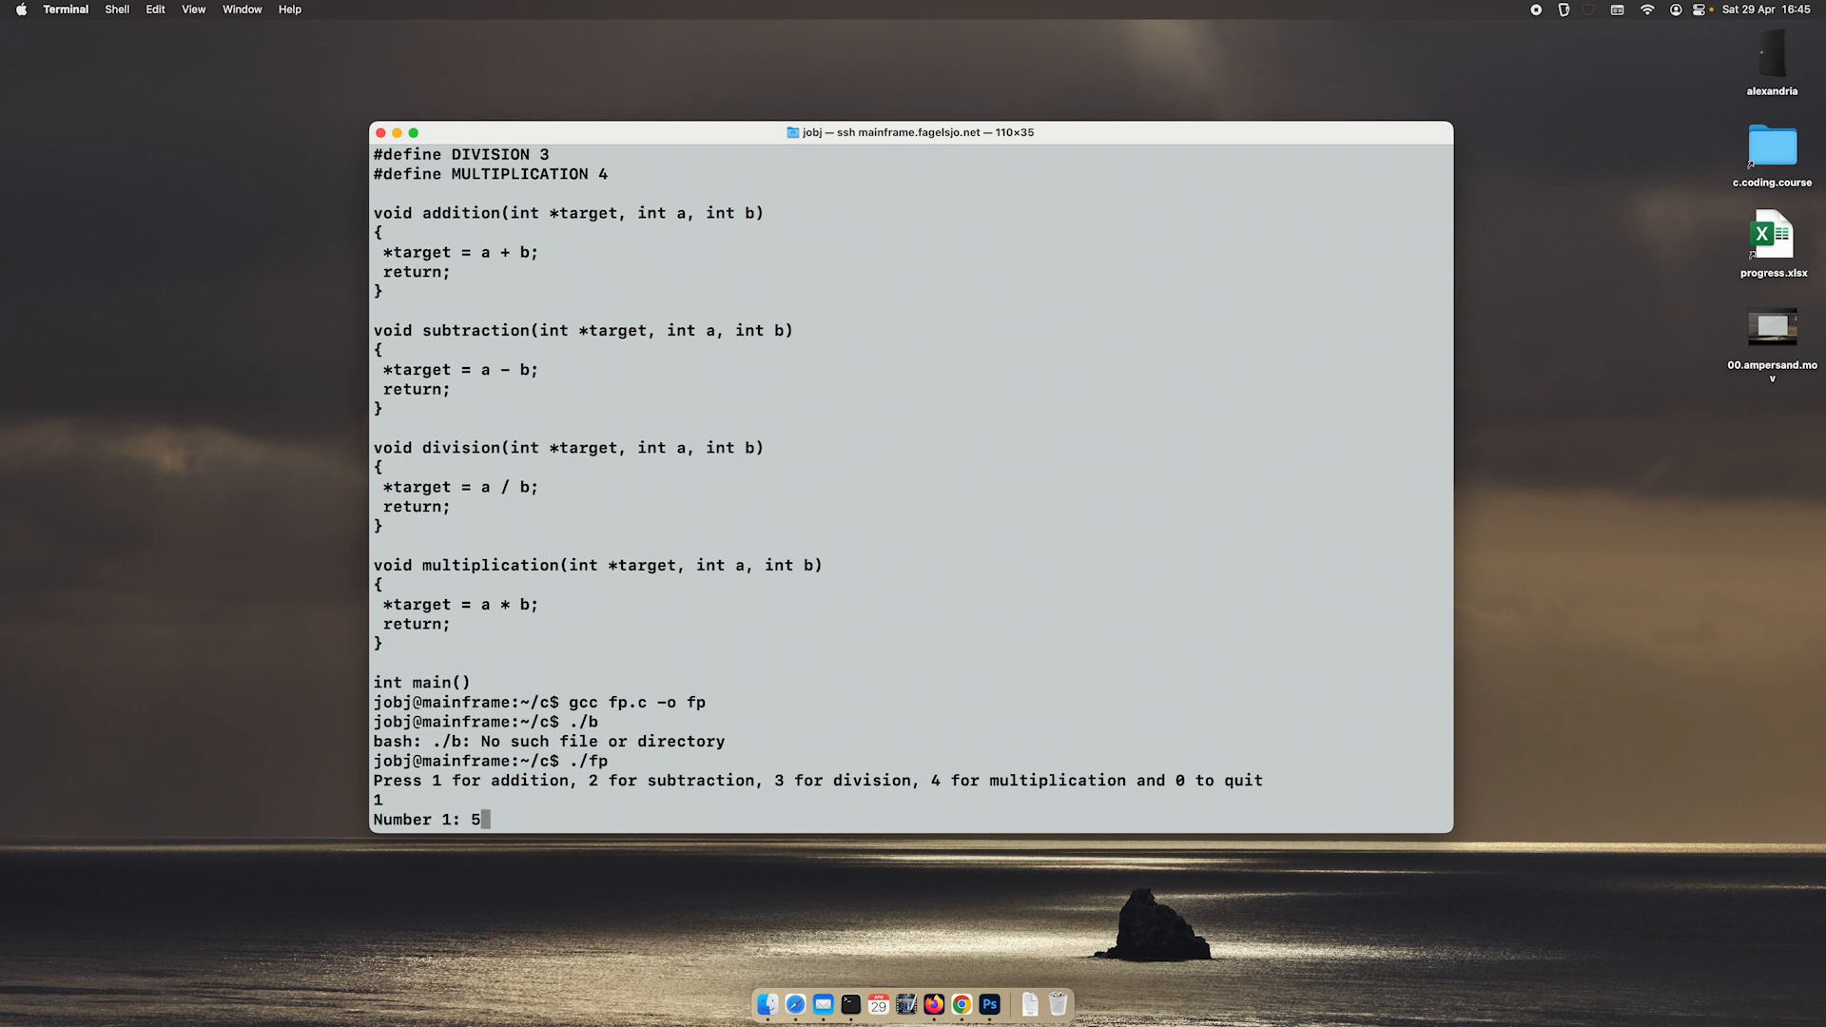
{"action": "type", "text": "15"}
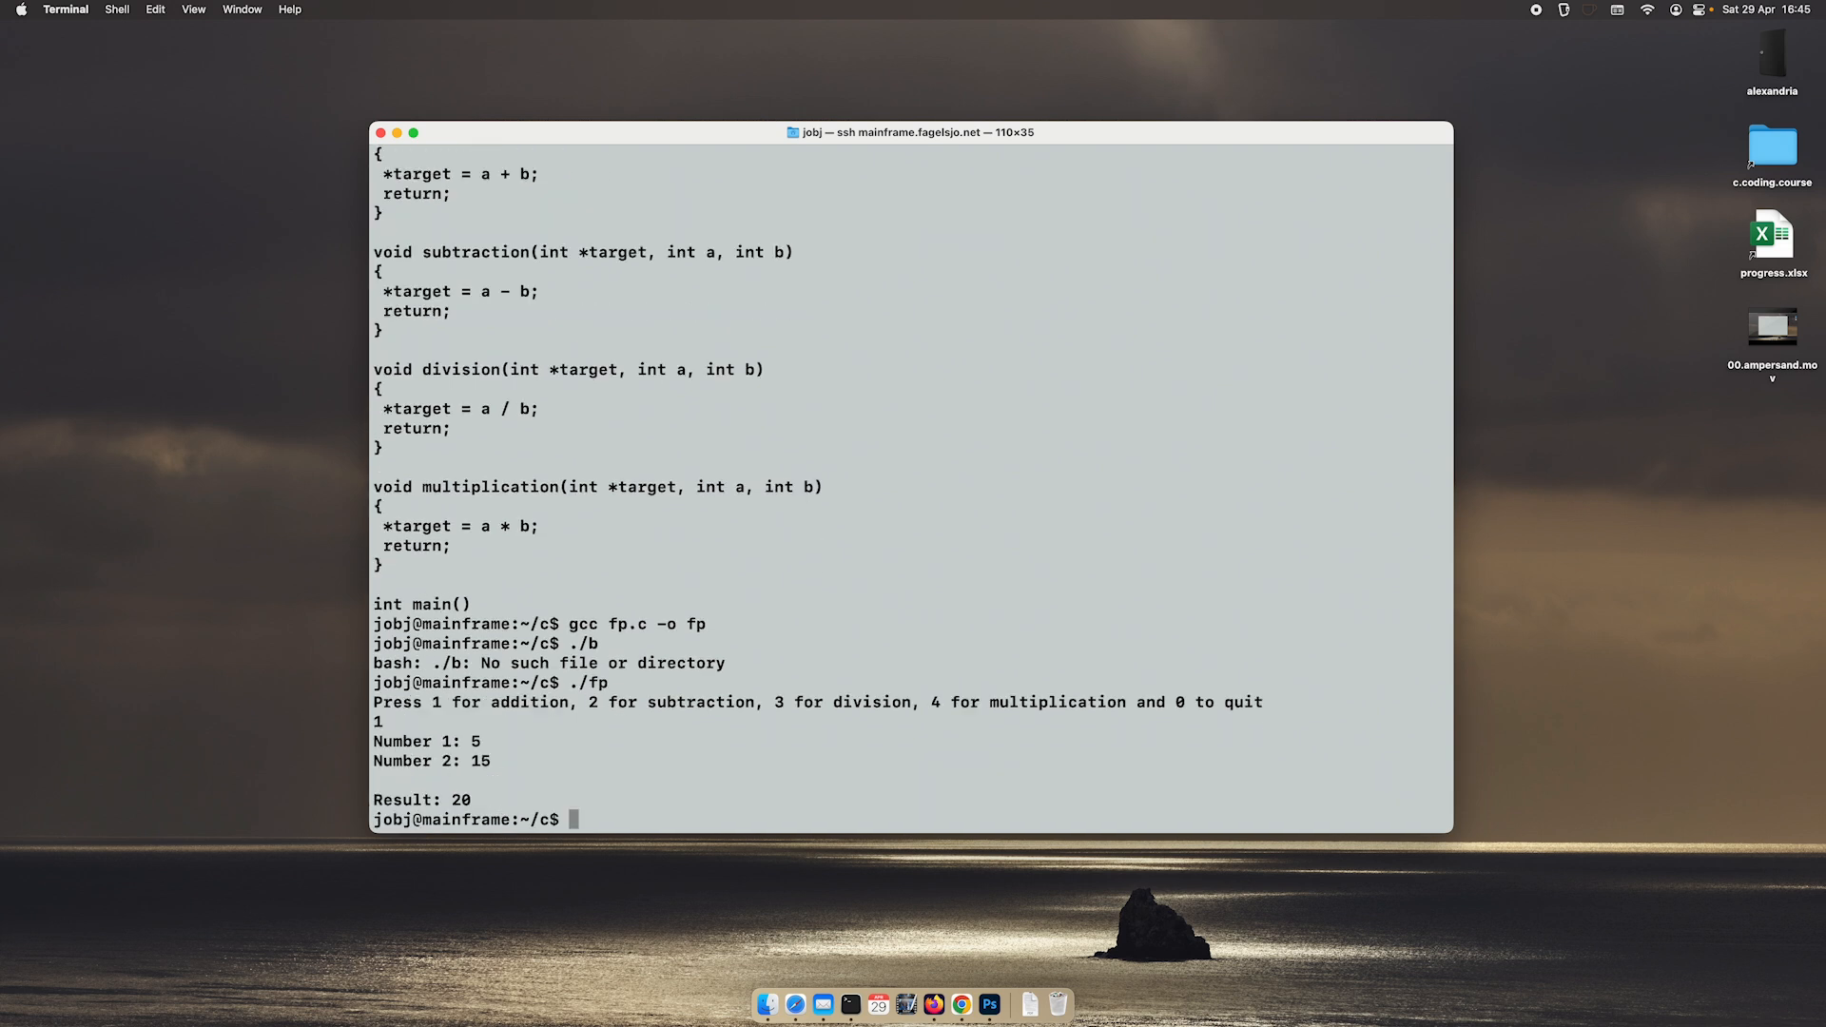
{"action": "type", "text": "2"}
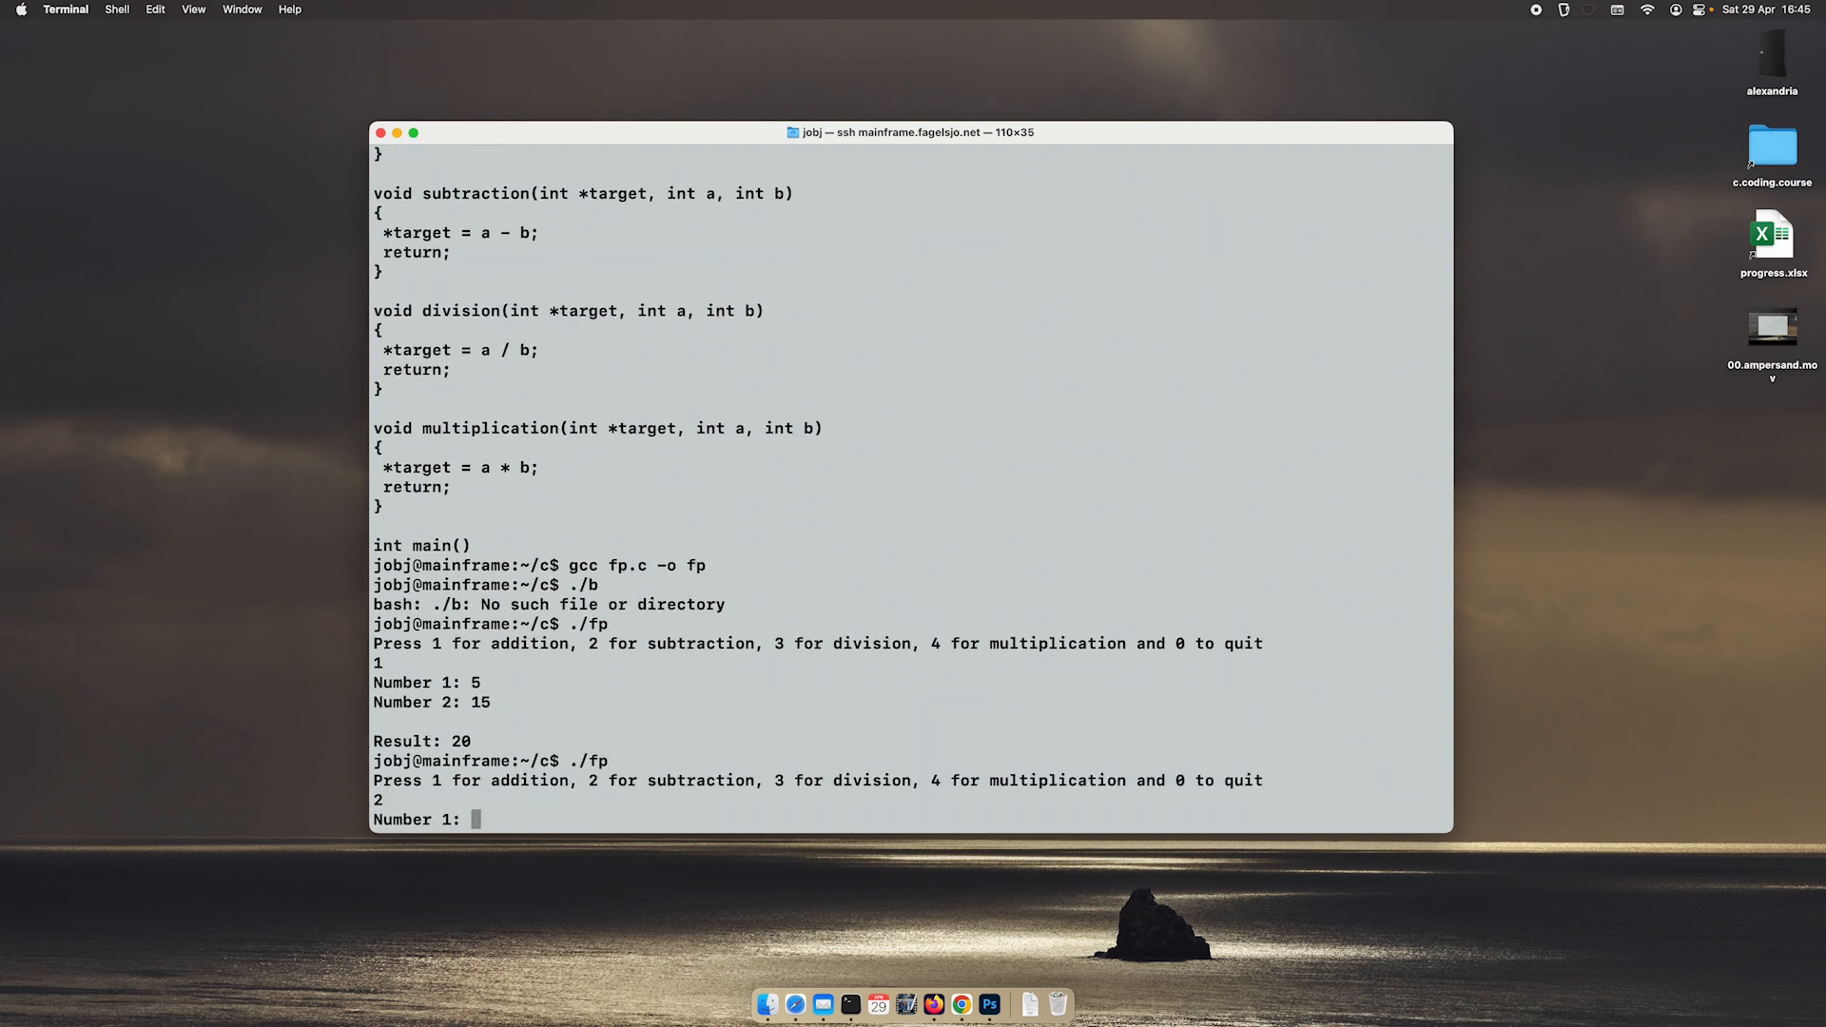
{"action": "type", "text": "15"}
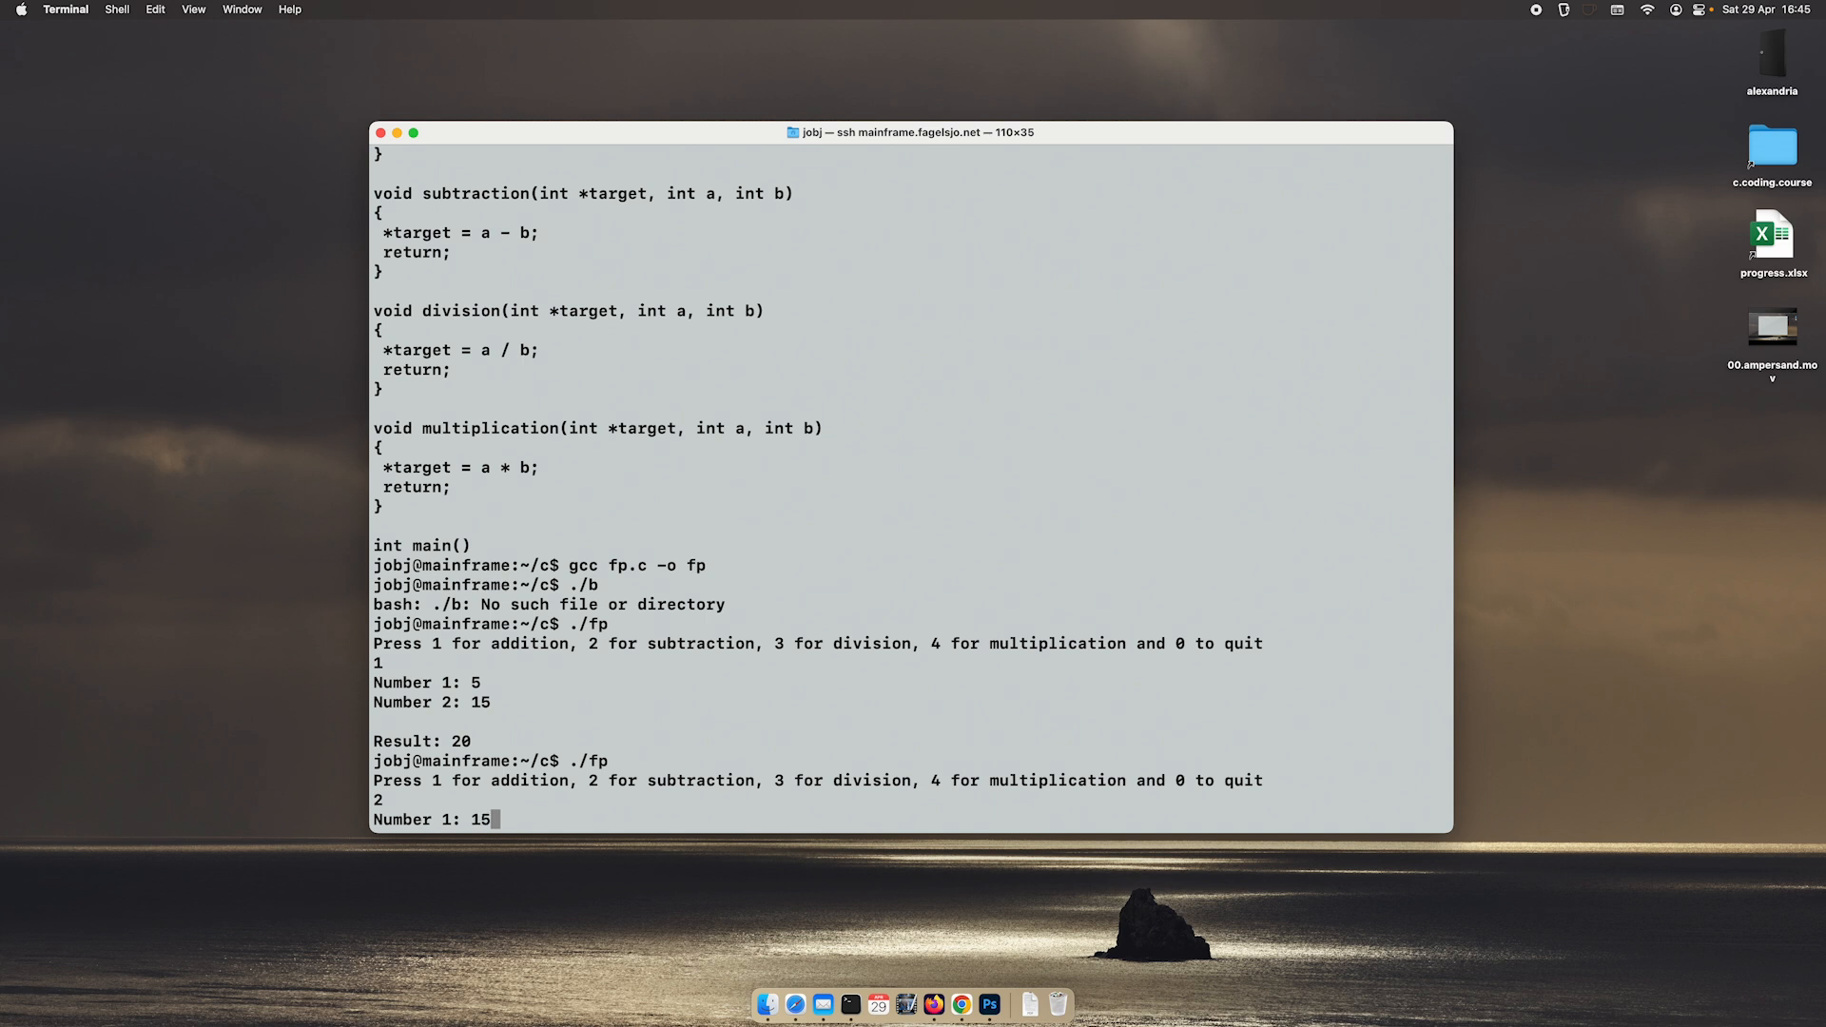
{"action": "type", "text": "6"}
{"action": "type", "text": "./fp"}
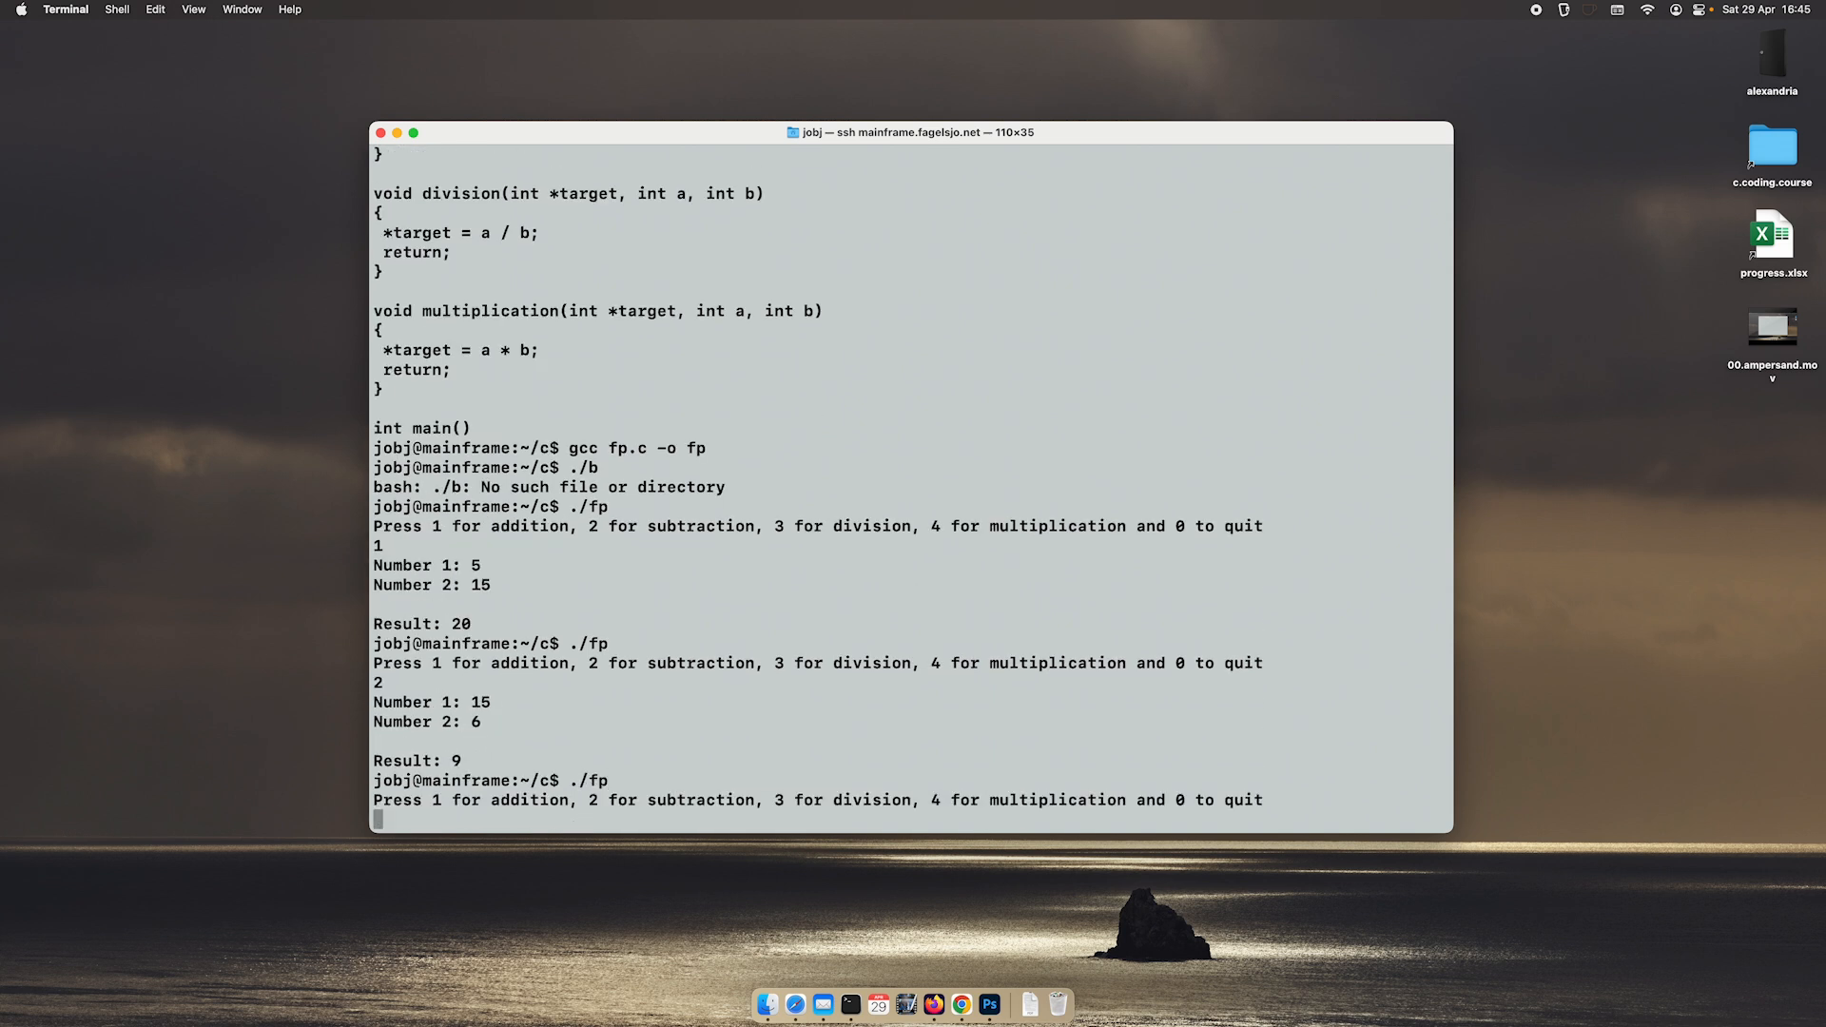
Step: Test multiplication and division (8, 8), see 0 still prompts, interrupt with Ctrl+C and reopen fp.c in nano
{"action": "type", "text": "3"}
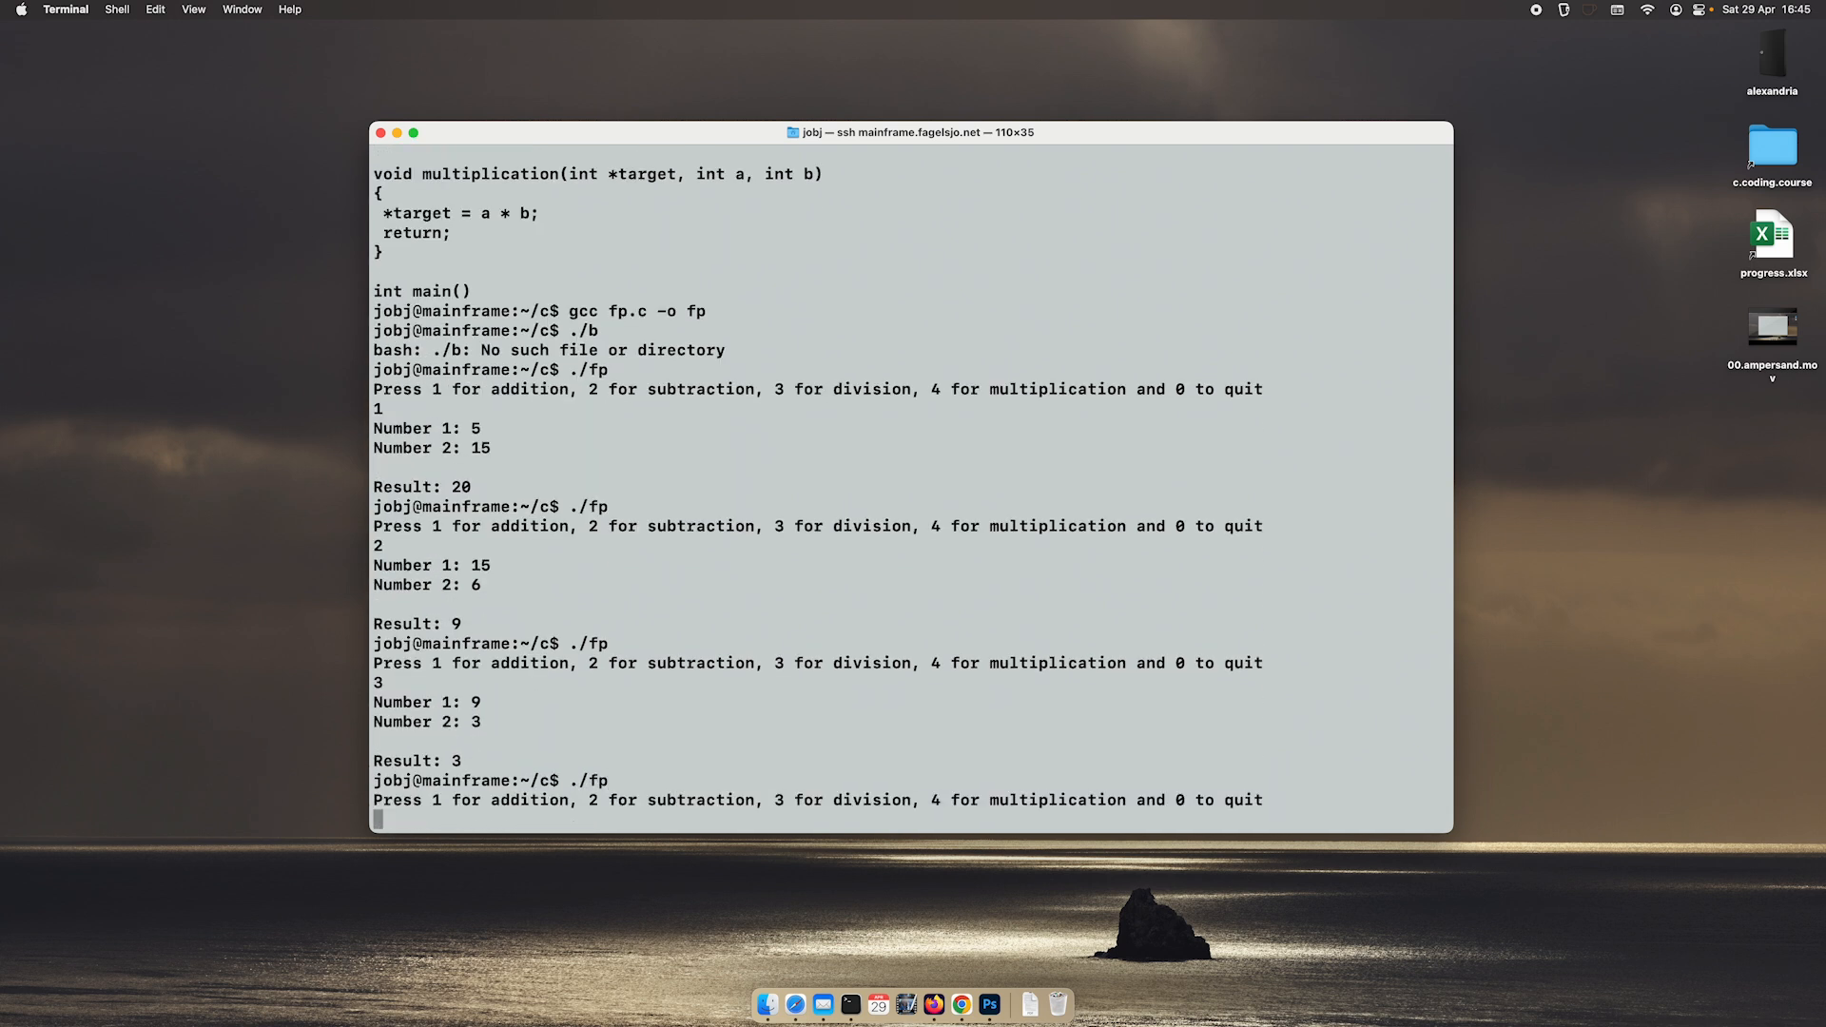
{"action": "type", "text": "4"}
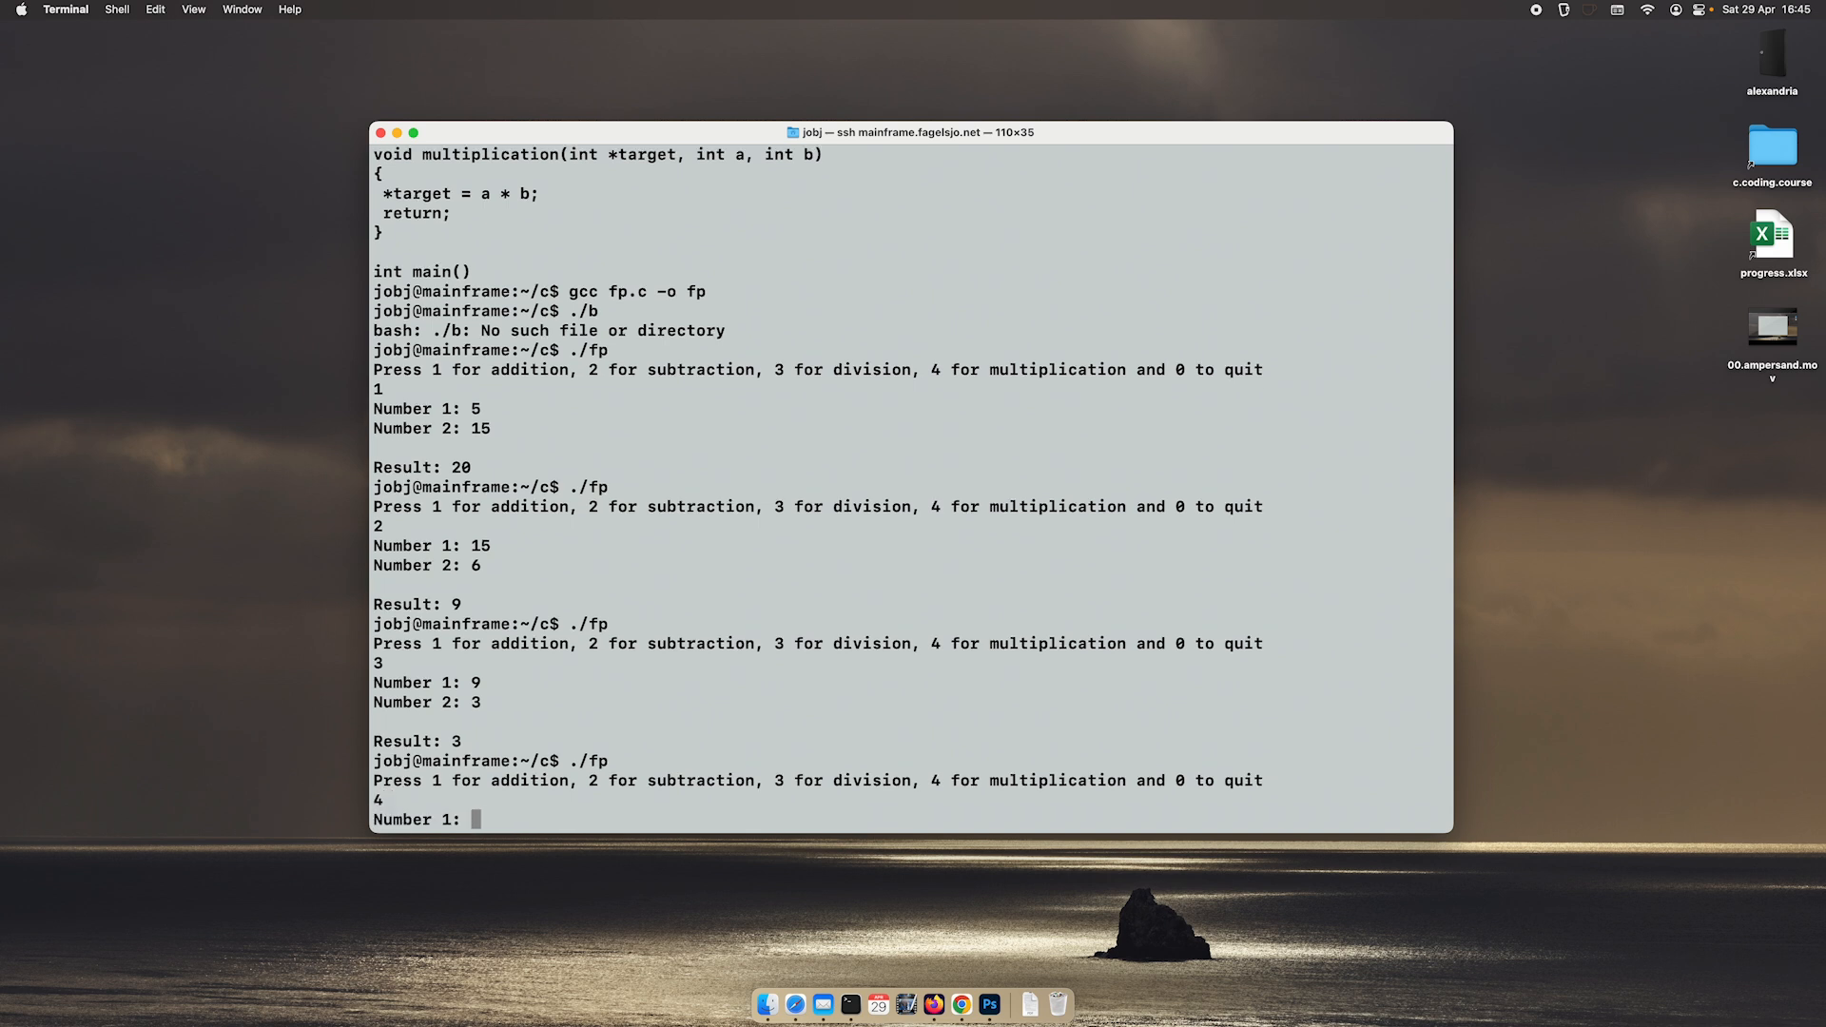
{"action": "type", "text": "8"}
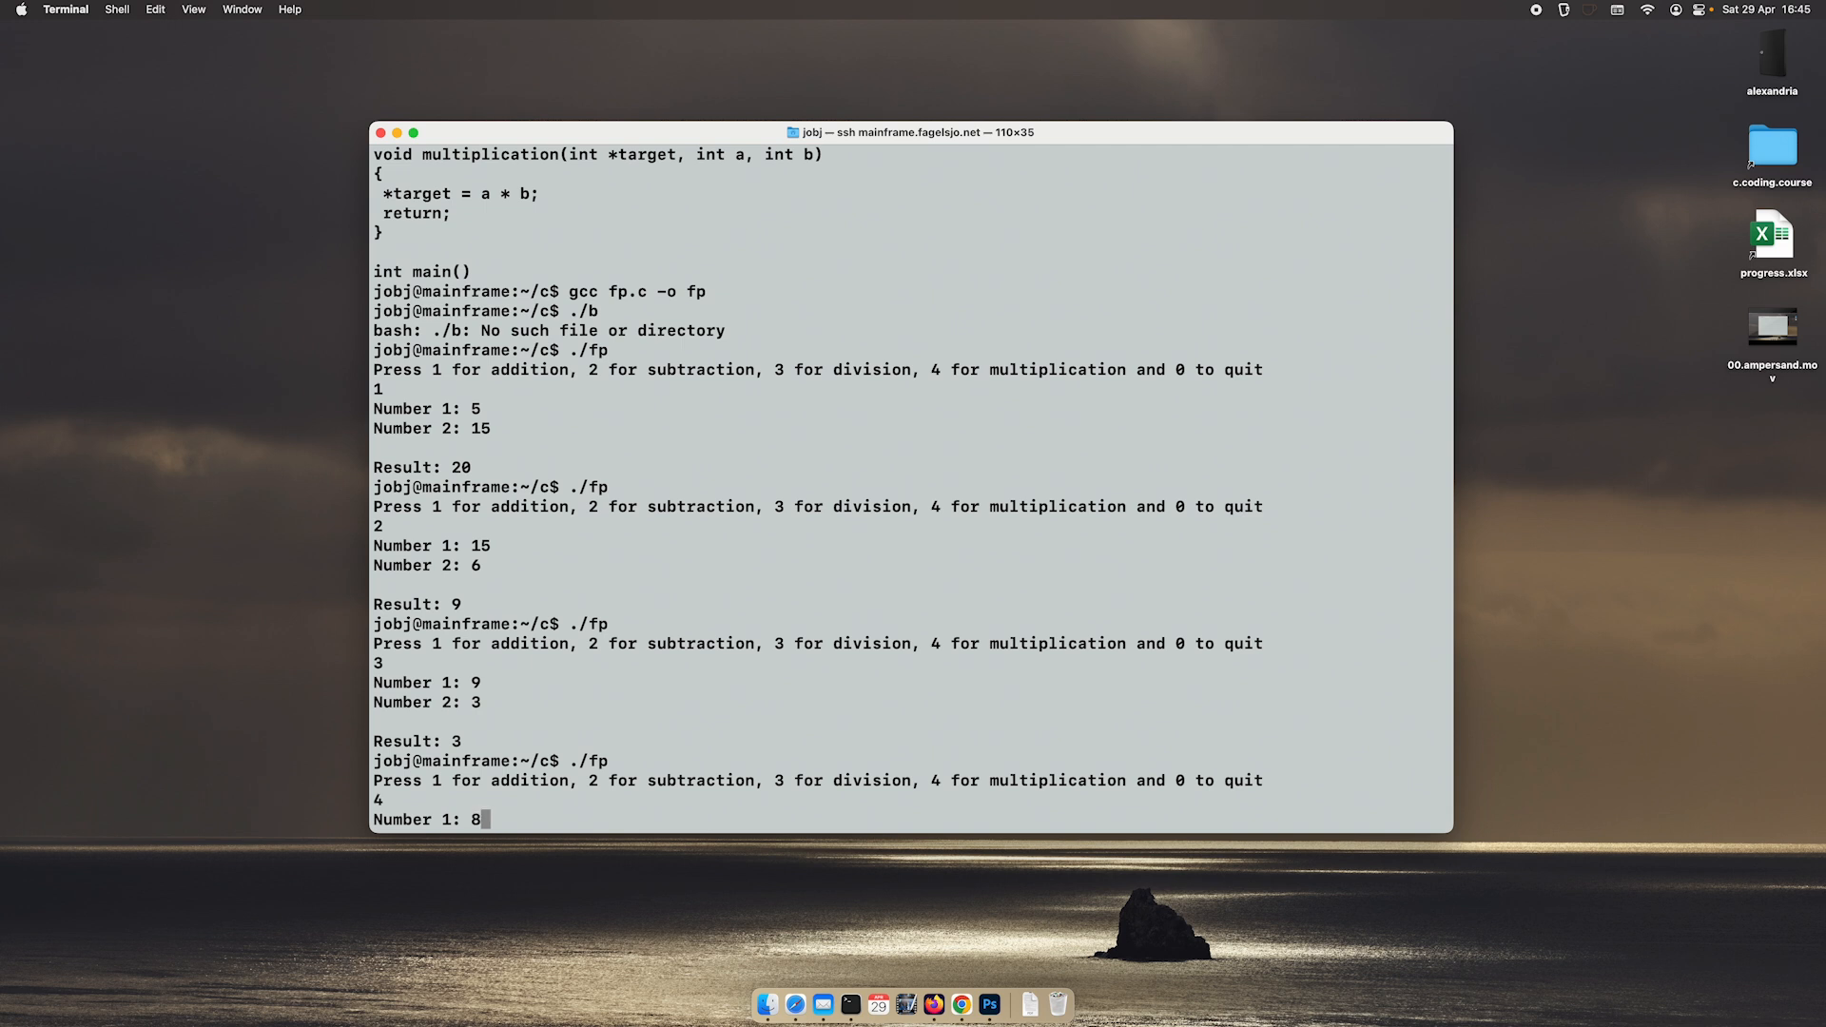
{"action": "type", "text": "8"}
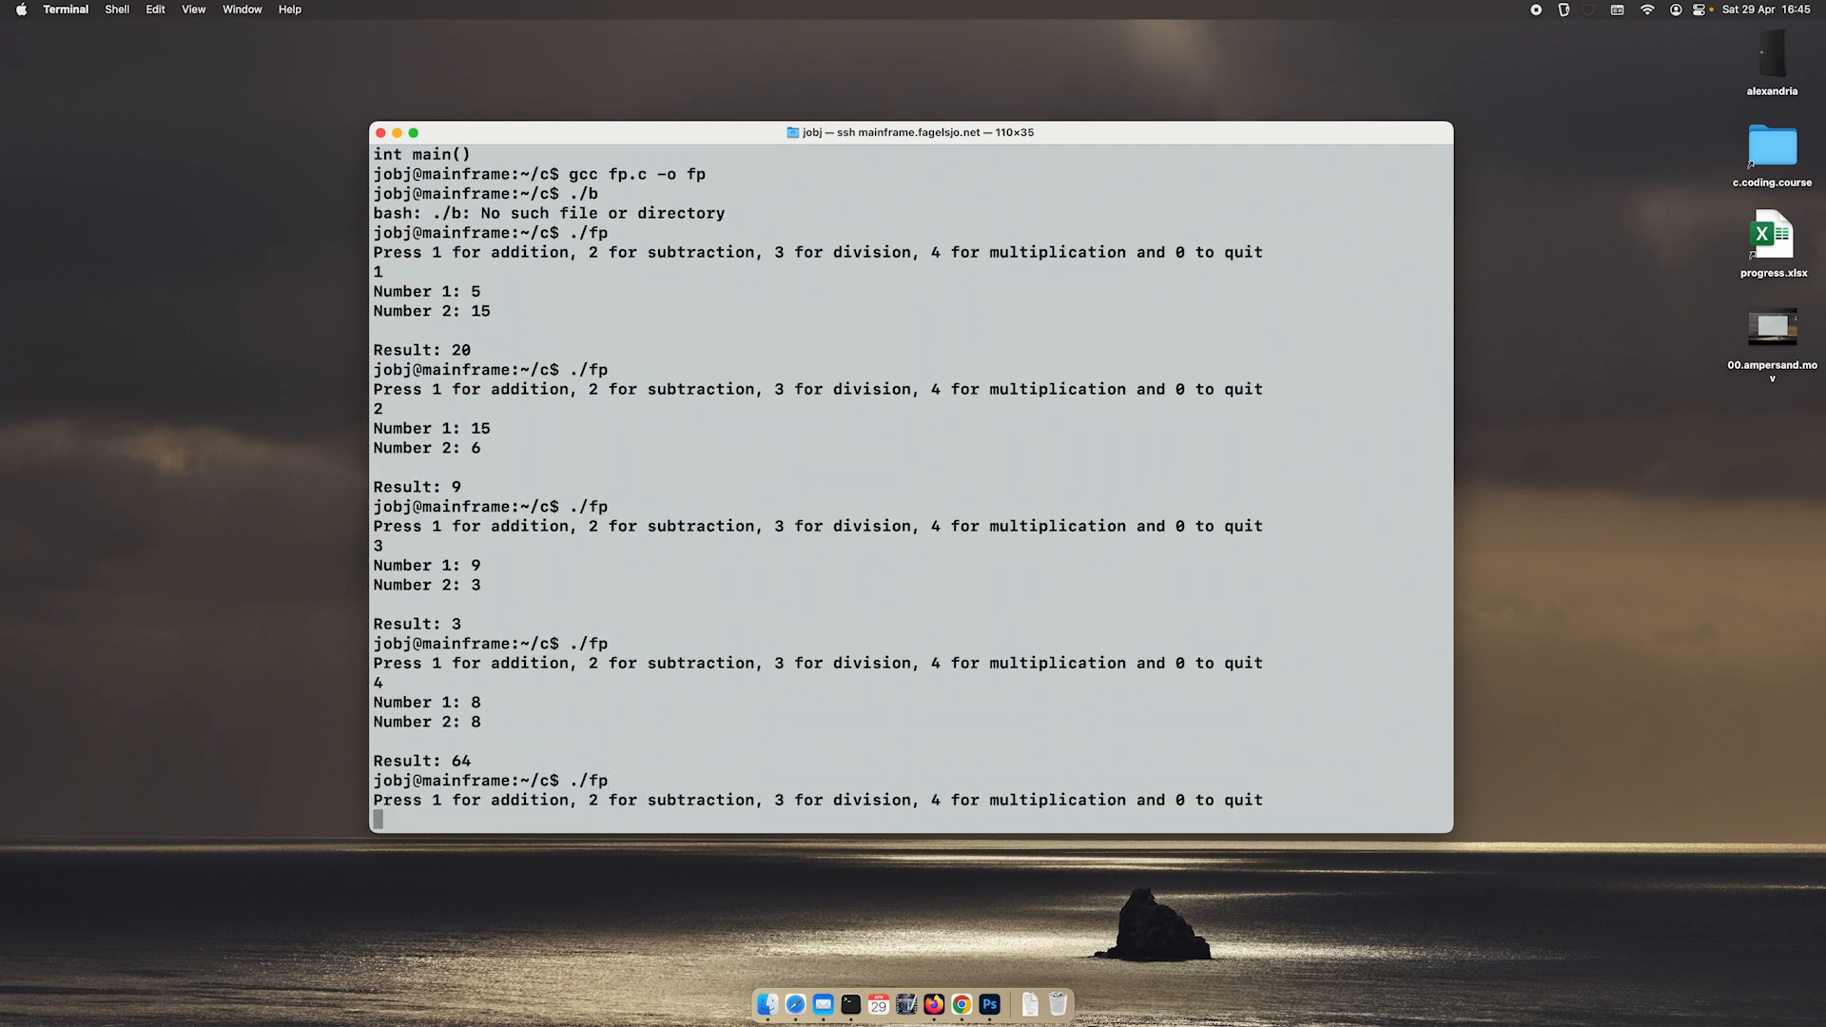
{"action": "type", "text": "0"}
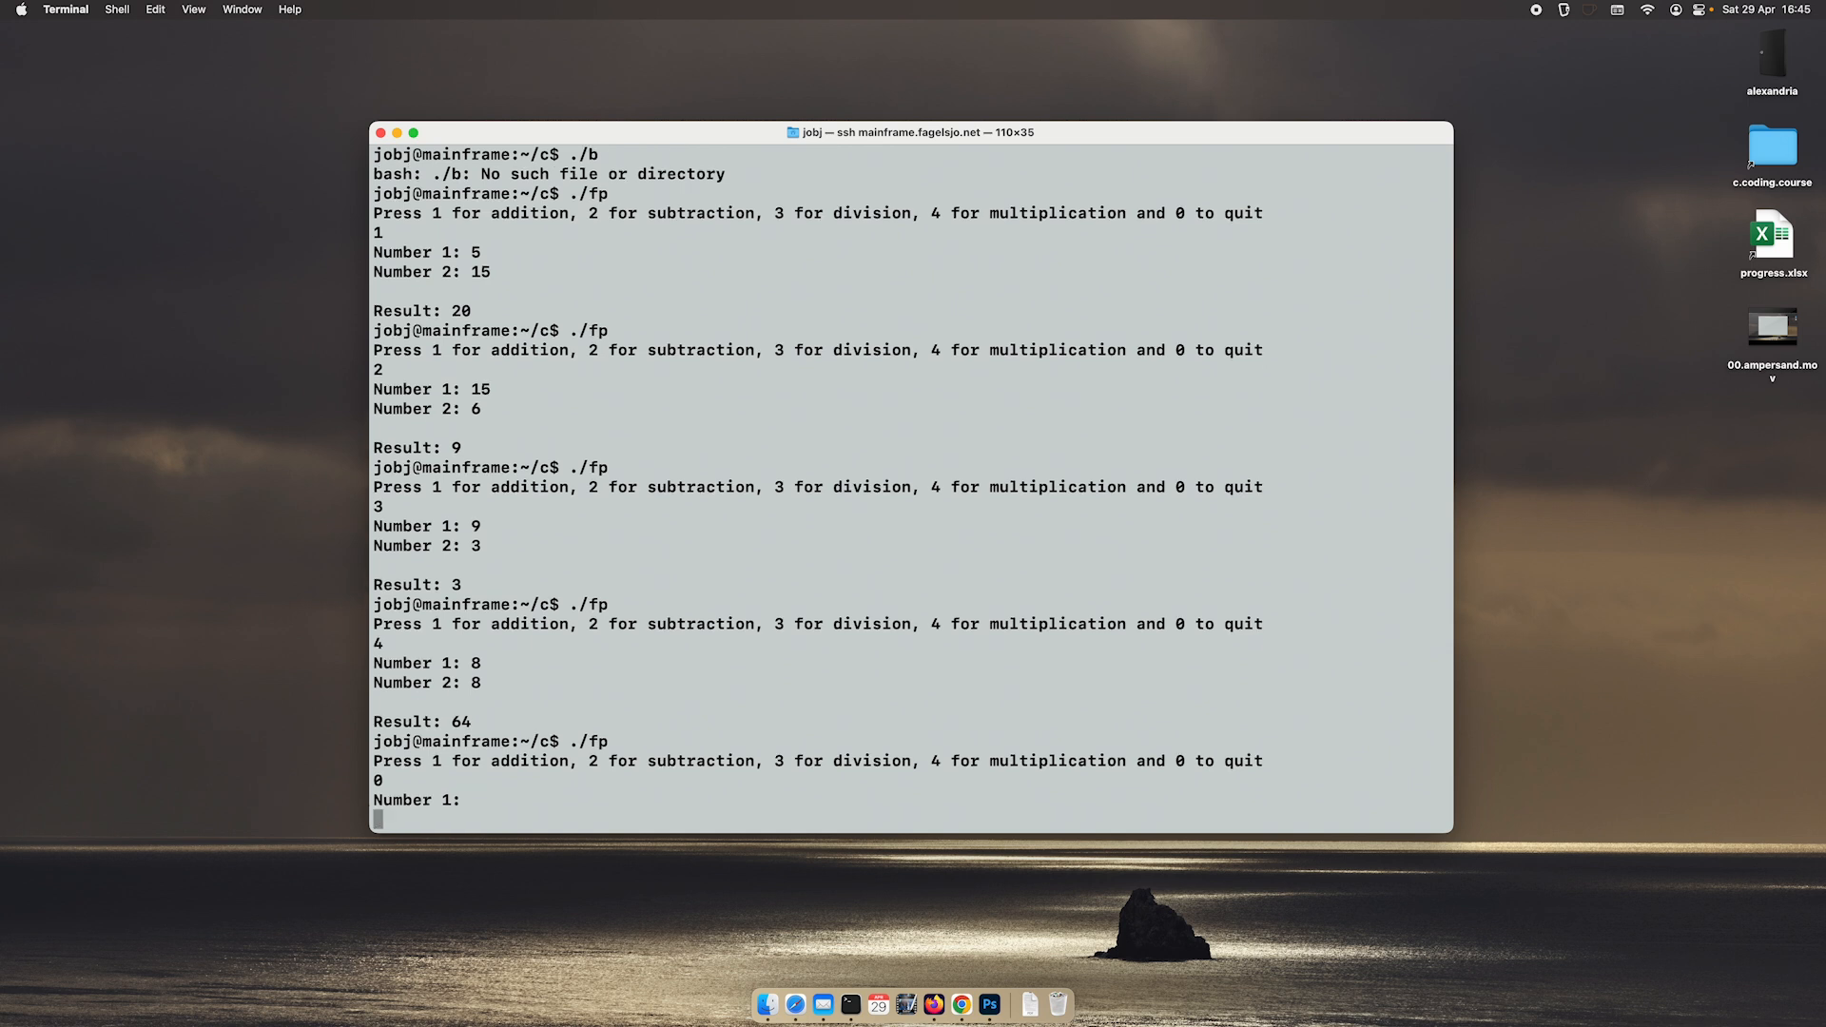
{"action": "key", "text": "ctrl+c"}
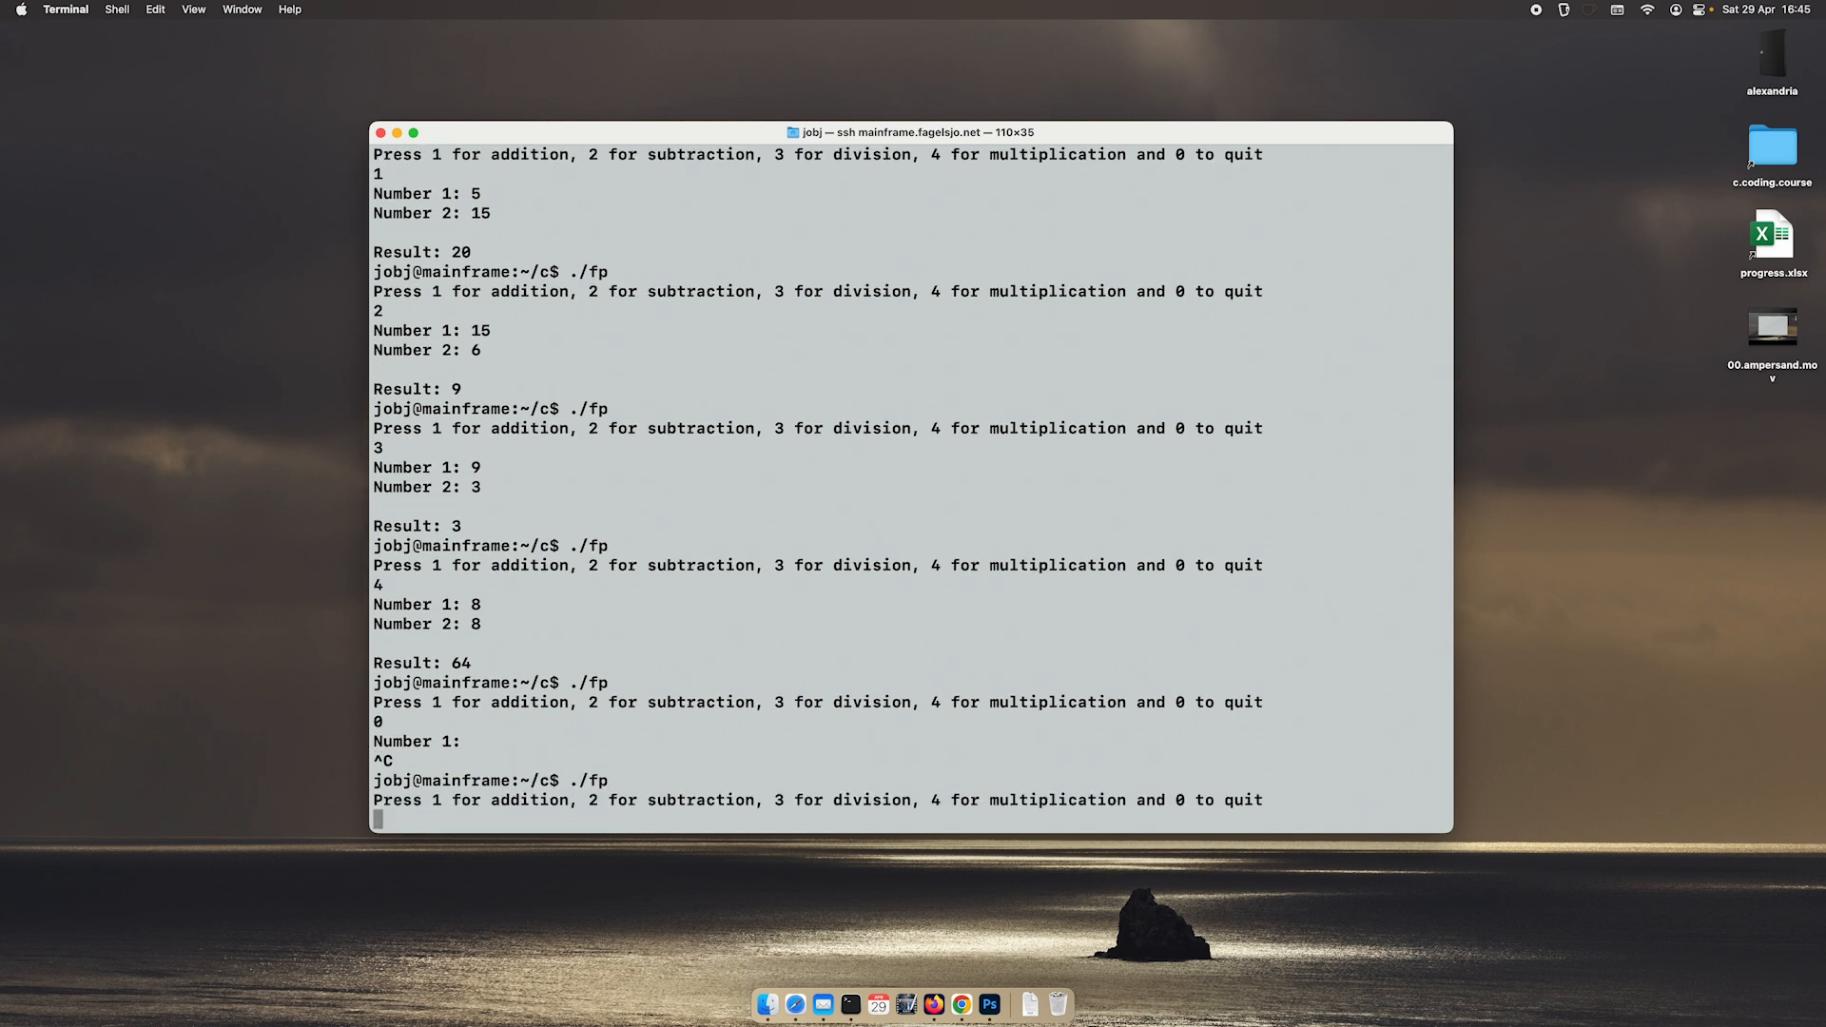
{"action": "type", "text": "23"}
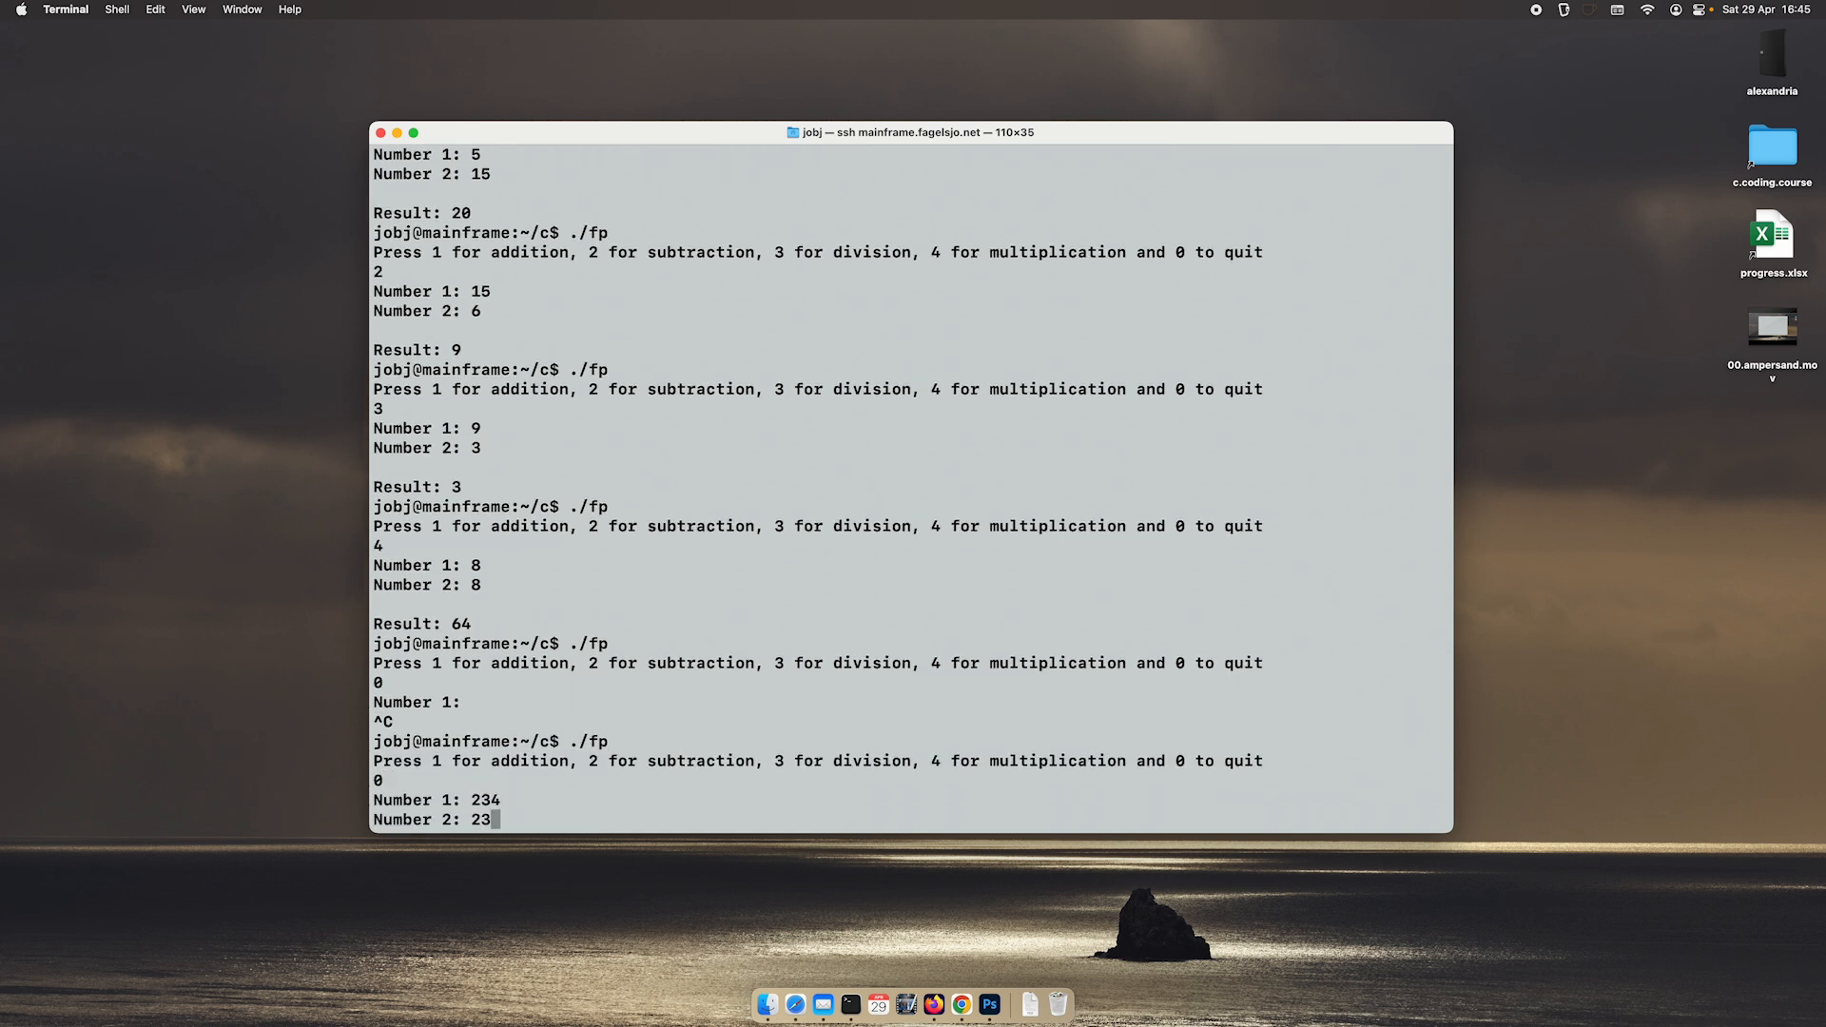
{"action": "type", "text": "nan"}
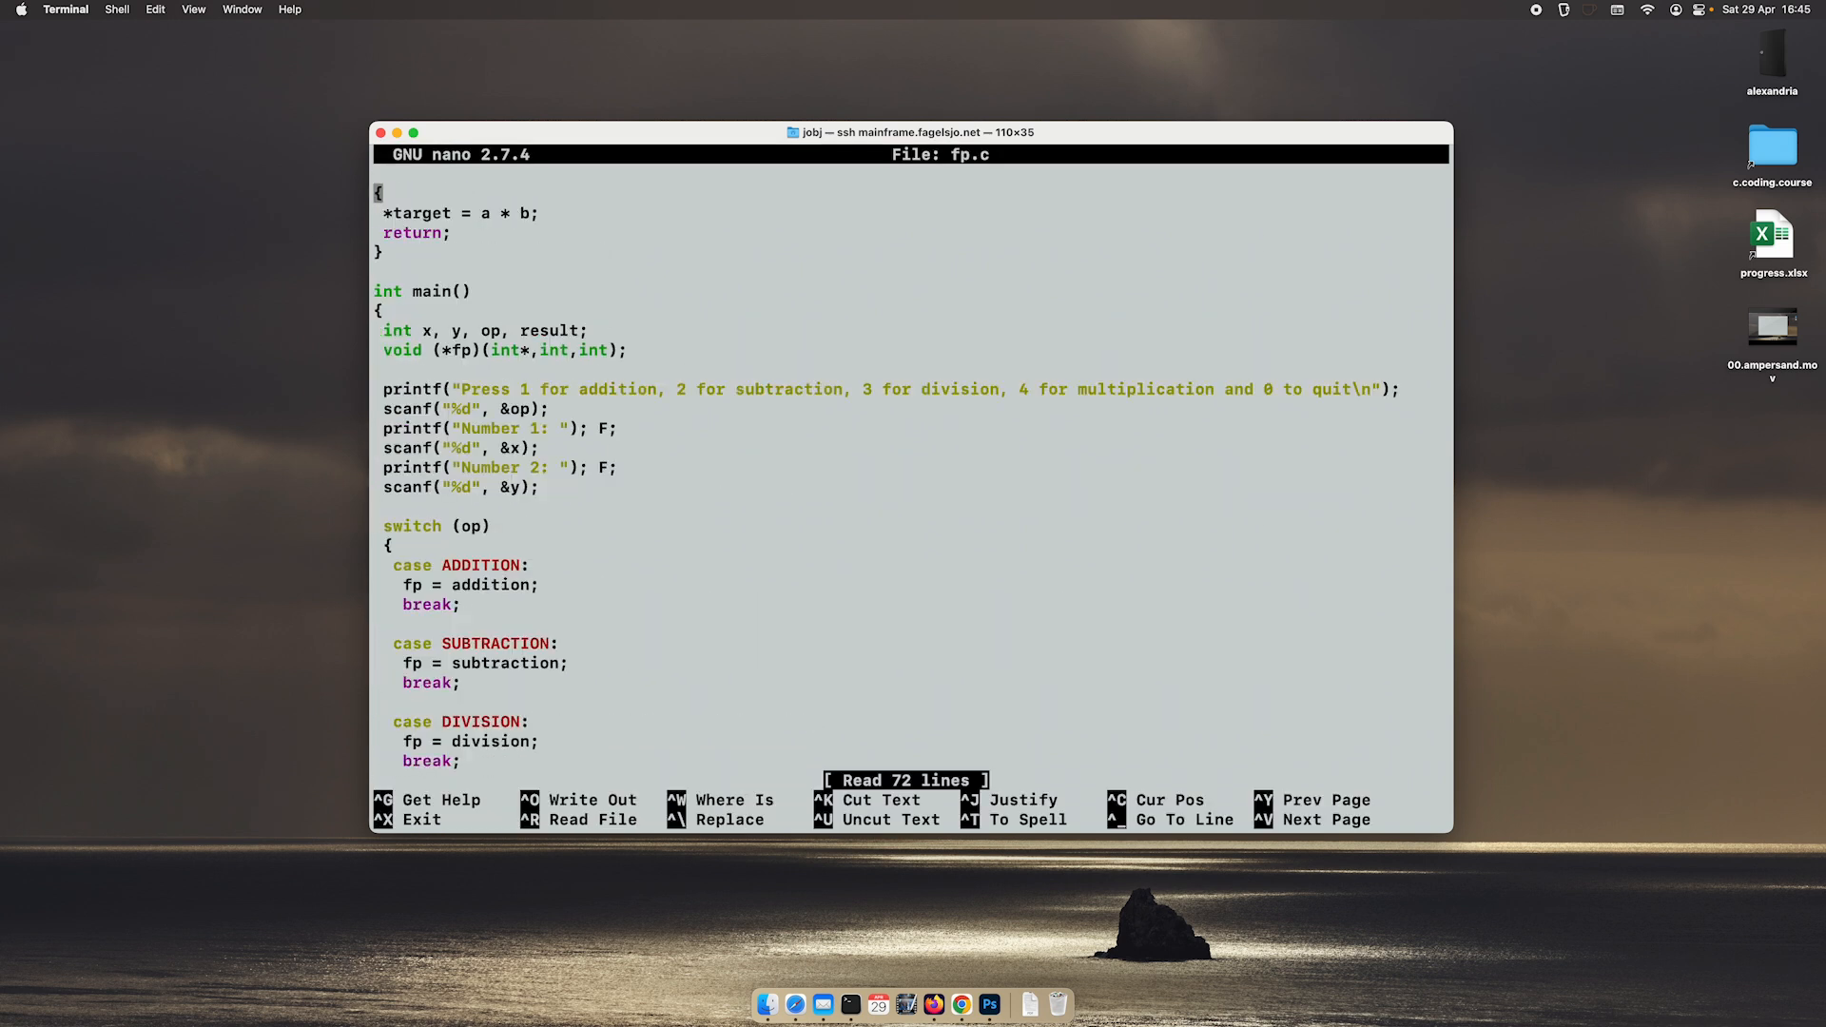
Step: Scroll down to the Number 1 and Number 2 printf/scanf lines before the switch
{"action": "scroll", "scroll_direction": "down", "scroll_amount": 3}
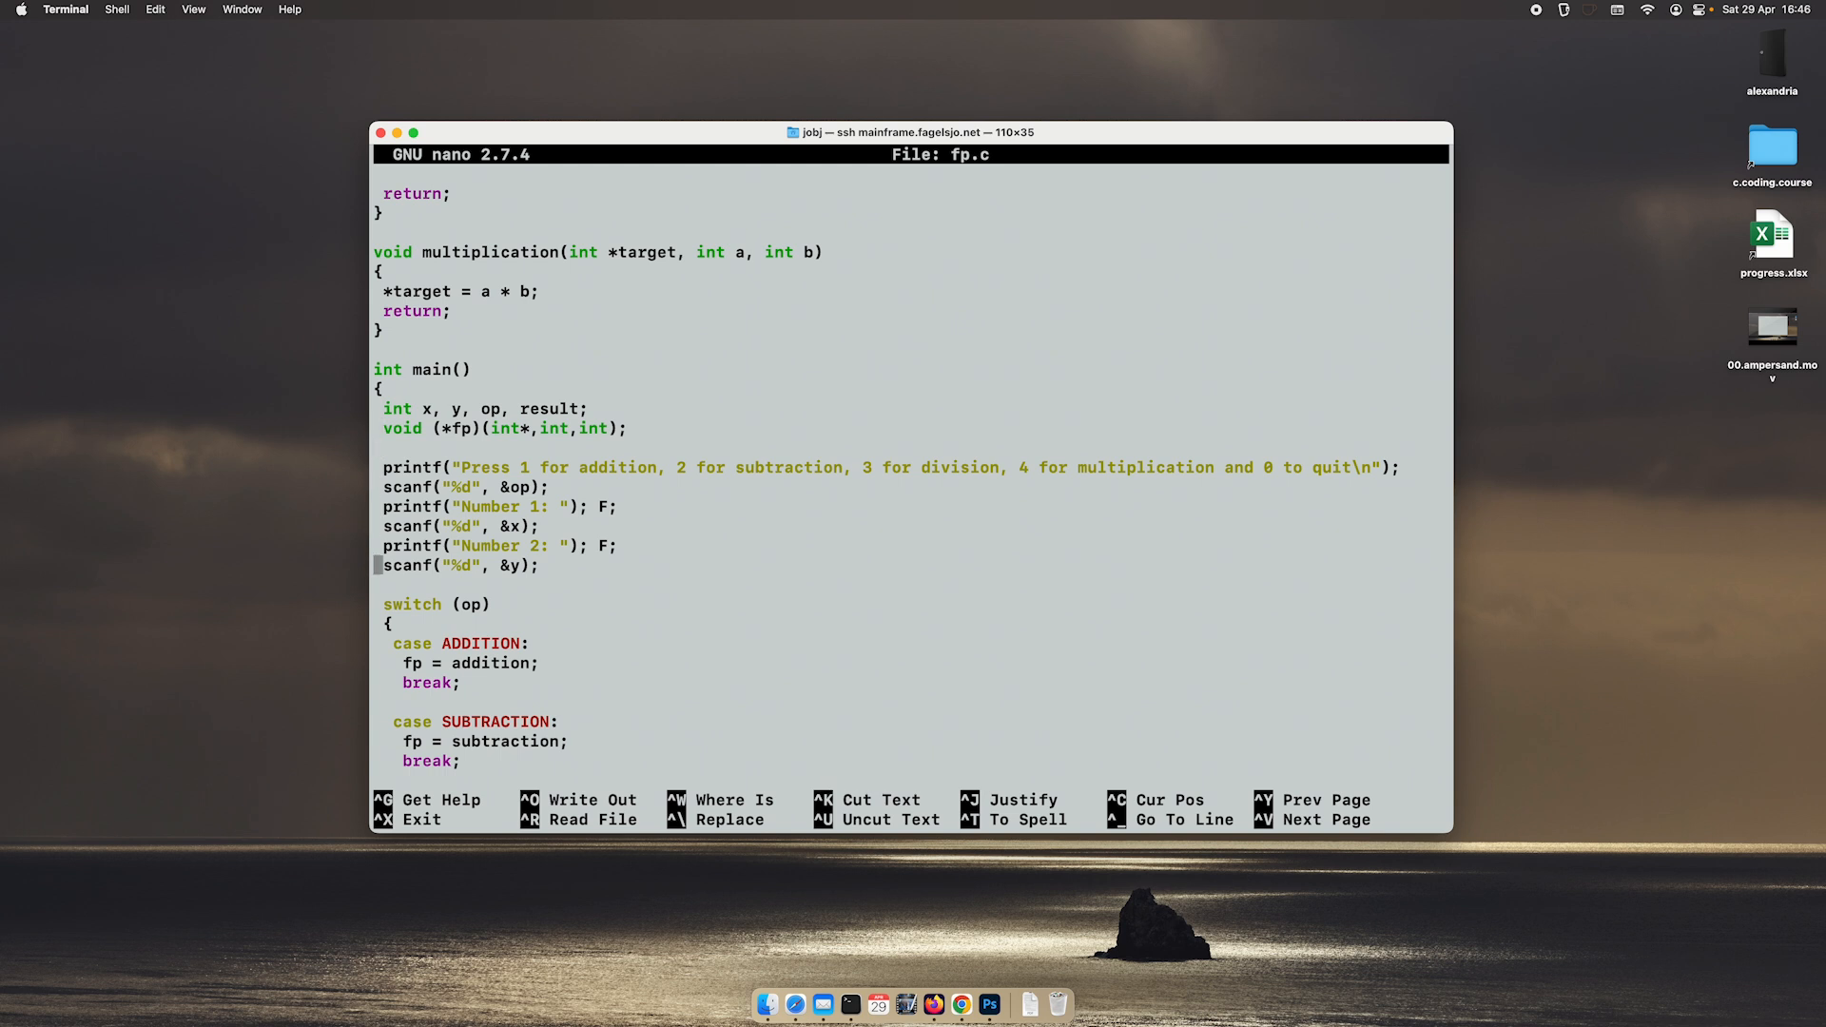
{"action": "mouse_move", "coordinate": [354, 502]}
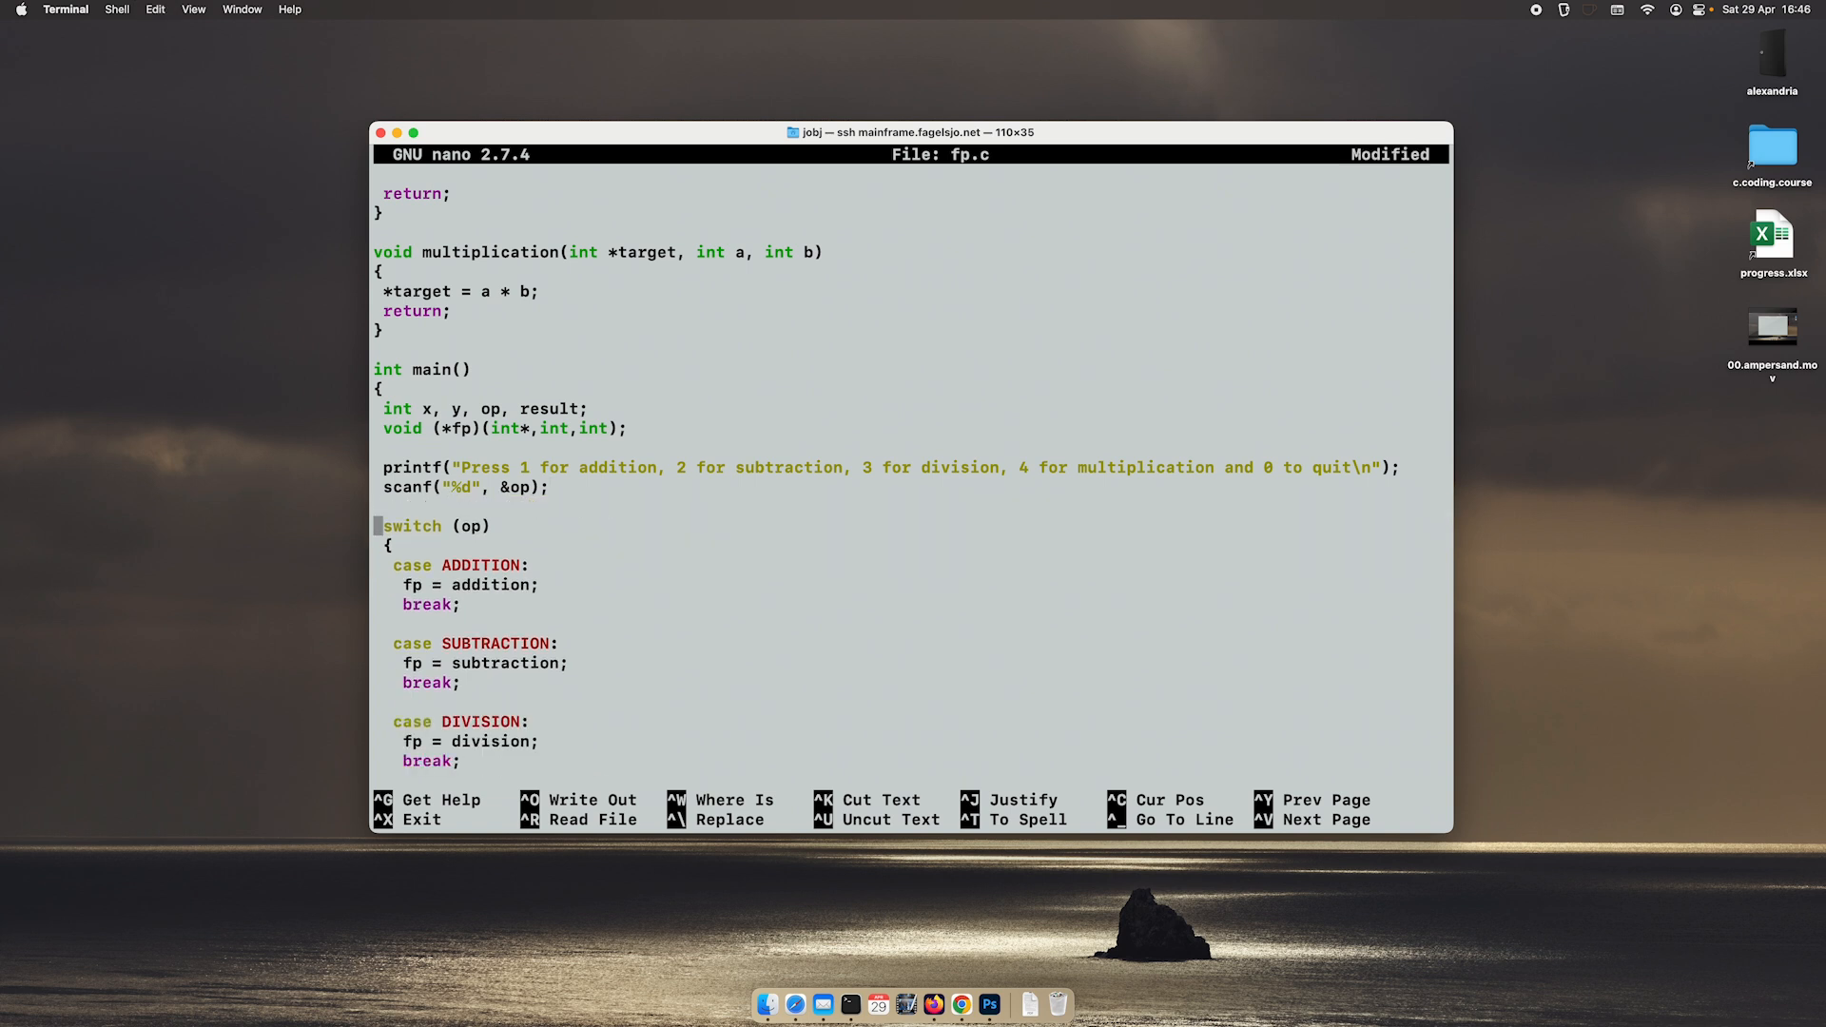
{"action": "scroll", "scroll_direction": "down", "scroll_amount": 3}
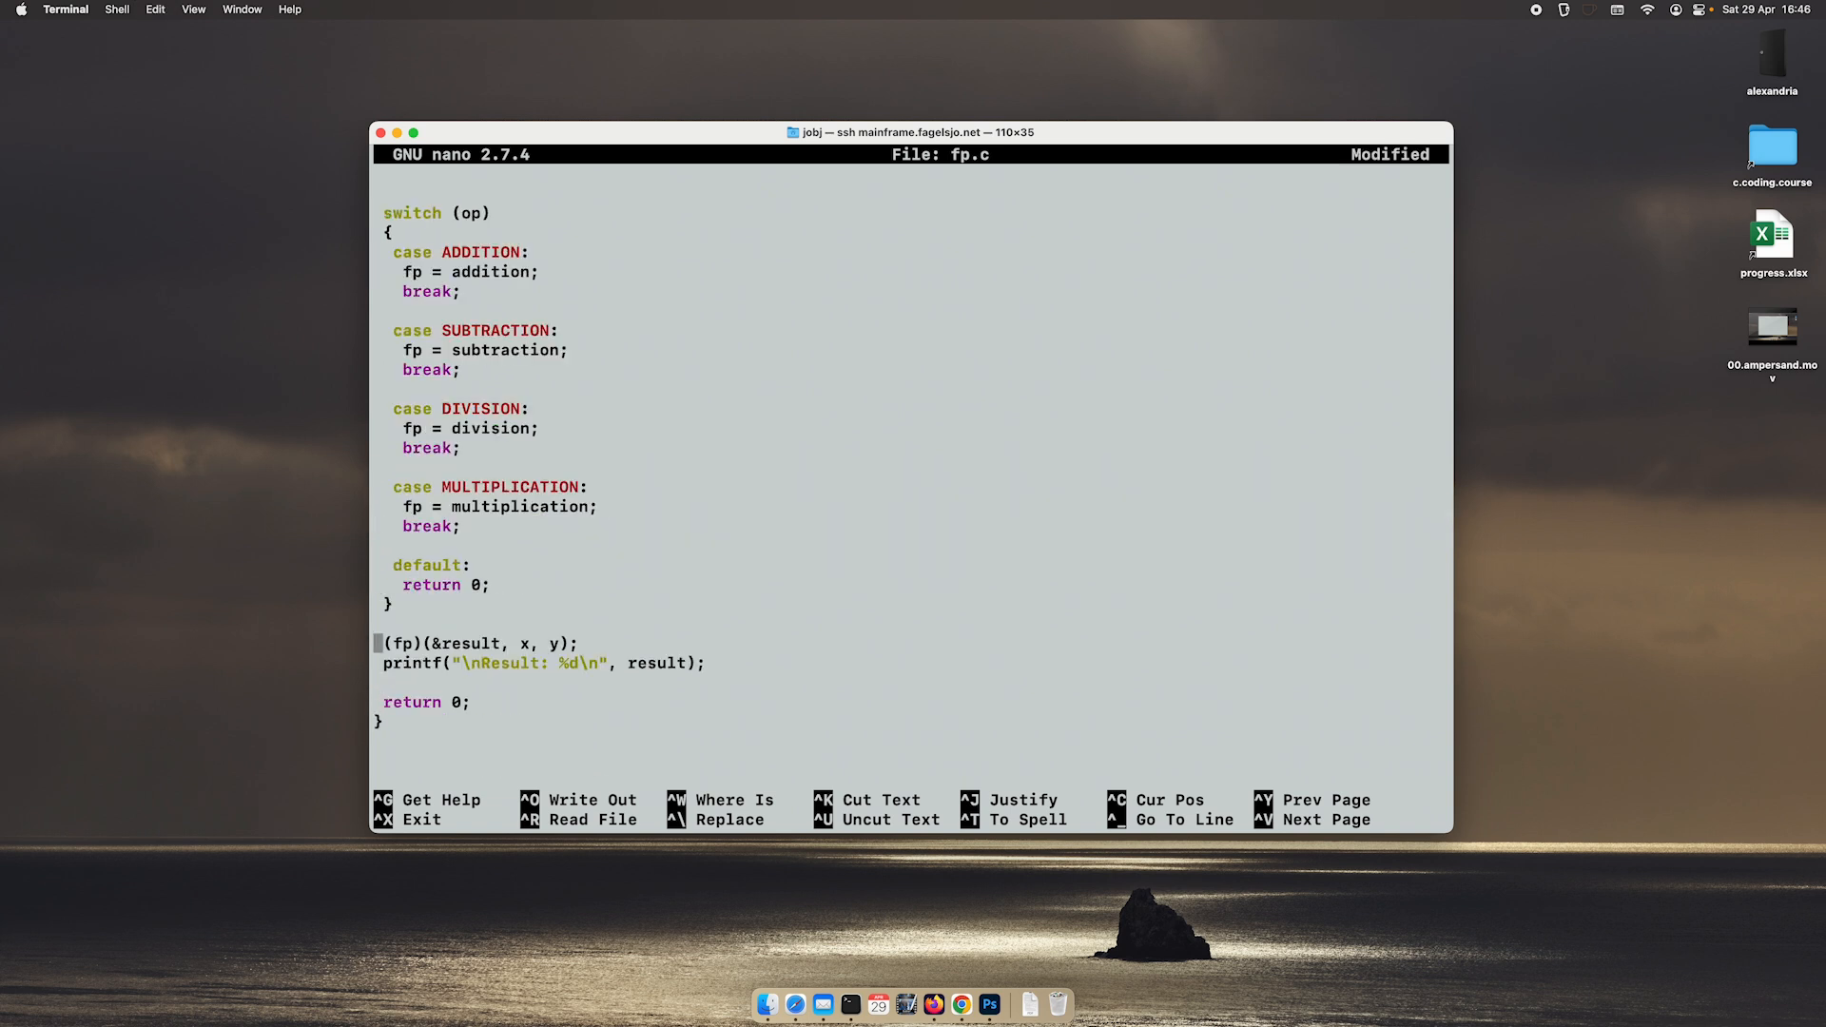
{"action": "scroll", "scroll_direction": "down", "scroll_amount": 3}
{"action": "type", "text": "gcc fp.c -o fp"}
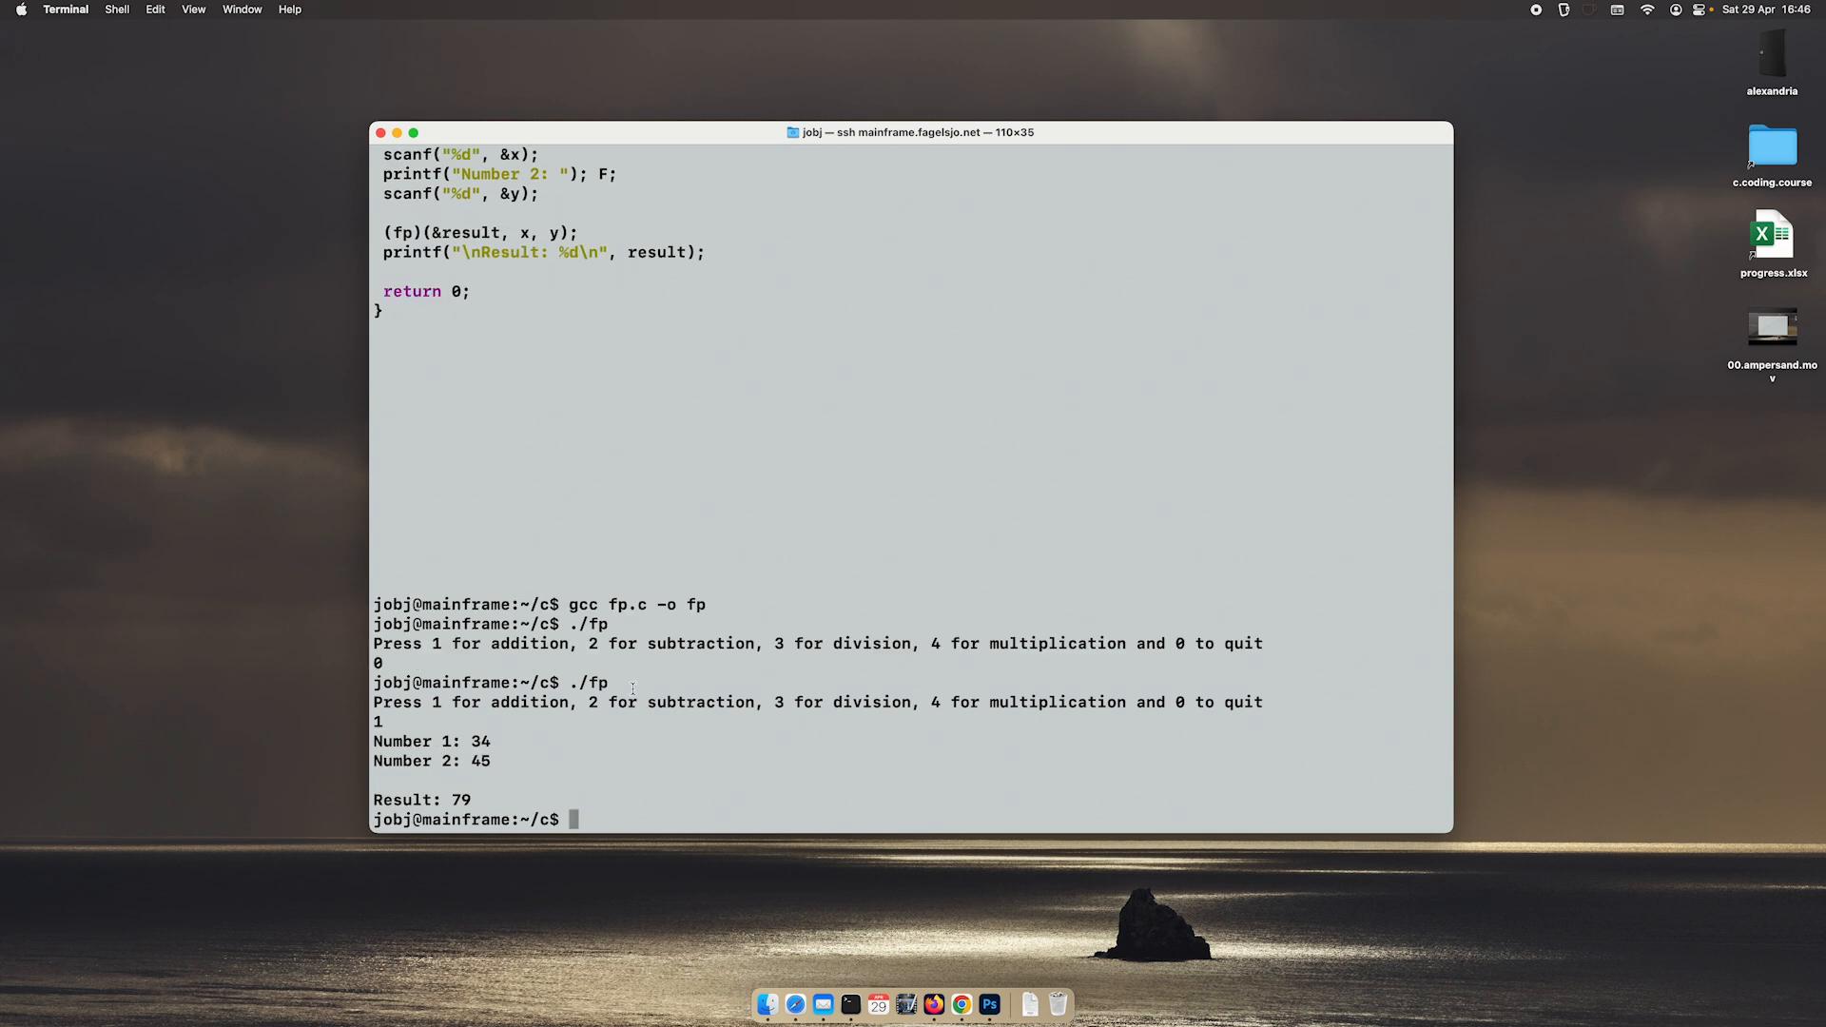
Step: Reopen fp.c in nano after rebuilding and confirming 0 quits and 34+45 gives 79
{"action": "type", "text": "nano n"}
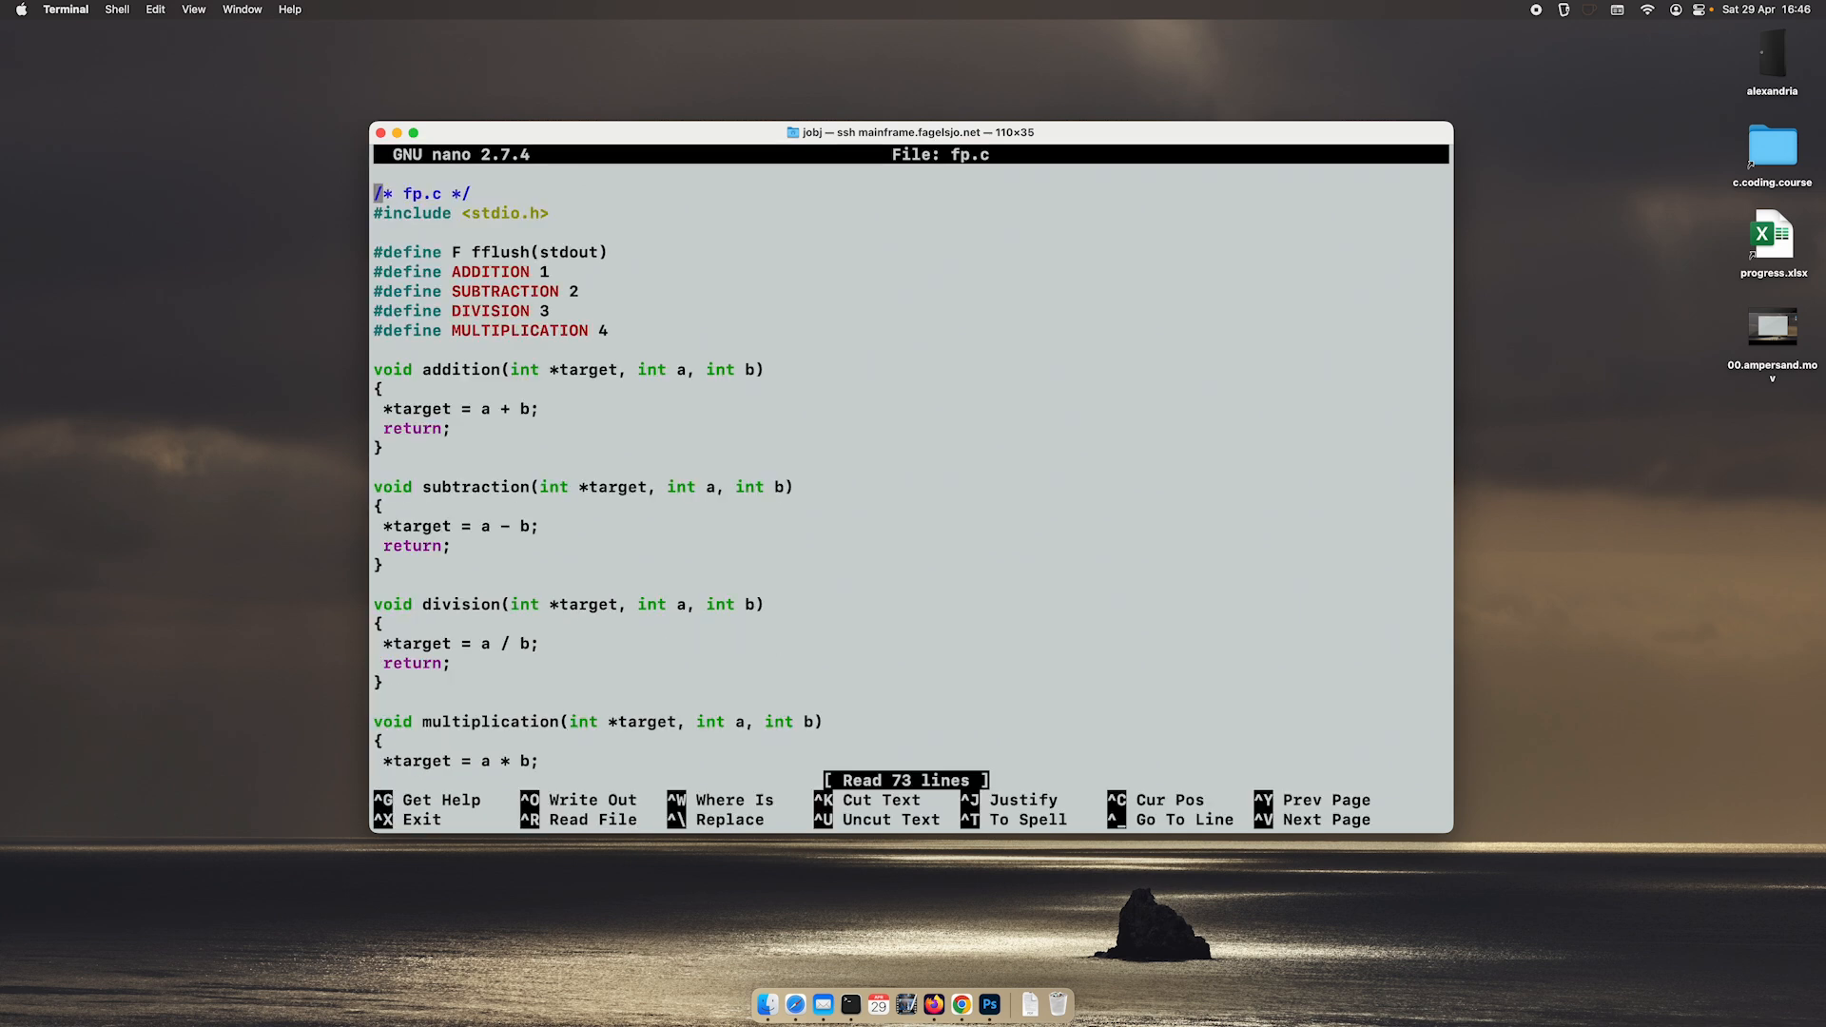
Step: Read through main with the prompts after the switch down to the final return, then exit nano to the shell
{"action": "scroll", "scroll_direction": "down", "scroll_amount": 3}
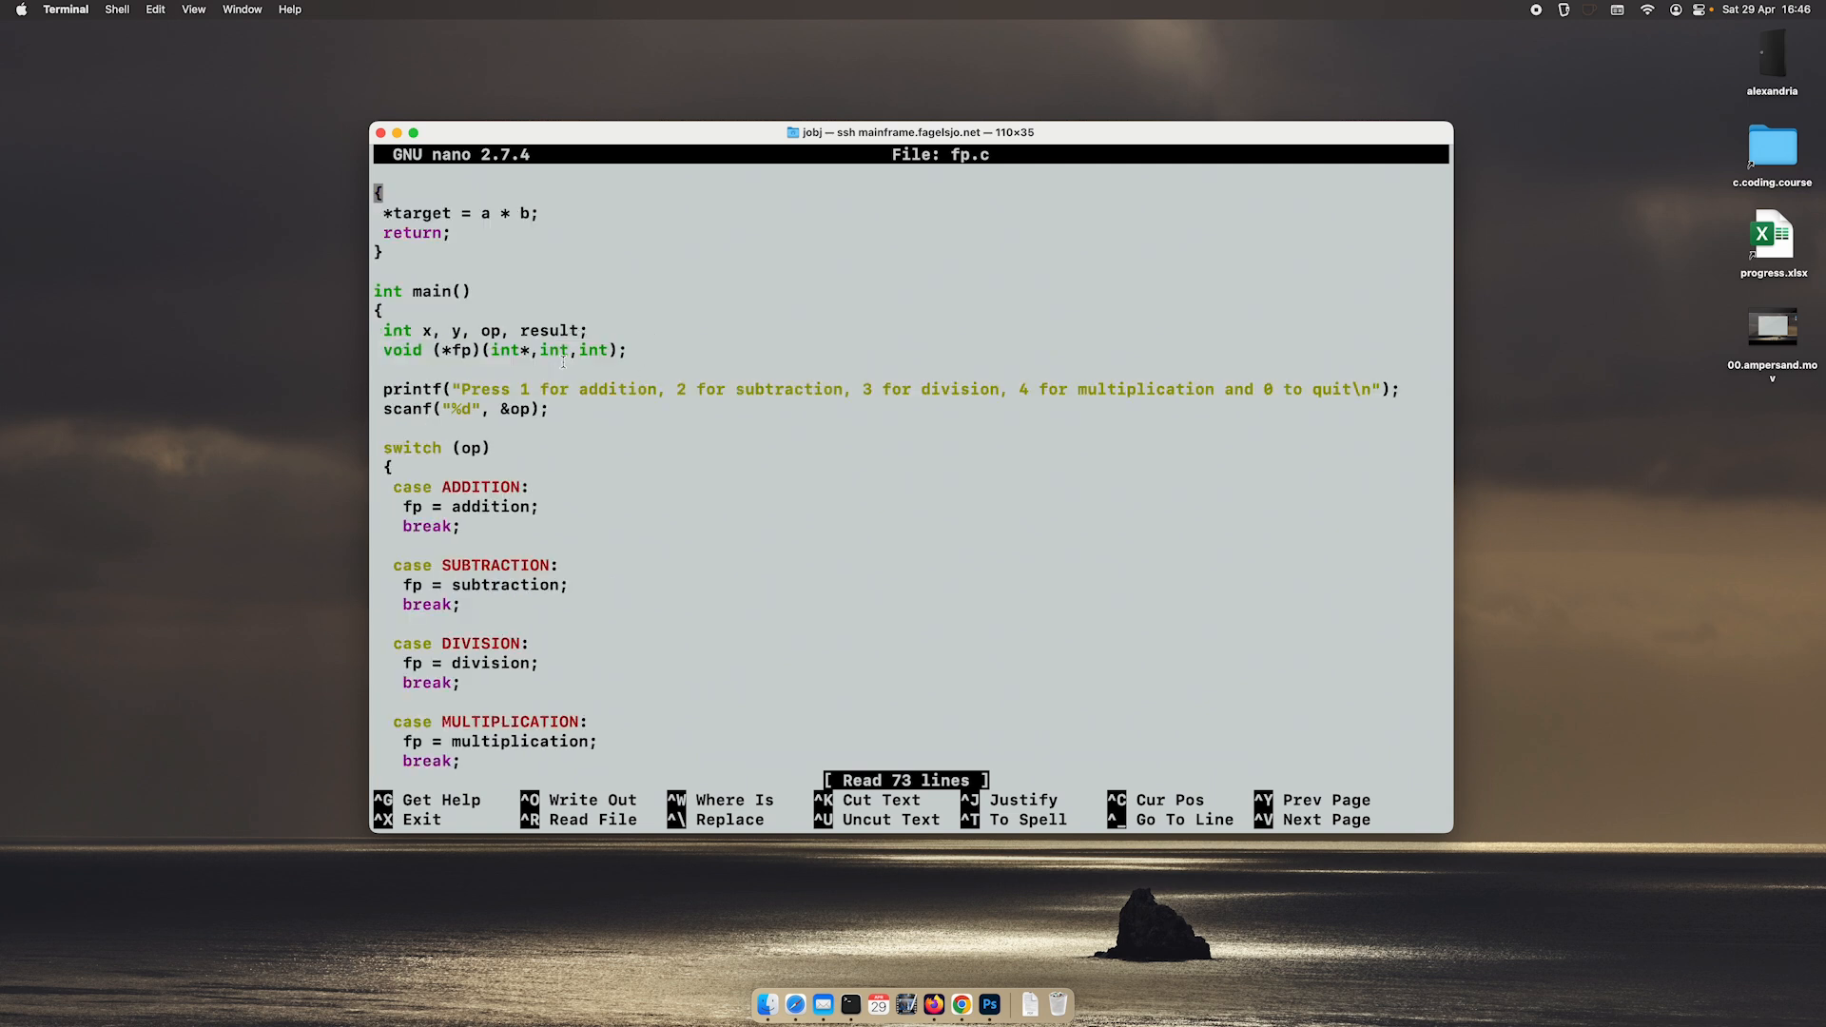
{"action": "double_click", "coordinate": [467, 351]}
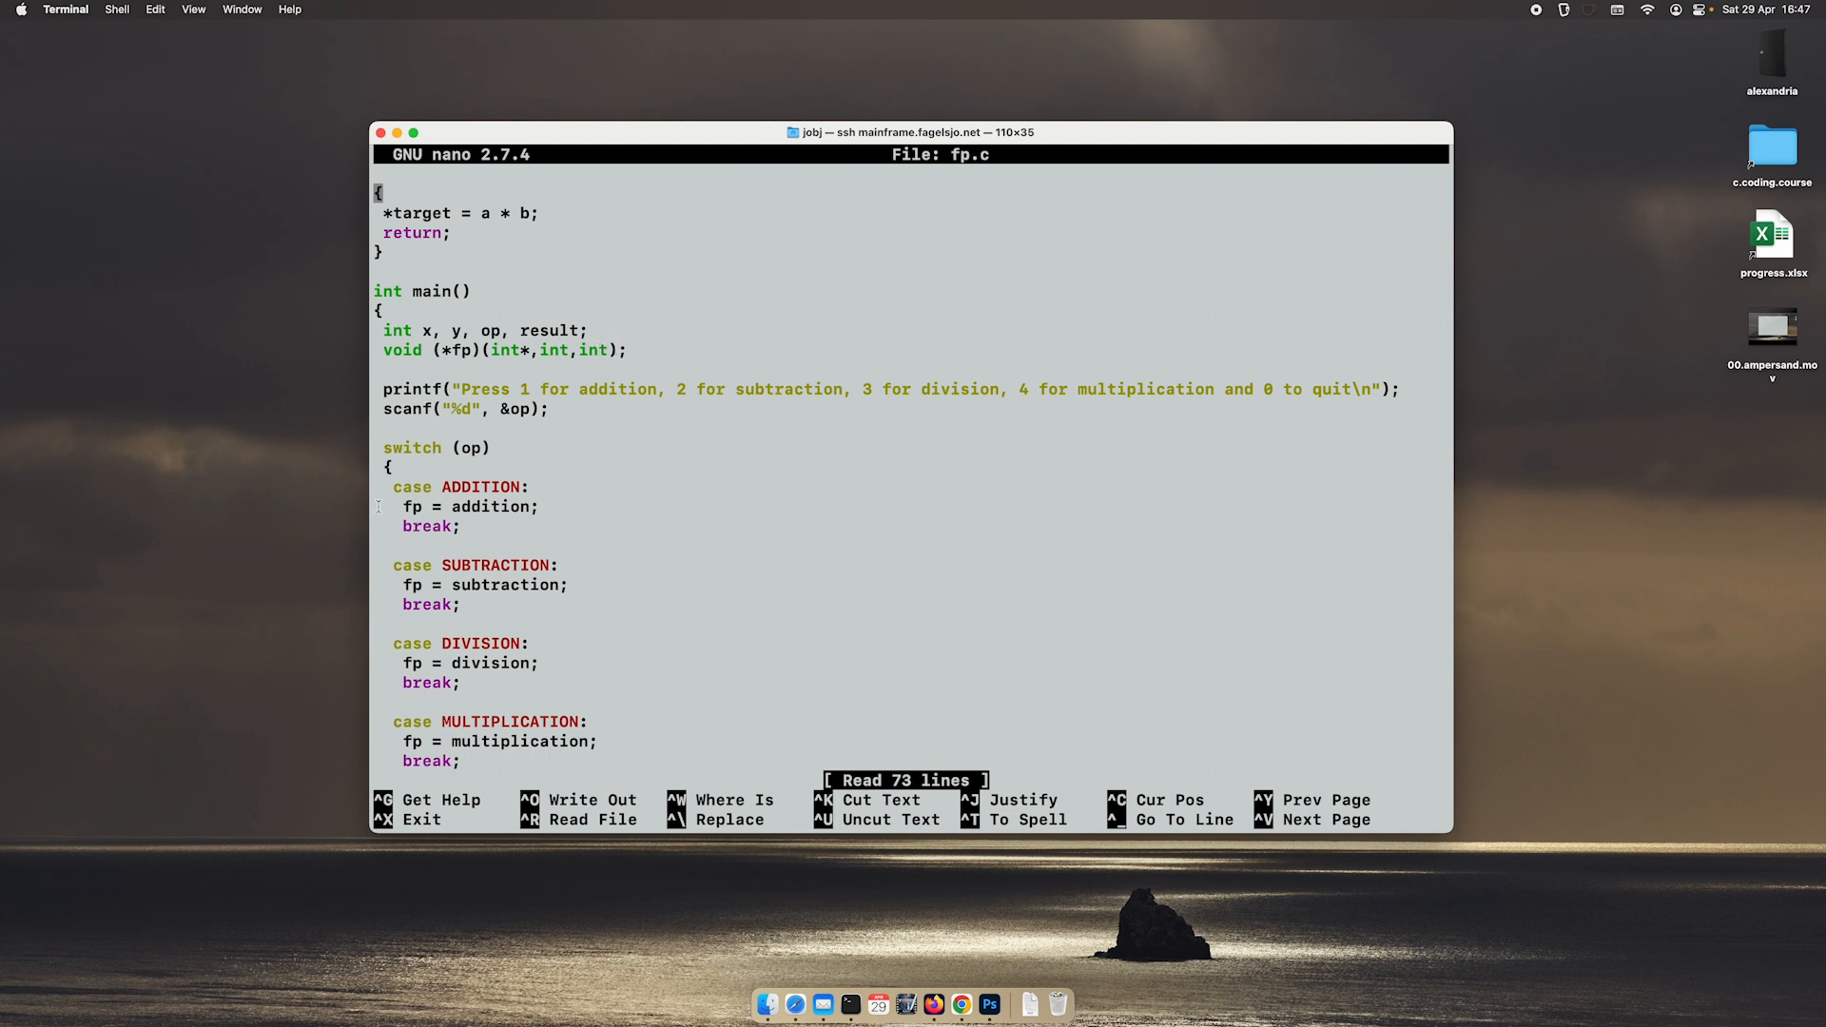
{"action": "double_click", "coordinate": [470, 505]}
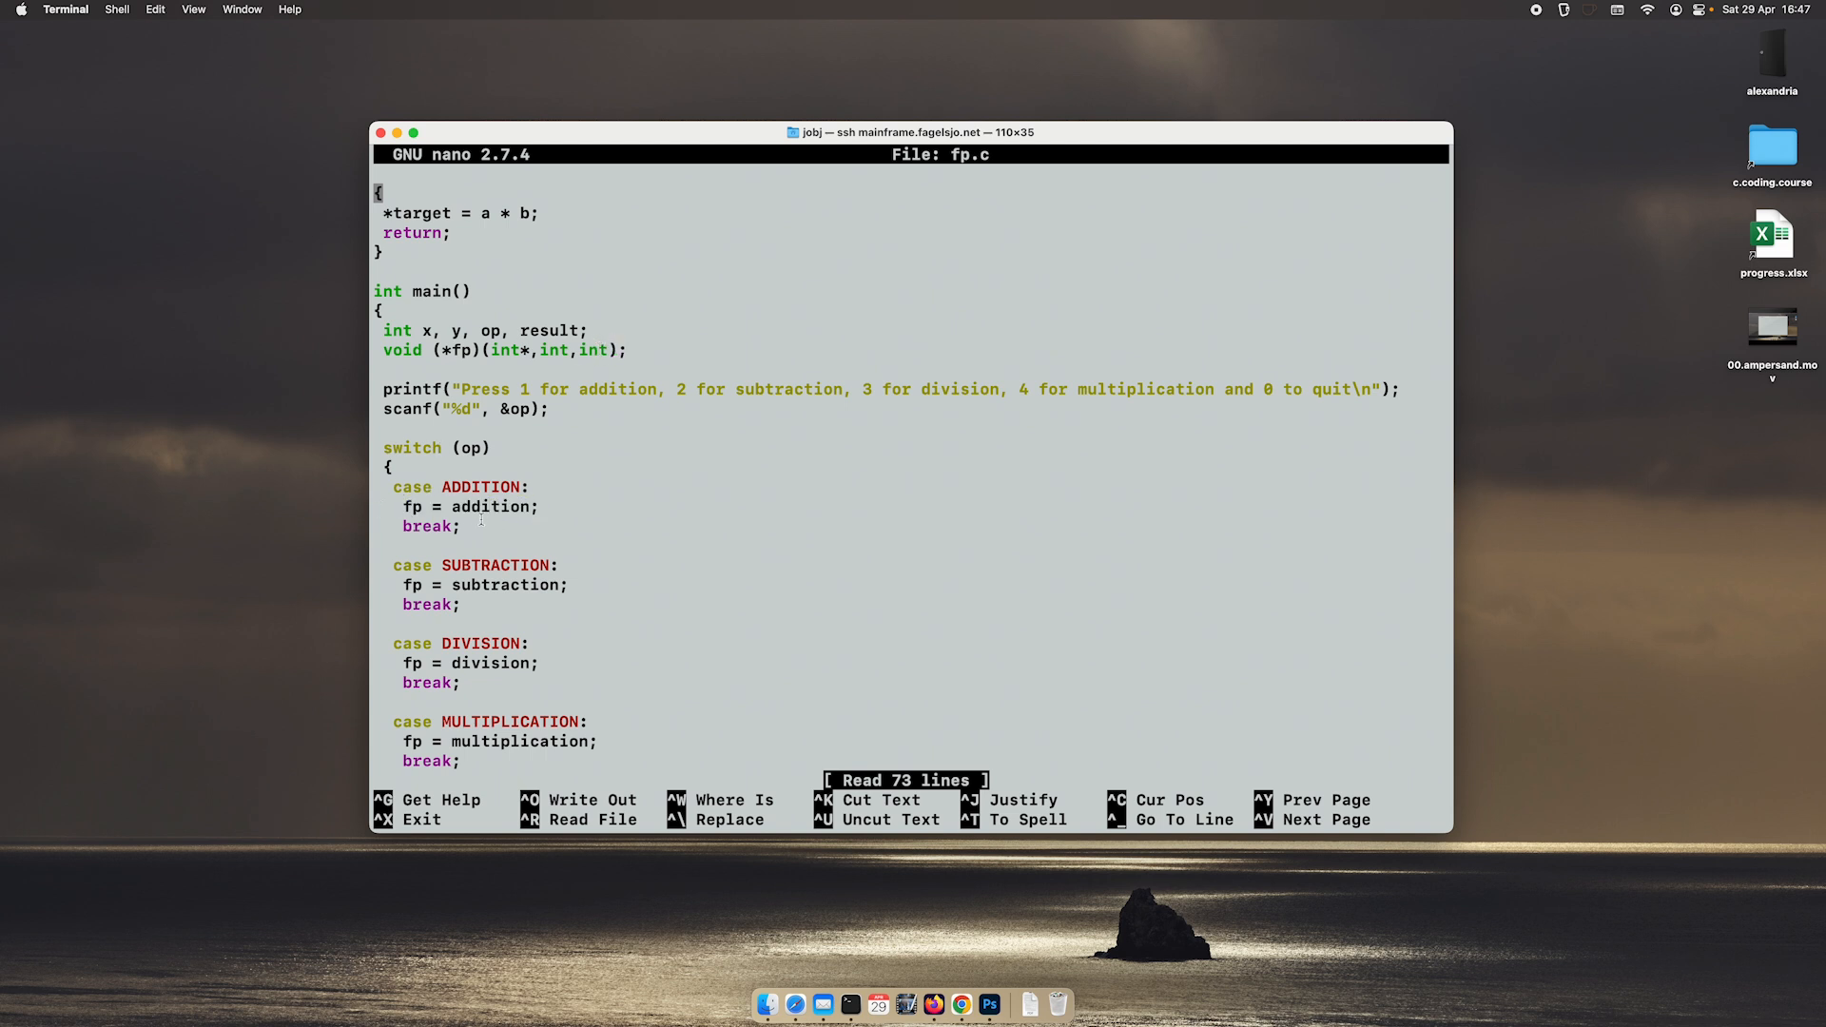
{"action": "double_click", "coordinate": [491, 506]}
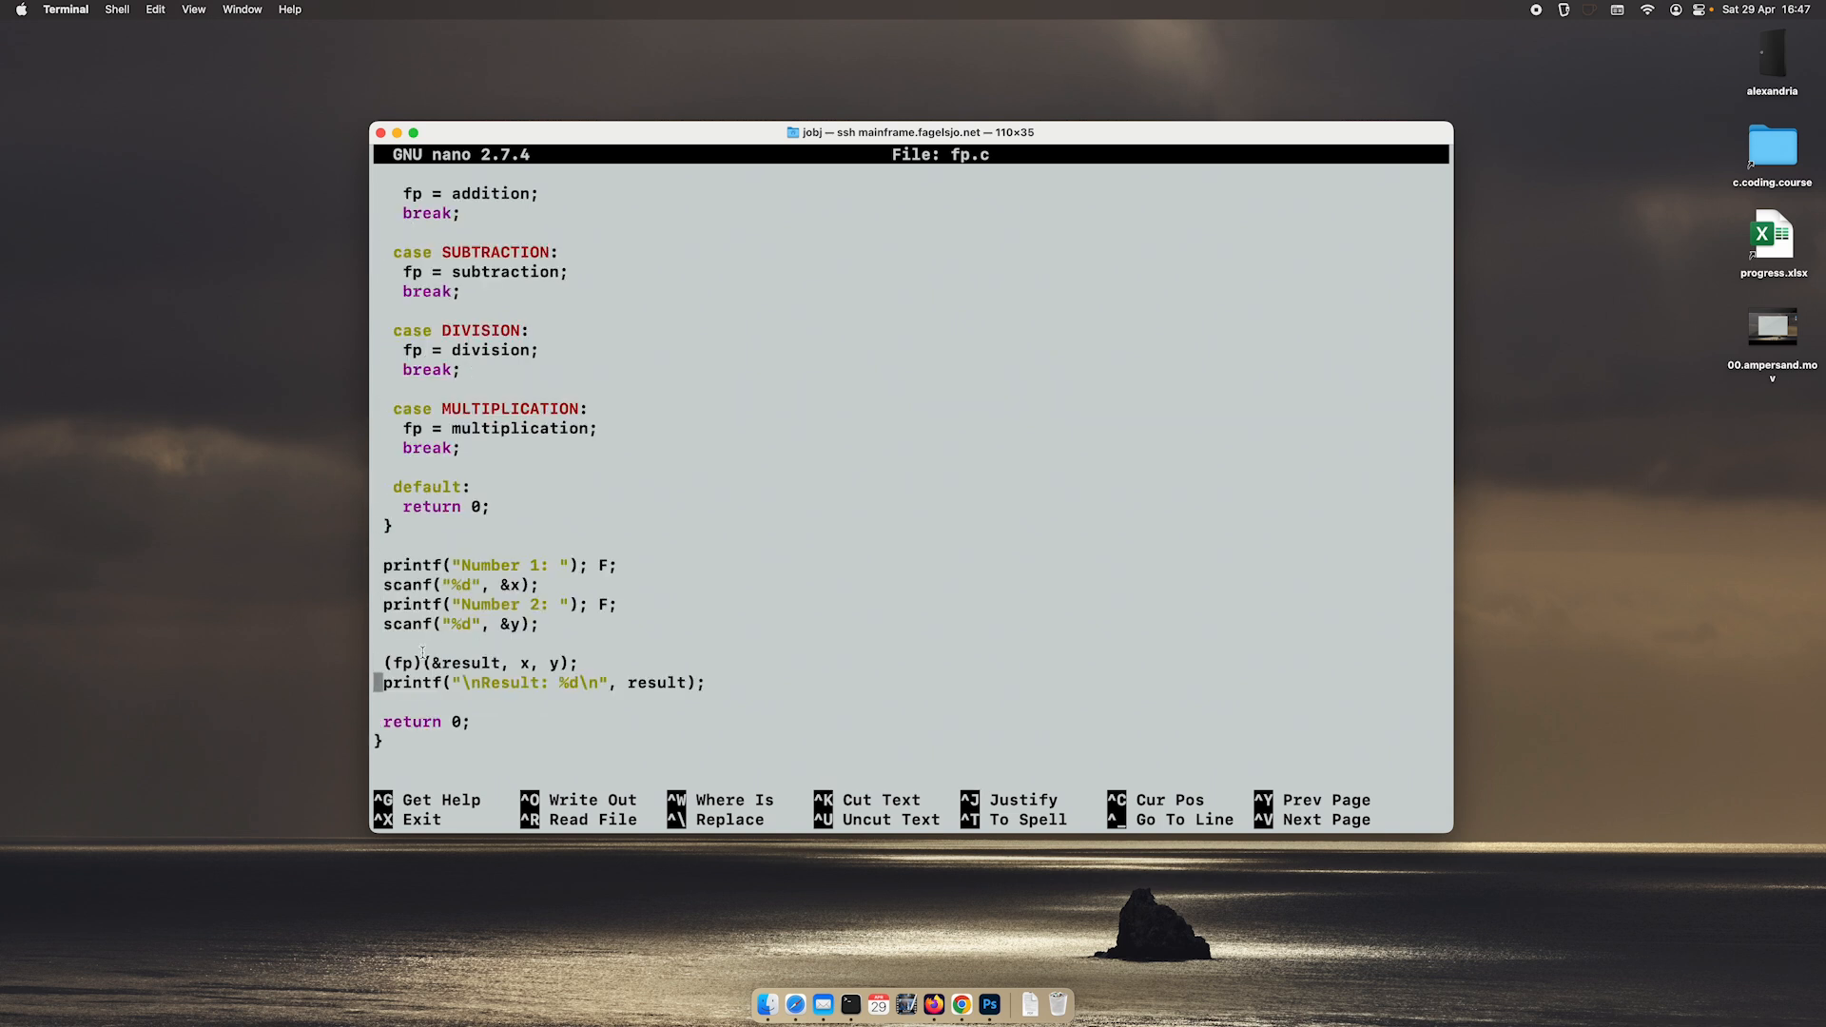
{"action": "double_click", "coordinate": [404, 663]}
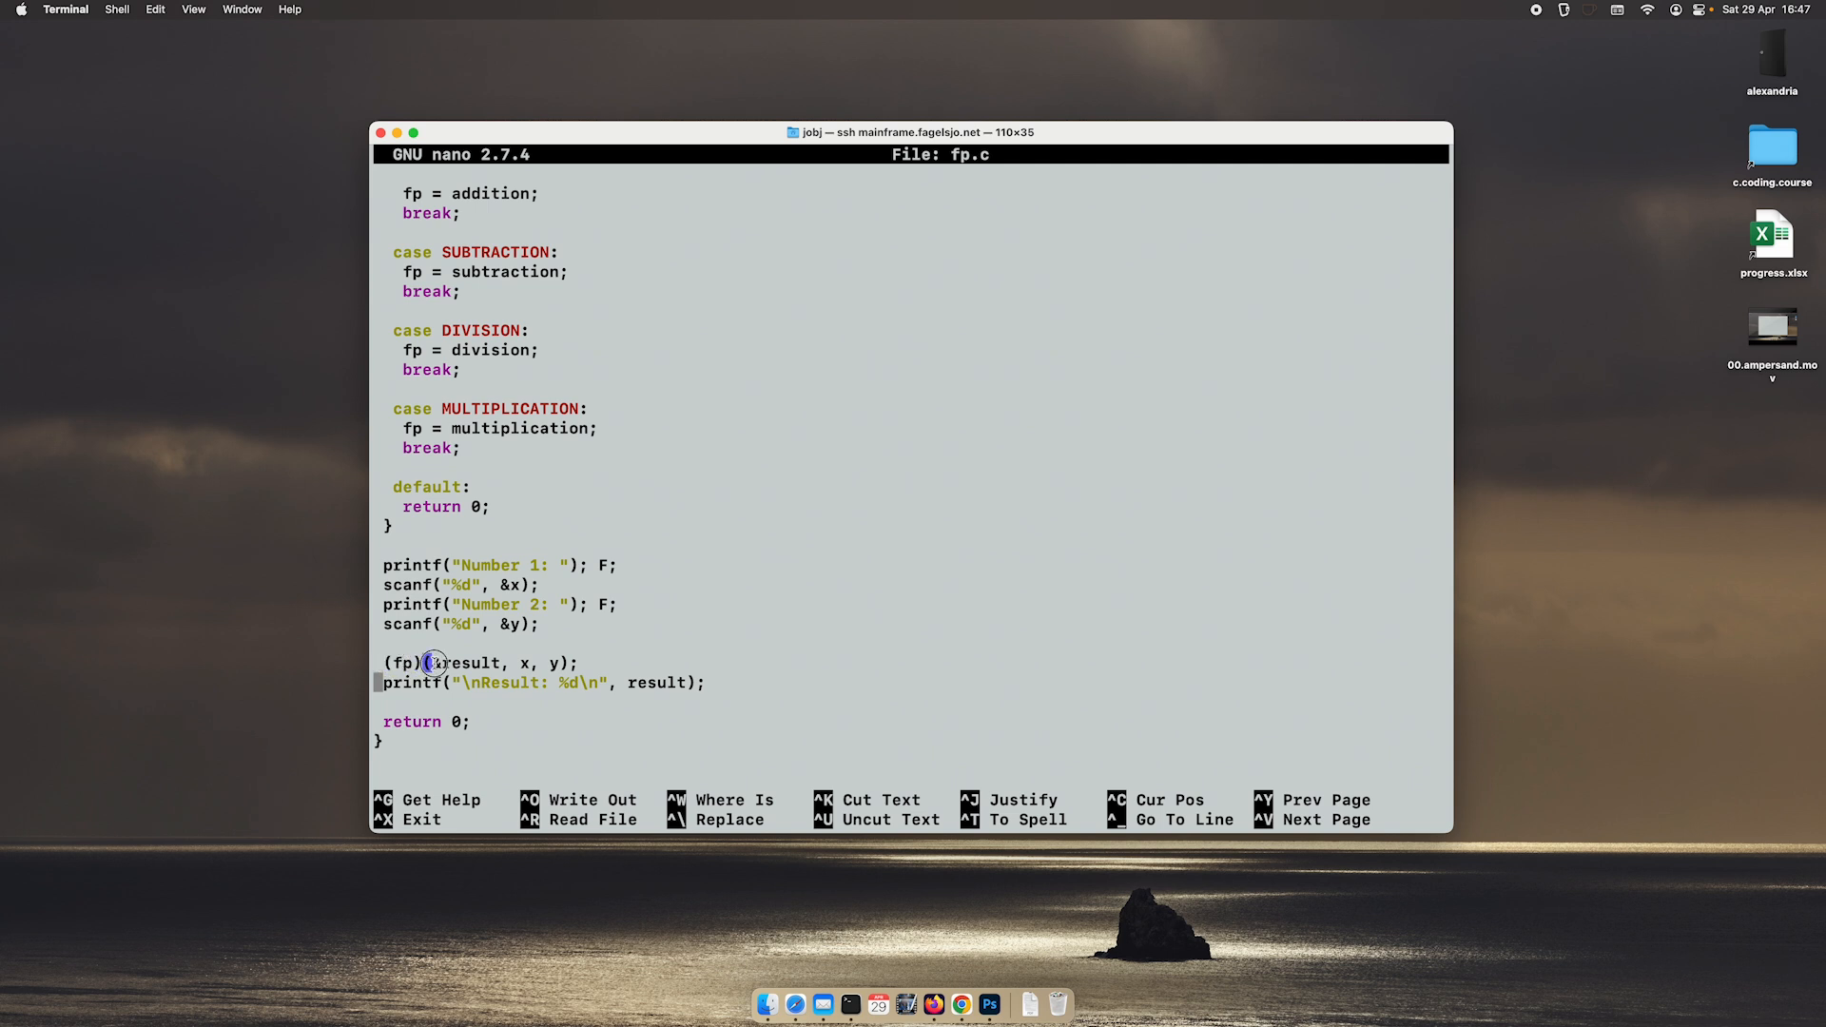
{"action": "left_click_drag", "start_coordinate": [439, 663], "coordinate": [571, 663]}
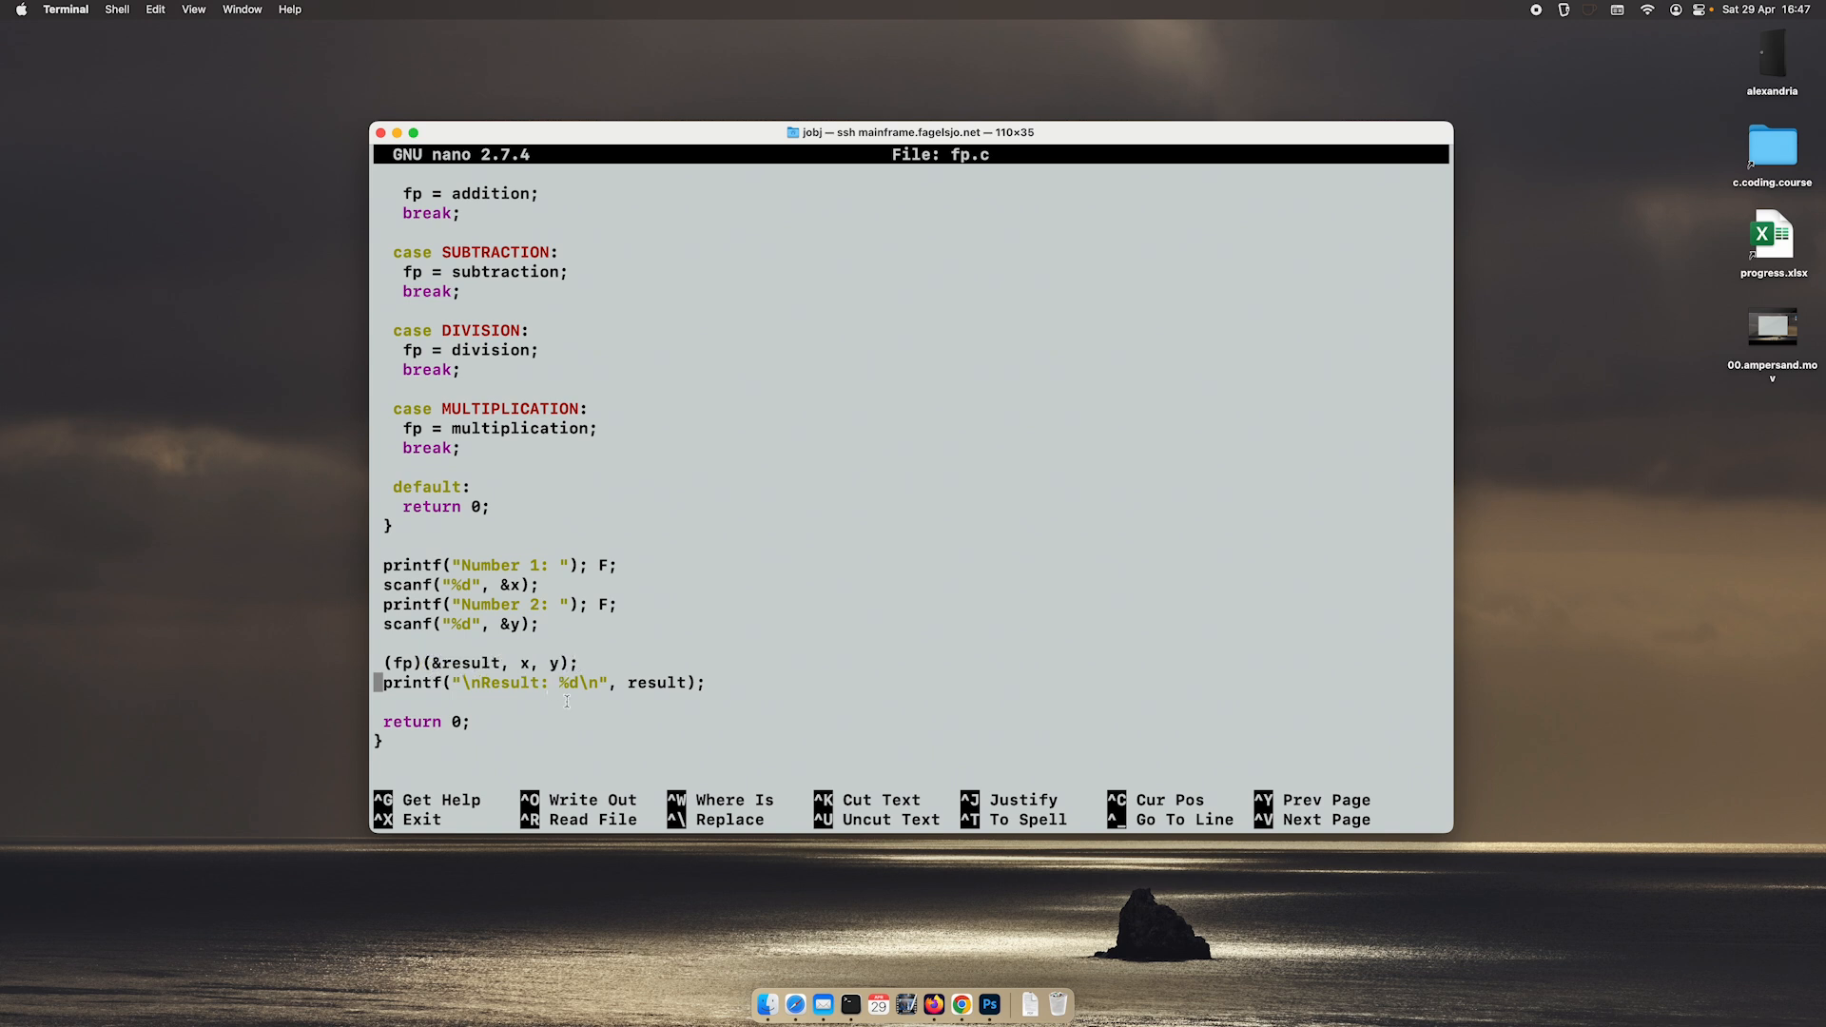
{"action": "key", "text": "ctrl+x"}
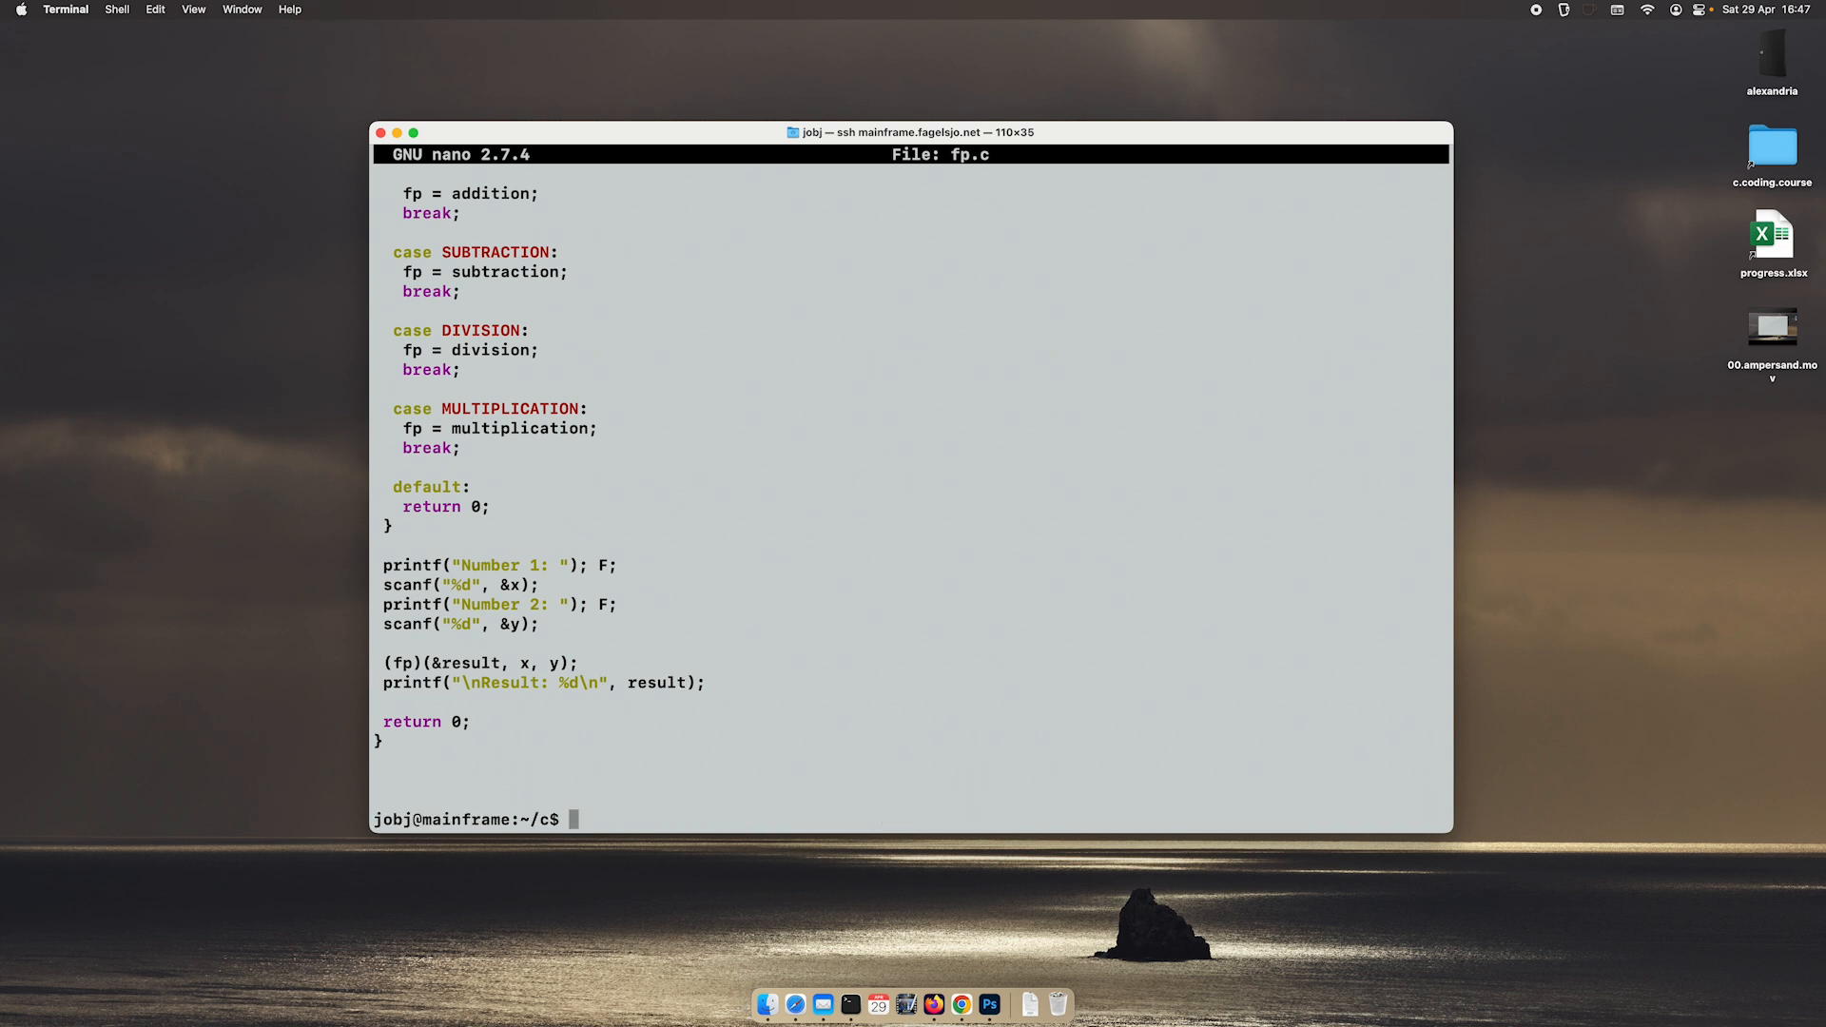